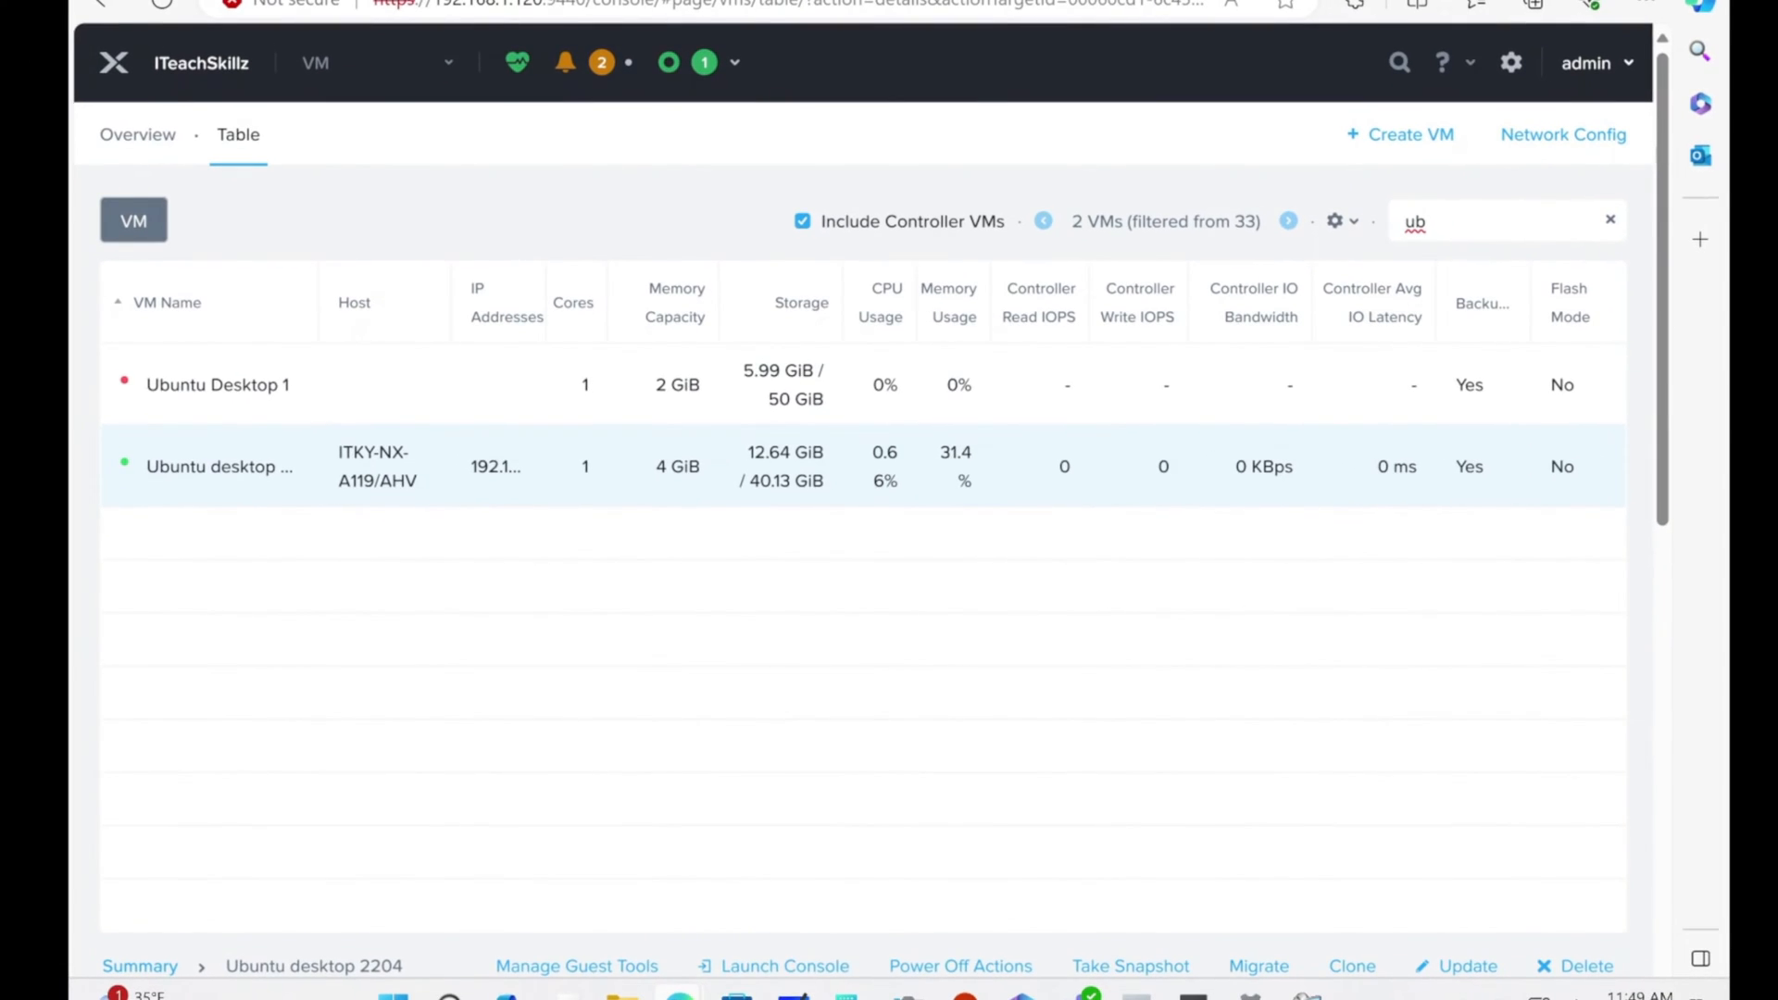
Step: Launch the Ubuntu desktop 2204 VM's console and sign in with the password
{"action": "left_click", "coordinate": [782, 967]}
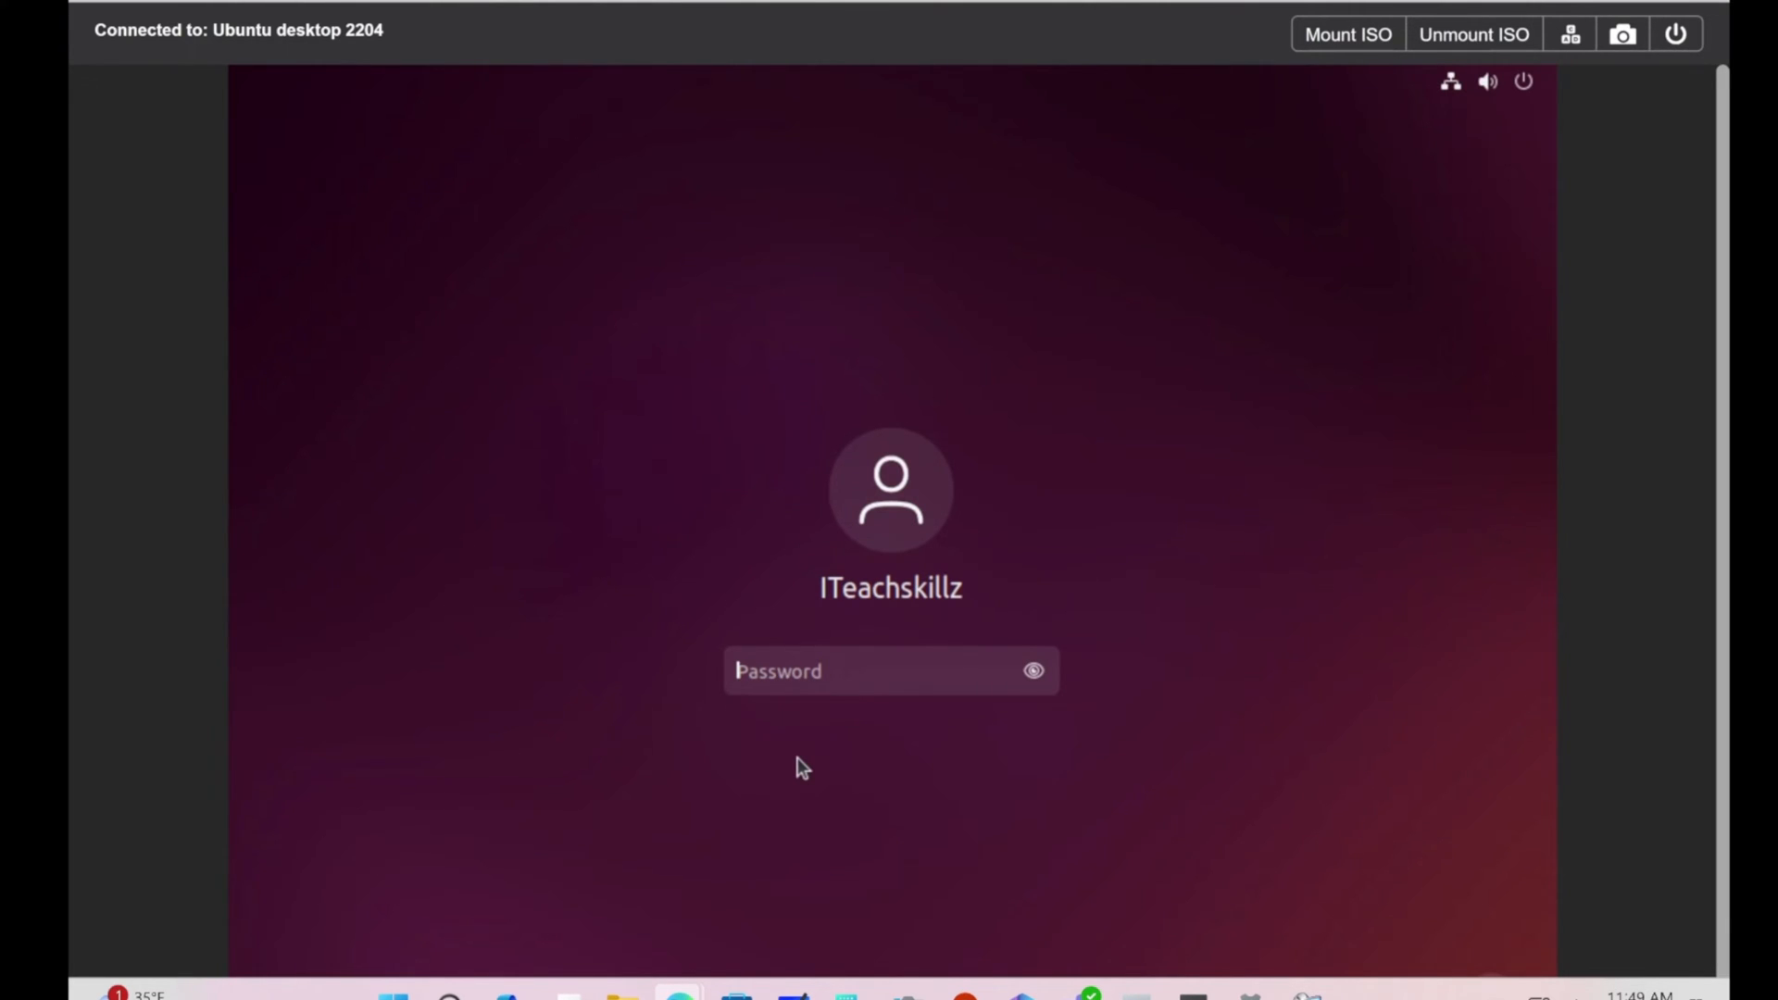
{"action": "type", "text": "password"}
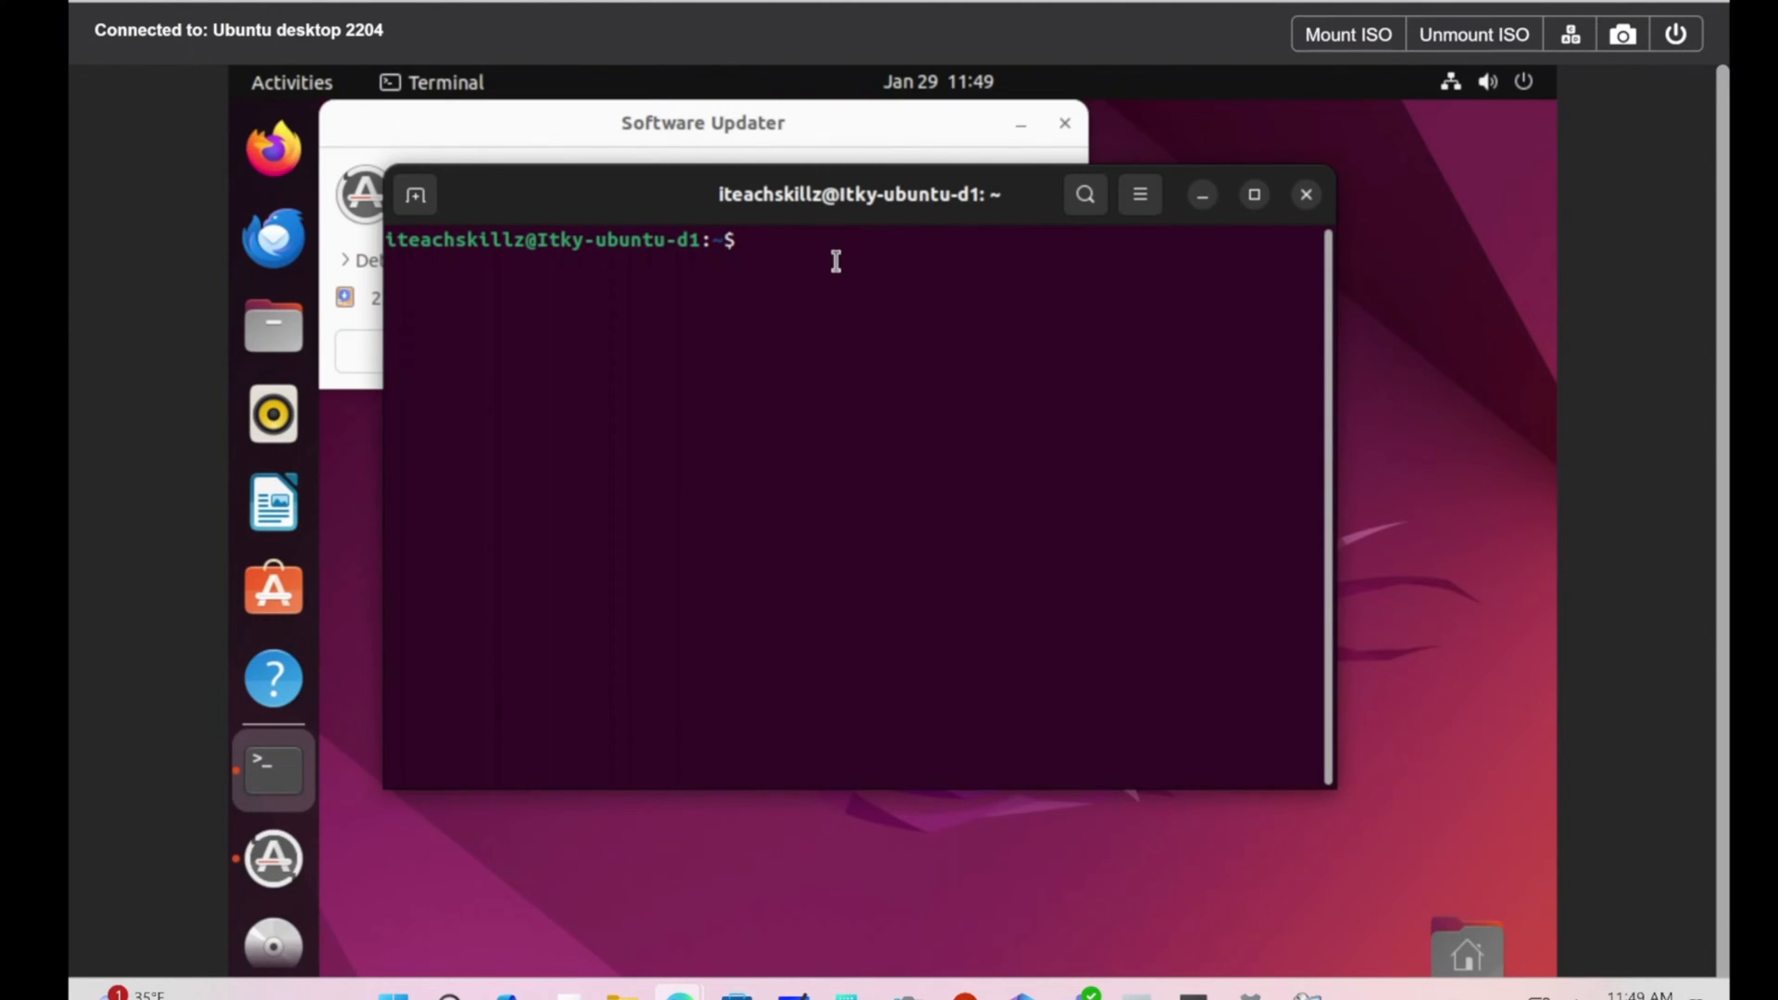
Step: Run ifconfig, then paste and run the suggested 'sudo apt install net-tools' command
{"action": "type", "text": "ifconfig"}
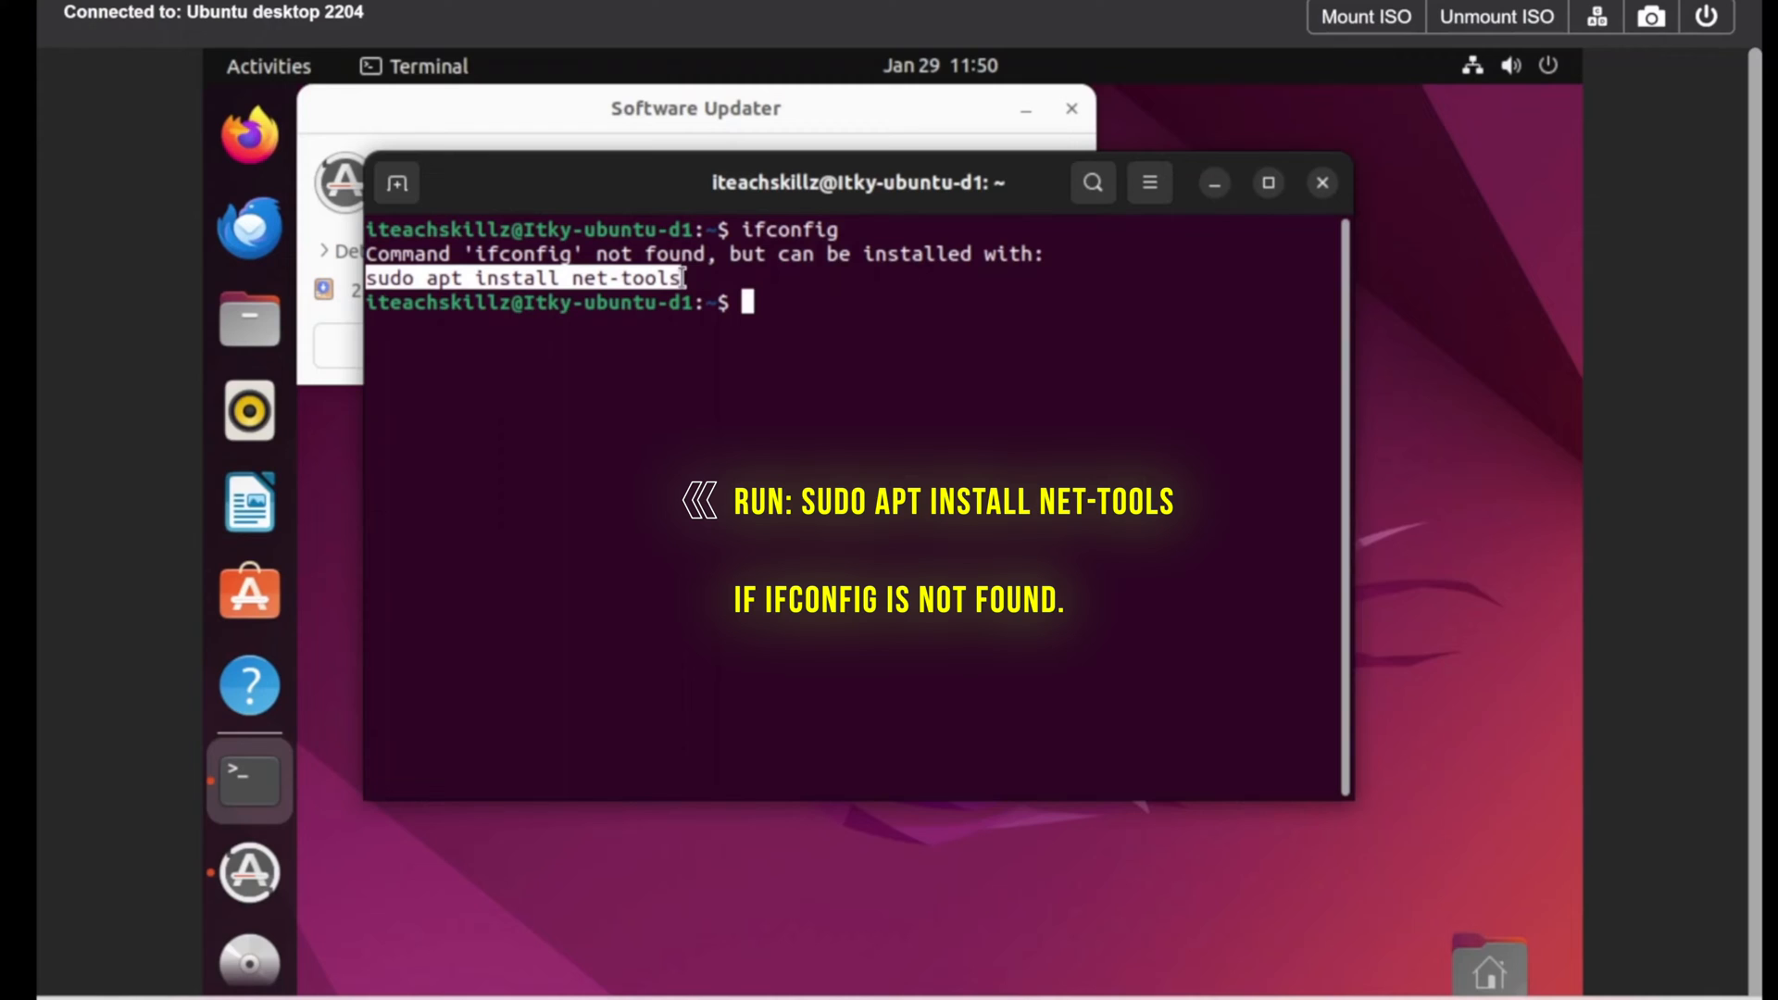
{"action": "right_click", "coordinate": [680, 284]}
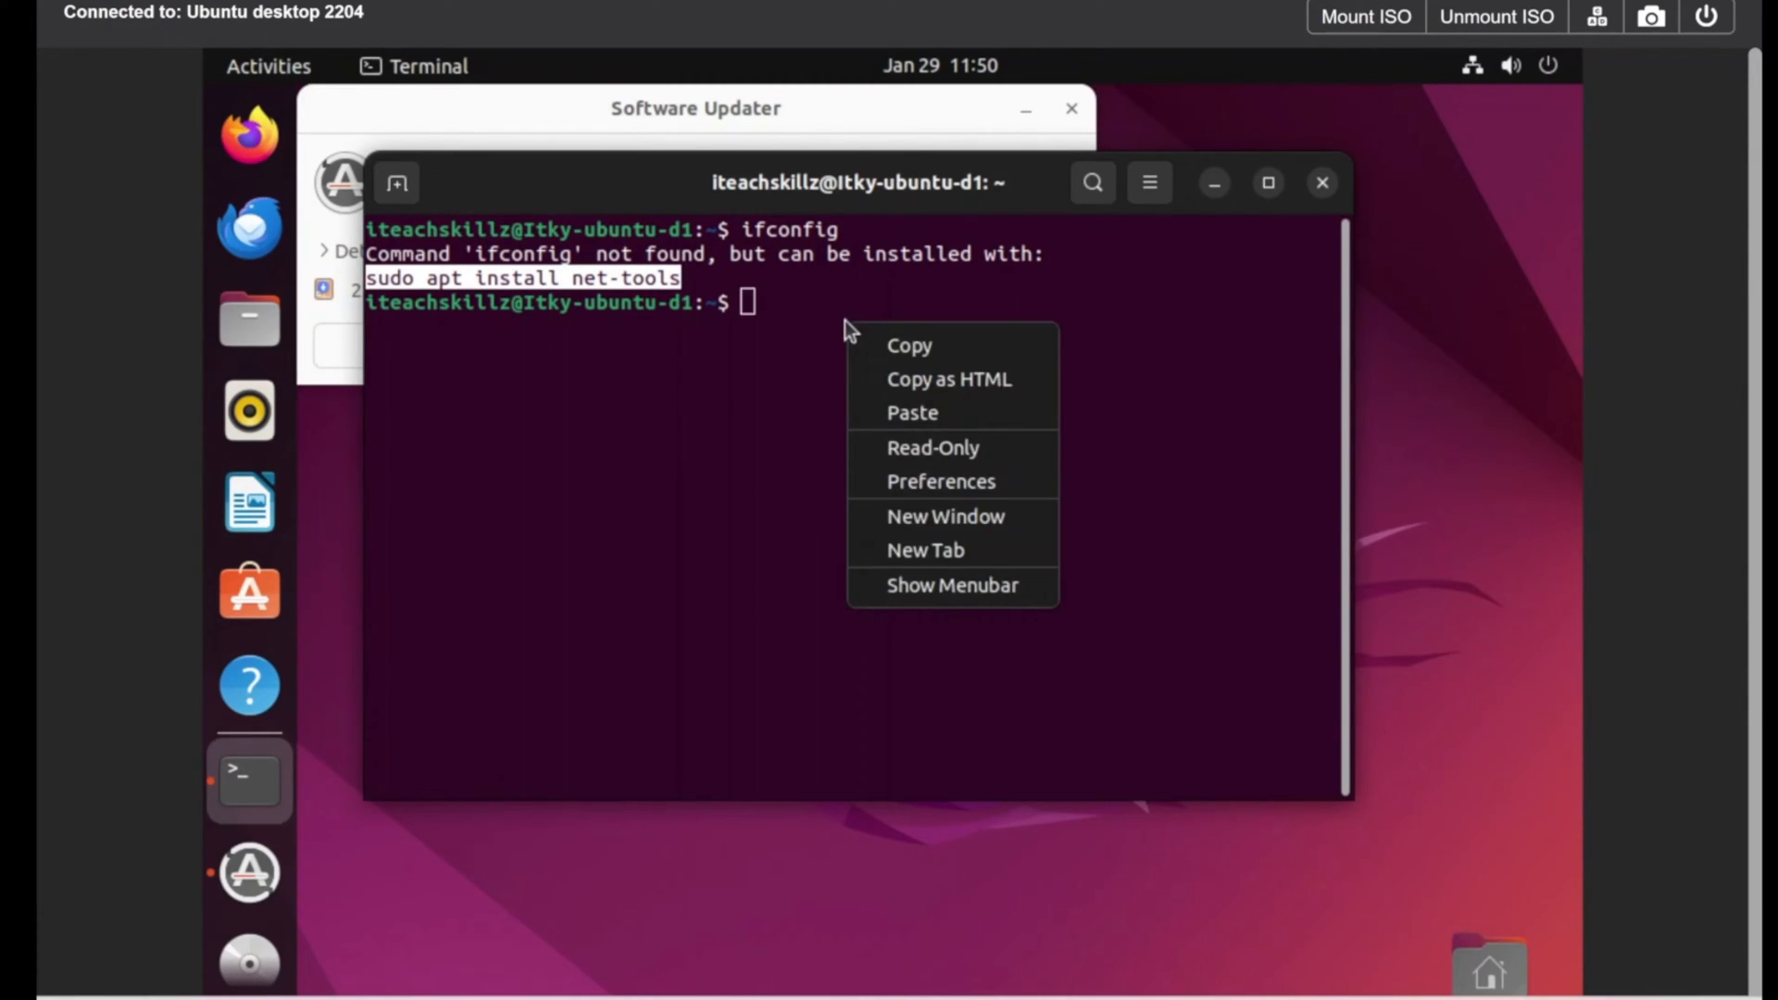
{"action": "left_click", "coordinate": [913, 413]}
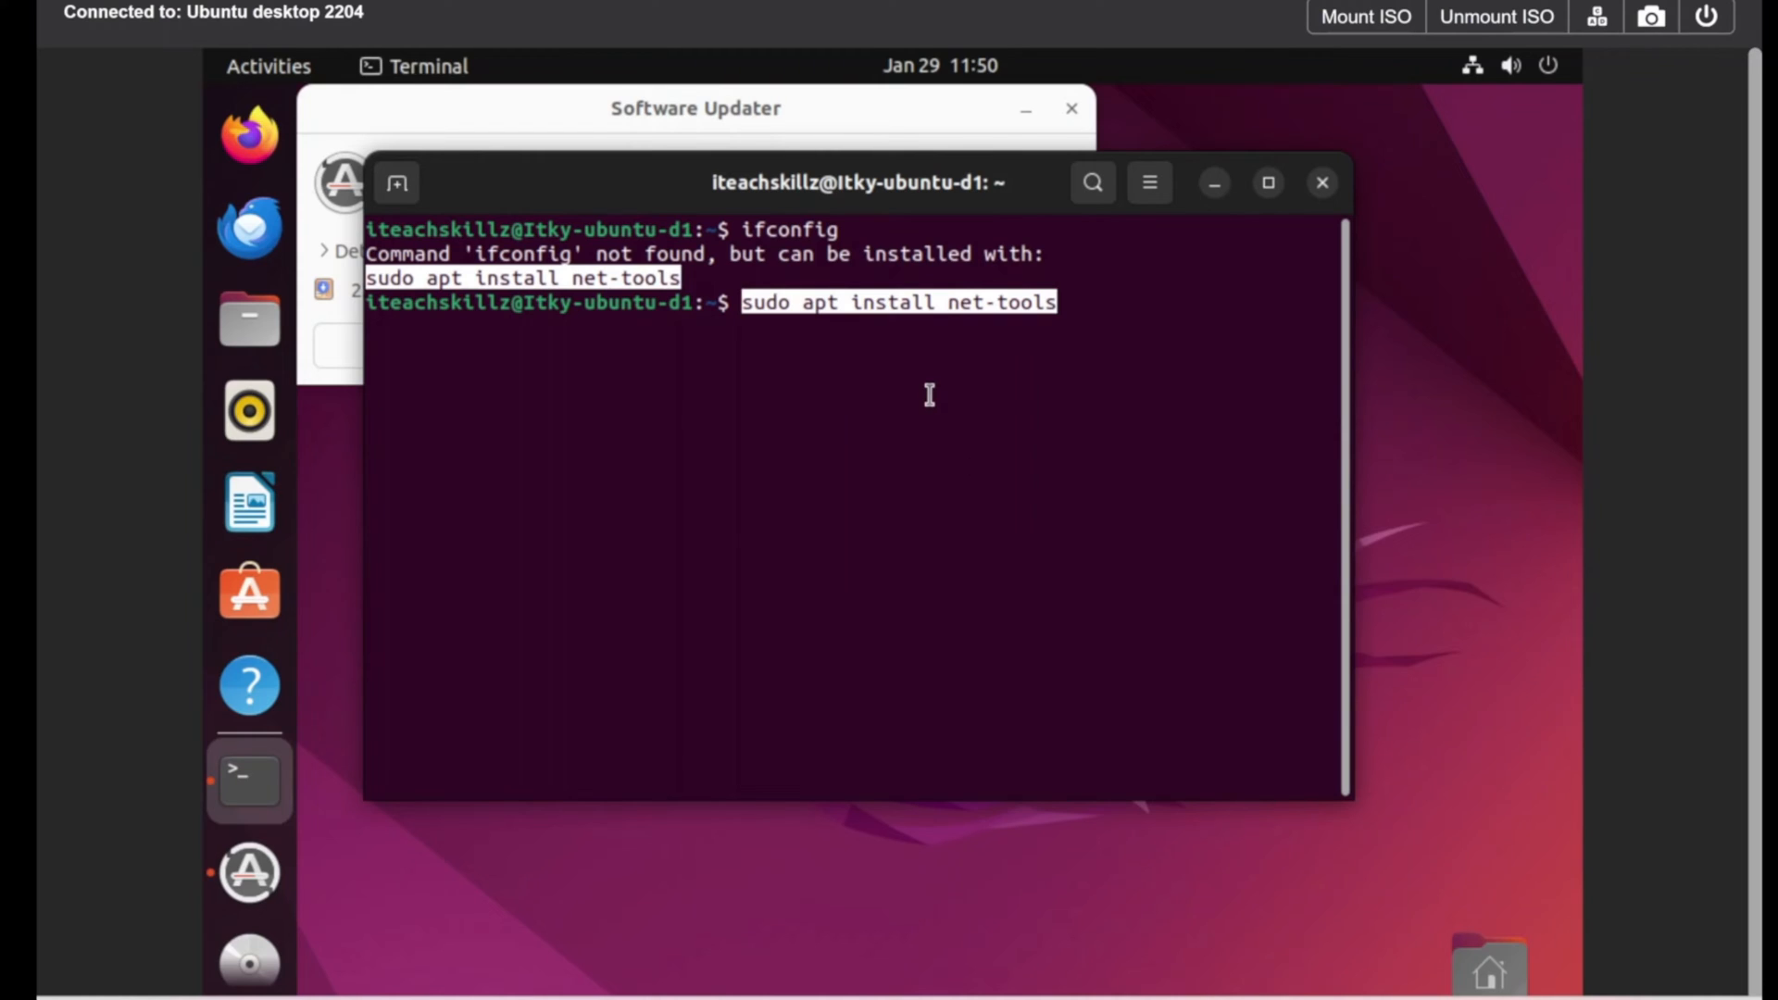
{"action": "key", "text": "Return"}
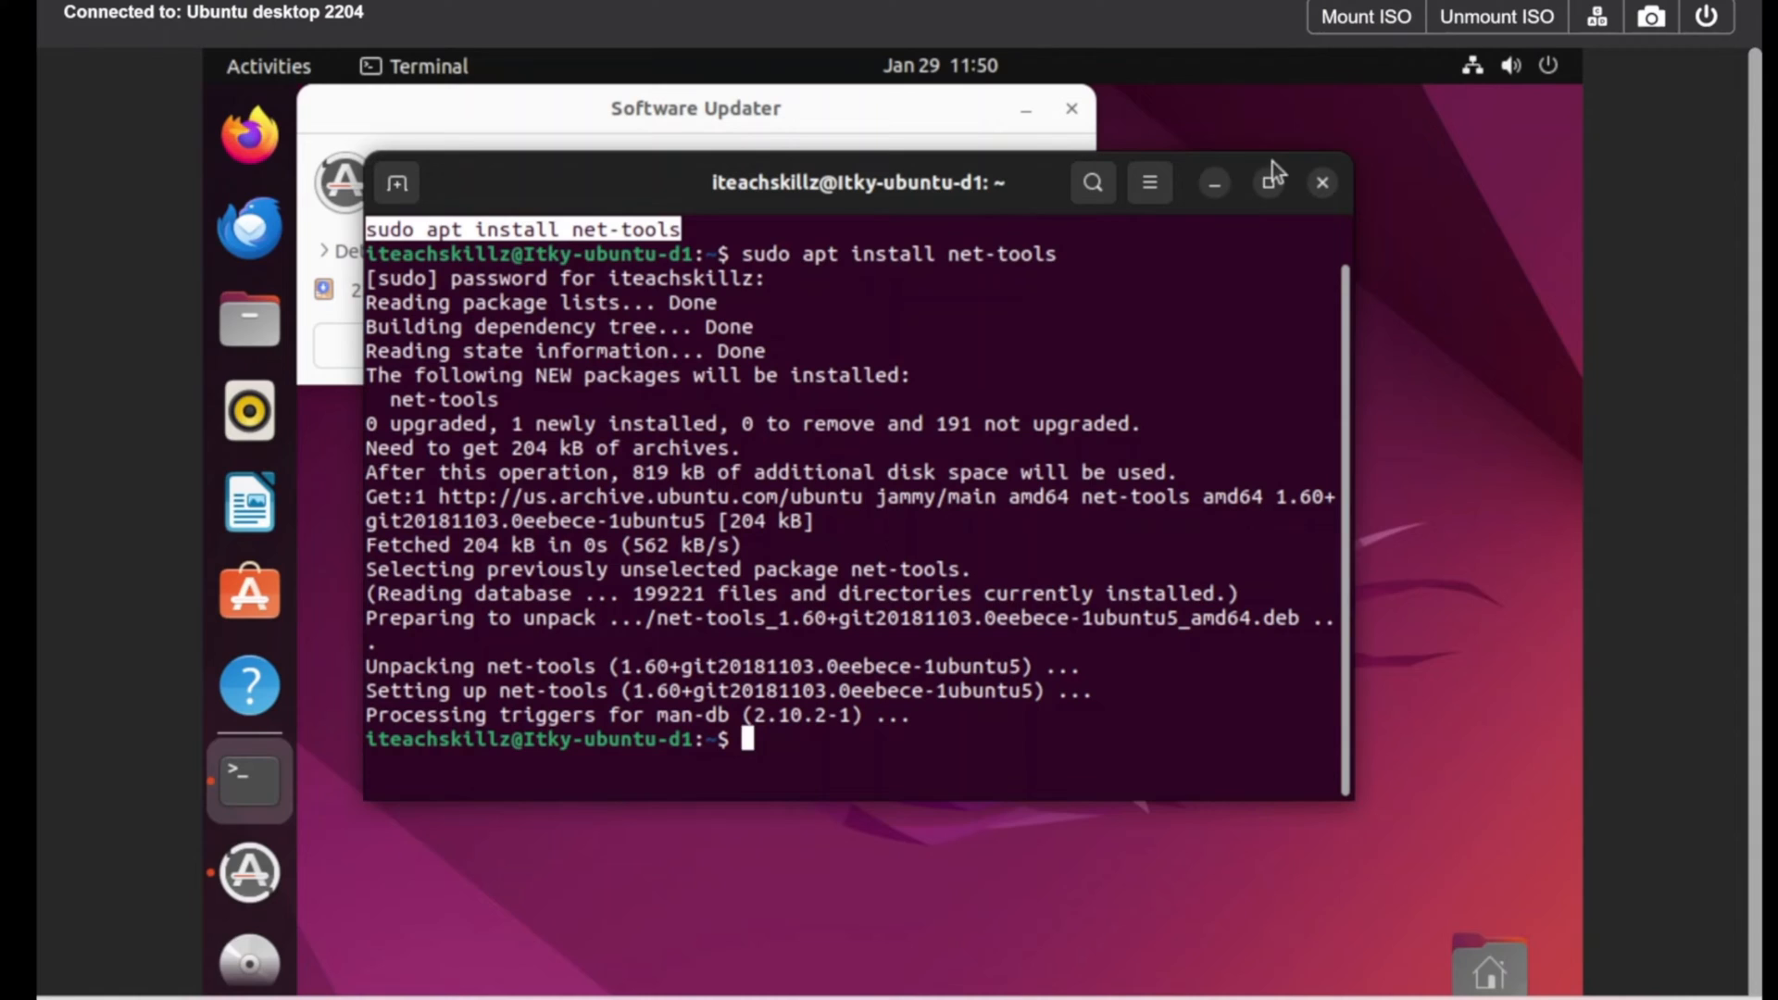
Step: Maximize the terminal, run ifconfig and select the ens3 inet address 192.168.1.208
{"action": "left_click", "coordinate": [1270, 184]}
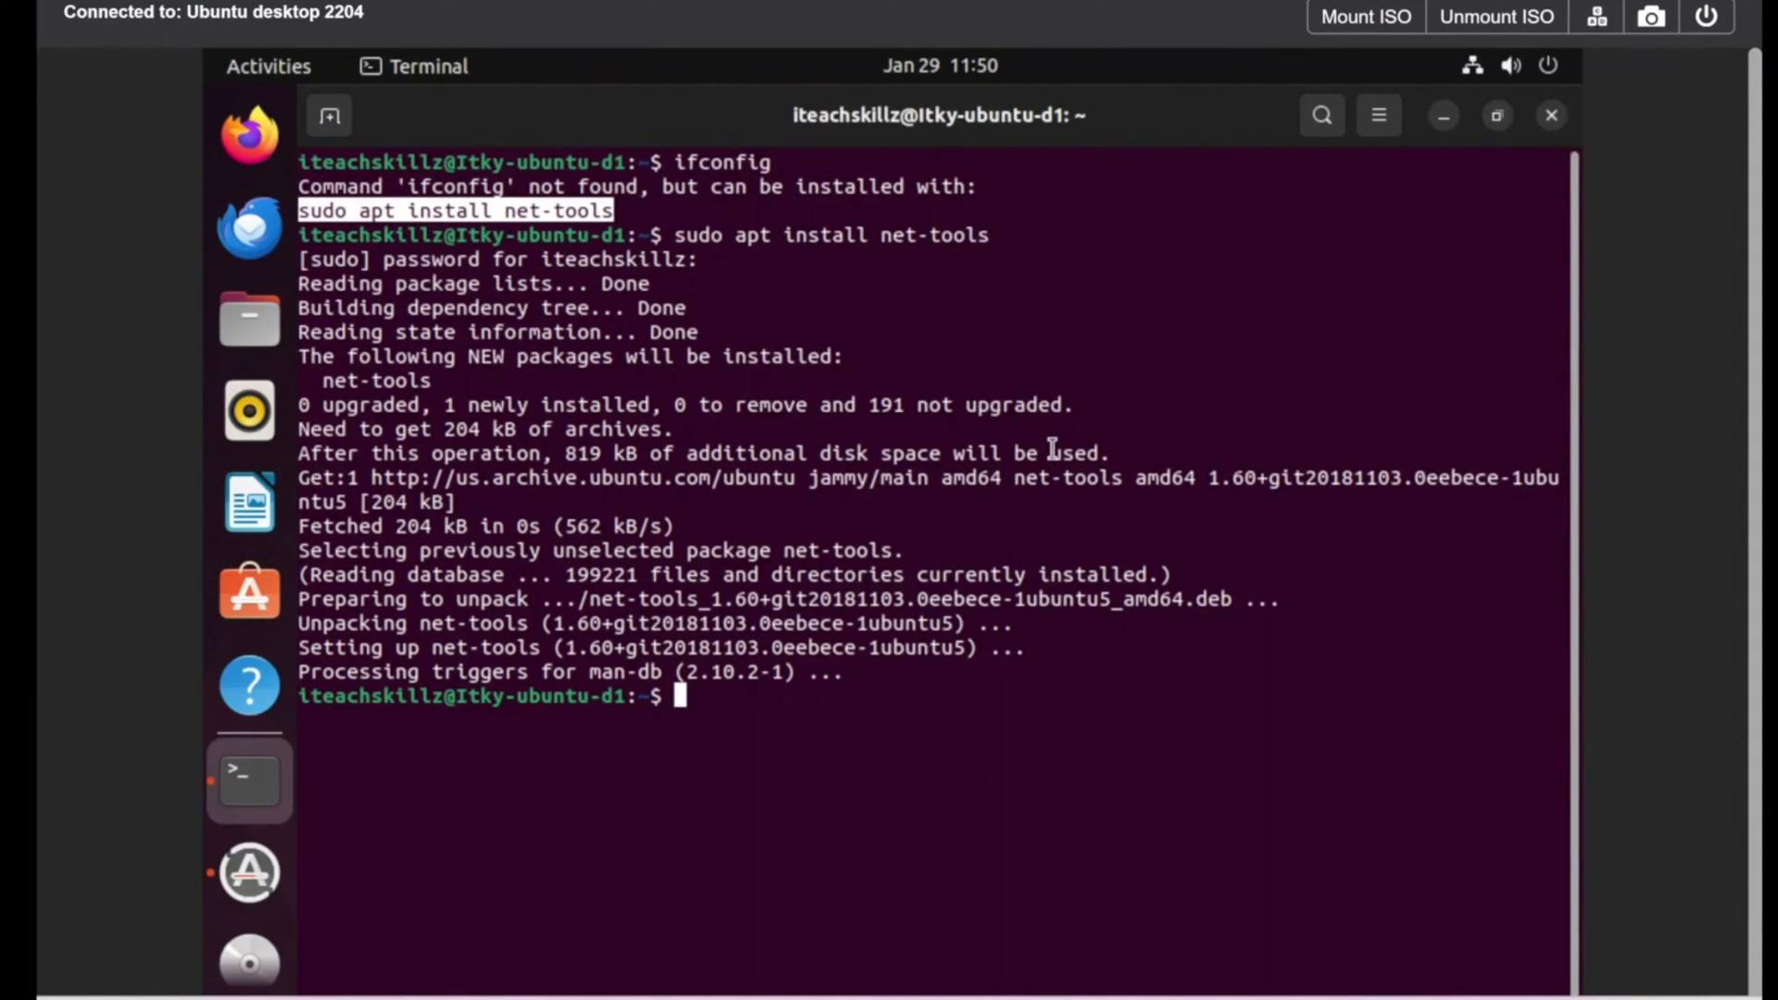
{"action": "type", "text": "ifc"}
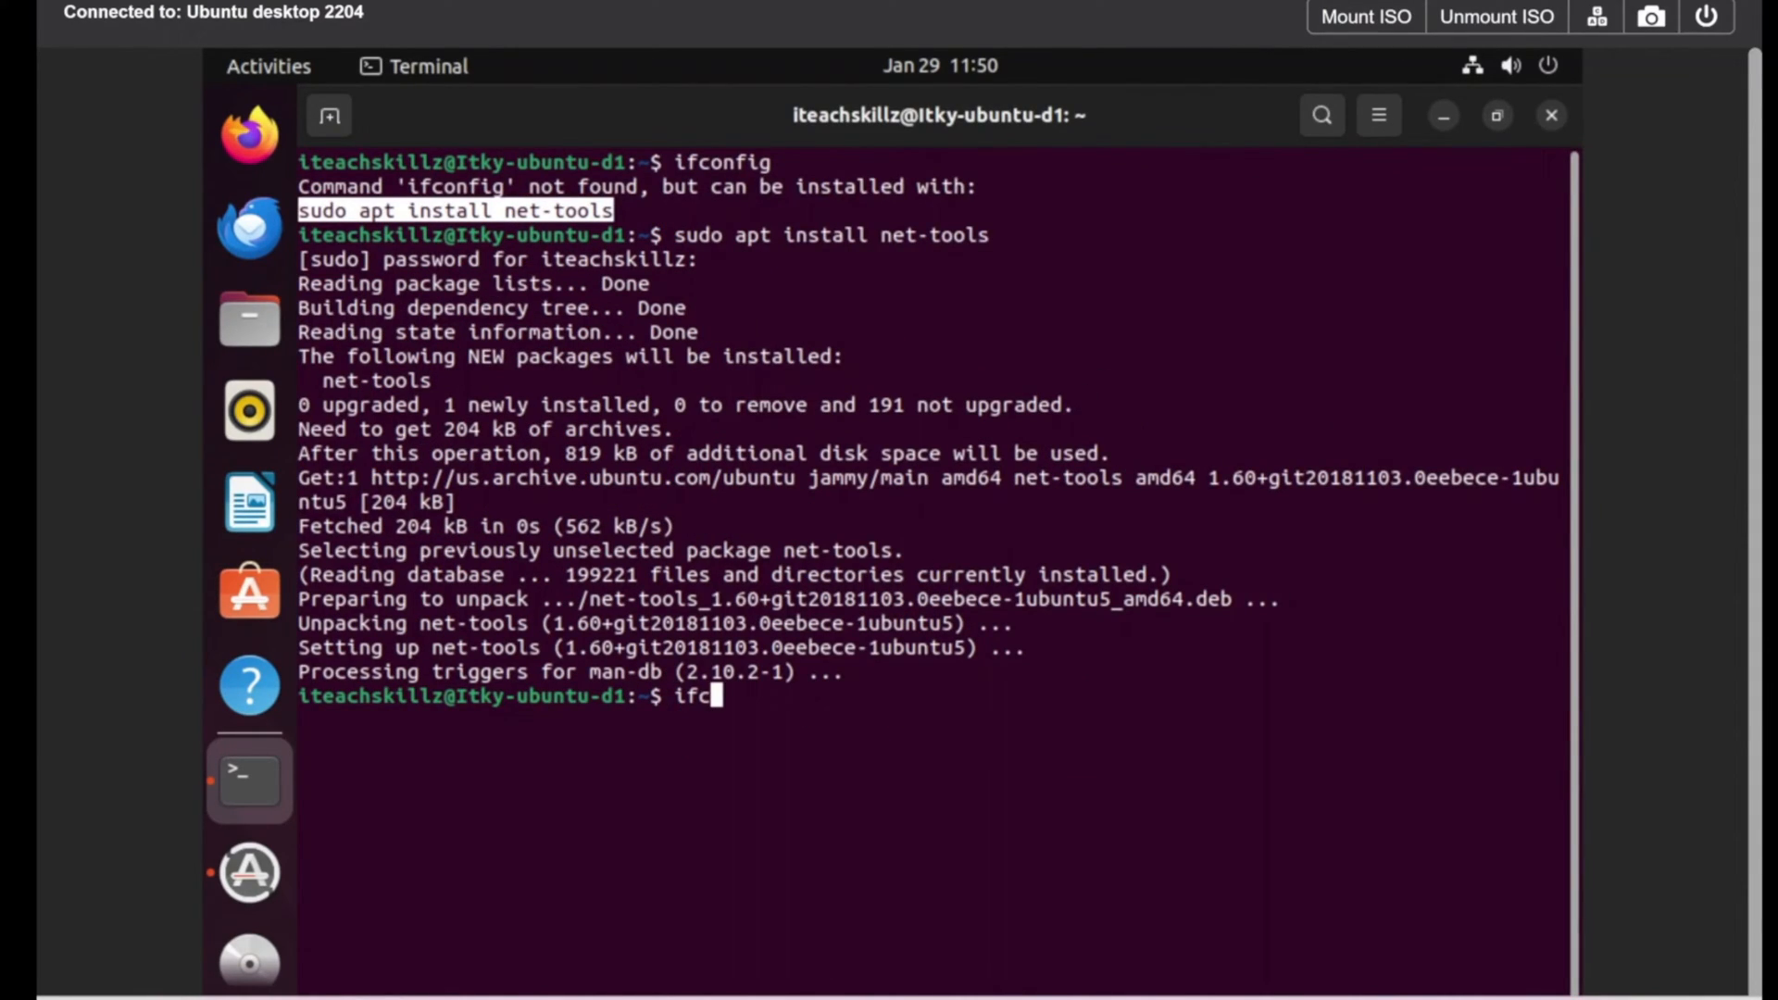
{"action": "type", "text": "onfig"}
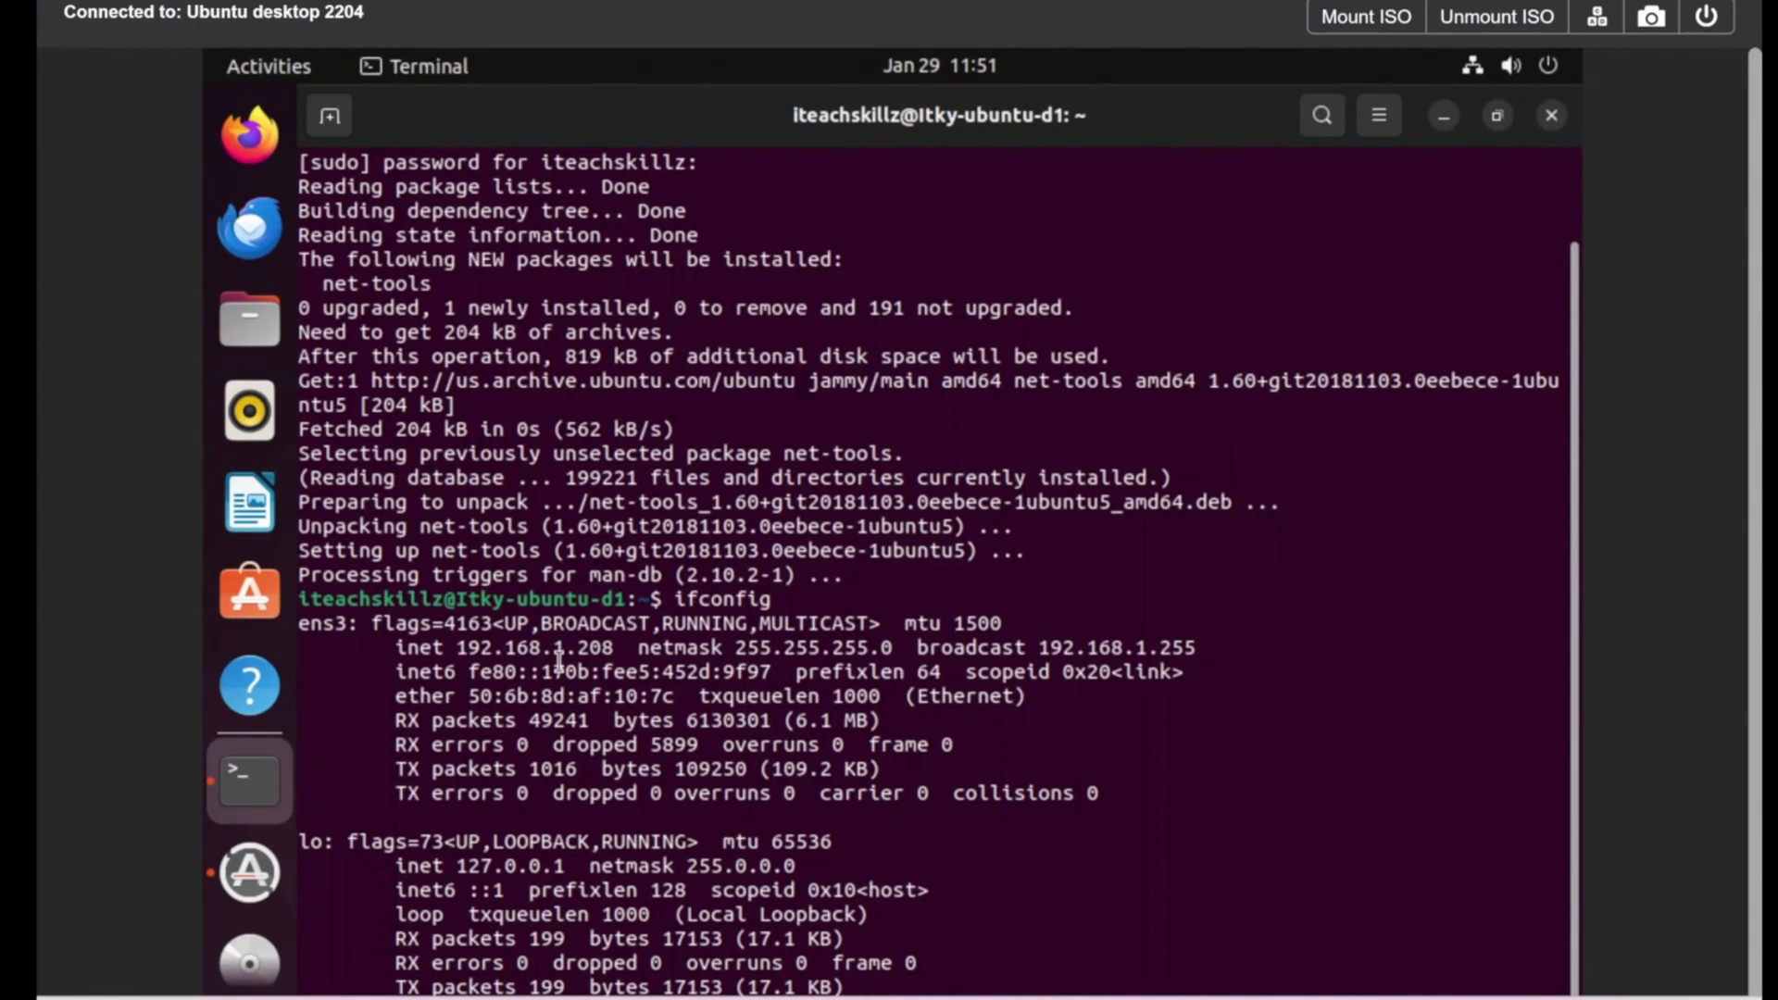
{"action": "double_click", "coordinate": [583, 648]}
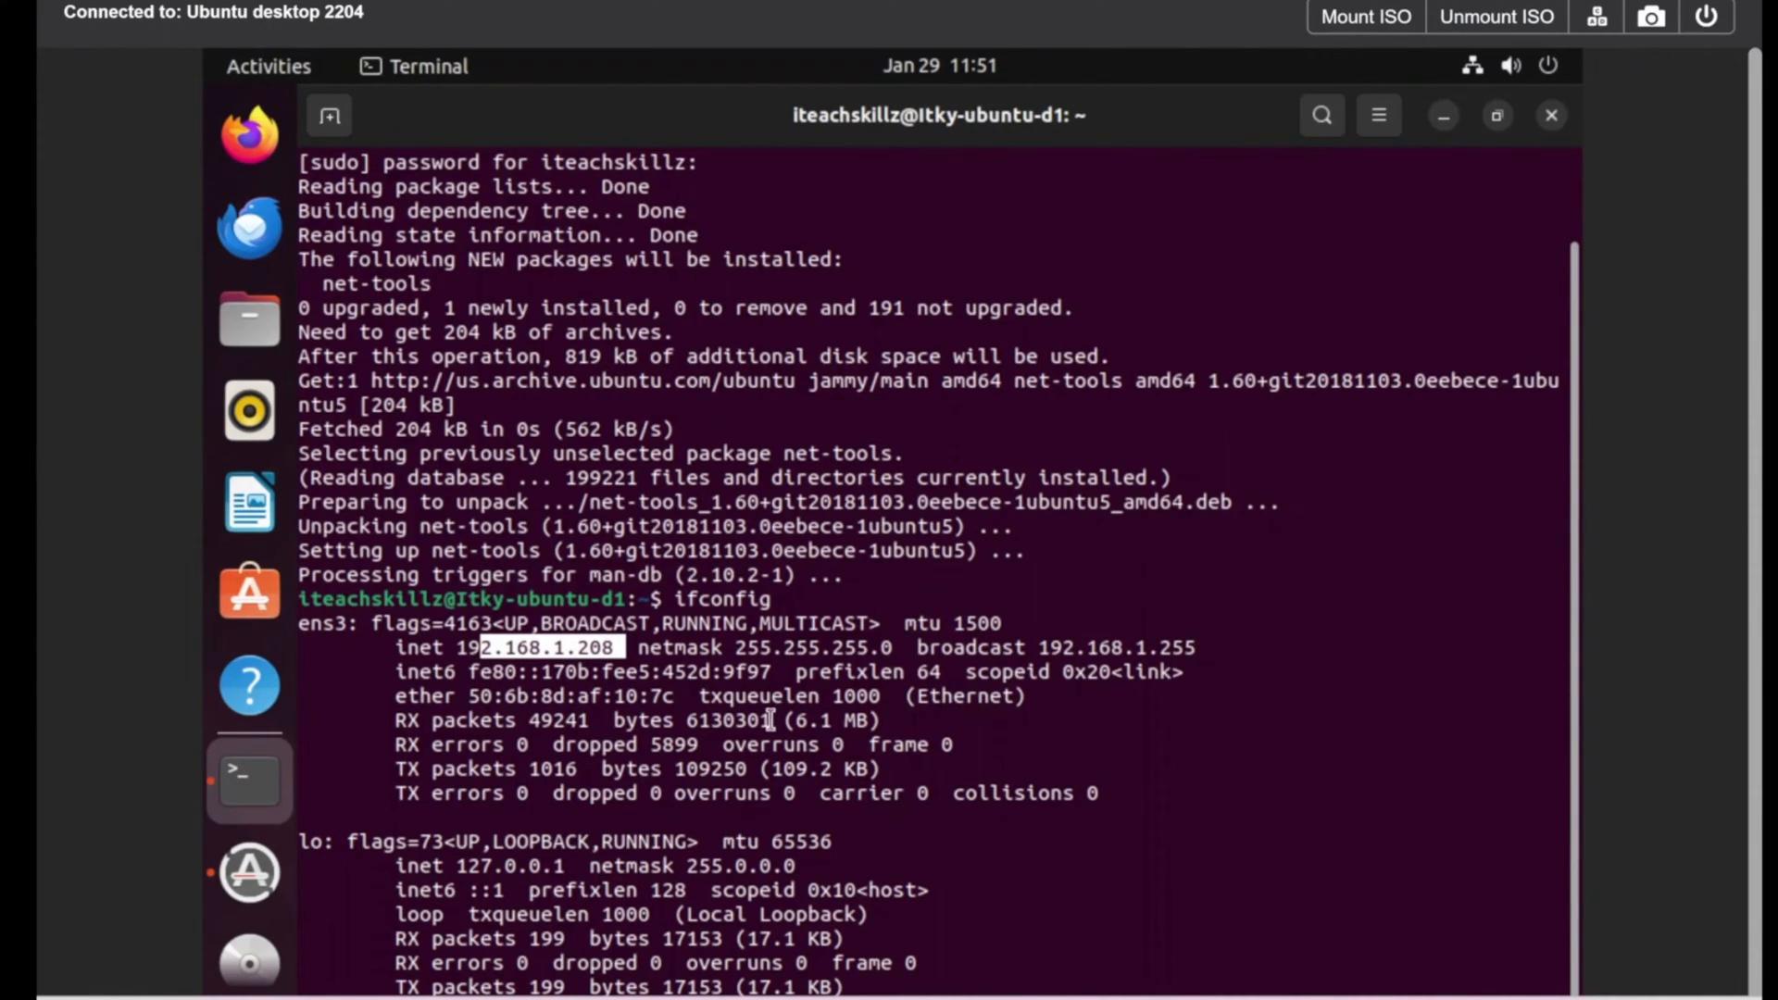
{"action": "mouse_move", "coordinate": [984, 922]}
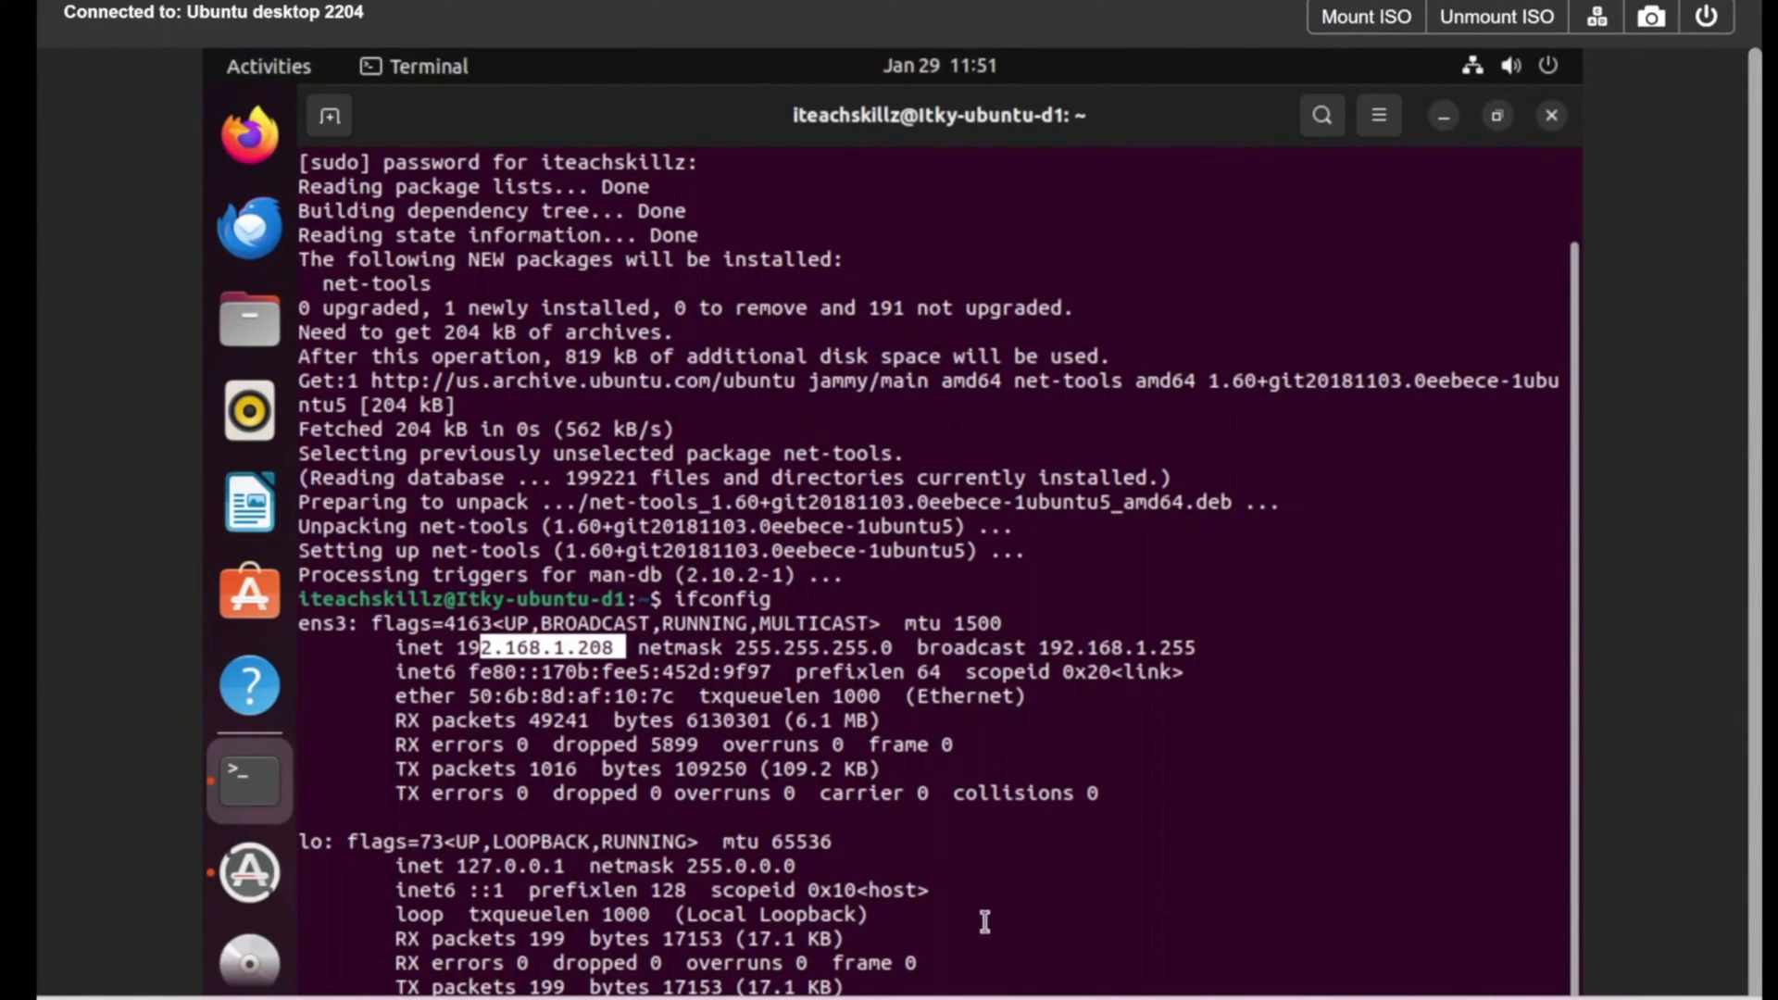
{"action": "mouse_move", "coordinate": [1300, 978]}
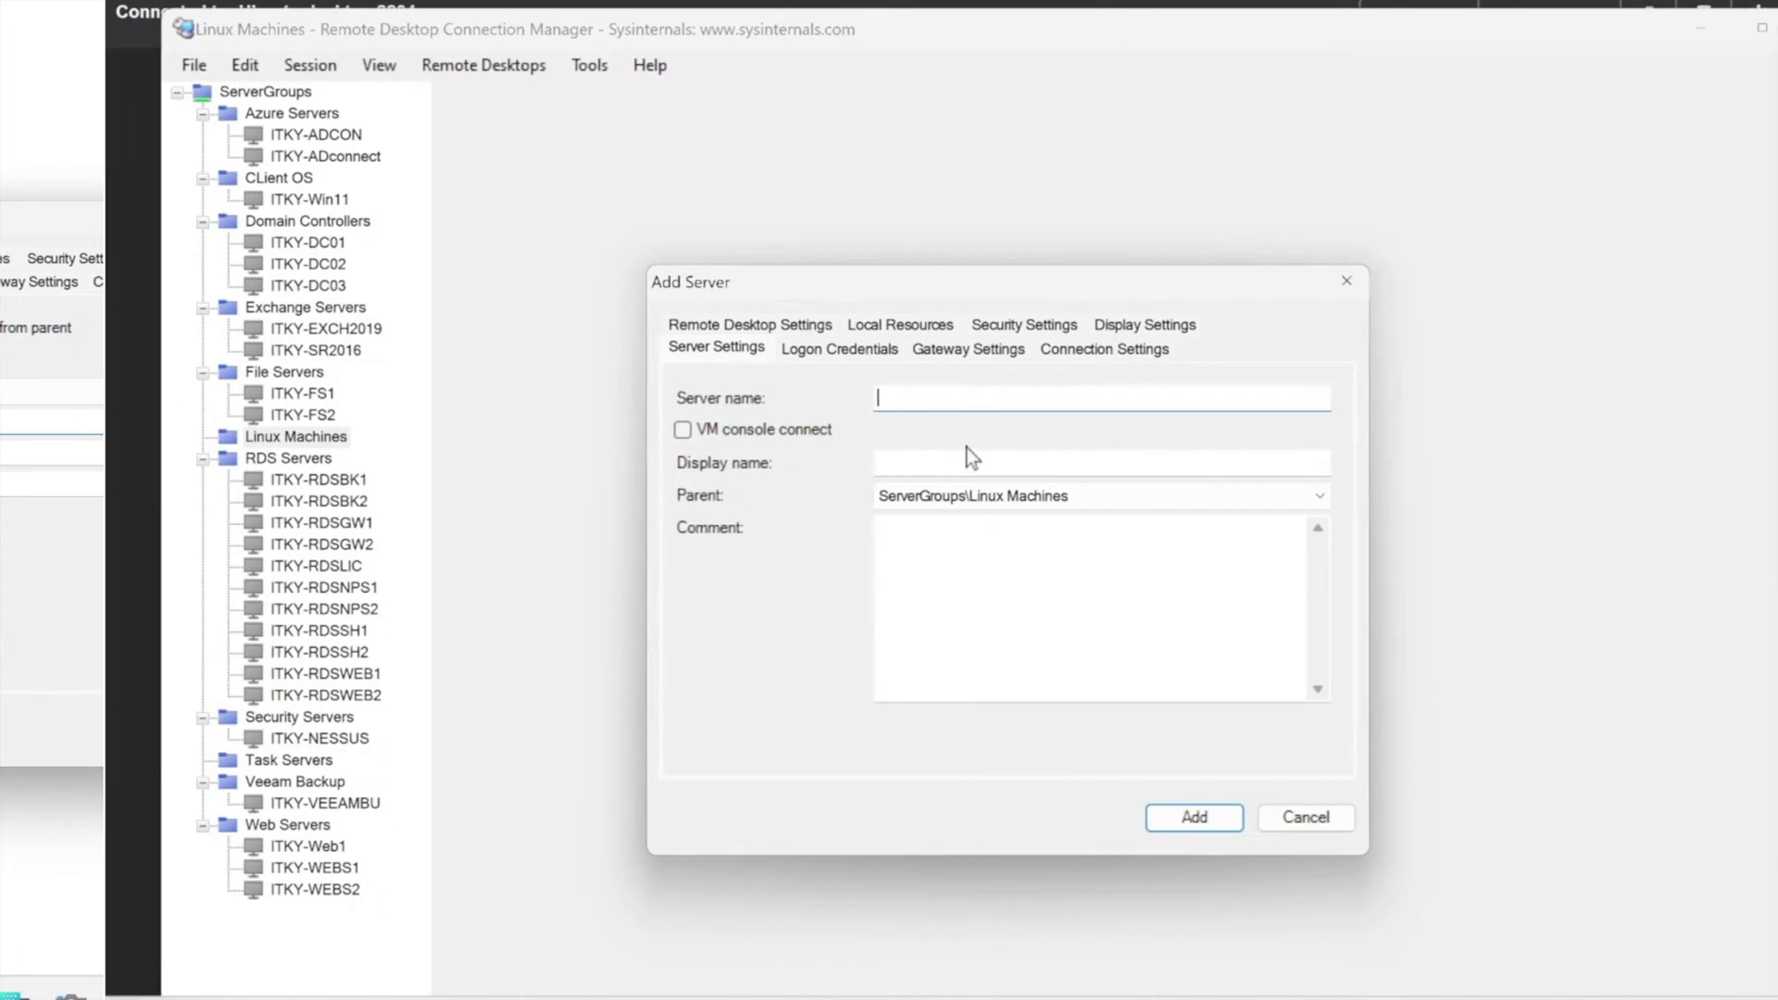
Step: Enter 192.168.1.208 as the server name in the Add Server dialog
{"action": "type", "text": "192."}
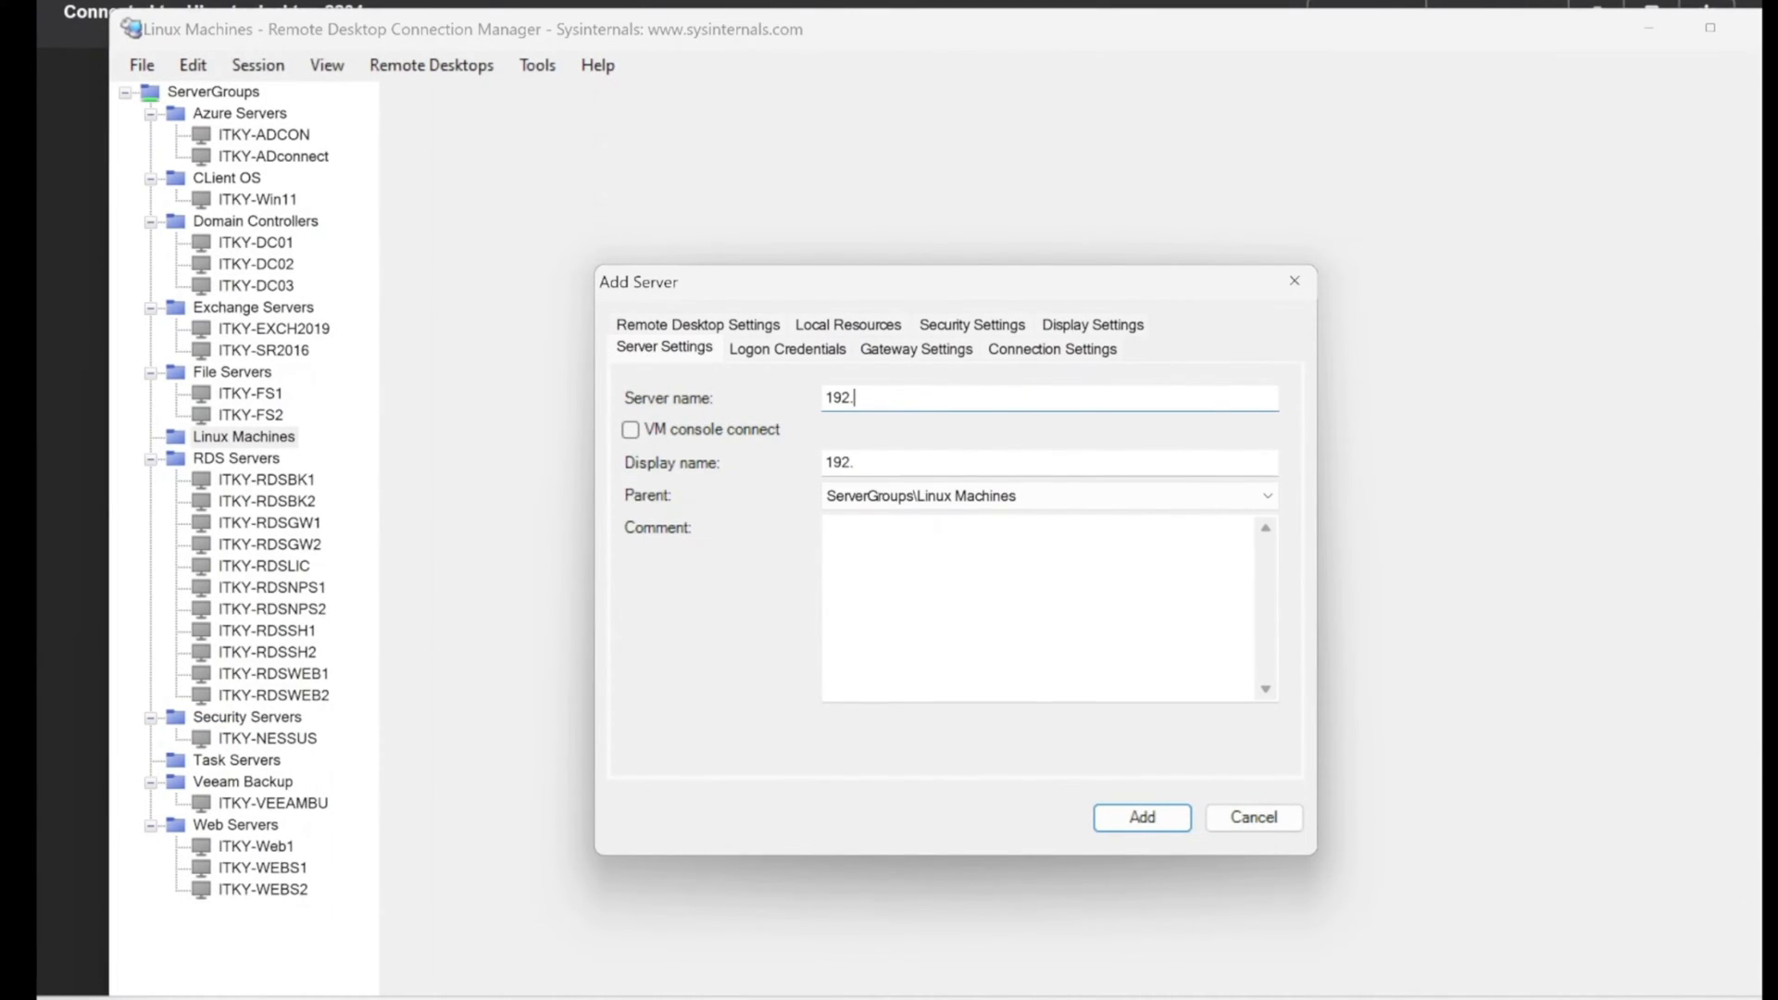
{"action": "type", "text": "168."}
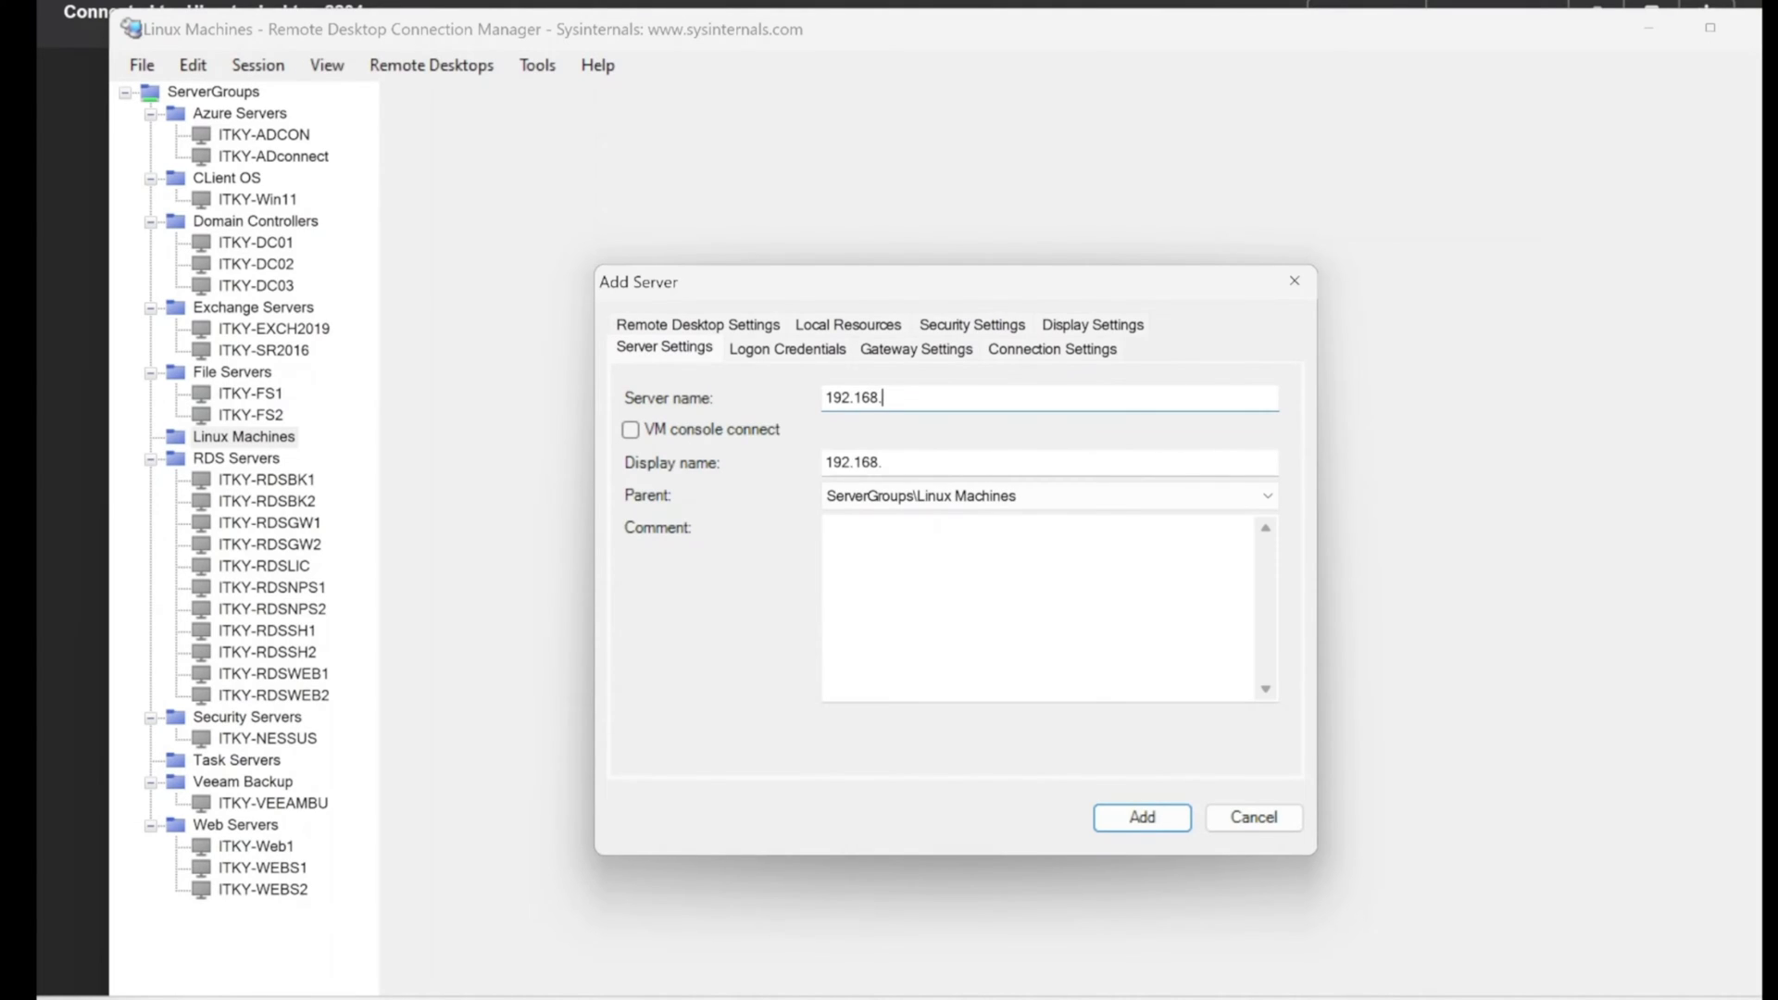
{"action": "type", "text": "1.208"}
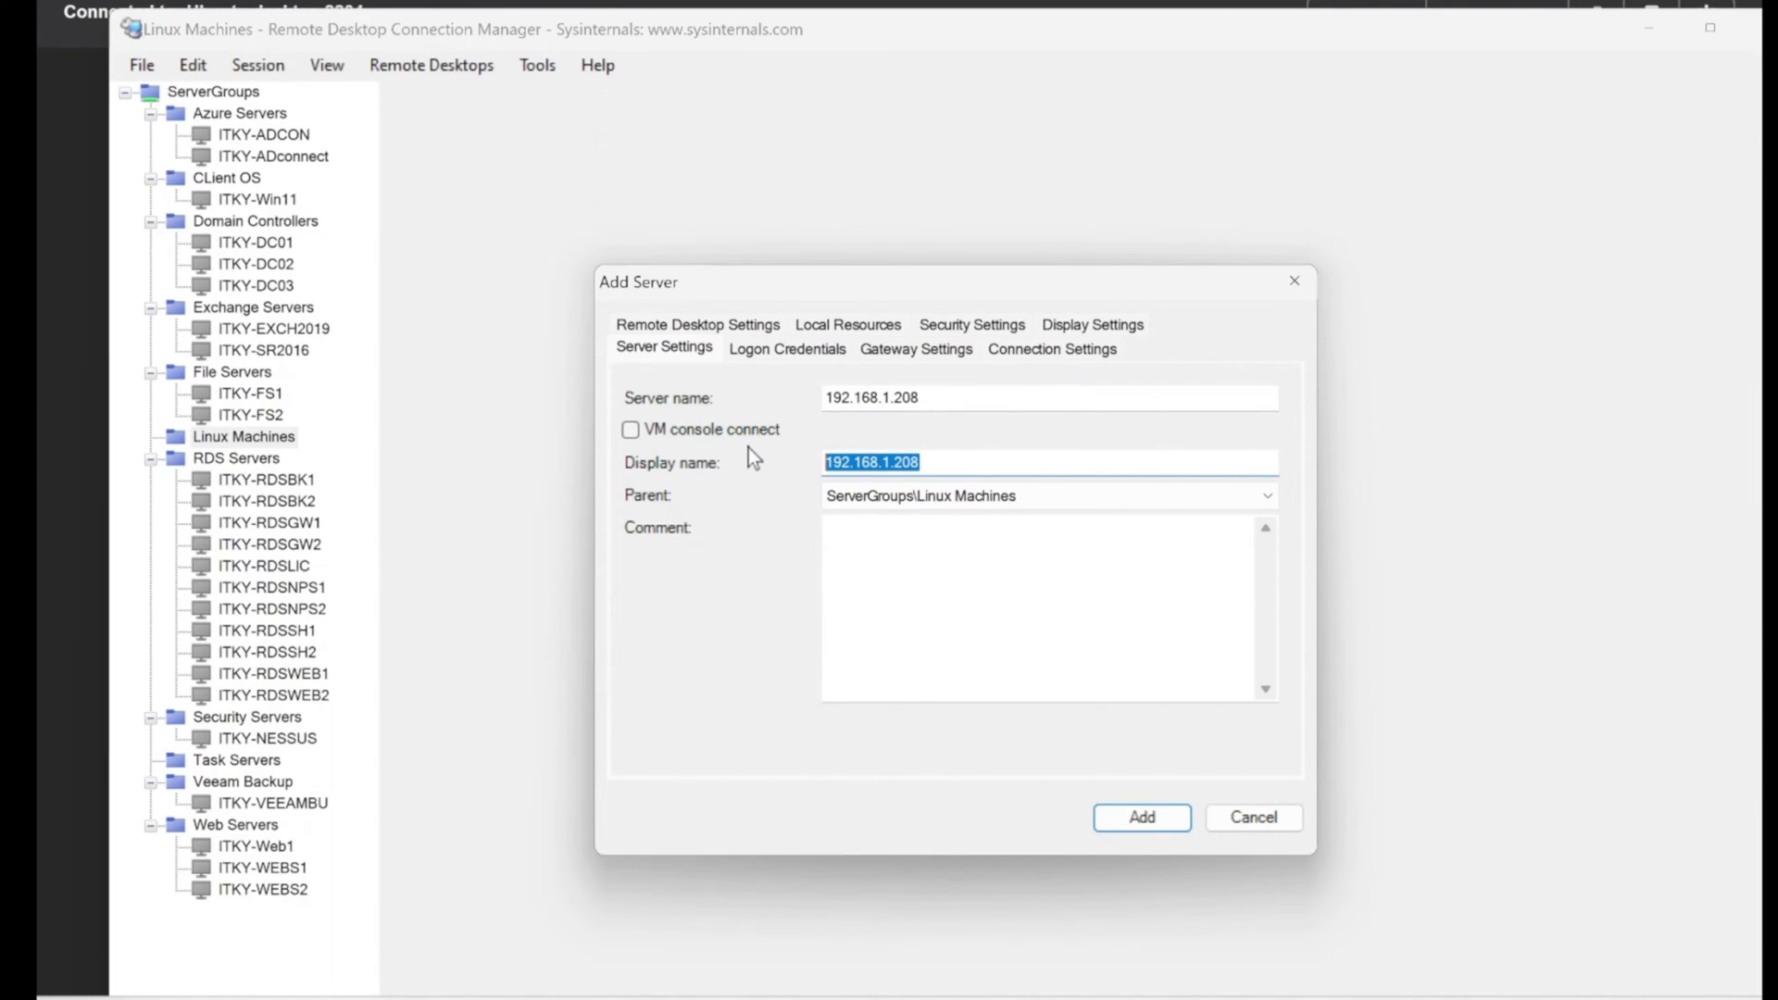
Step: Set the display name to Itky-ubuntu-d1, correcting a mistype, and add the server
{"action": "type", "text": "Unb"}
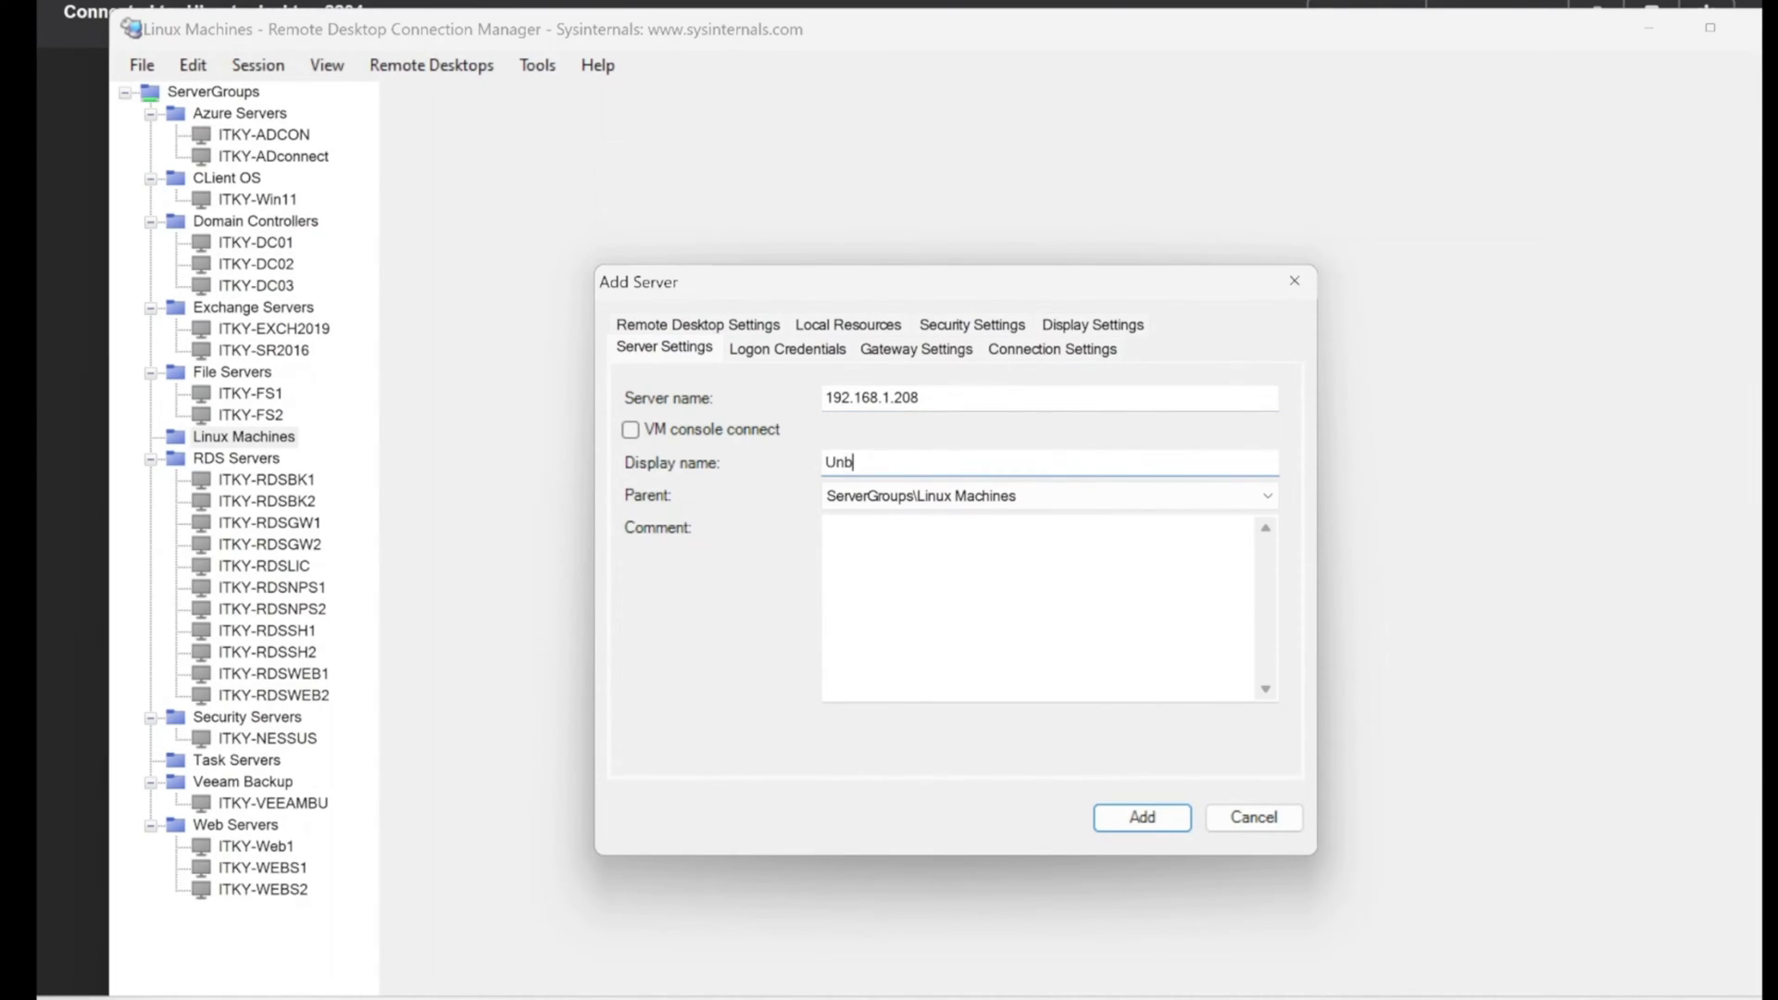
{"action": "key", "text": "Ctrl+a"}
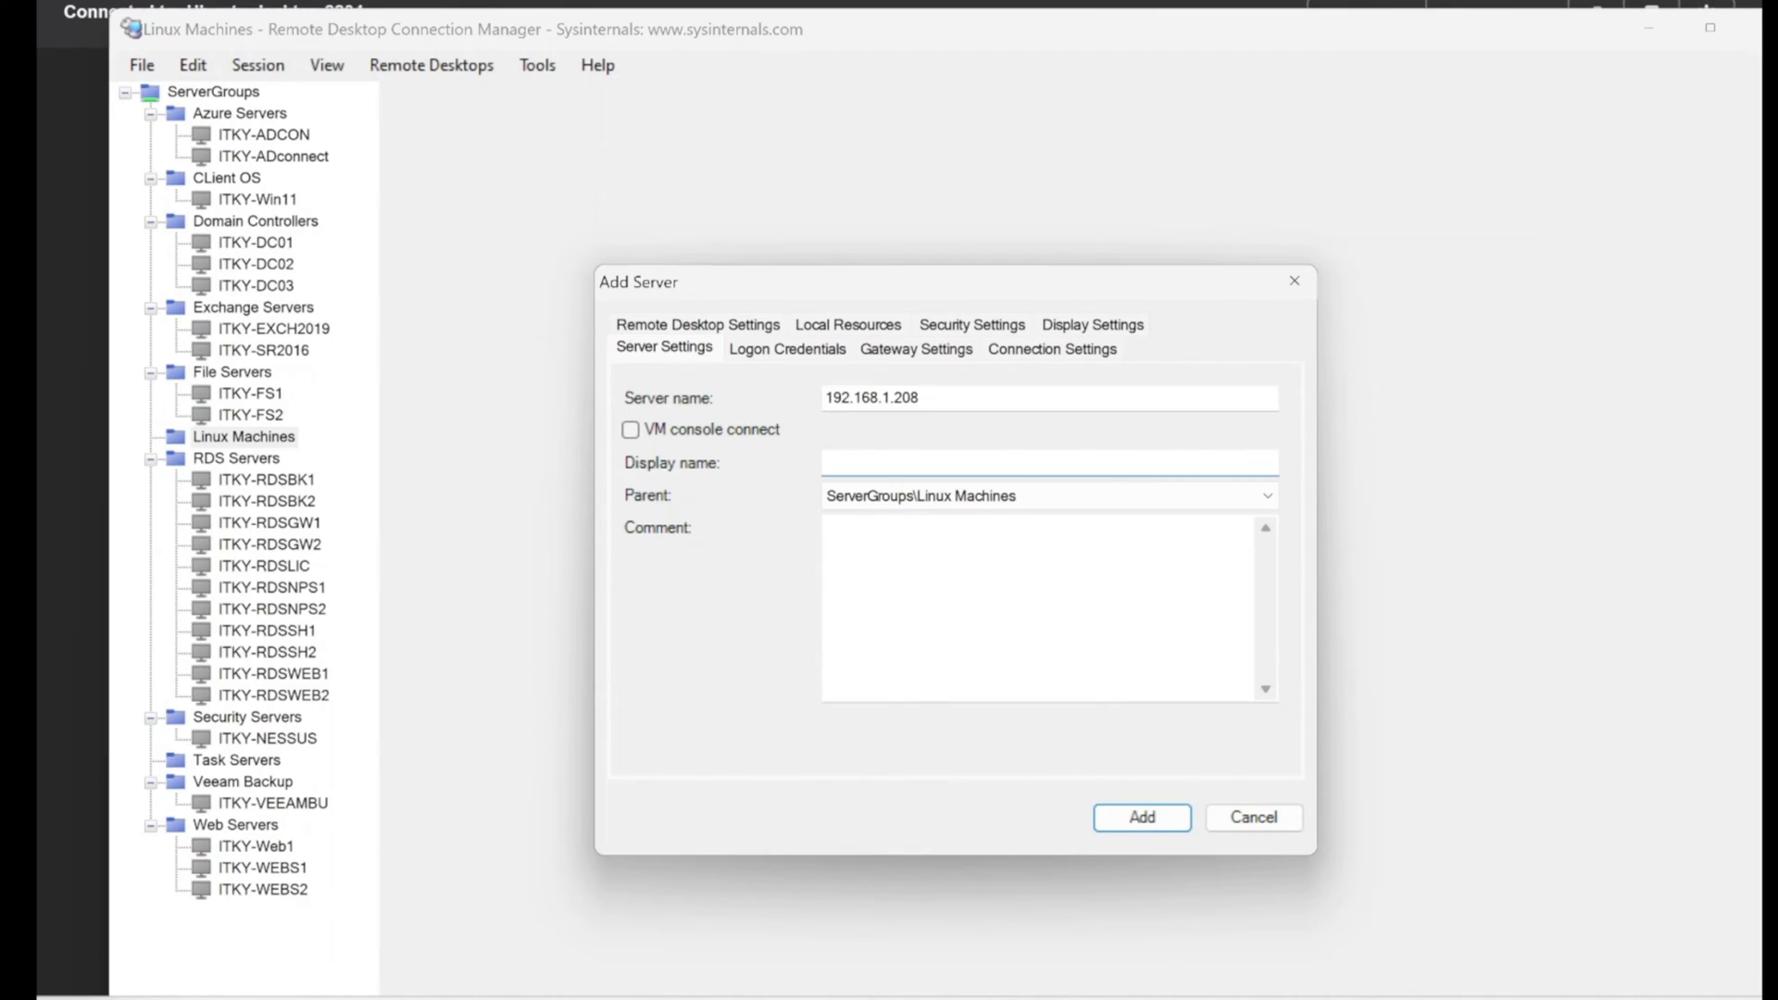
{"action": "type", "text": "Itky-u"}
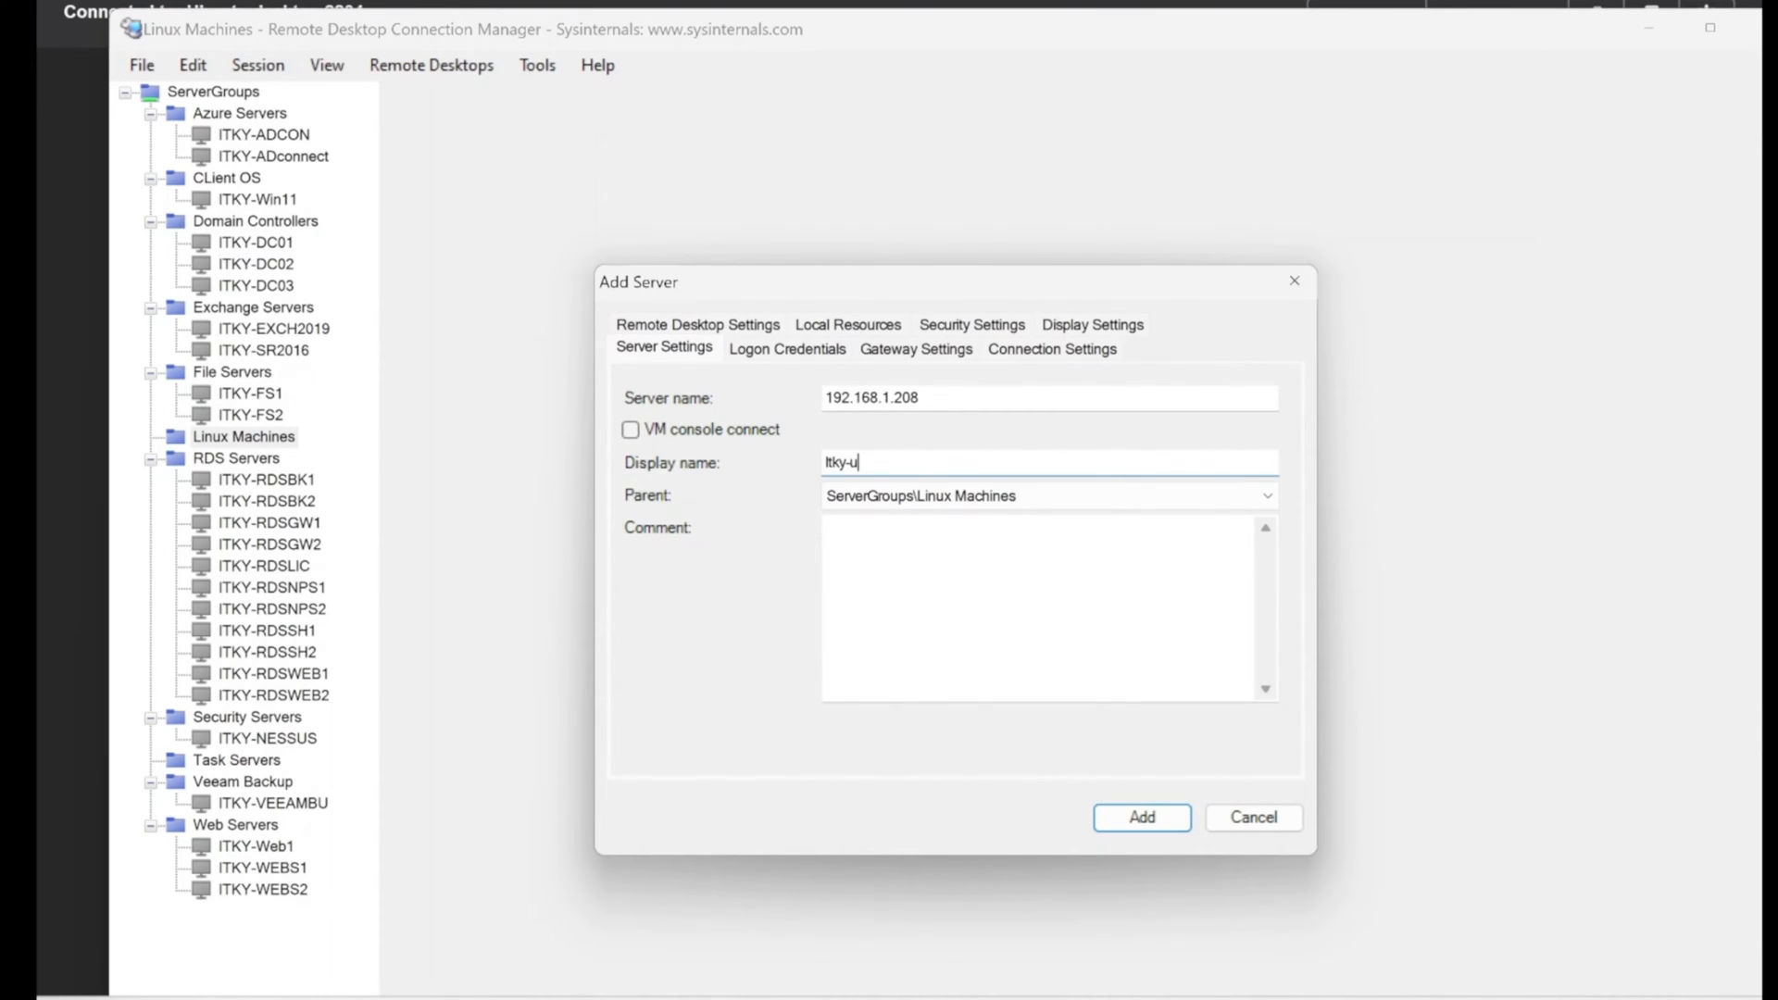
{"action": "type", "text": "buntu"}
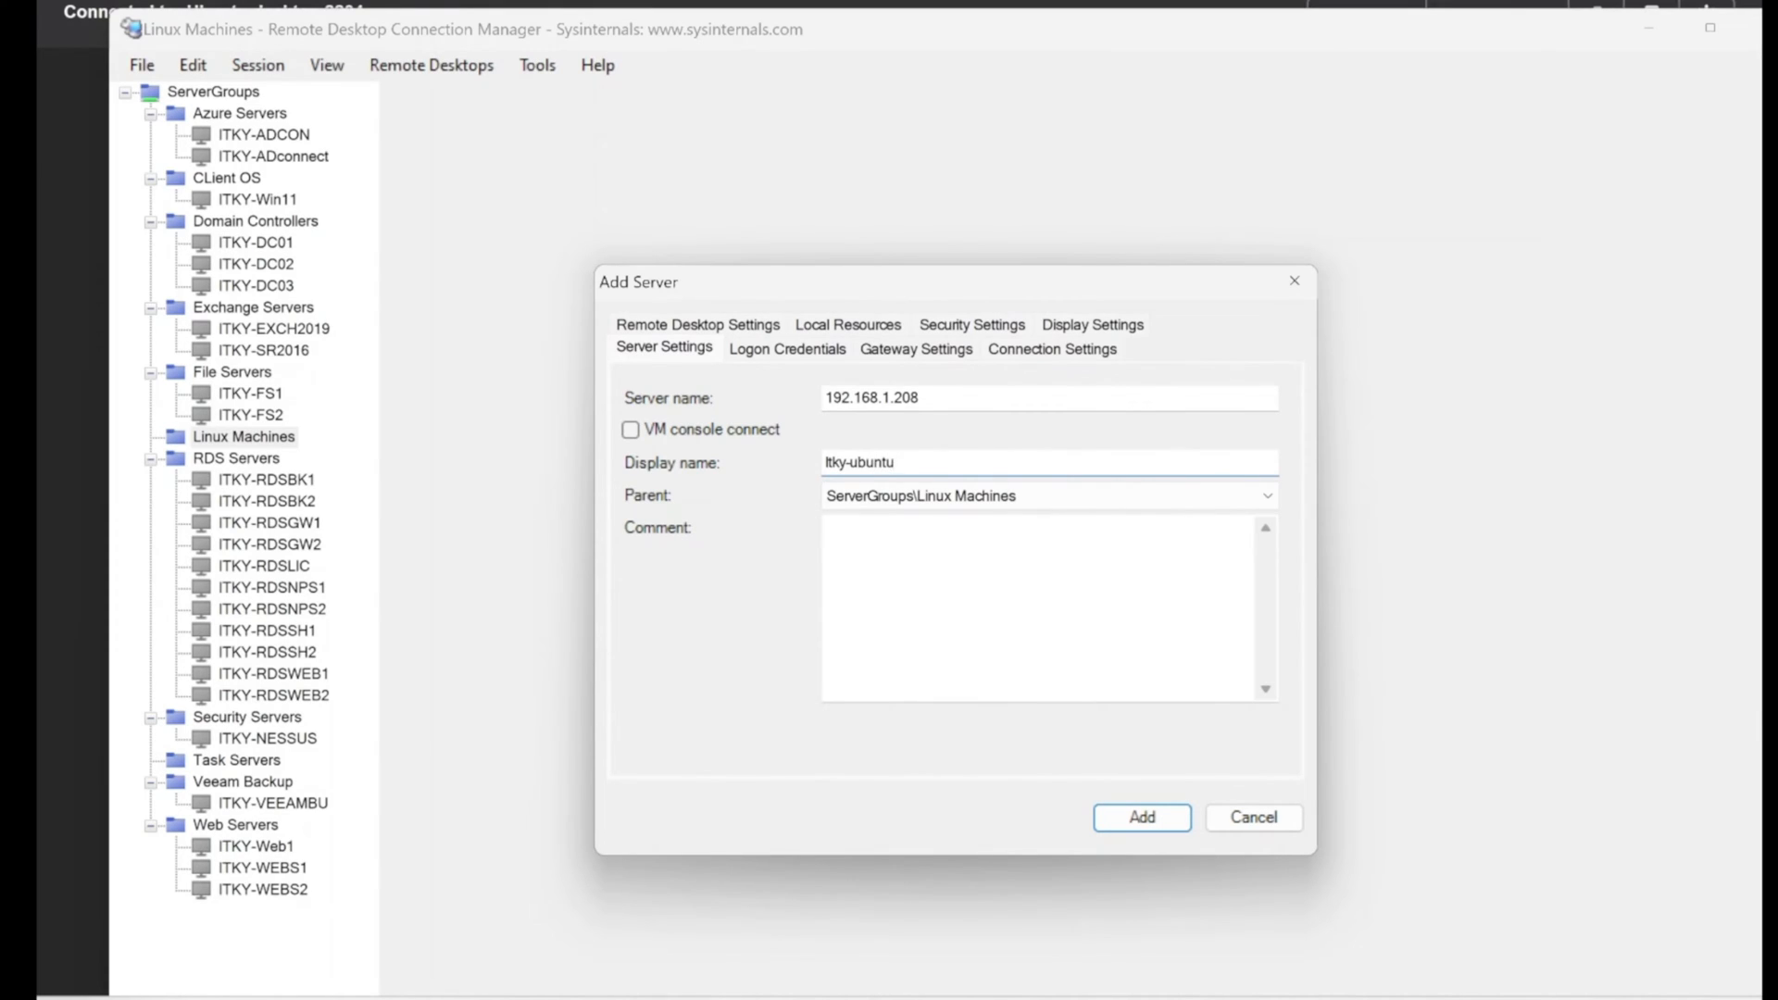
{"action": "type", "text": "-d1"}
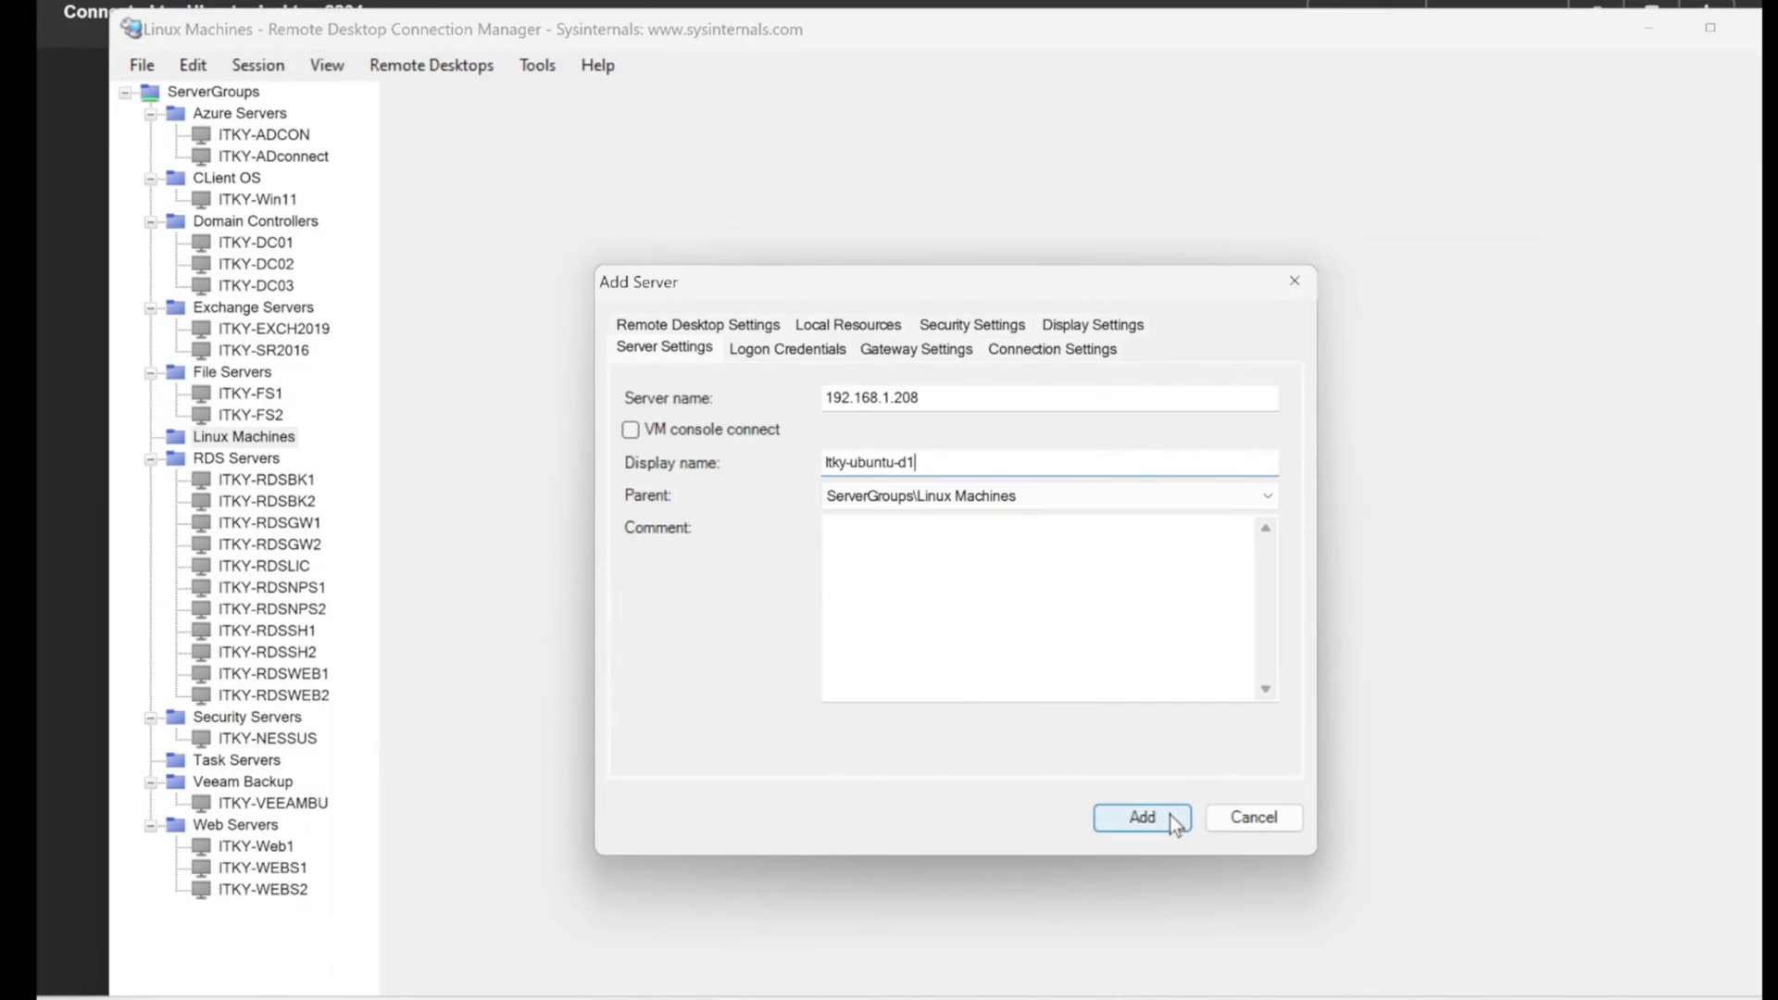
{"action": "left_click", "coordinate": [1141, 816]}
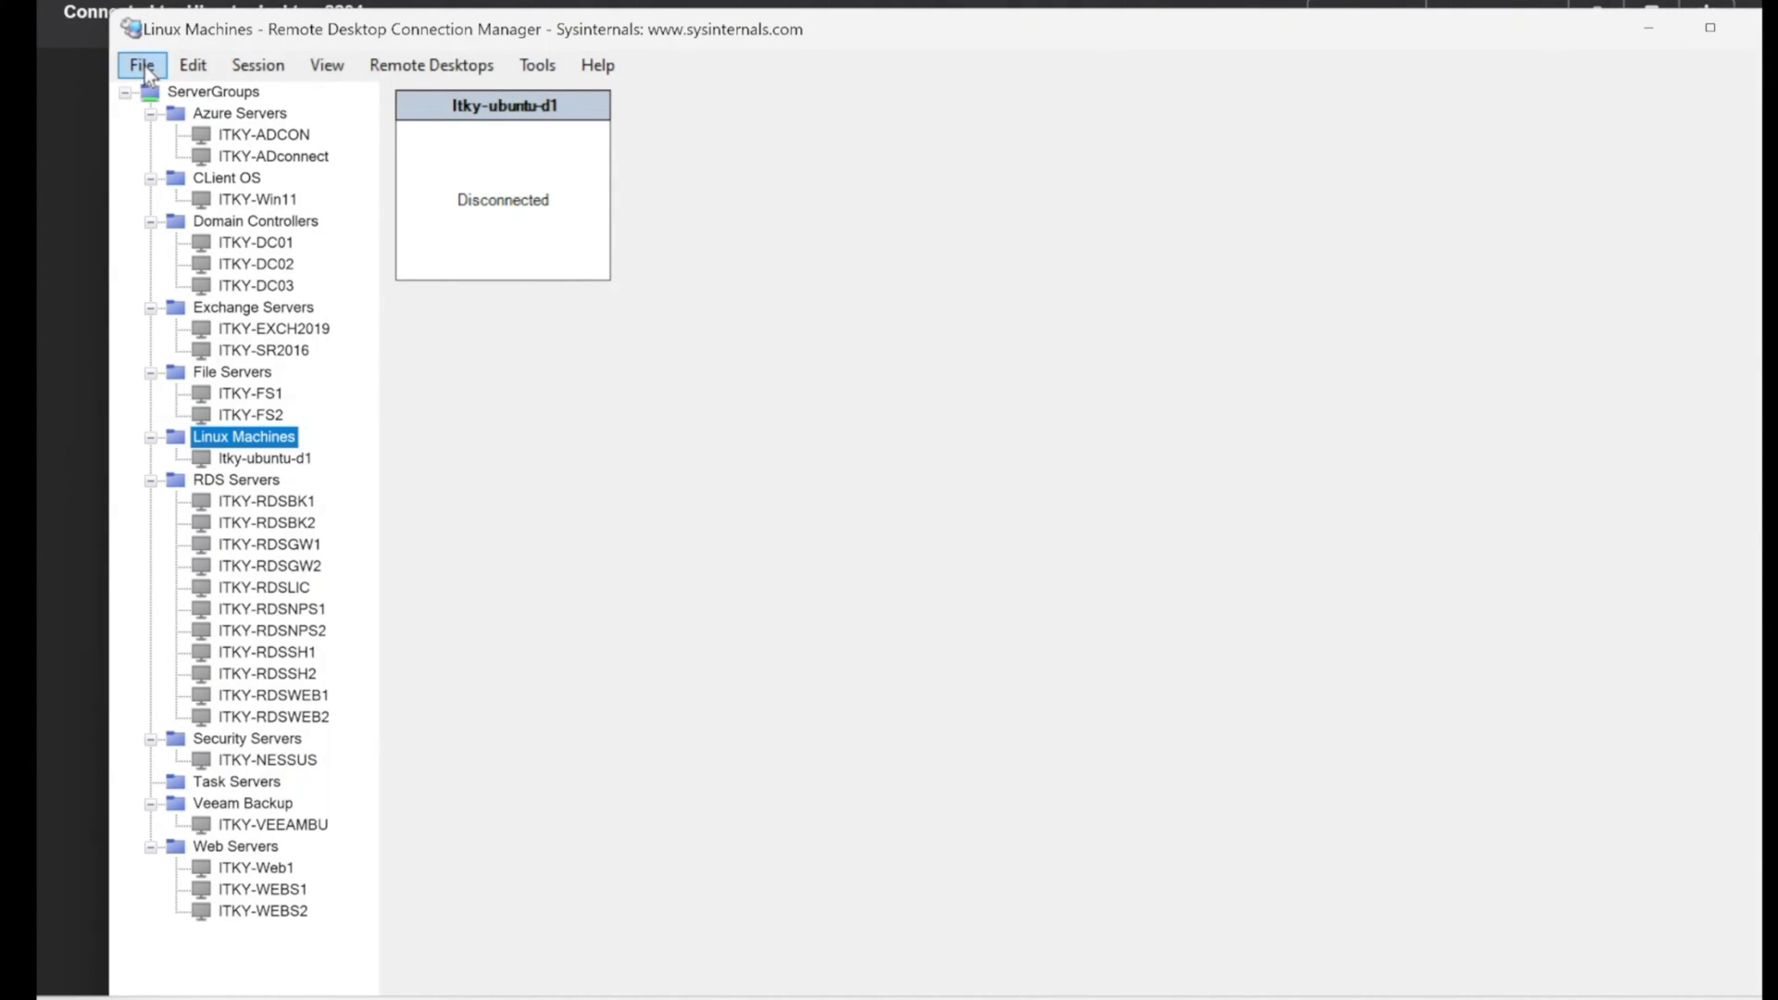
Step: Maximize the window and connect to Itky-ubuntu-d1, which fails to reach 192.168.1.208
{"action": "left_click", "coordinate": [141, 65]}
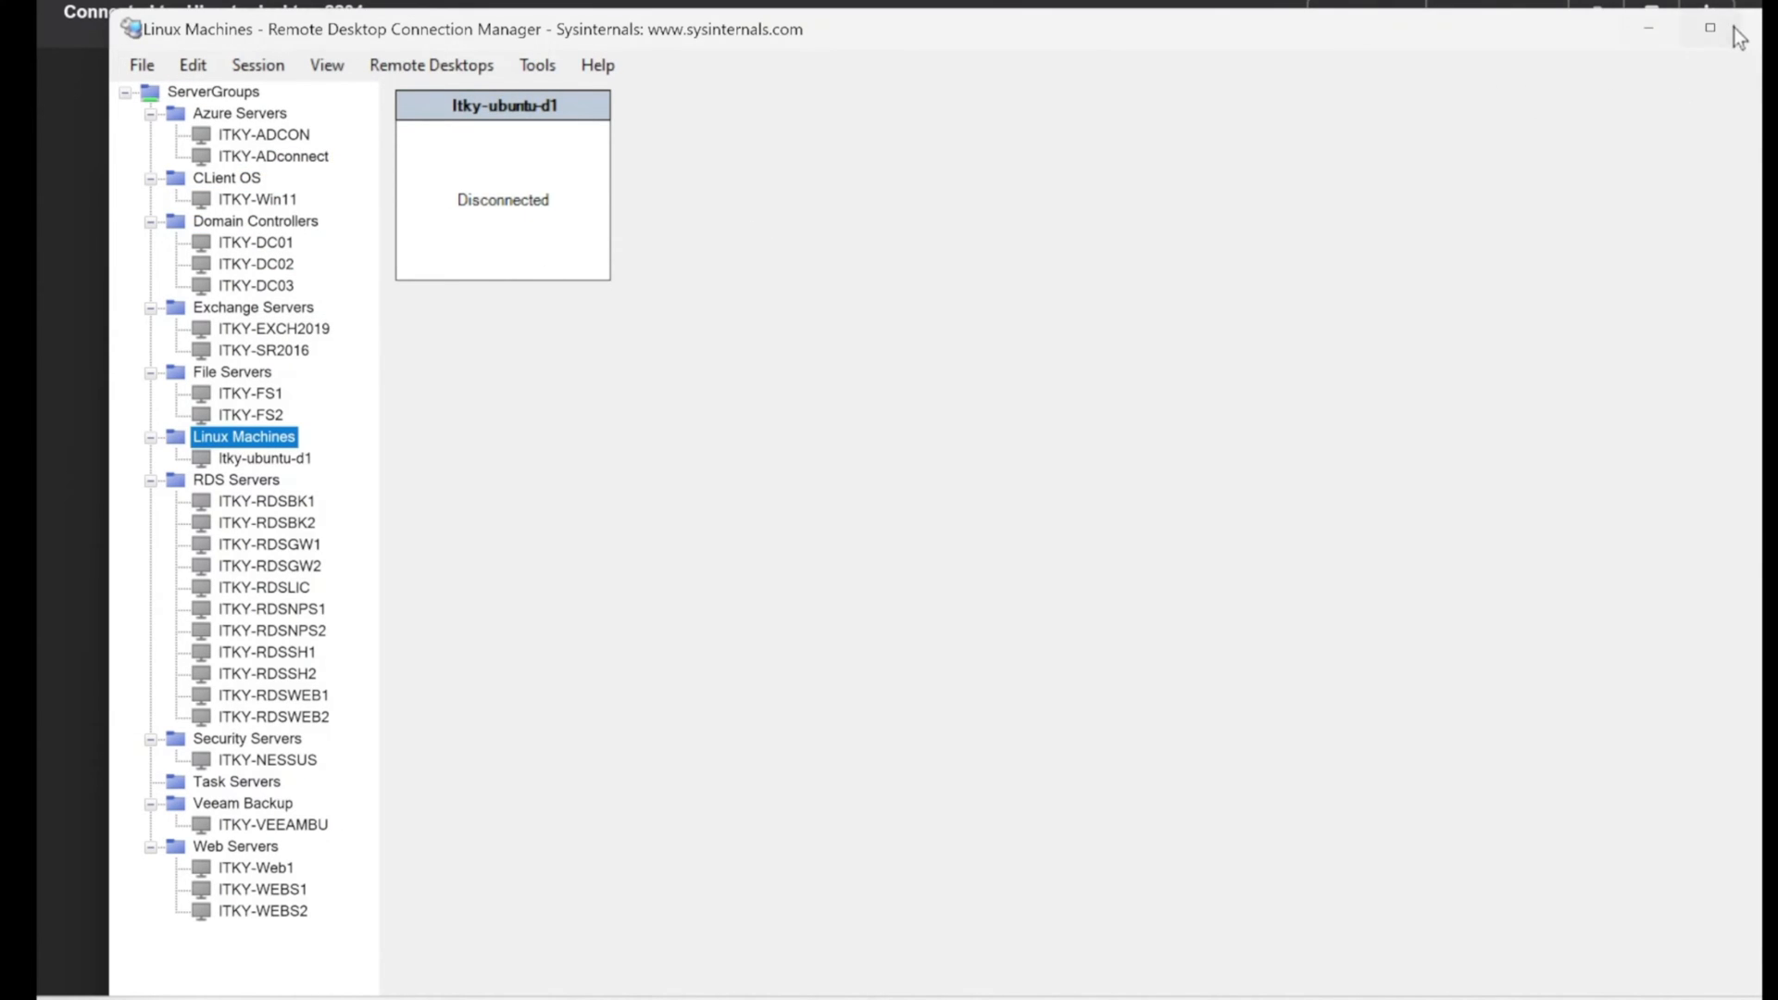
{"action": "scroll", "scroll_direction": "down", "scroll_amount": 3}
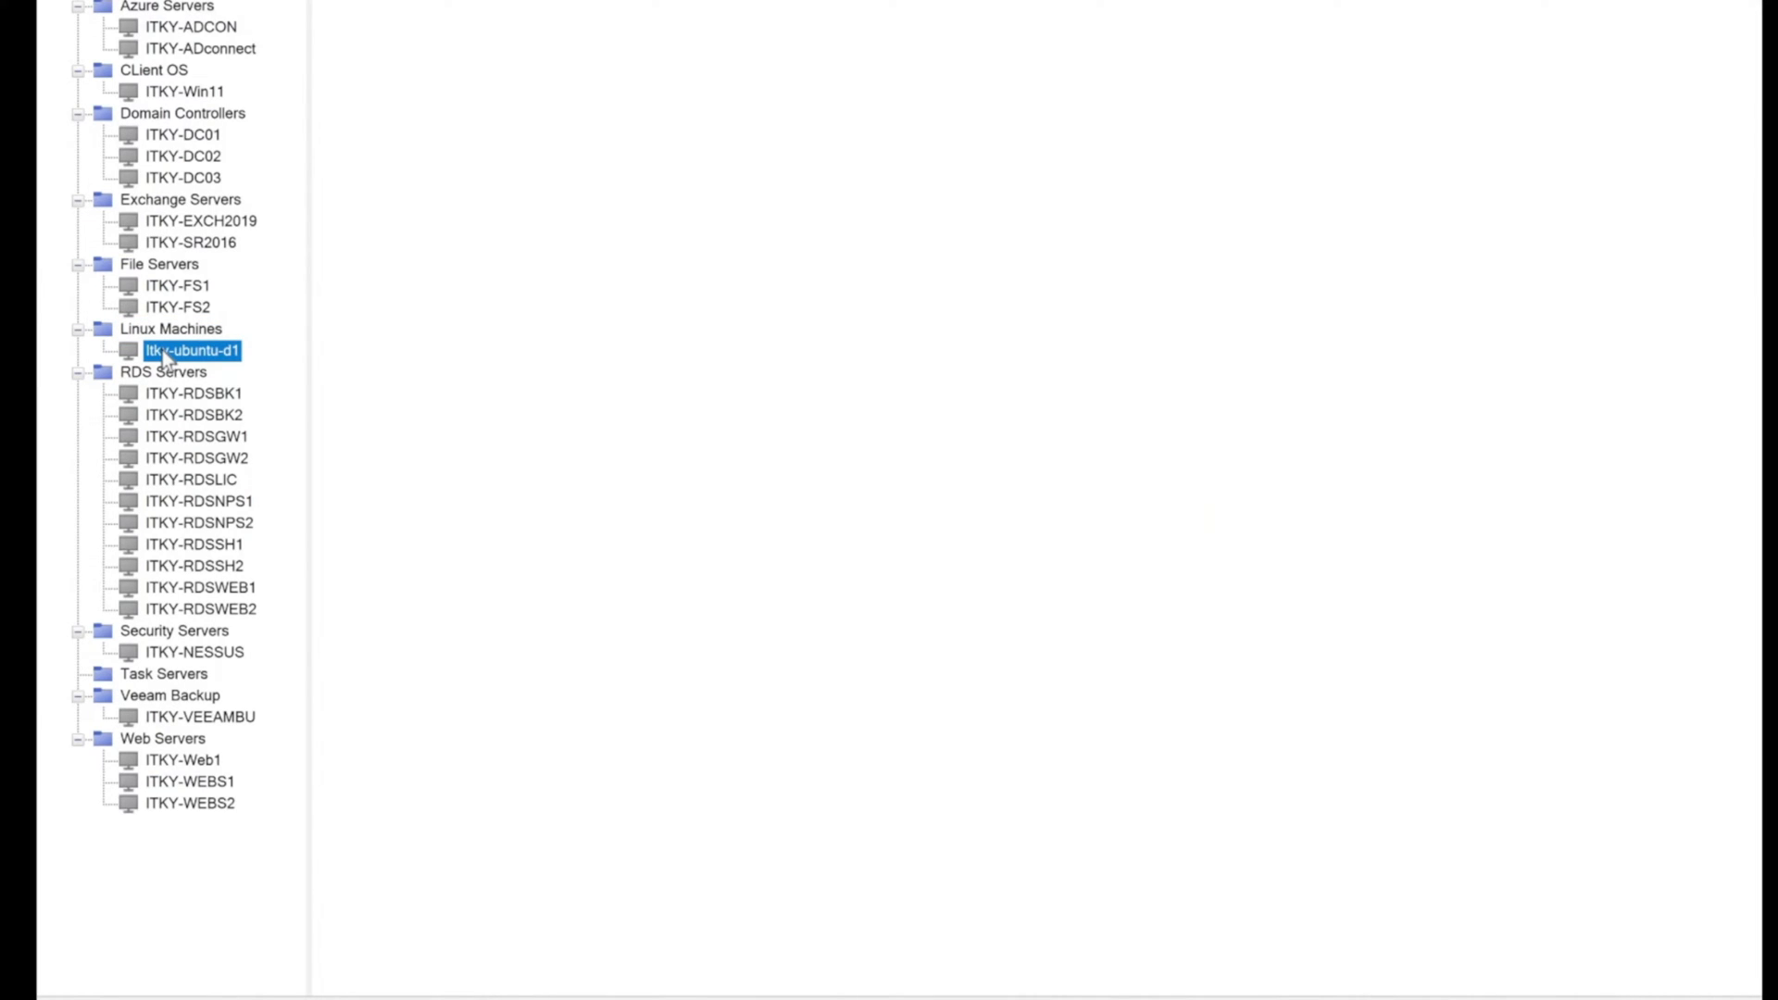
{"action": "double_click", "coordinate": [191, 350]}
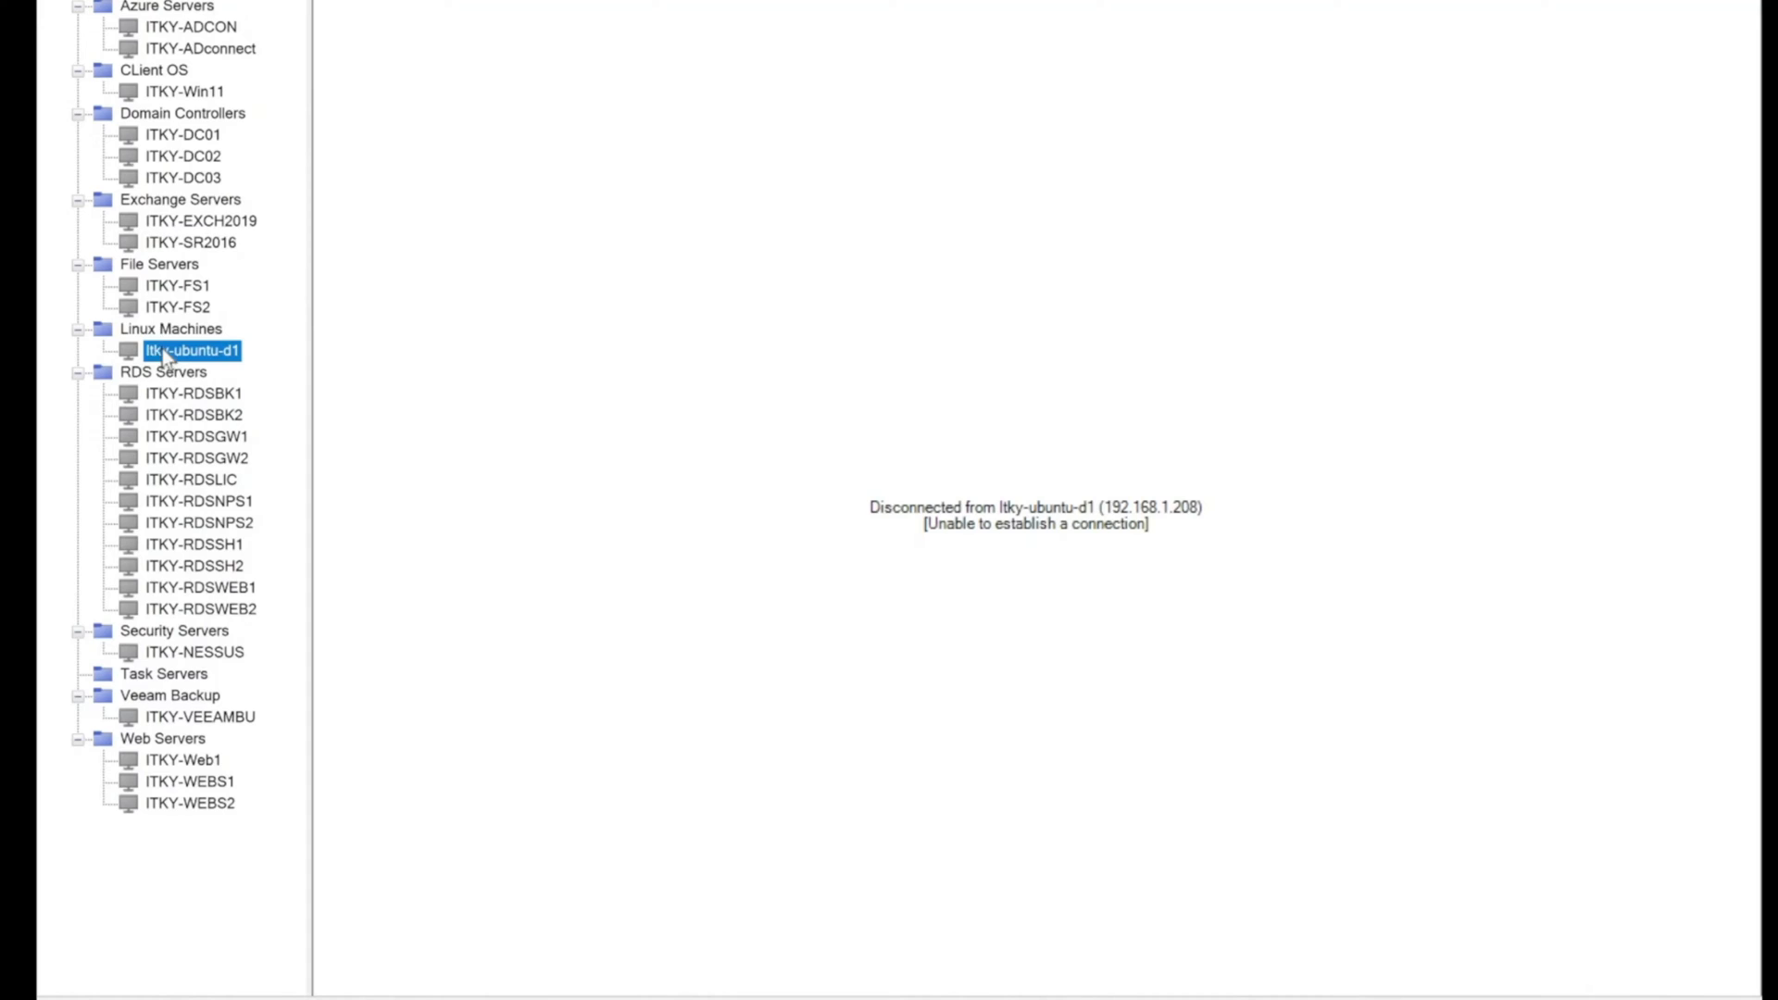
Step: In Itky-ubuntu-d1's properties, stop inheriting logon credentials and enter a user name and password
{"action": "right_click", "coordinate": [193, 350]}
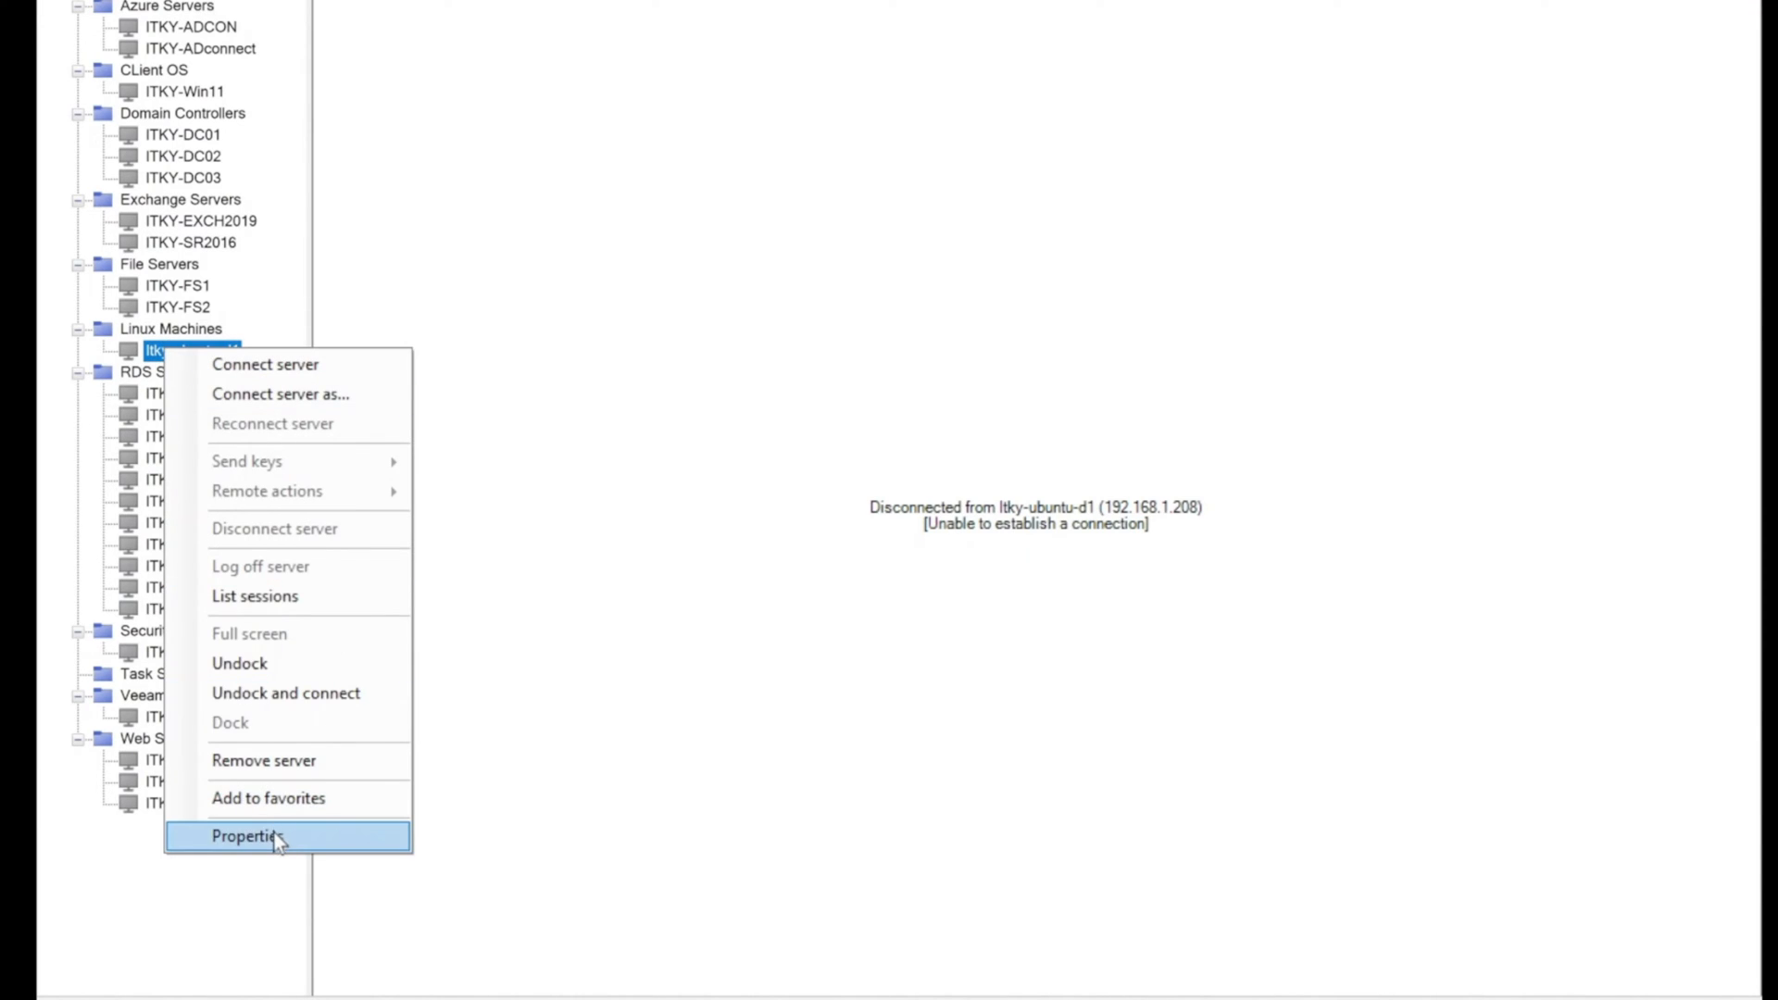
{"action": "left_click", "coordinate": [244, 836]}
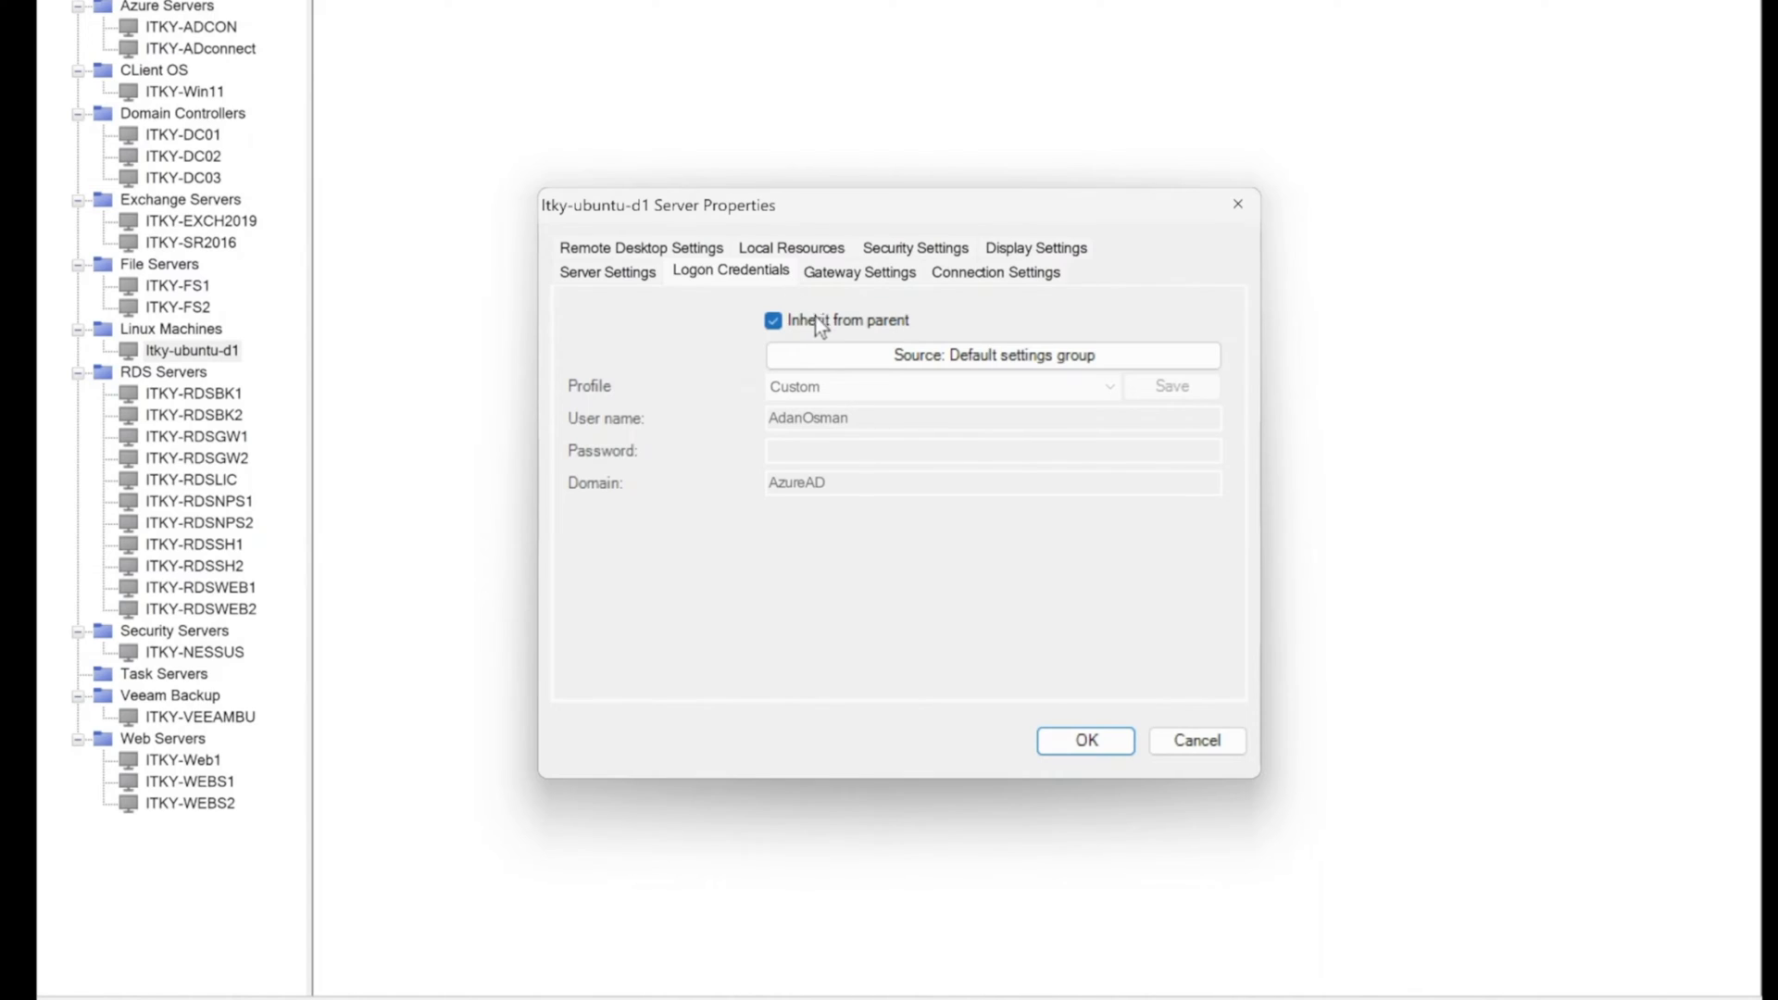
{"action": "left_click", "coordinate": [774, 320]}
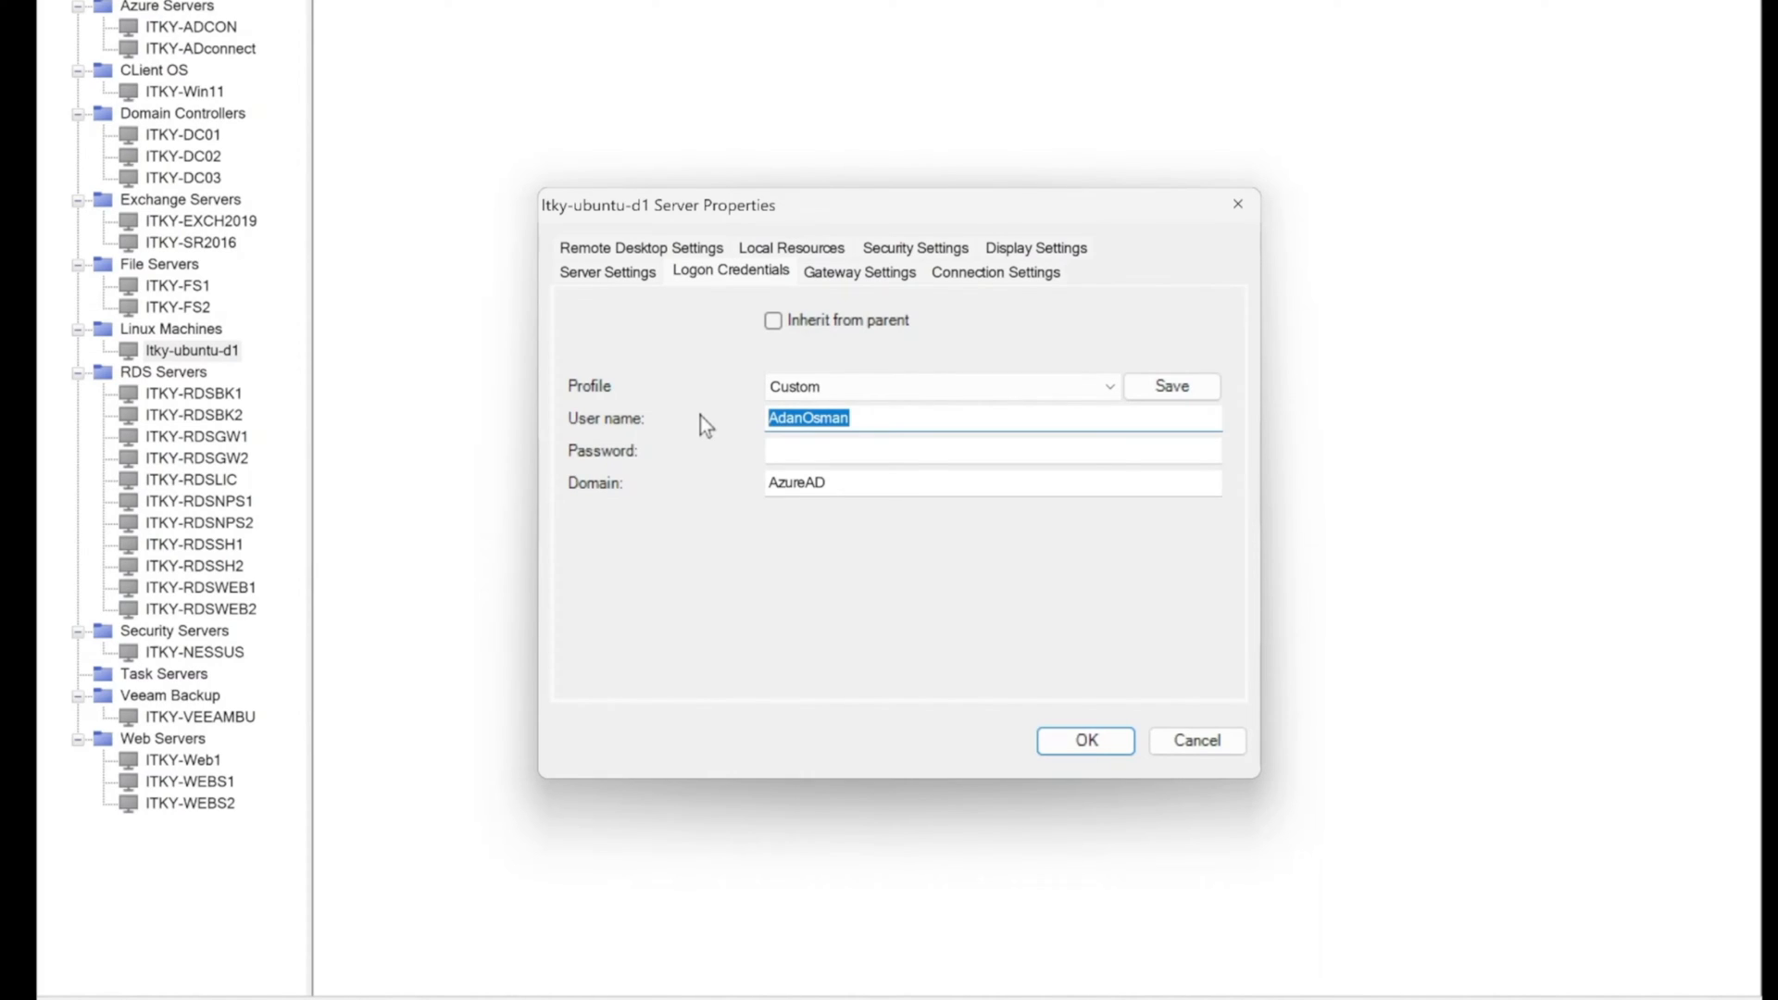
{"action": "type", "text": "I"}
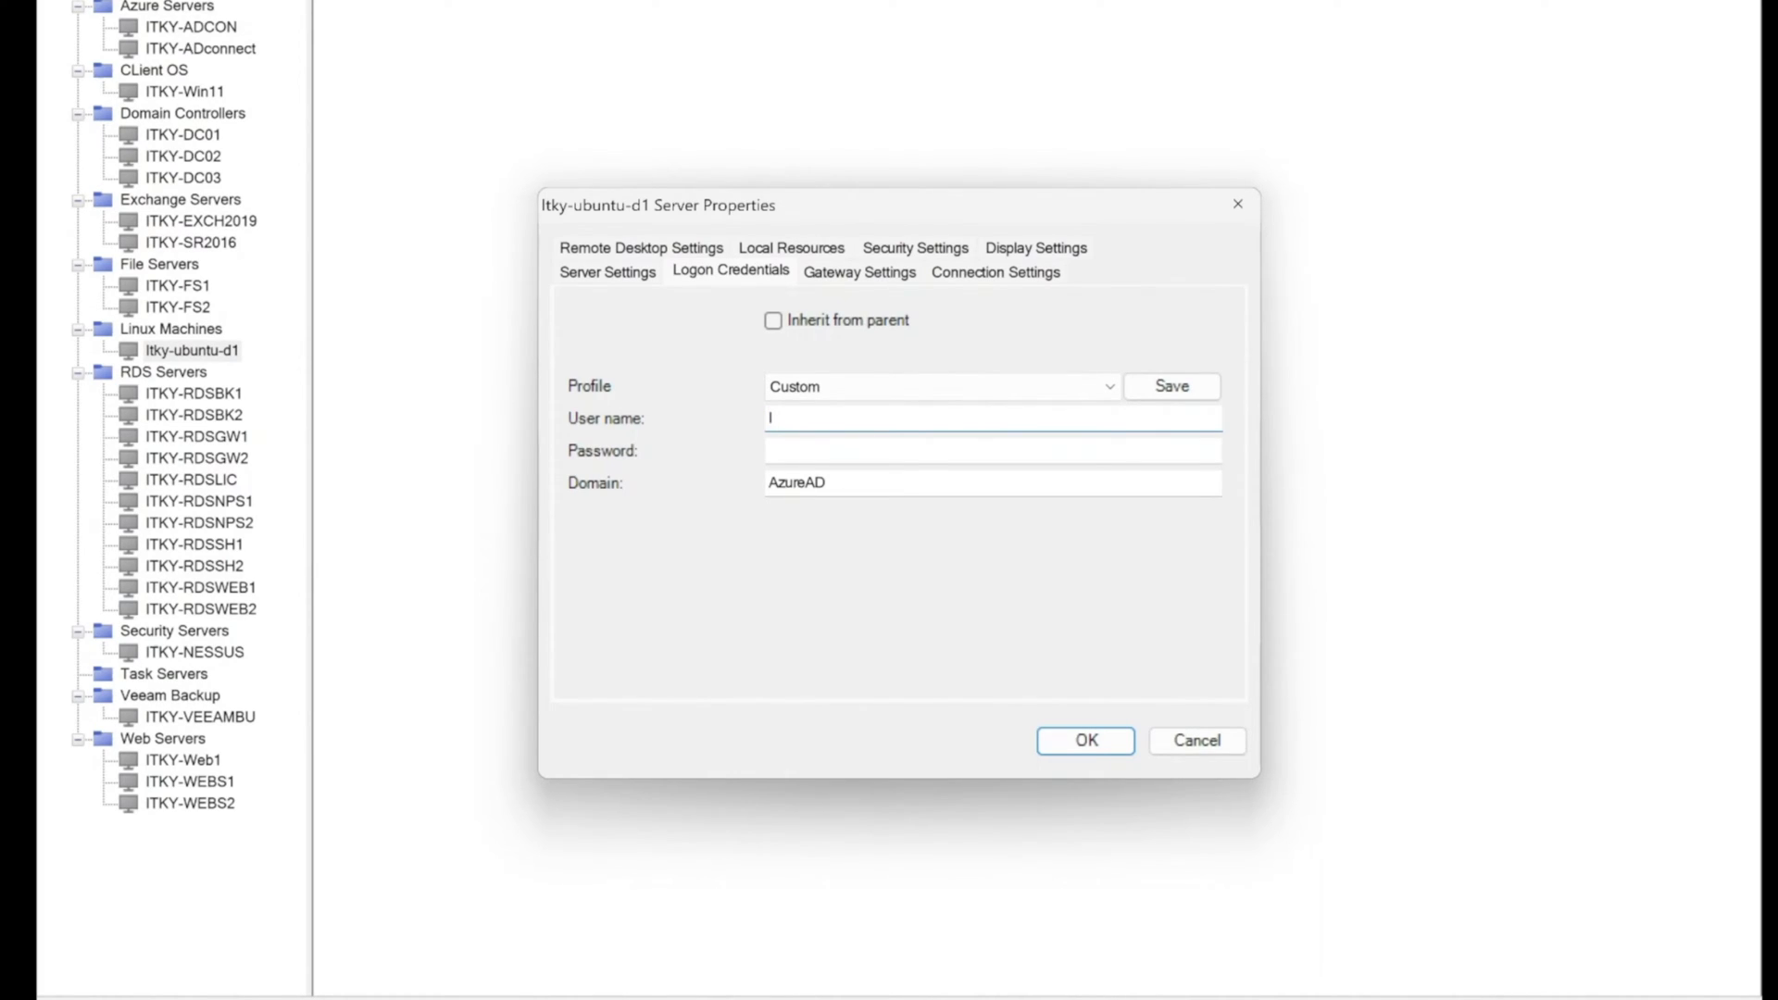
{"action": "type", "text": "teachskillz"}
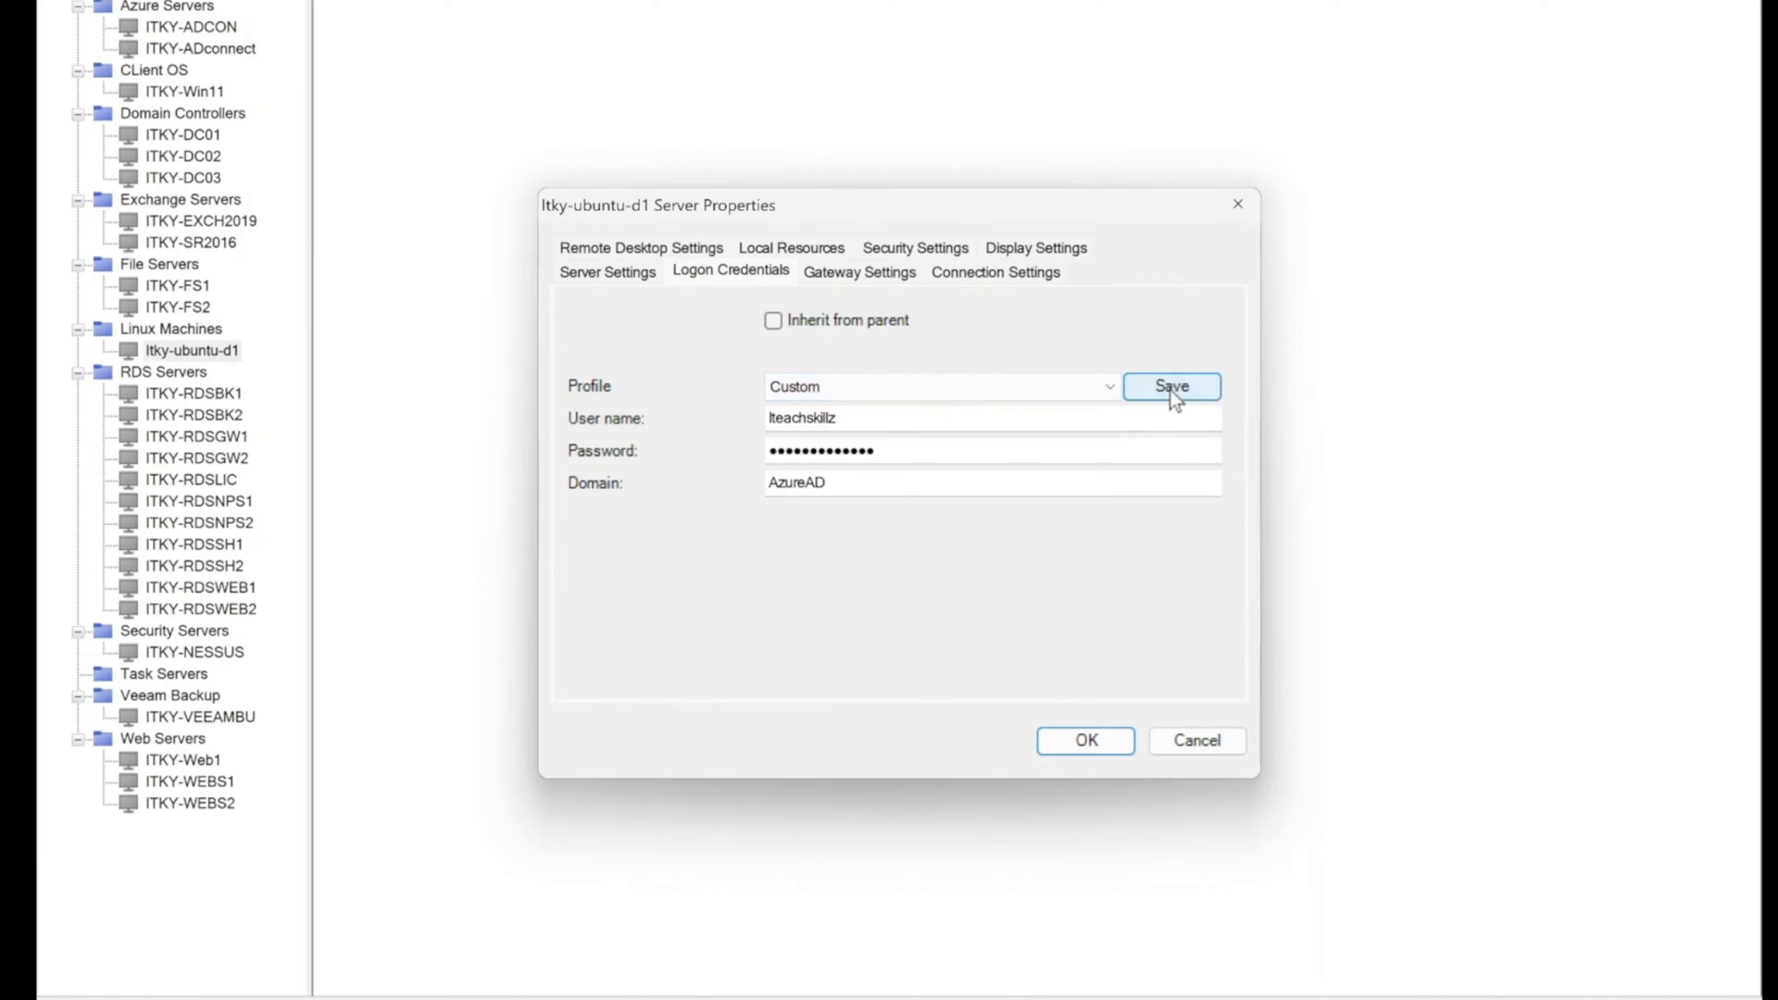
Step: Cancel saving a credential profile, apply the credentials and retry connecting, which fails again
{"action": "left_click", "coordinate": [1170, 387]}
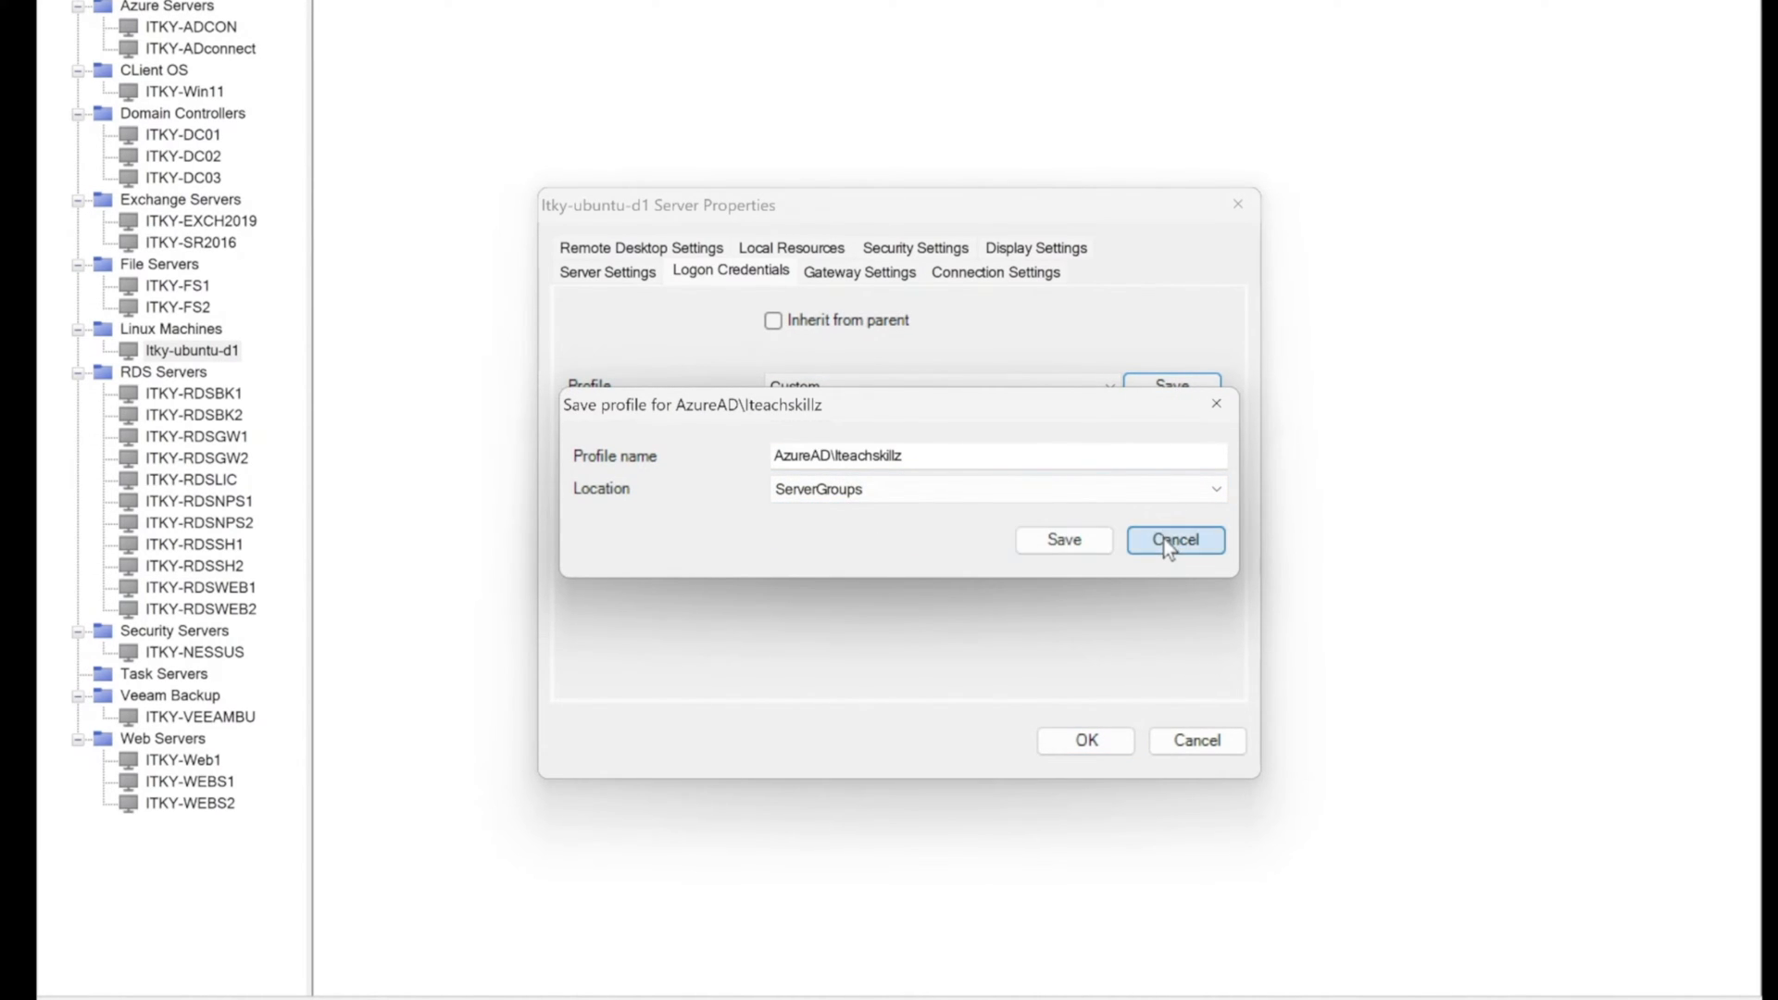
{"action": "left_click", "coordinate": [1174, 539]}
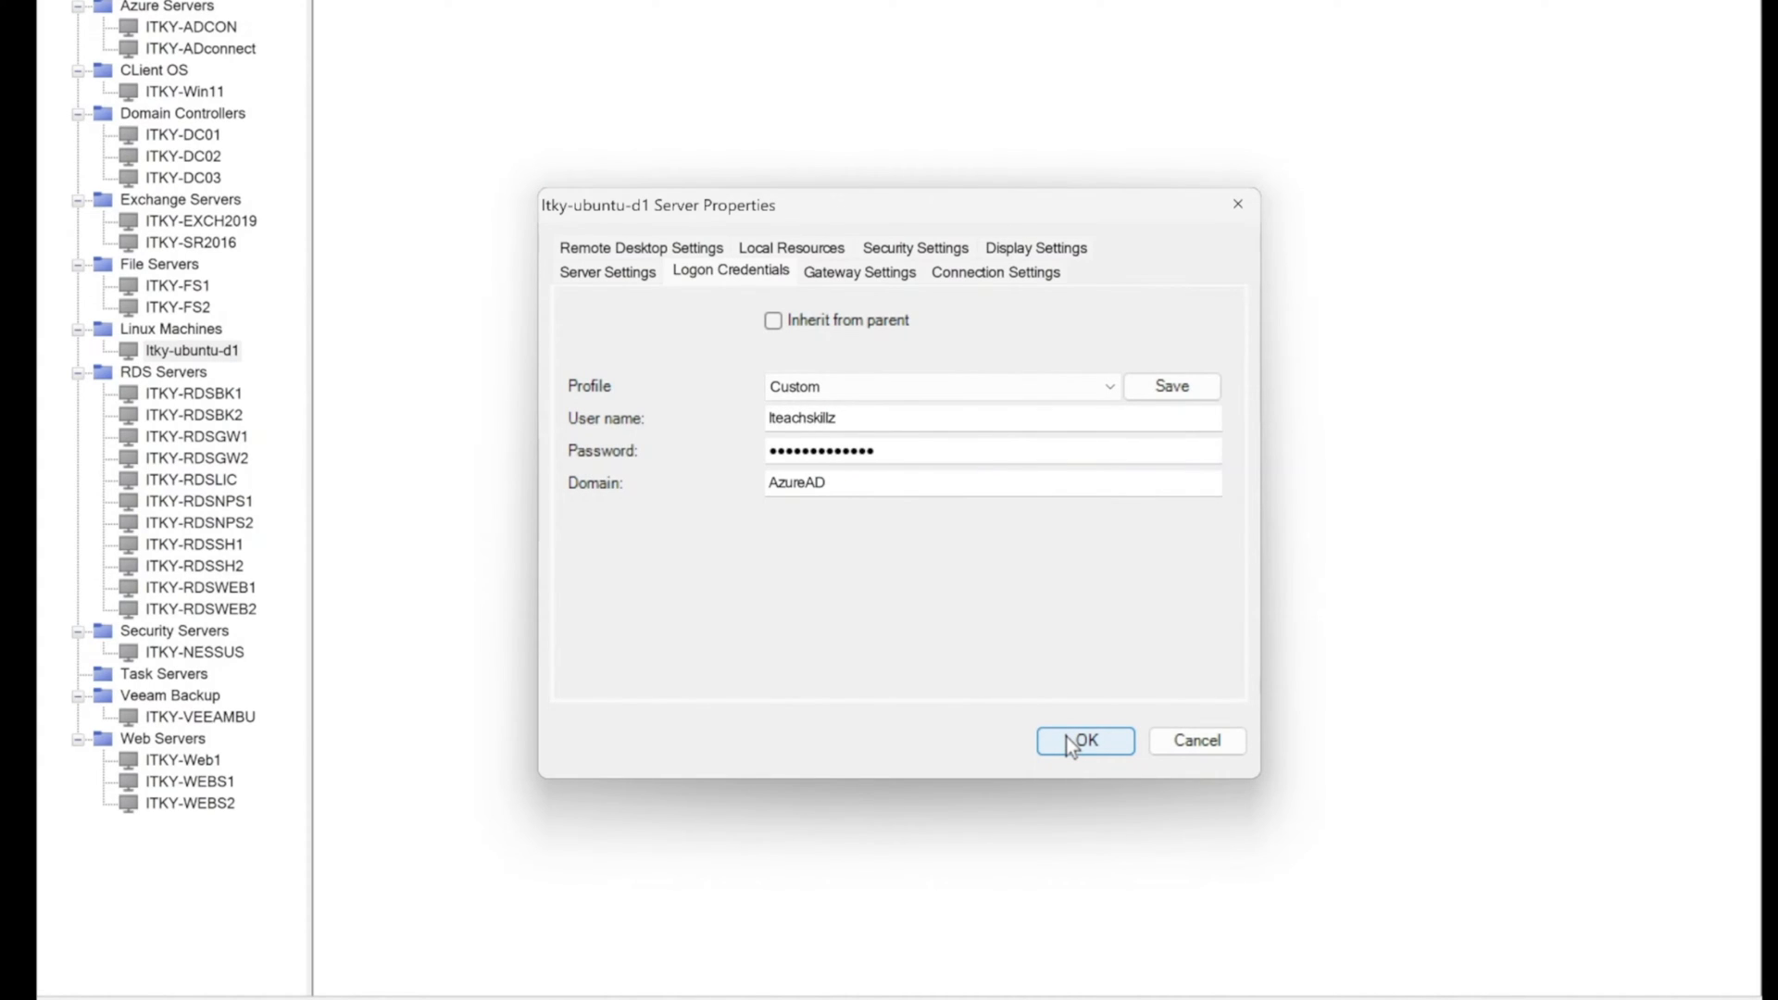
{"action": "left_click", "coordinate": [1084, 739]}
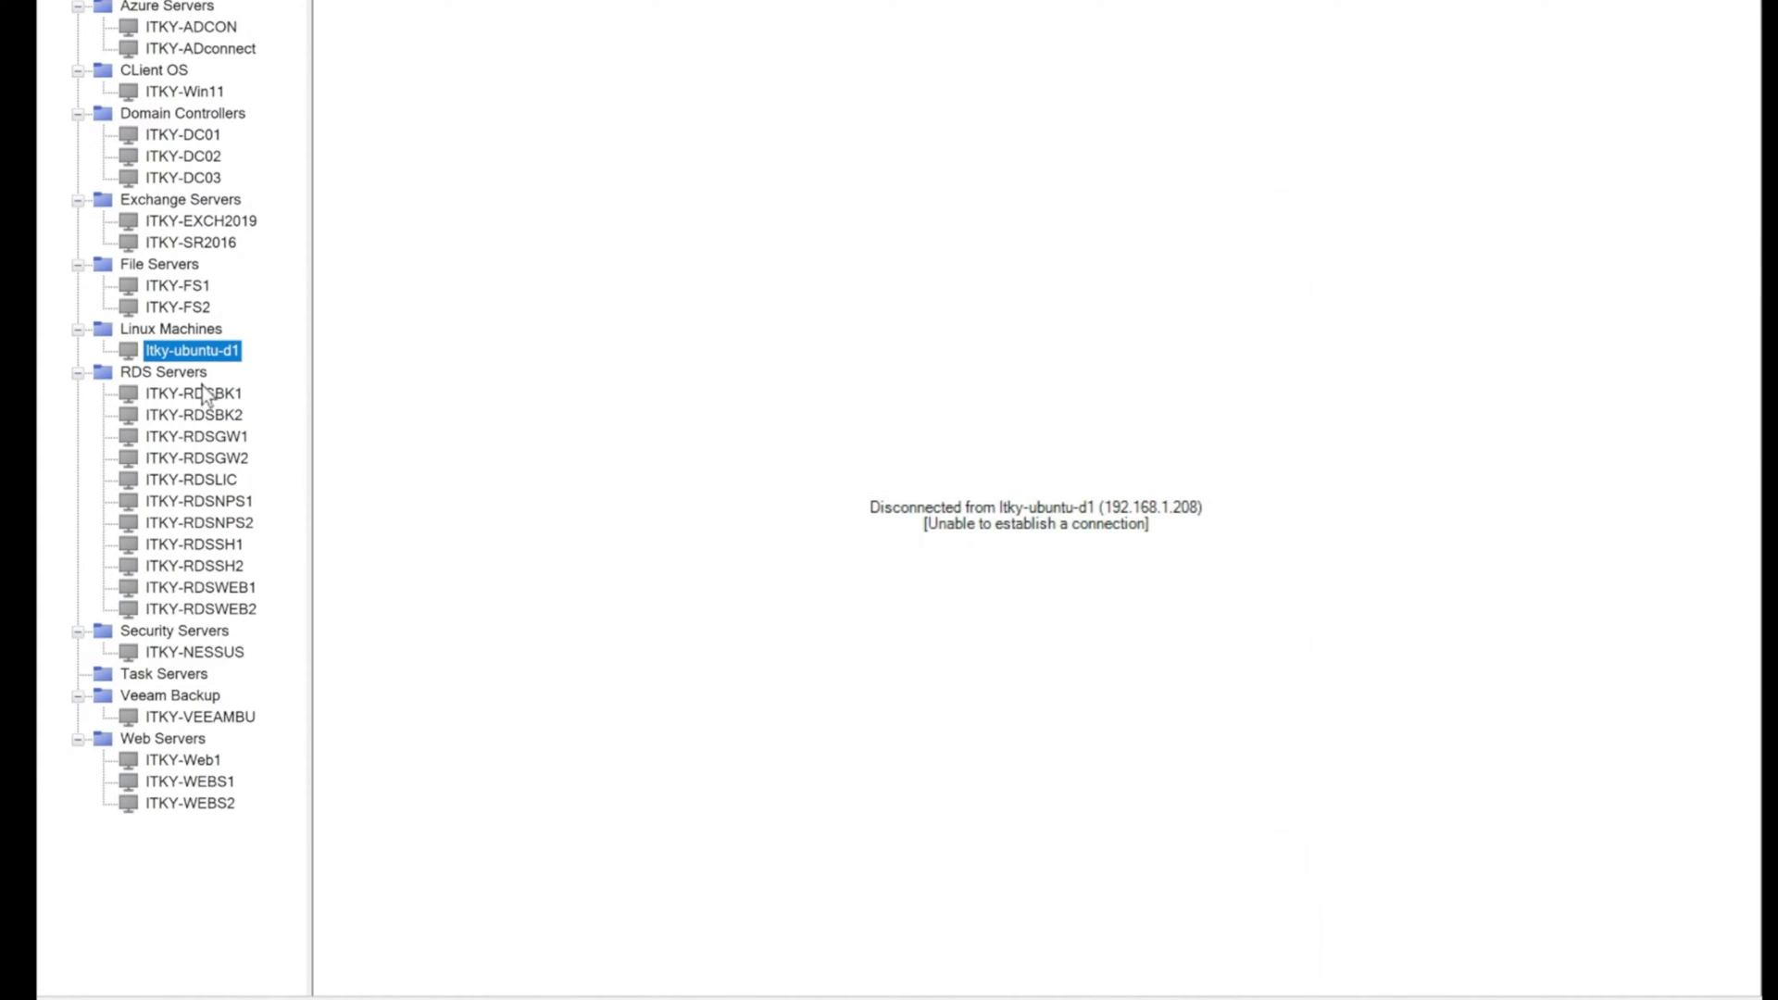
{"action": "double_click", "coordinate": [192, 350]}
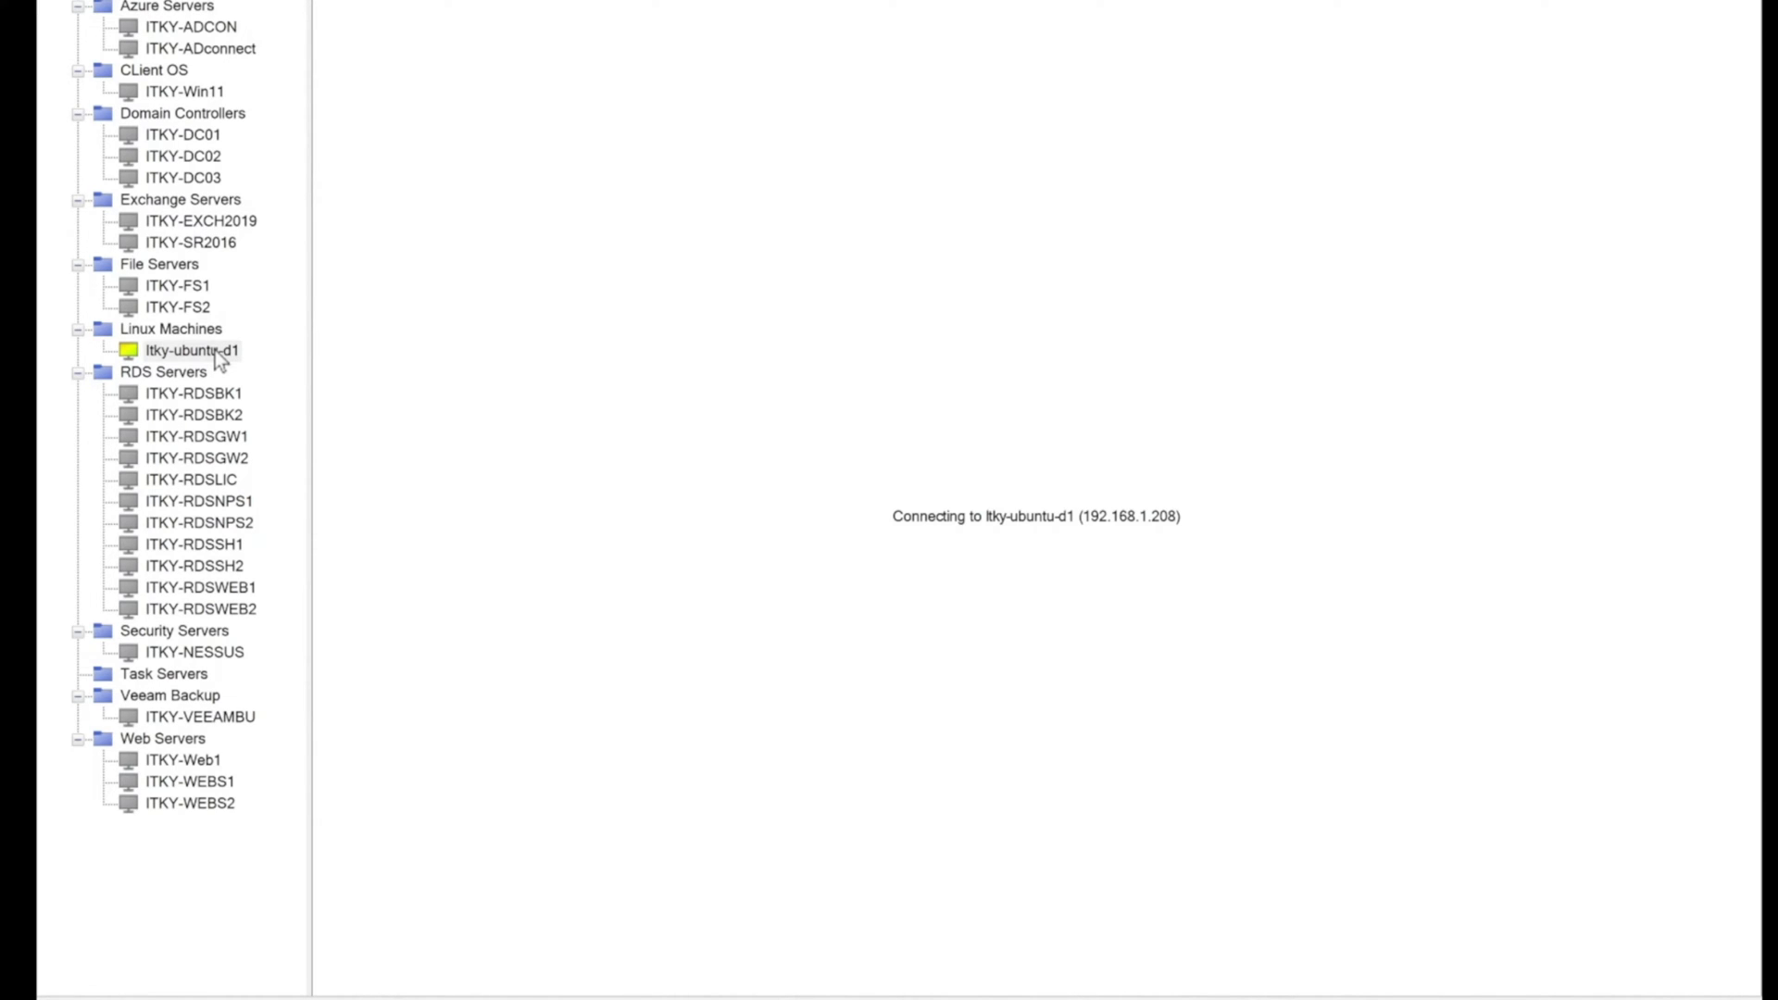
{"action": "left_click", "coordinate": [191, 350]}
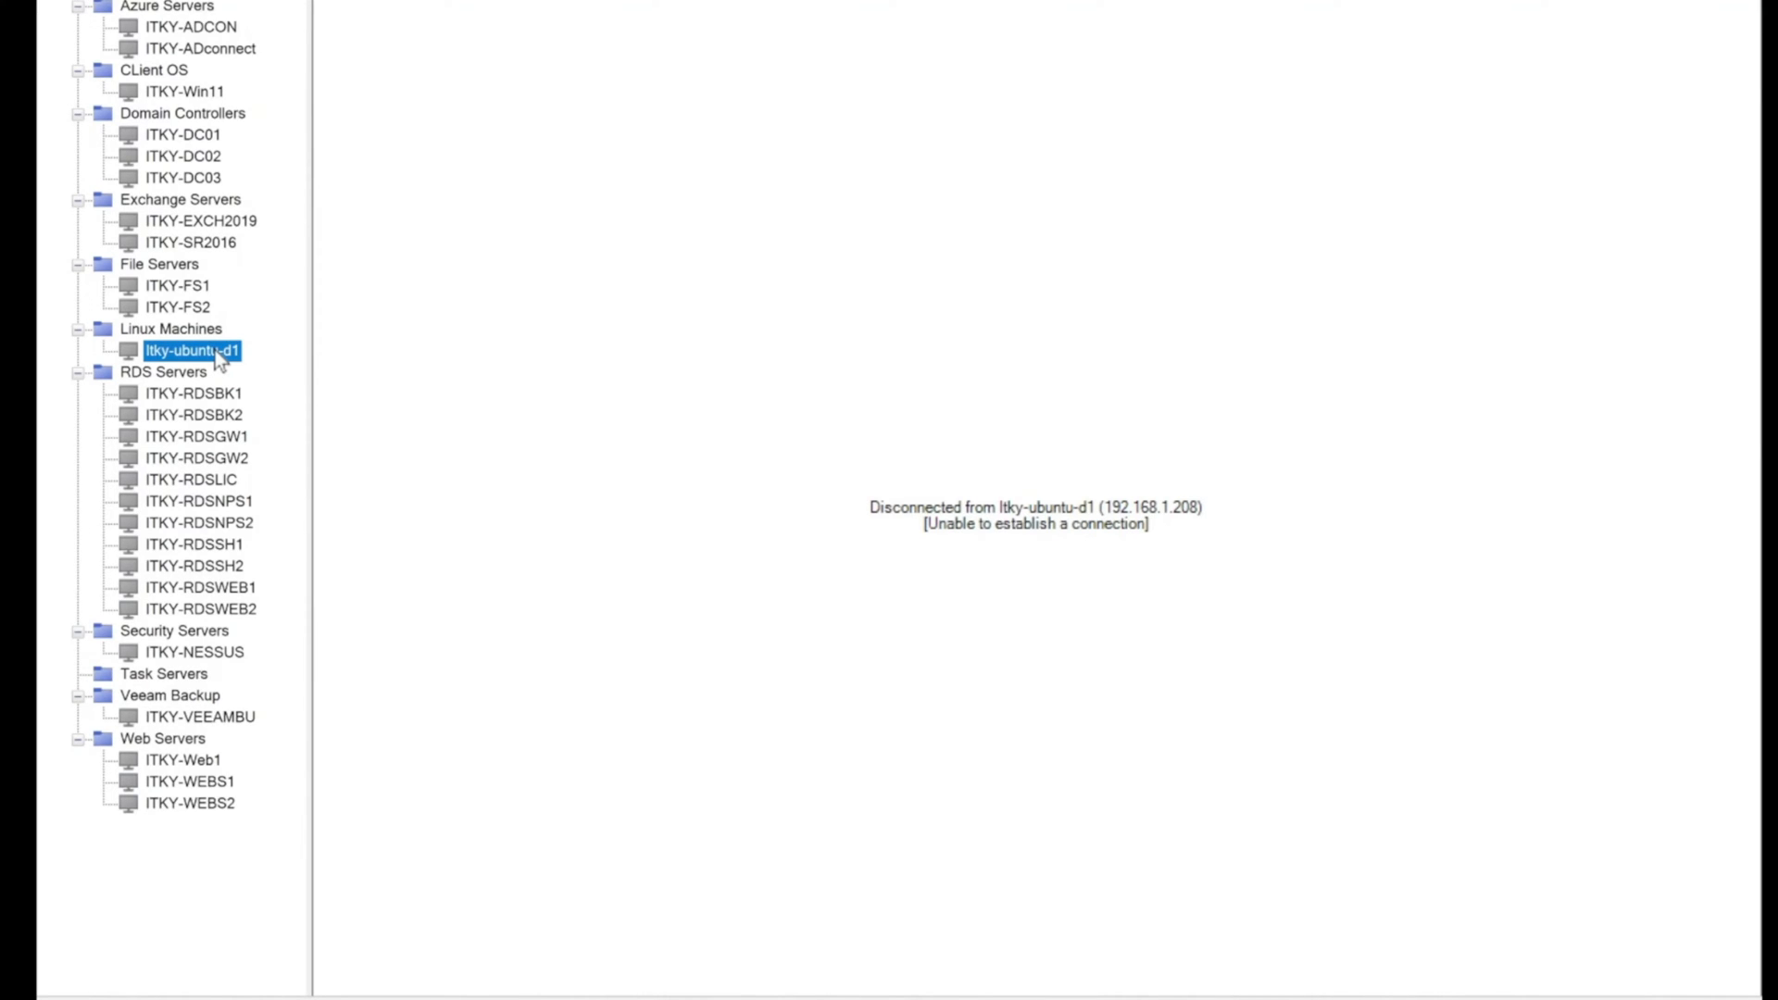
{"action": "mouse_move", "coordinate": [763, 894]}
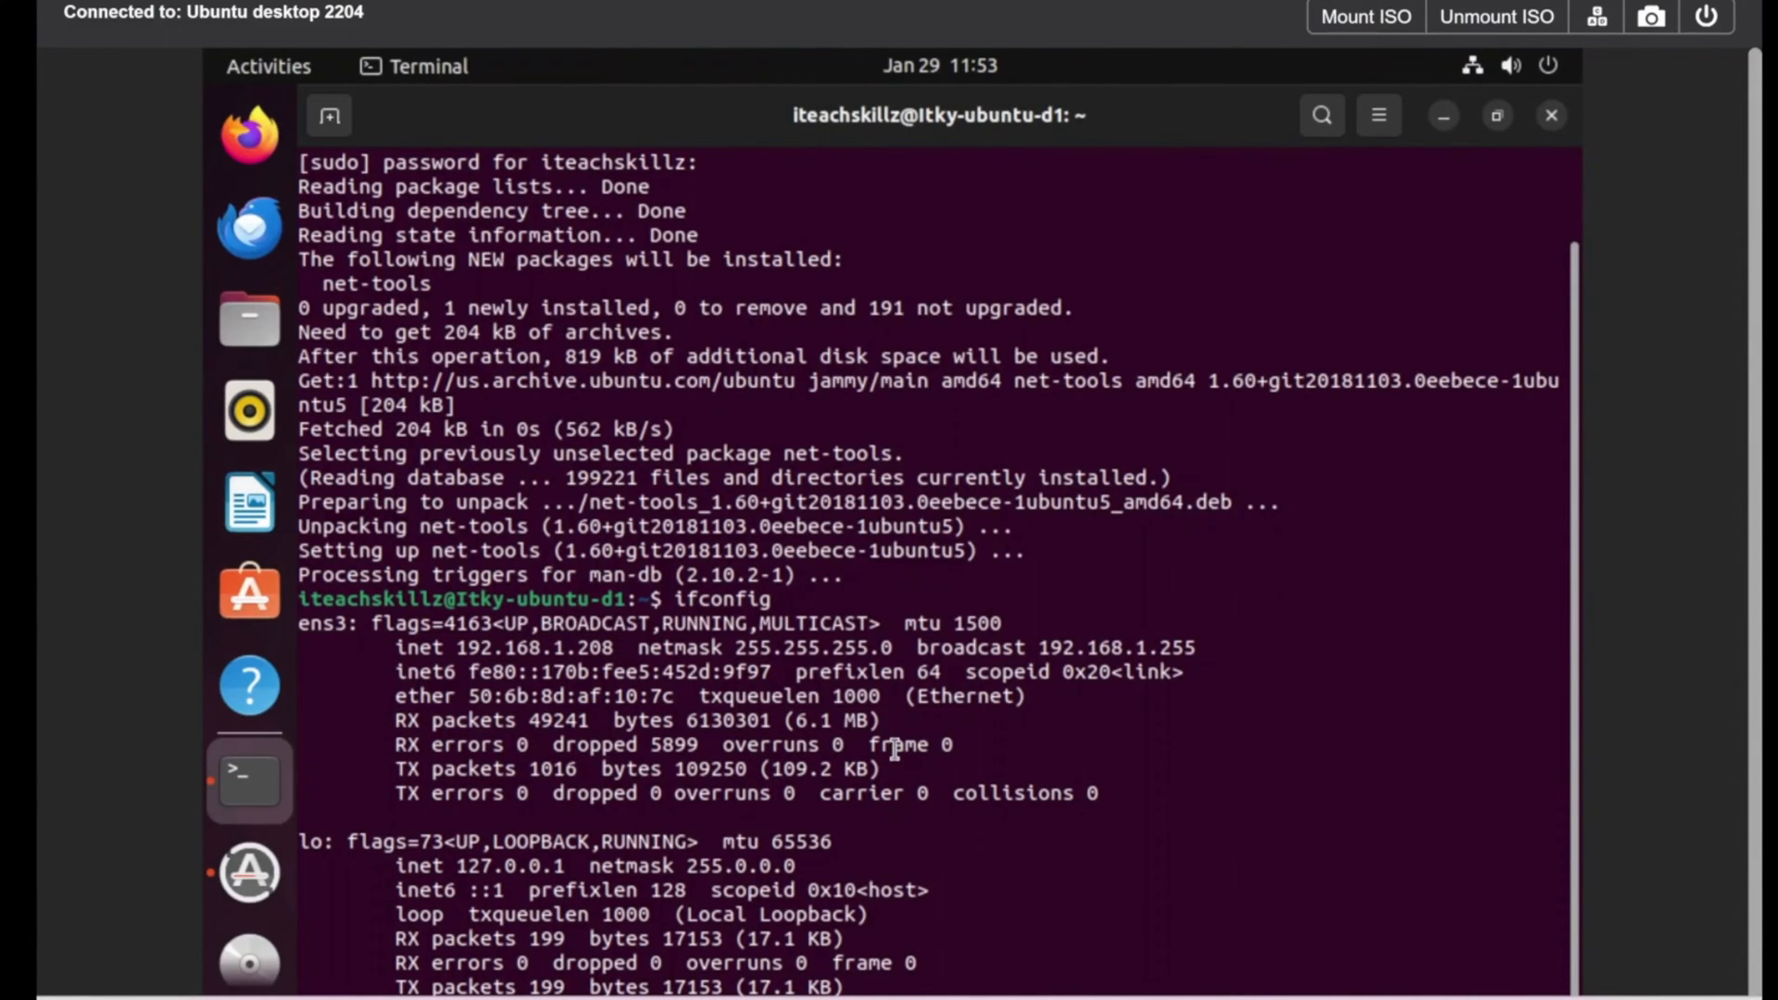
{"action": "mouse_move", "coordinate": [1663, 520]}
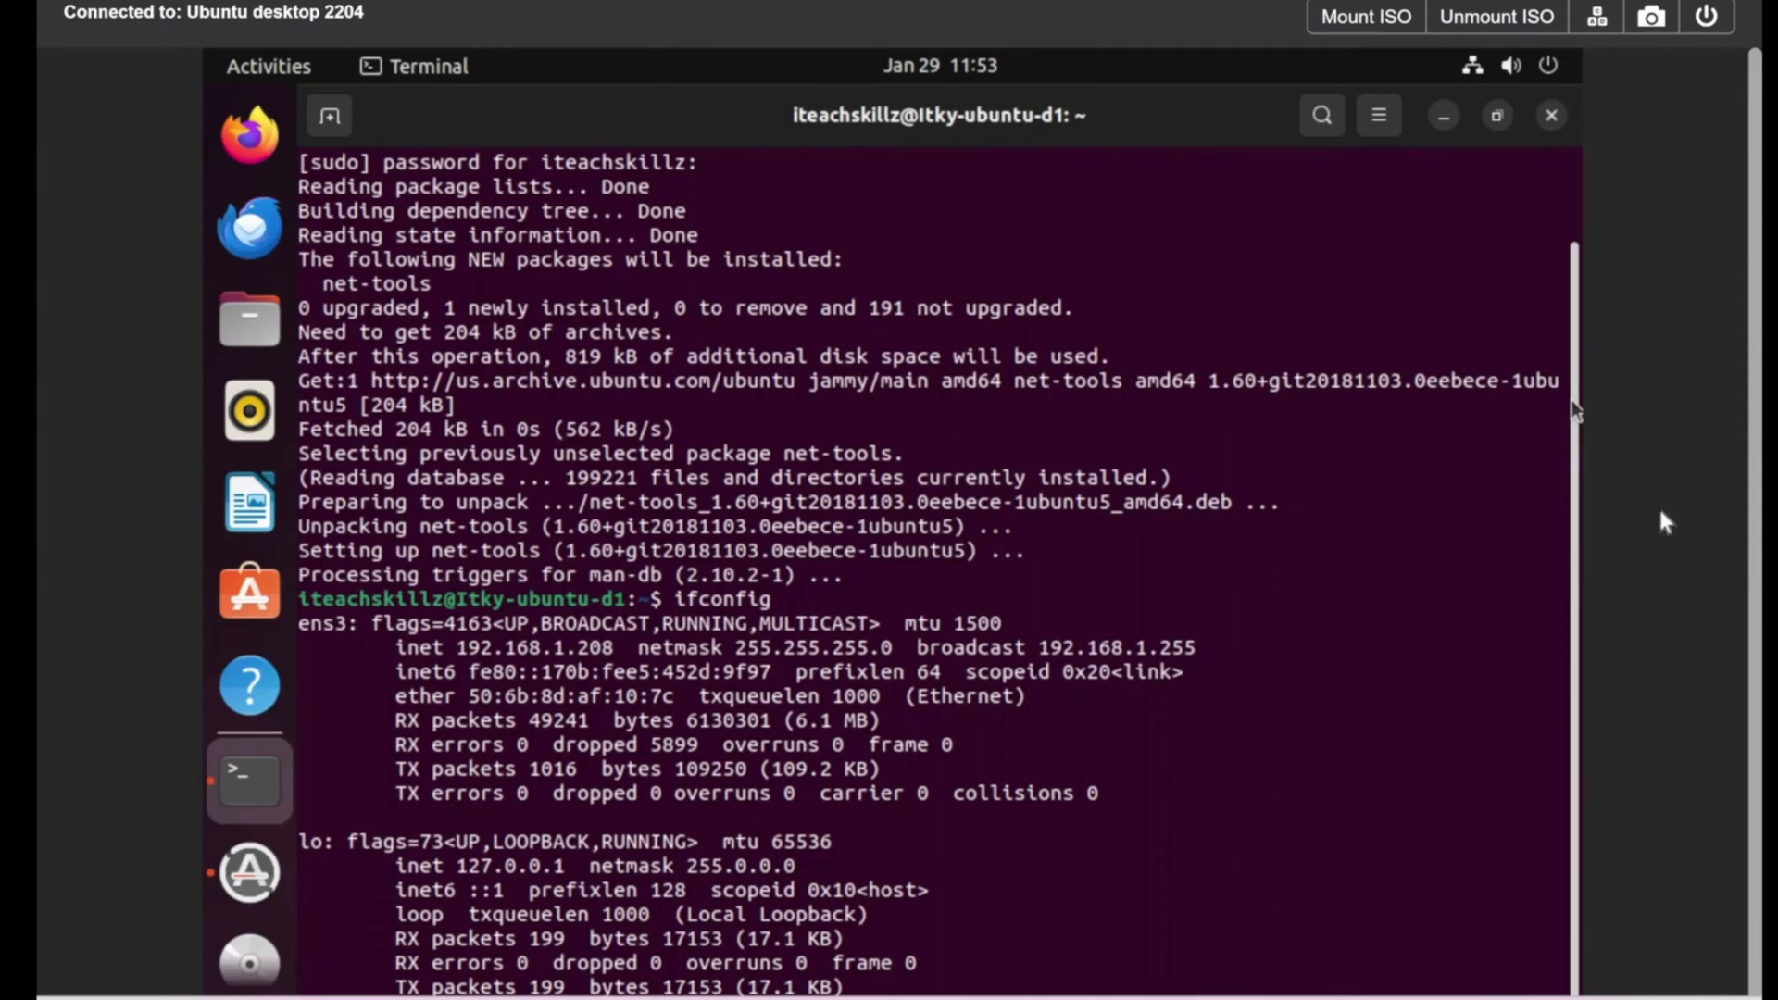
{"action": "mouse_move", "coordinate": [1411, 759]}
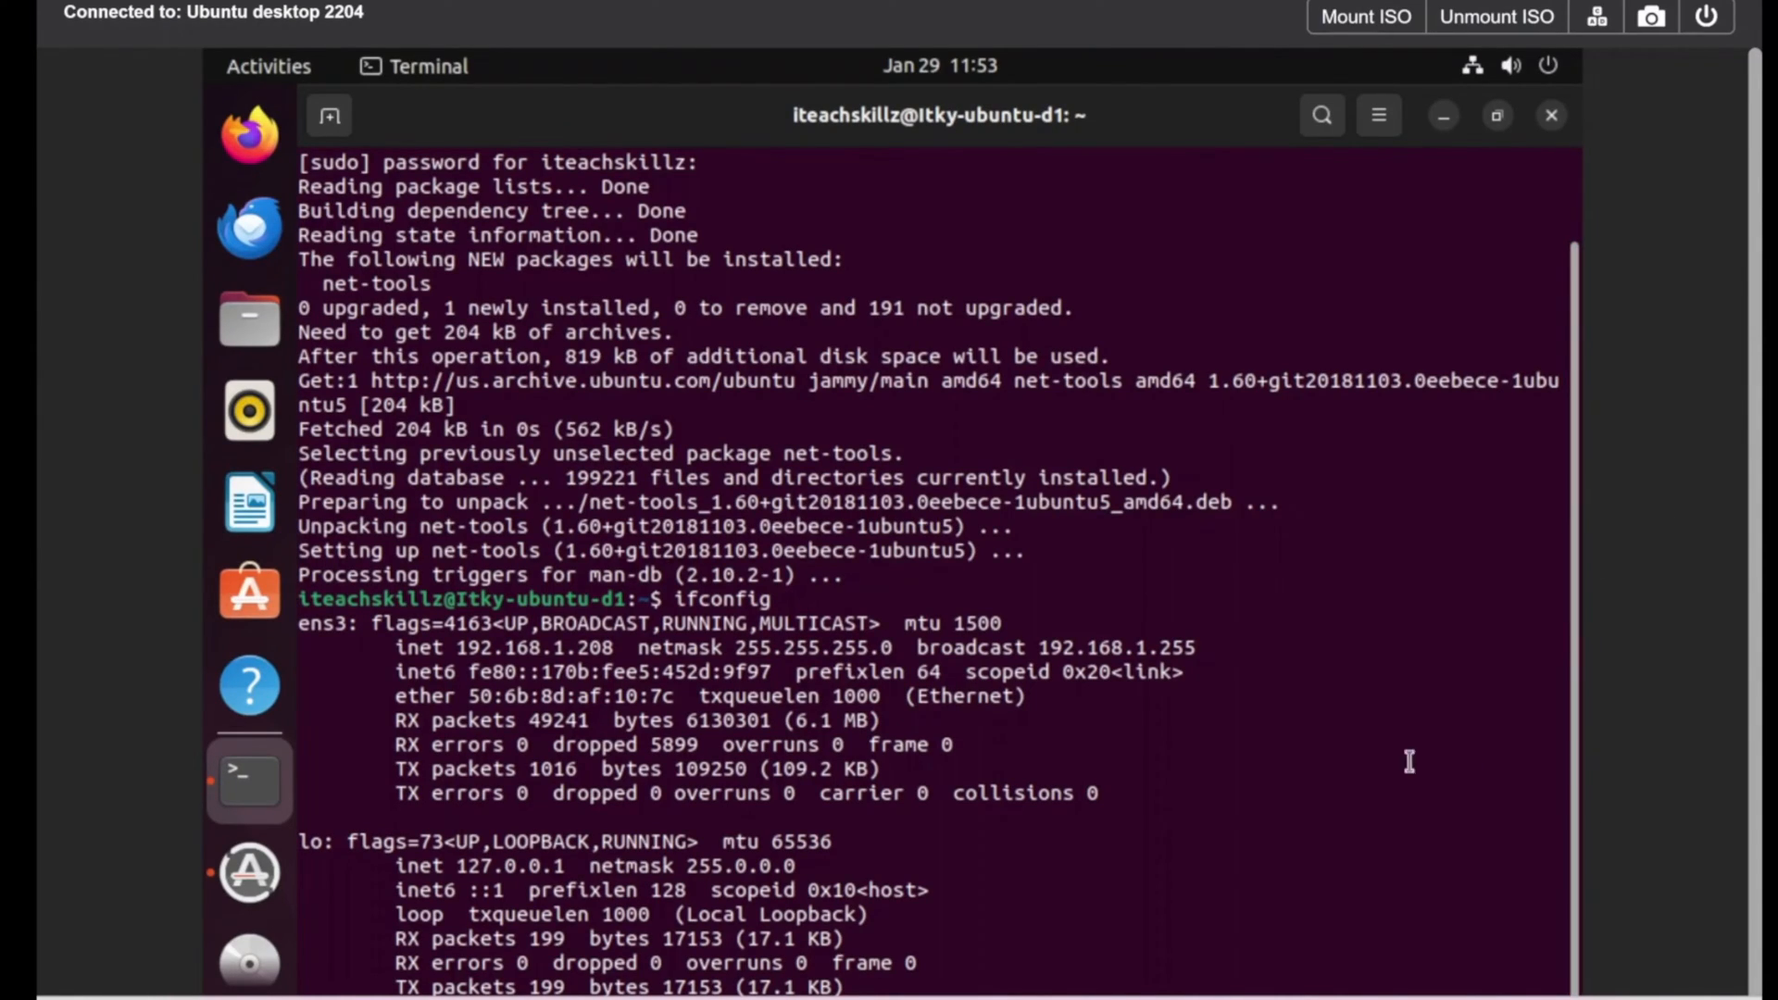
{"action": "mouse_move", "coordinate": [967, 869]}
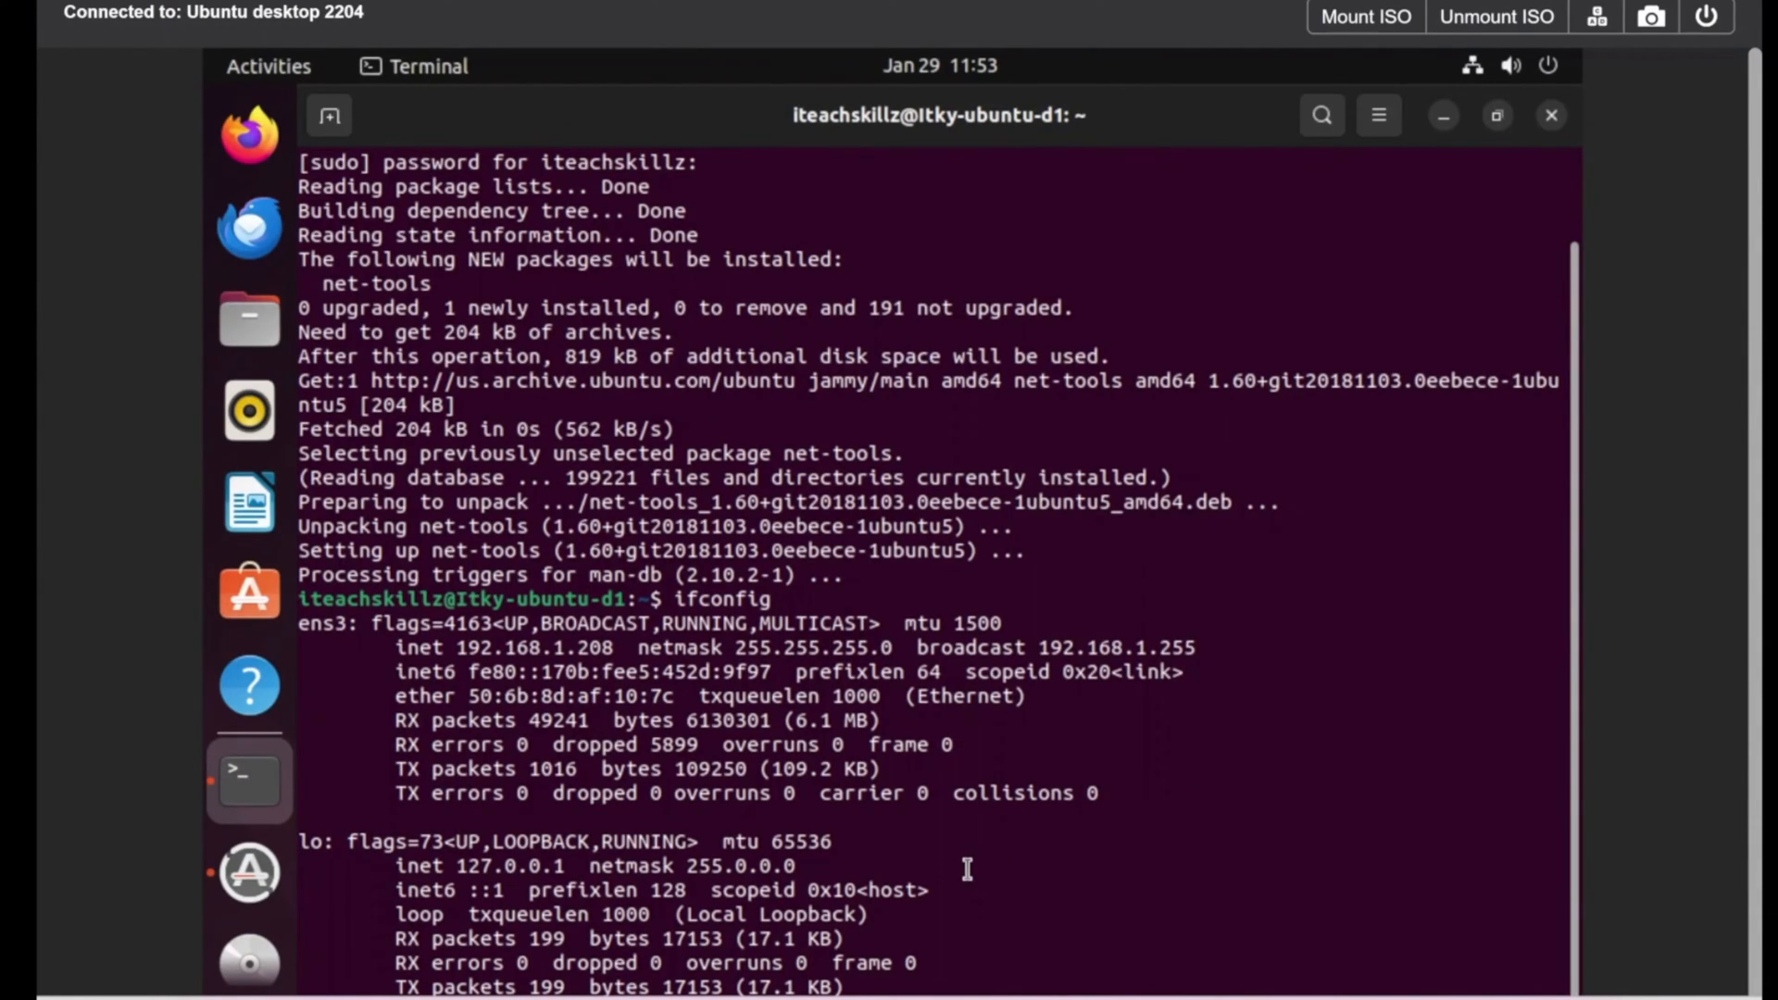
{"action": "scroll", "scroll_direction": "down", "scroll_amount": 3}
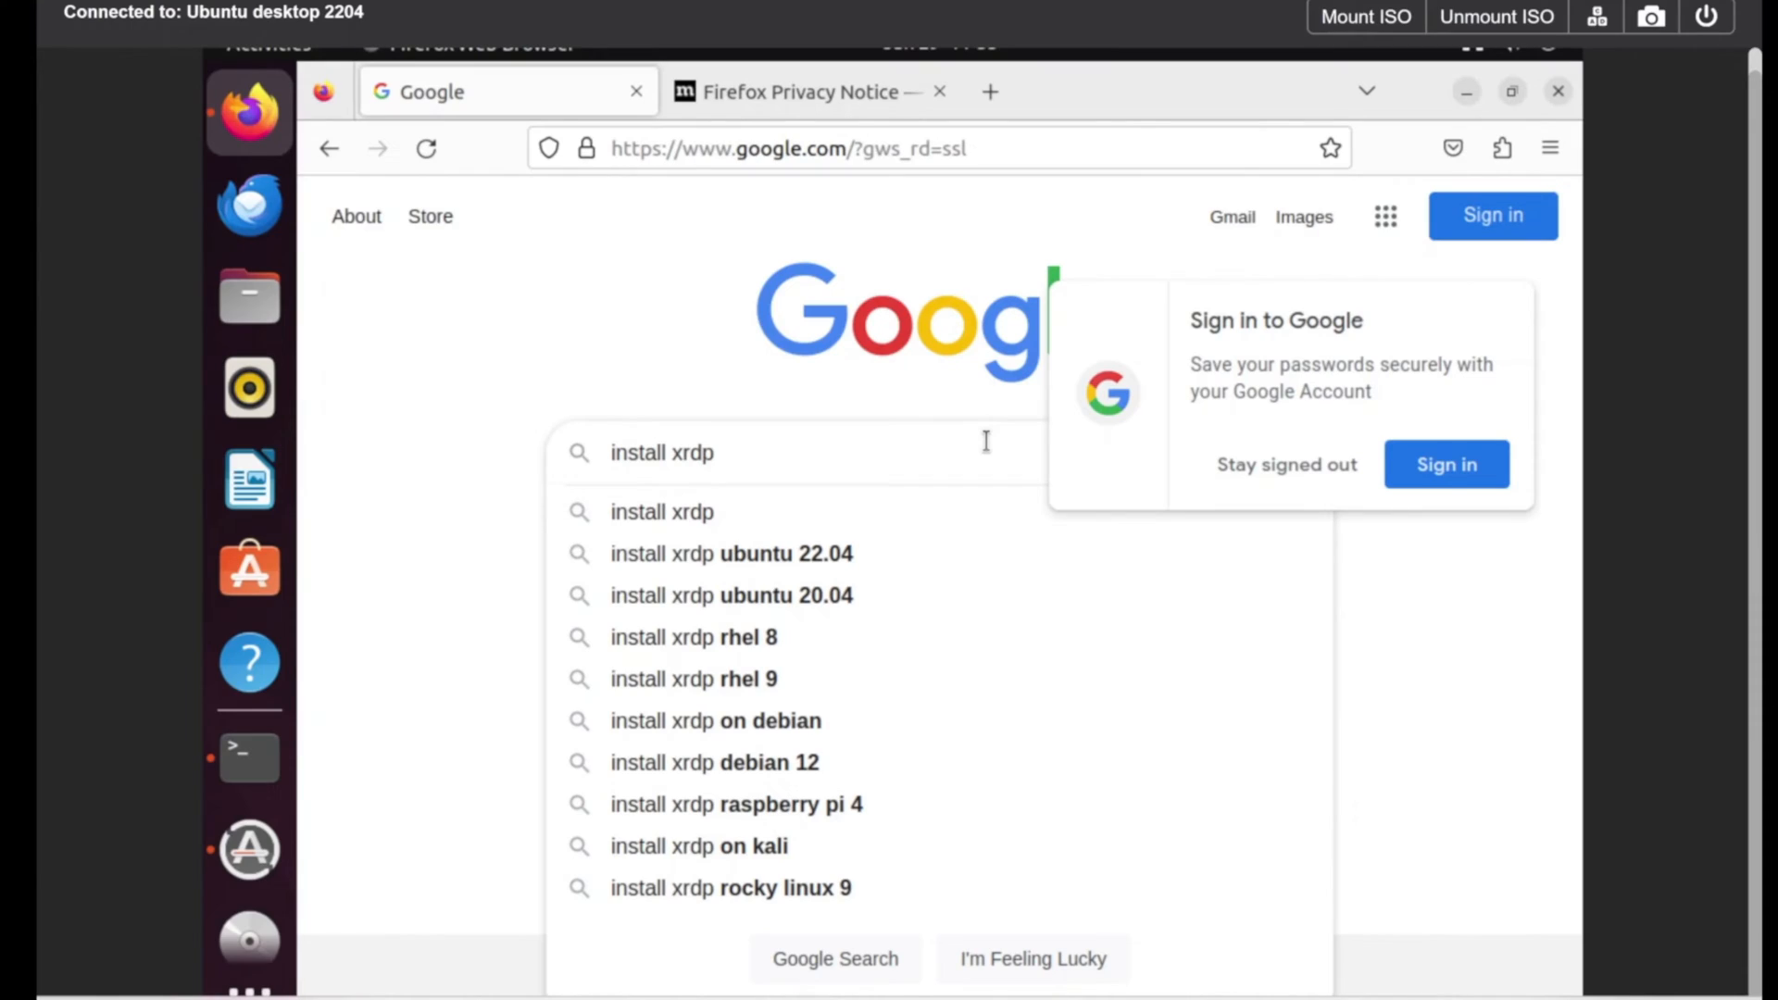
Step: Search 'install xrdp ubuntu 22.04' and choose phoenixNAP's 'How To Enable RDP Using xrdp on Ubuntu' guide
{"action": "left_click", "coordinate": [730, 553]}
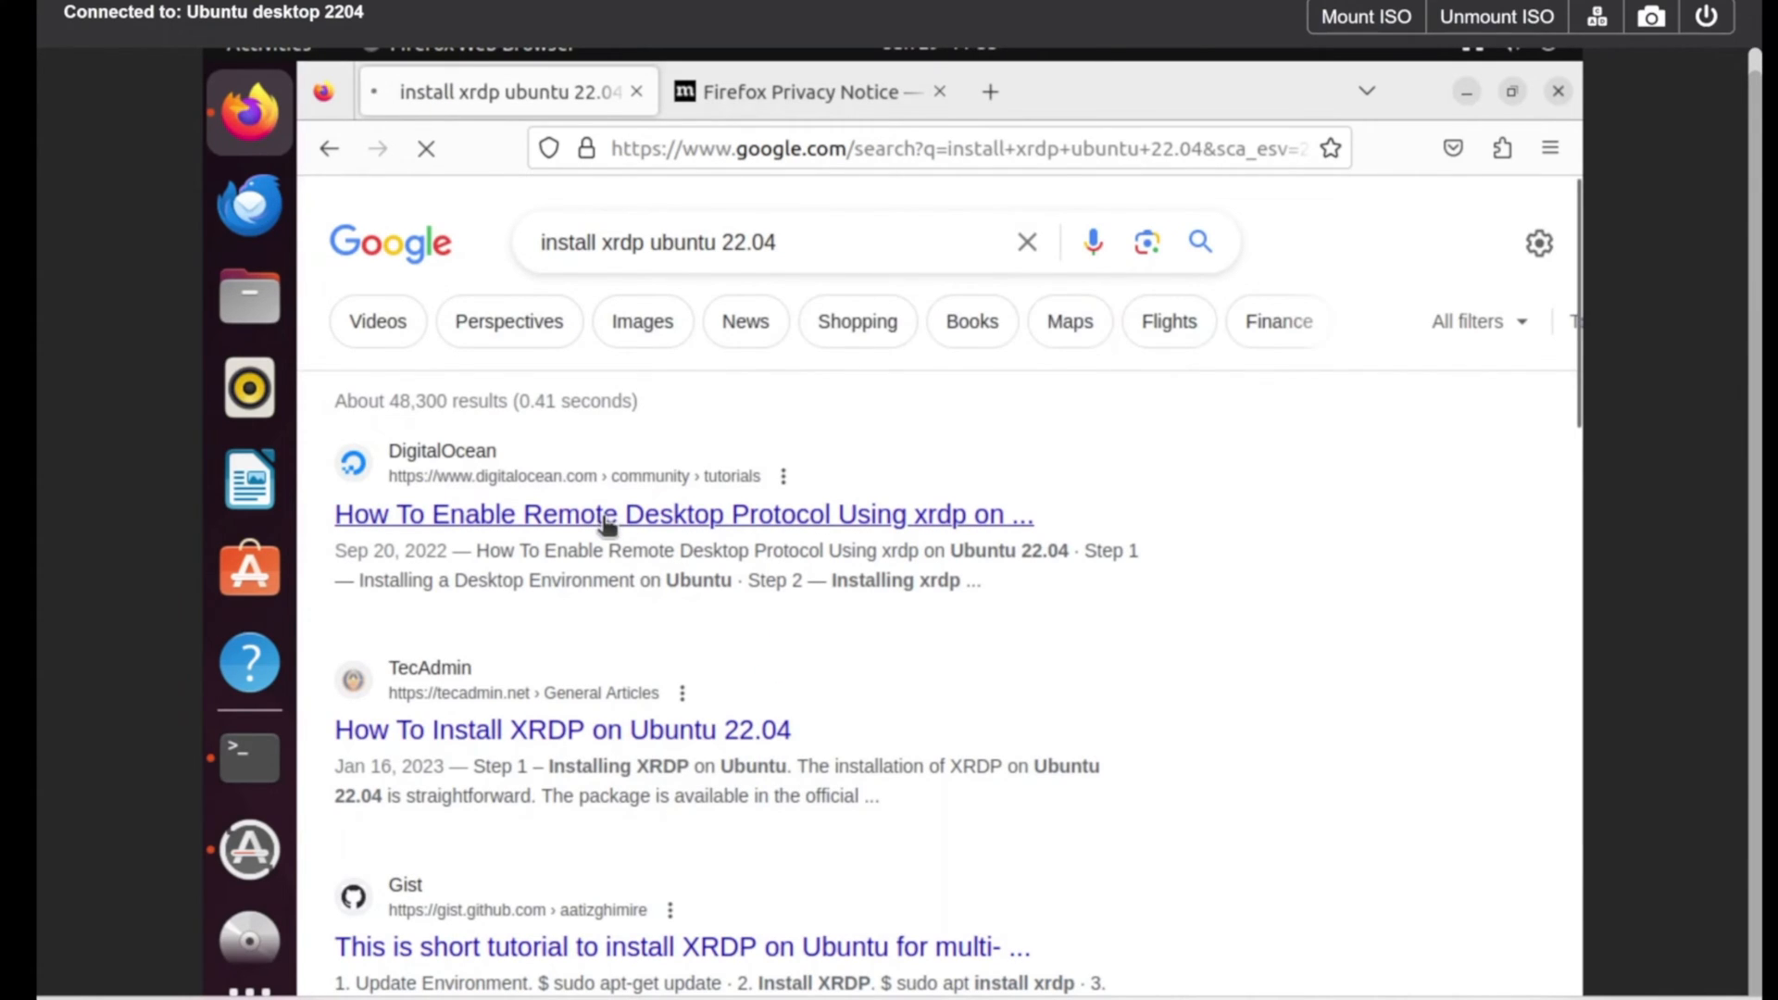
{"action": "scroll", "scroll_direction": "down", "scroll_amount": 3}
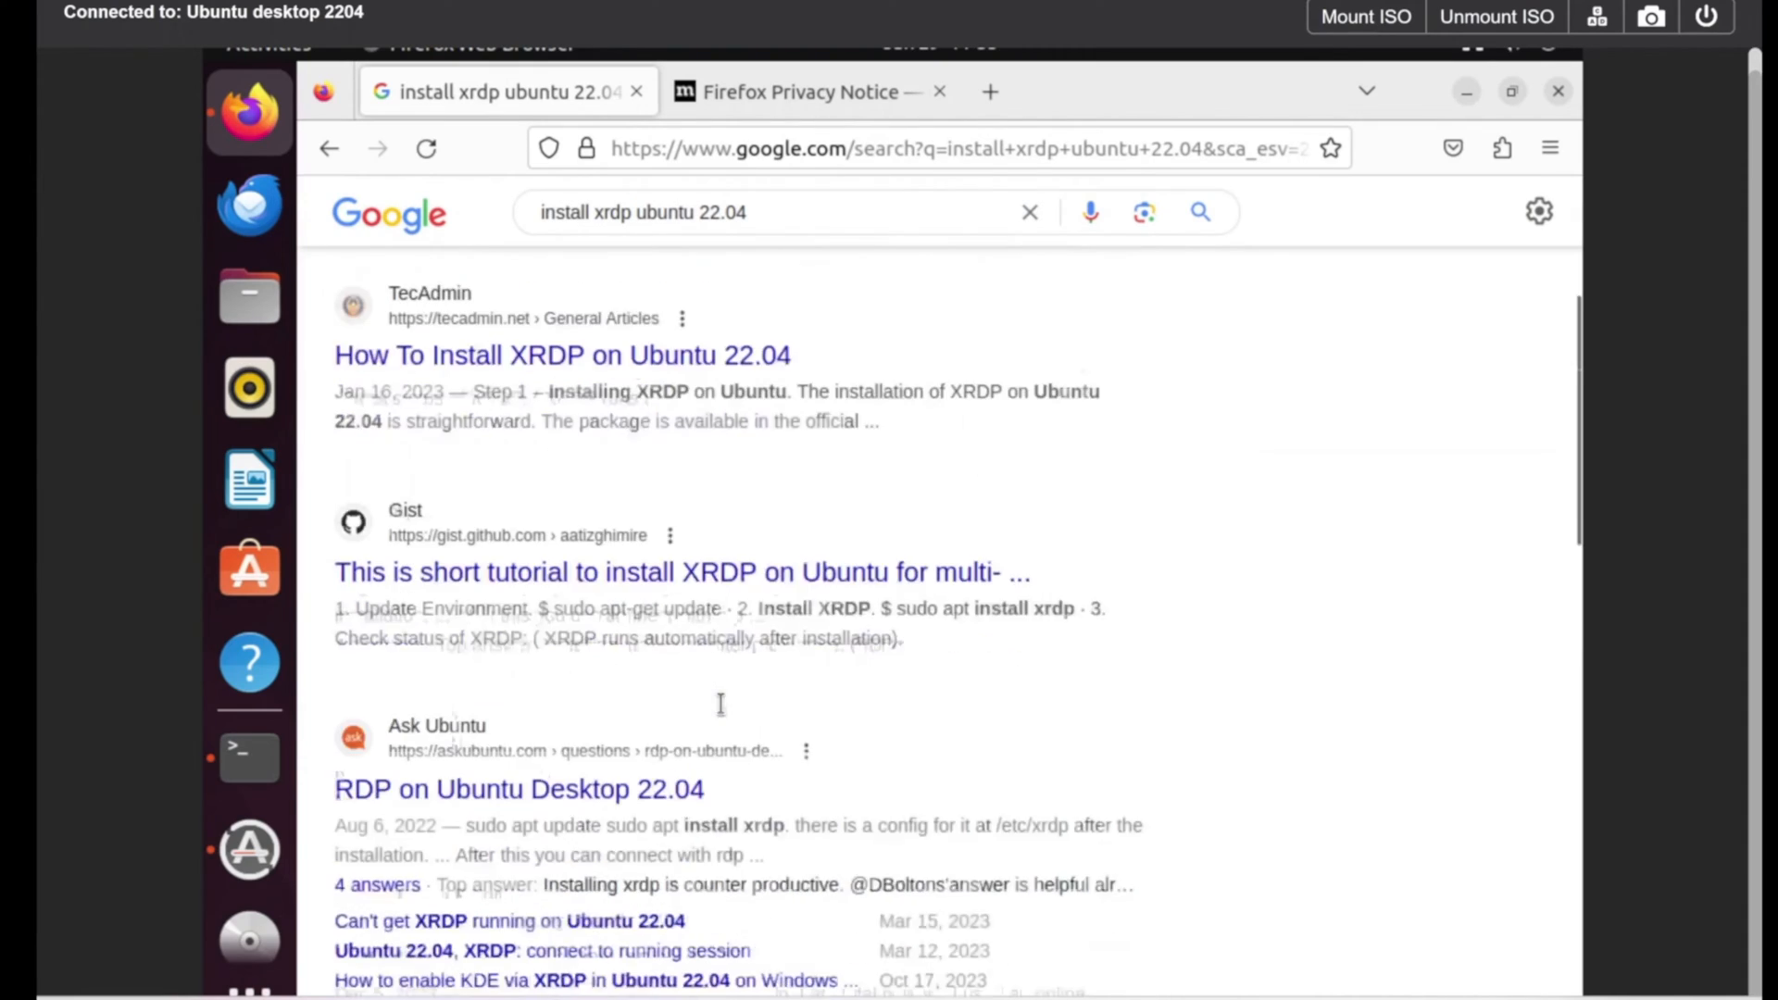
{"action": "scroll", "scroll_direction": "down", "scroll_amount": 3}
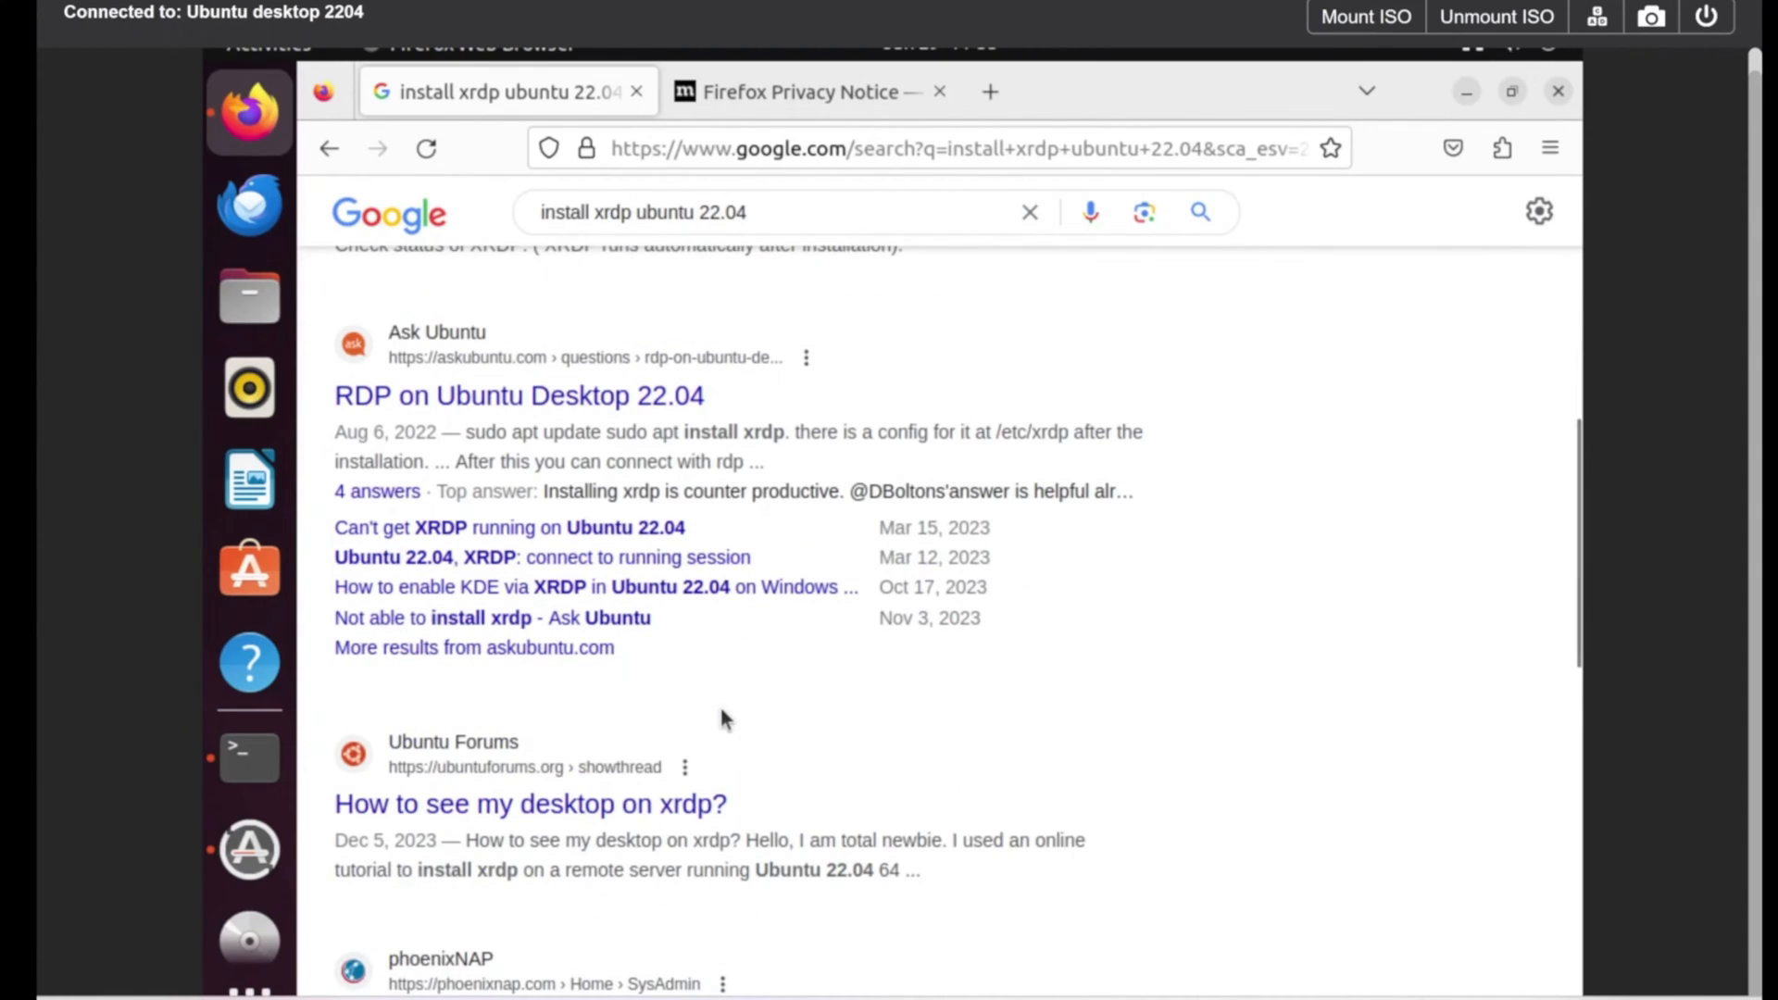
{"action": "scroll", "scroll_direction": "down", "scroll_amount": 3}
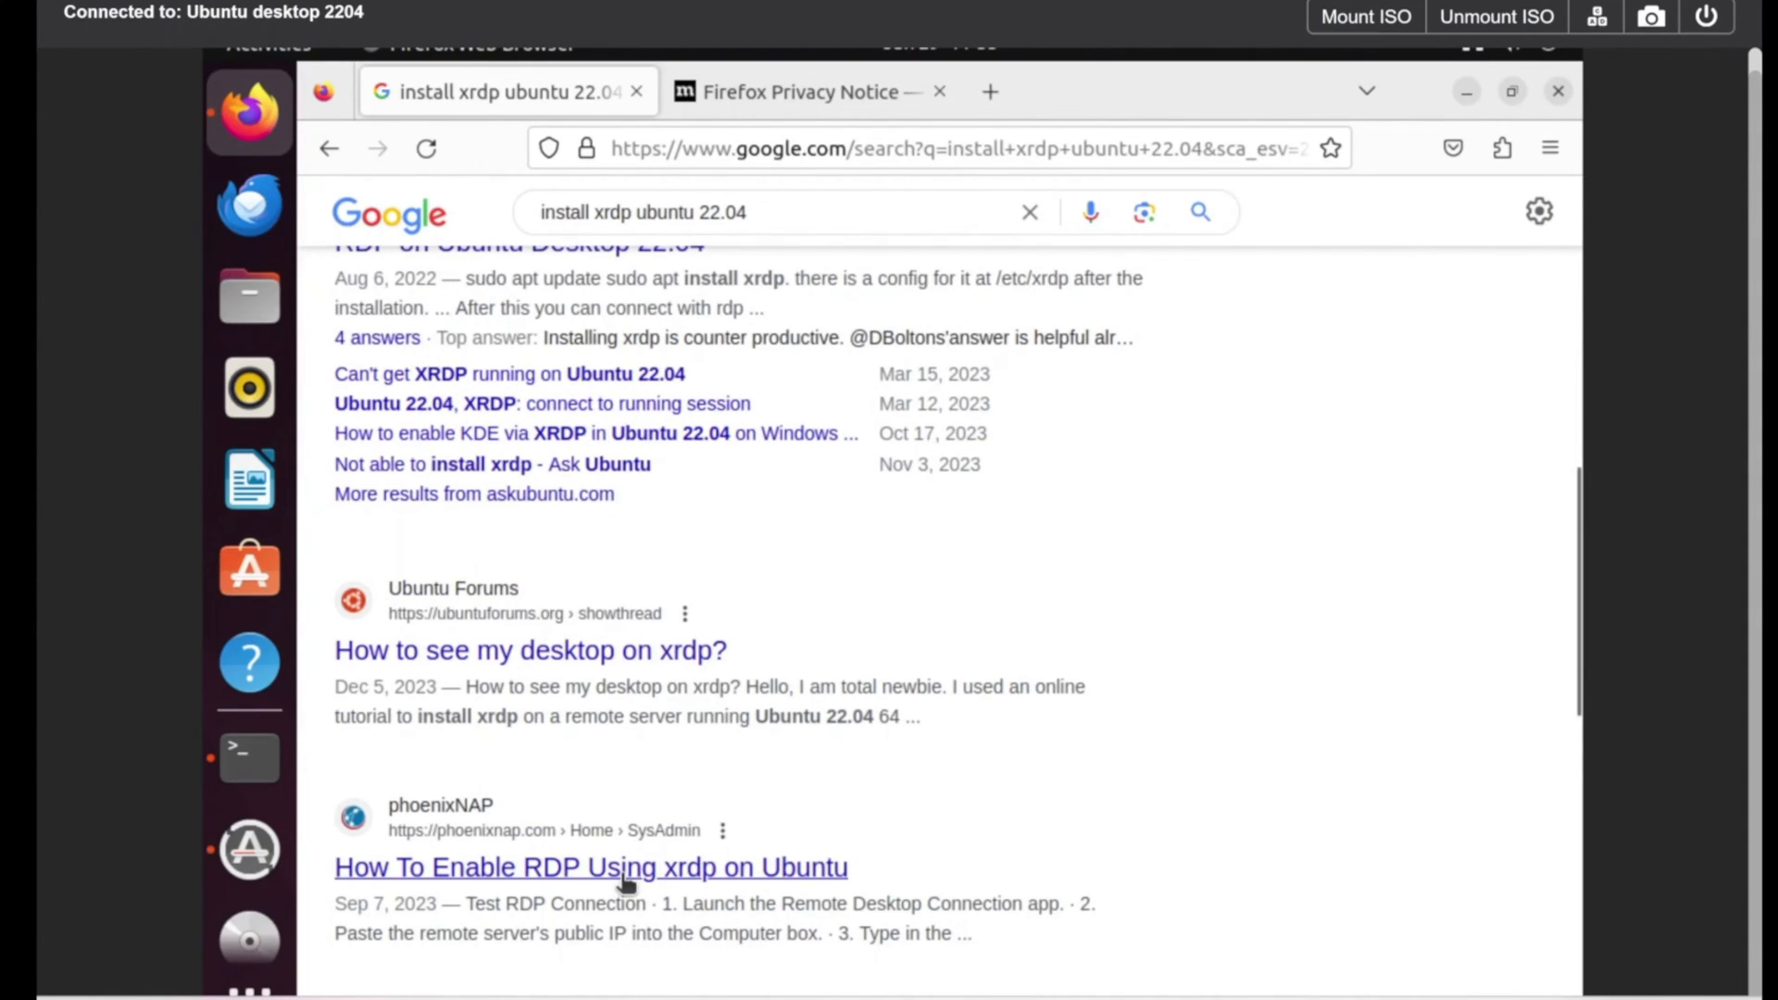
{"action": "left_click", "coordinate": [589, 866]}
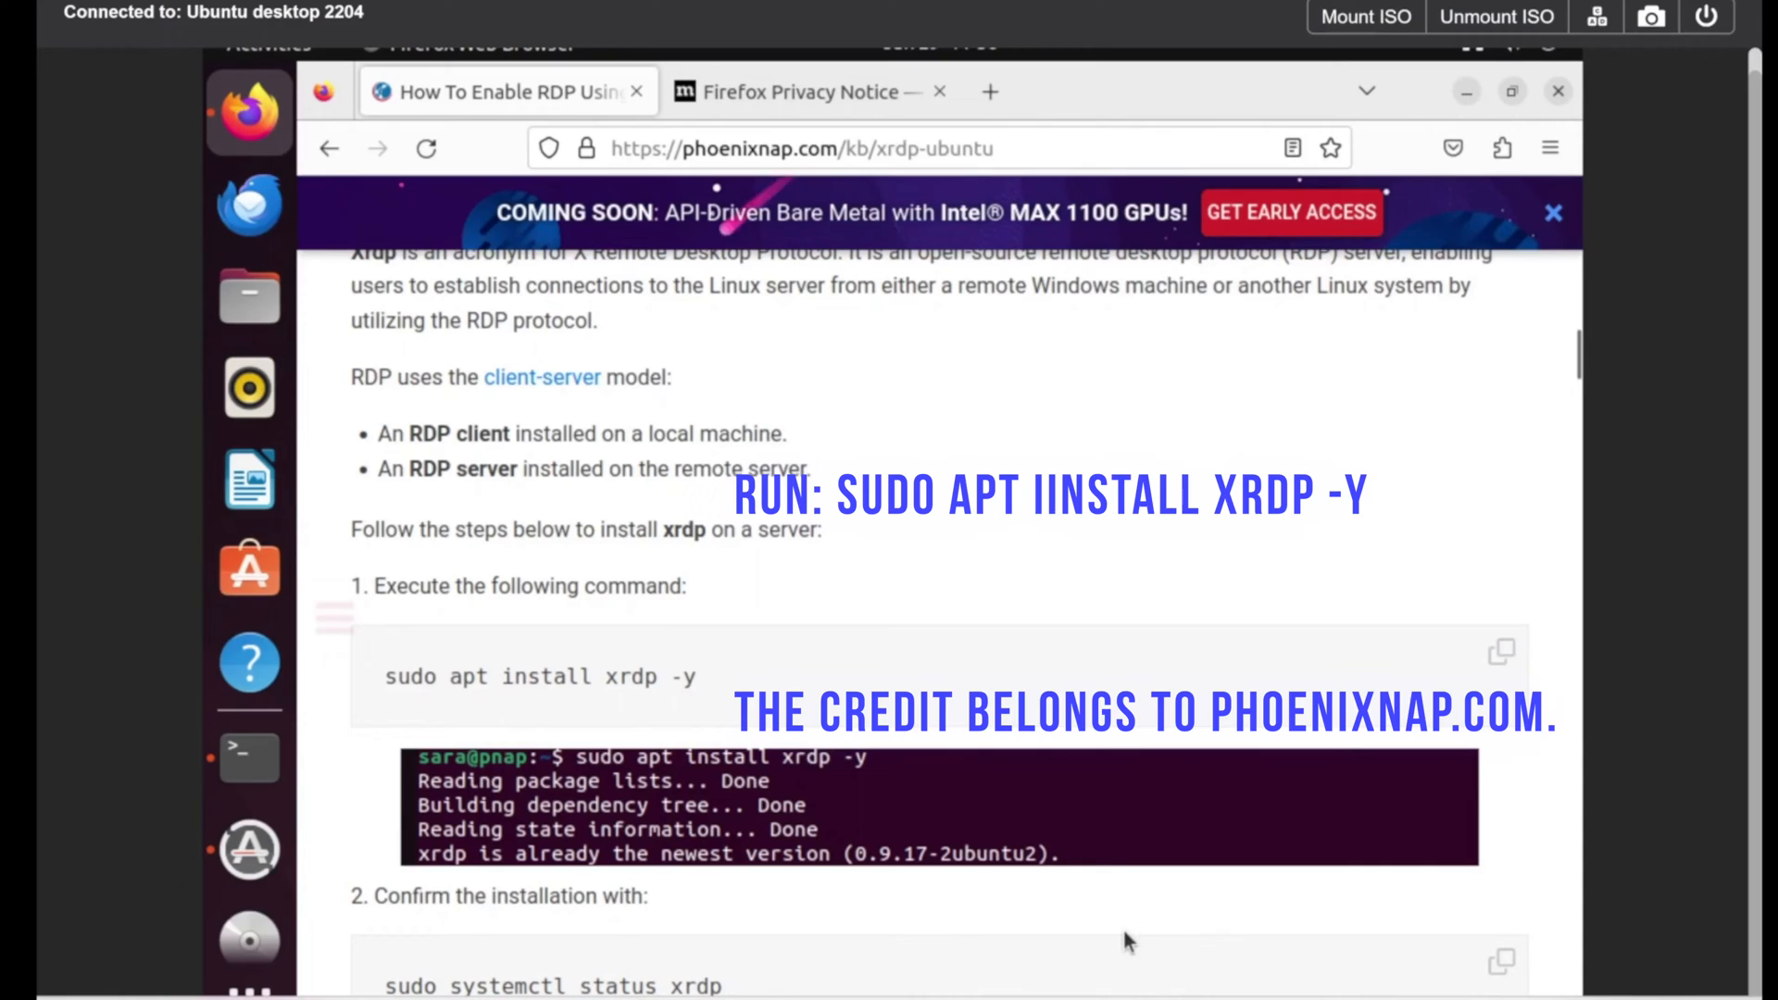
{"action": "mouse_move", "coordinate": [982, 987]}
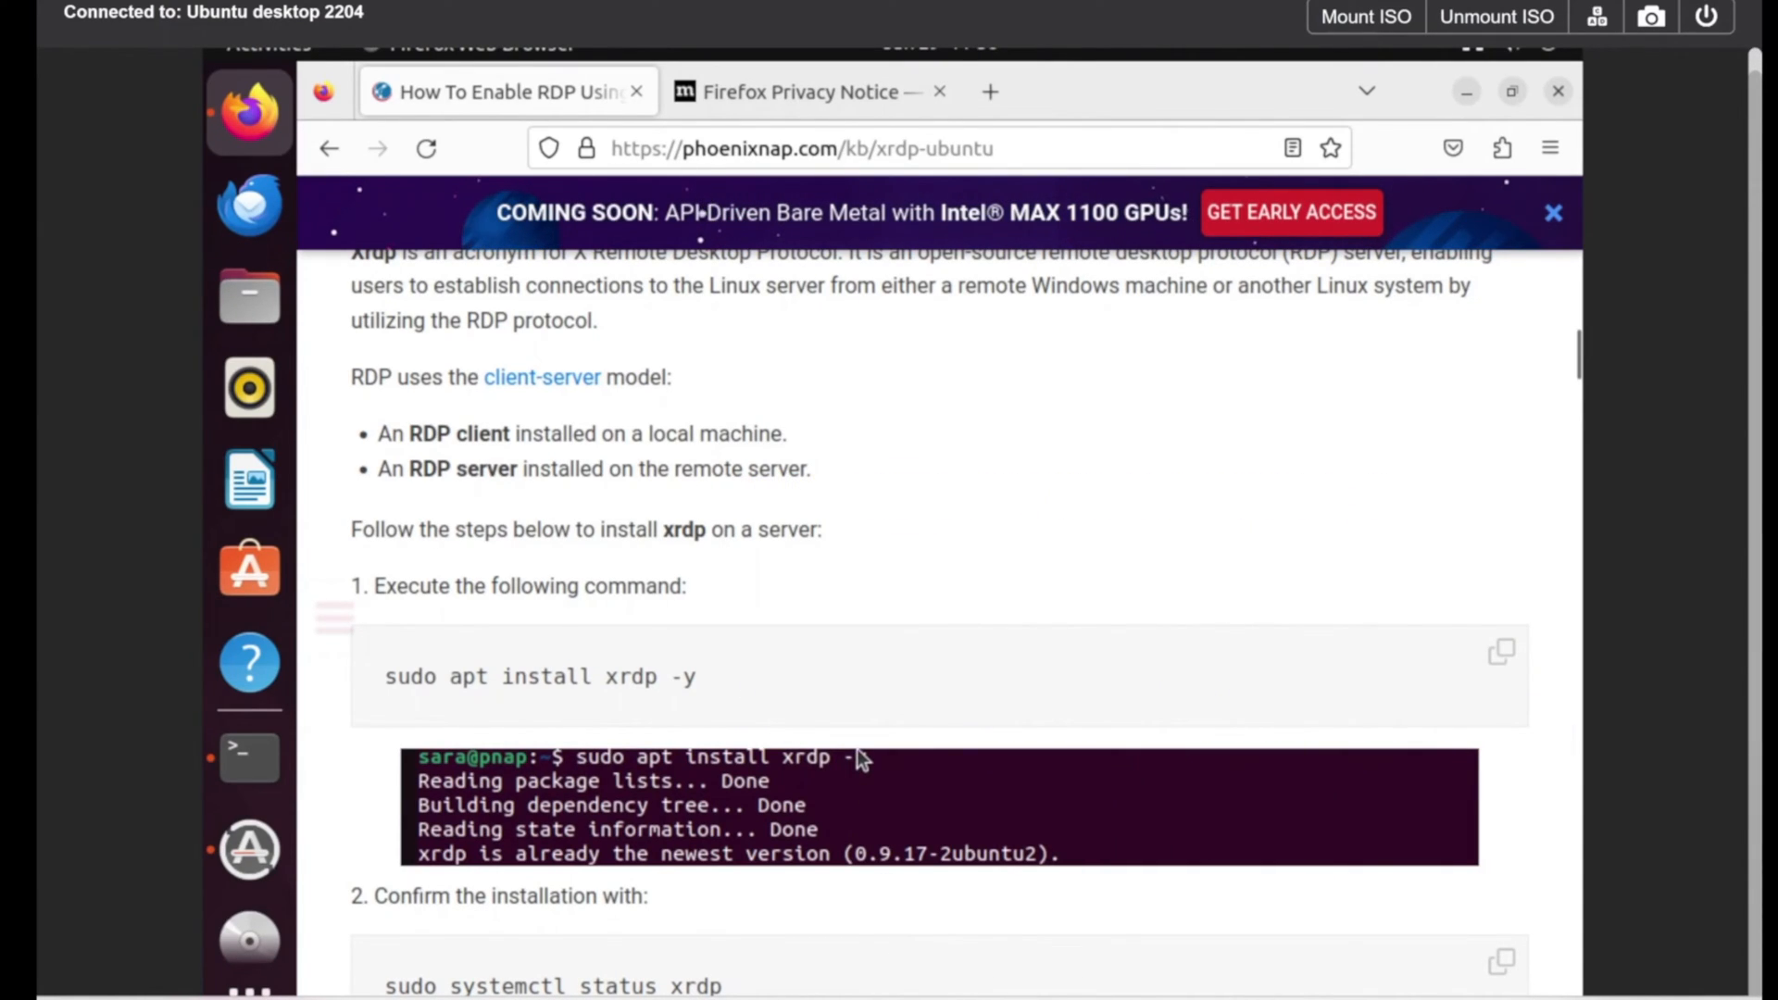
{"action": "mouse_move", "coordinate": [666, 619]}
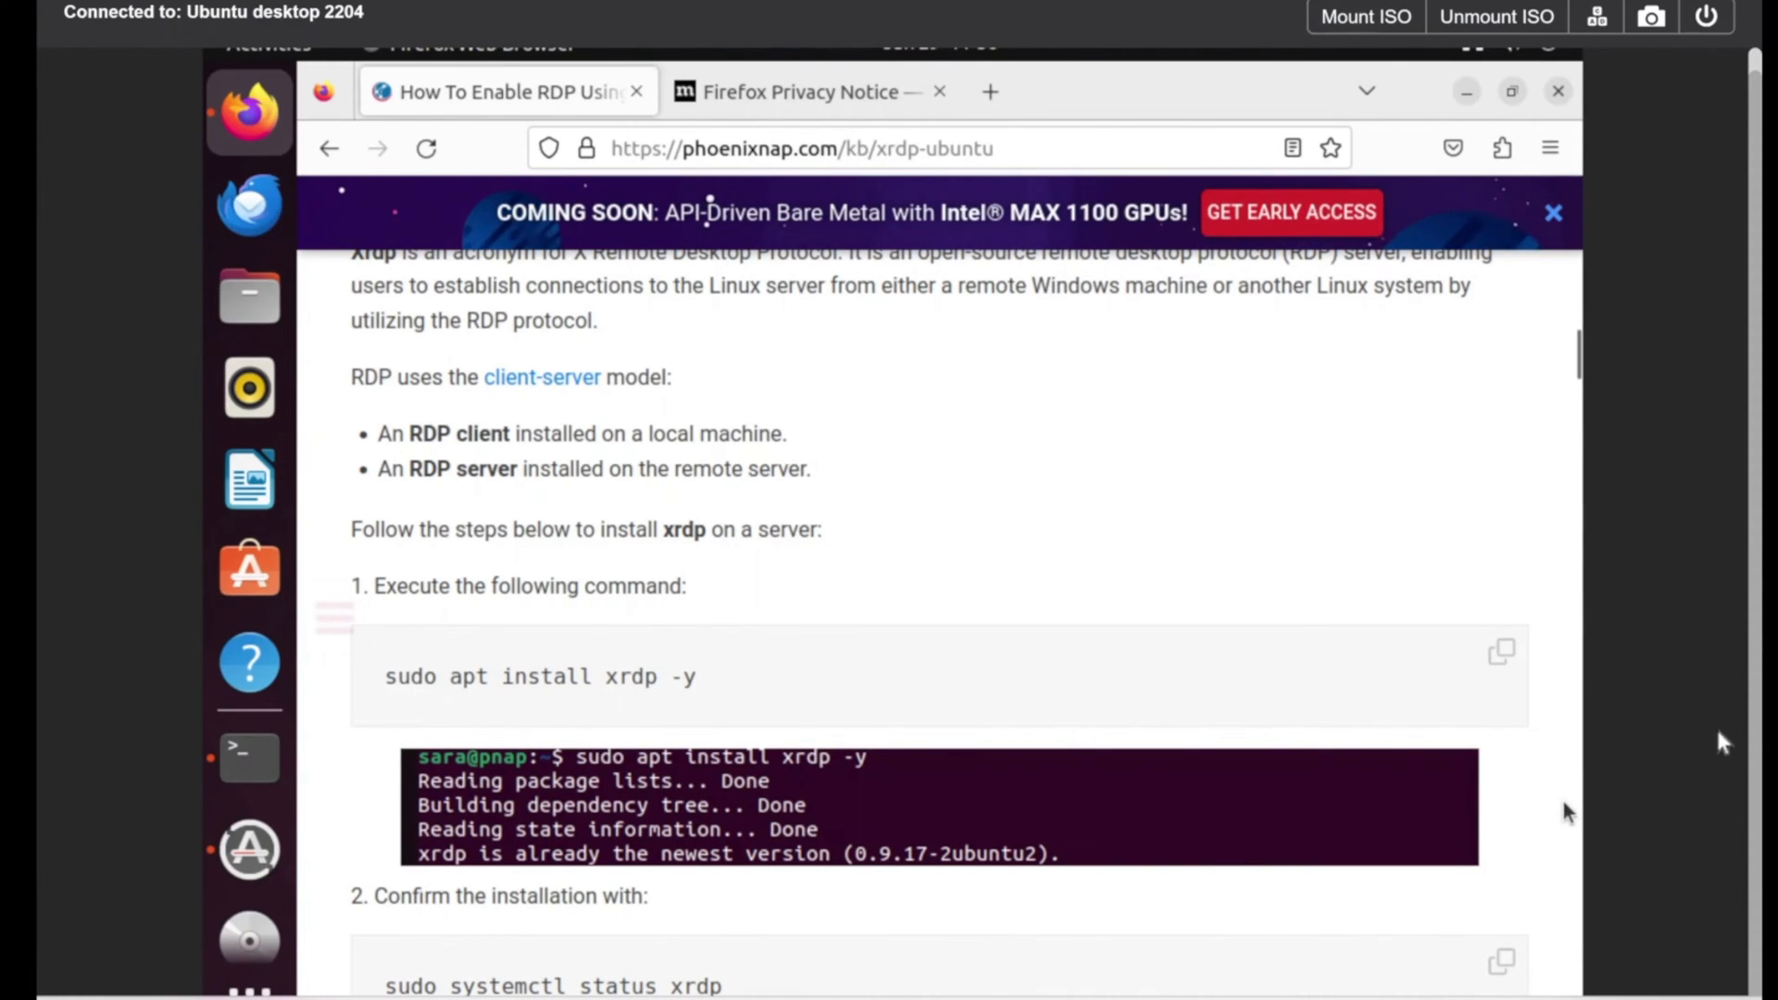
{"action": "mouse_move", "coordinate": [1185, 849]}
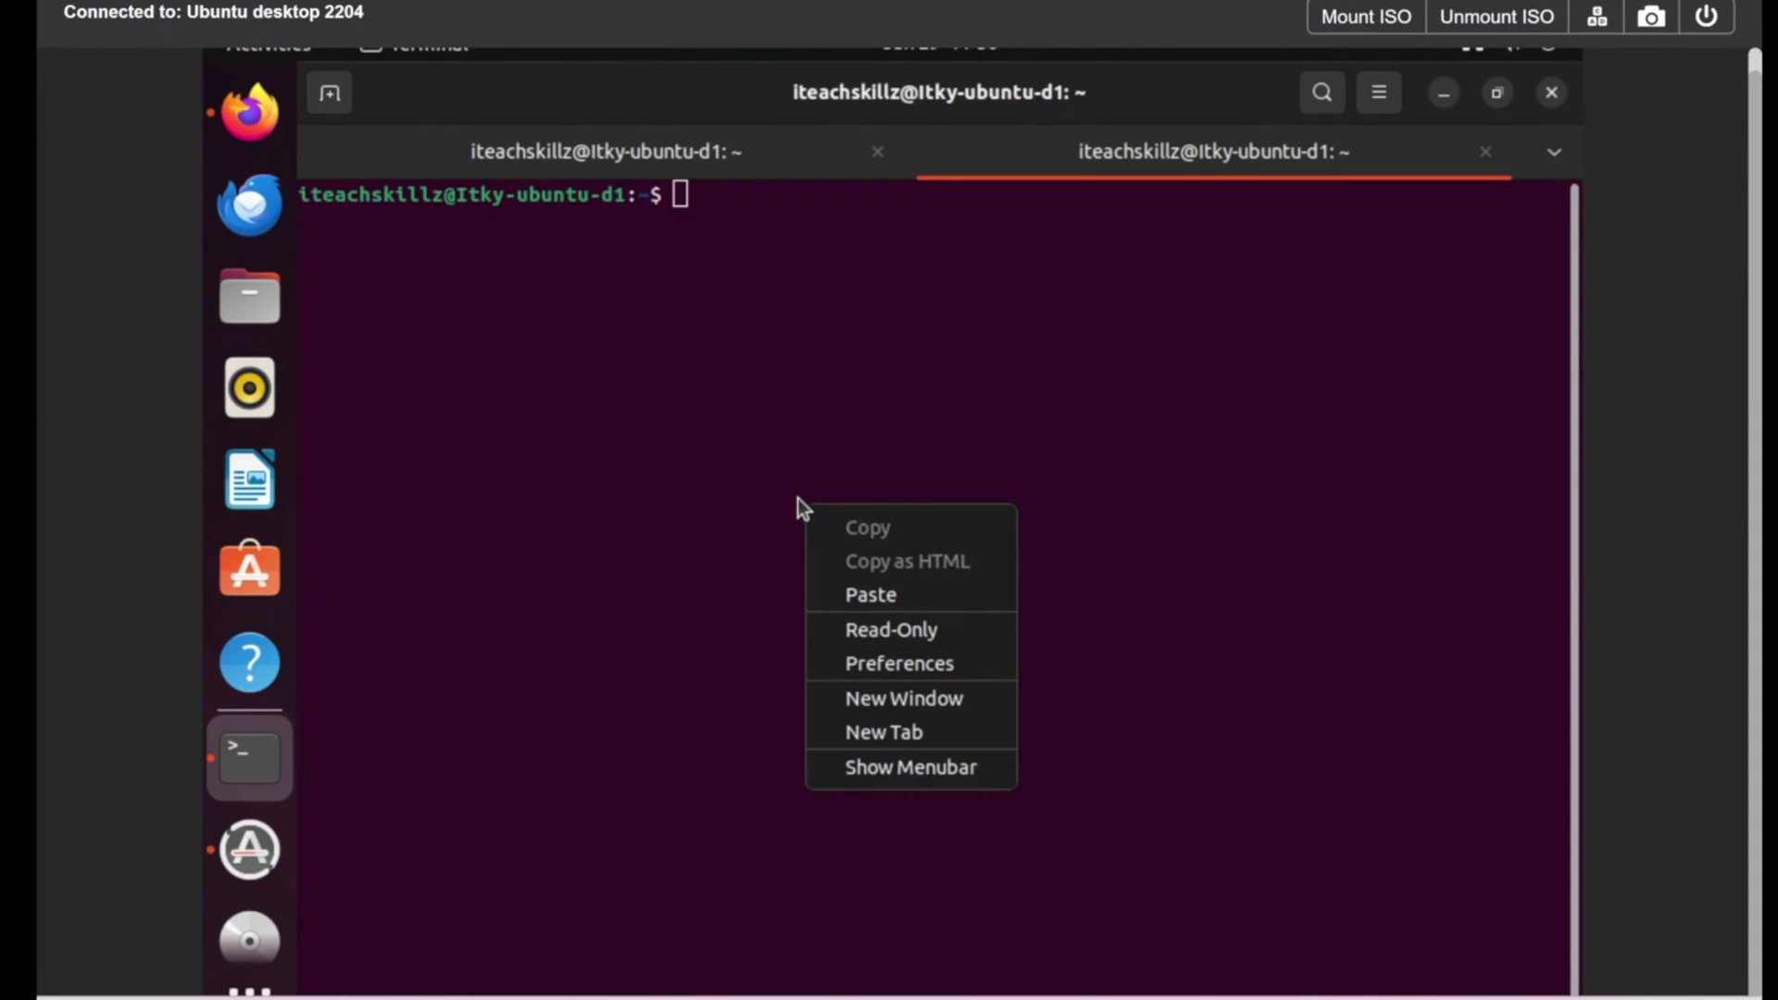
Step: Paste and run 'sudo apt install xrdp -y' in the second terminal tab and review the output
{"action": "left_click", "coordinate": [871, 592]}
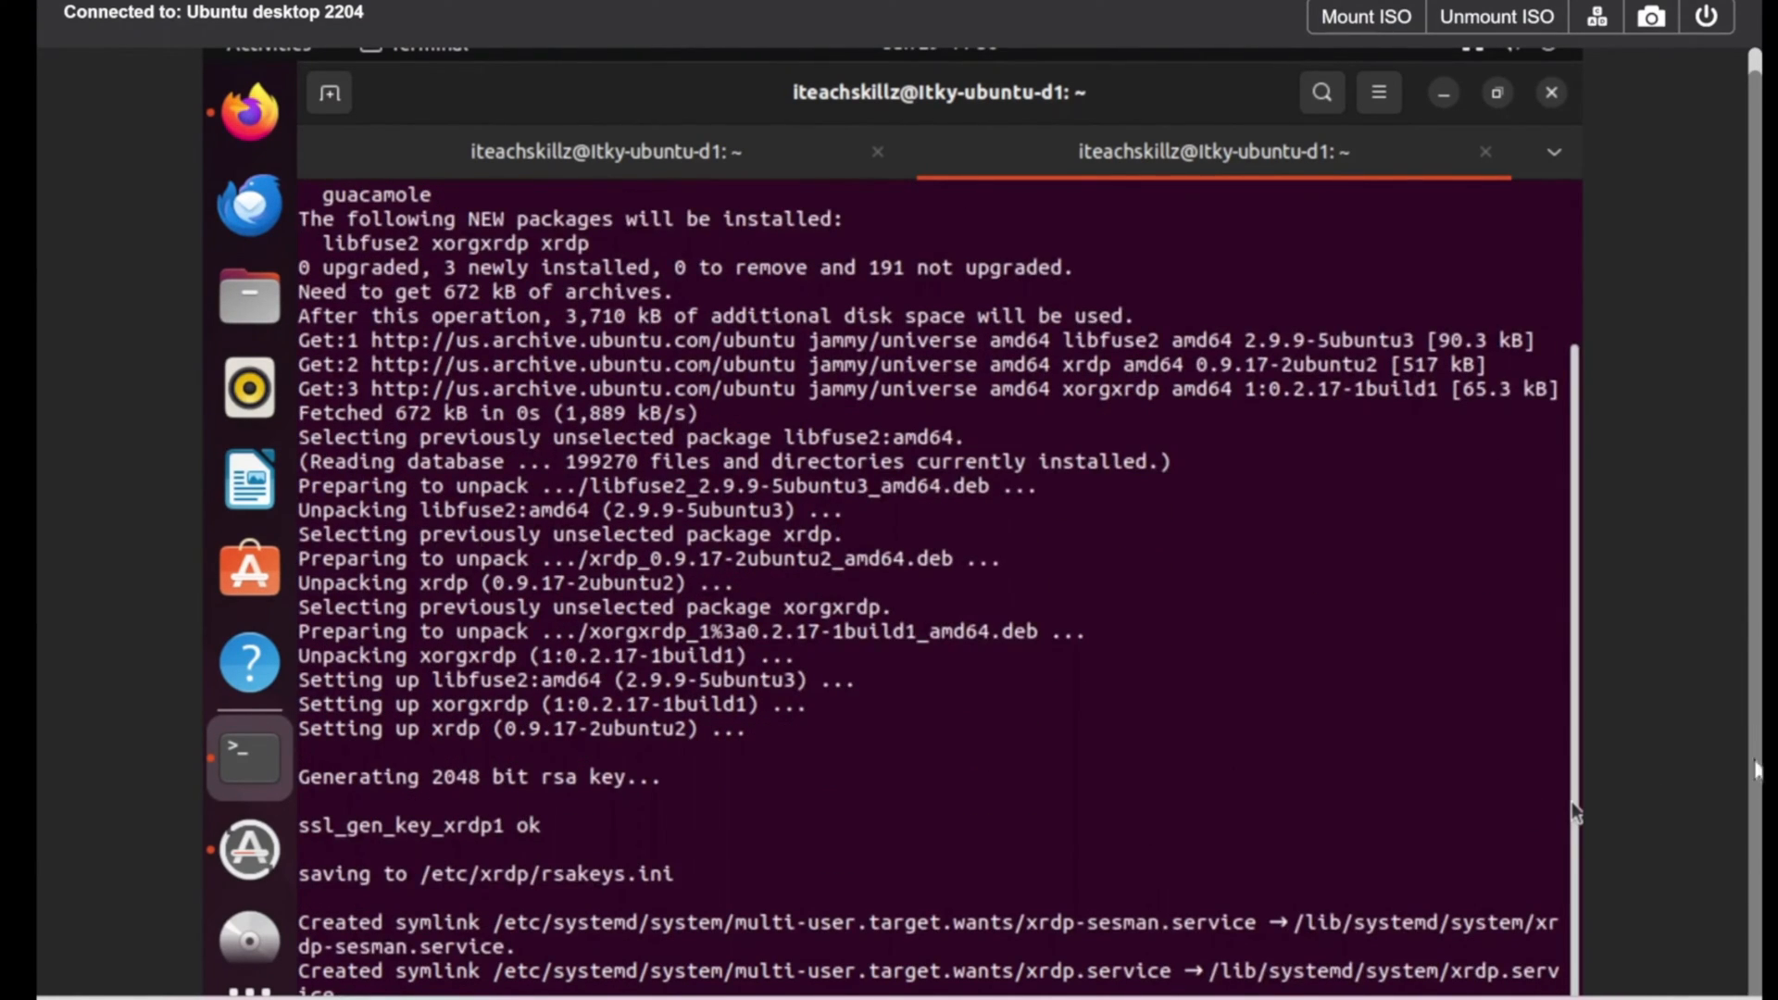
{"action": "scroll", "scroll_direction": "down", "scroll_amount": 3}
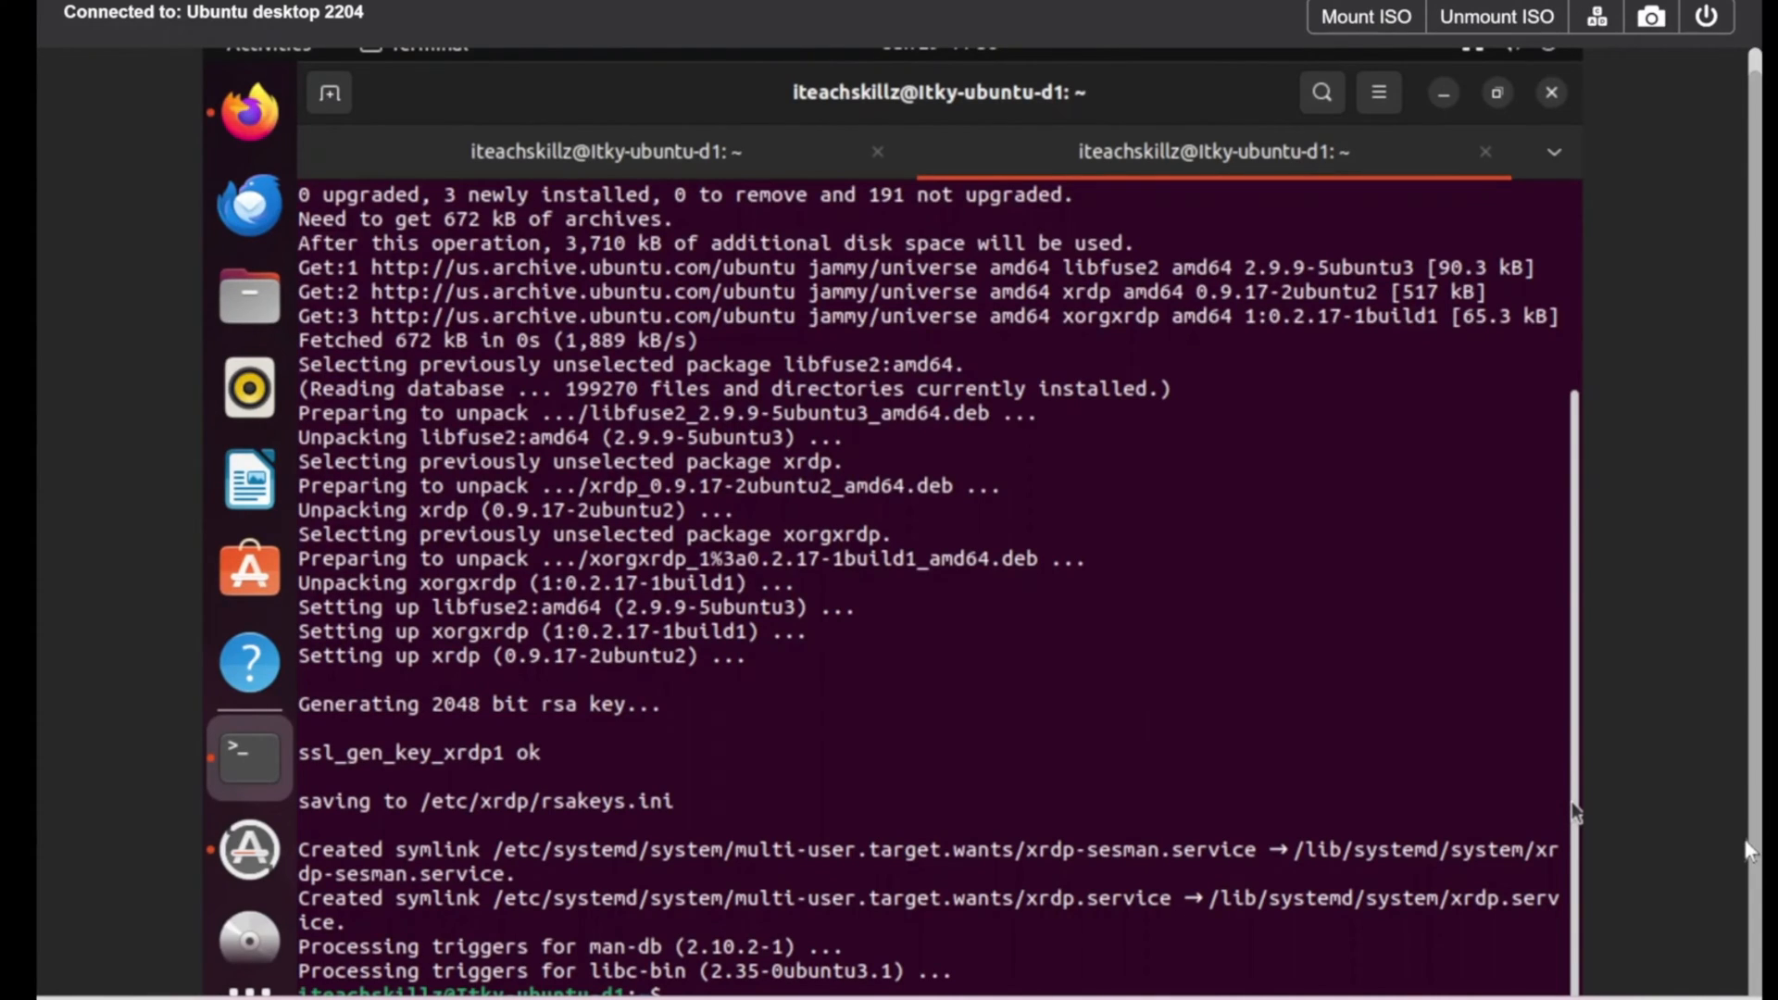
{"action": "mouse_move", "coordinate": [1470, 695]}
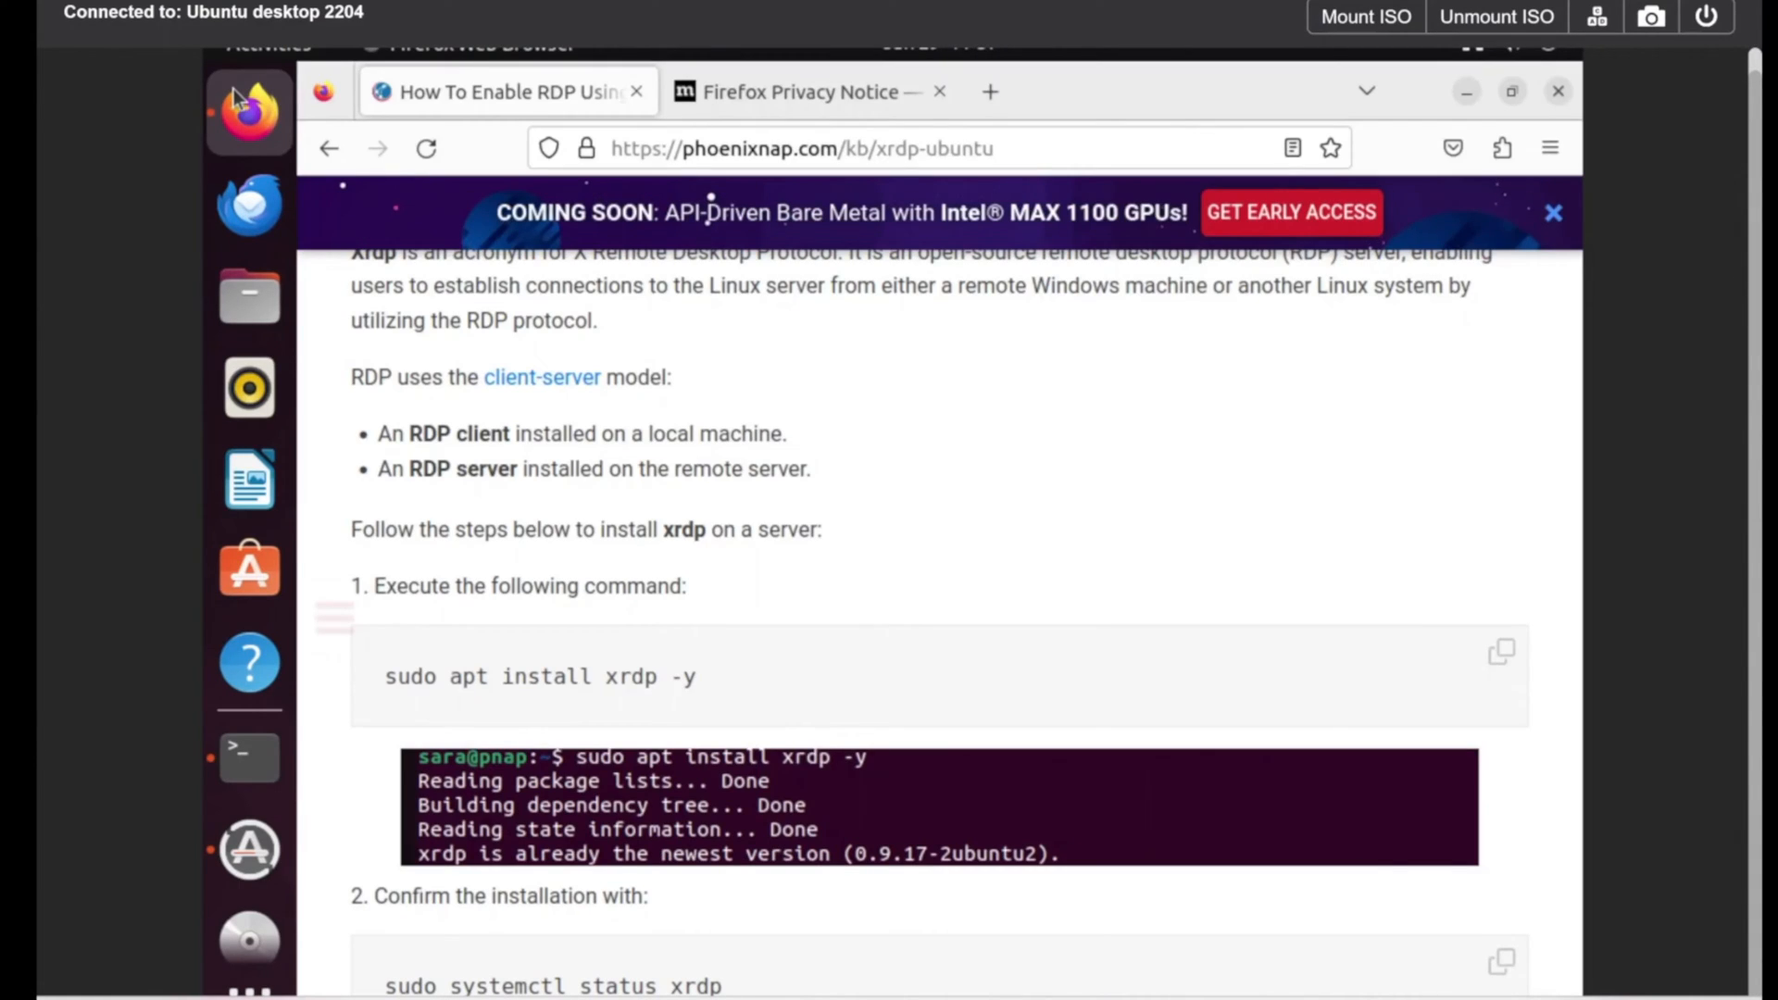
Step: Scroll to the guide's step 2 and copy the 'sudo systemctl status xrdp' command
{"action": "scroll", "scroll_direction": "down", "scroll_amount": 3}
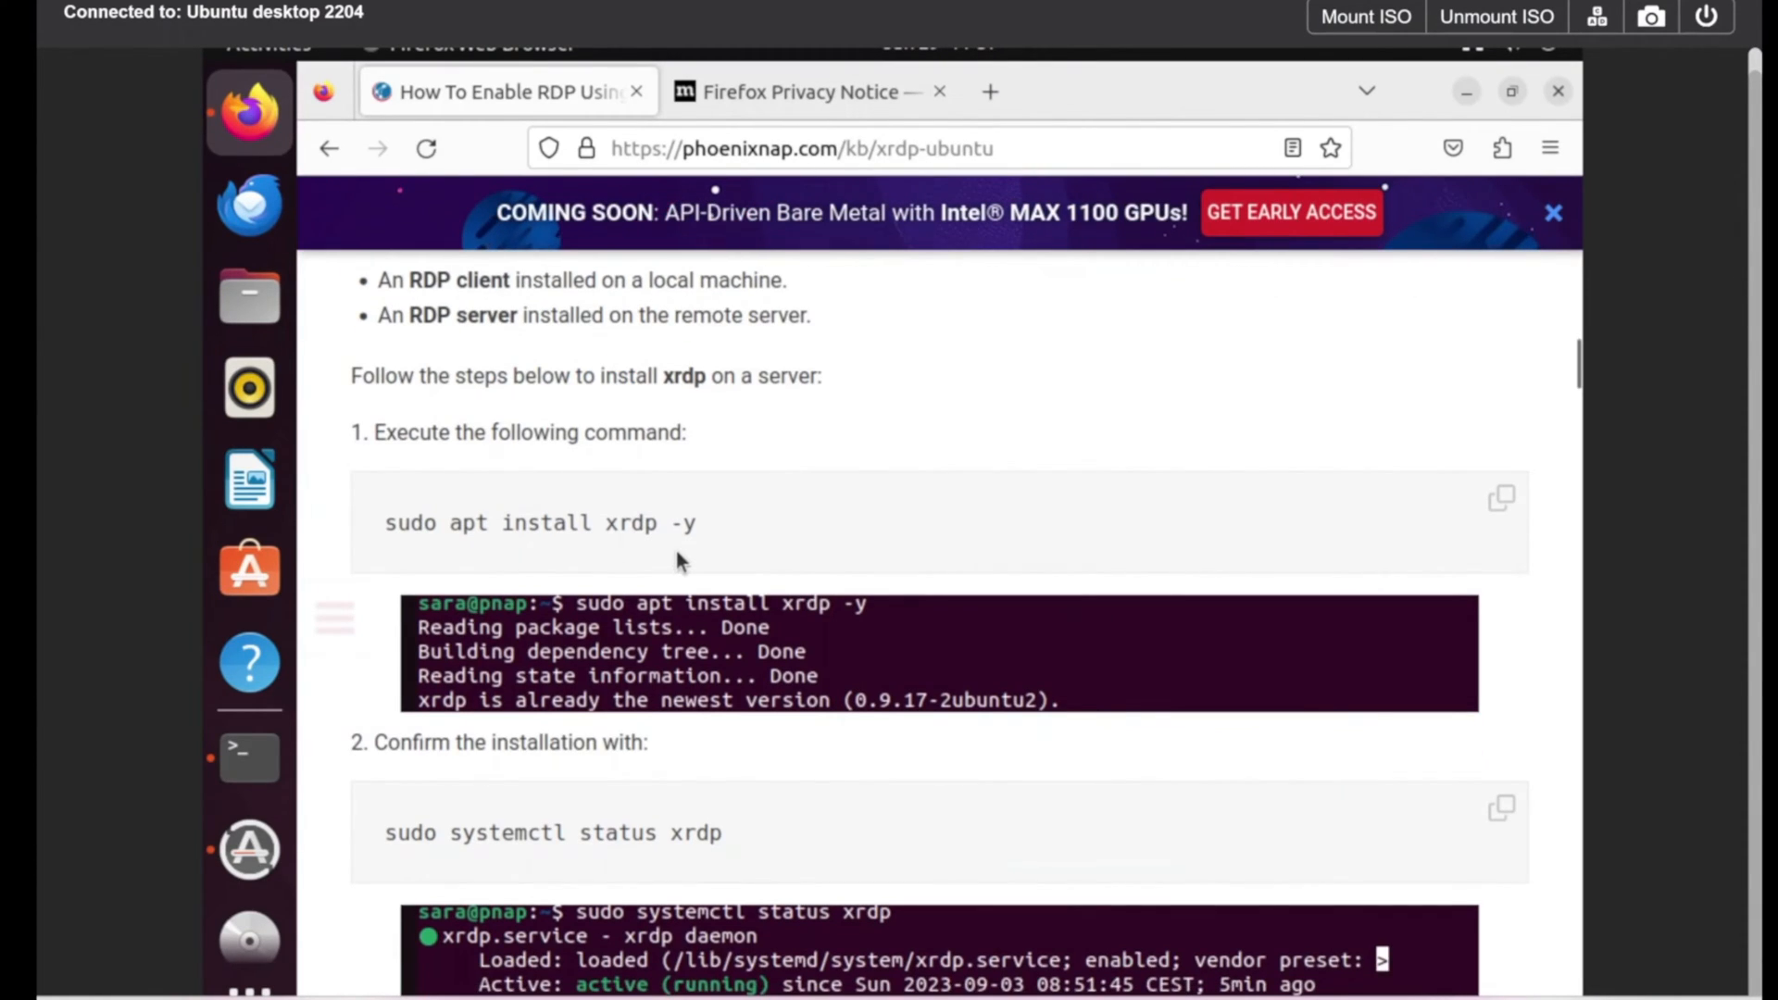
{"action": "scroll", "scroll_direction": "down", "scroll_amount": 3}
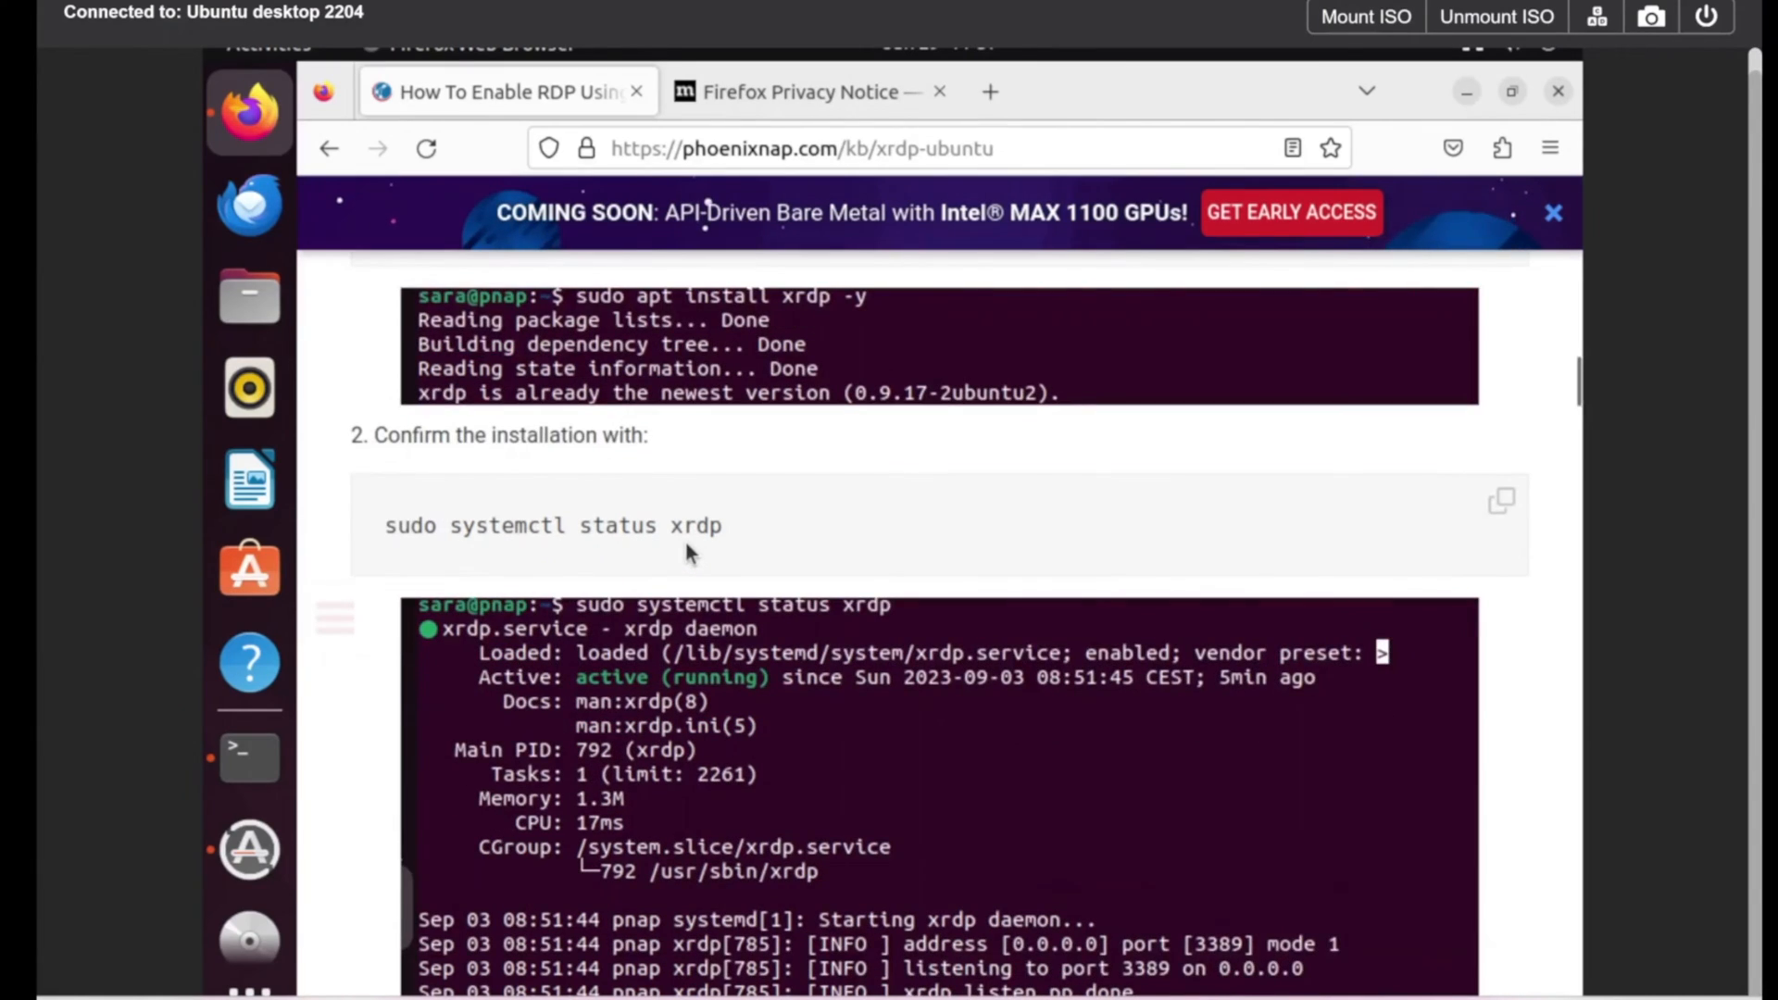
{"action": "scroll", "scroll_direction": "down", "scroll_amount": 3}
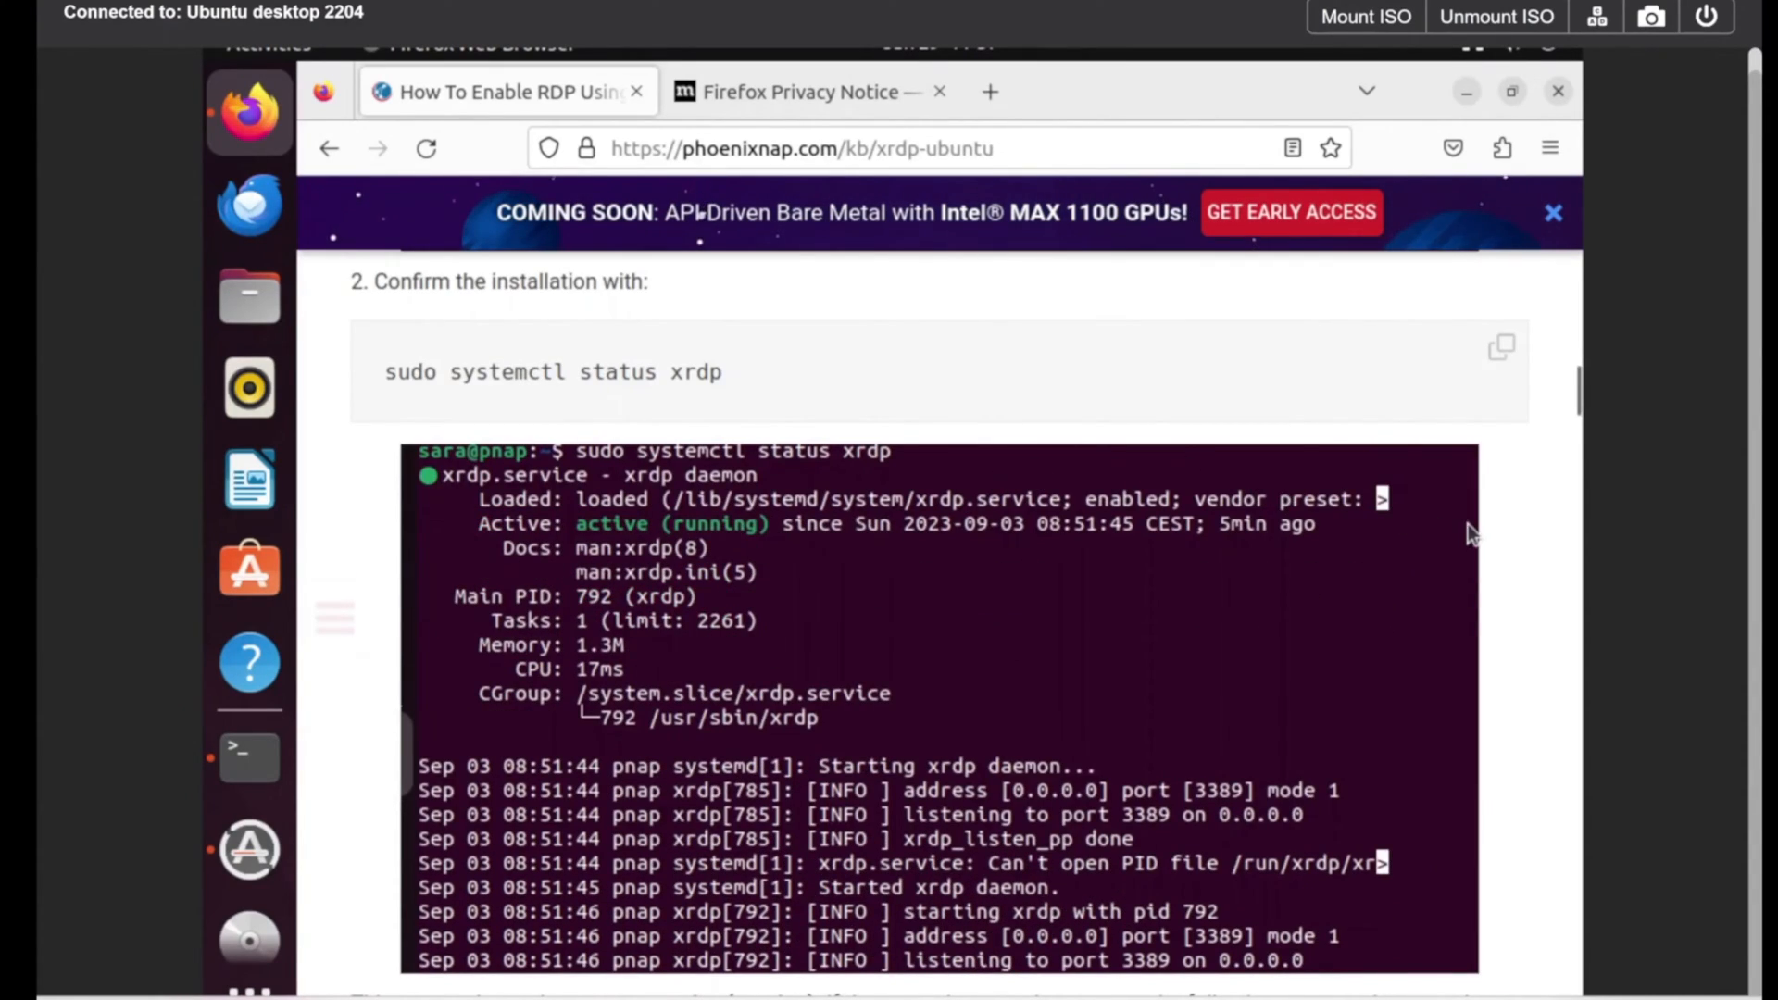
{"action": "left_click", "coordinate": [1500, 347]}
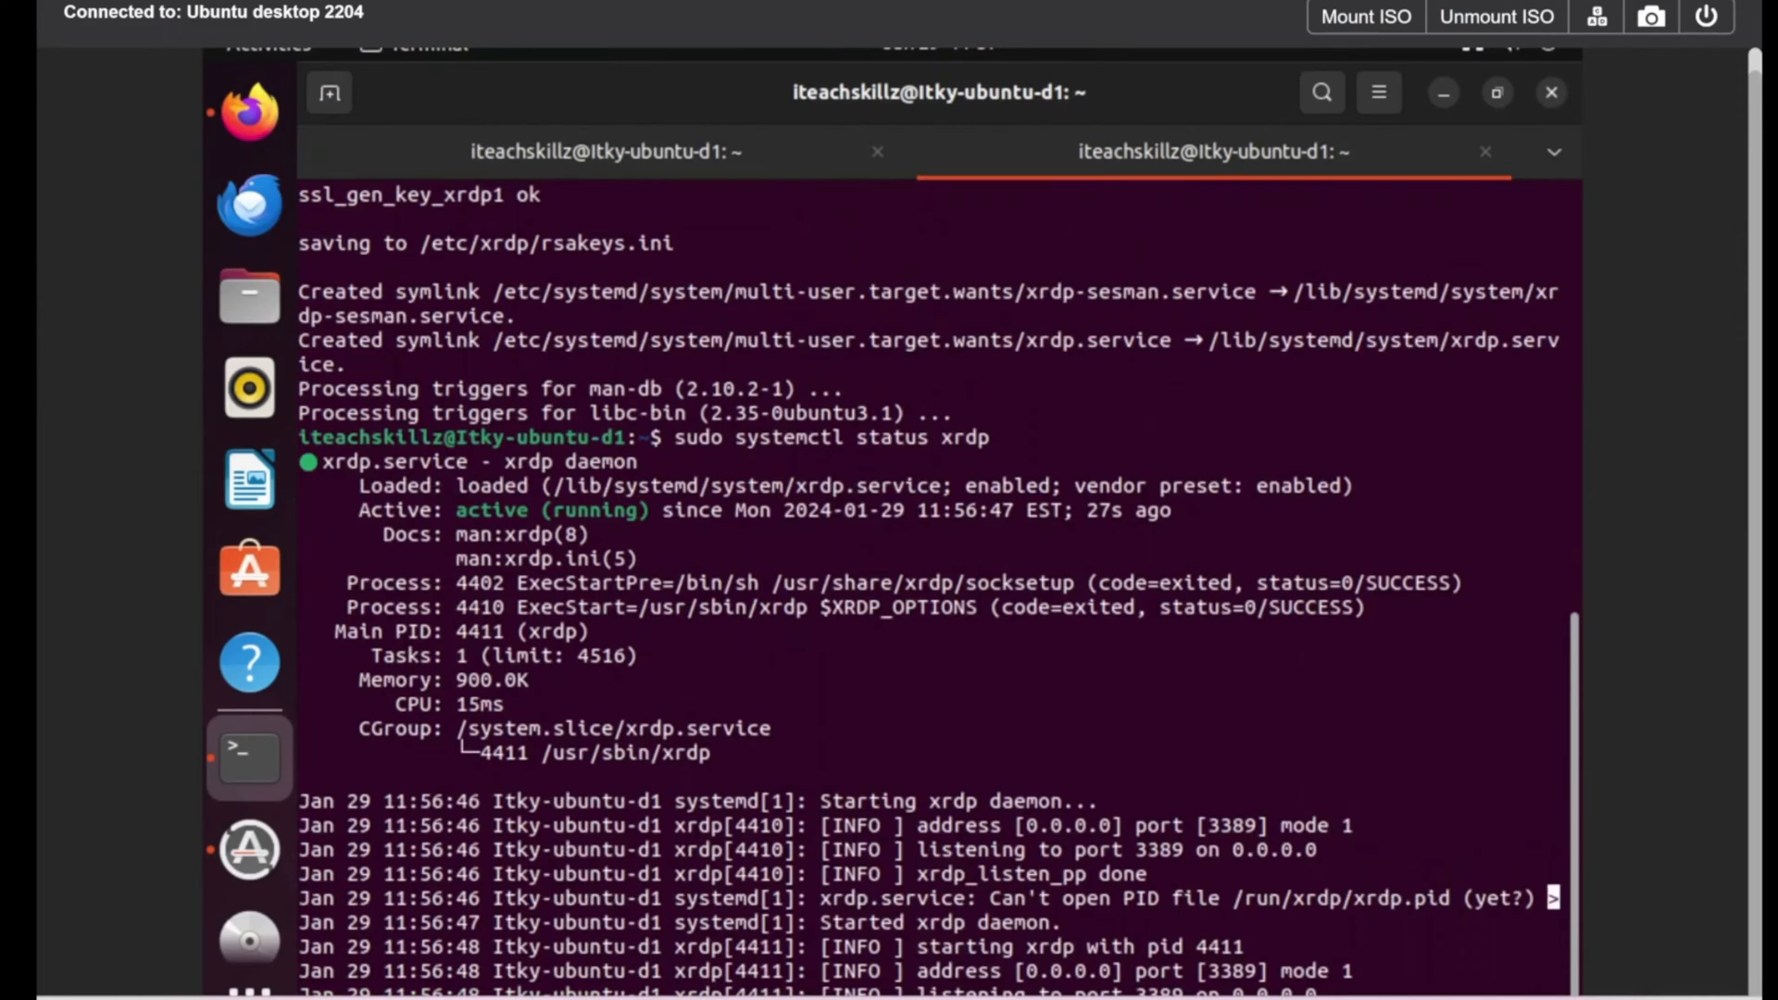
{"action": "mouse_move", "coordinate": [1444, 791]}
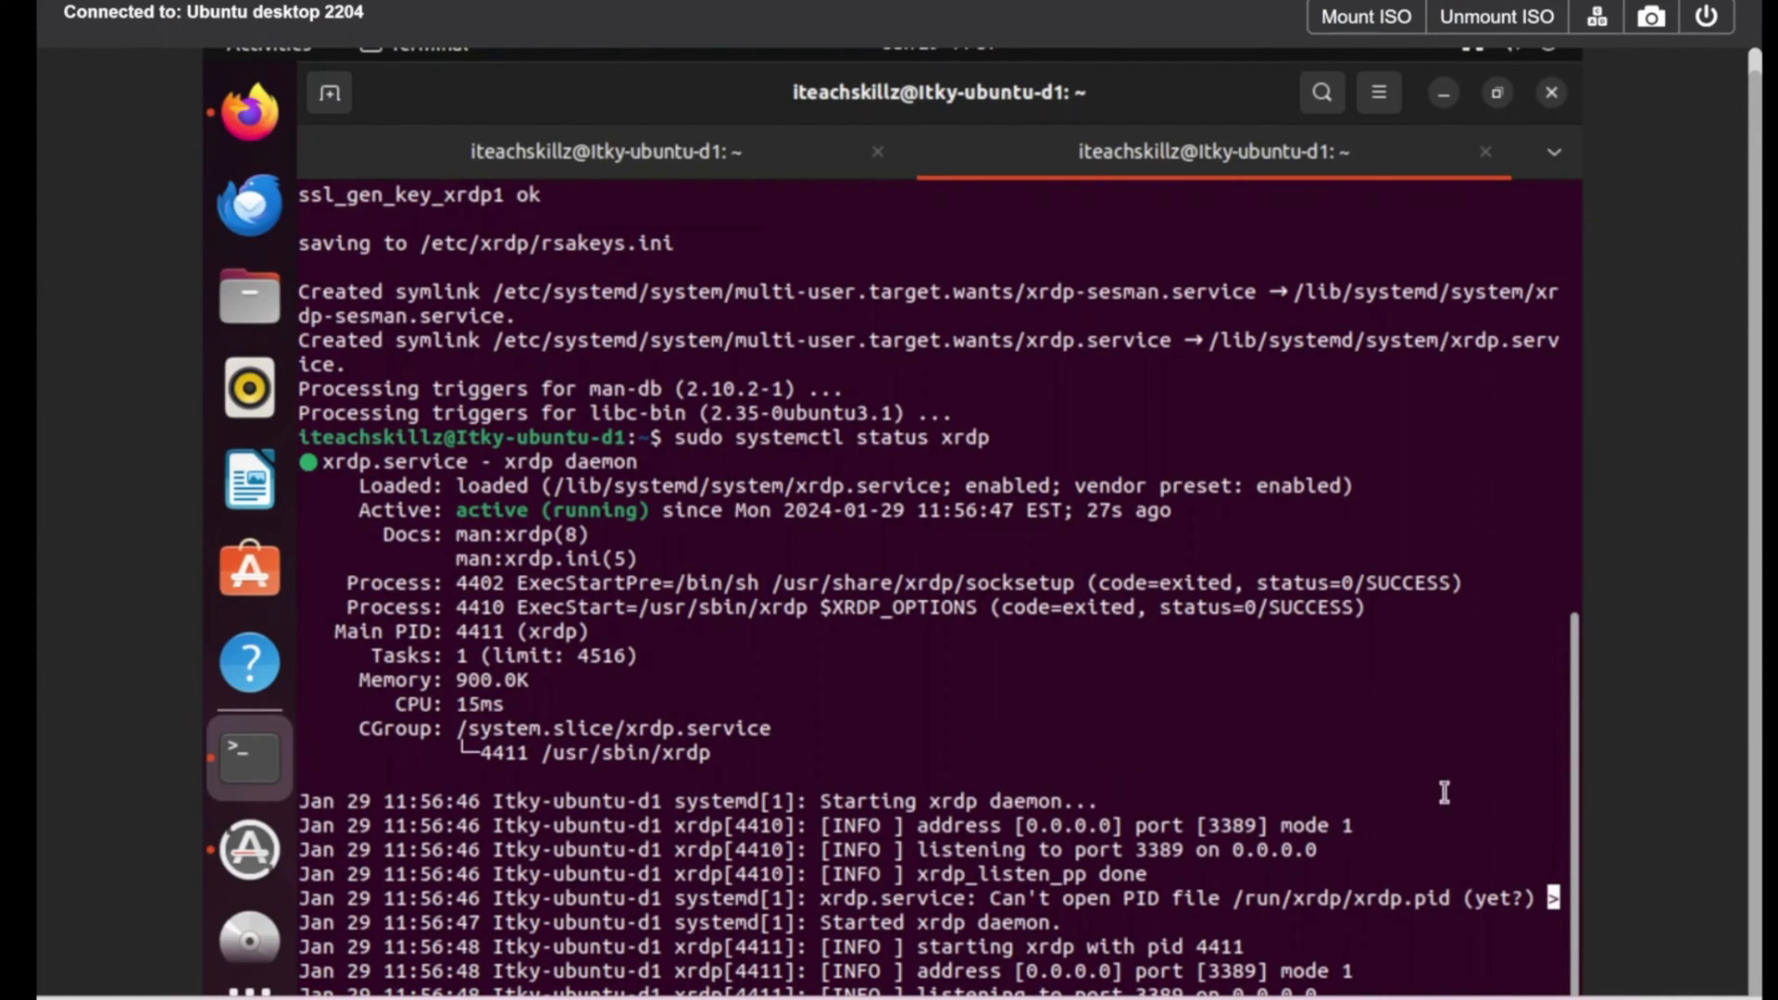
{"action": "mouse_move", "coordinate": [542, 511]}
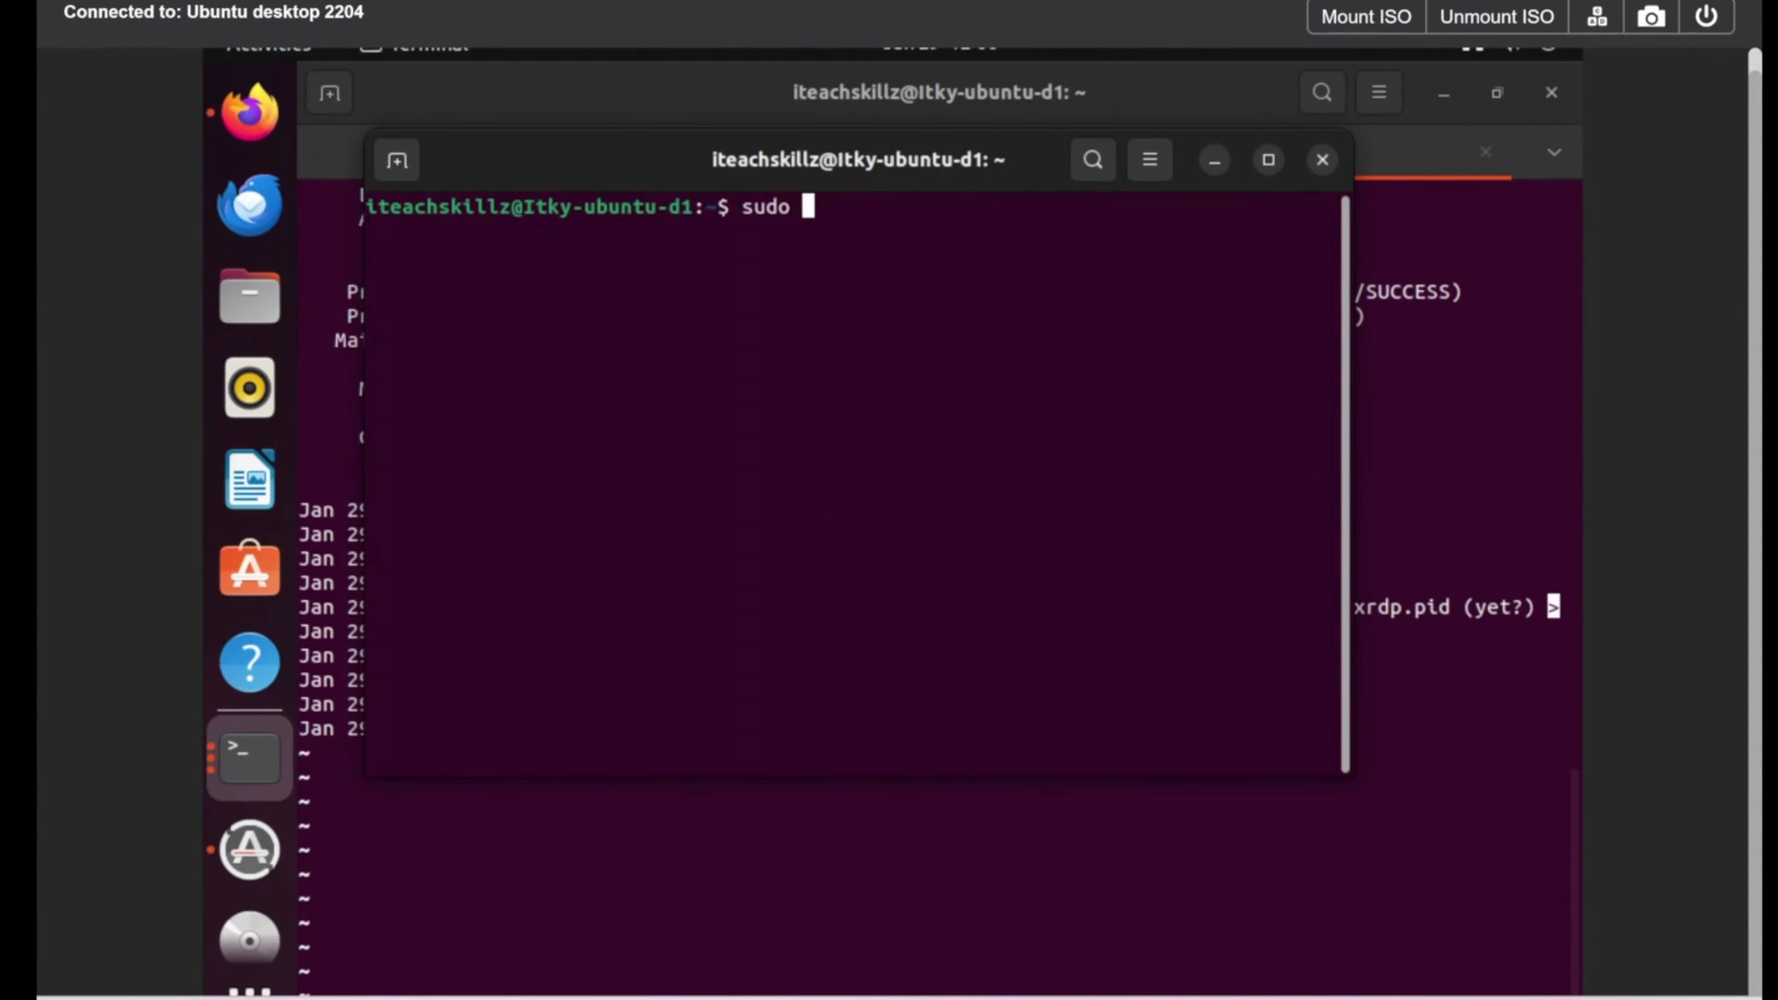
Step: Type 'sudo apt-get install' followed by the start of the xfc desktop package name
{"action": "type", "text": "apt"}
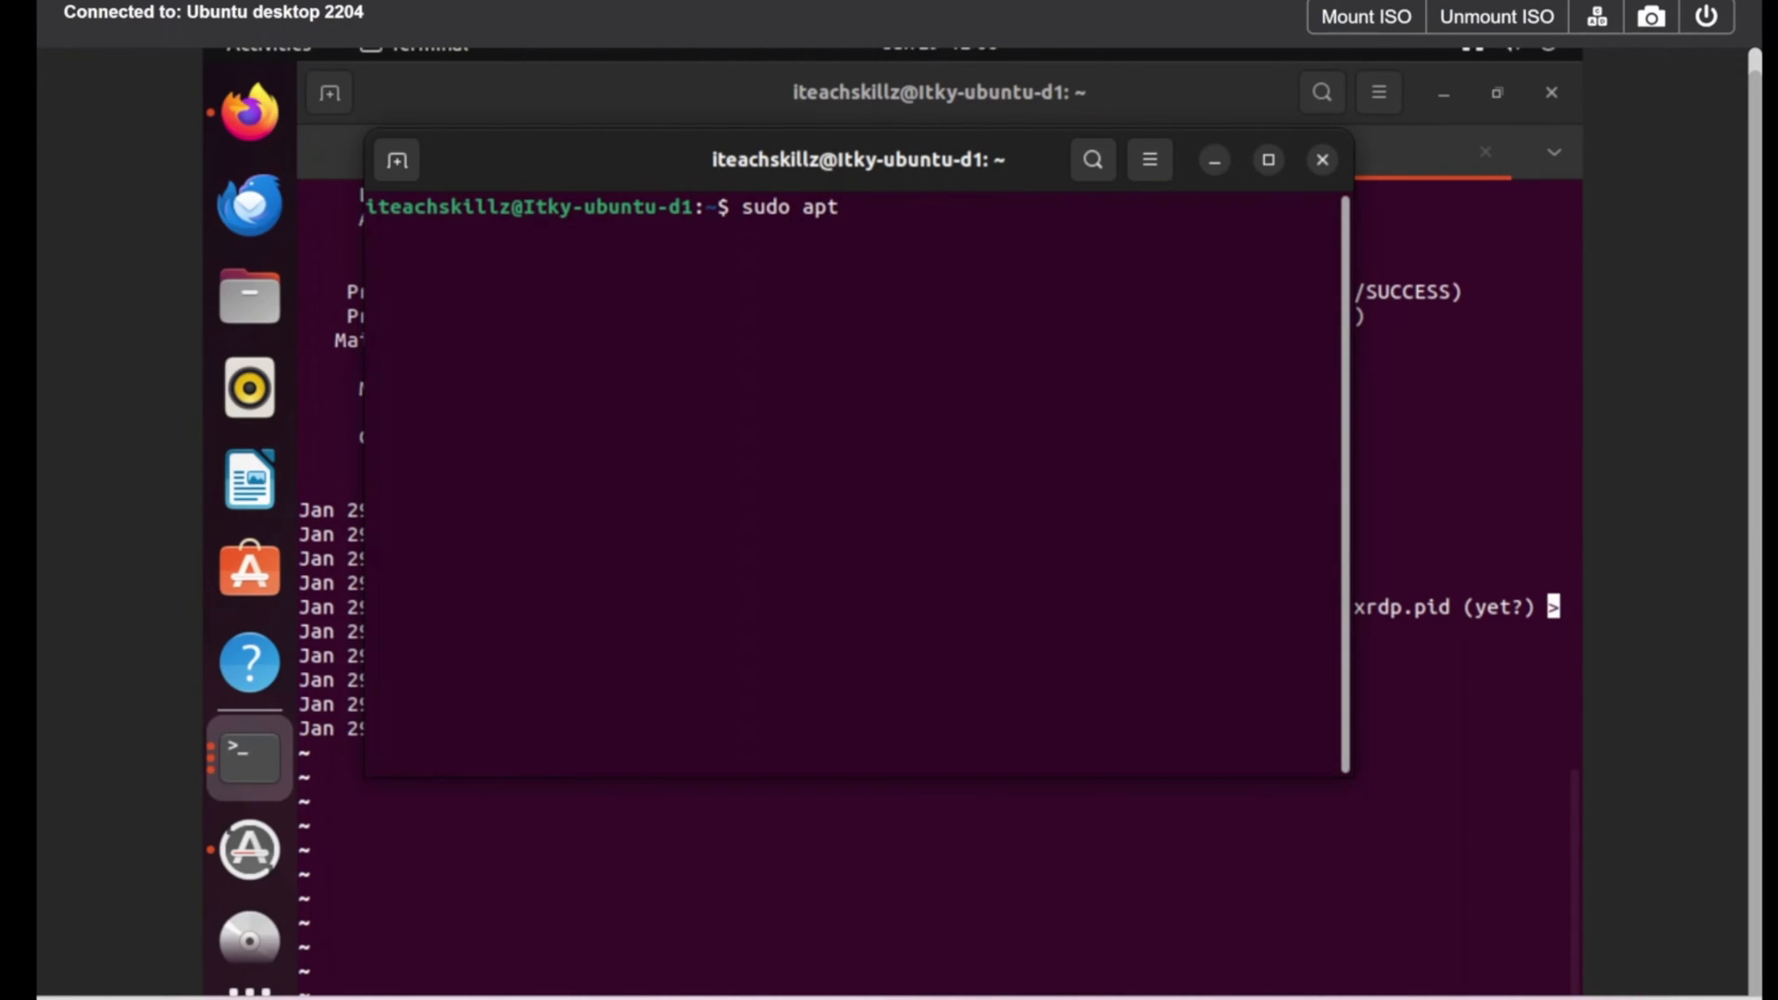
{"action": "type", "text": "-get"}
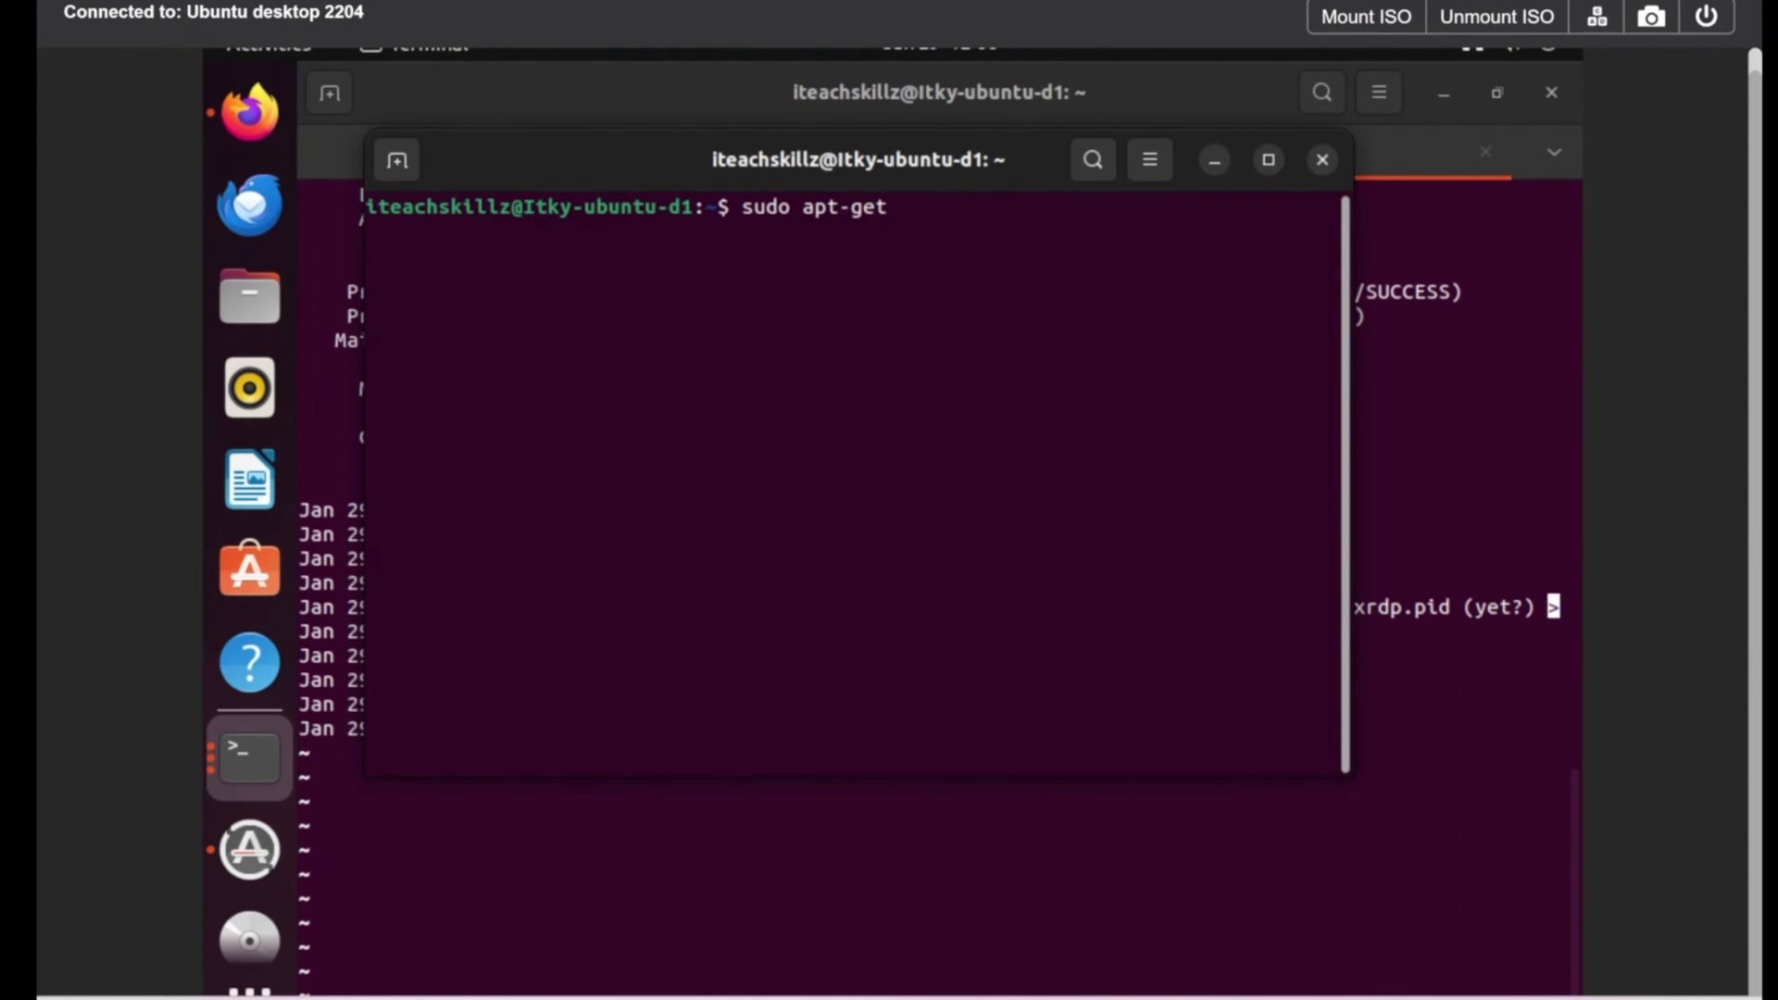
{"action": "type", "text": "install -y"}
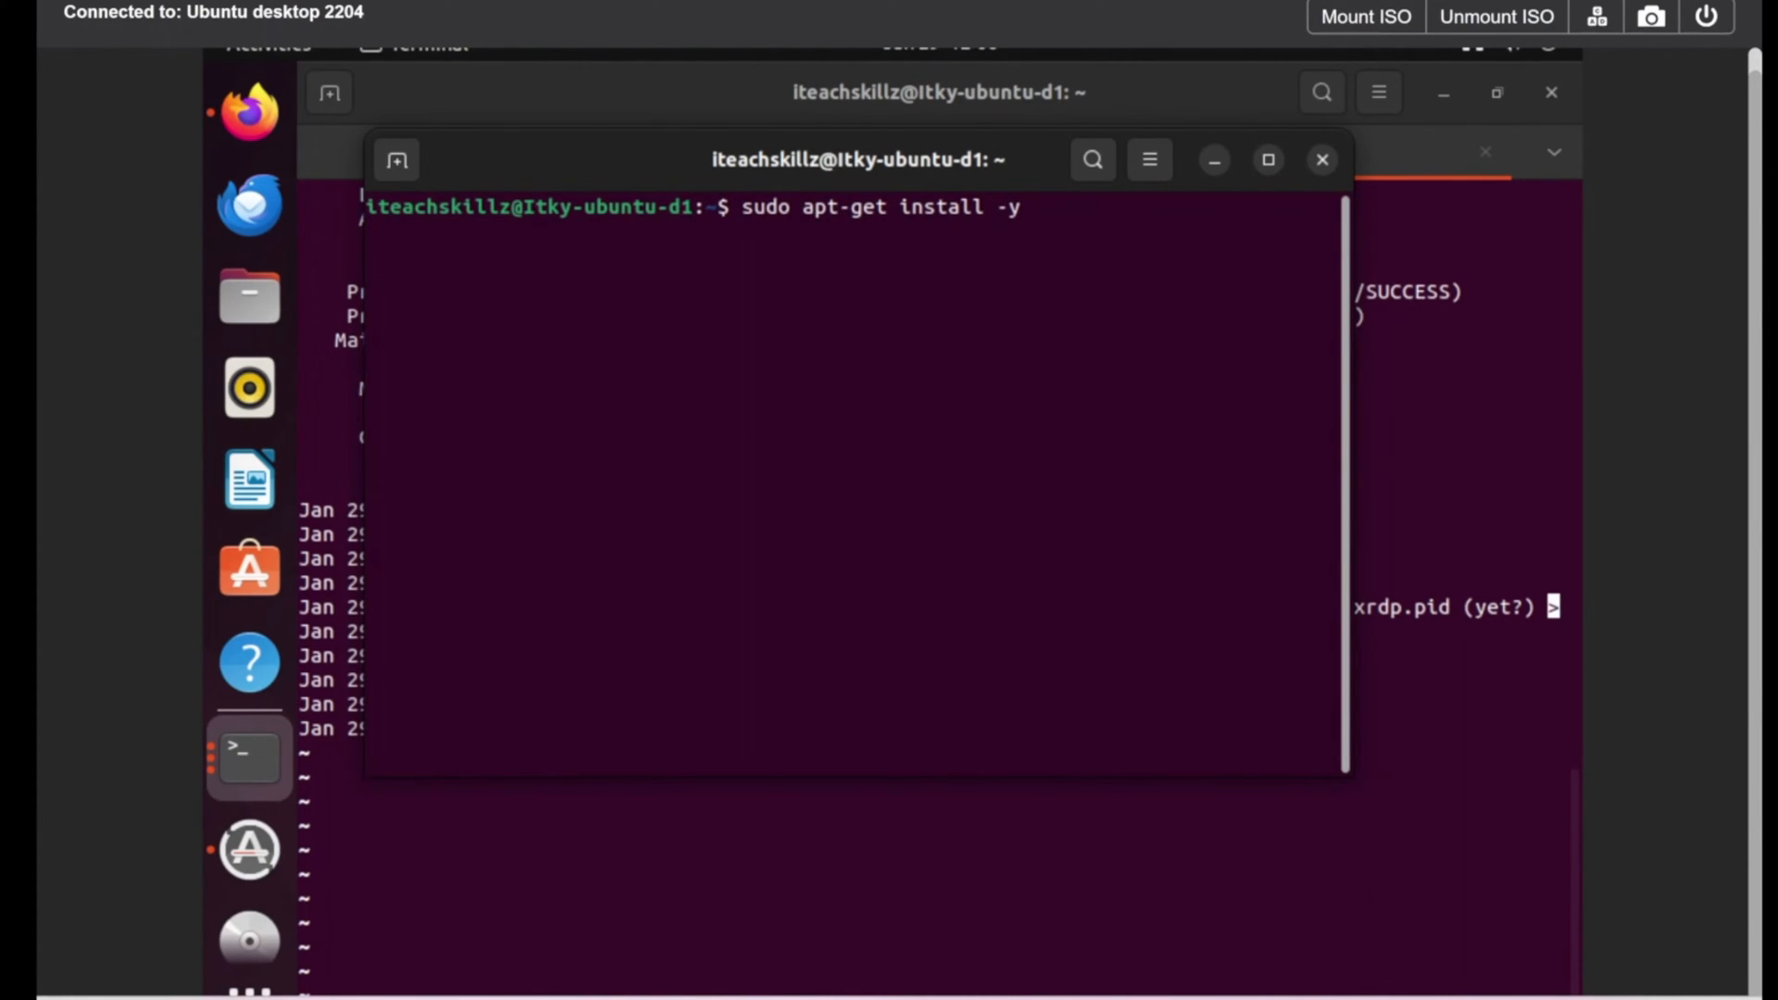
{"action": "type", "text": "x"}
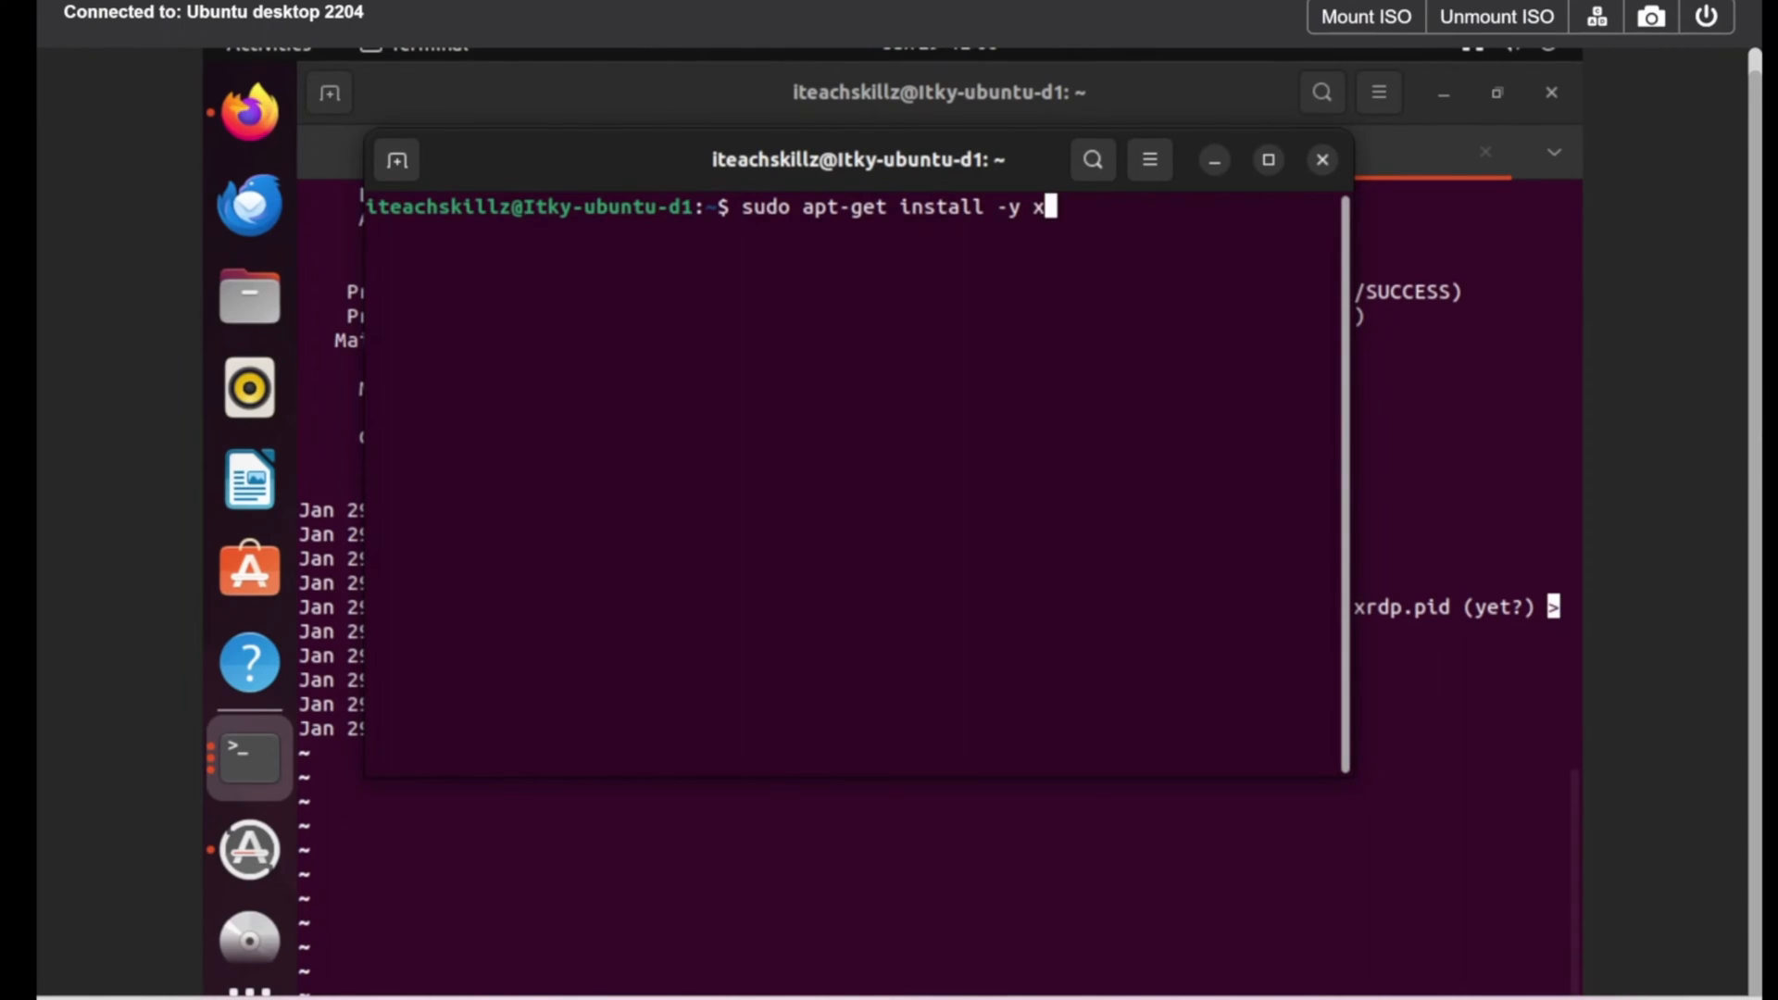
{"action": "type", "text": "fc"}
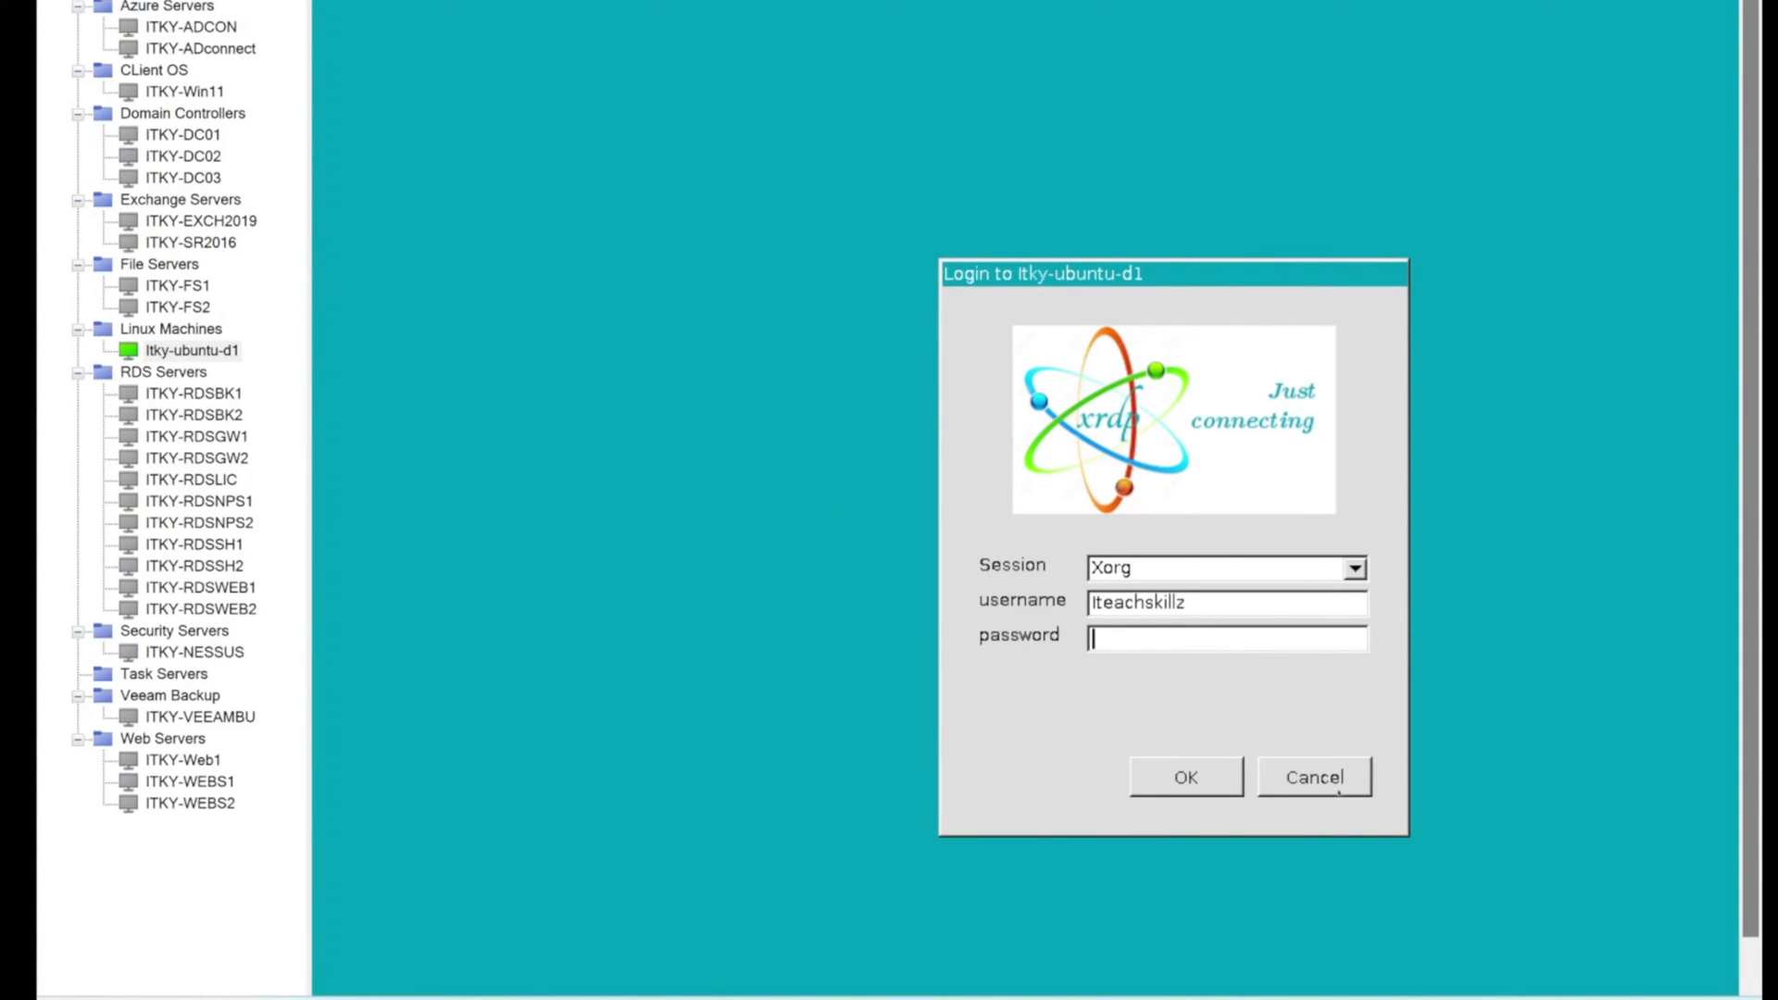
Step: Cancel the xrdp login and reconnect to Itky-ubuntu-d1, accepting the identity warning
{"action": "left_click", "coordinate": [1313, 776]}
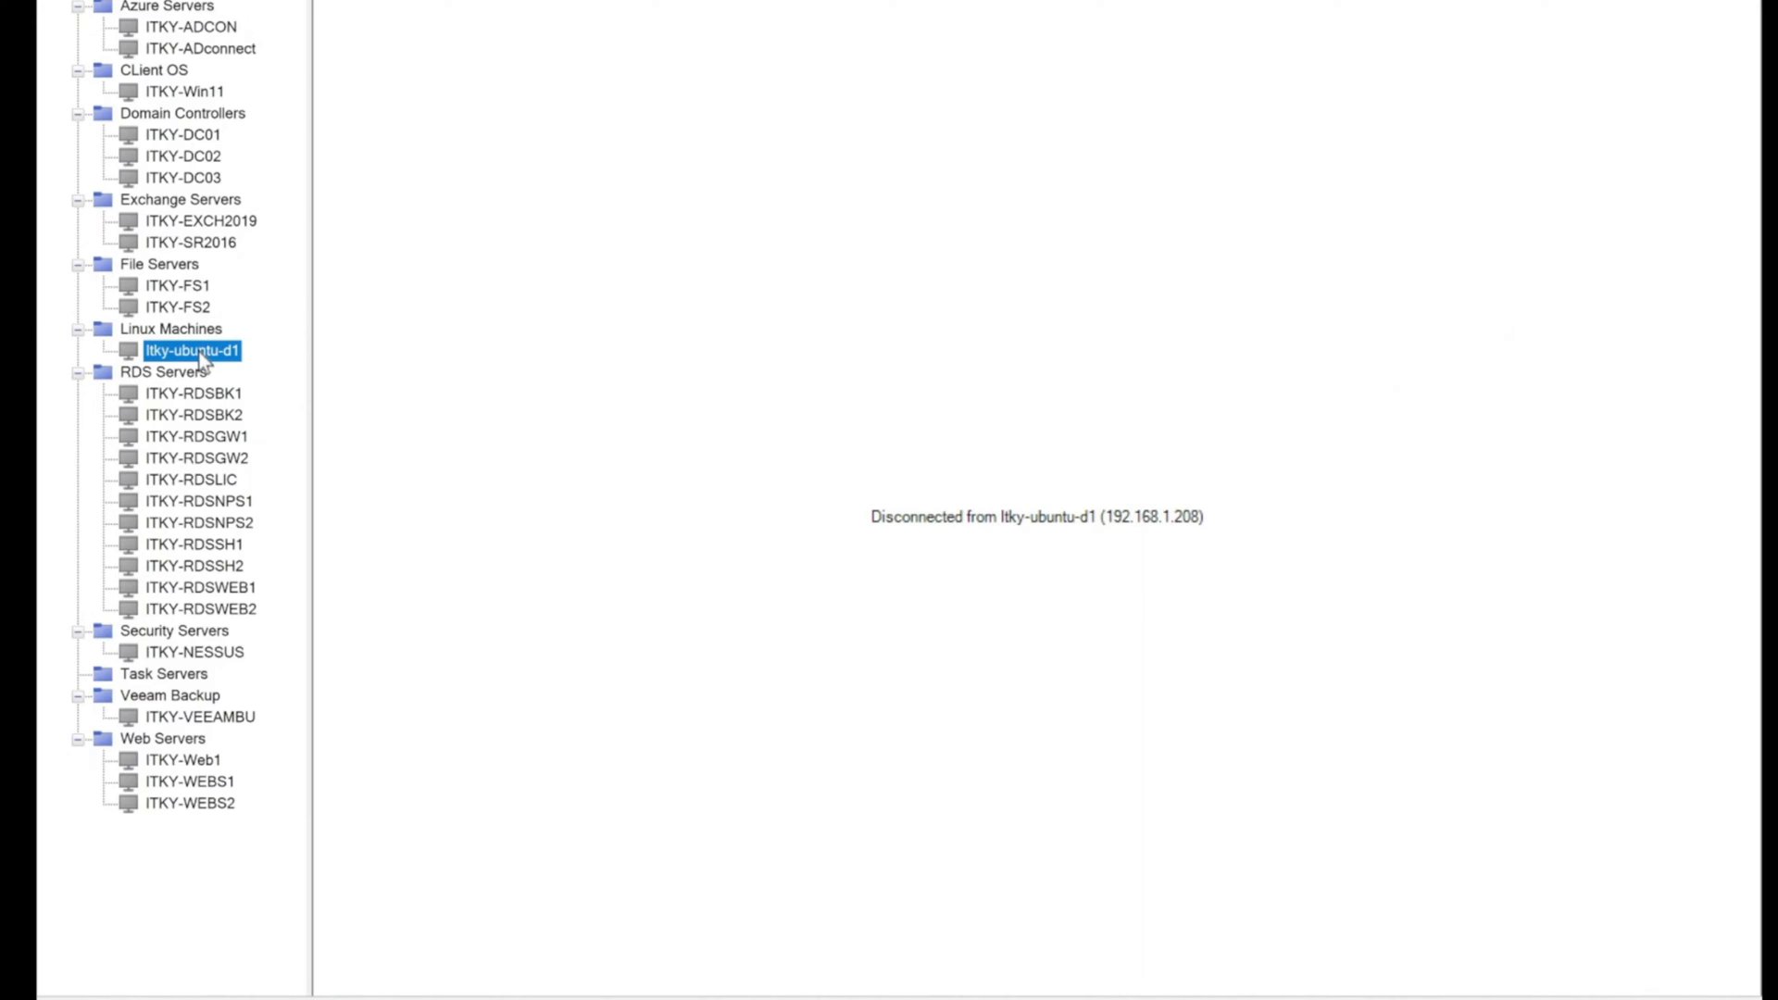
{"action": "double_click", "coordinate": [191, 350]}
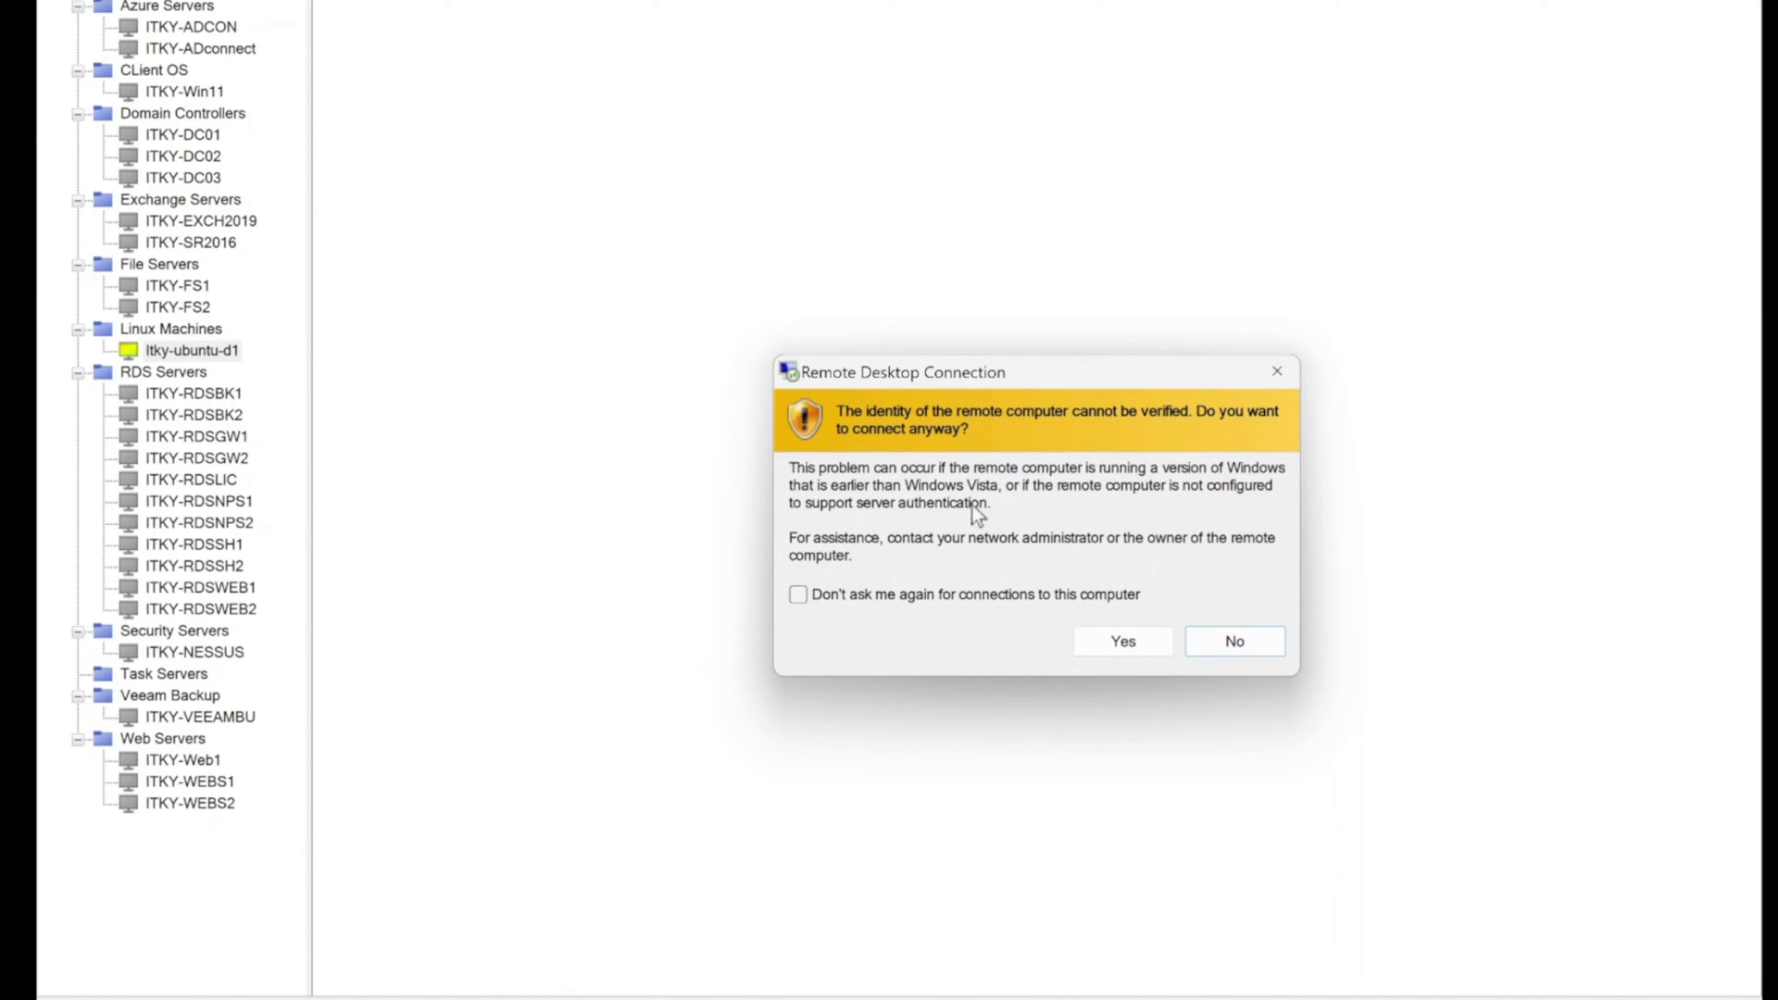
{"action": "left_click", "coordinate": [1120, 641]}
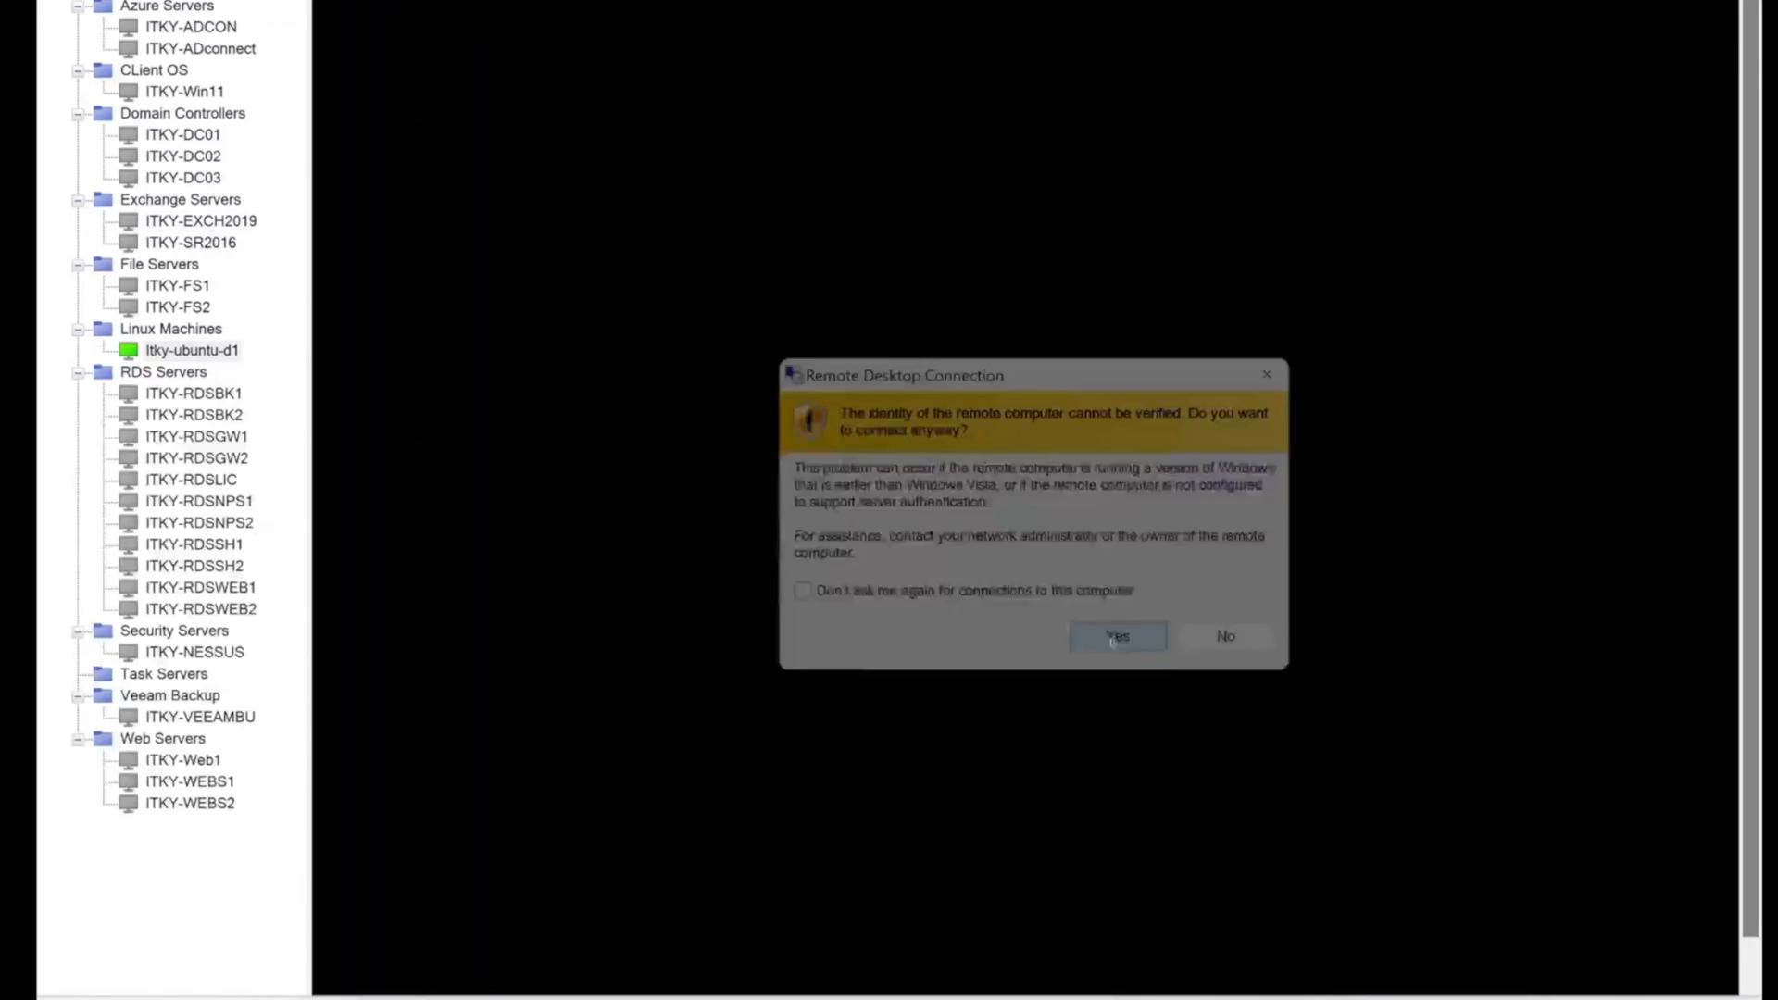
{"action": "left_click", "coordinate": [1115, 635]}
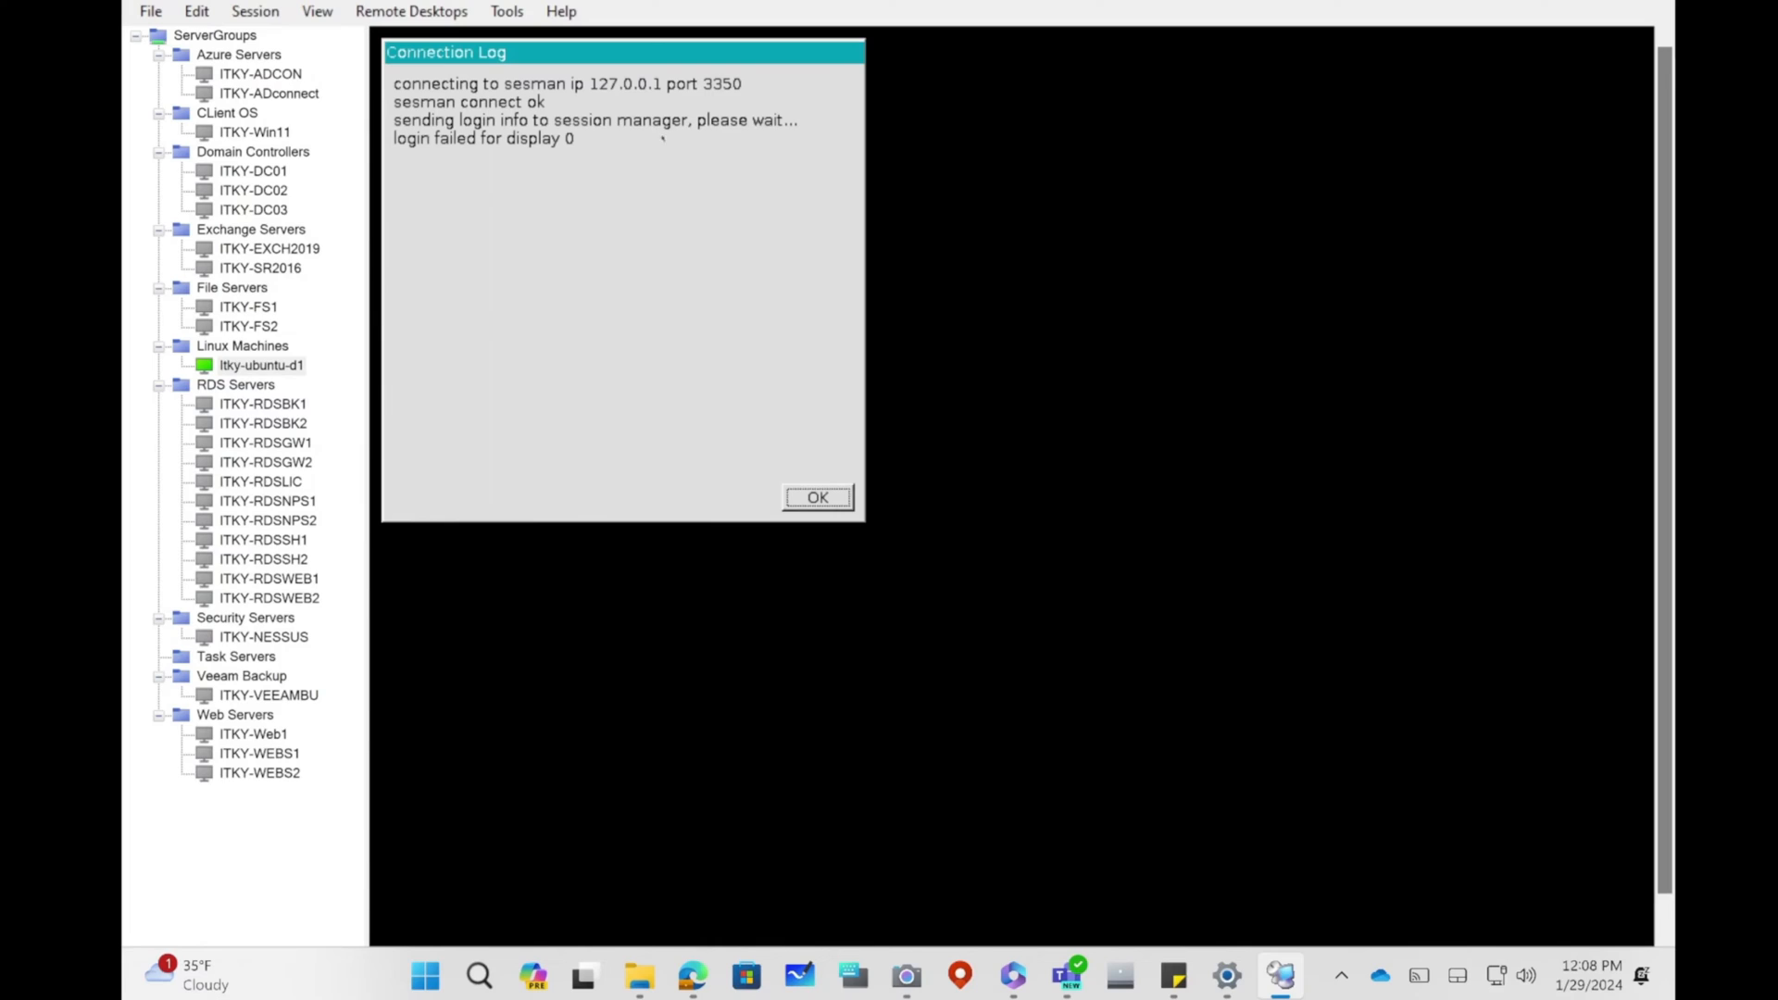
Step: Dismiss the failed-login log and retry the xrdp login, which fails again
{"action": "left_click", "coordinate": [815, 497]}
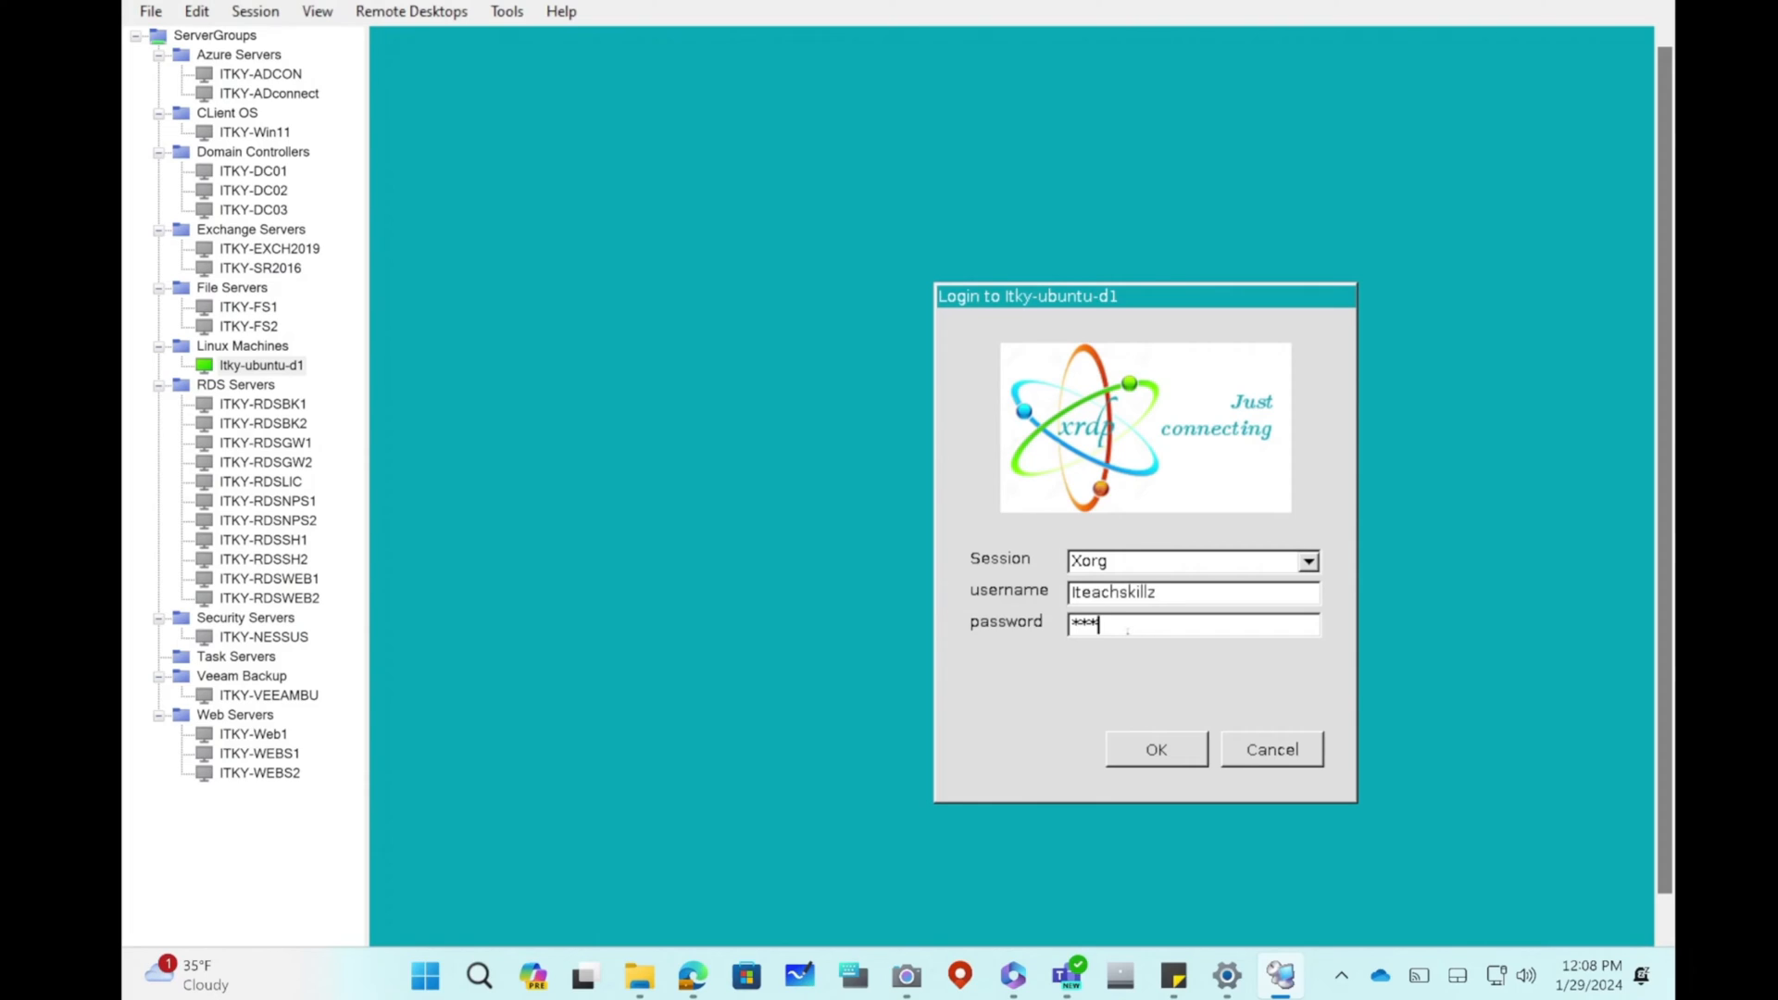
{"action": "type", "text": "****"}
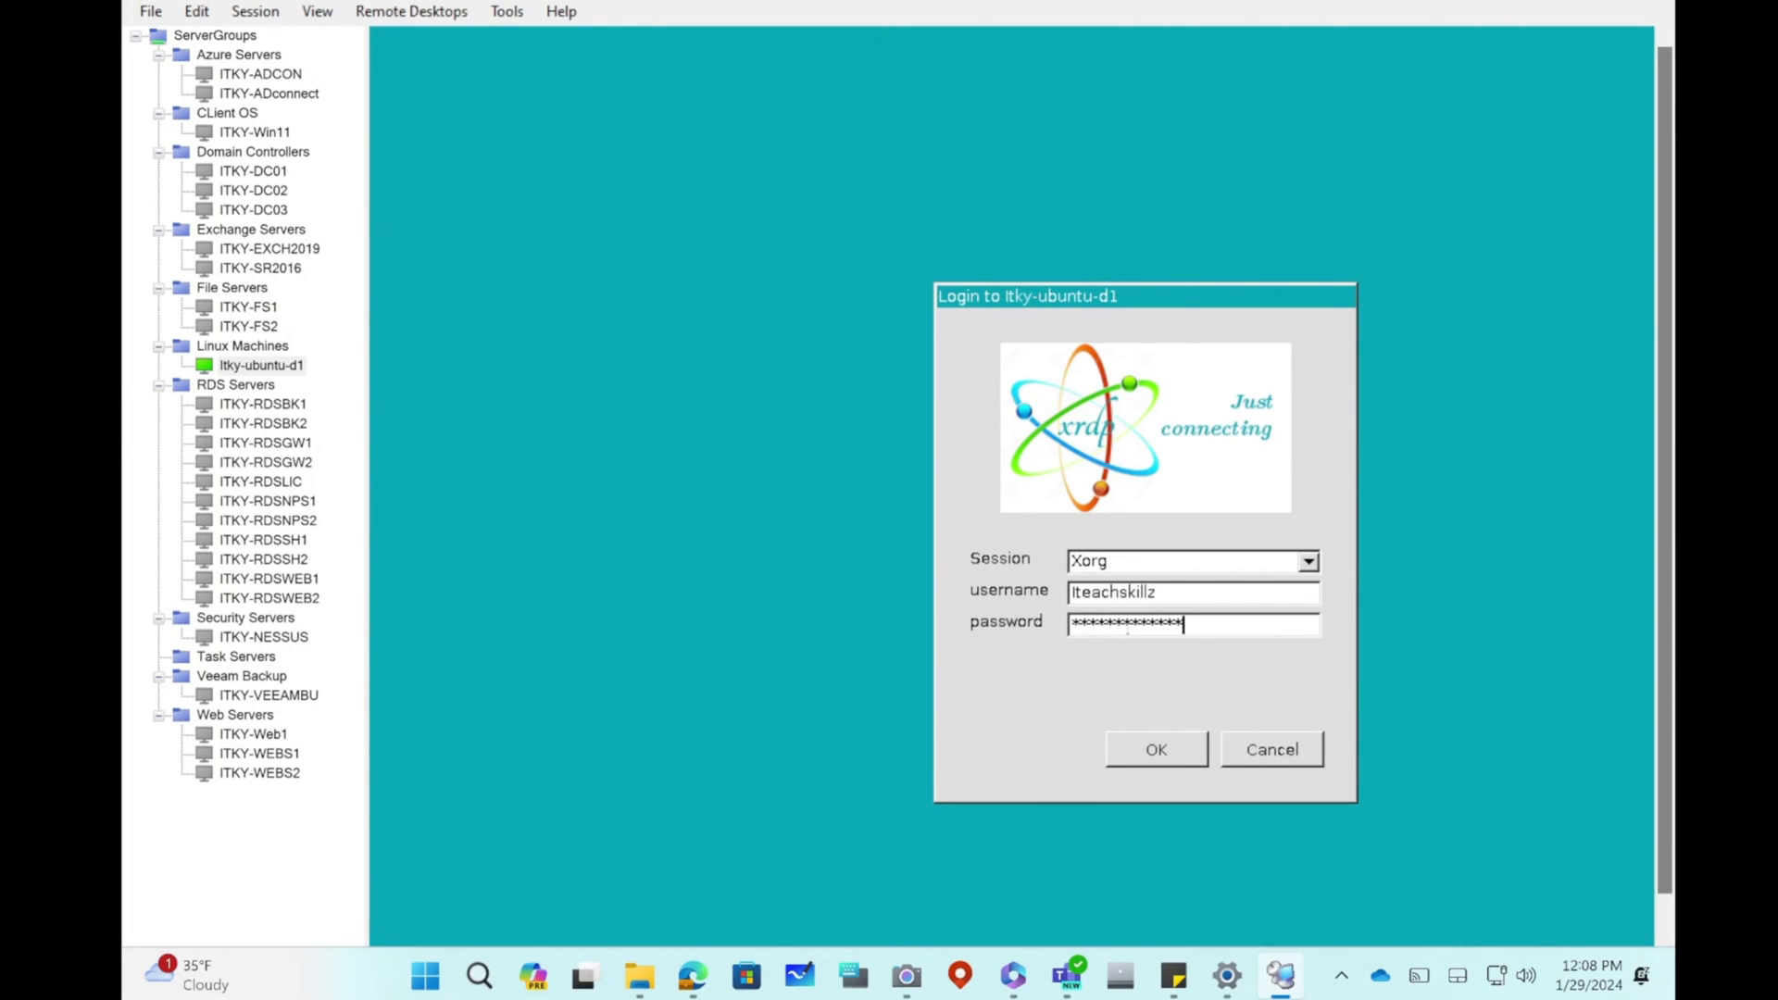
{"action": "left_click", "coordinate": [1156, 748]}
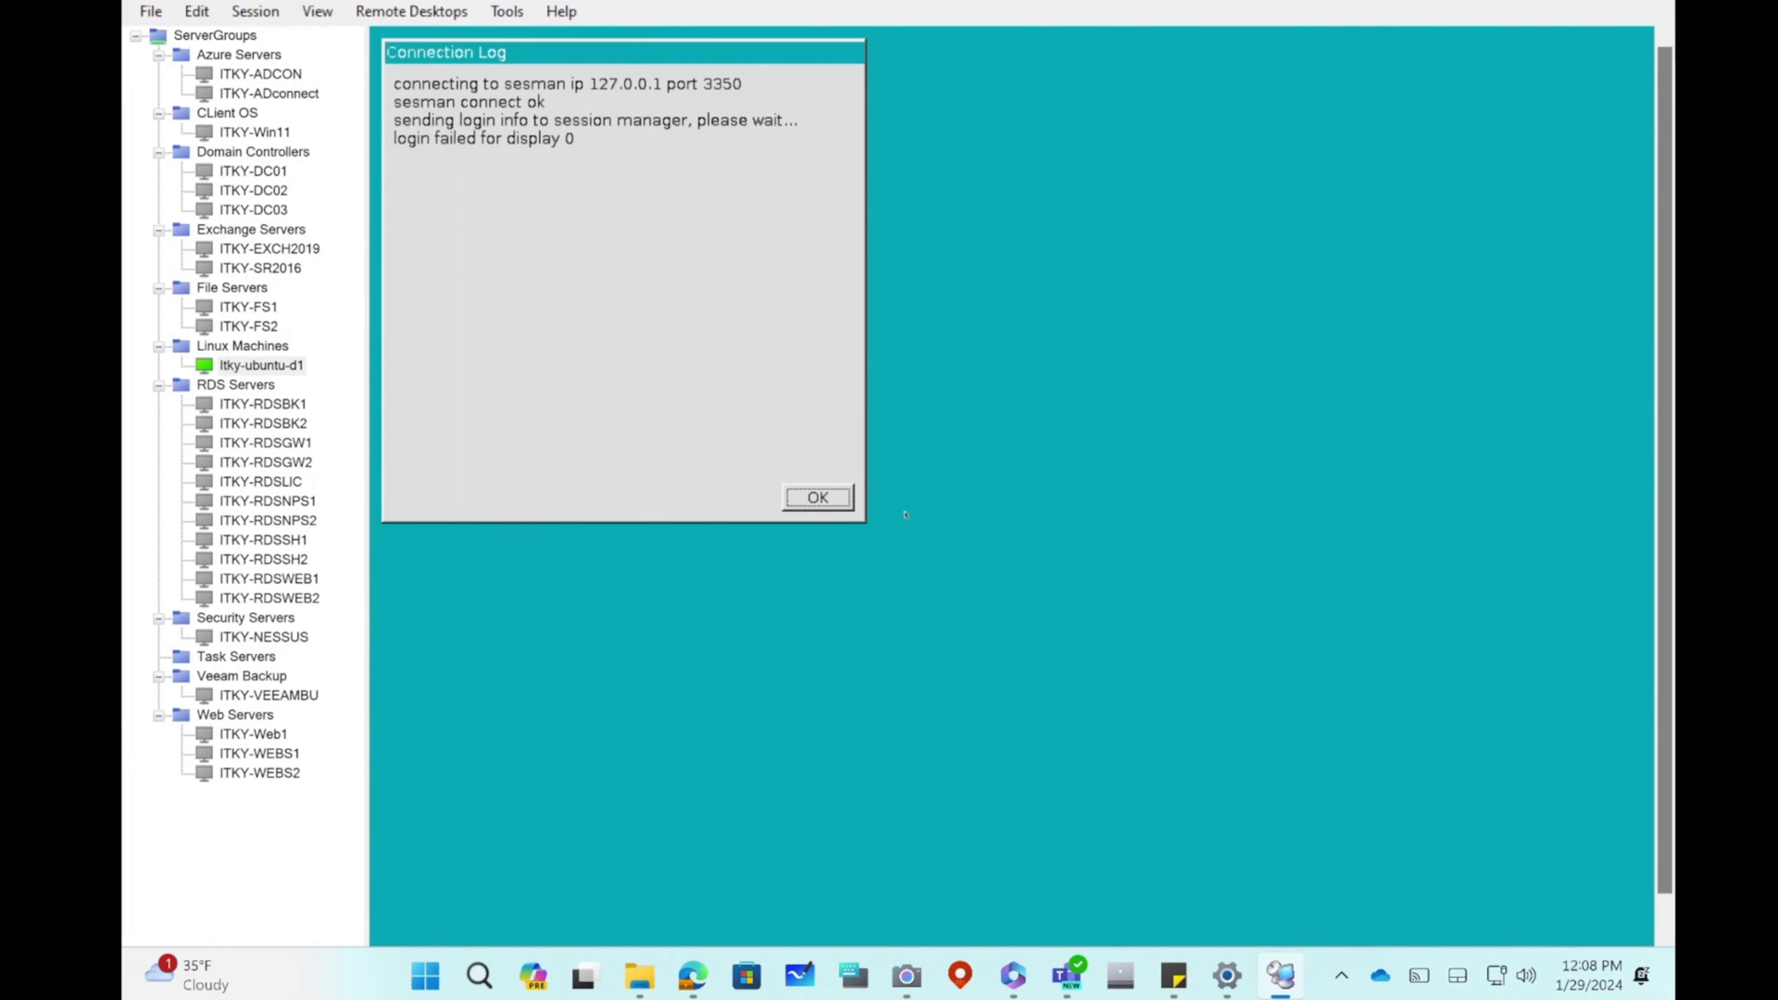
{"action": "left_click", "coordinate": [815, 496]}
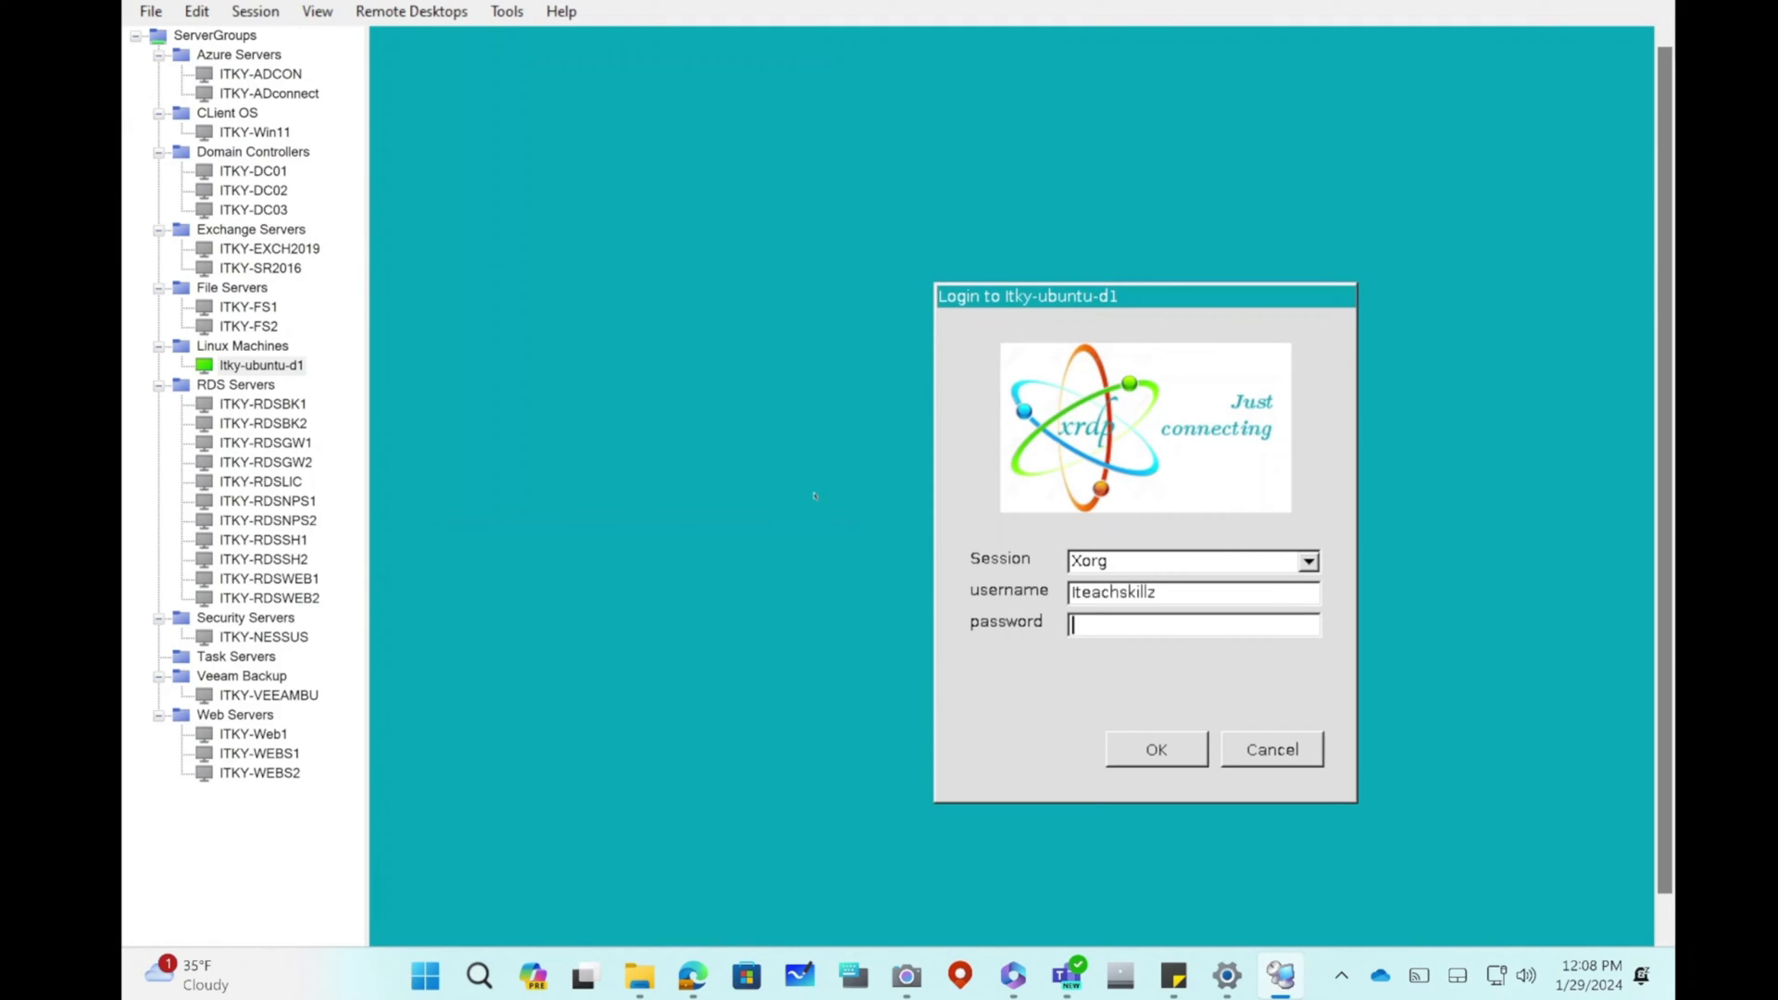
Step: Log in with the Xvnc session type and password to reach the Ubuntu 22.04 welcome setup
{"action": "left_click", "coordinate": [1306, 559]}
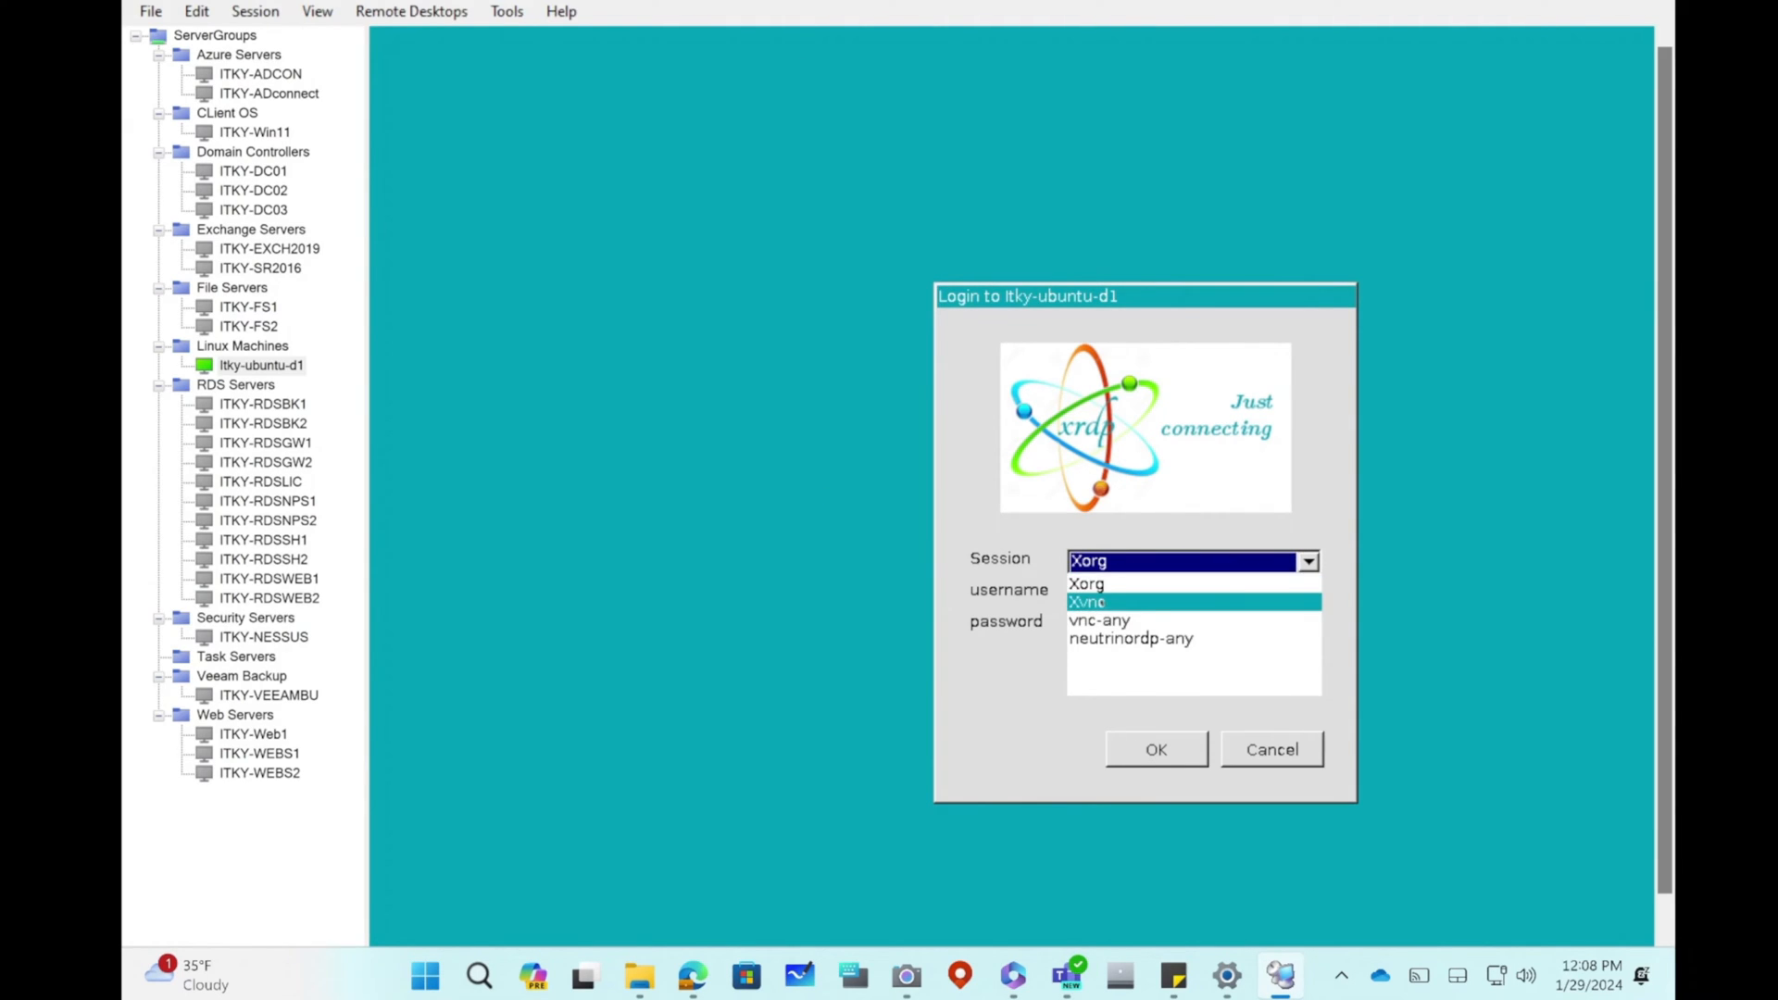
{"action": "left_click", "coordinate": [1085, 600]}
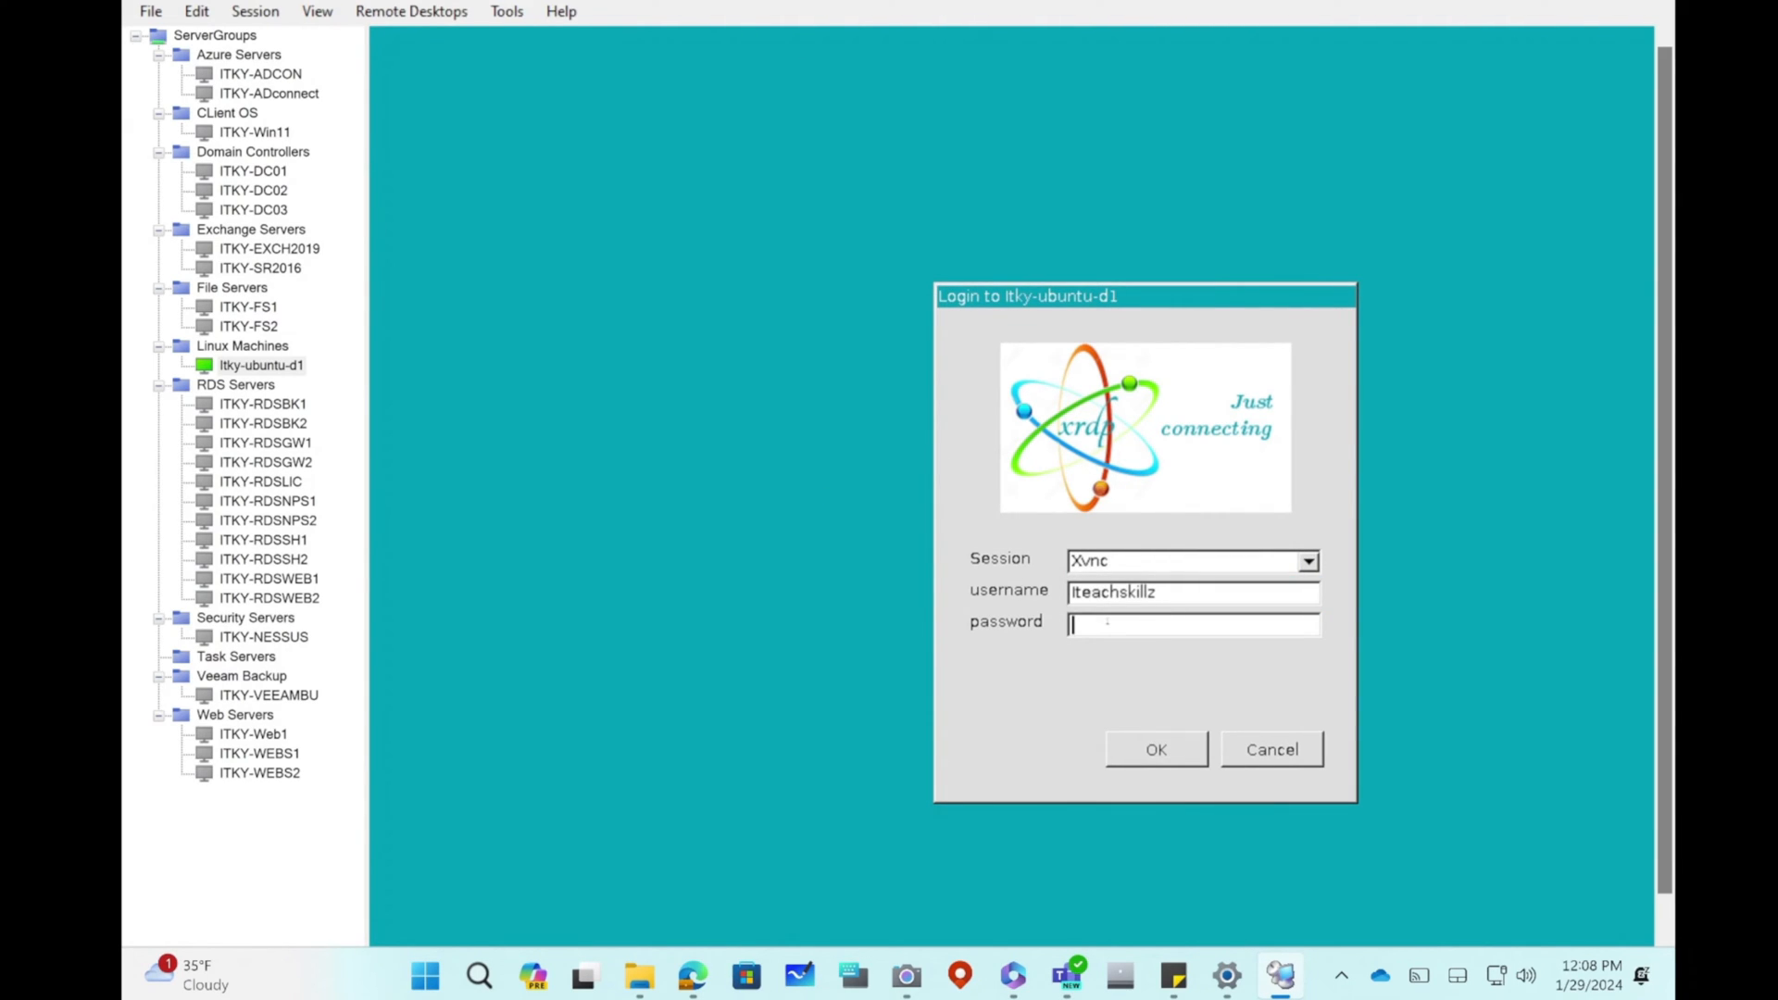
{"action": "type", "text": "password"}
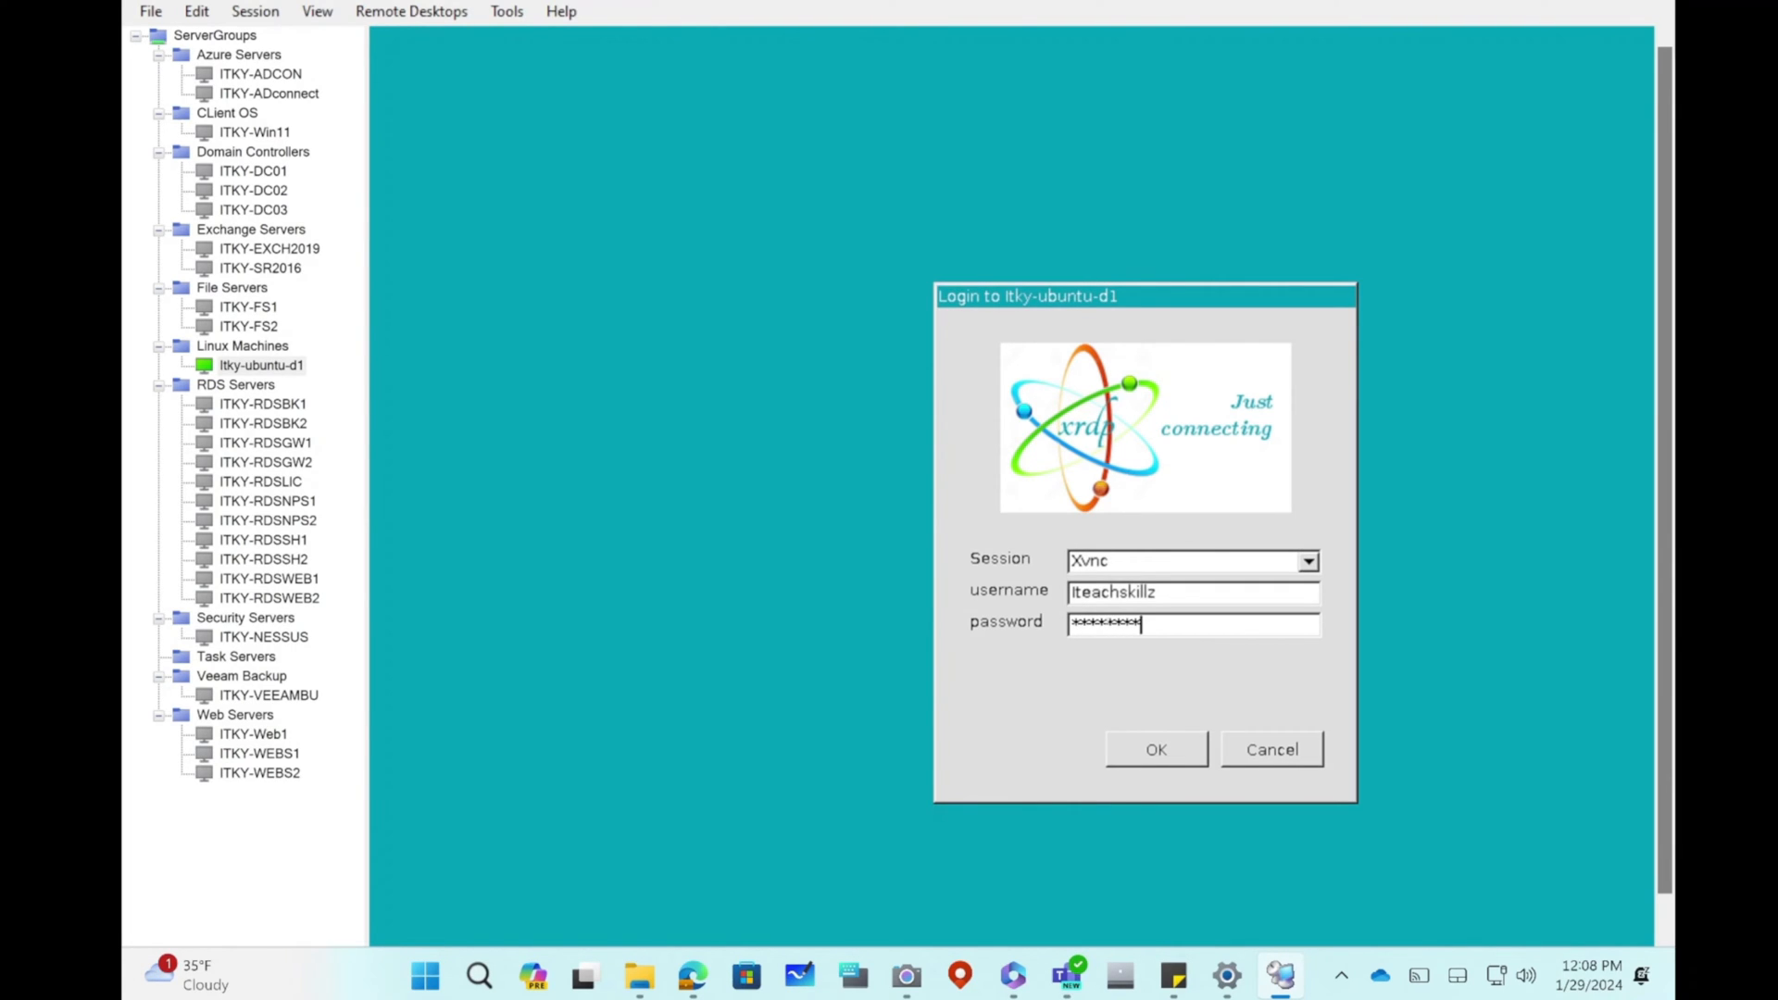
{"action": "left_click", "coordinate": [1154, 750]}
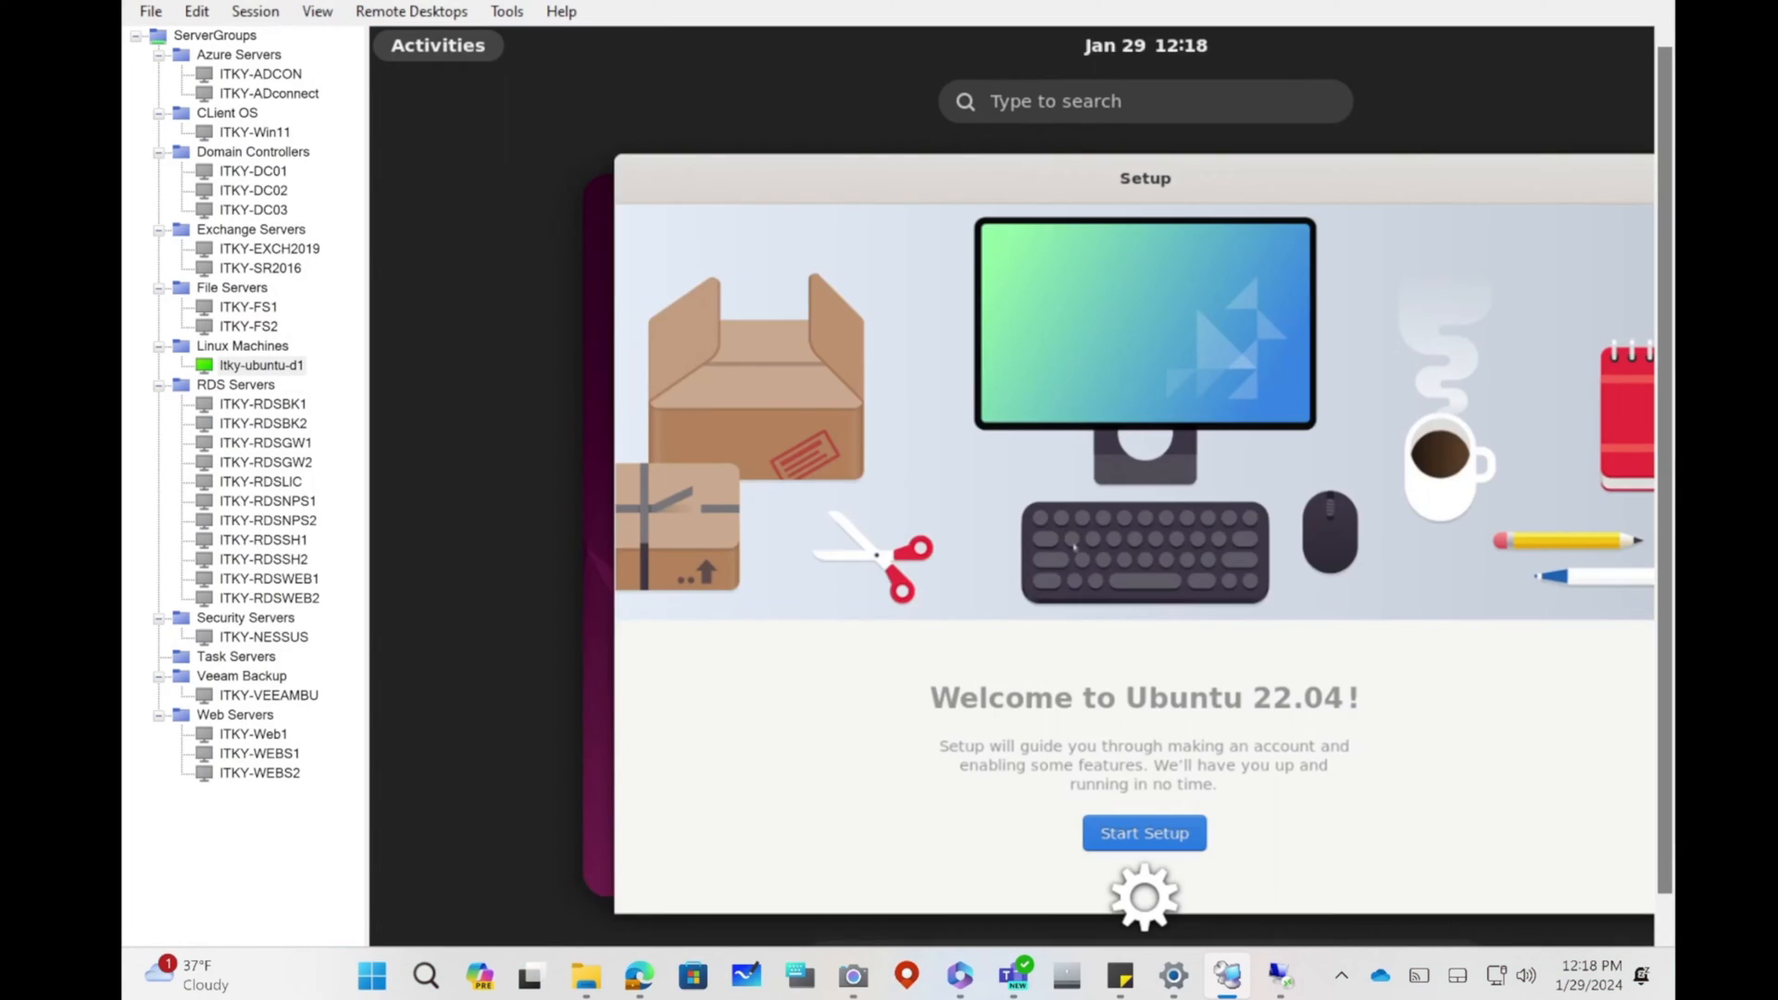
{"action": "mouse_move", "coordinate": [1006, 533]}
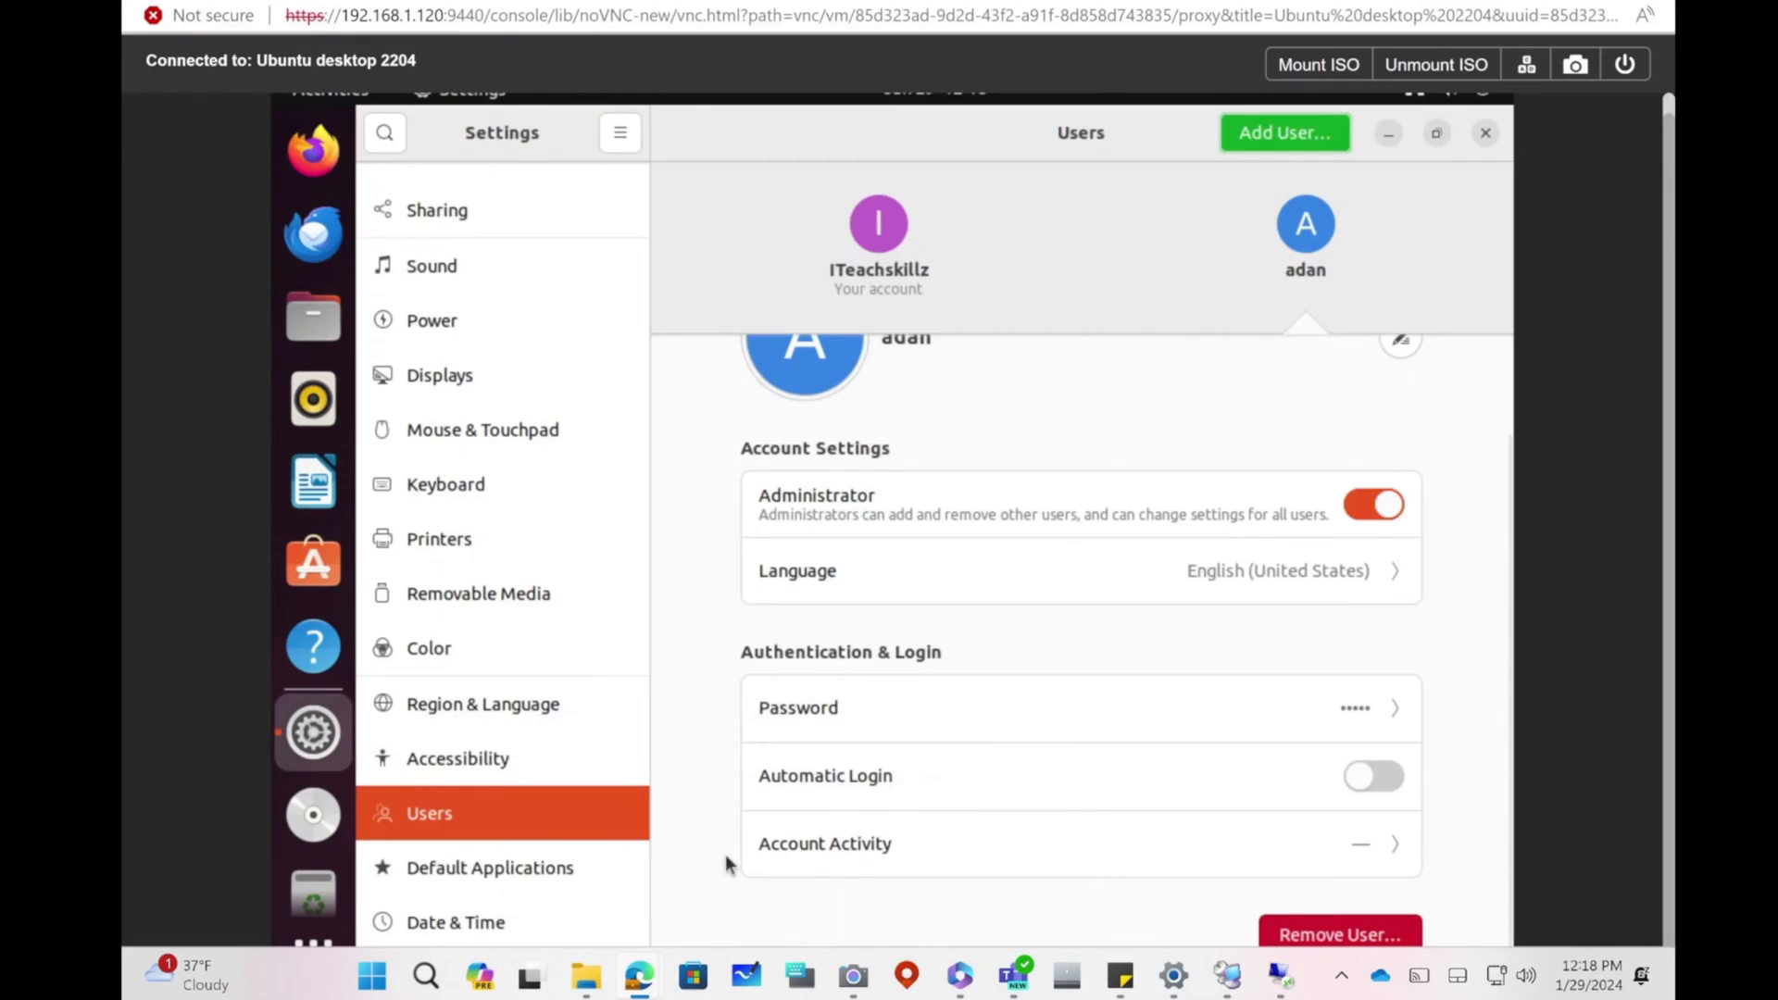
Step: Edit the ITeachskillz account's name in Settings > Users to the lowercase iteachskillz
{"action": "scroll", "scroll_direction": "down", "scroll_amount": 3}
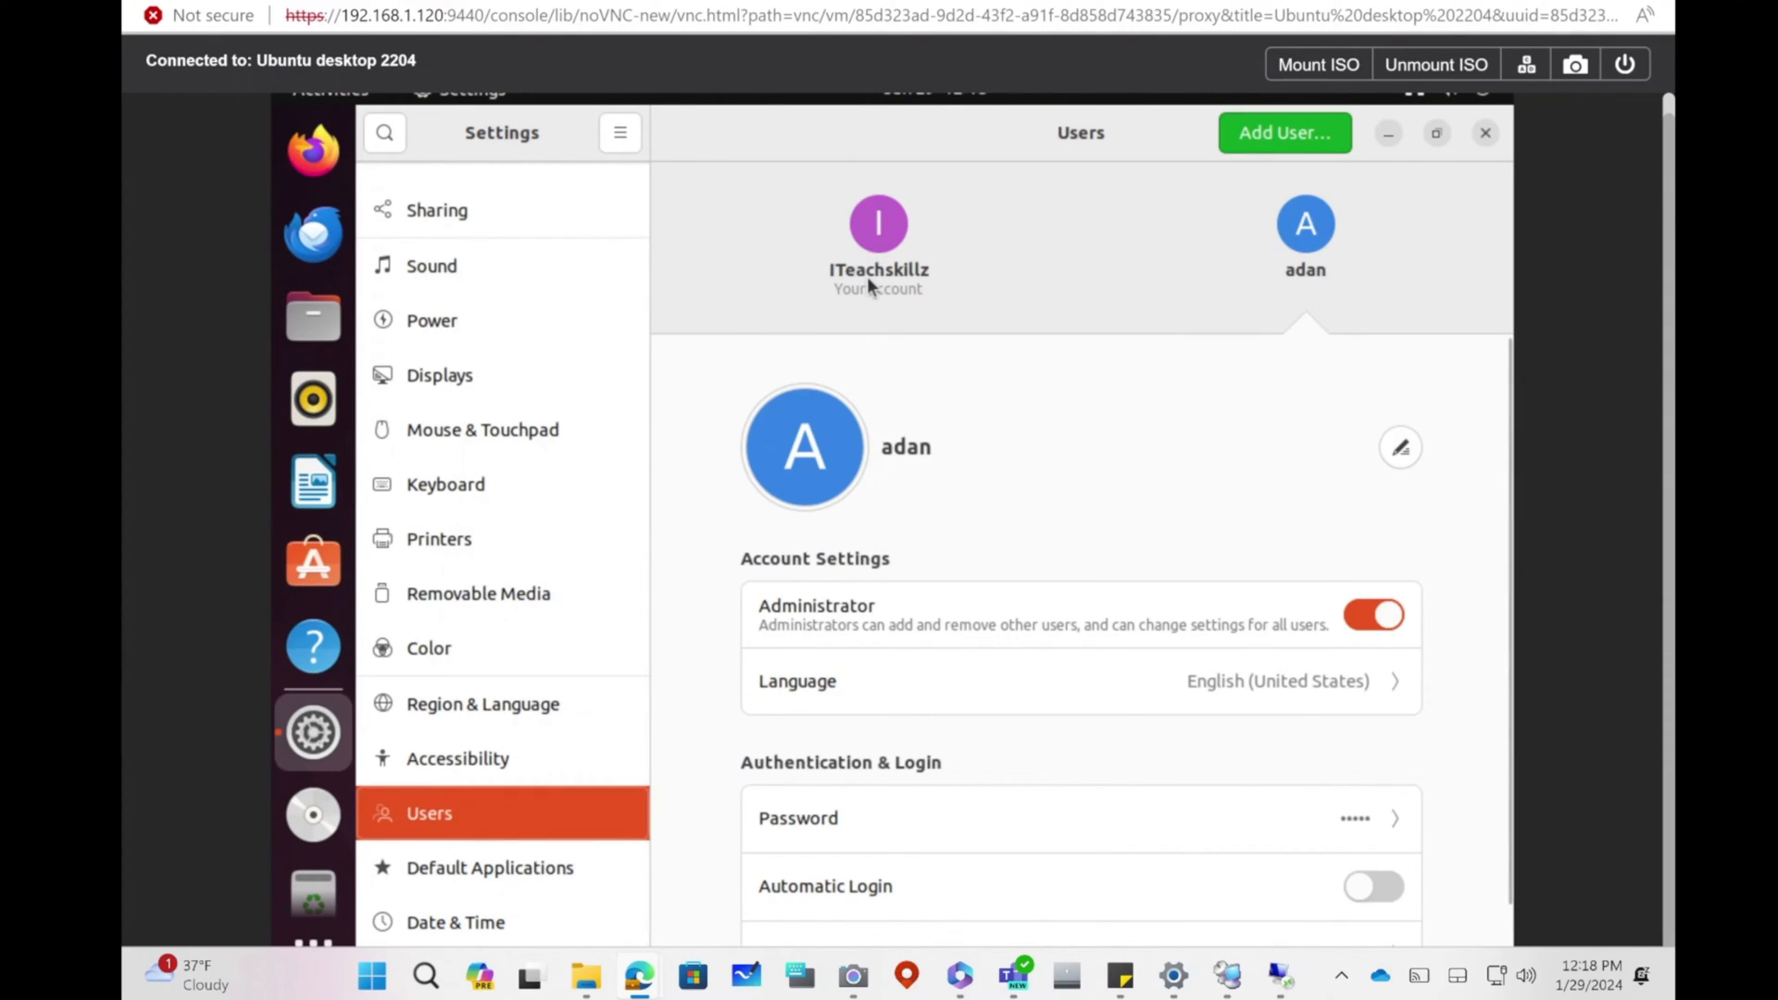
{"action": "mouse_move", "coordinate": [886, 288]}
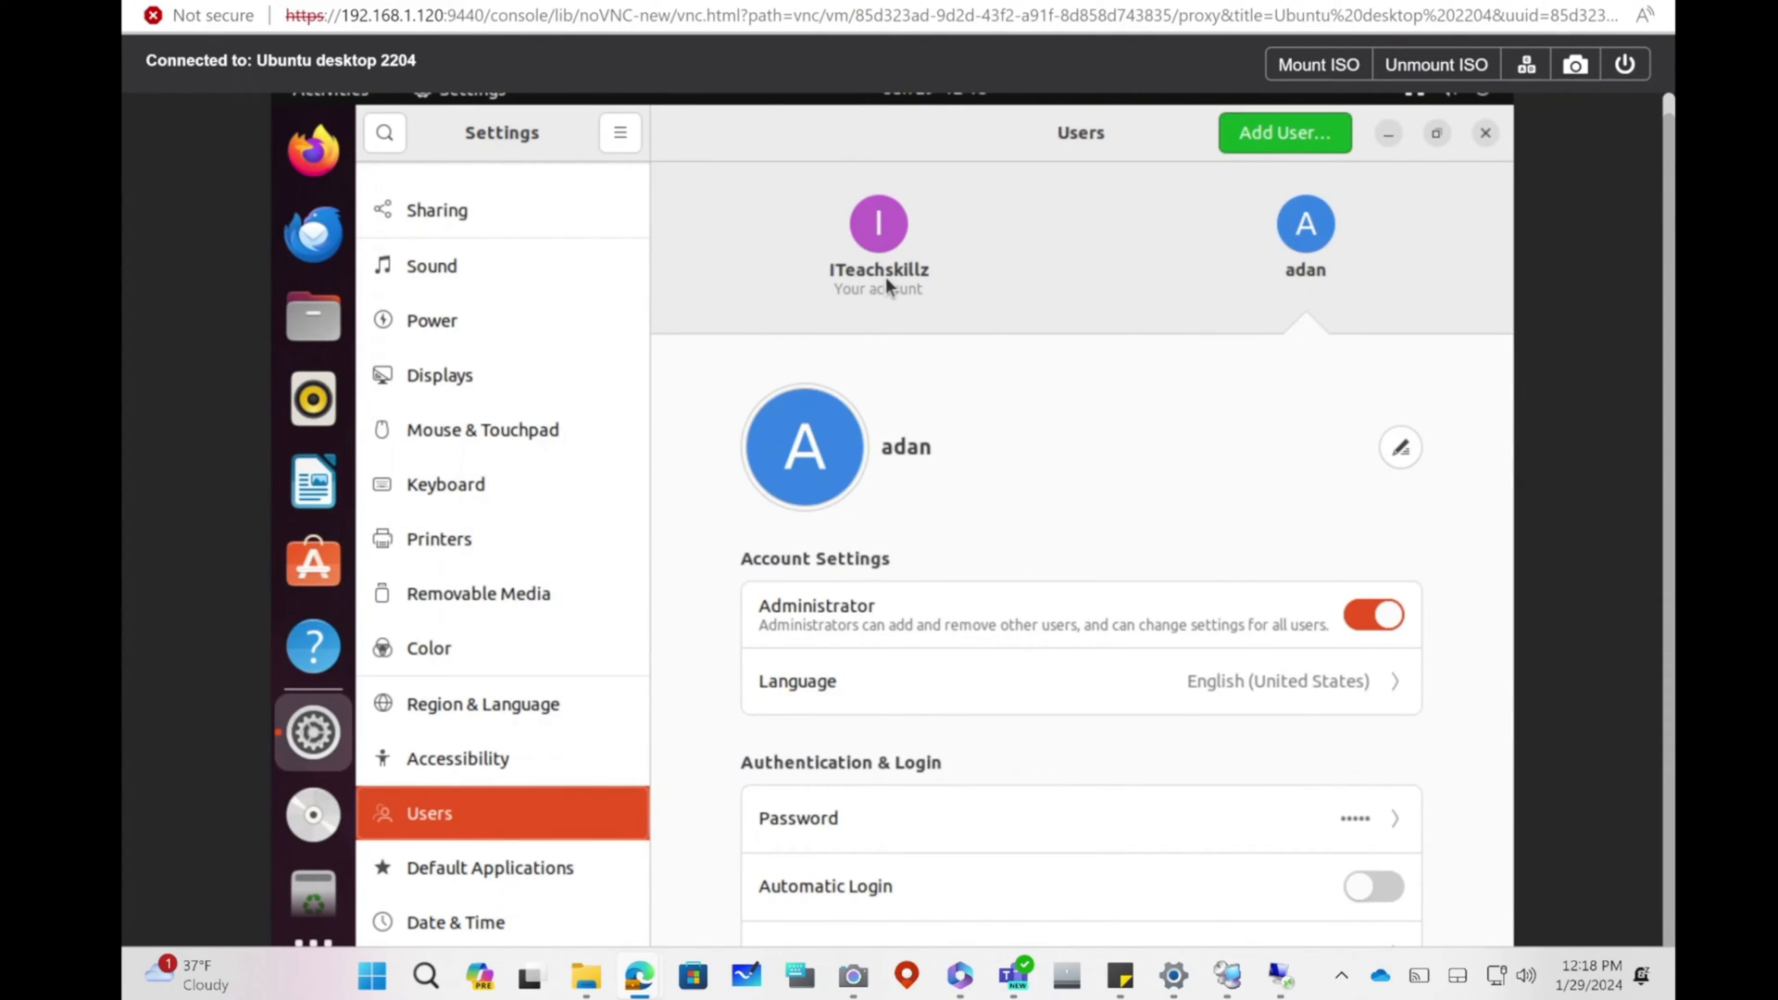
{"action": "mouse_move", "coordinate": [826, 274]}
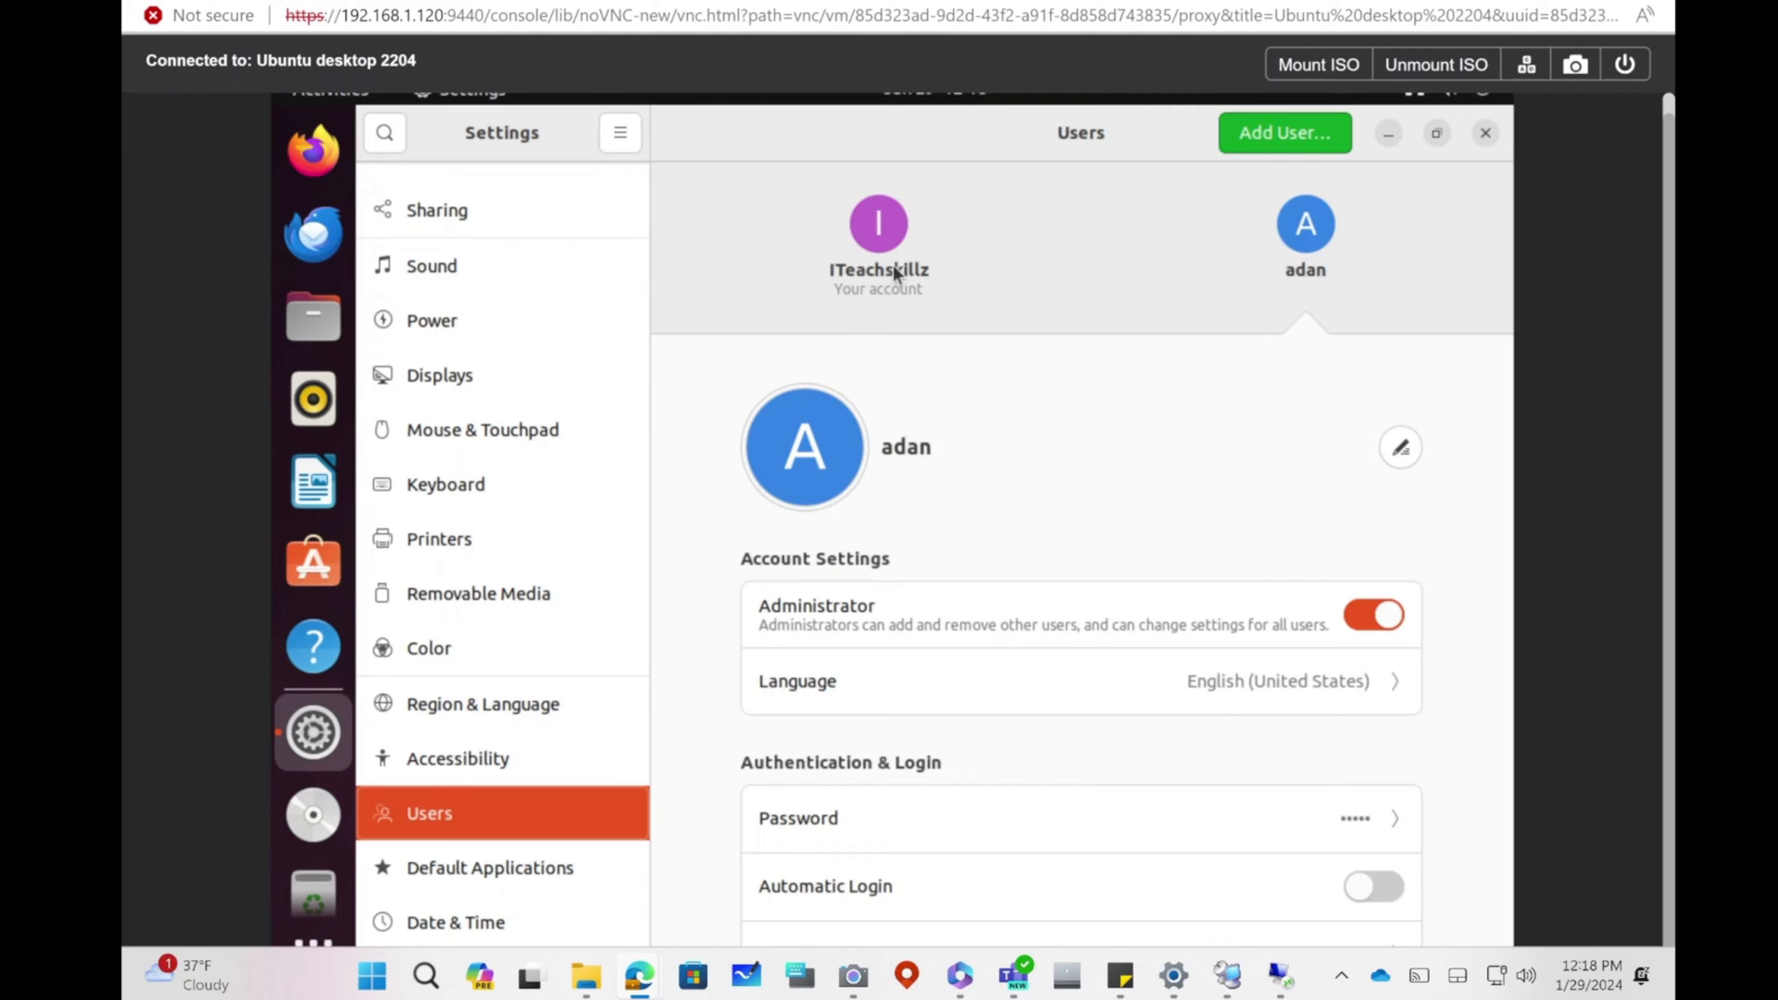
{"action": "left_click", "coordinate": [877, 238]}
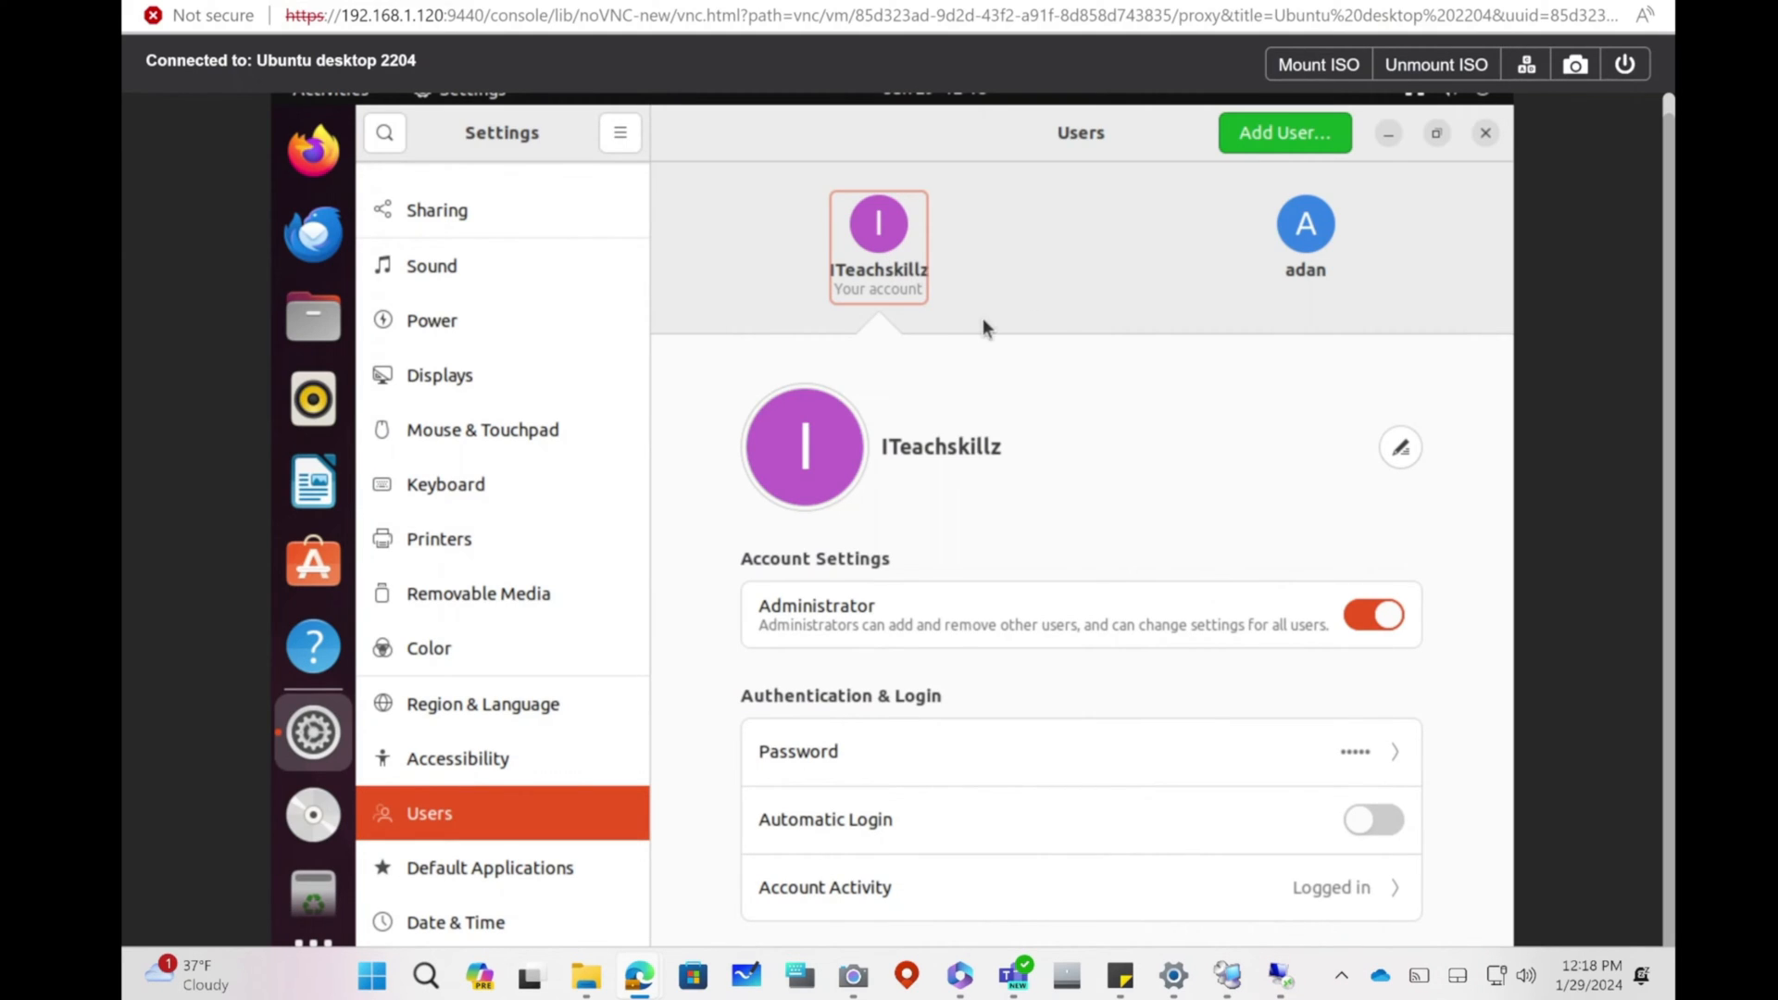
{"action": "mouse_move", "coordinate": [1326, 240]}
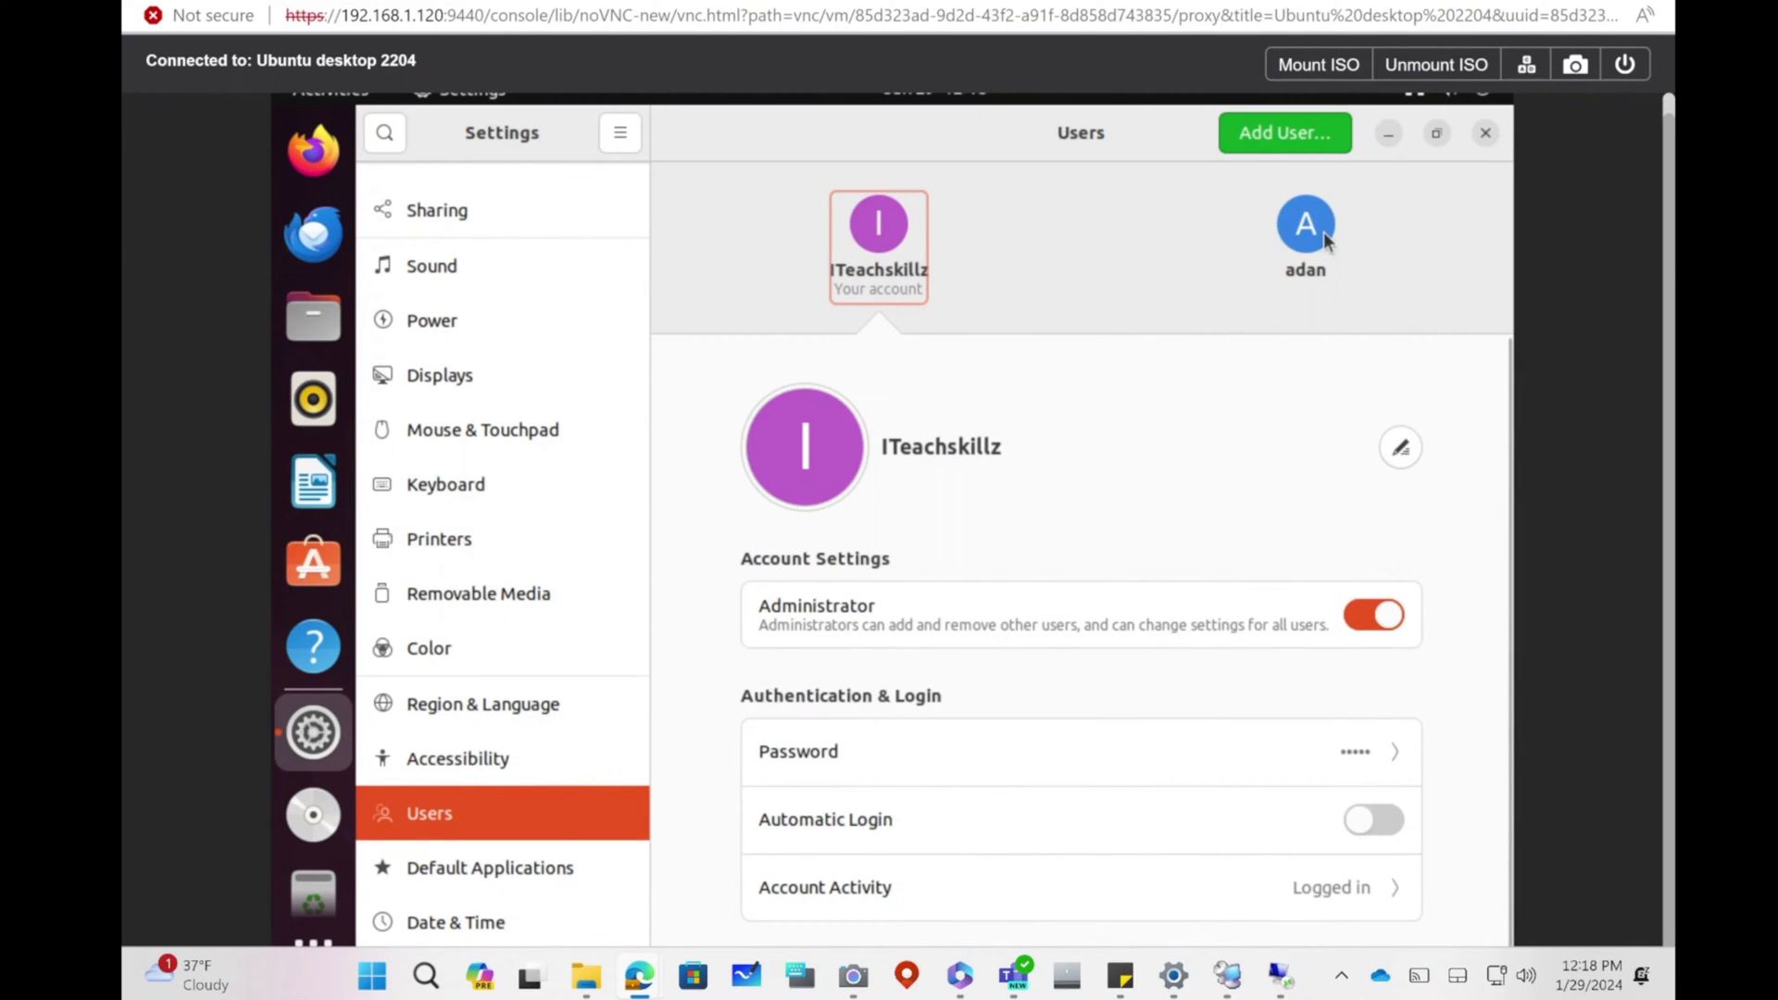
{"action": "left_click", "coordinate": [1400, 446]}
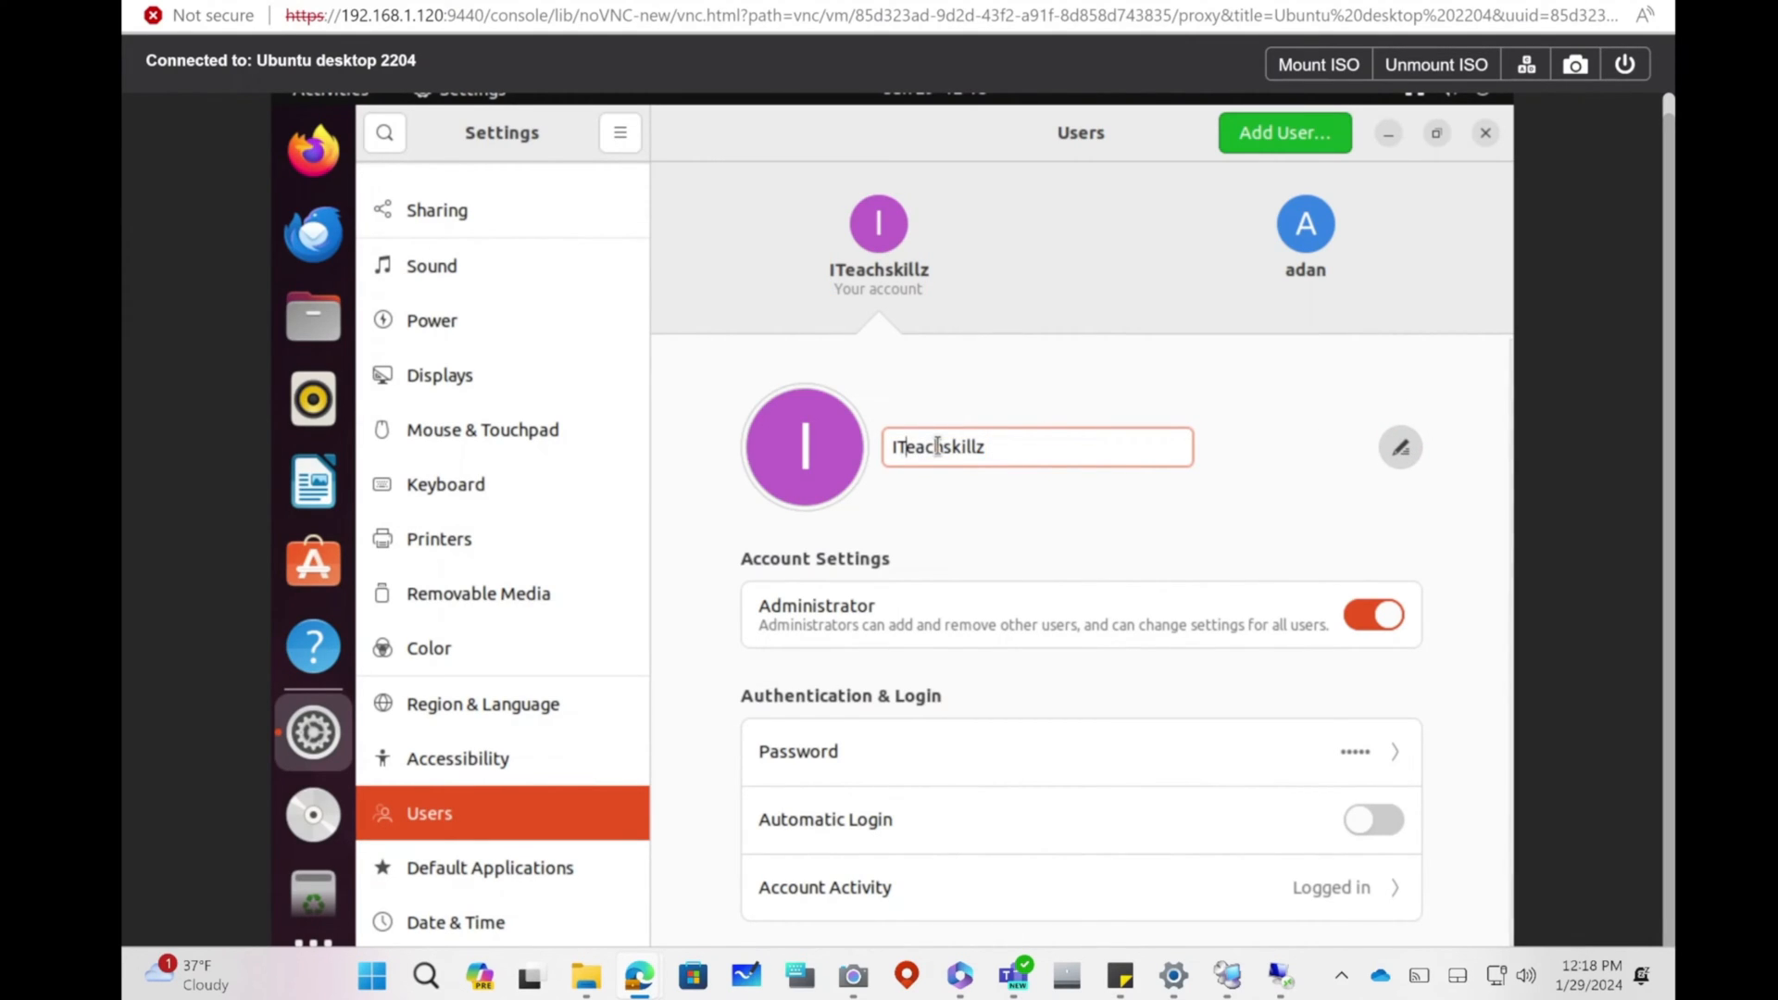
{"action": "type", "text": "iteachskillz"}
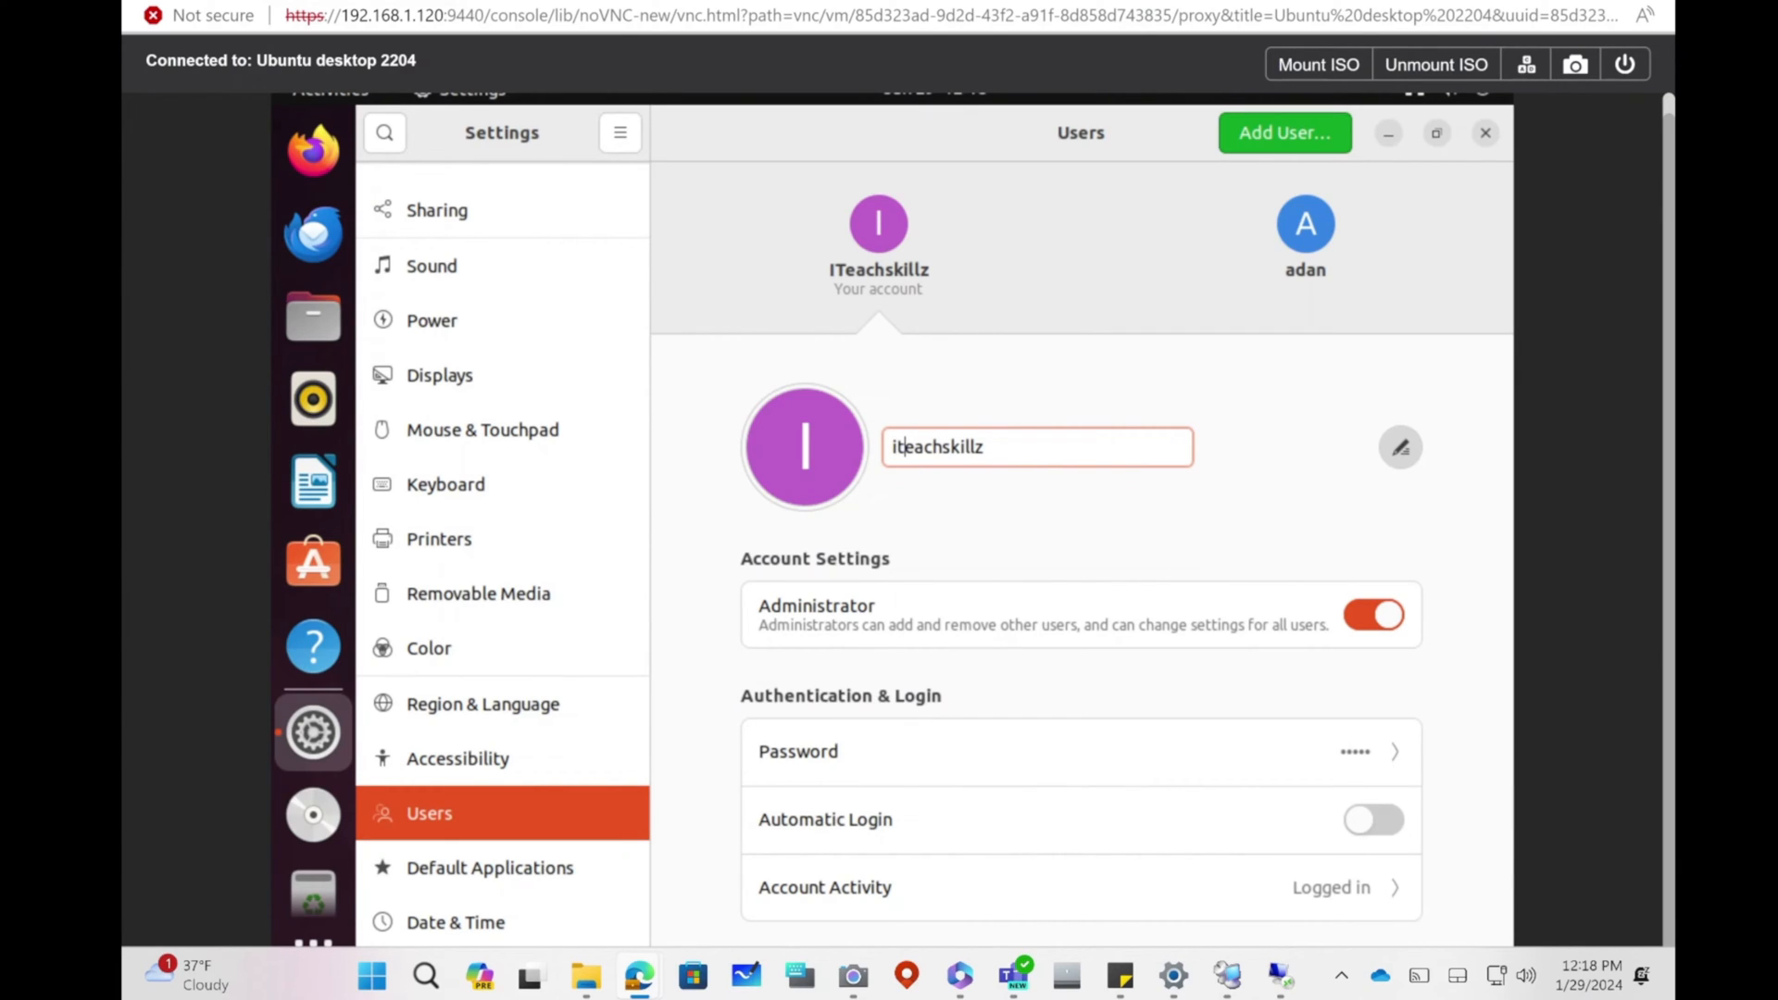
{"action": "scroll", "scroll_direction": "down", "scroll_amount": 3}
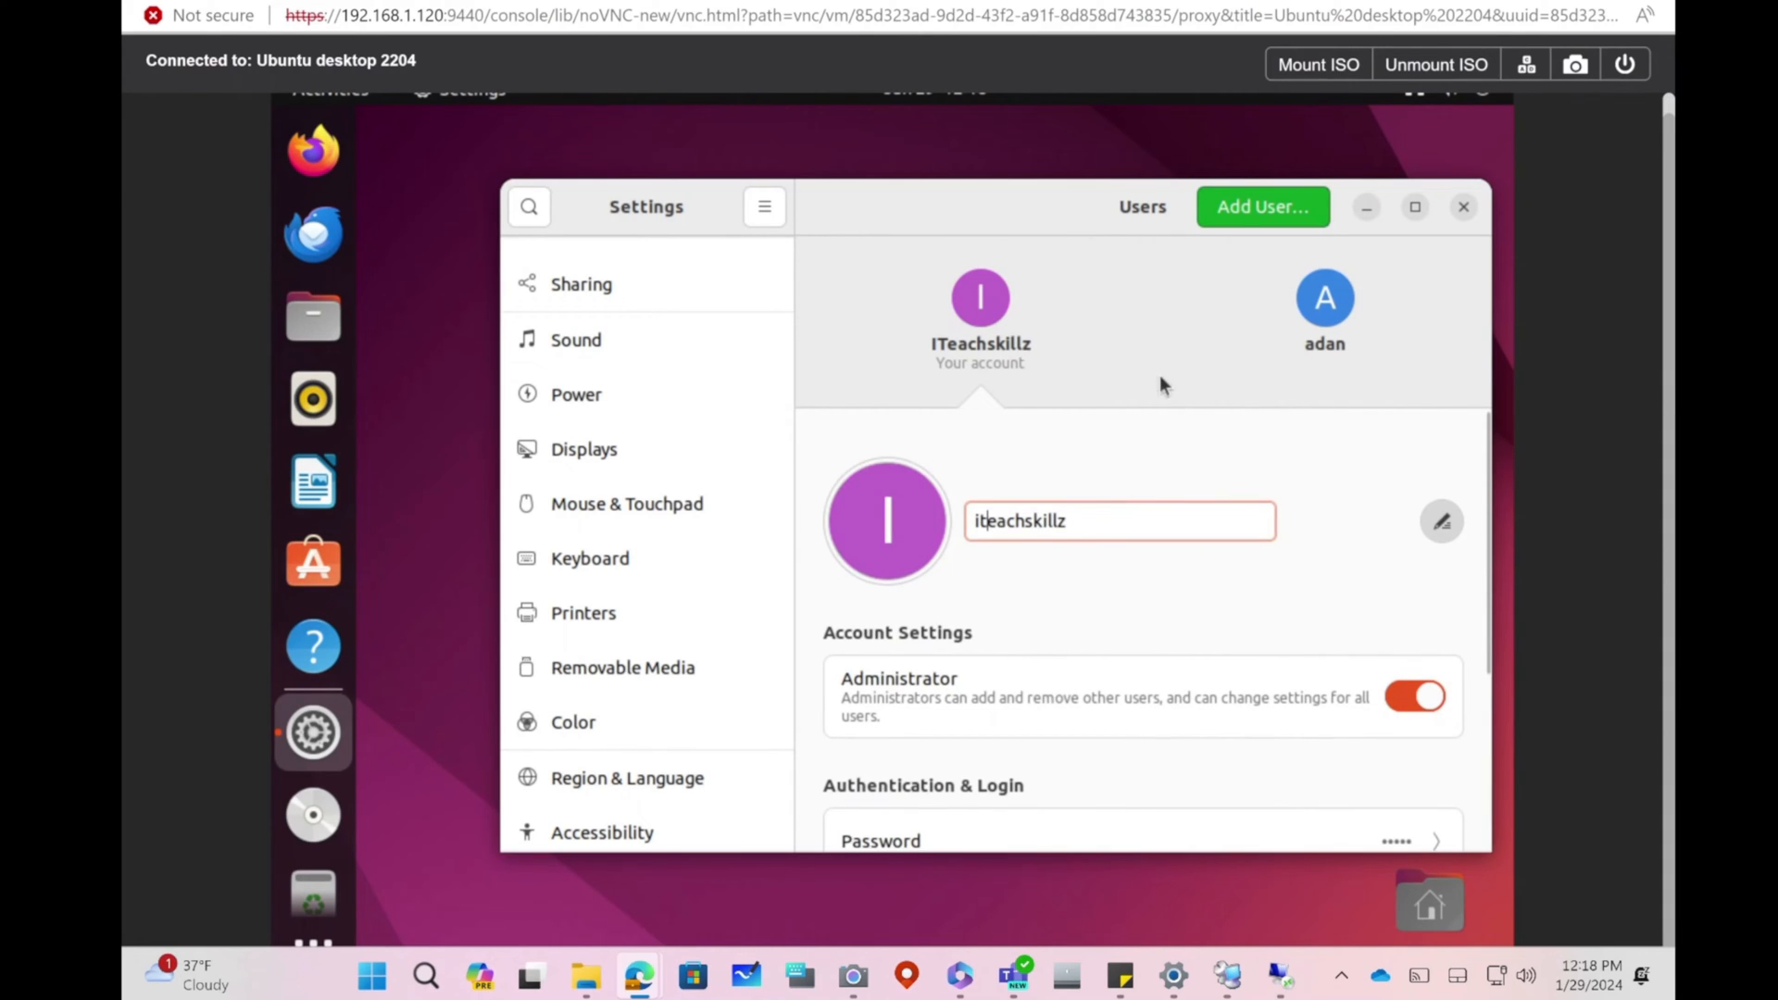
{"action": "mouse_move", "coordinate": [1206, 267]}
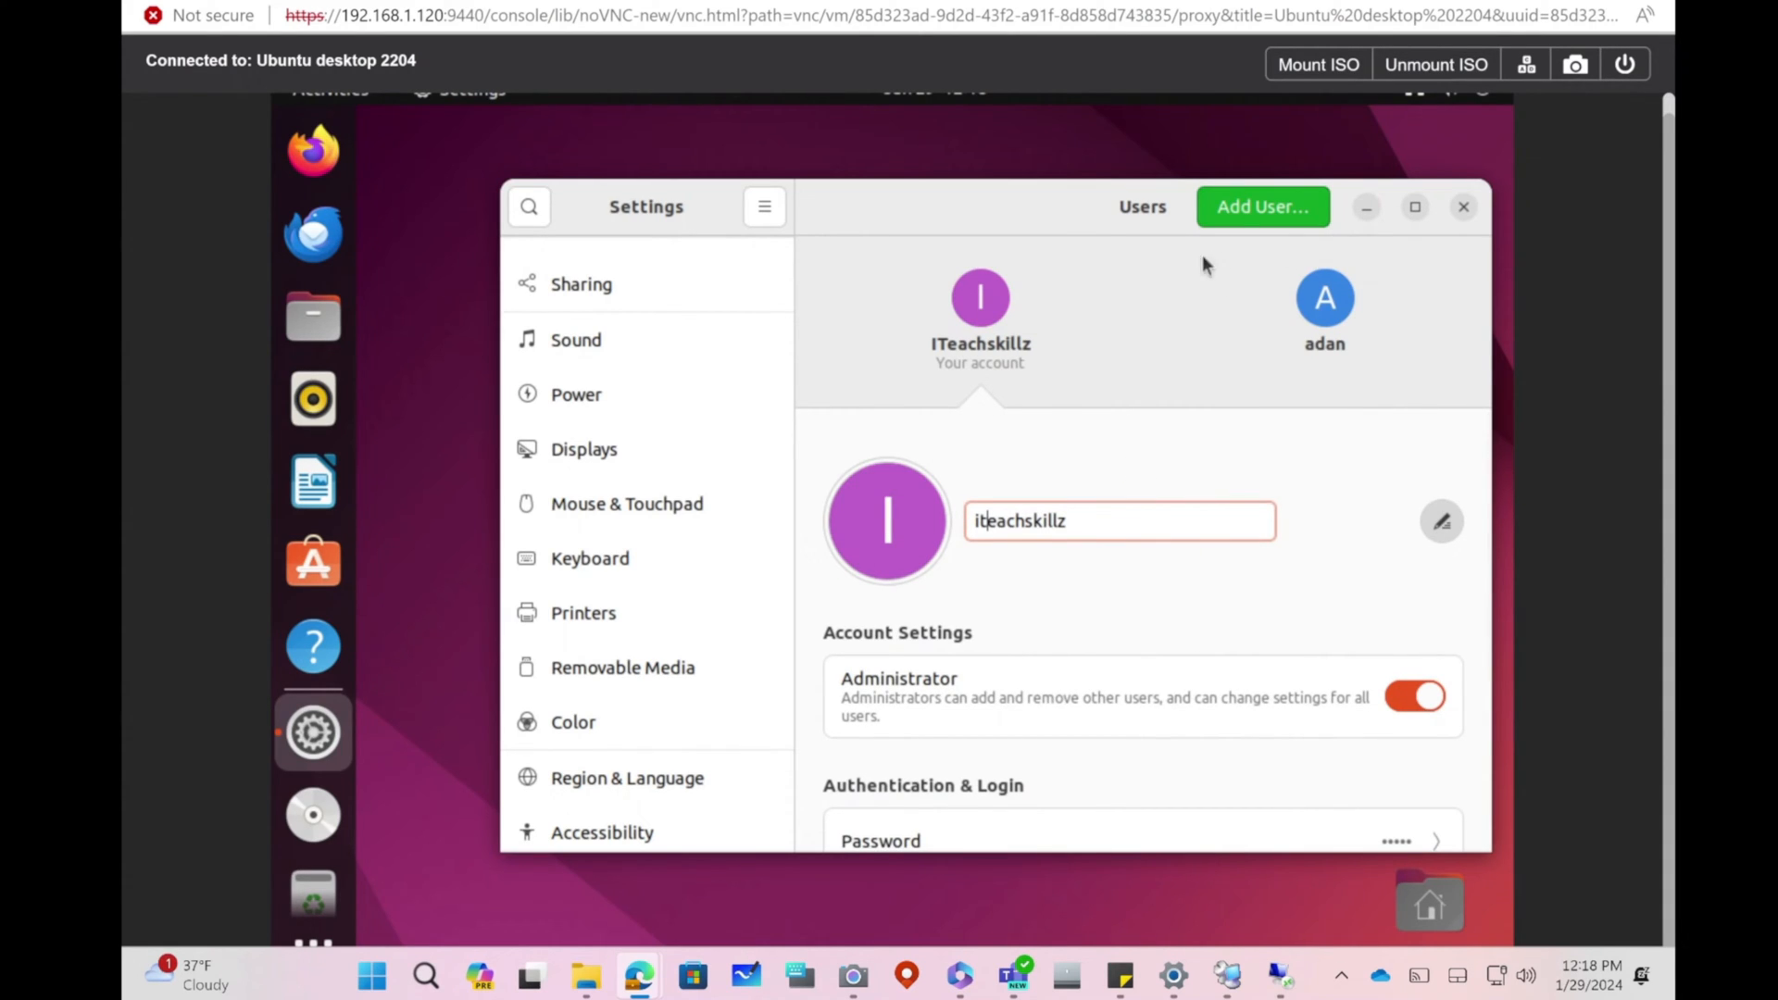
{"action": "mouse_move", "coordinate": [1226, 976]}
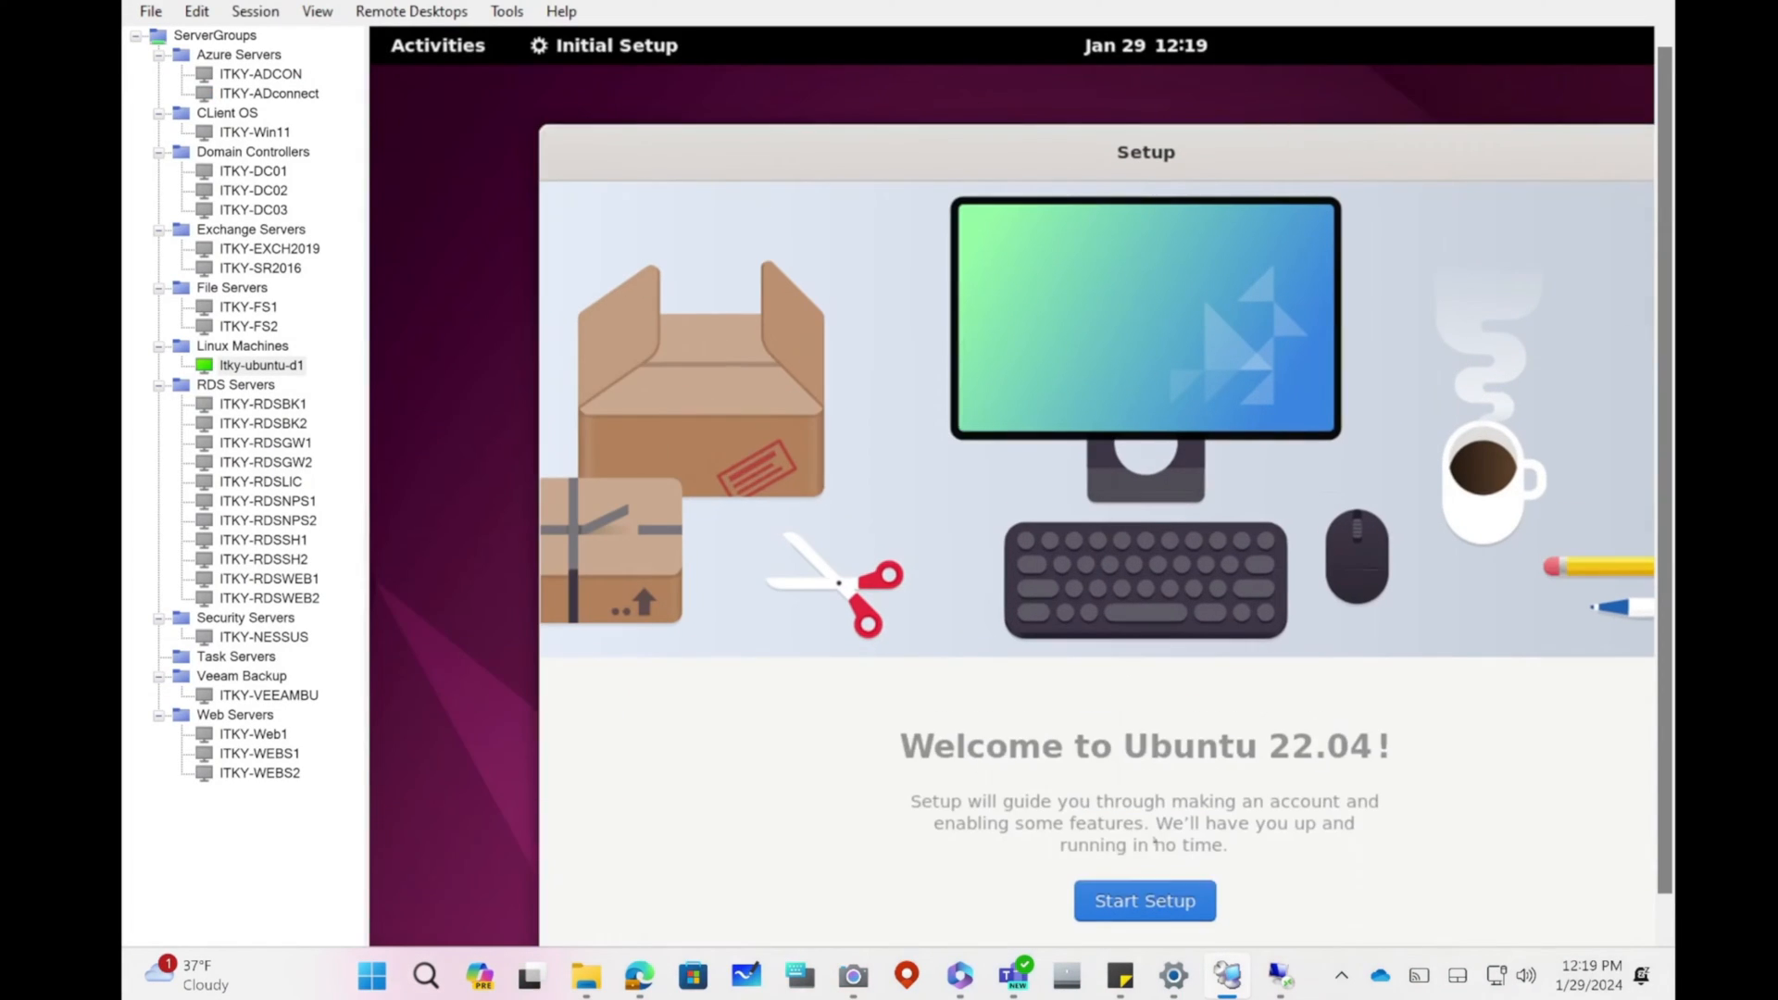
Step: Run through the Ubuntu welcome setup, keeping English (US) typing and skipping online accounts
{"action": "left_click", "coordinate": [1145, 900]}
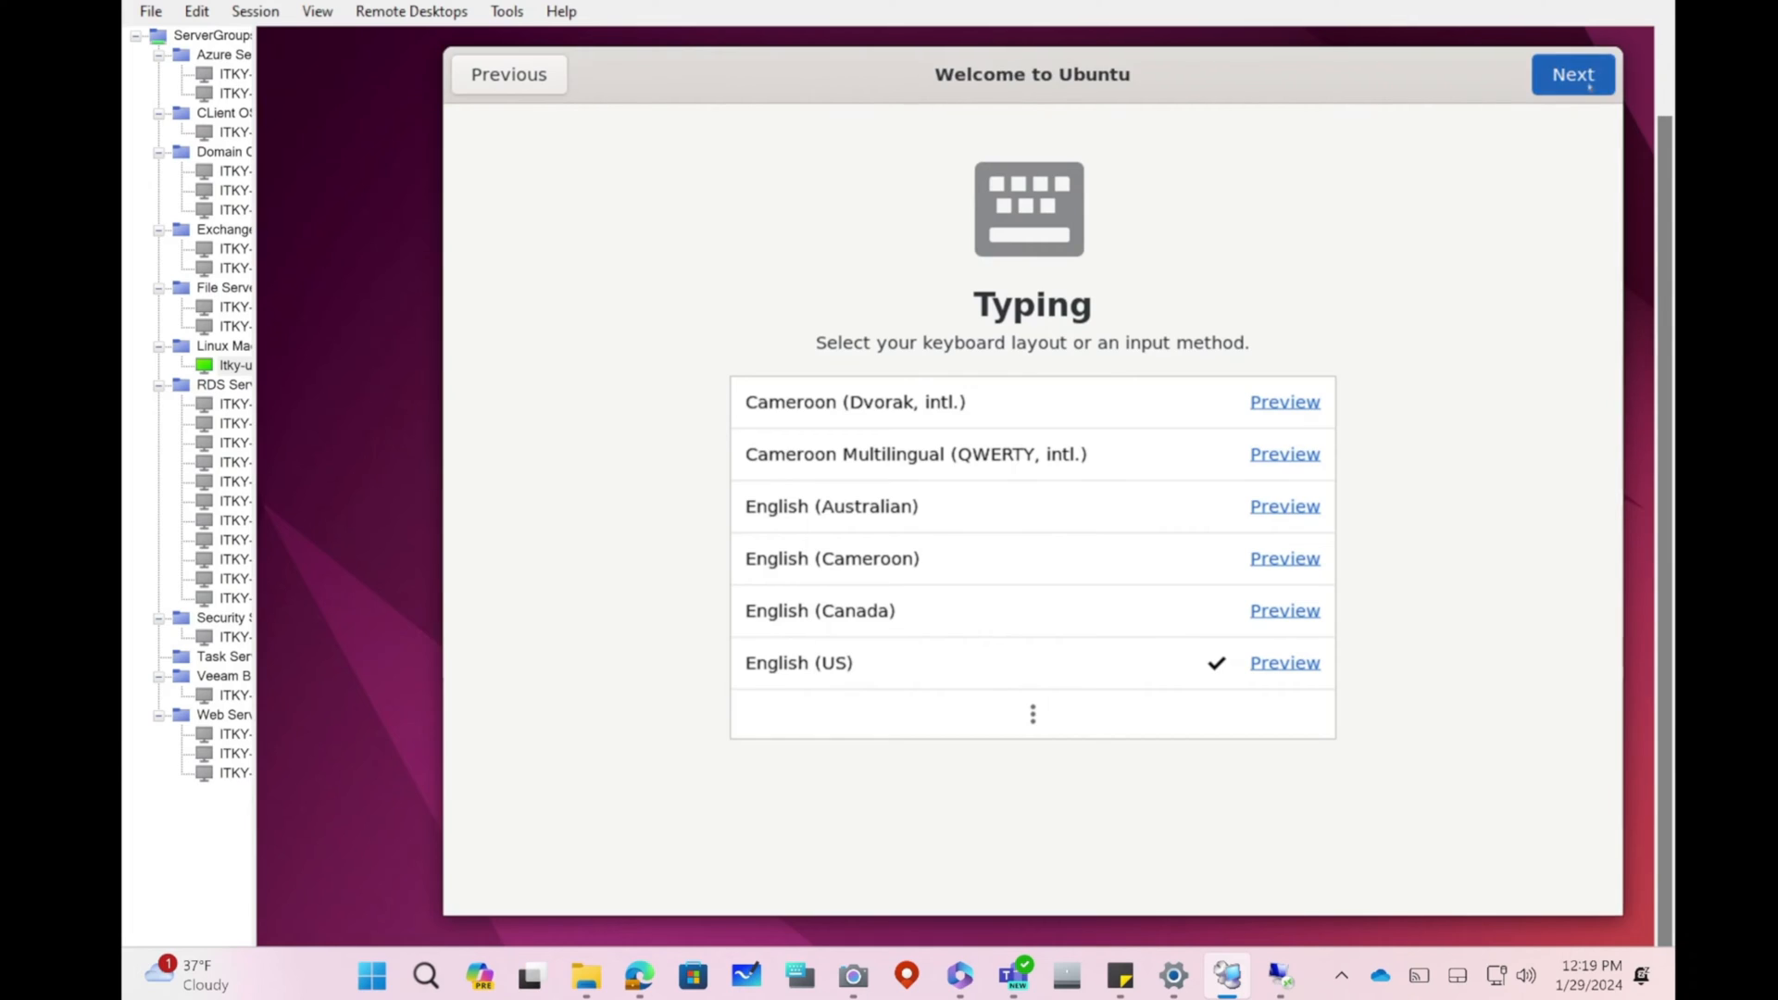
{"action": "left_click", "coordinate": [1573, 74]}
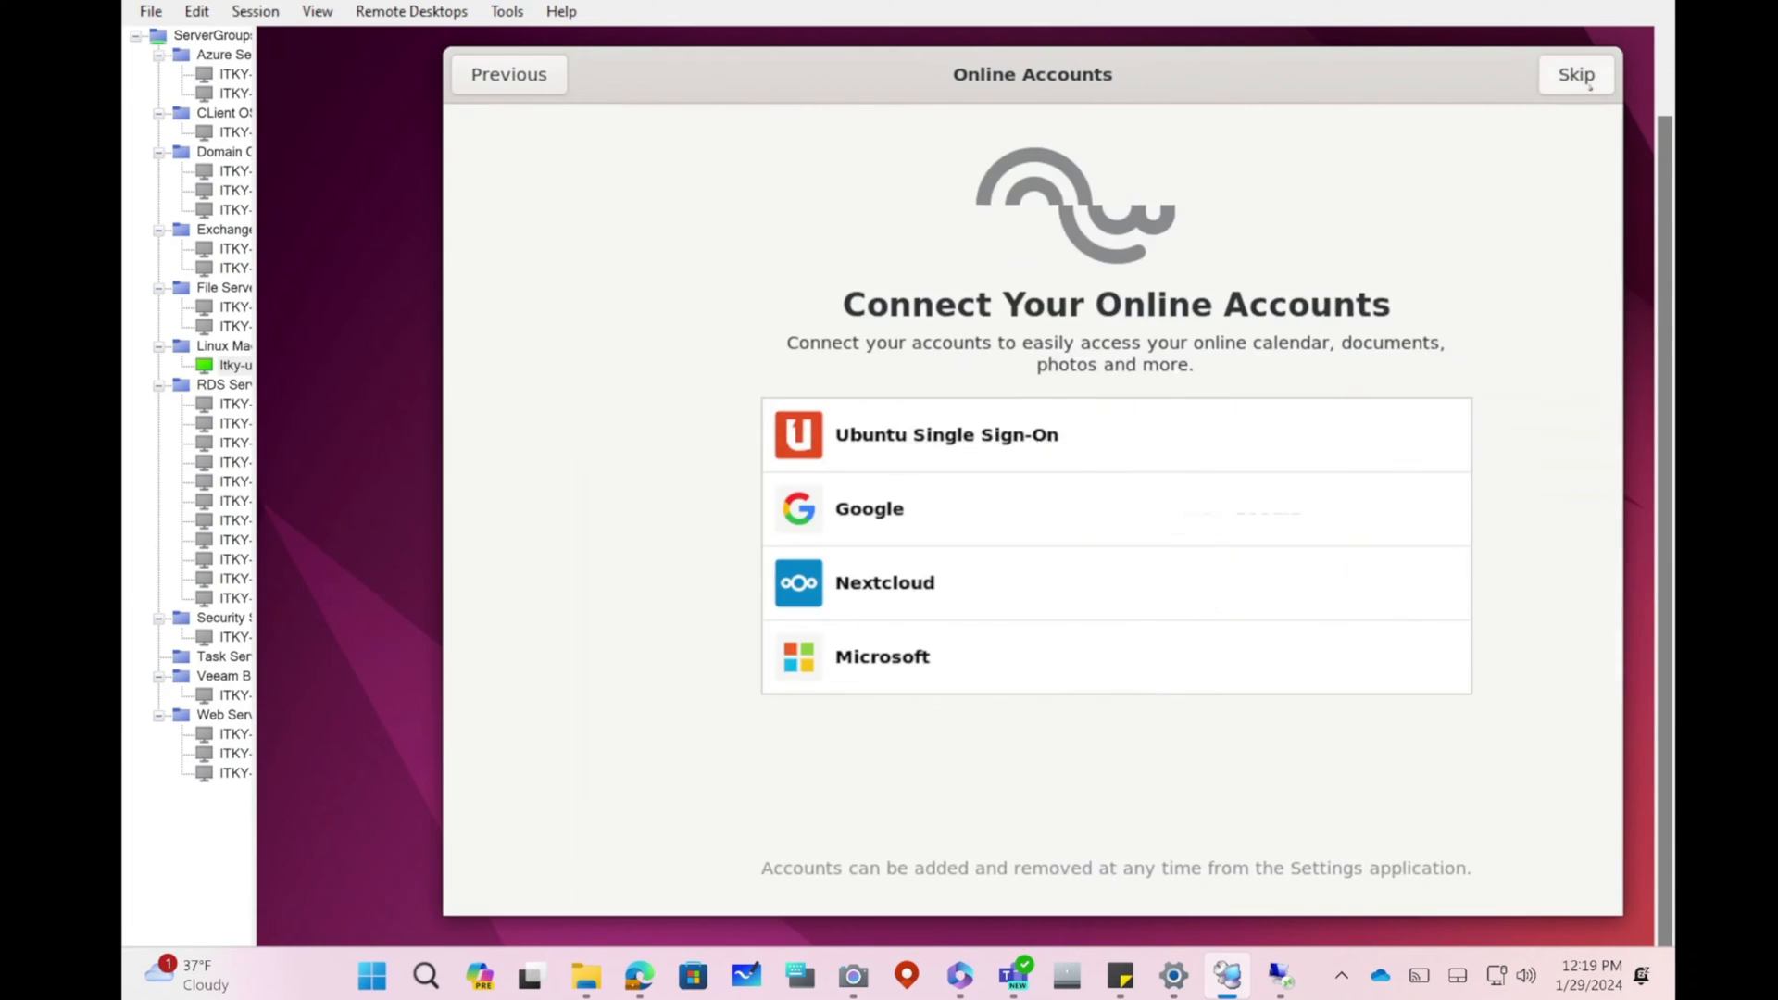
{"action": "left_click", "coordinate": [1575, 74]}
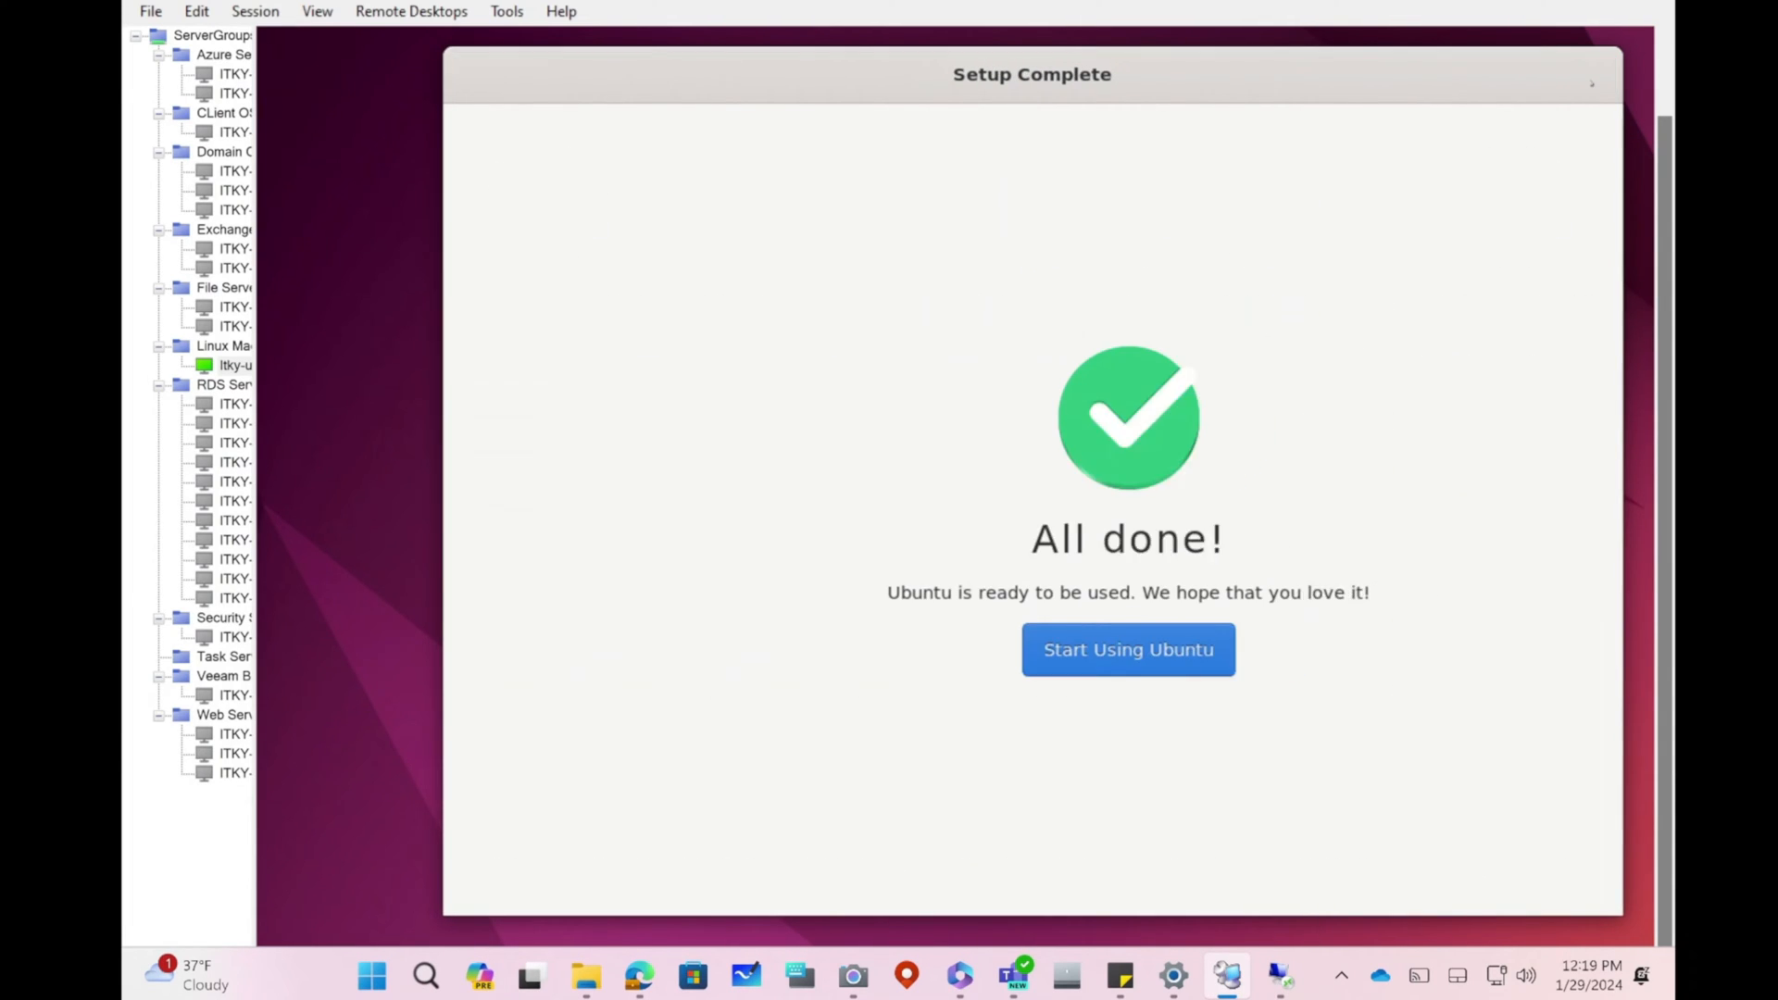
{"action": "left_click", "coordinate": [1128, 648]}
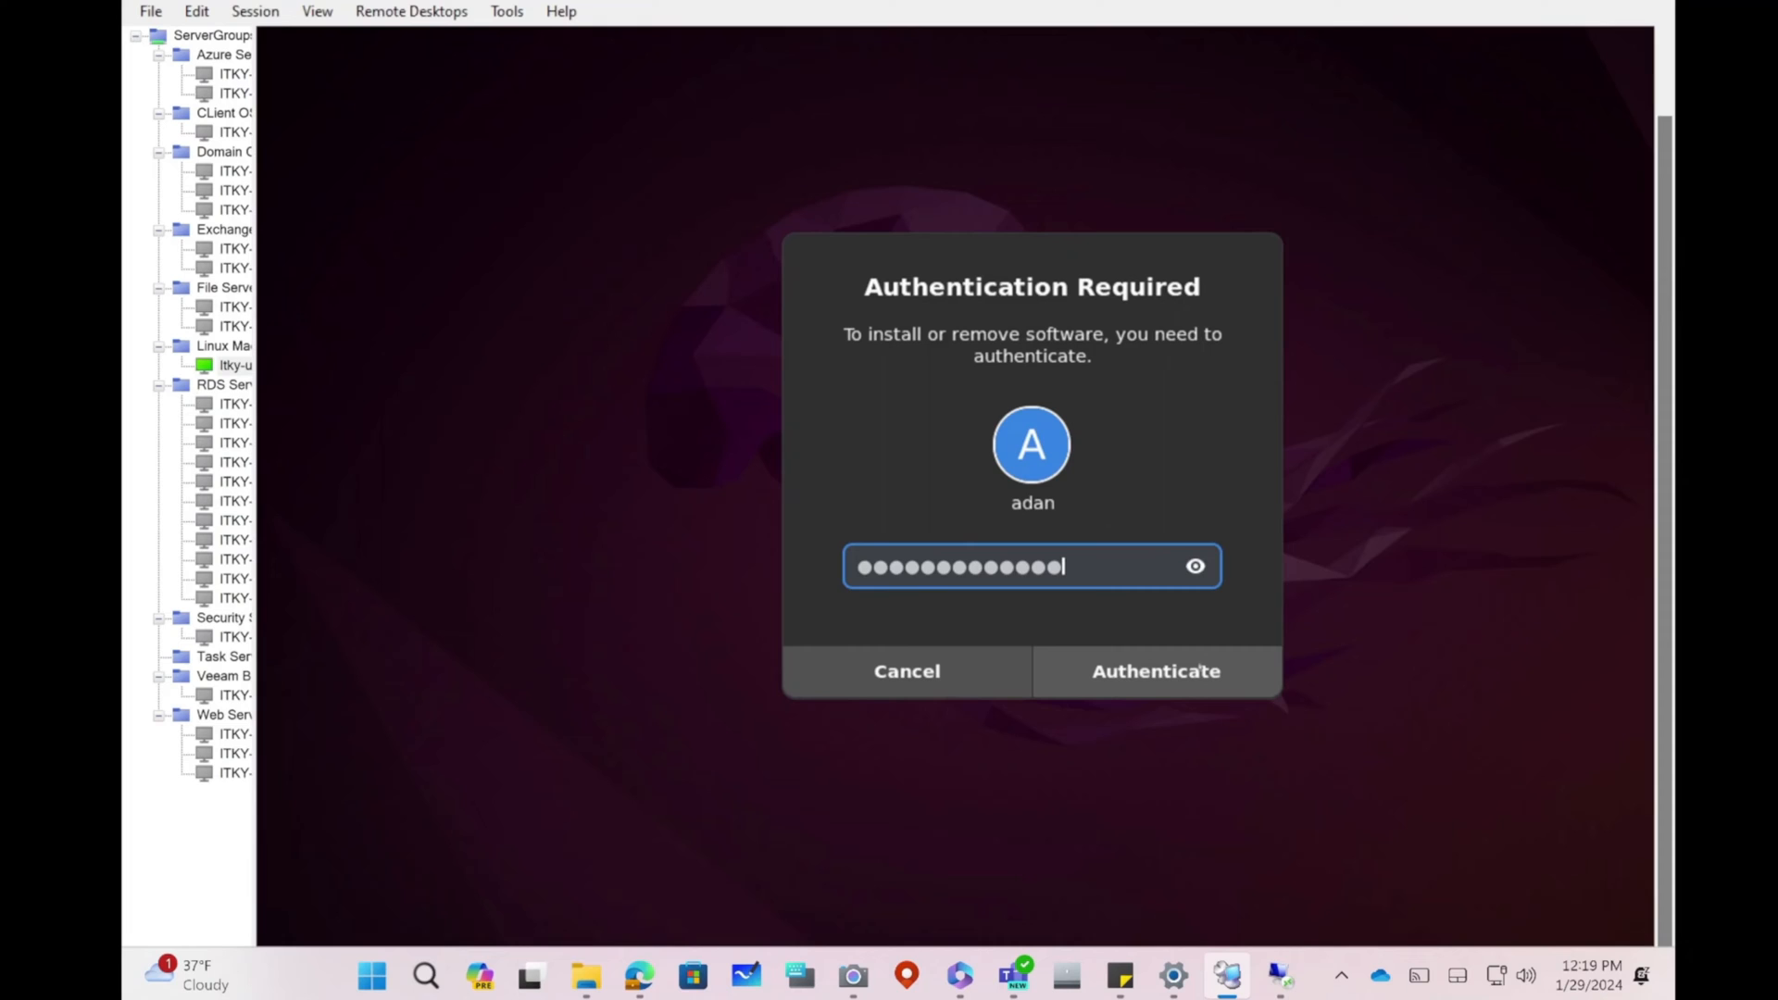
Step: Authenticate as adan to allow the pending software install on the Ubuntu desktop
{"action": "left_click", "coordinate": [1155, 671]}
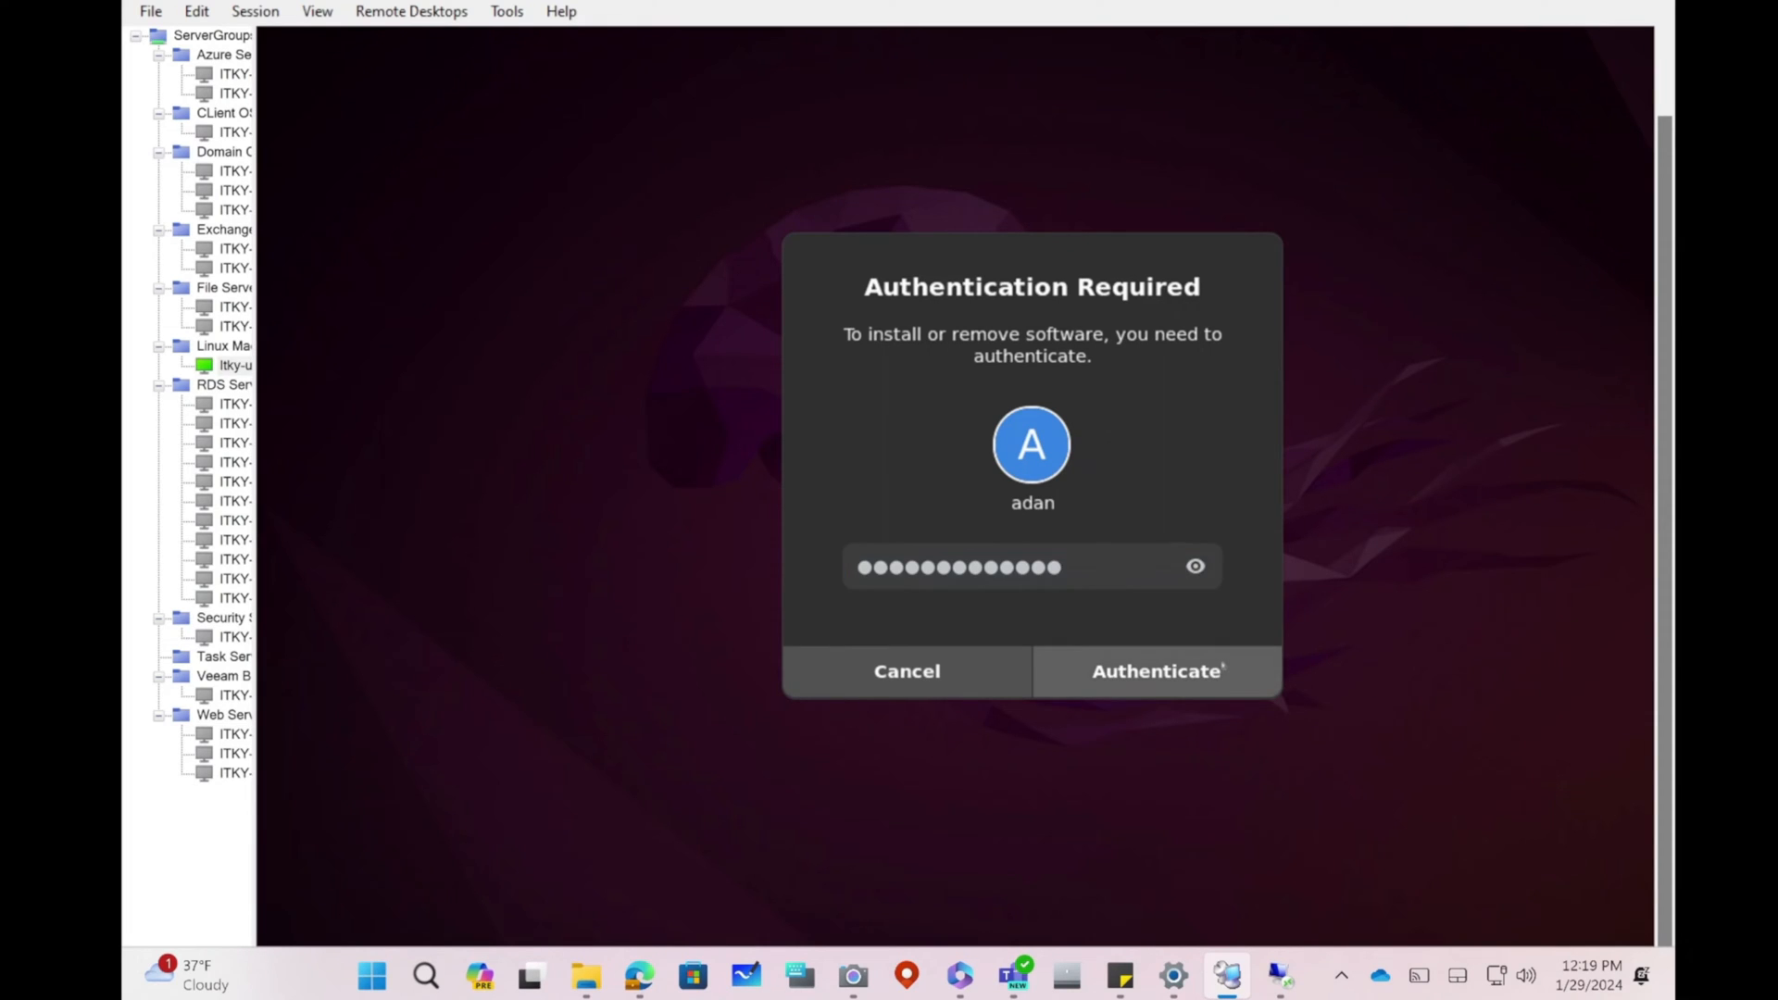
{"action": "left_click", "coordinate": [1156, 671]}
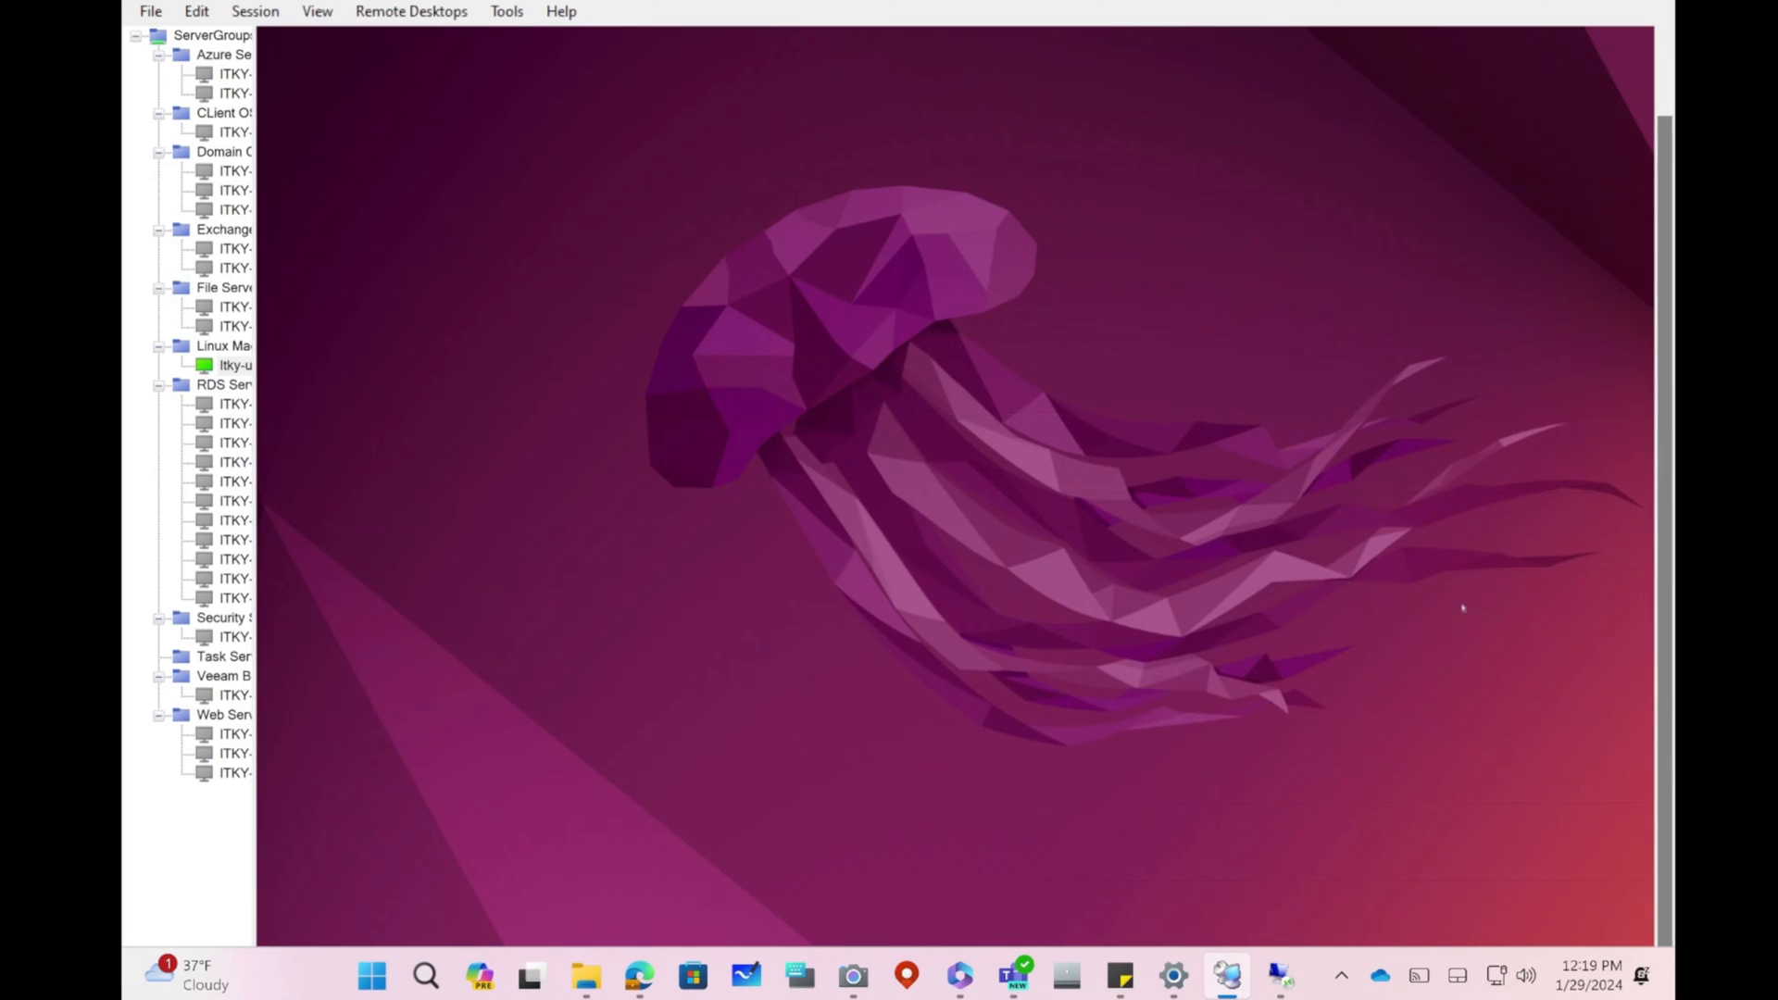
{"action": "mouse_move", "coordinate": [1423, 598]}
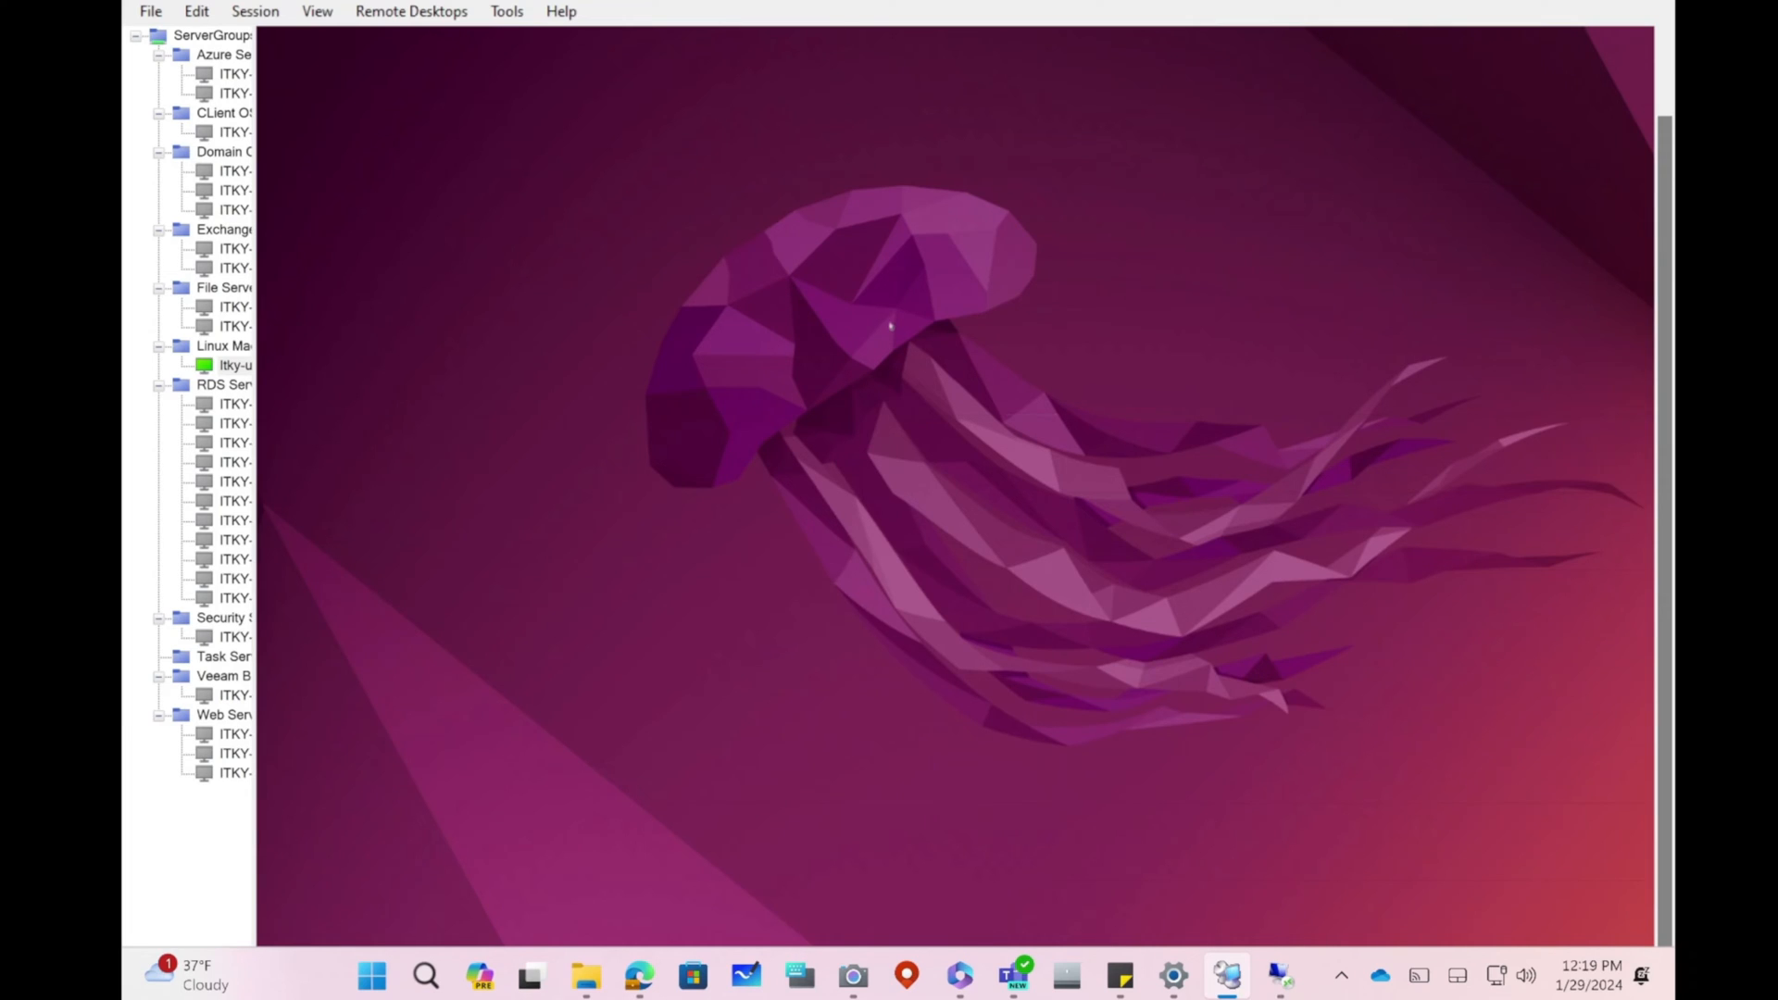
{"action": "mouse_move", "coordinate": [802, 304]}
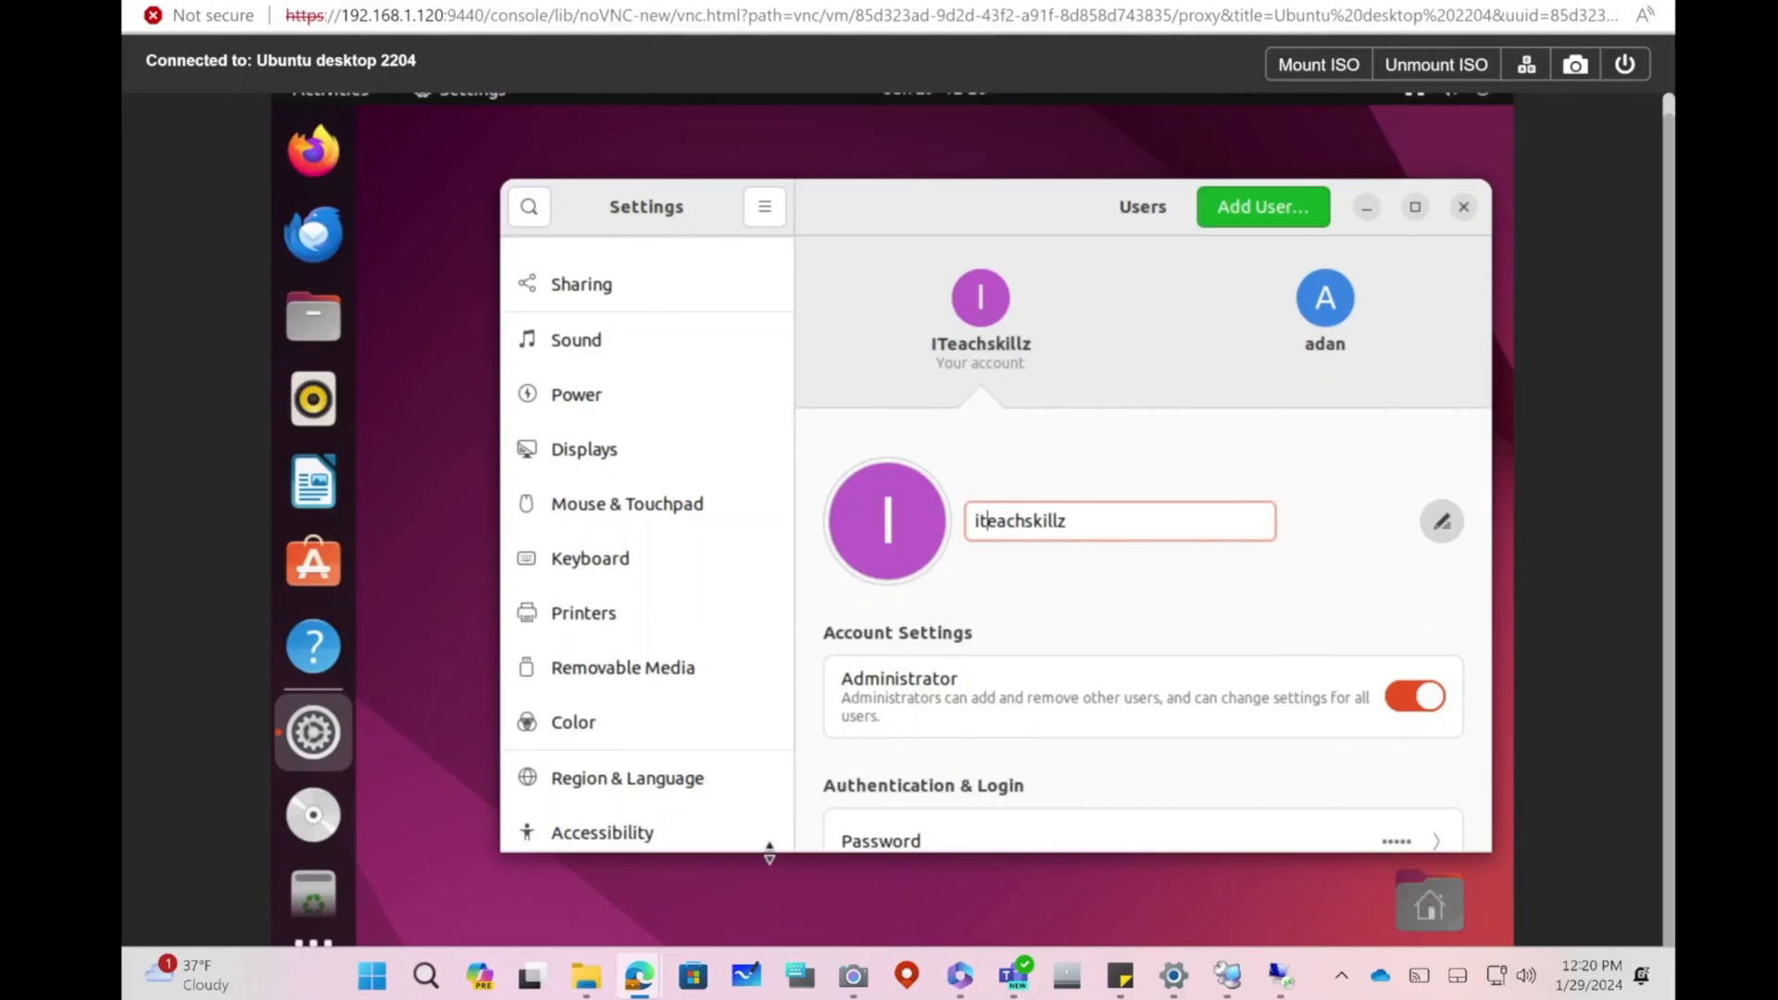
Step: Apply the lowercase iteachskillz account name in Ubuntu Settings > Users
{"action": "scroll", "scroll_direction": "down", "scroll_amount": 3}
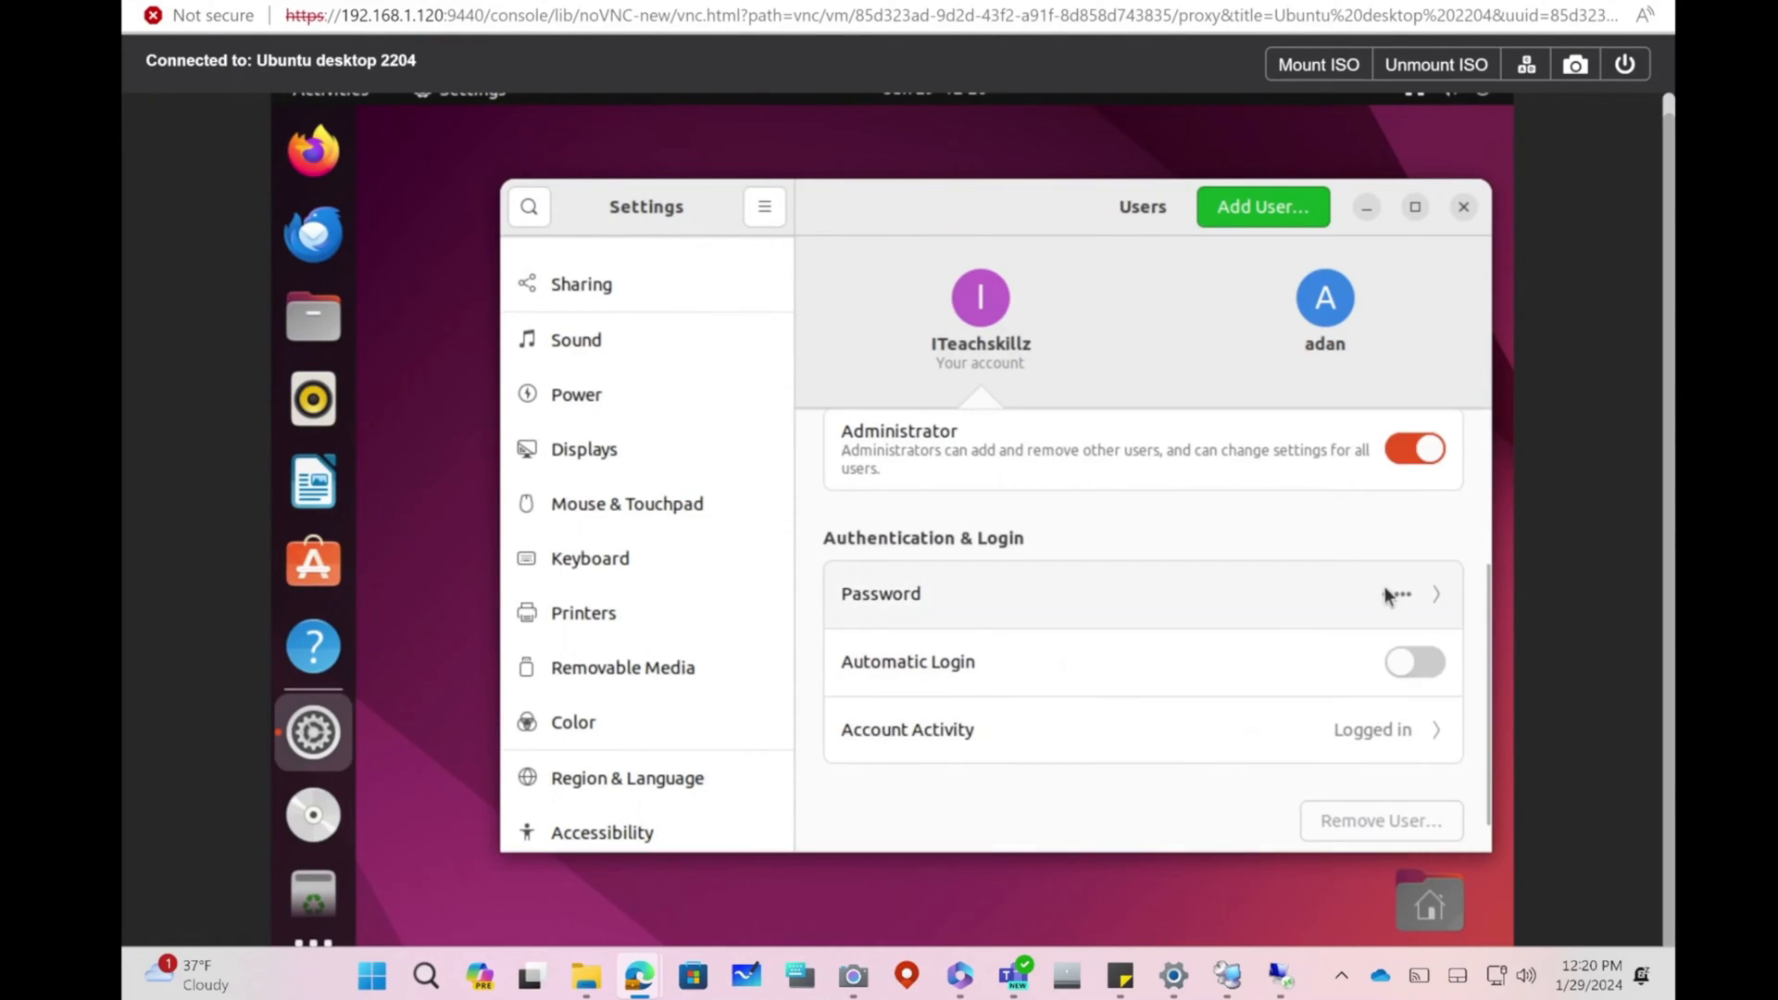
{"action": "scroll", "scroll_direction": "down", "scroll_amount": 3}
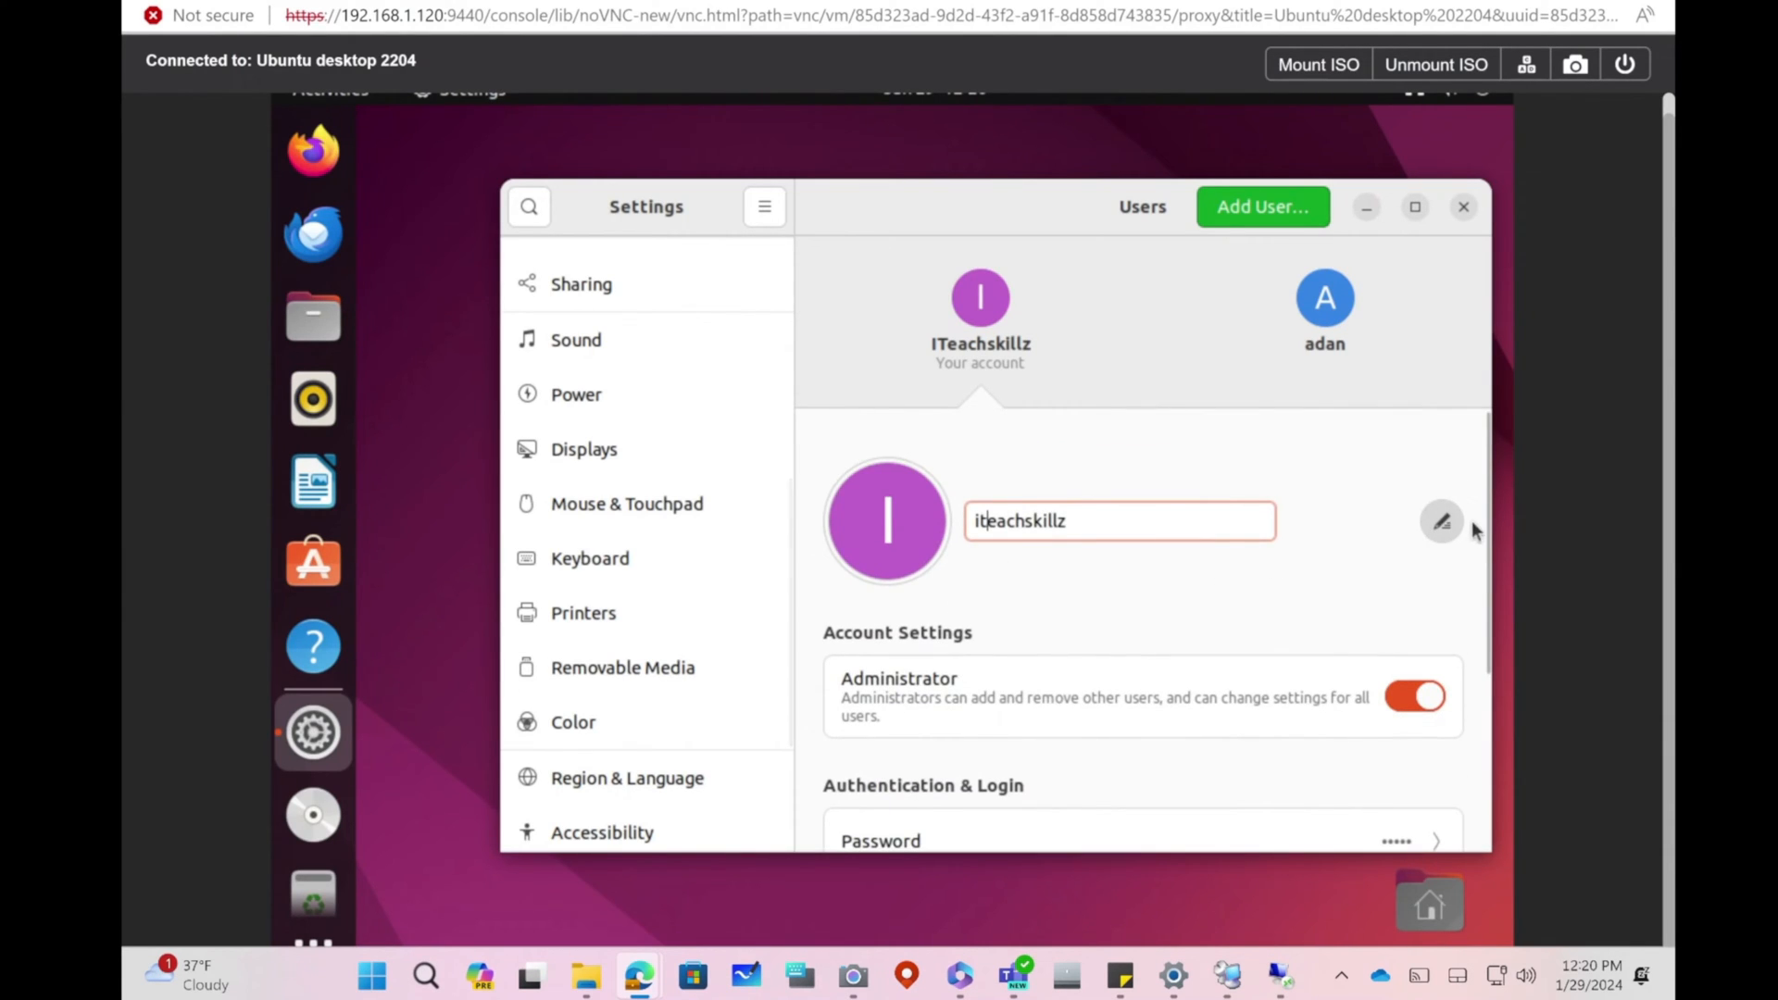
{"action": "left_click", "coordinate": [1441, 522]}
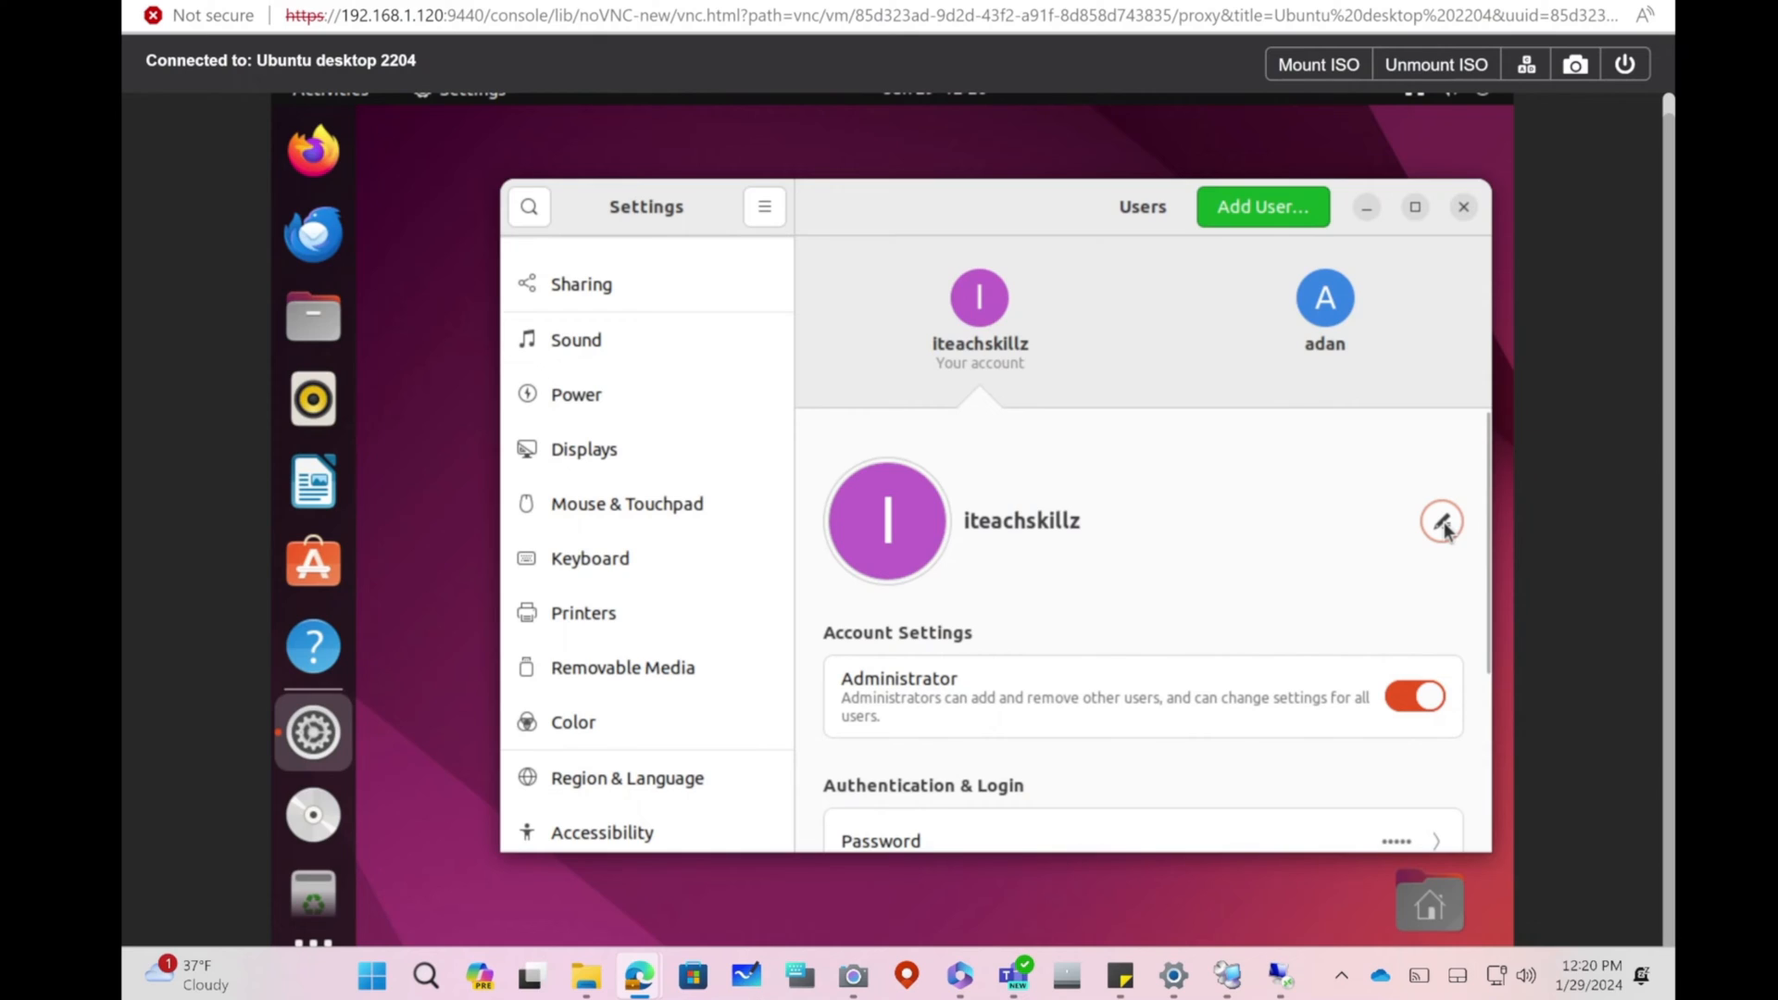
{"action": "mouse_move", "coordinate": [704, 554]}
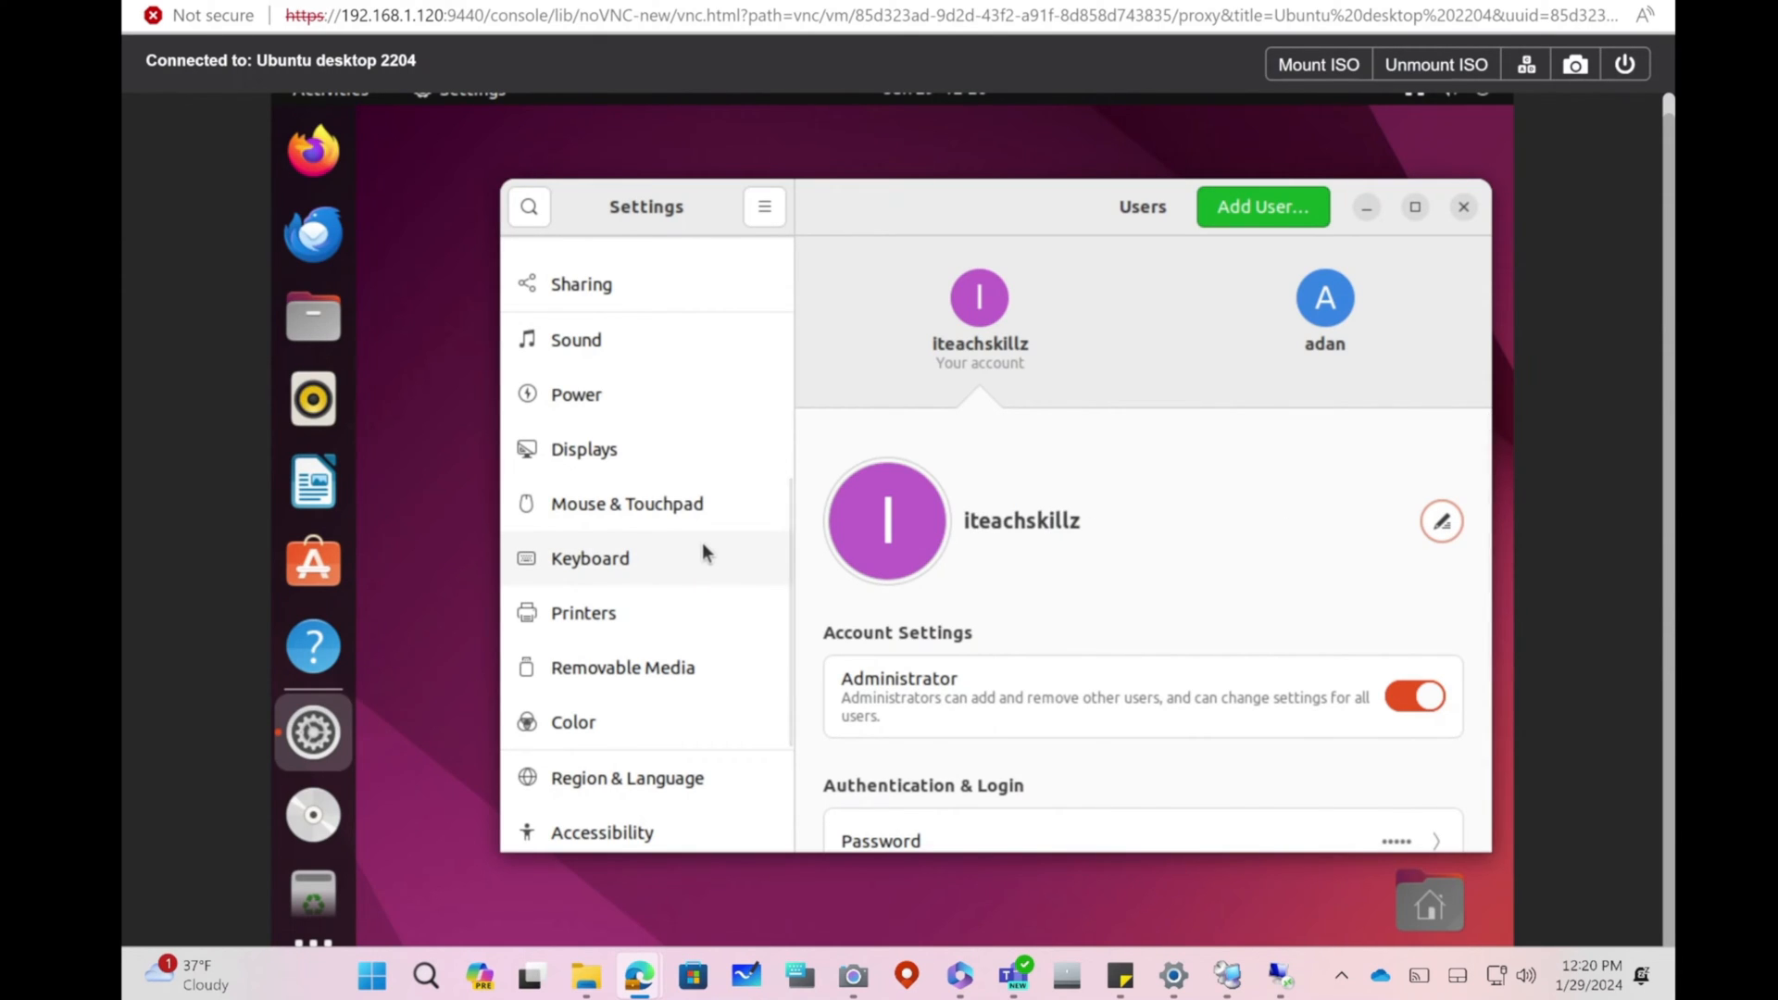
{"action": "mouse_move", "coordinate": [1135, 857]}
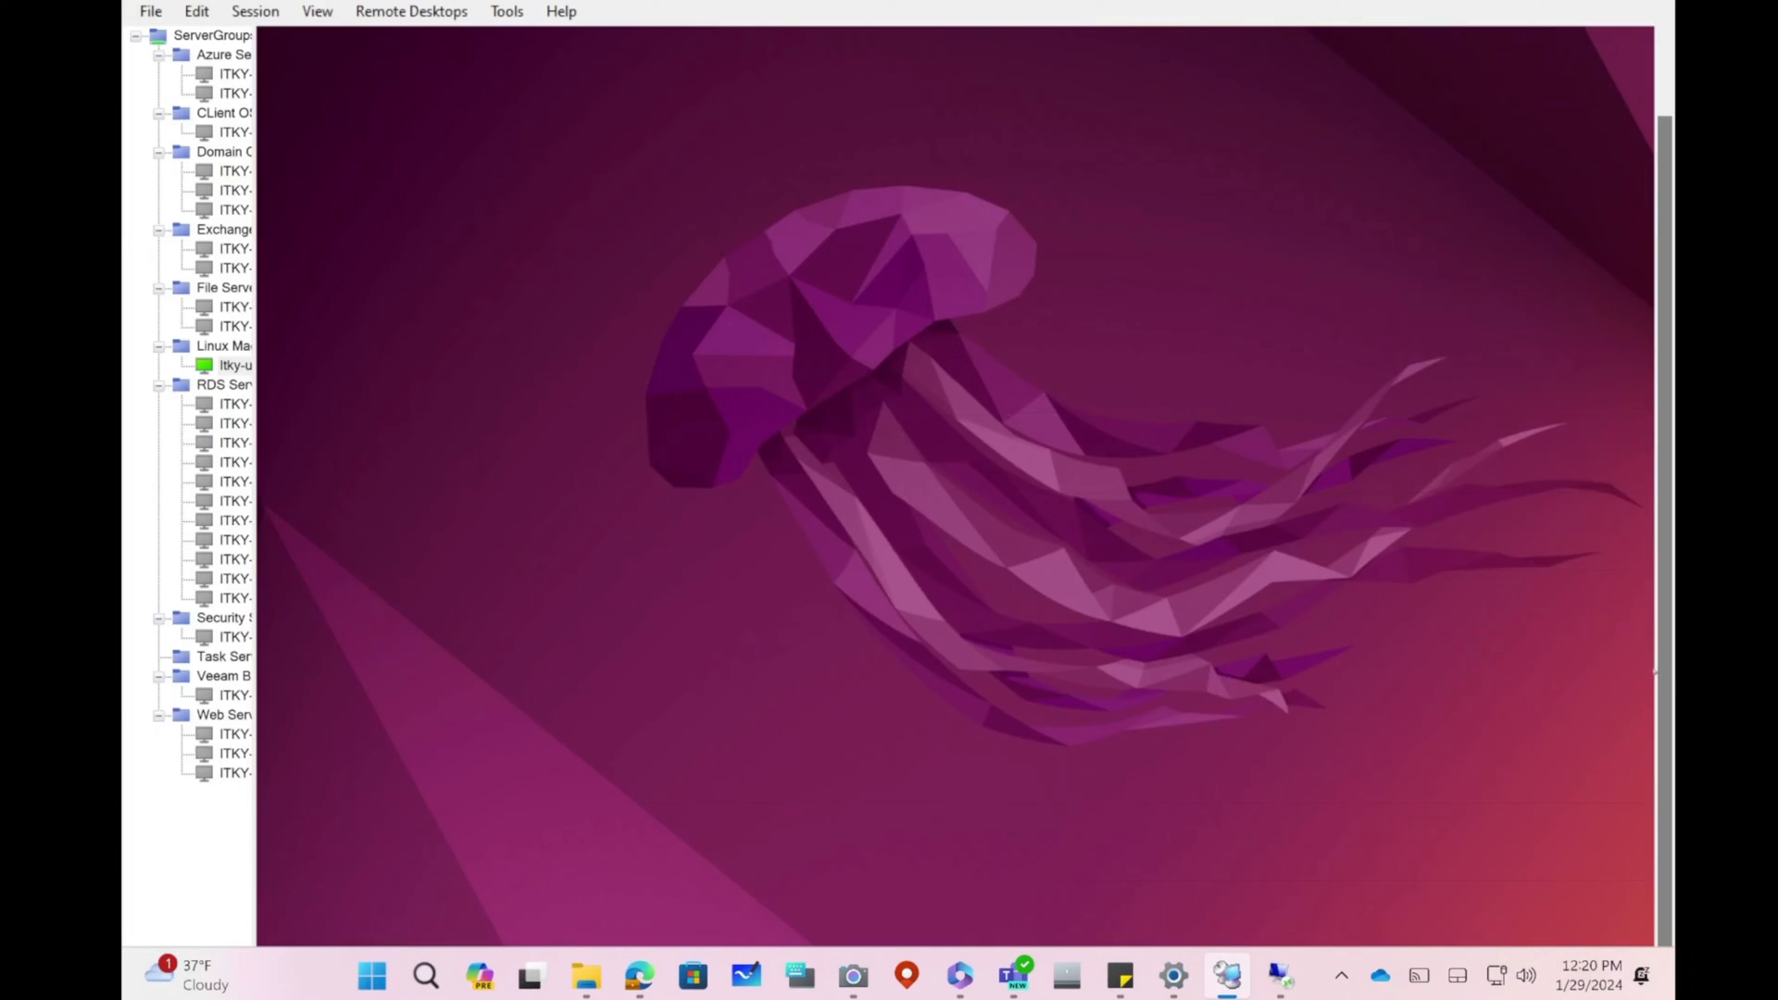
{"action": "mouse_move", "coordinate": [484, 615]}
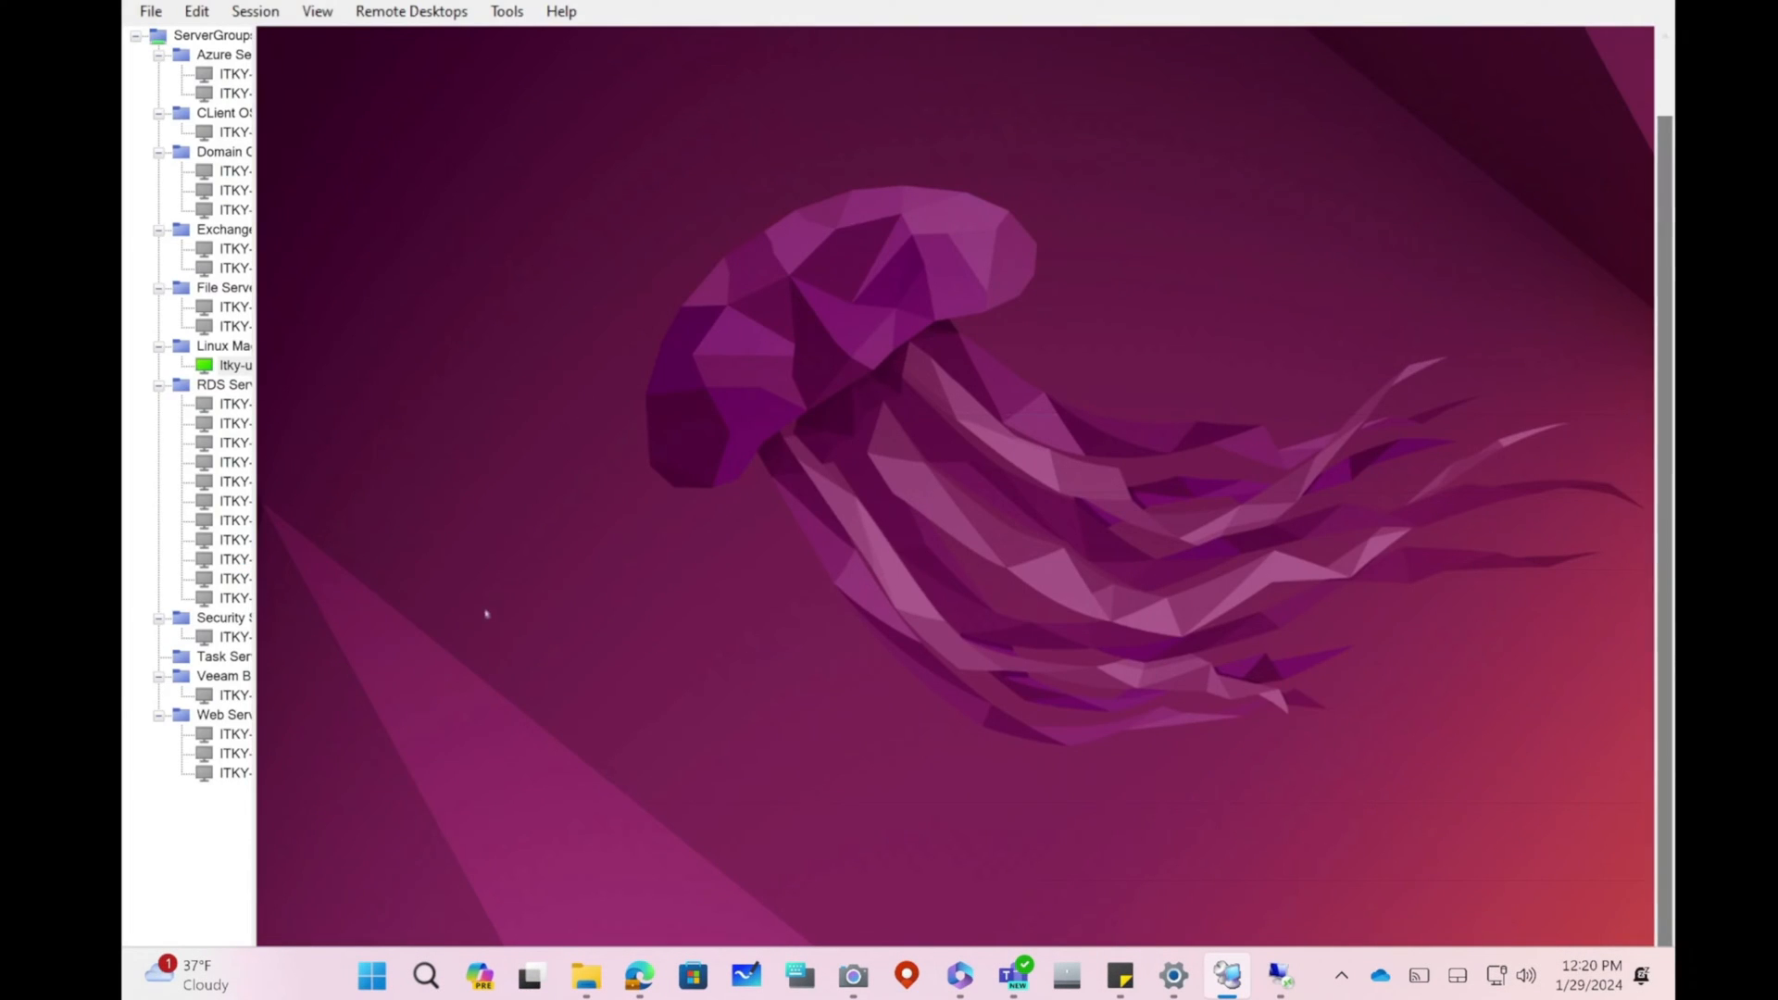
Step: In the Ubuntu connection's Logon Credentials, replace the saved user name with iteachskillz
{"action": "right_click", "coordinate": [233, 365]}
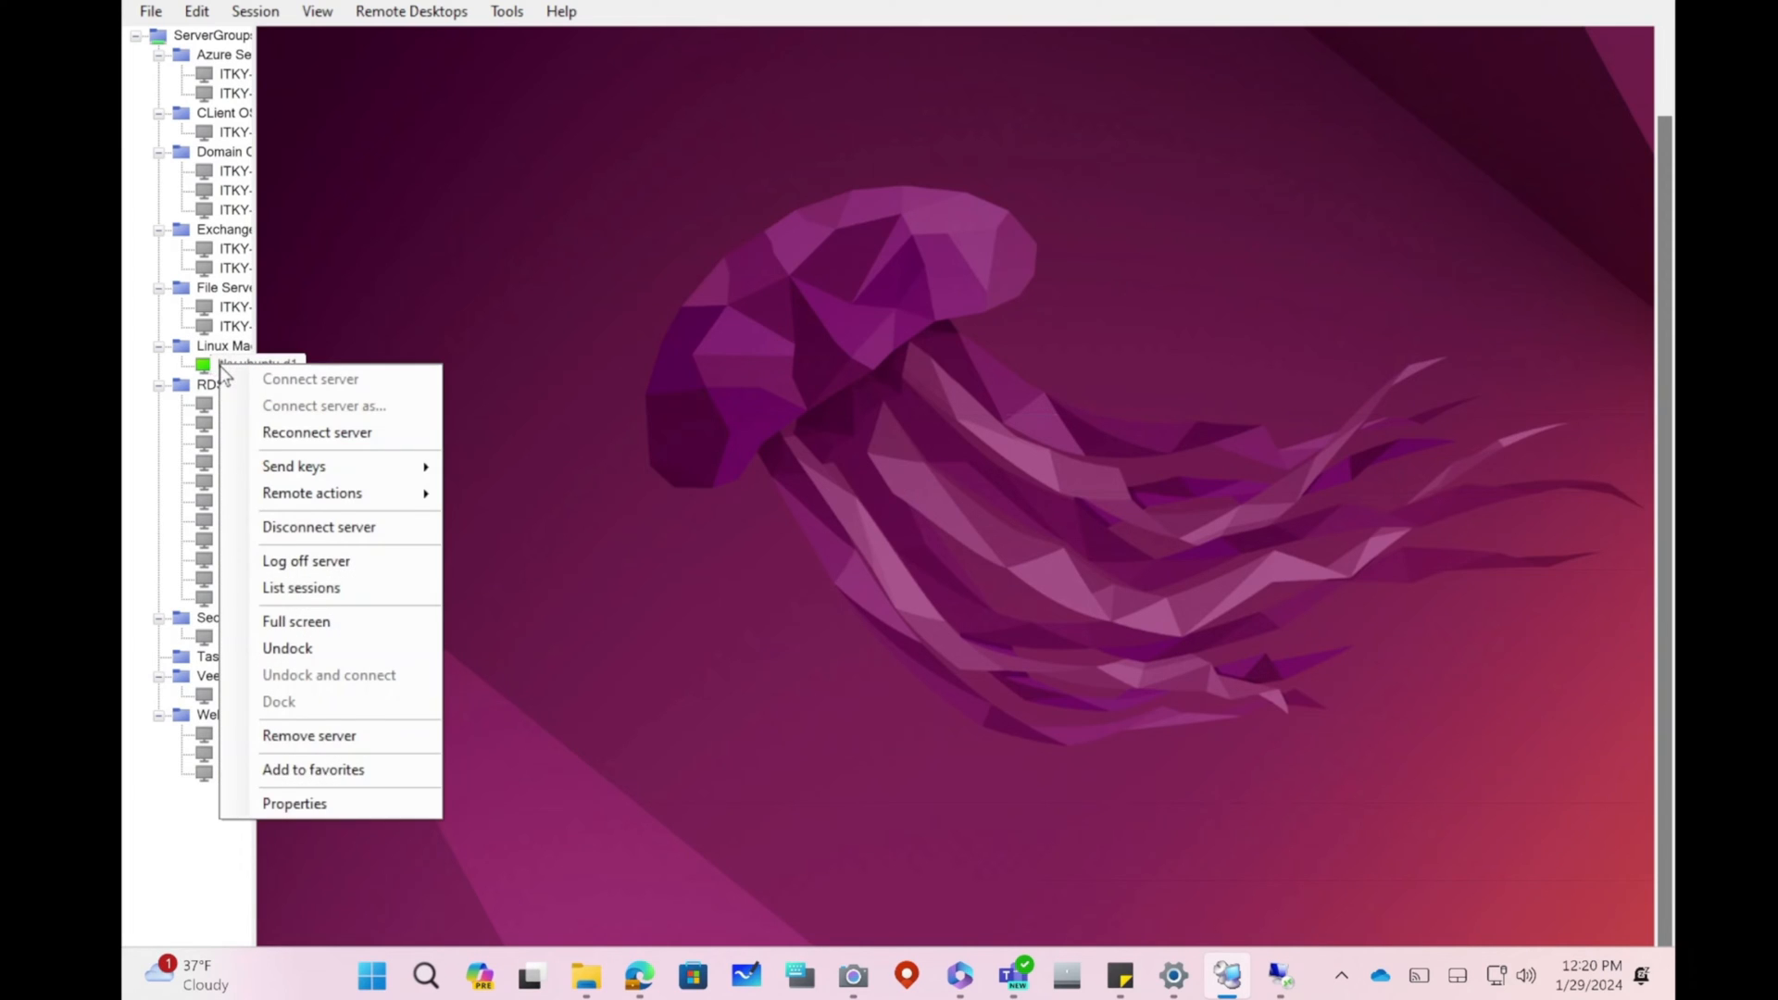
{"action": "left_click", "coordinate": [294, 802]}
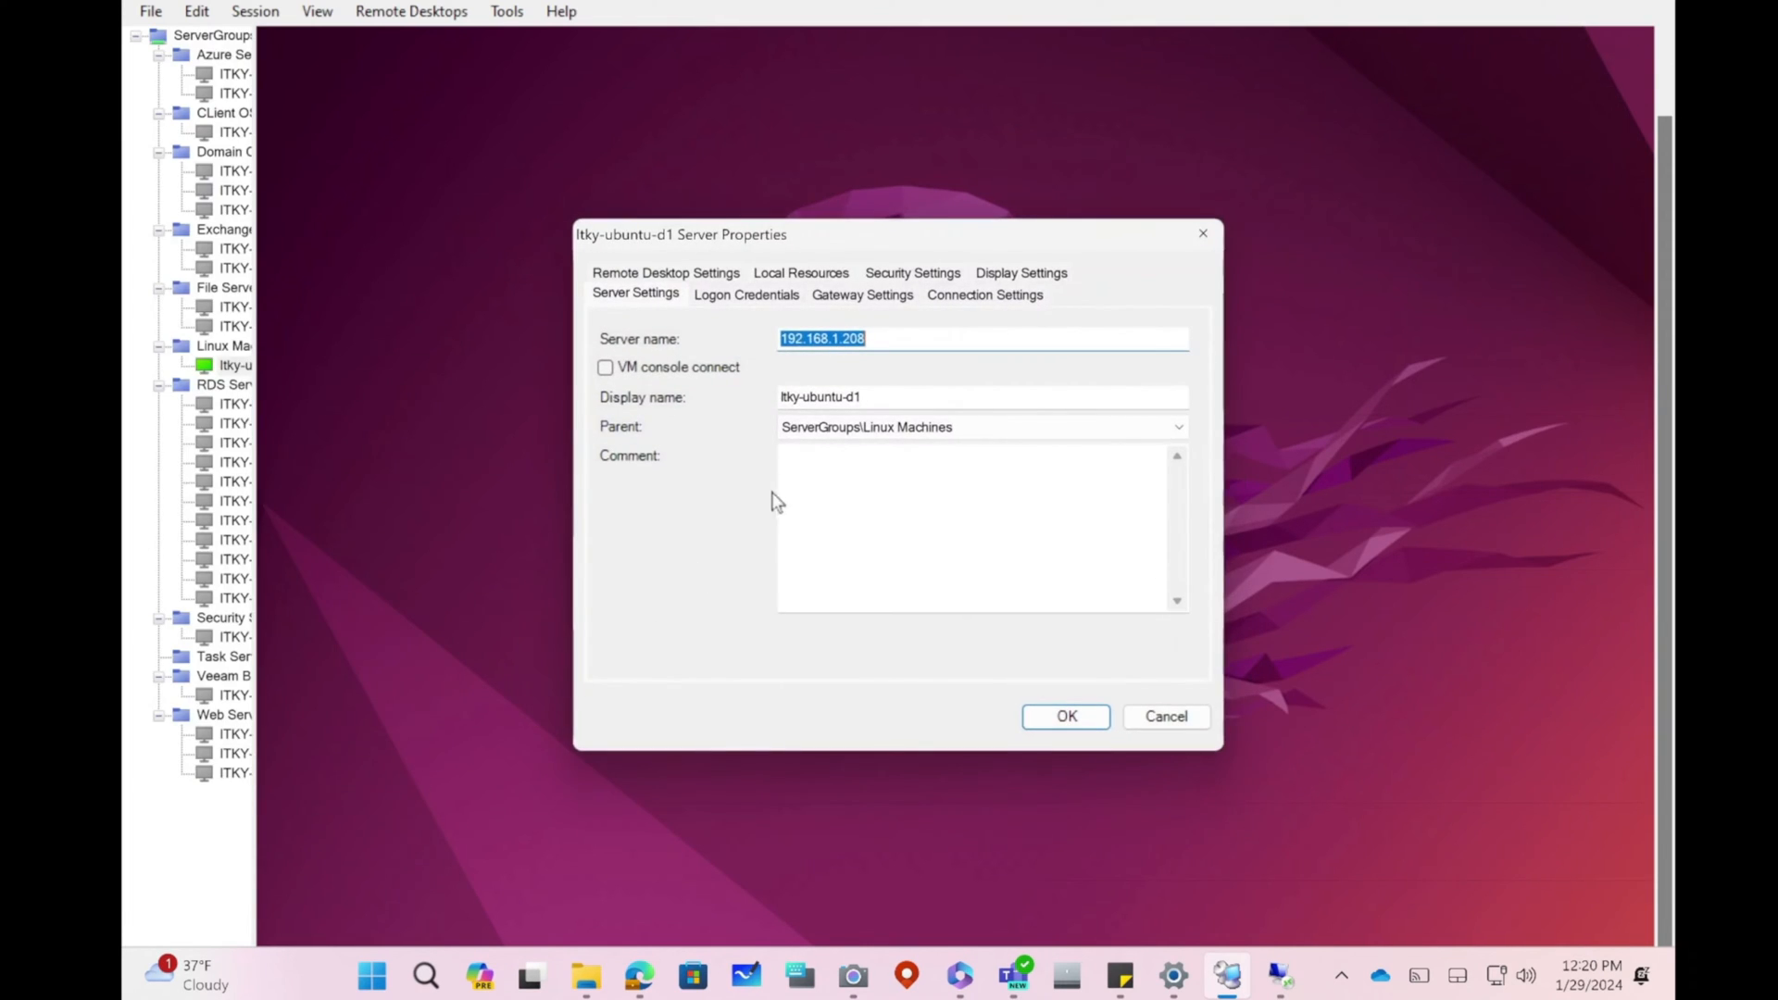
{"action": "left_click", "coordinate": [861, 295]}
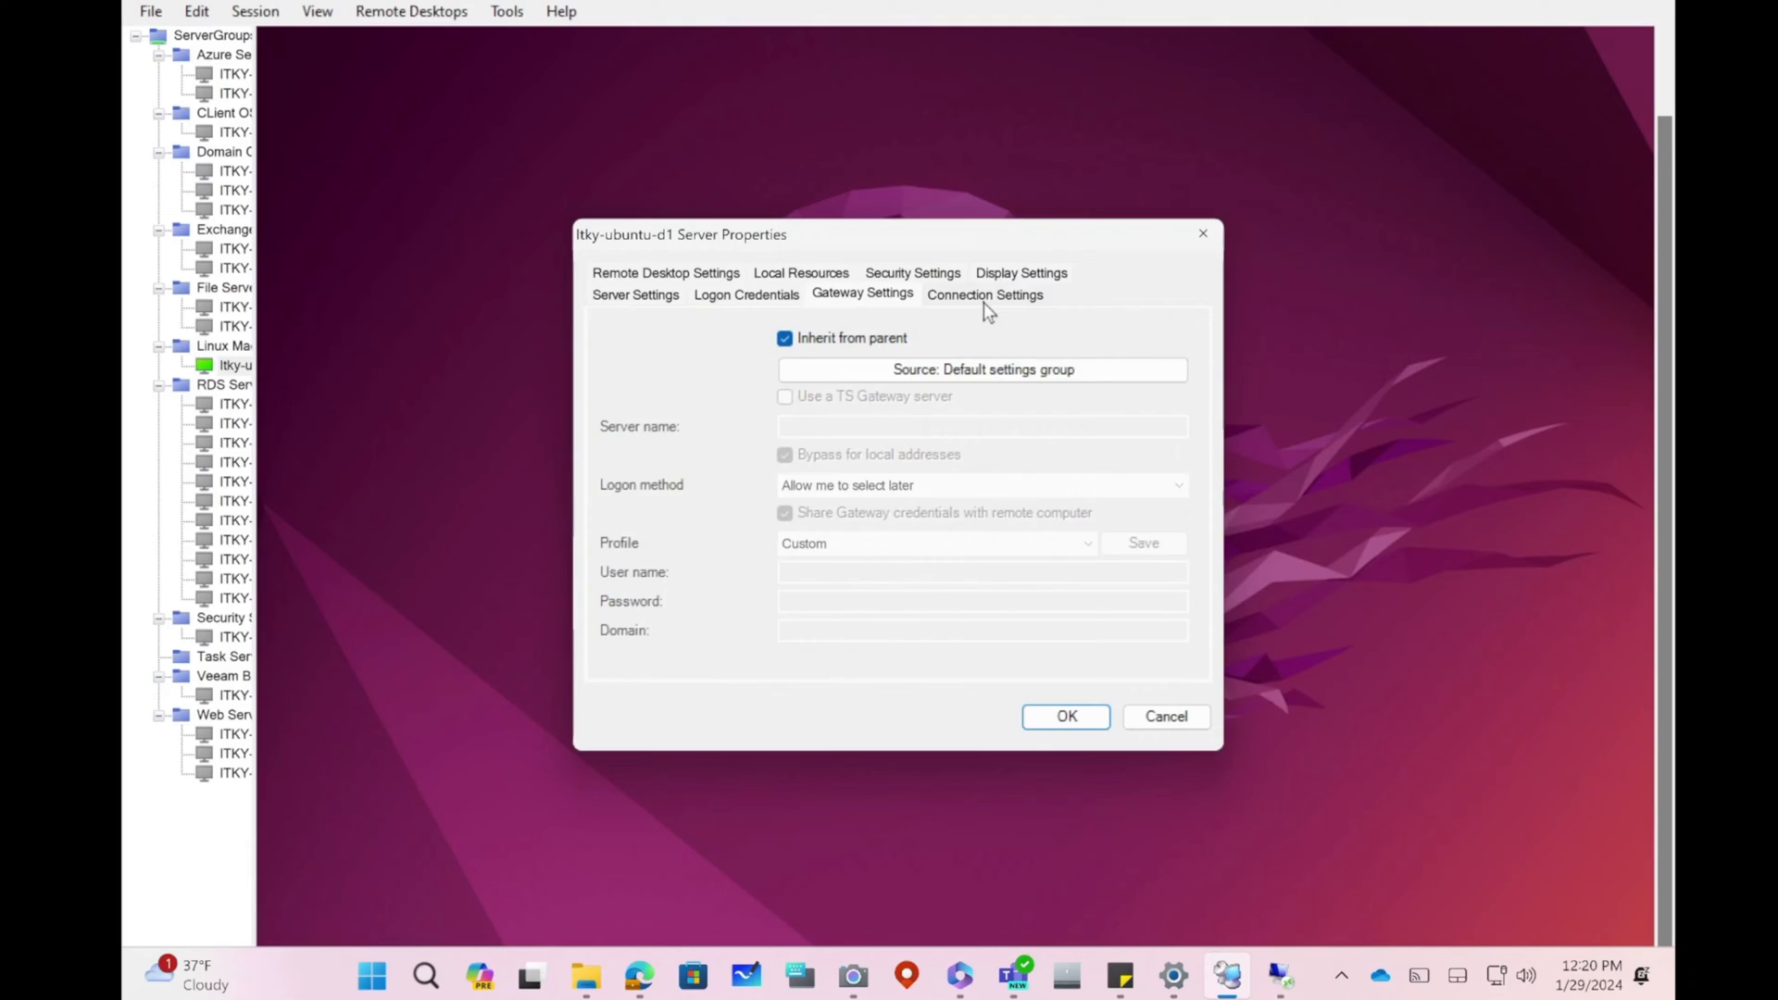
{"action": "left_click", "coordinate": [747, 294]}
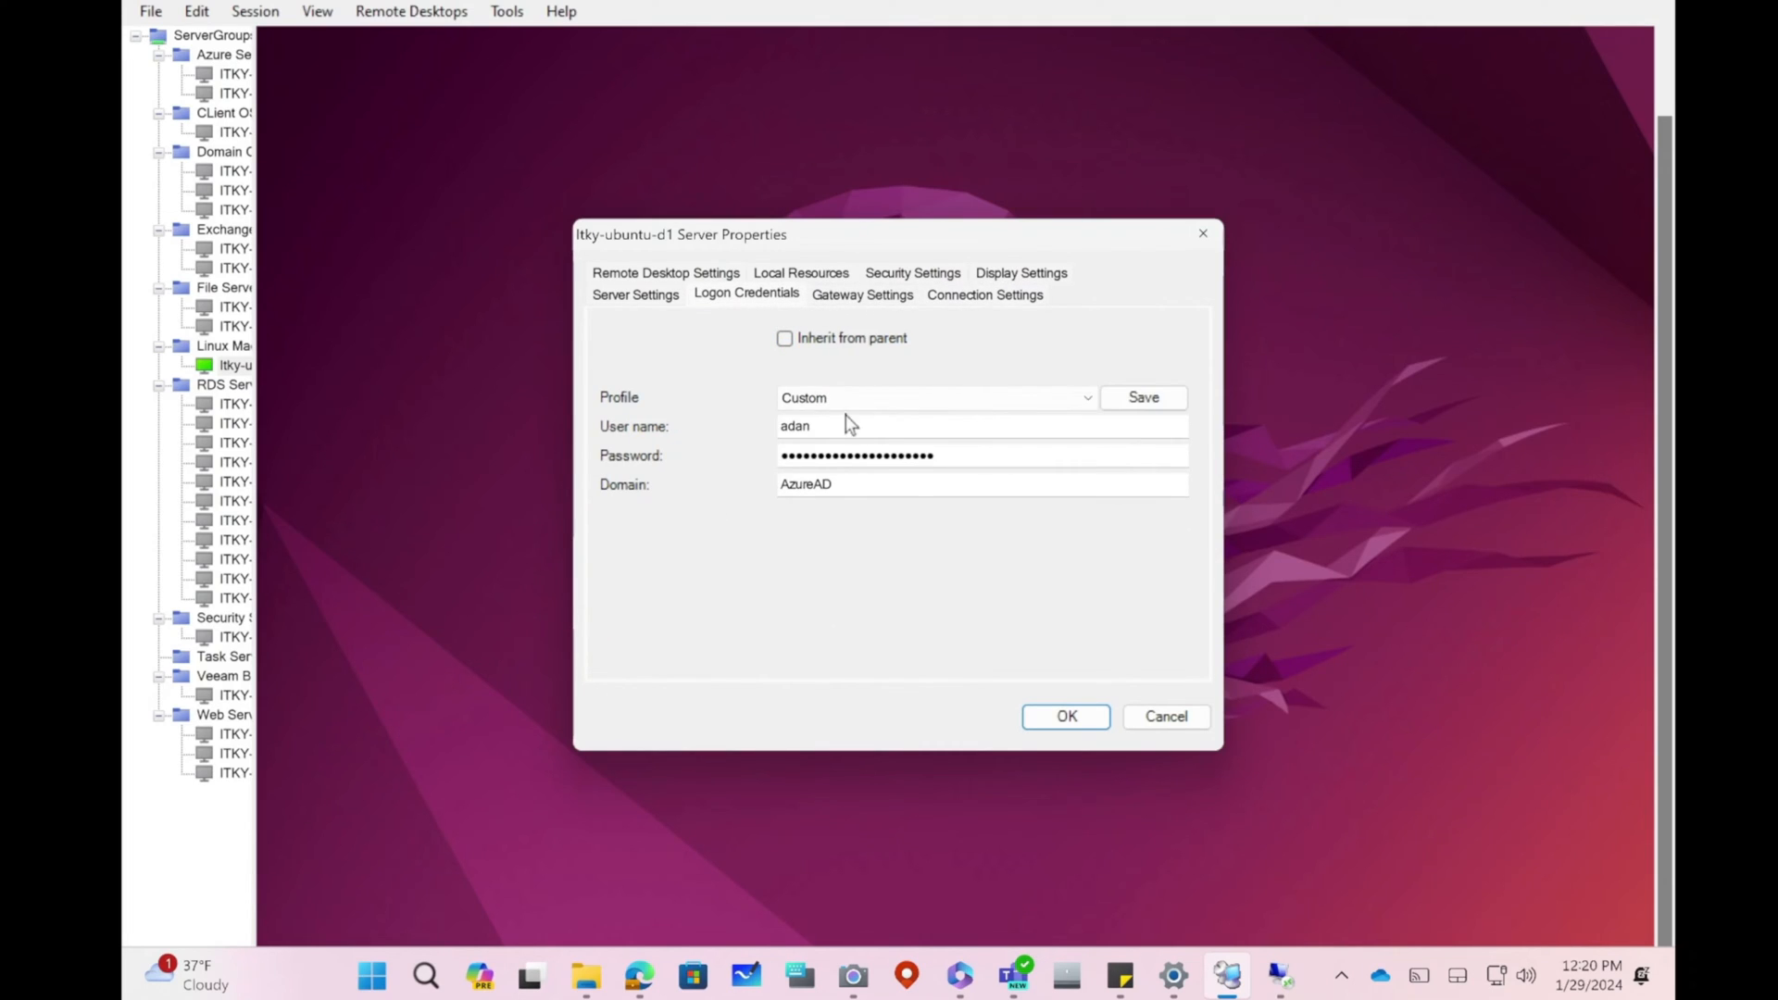
{"action": "double_click", "coordinate": [795, 426]}
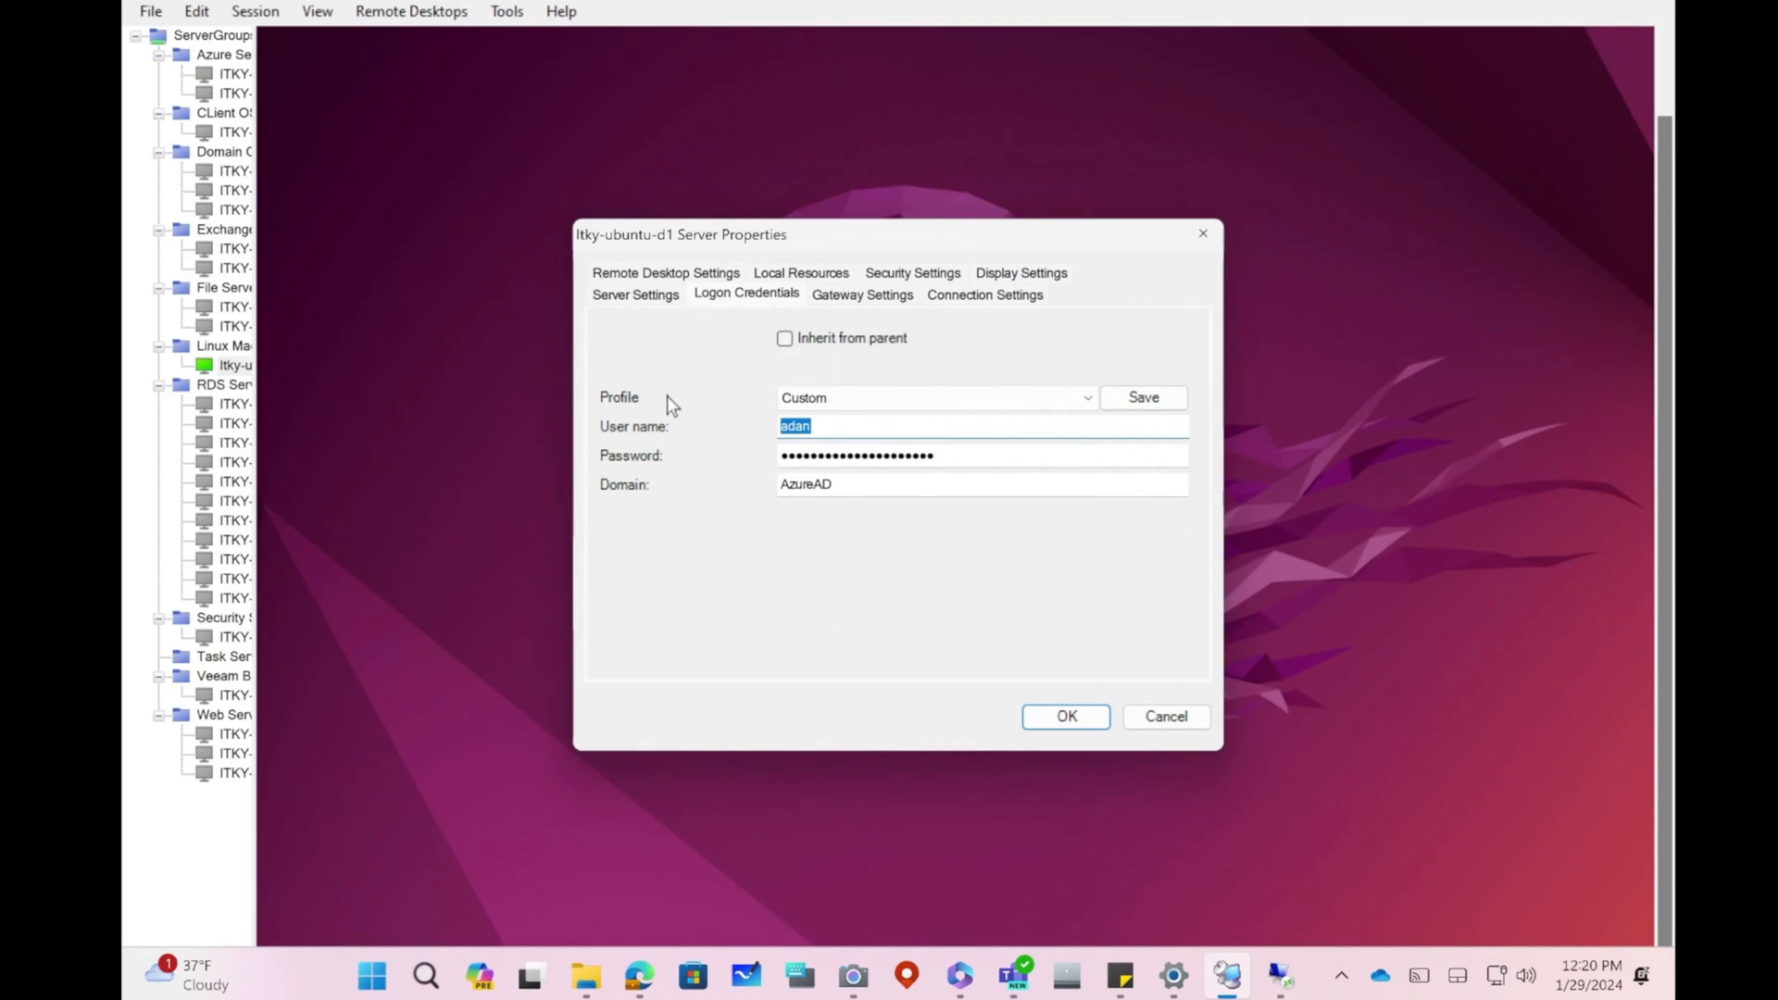
{"action": "type", "text": "iteac"}
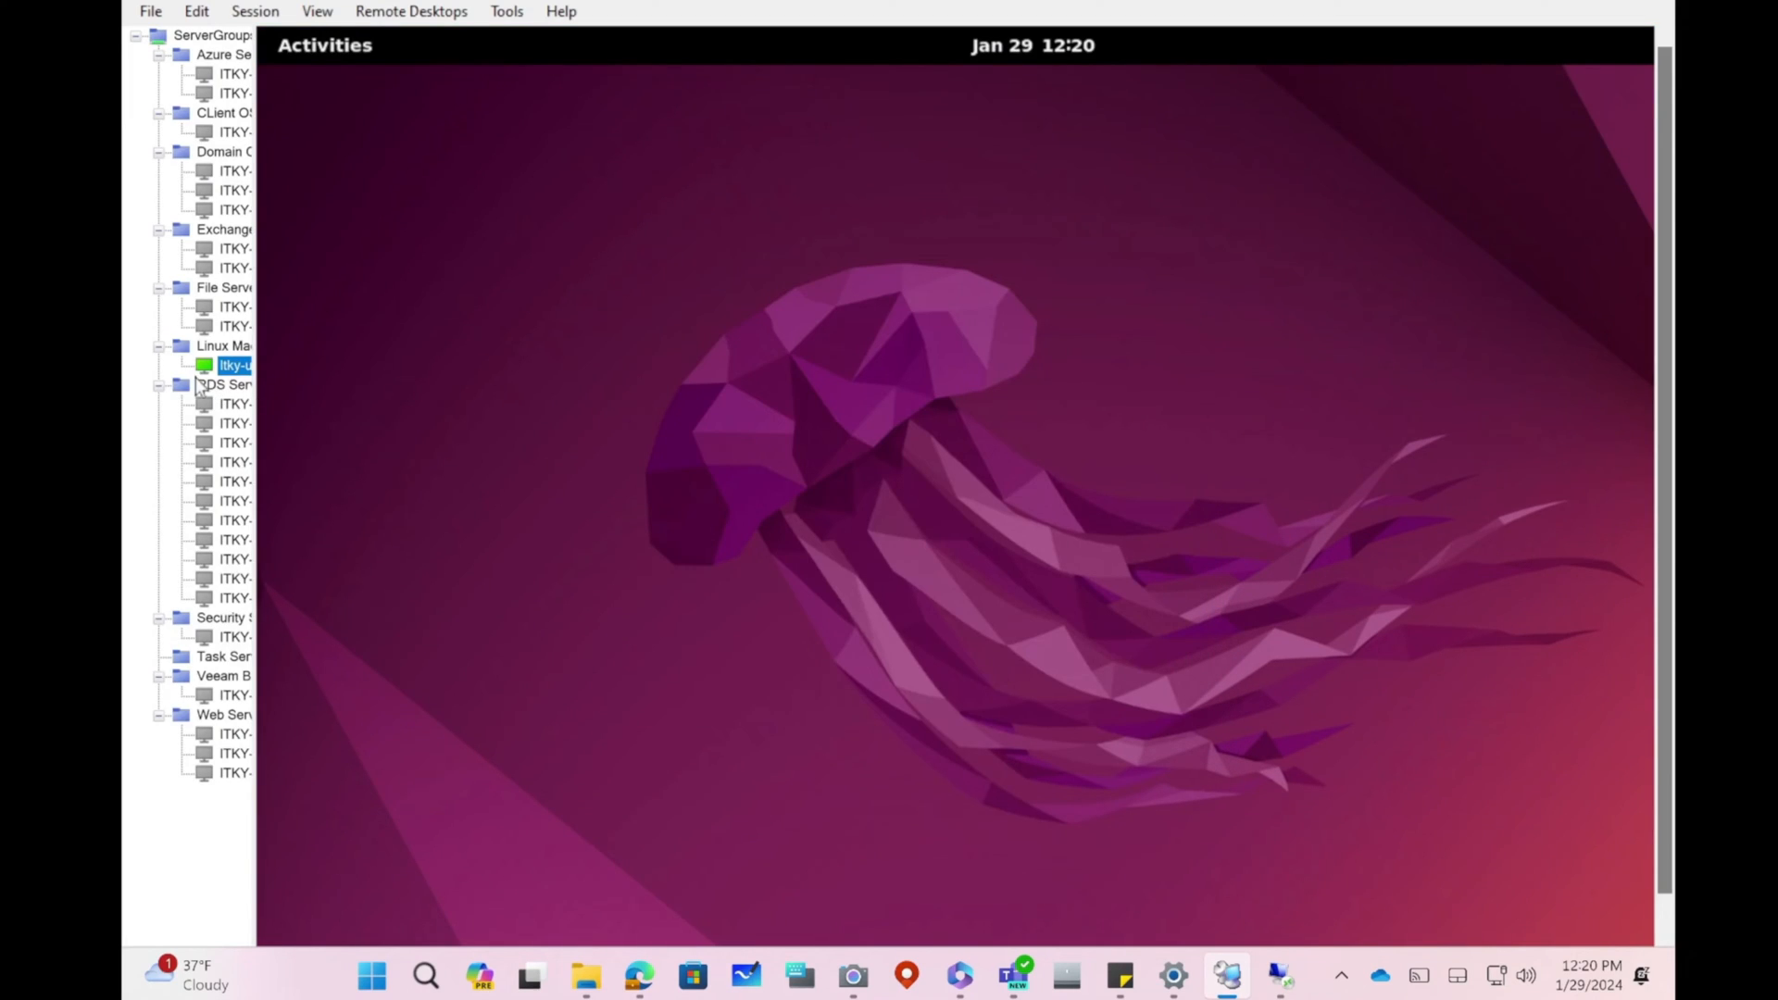
Step: Reconnect to the Ubuntu server past the identity warning, then save its logon credentials properties after it disconnects
{"action": "right_click", "coordinate": [234, 365]}
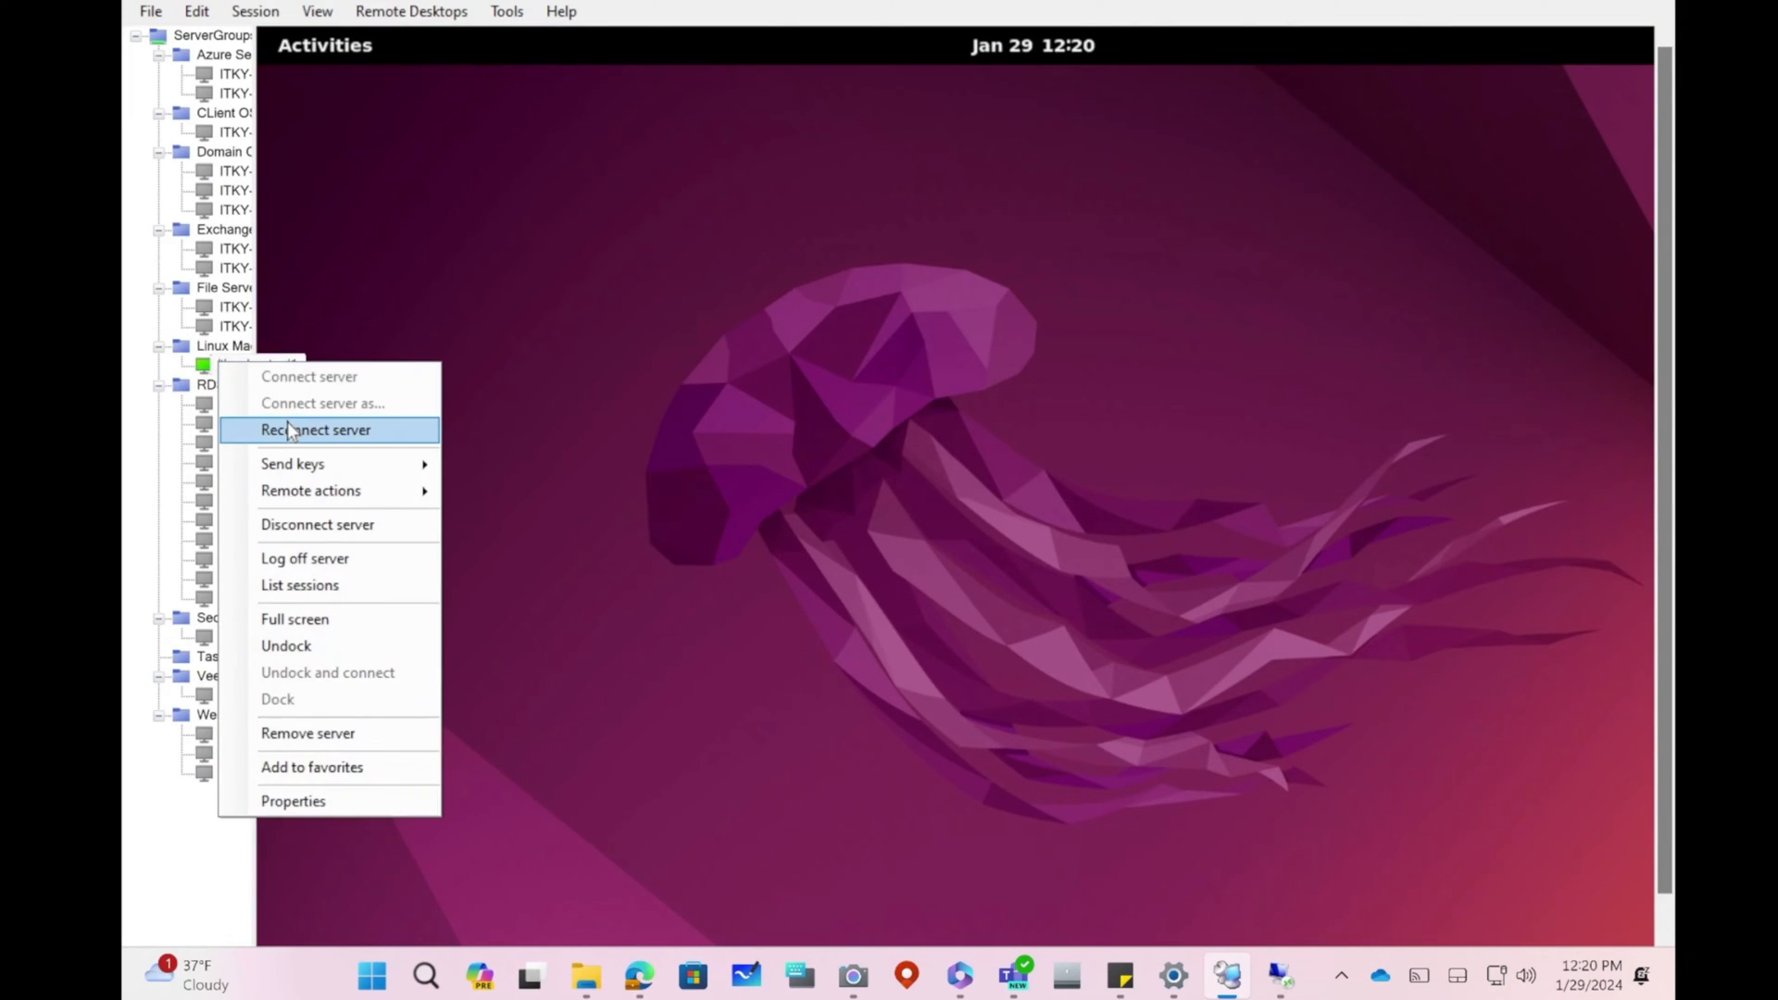
{"action": "left_click", "coordinate": [315, 429]}
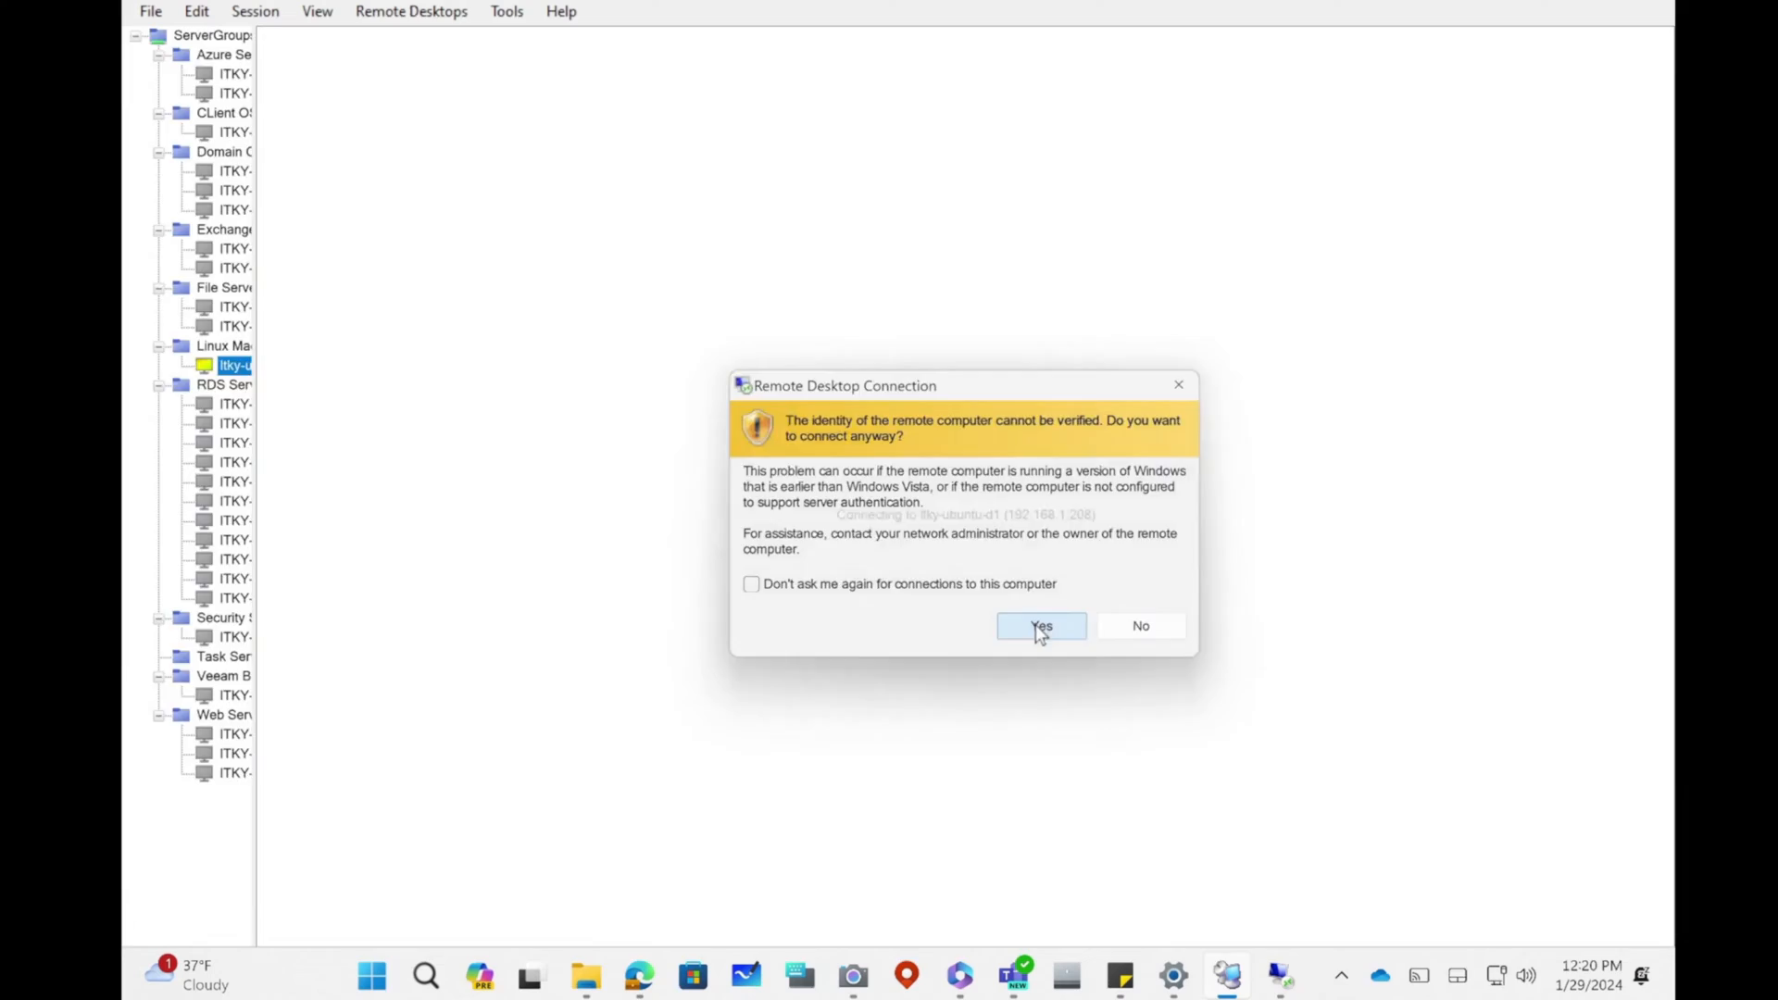
{"action": "left_click", "coordinate": [1039, 626]}
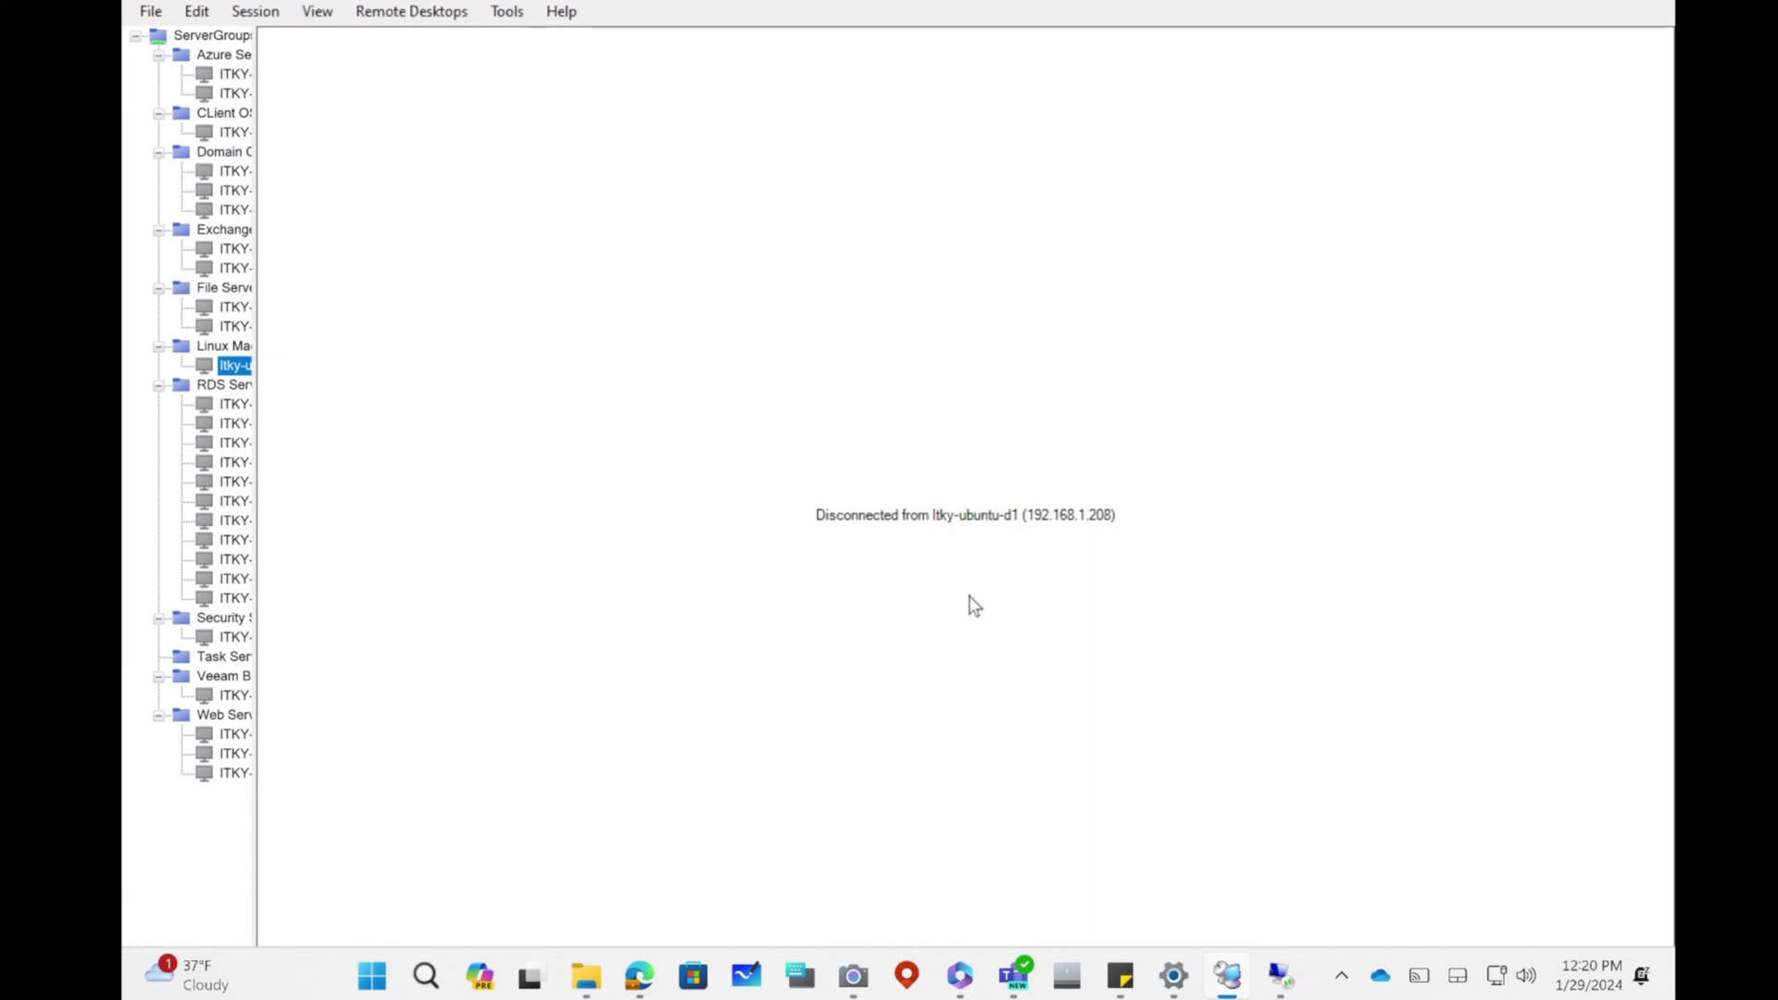
{"action": "right_click", "coordinate": [235, 365]}
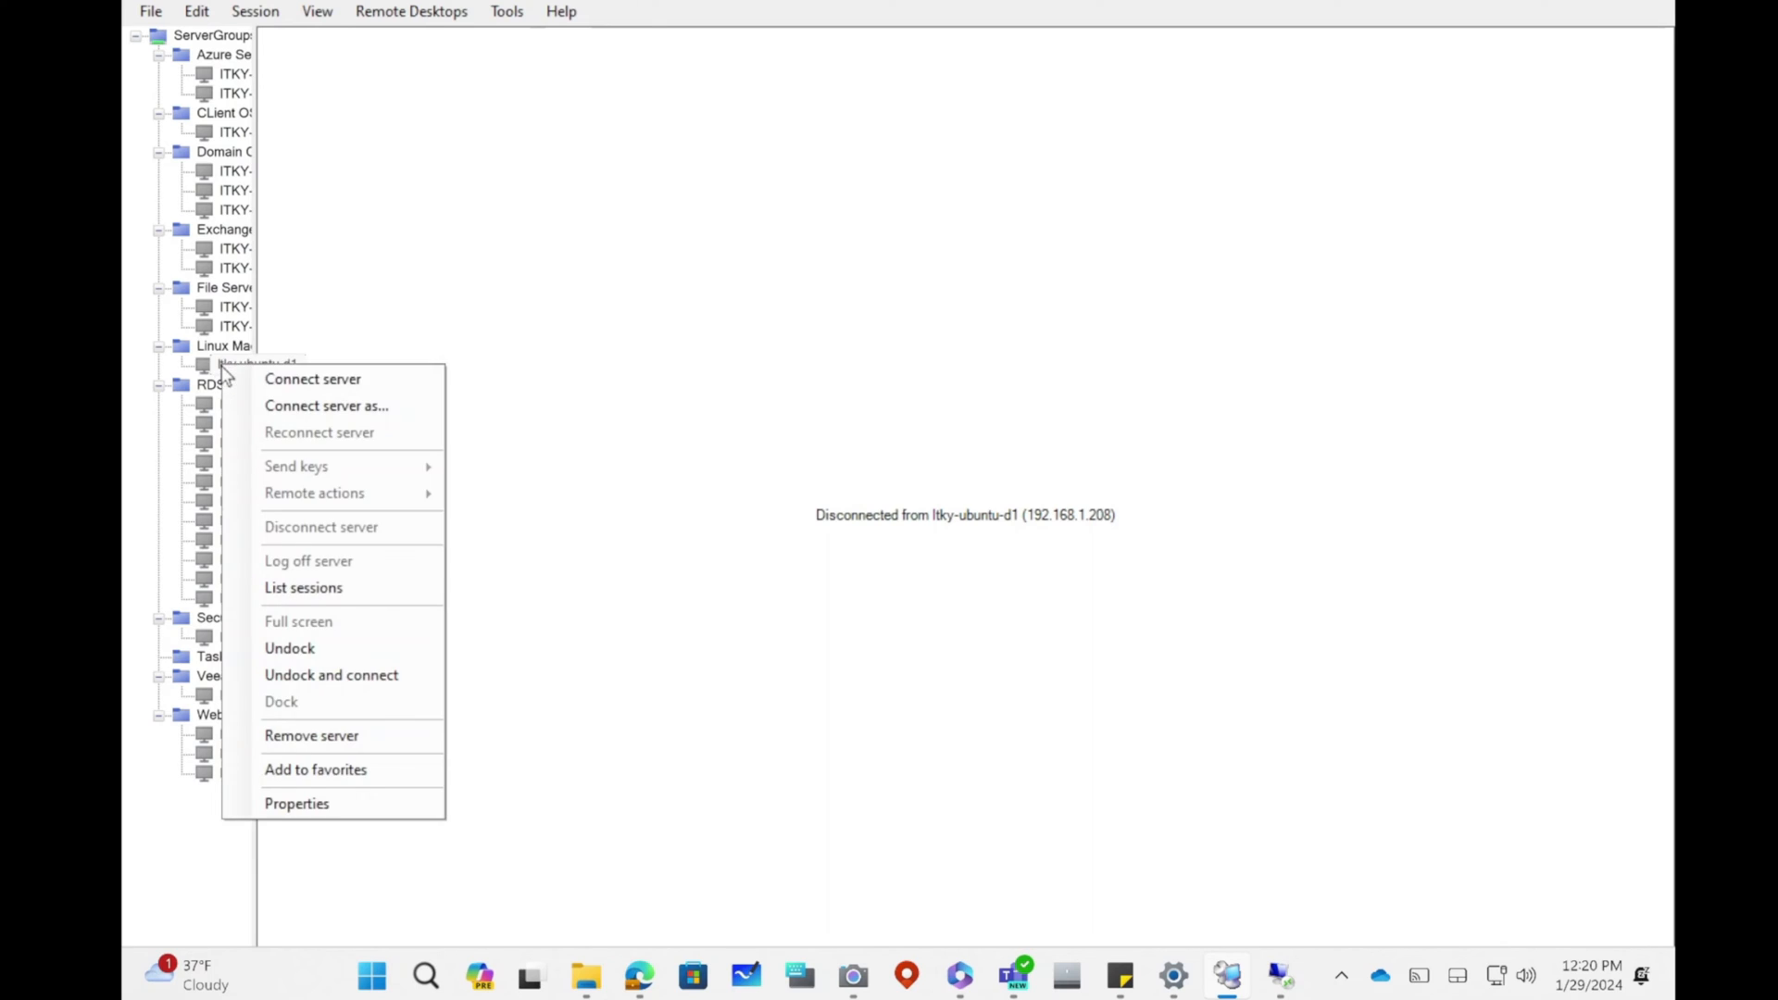
{"action": "left_click", "coordinate": [296, 802]}
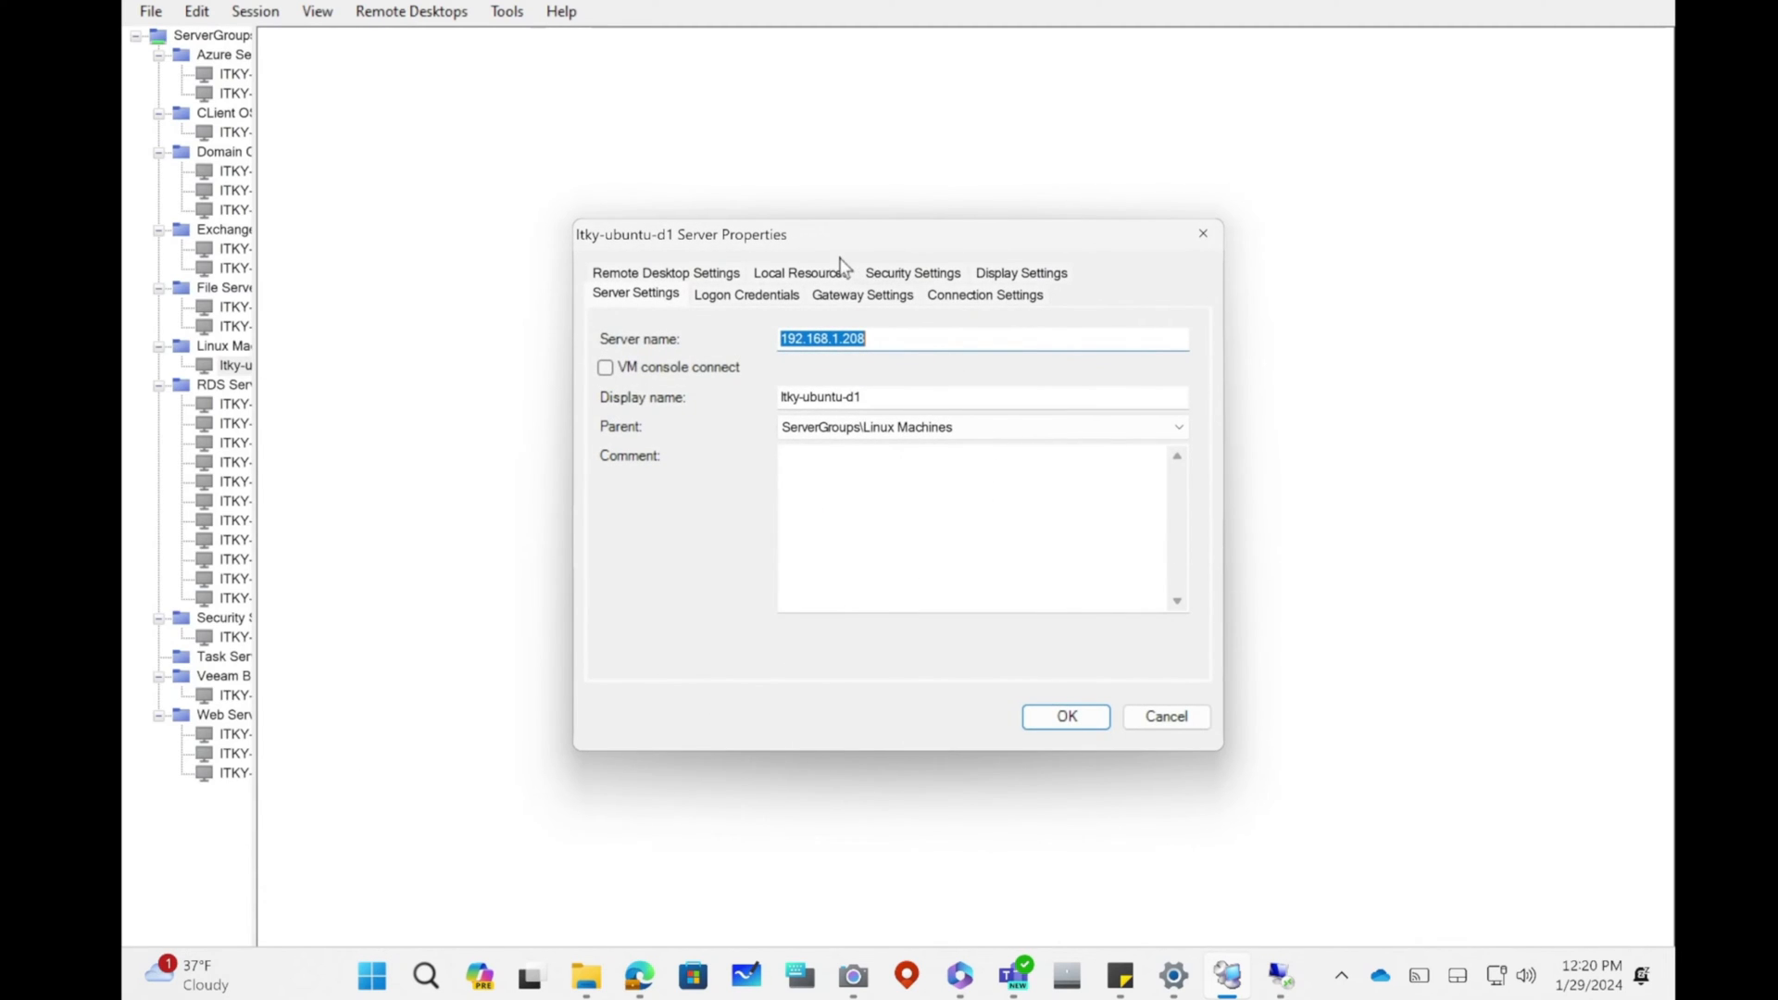
{"action": "left_click", "coordinate": [746, 295]}
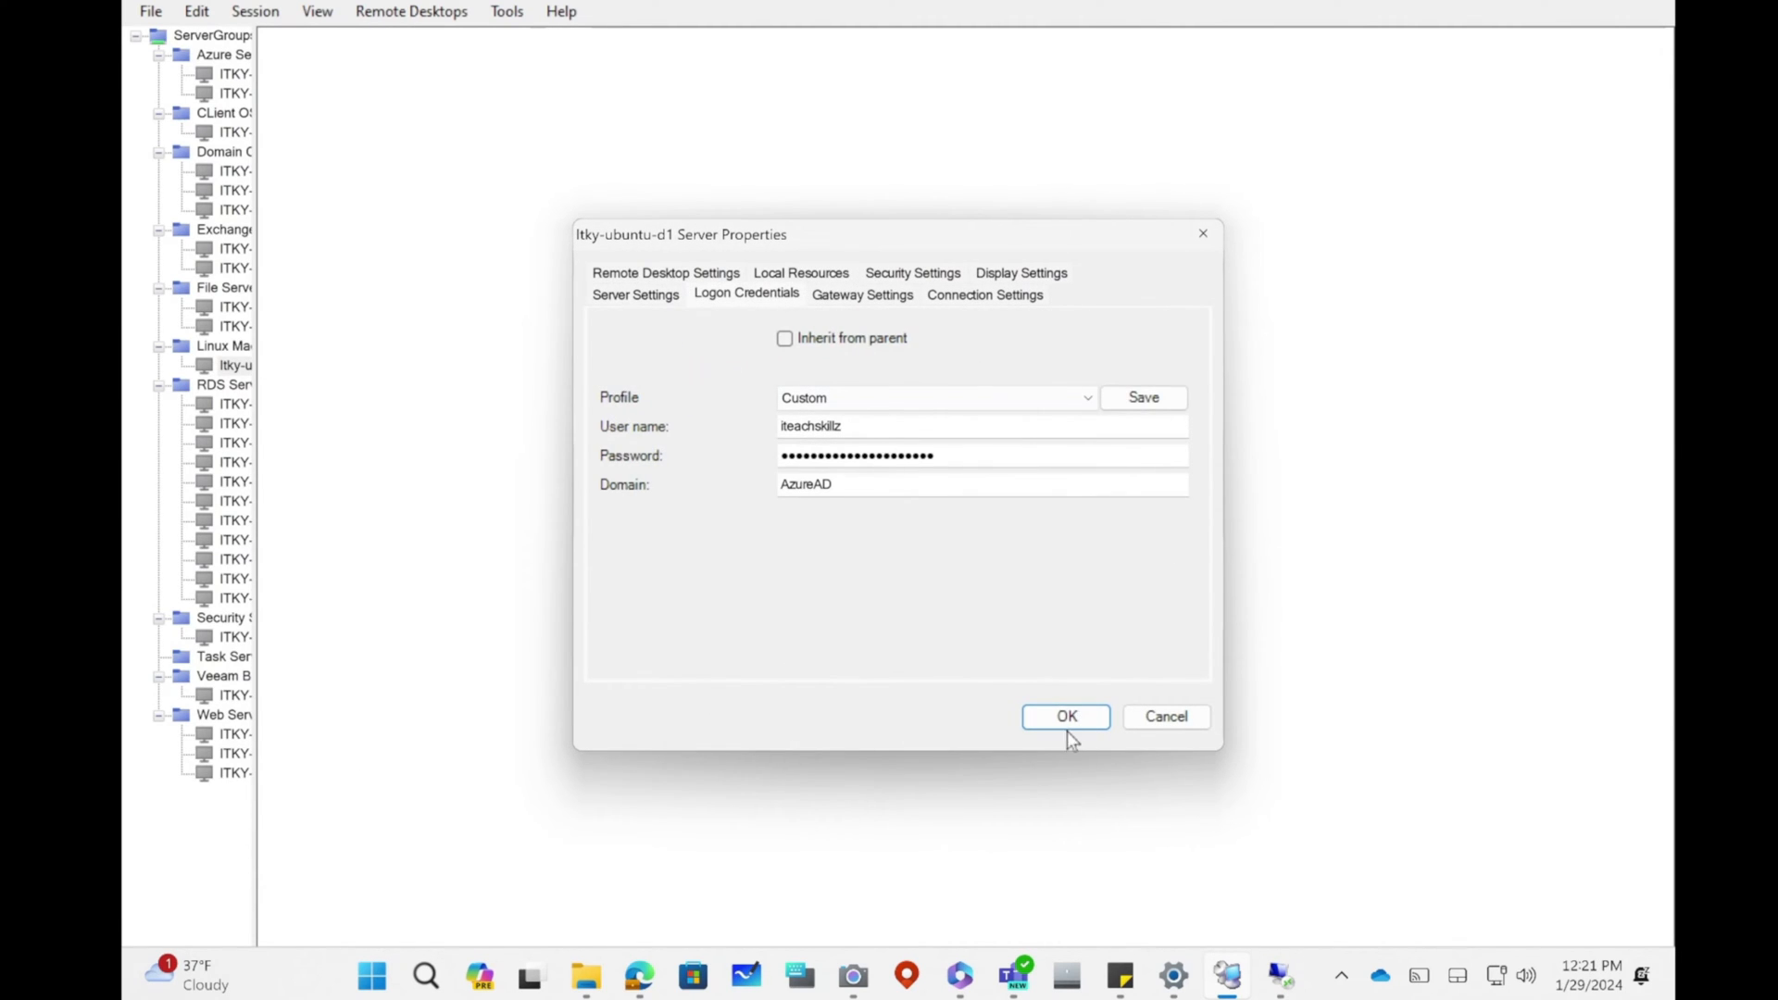
{"action": "left_click", "coordinate": [1063, 715]}
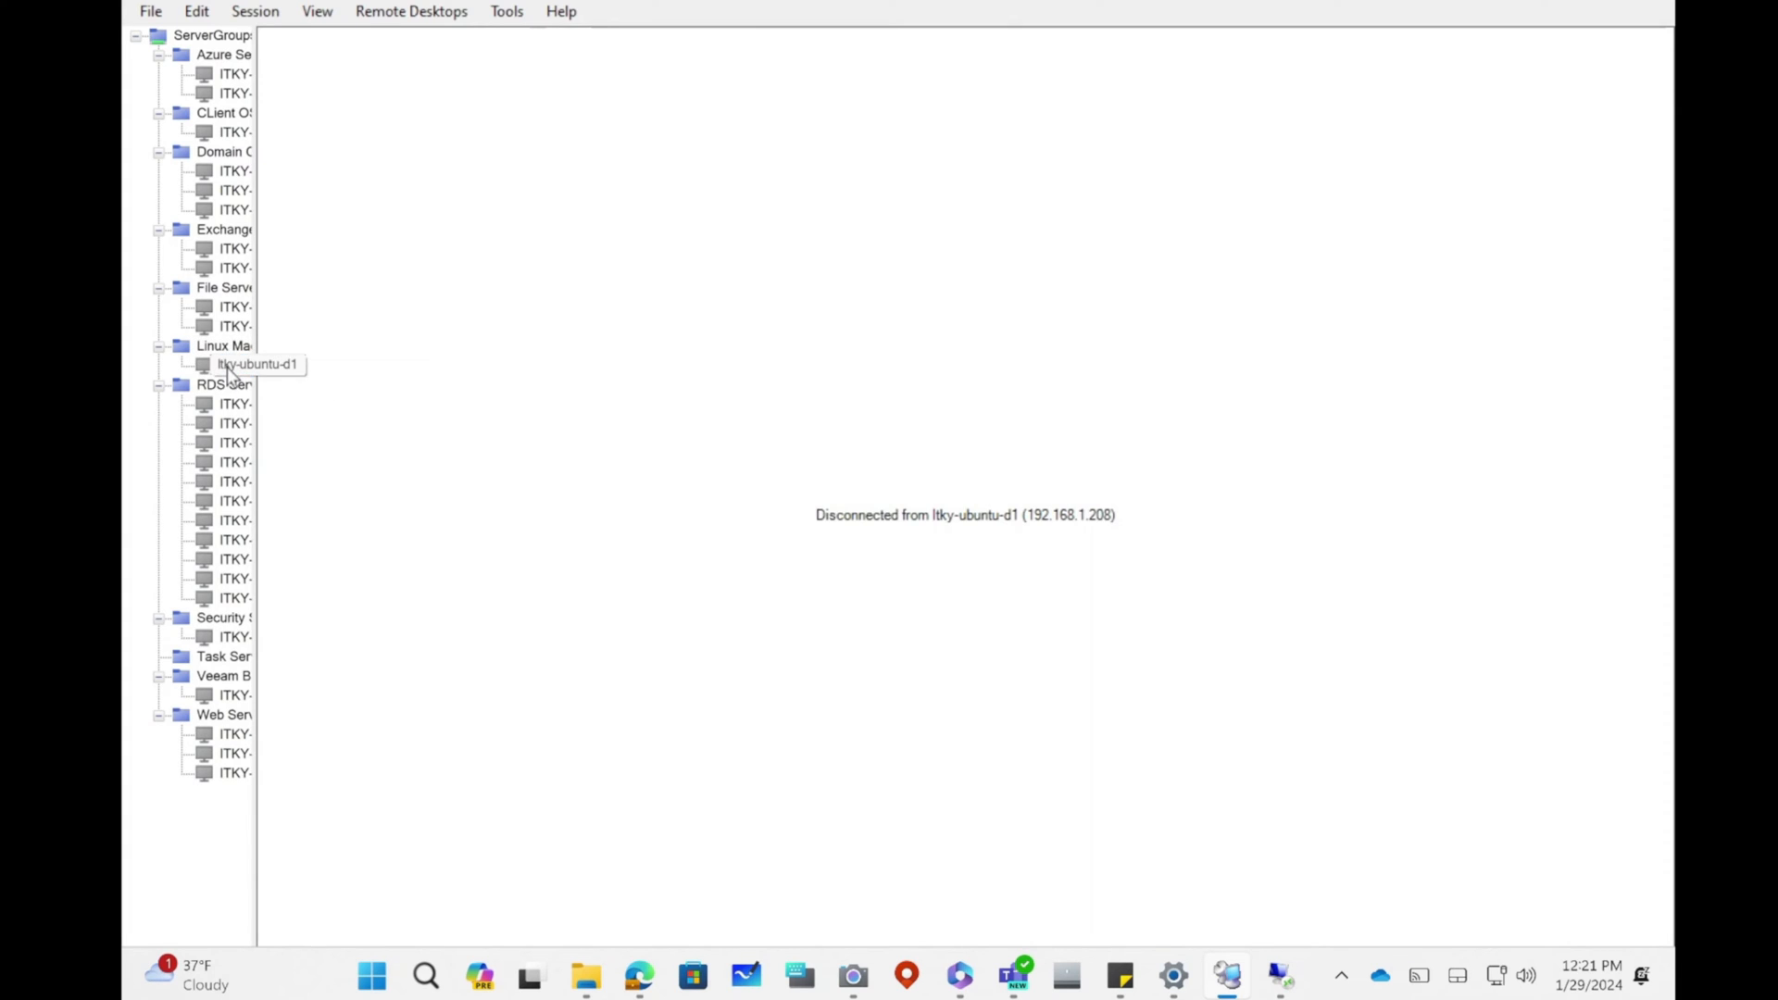
Step: Connect to Itky-ubuntu-d1 again and review its connection properties
{"action": "double_click", "coordinate": [226, 365]}
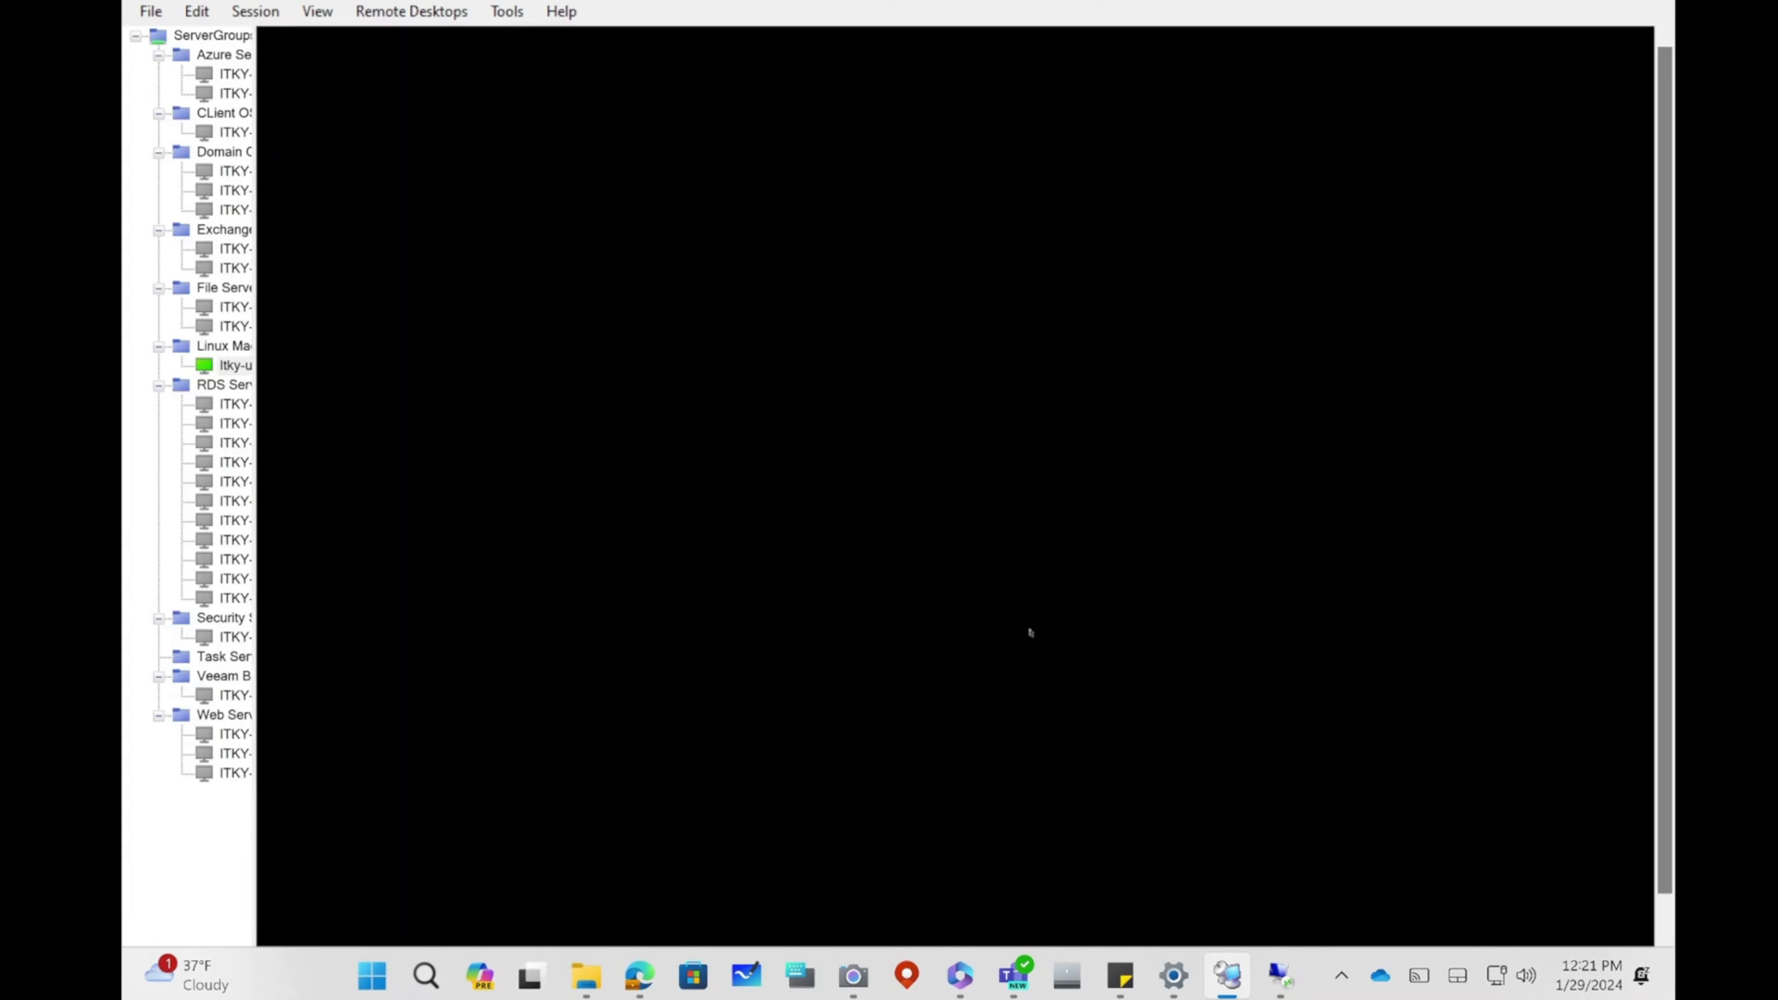
{"action": "mouse_move", "coordinate": [1028, 624]}
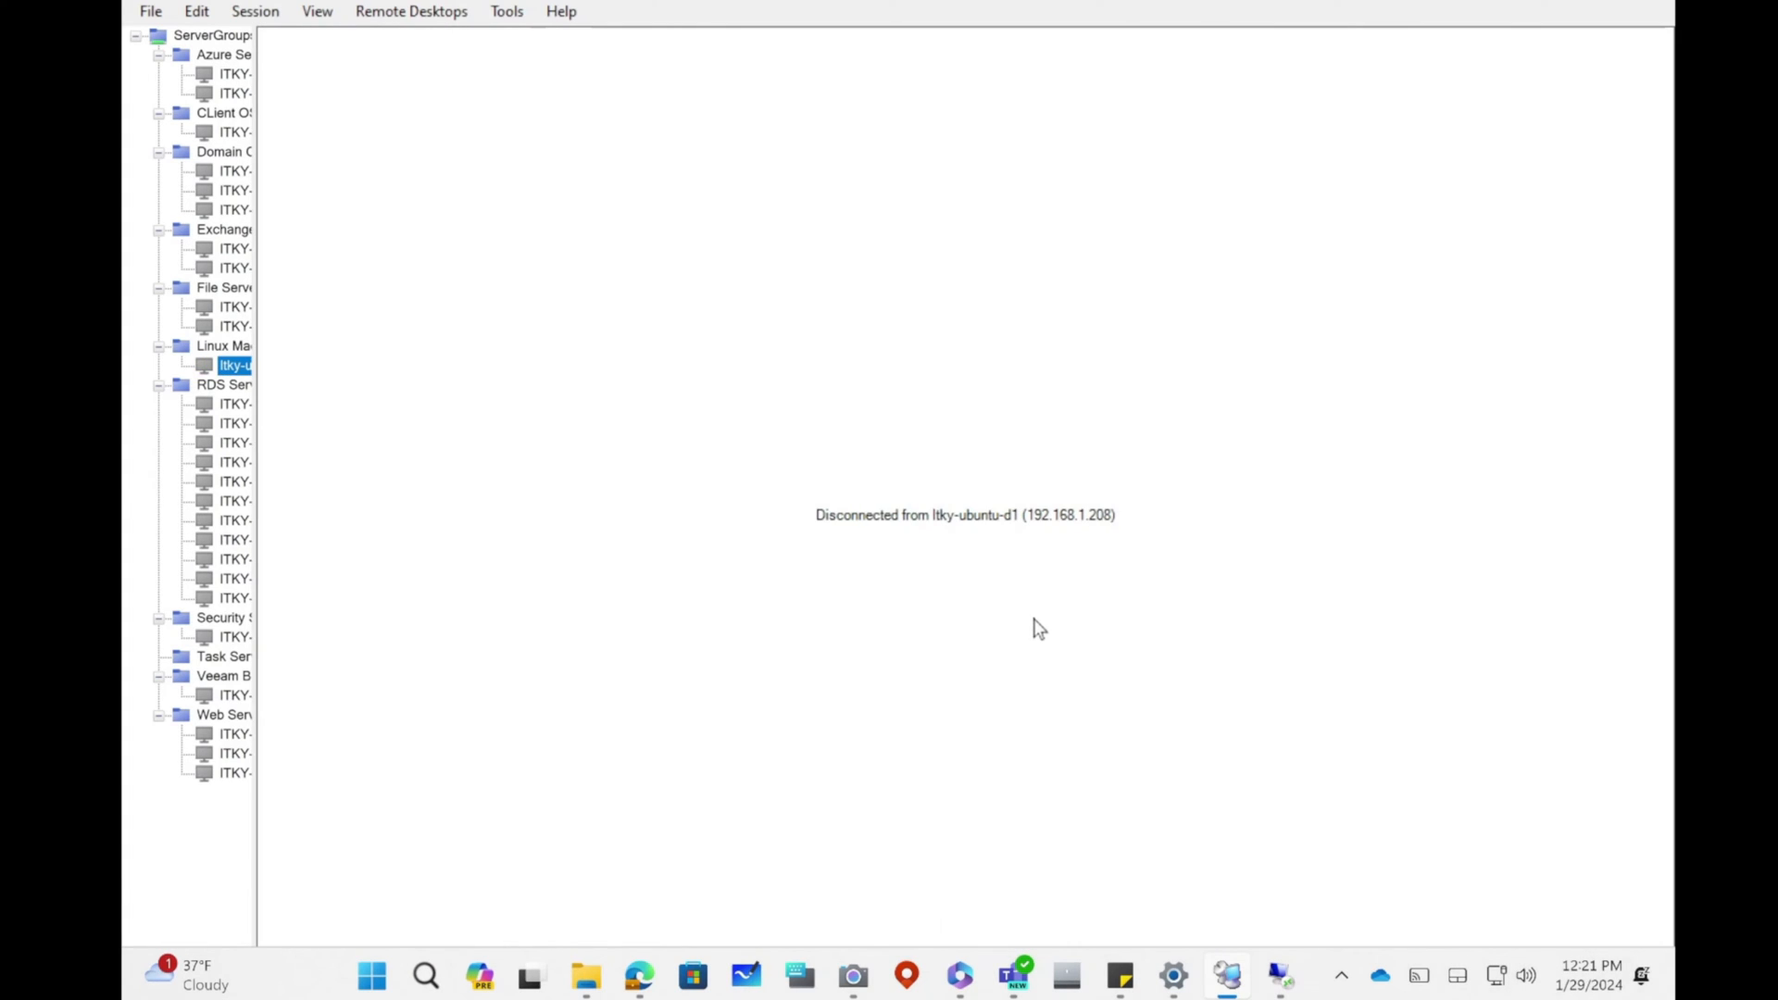
{"action": "right_click", "coordinate": [235, 365]}
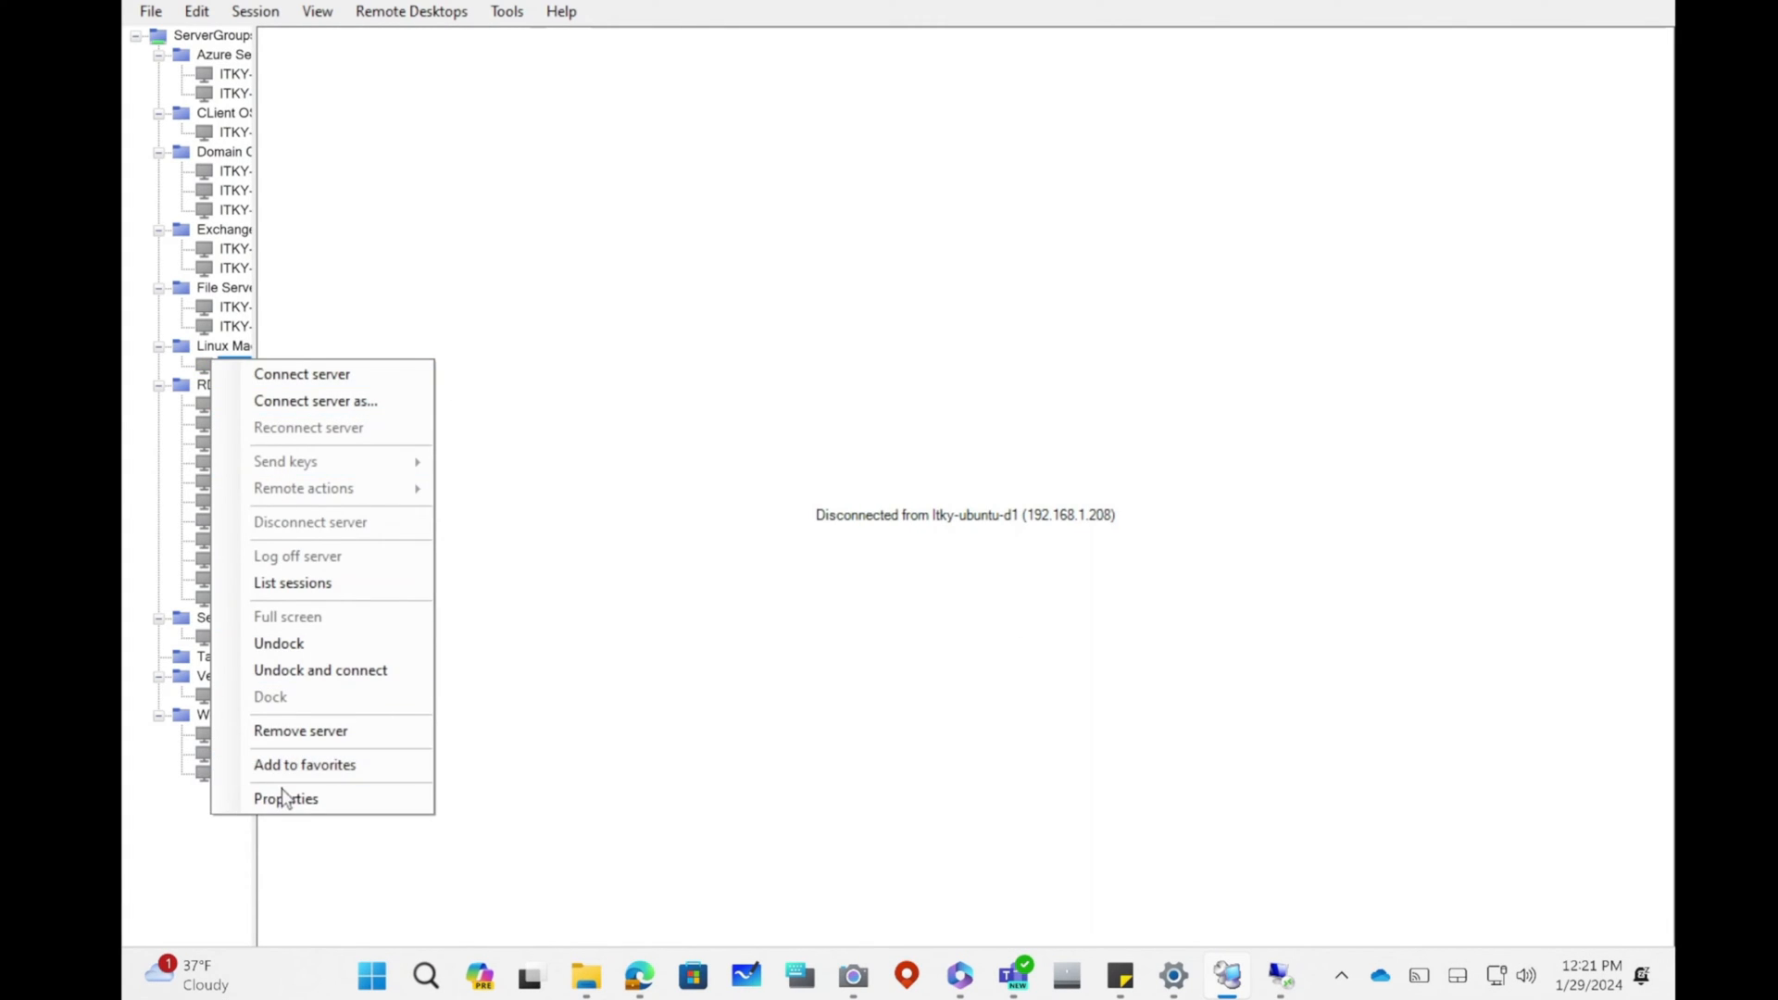
{"action": "left_click", "coordinate": [285, 798]}
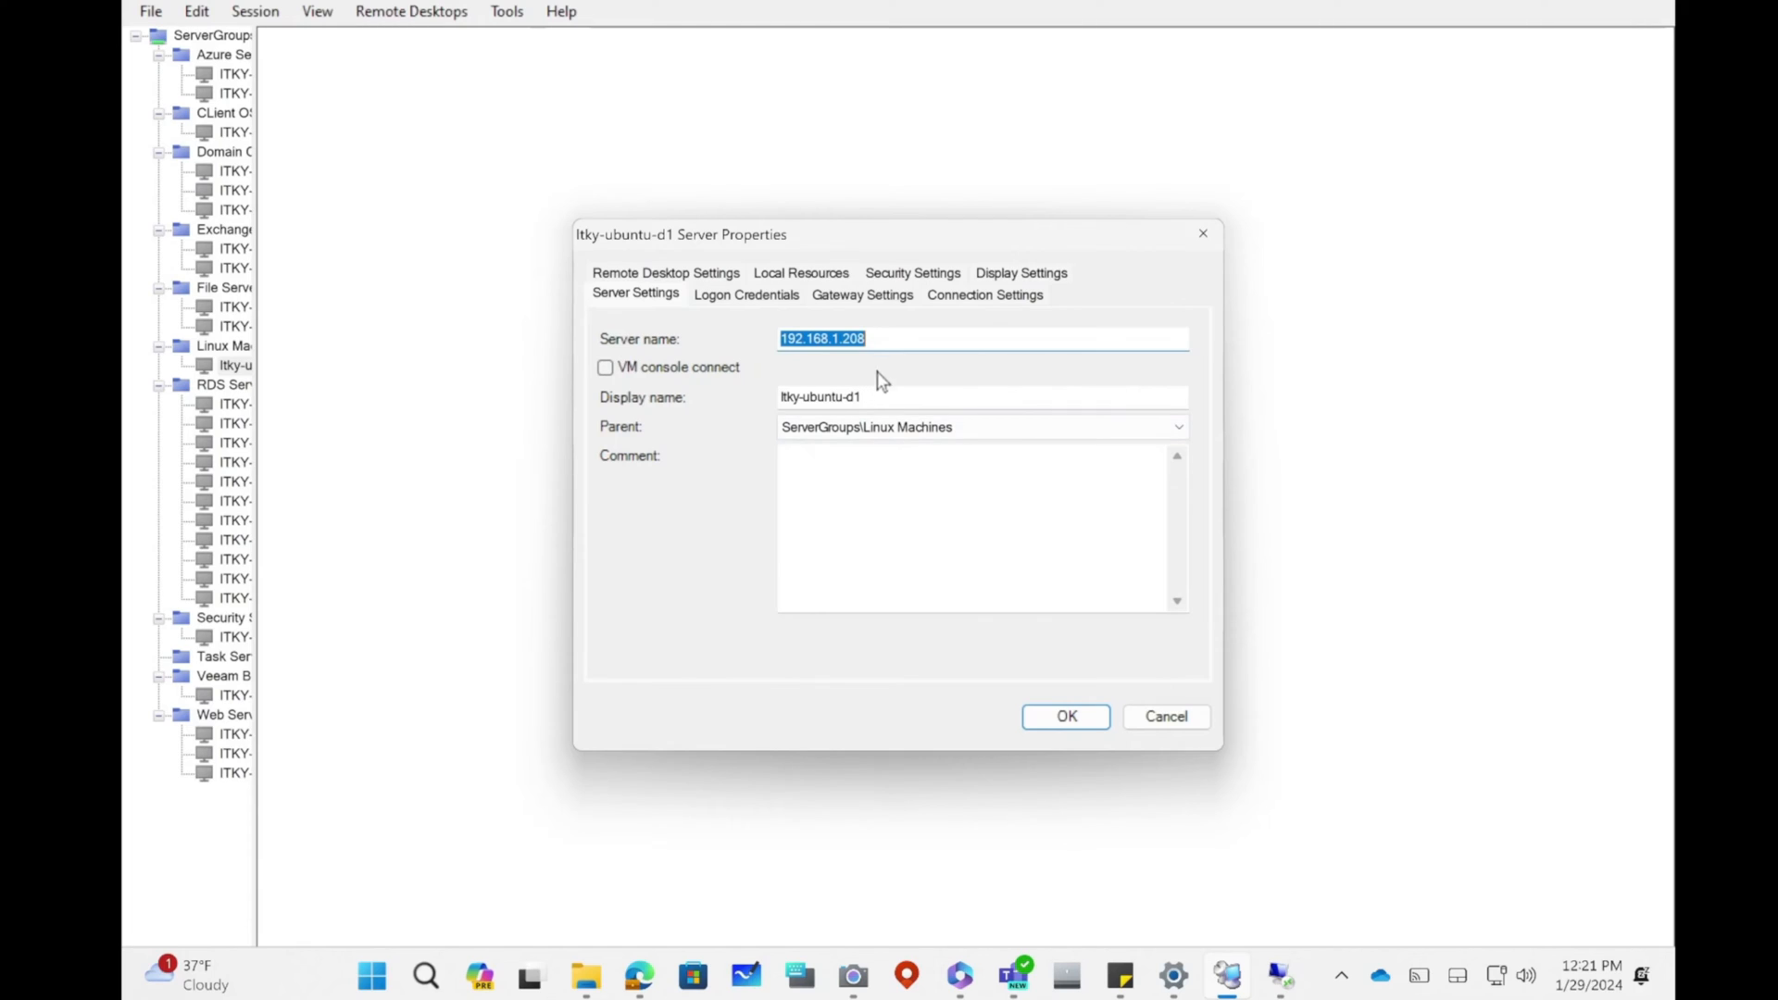
{"action": "left_click", "coordinate": [746, 295]}
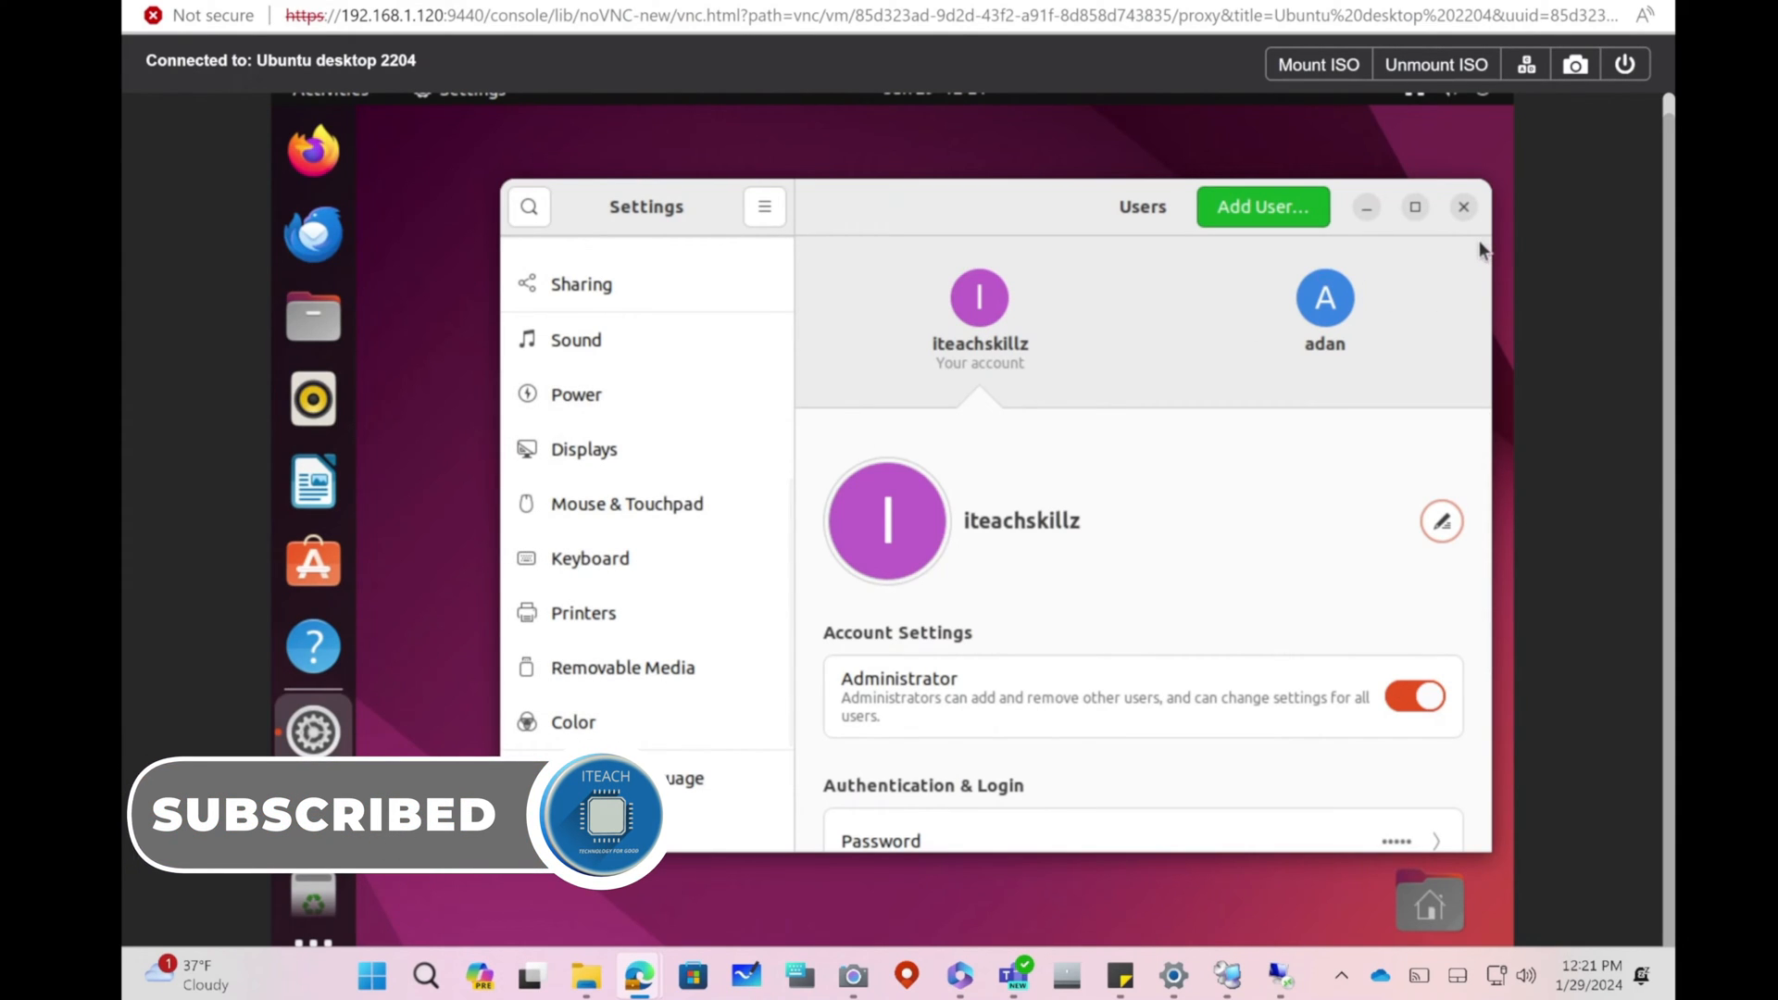
Step: Close Settings and log out of the Ubuntu desktop from the system menu
{"action": "left_click", "coordinate": [1461, 206]}
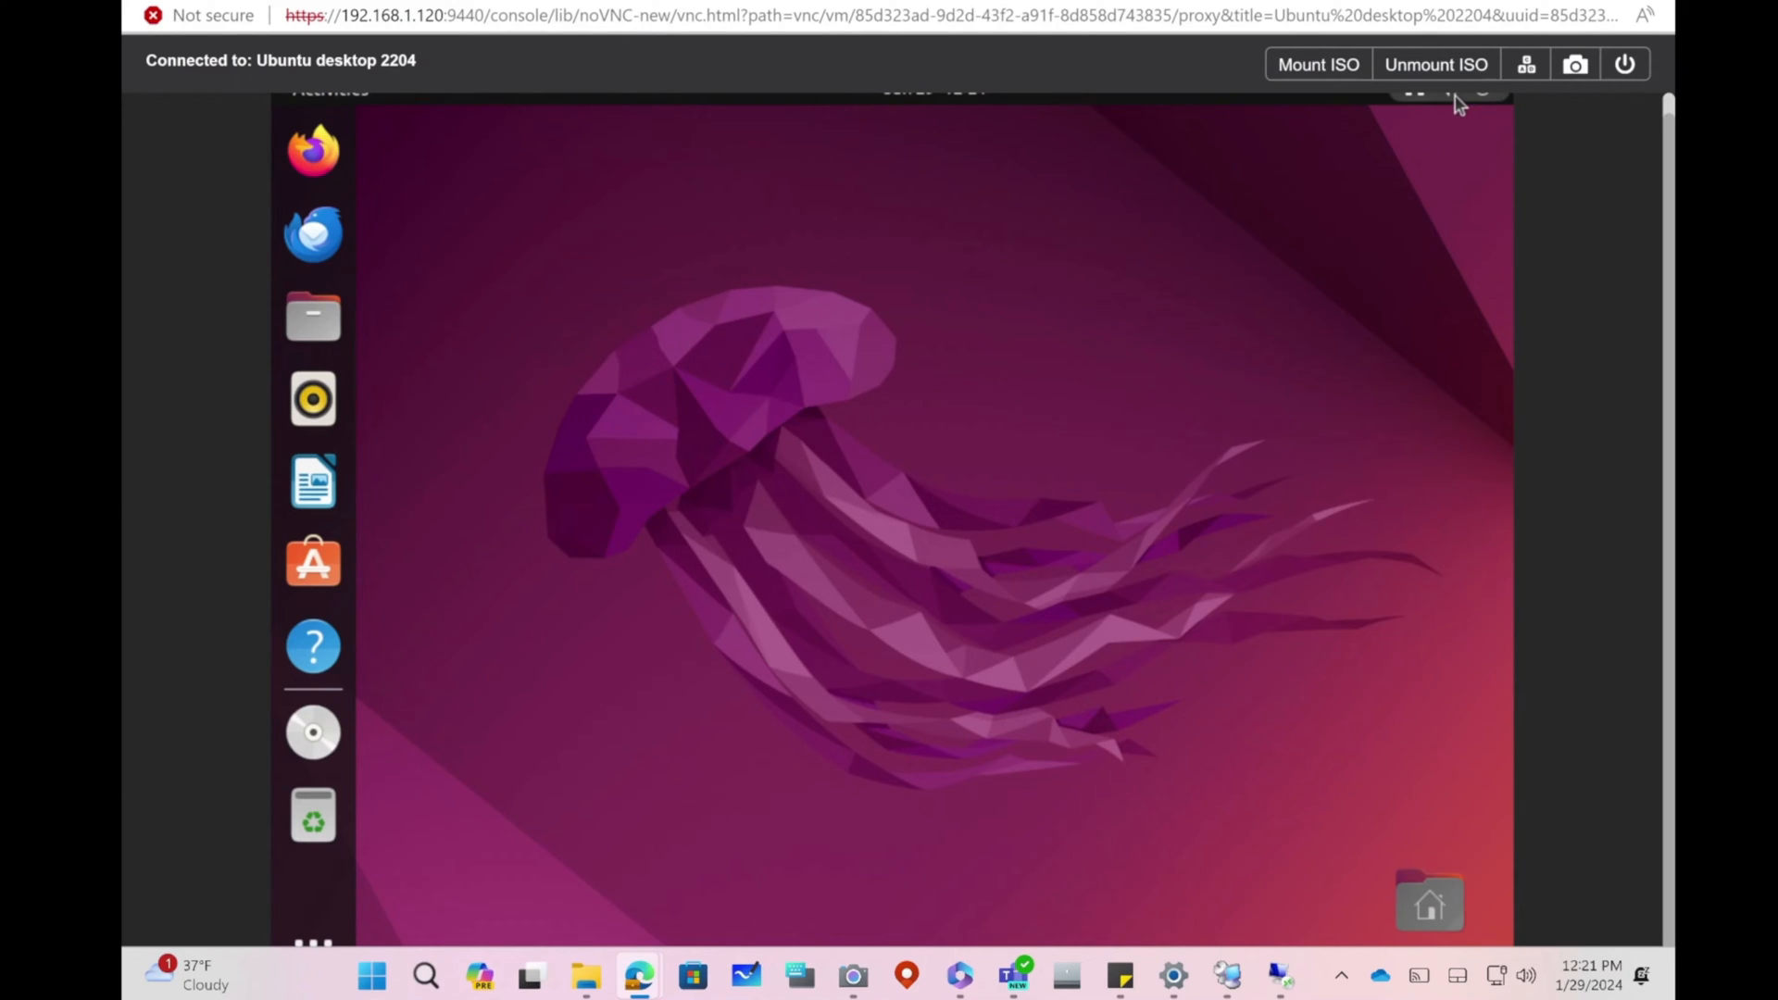
{"action": "left_click", "coordinate": [1474, 93]}
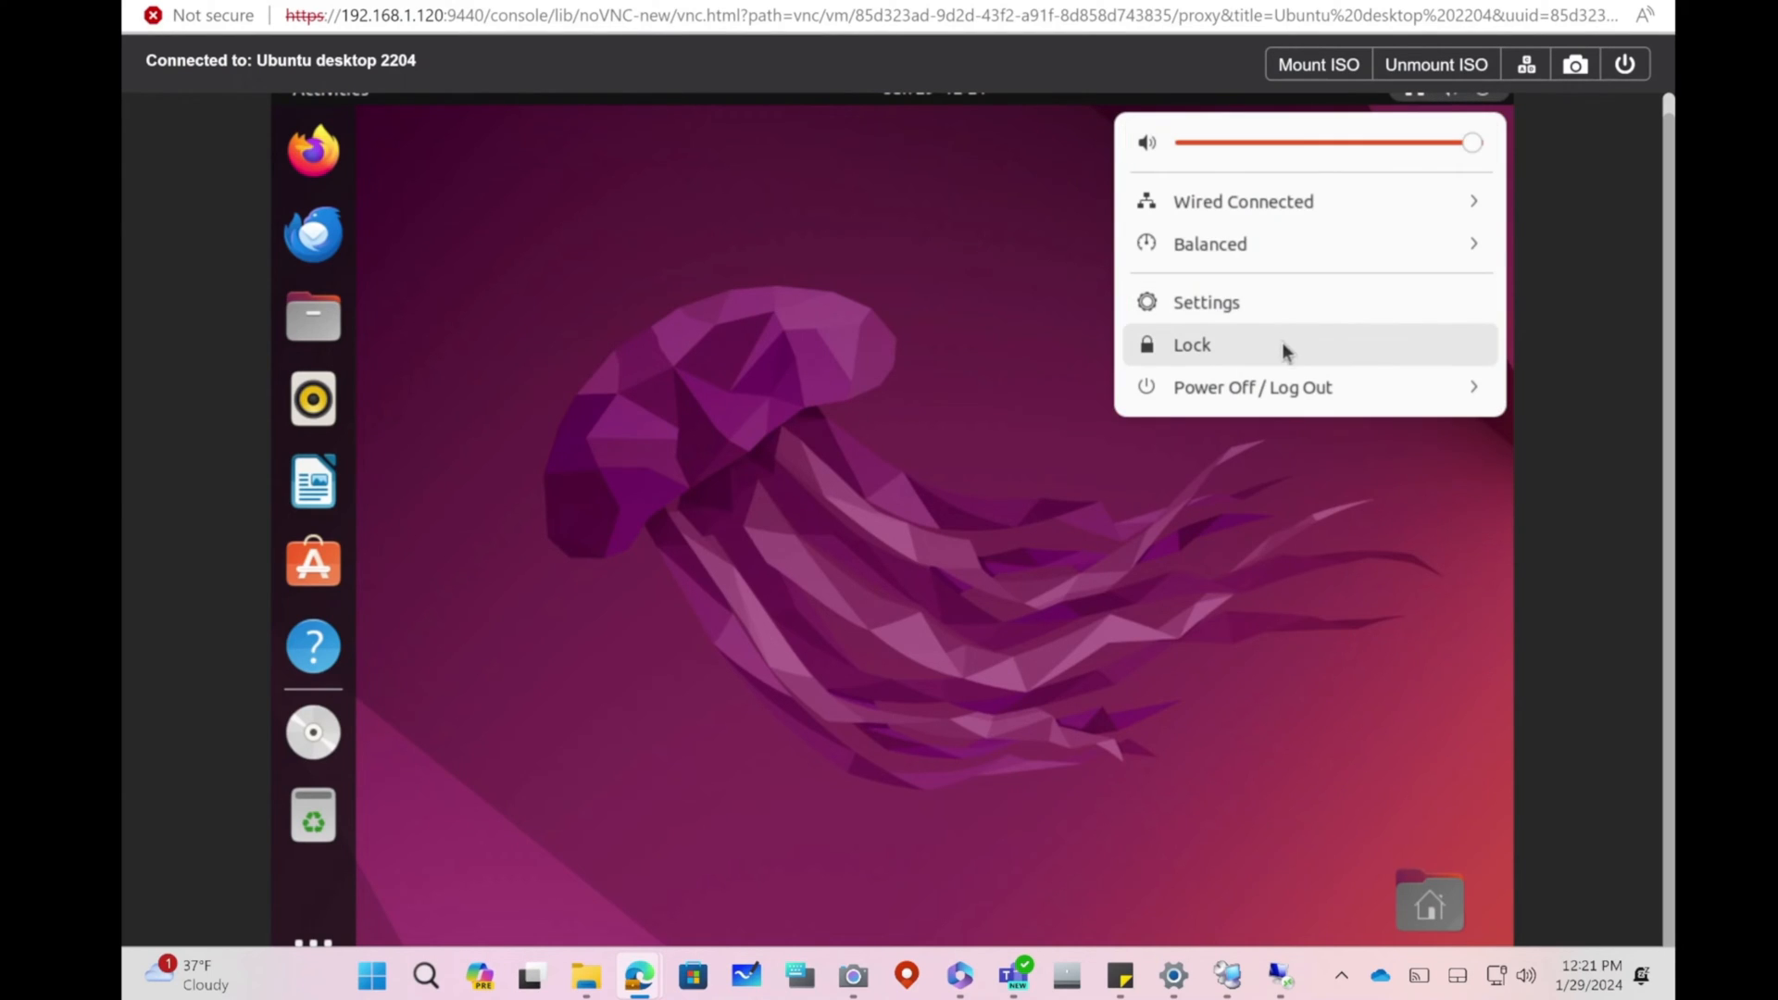
{"action": "left_click", "coordinate": [1252, 388]}
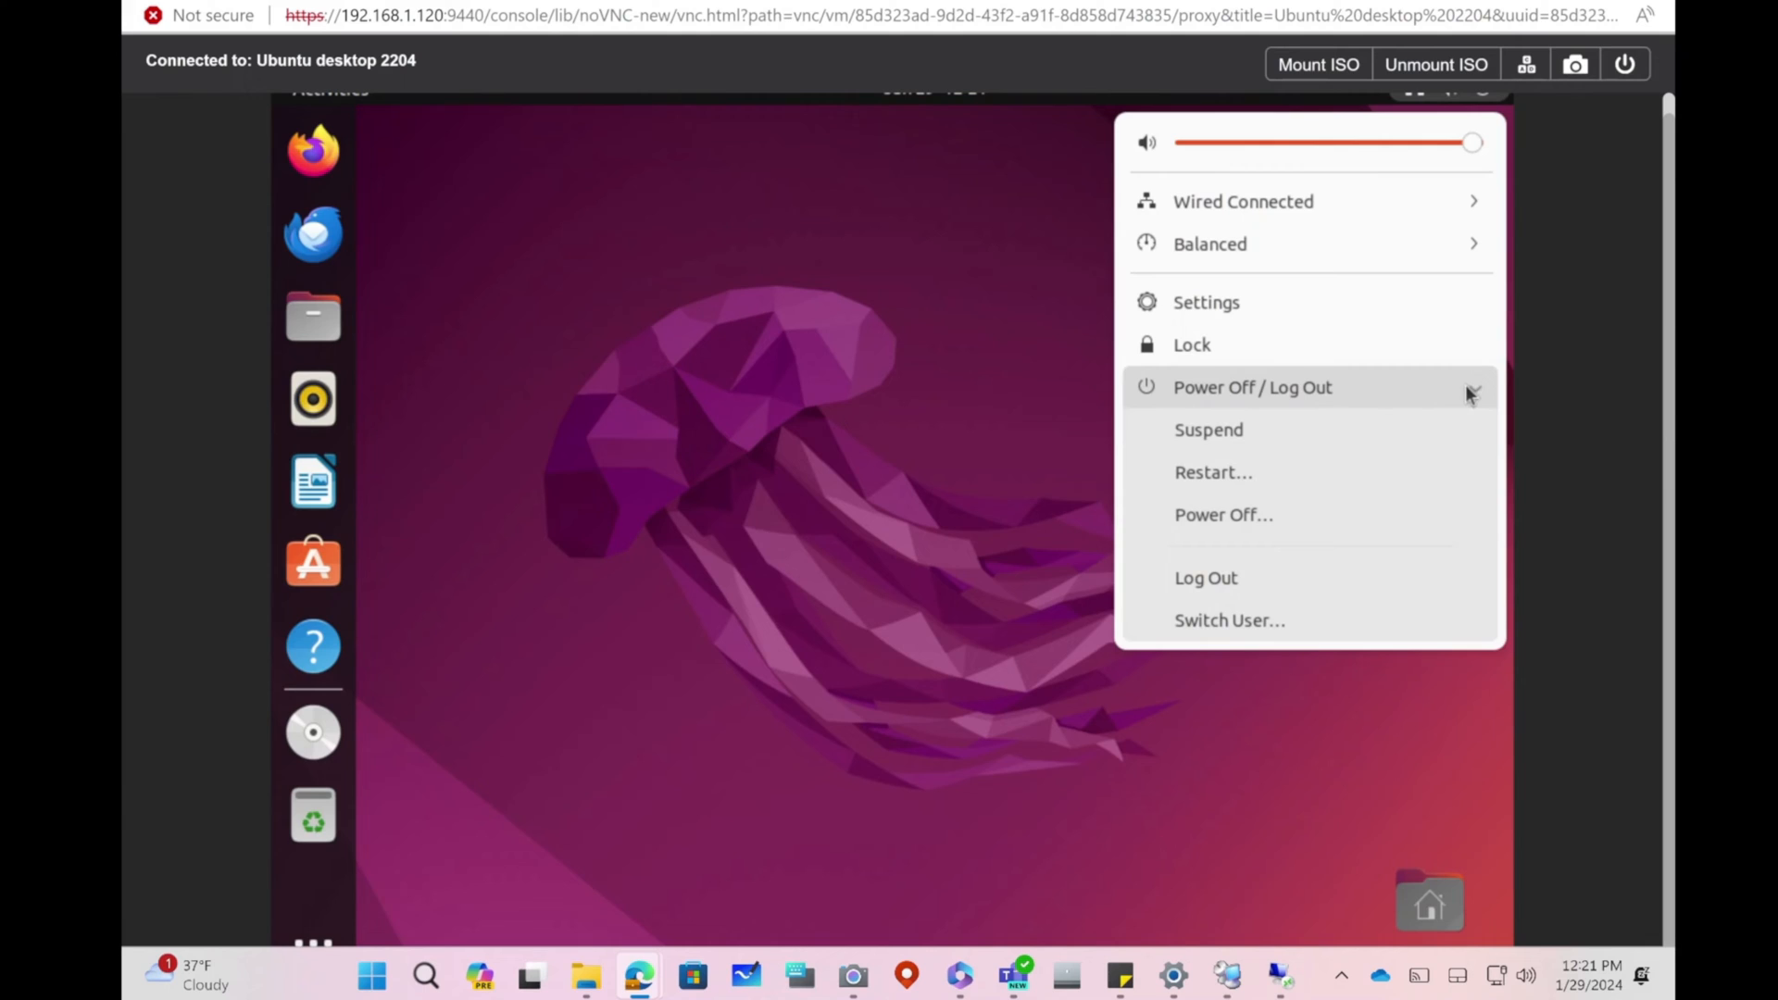
{"action": "left_click", "coordinate": [1224, 599]}
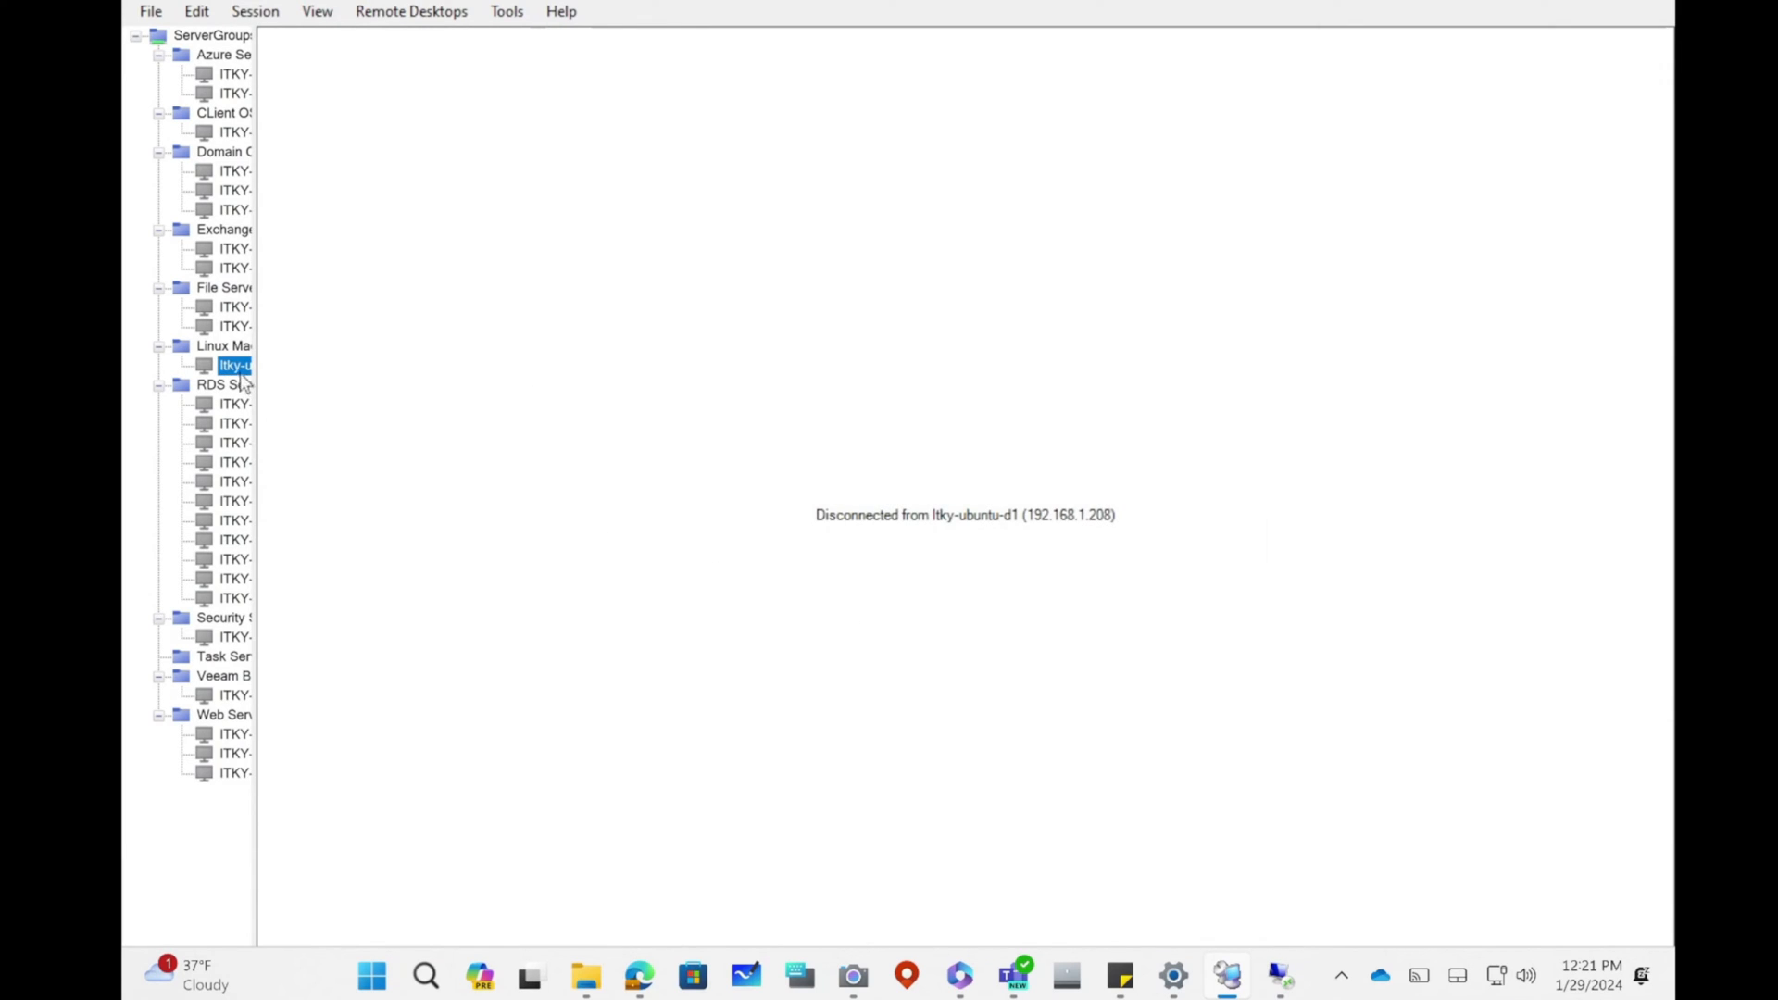
Step: Reconnect to Itky-ubuntu-d1 from the server tree, accepting the unverified identity warning
{"action": "double_click", "coordinate": [235, 365]}
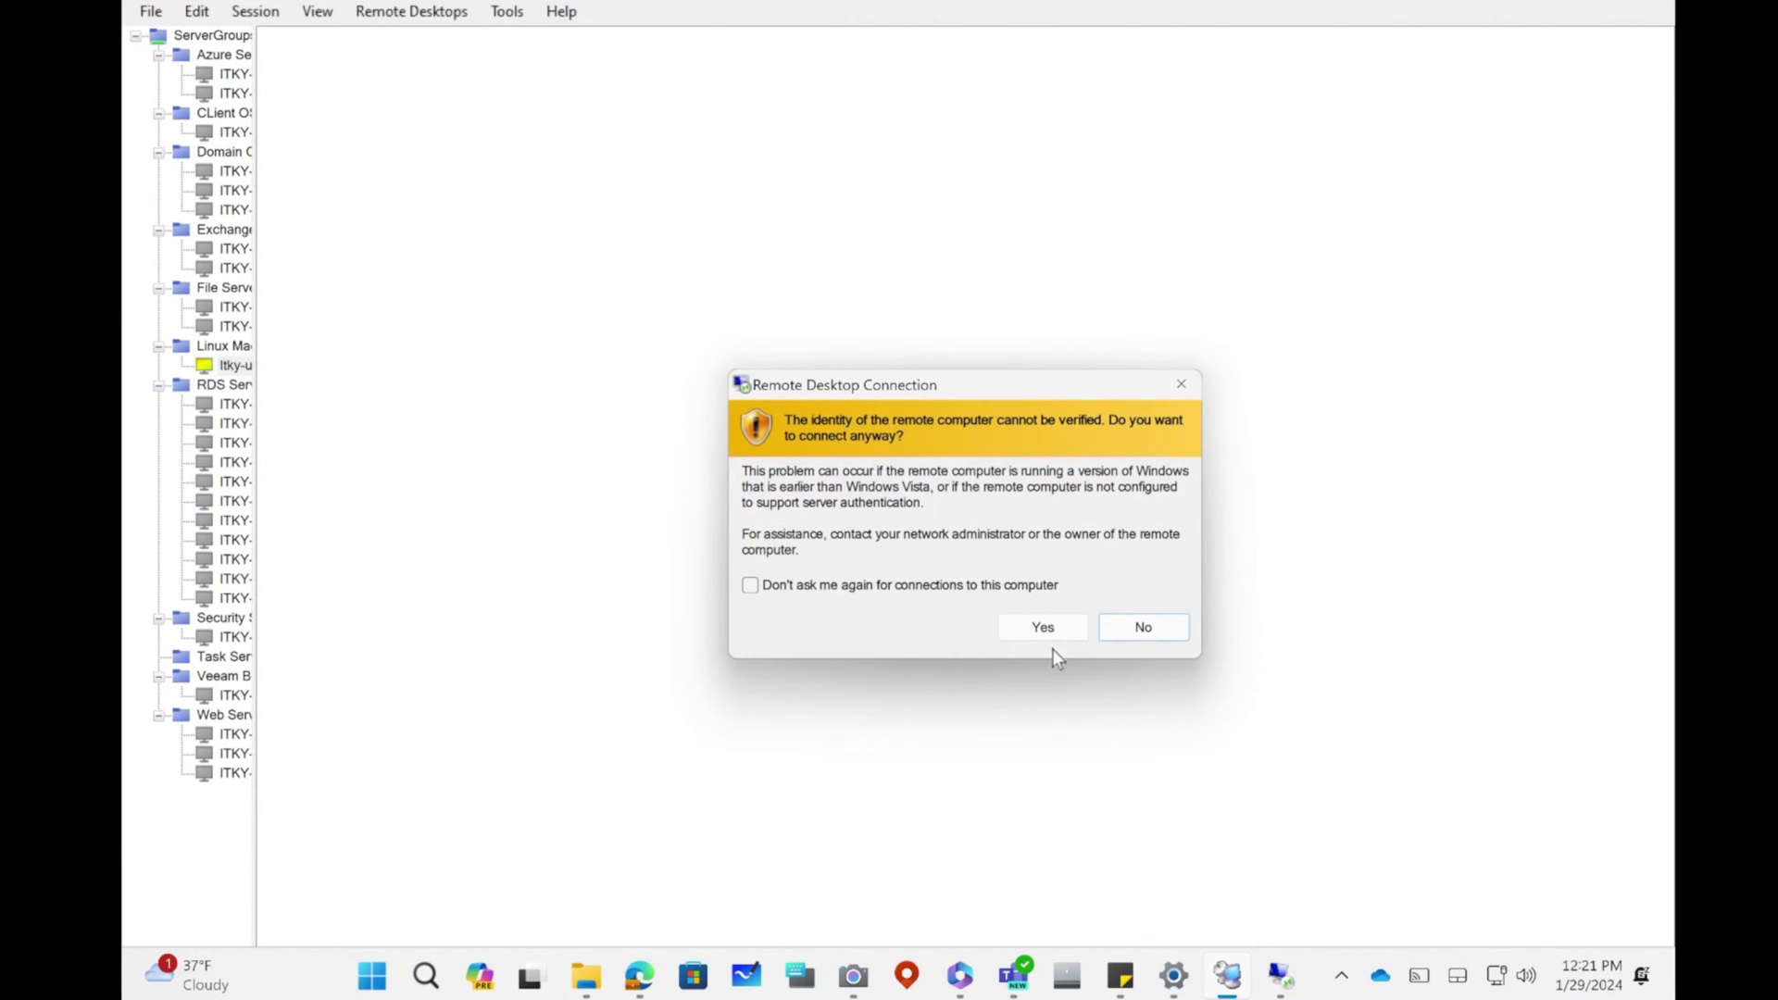
{"action": "left_click", "coordinate": [1039, 628]}
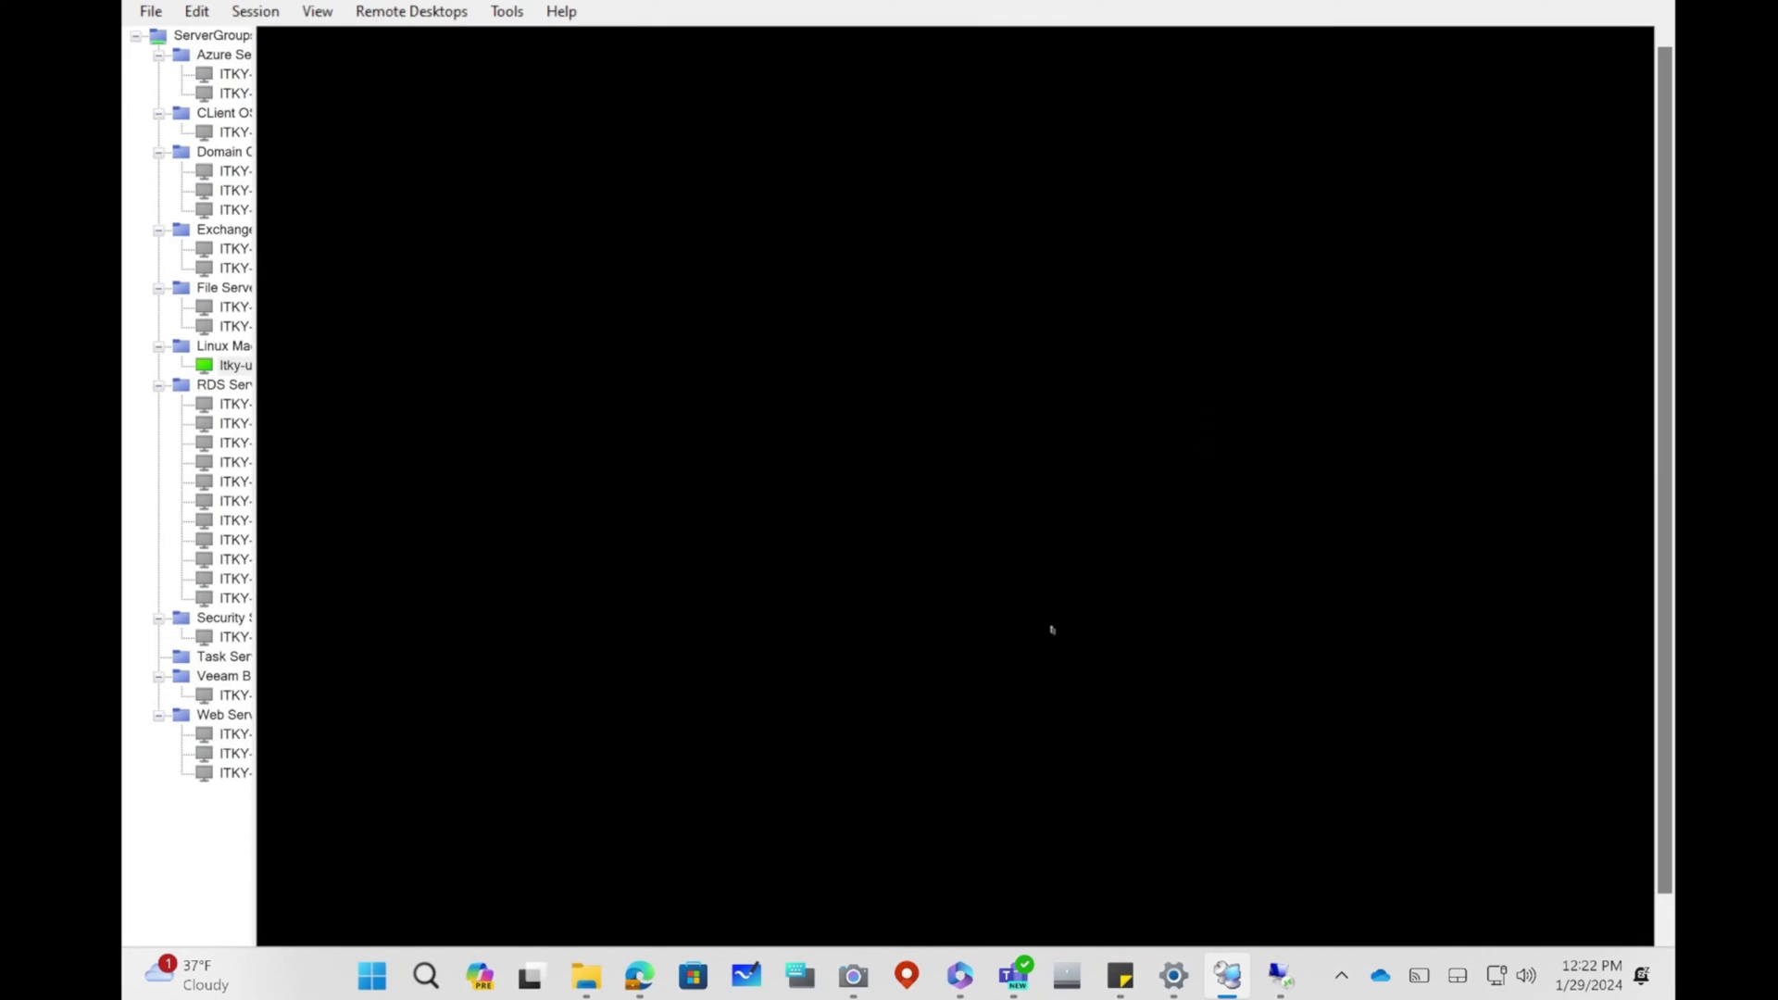
{"action": "mouse_move", "coordinate": [1048, 629]}
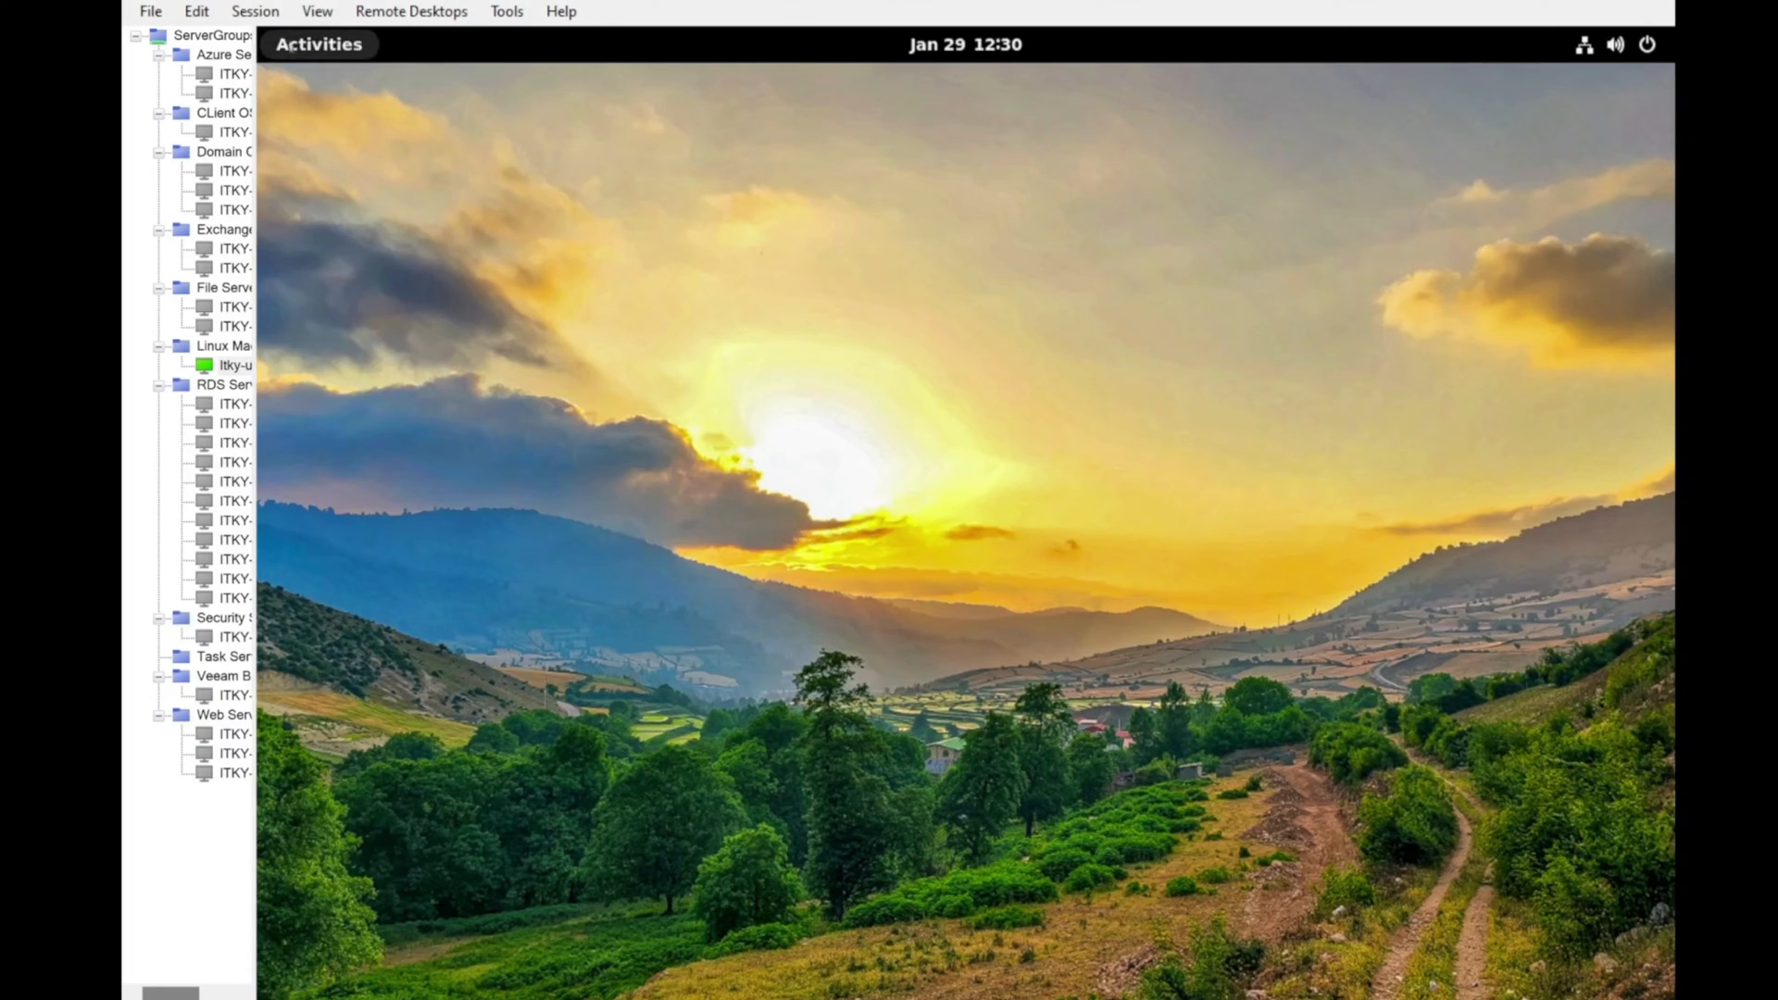
Step: Show the Activities overview and its grid of all installed applications
{"action": "left_click", "coordinate": [317, 45]}
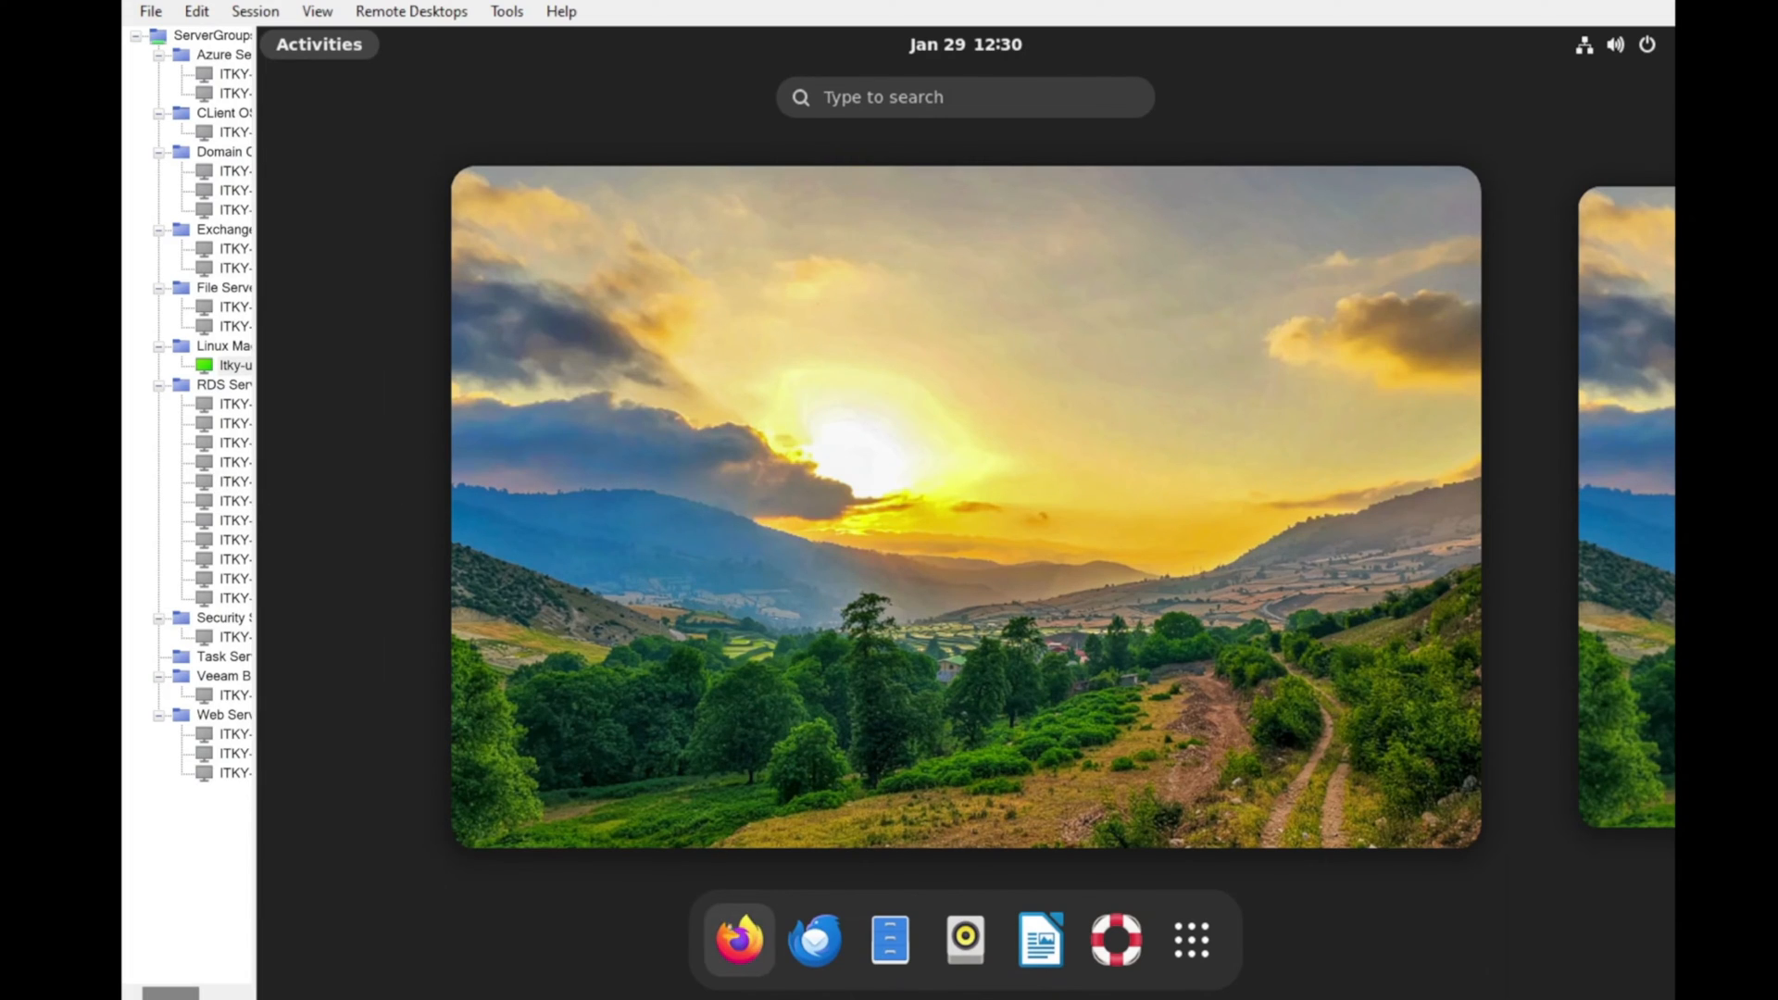
{"action": "left_click", "coordinate": [1191, 939]}
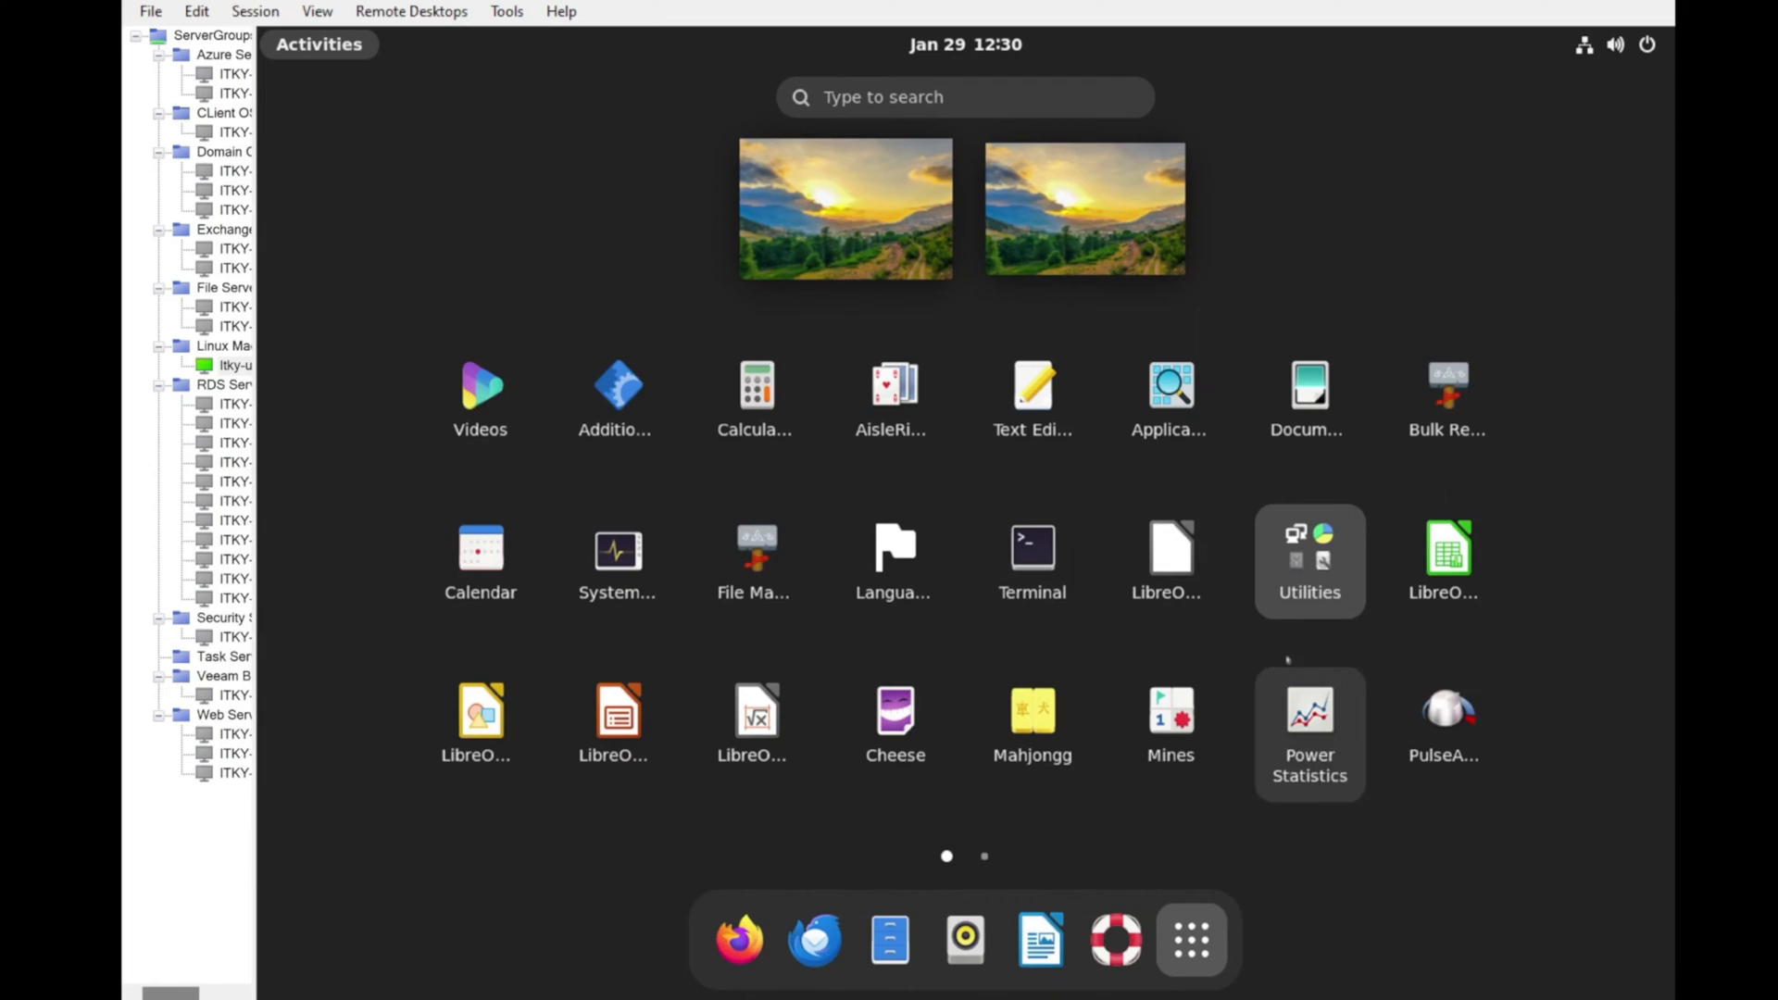
{"action": "mouse_move", "coordinate": [545, 404]}
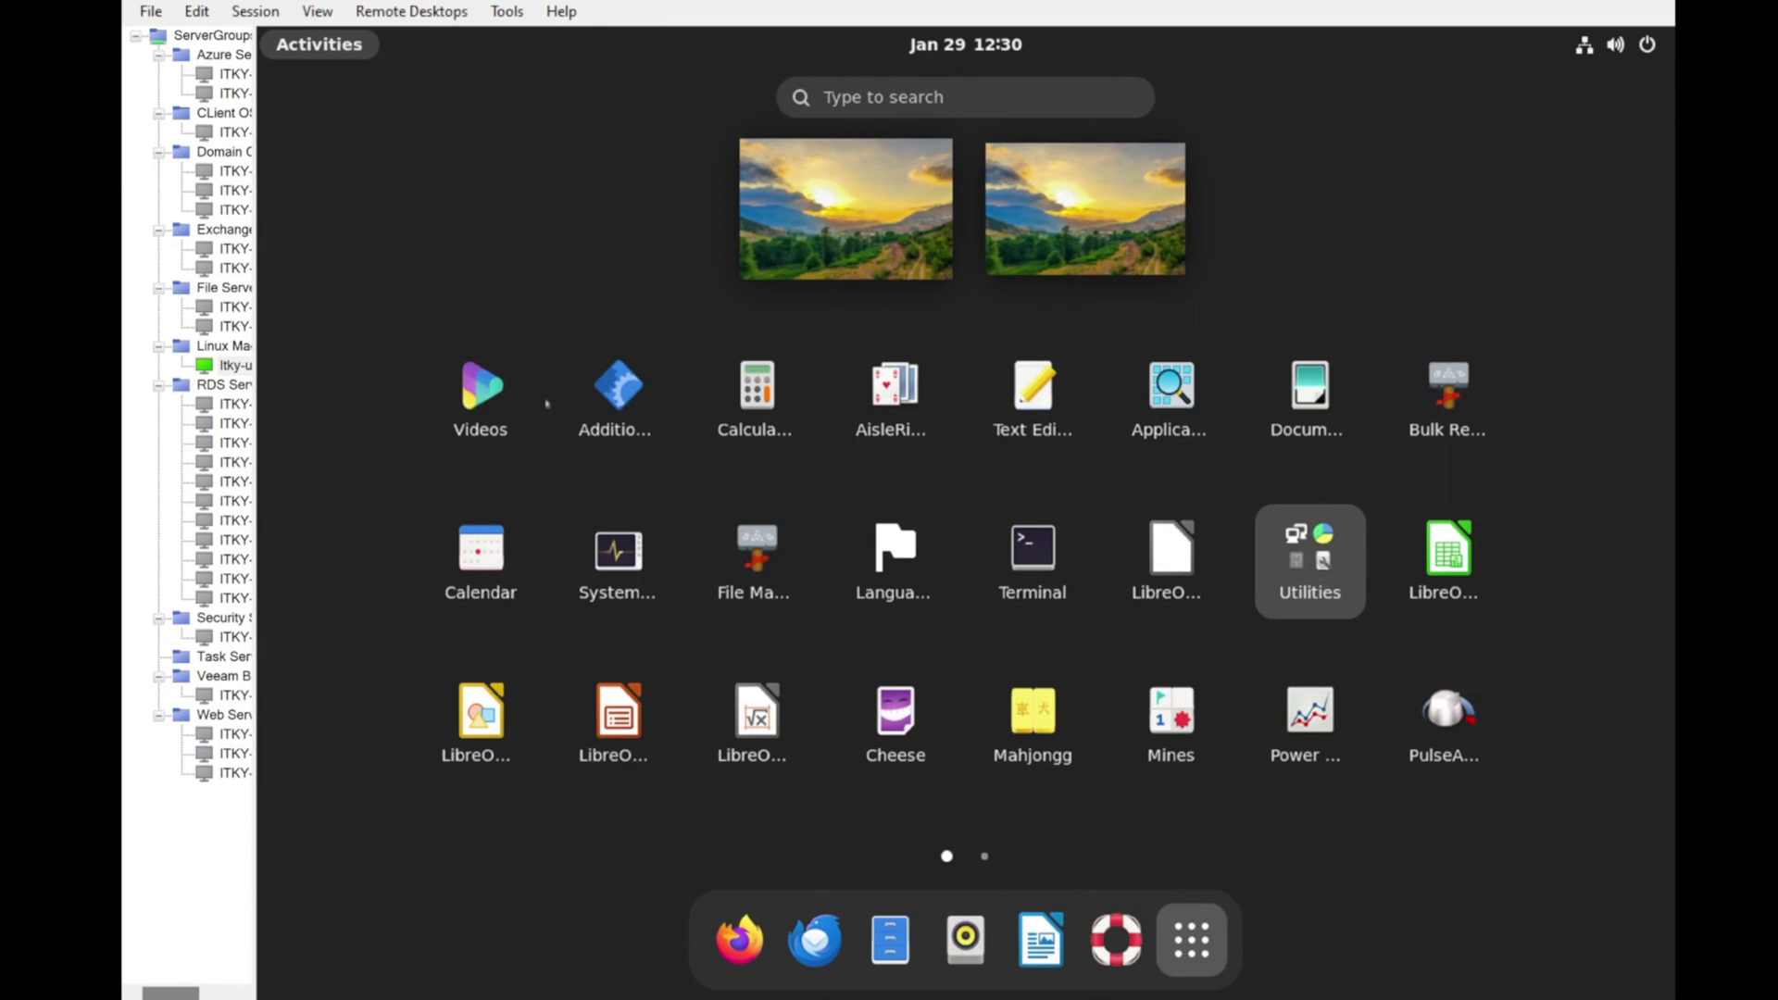
{"action": "mouse_move", "coordinate": [1114, 939]}
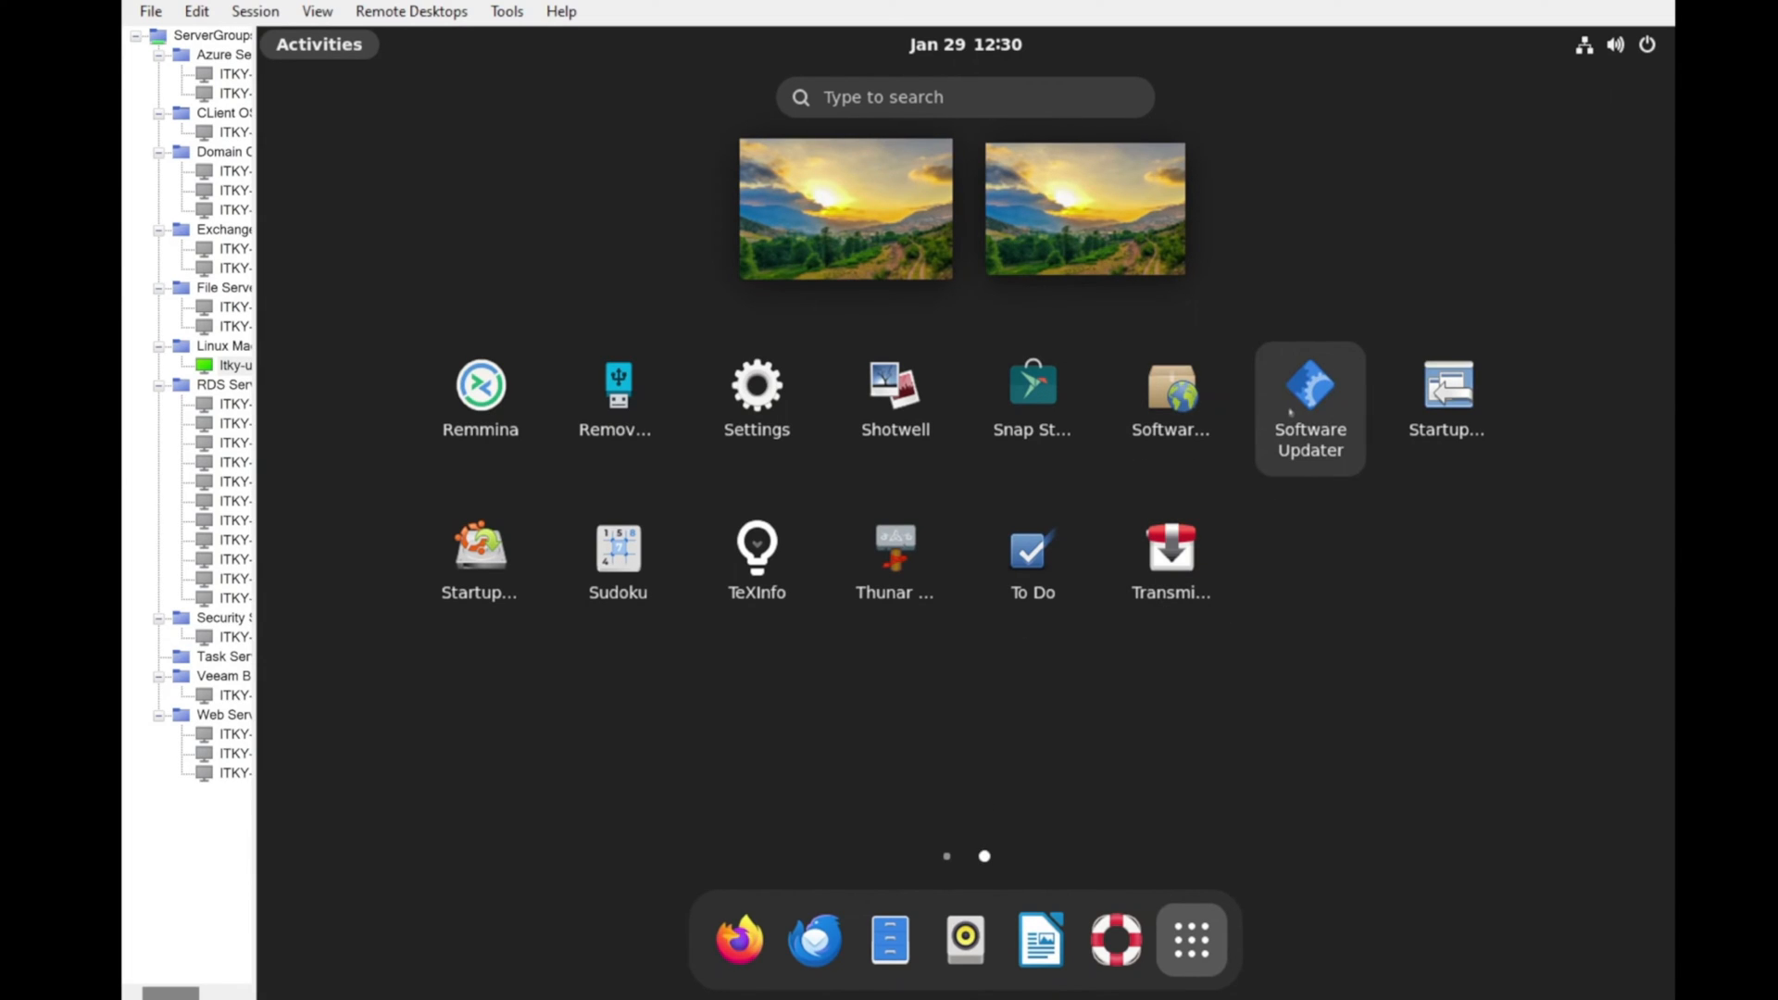
{"action": "mouse_move", "coordinate": [1032, 400]}
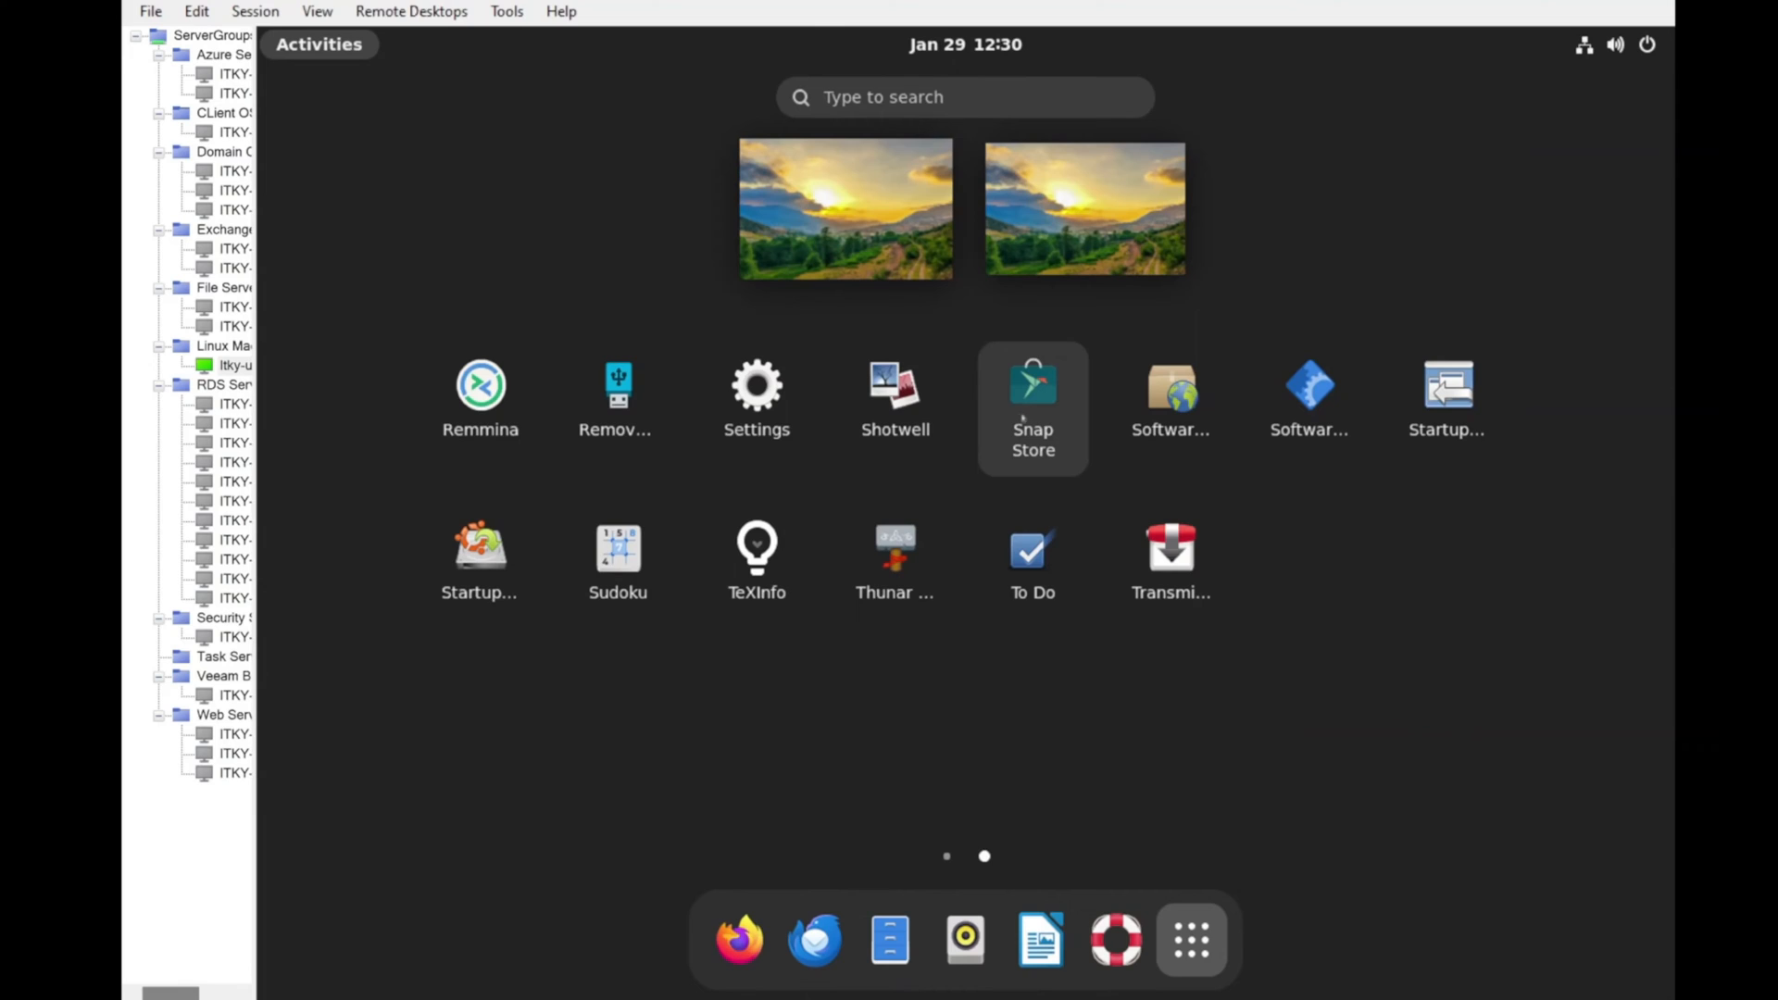
Step: Launch Snap Store from the second page of the app grid
{"action": "left_click", "coordinate": [1031, 397]}
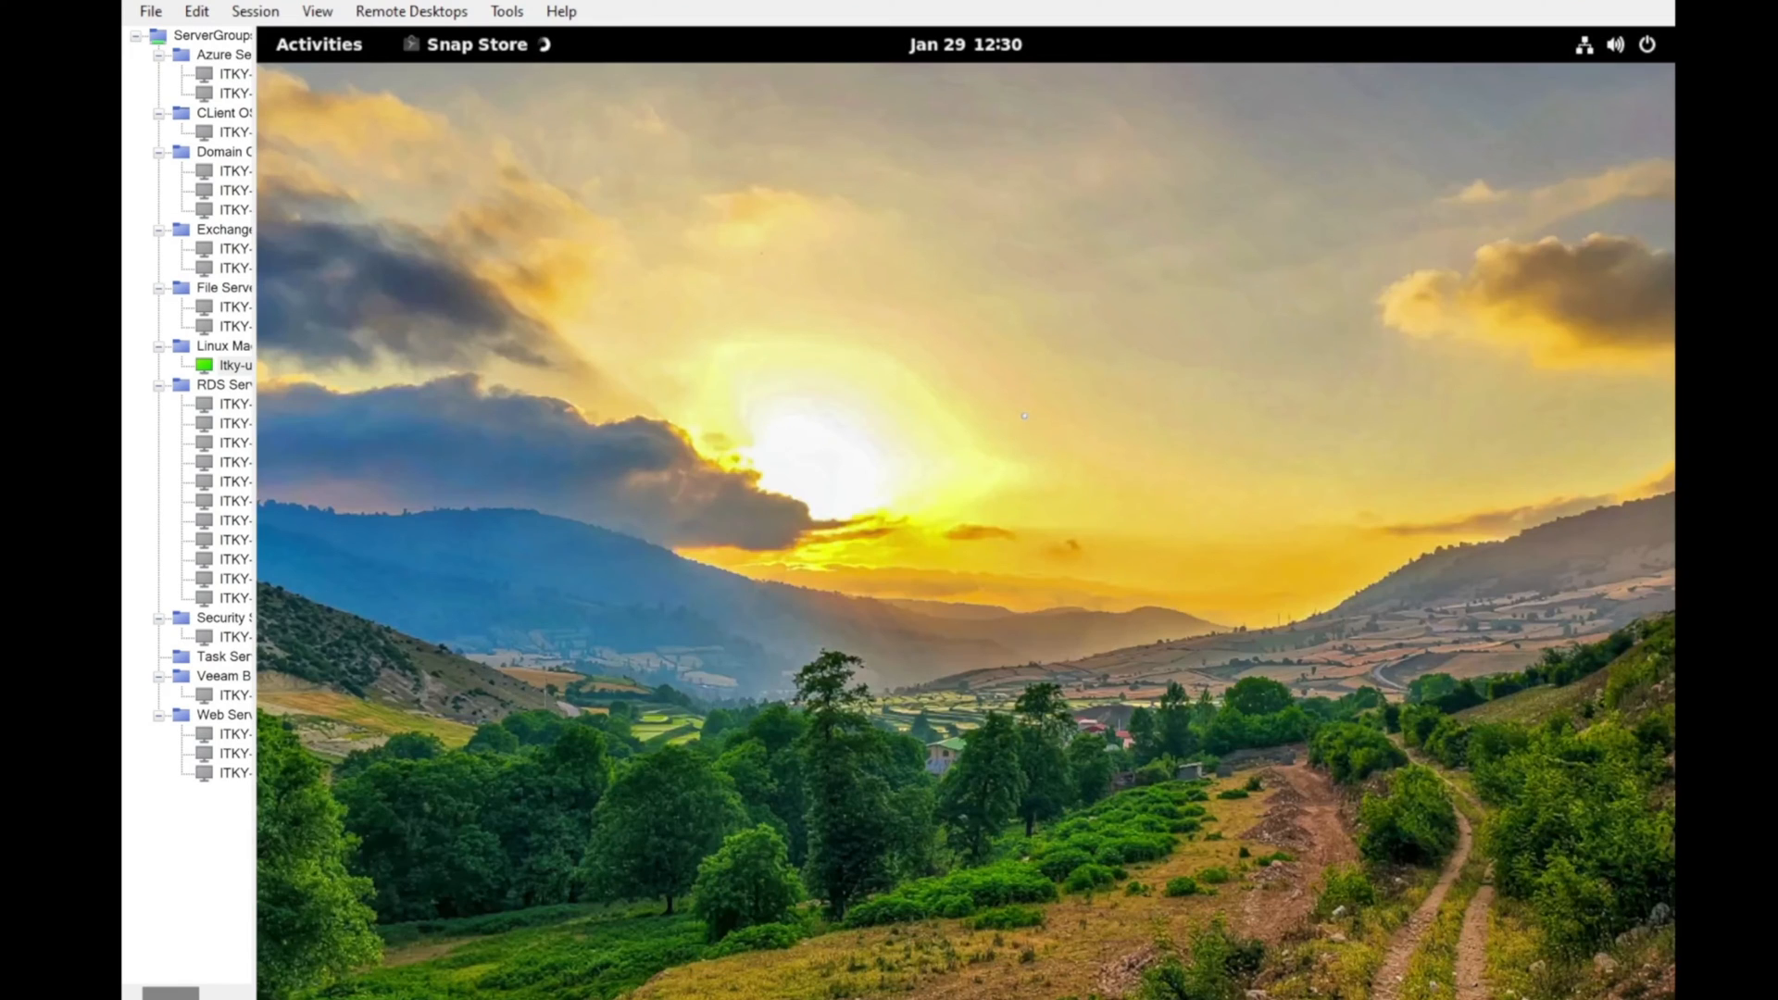
{"action": "mouse_move", "coordinate": [1019, 446]}
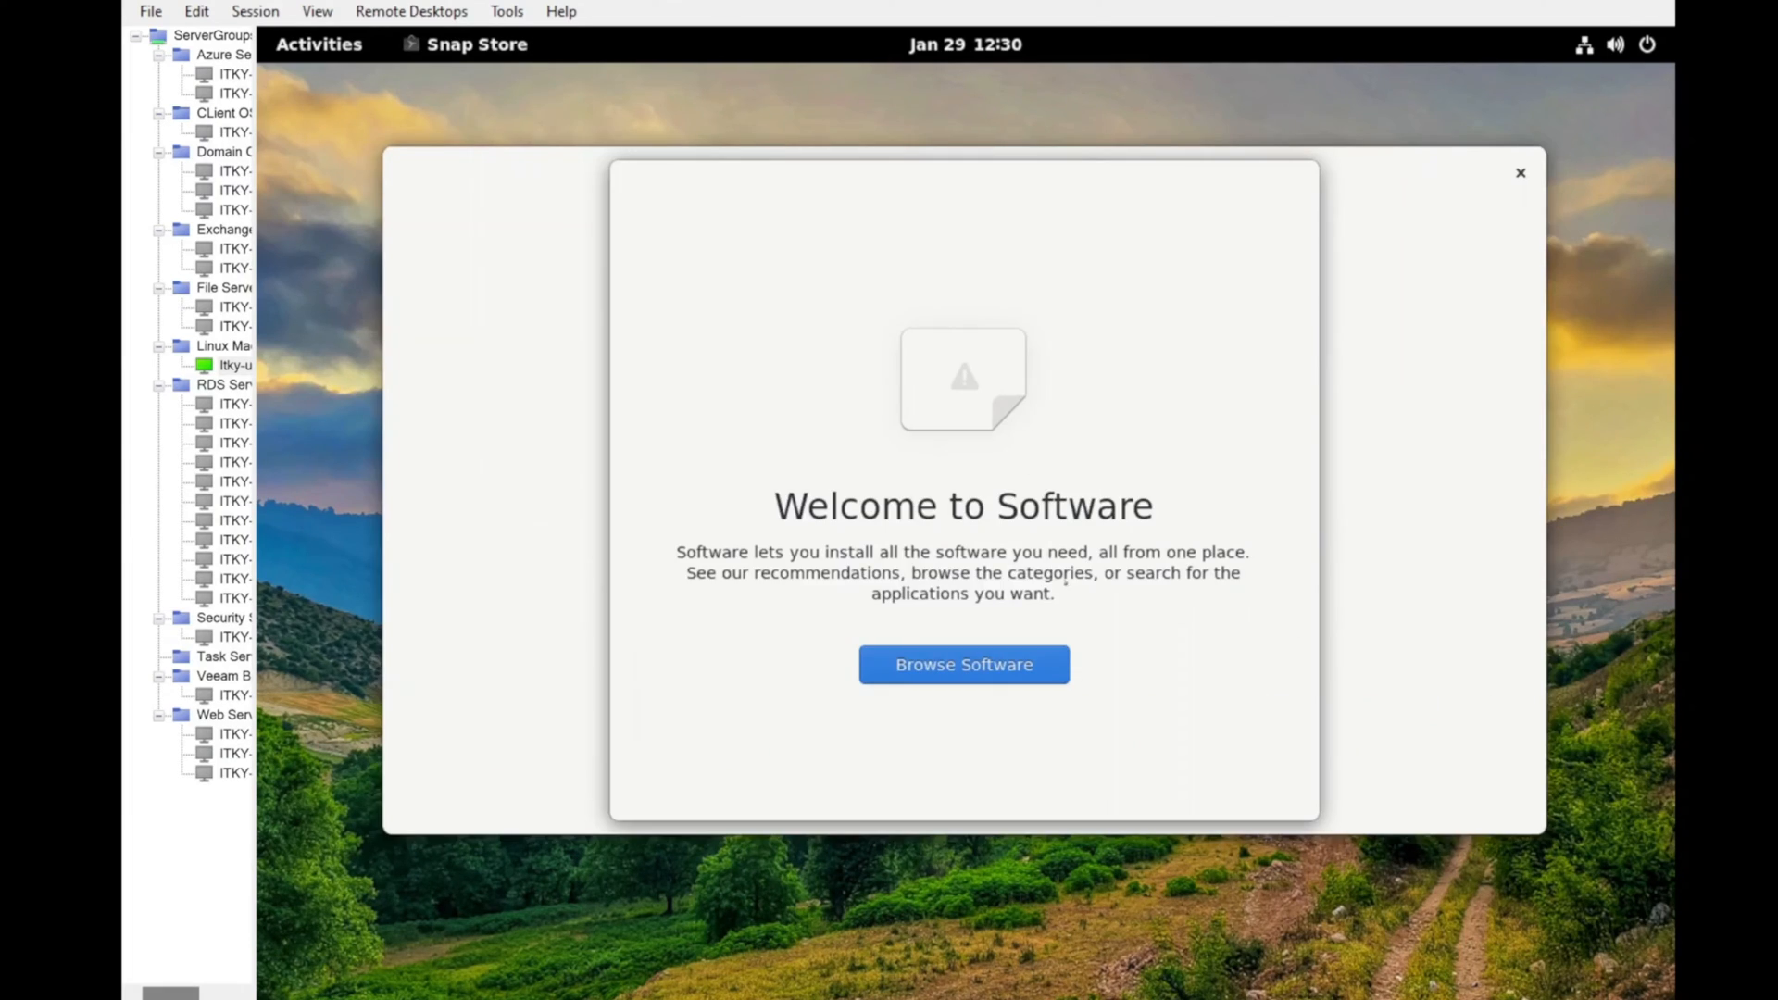
Step: Dismiss the Snap Store welcome screen and browse down the Explore page
{"action": "left_click", "coordinate": [963, 665]}
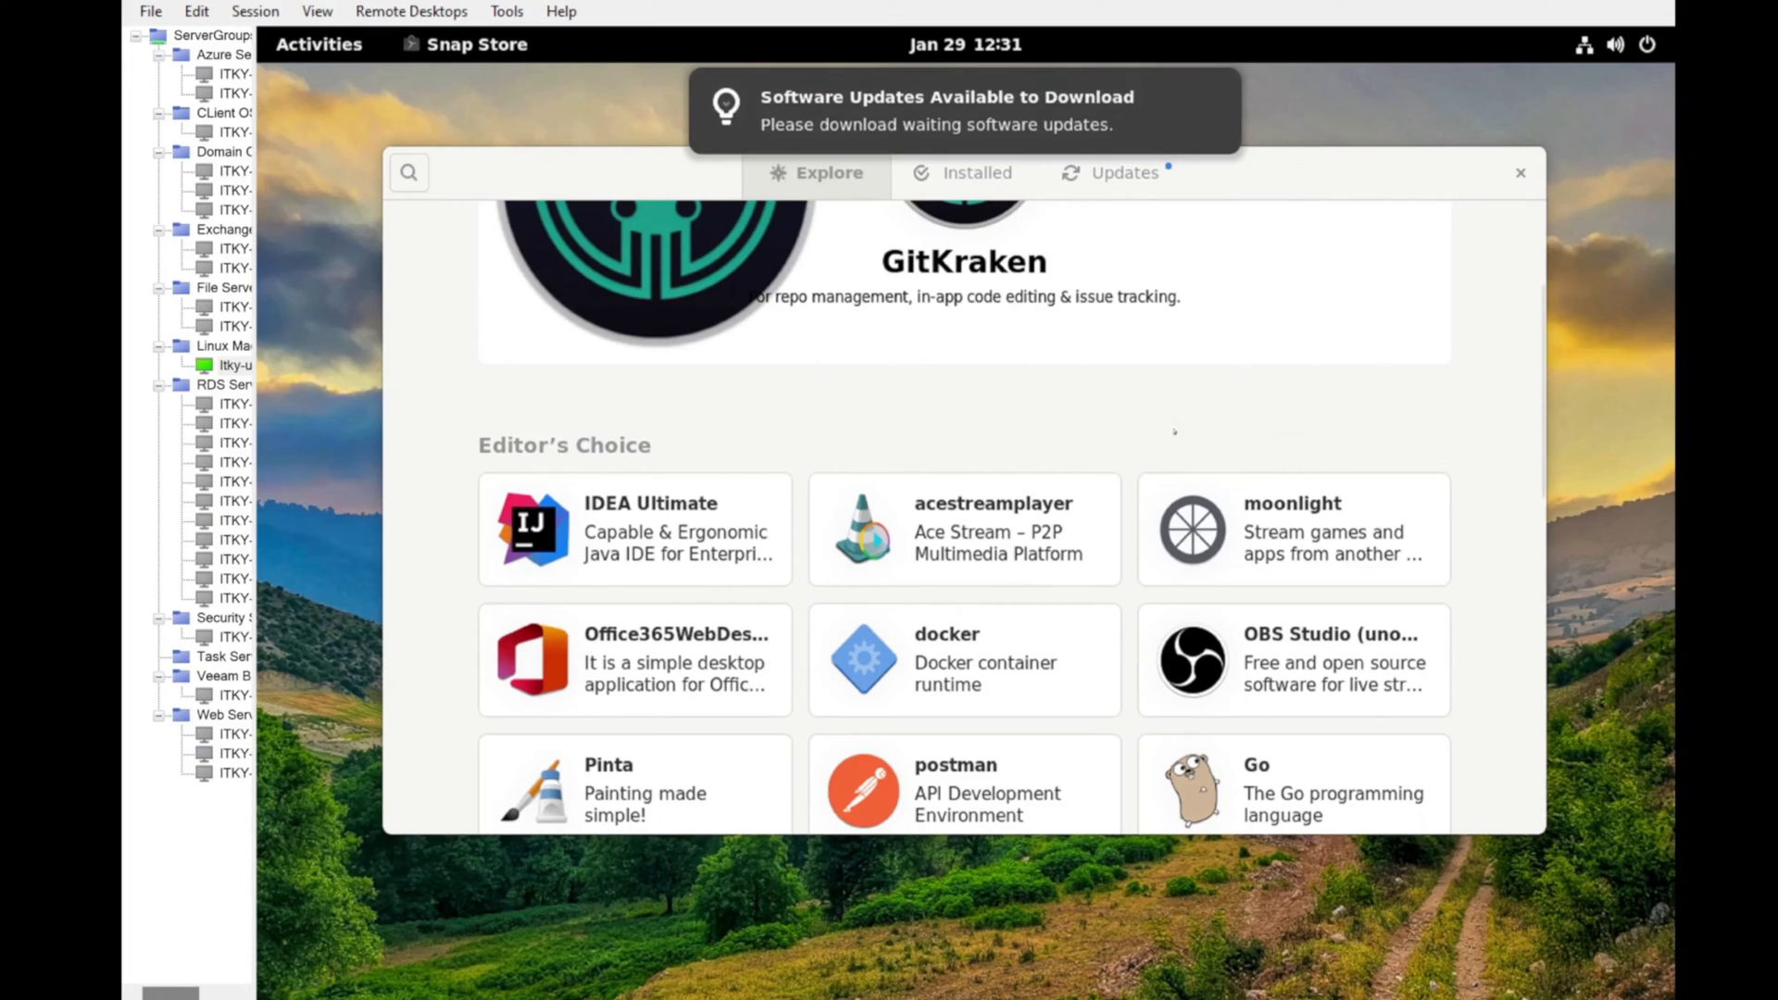
{"action": "scroll", "scroll_direction": "down", "scroll_amount": 3}
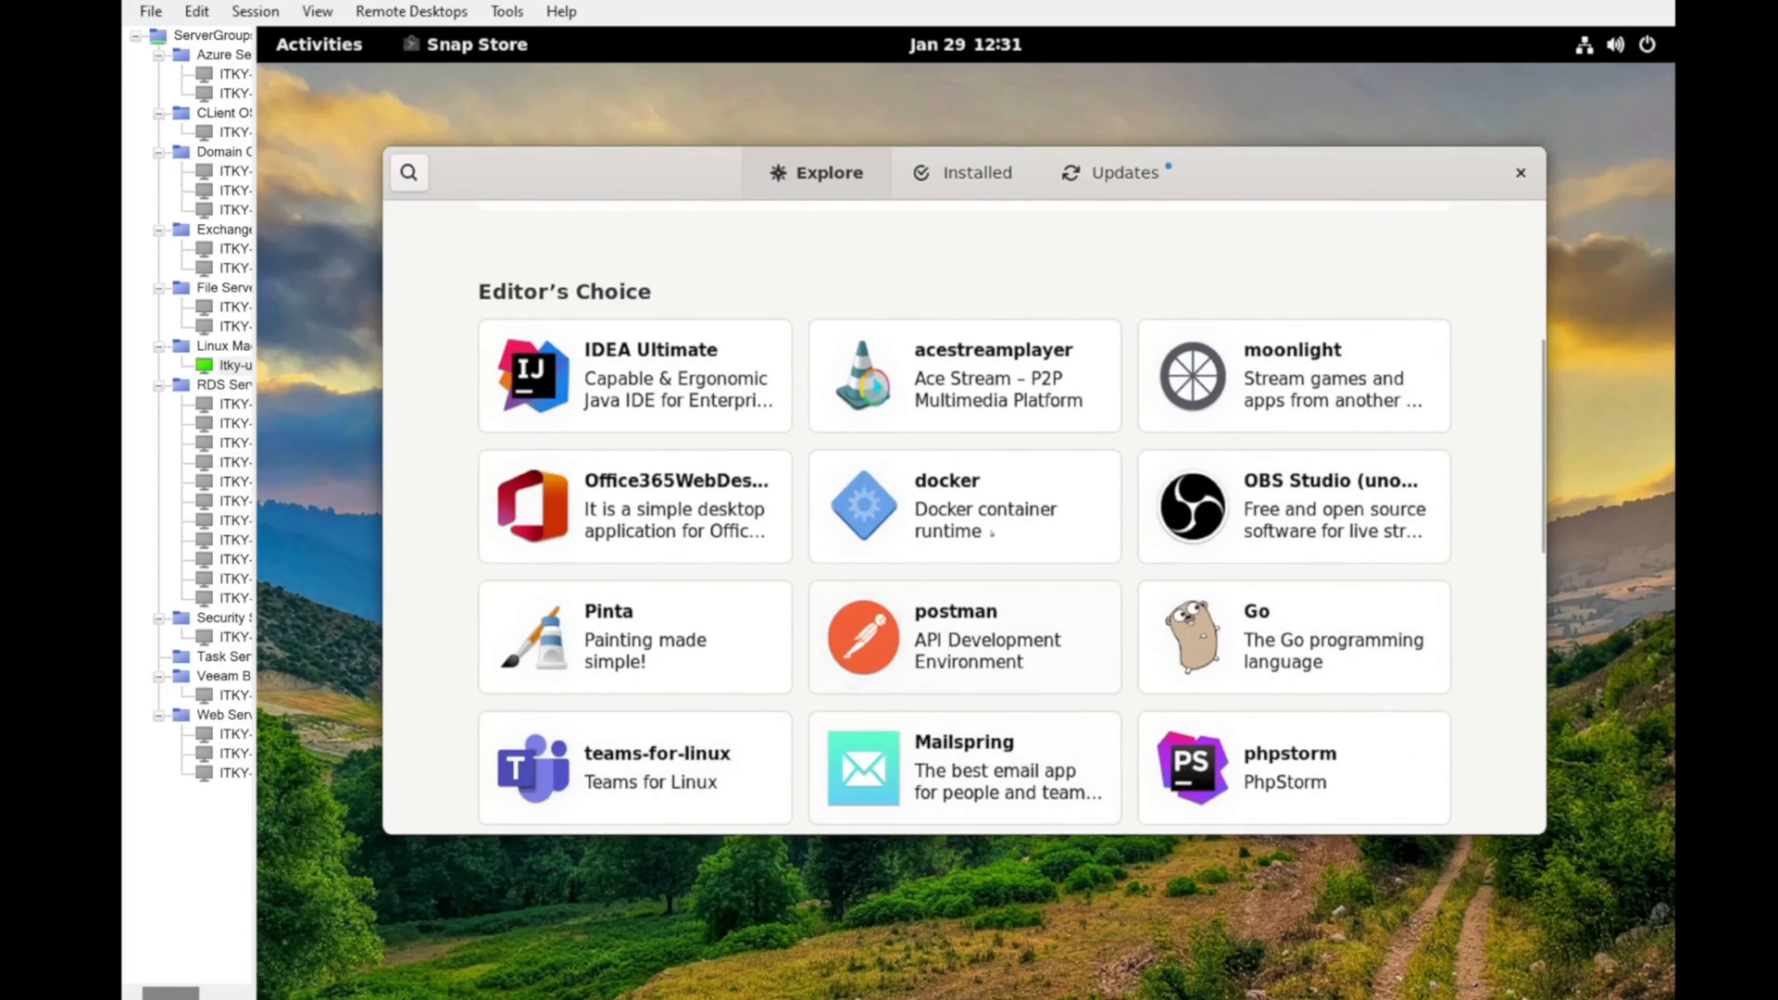
{"action": "scroll", "scroll_direction": "down", "scroll_amount": 3}
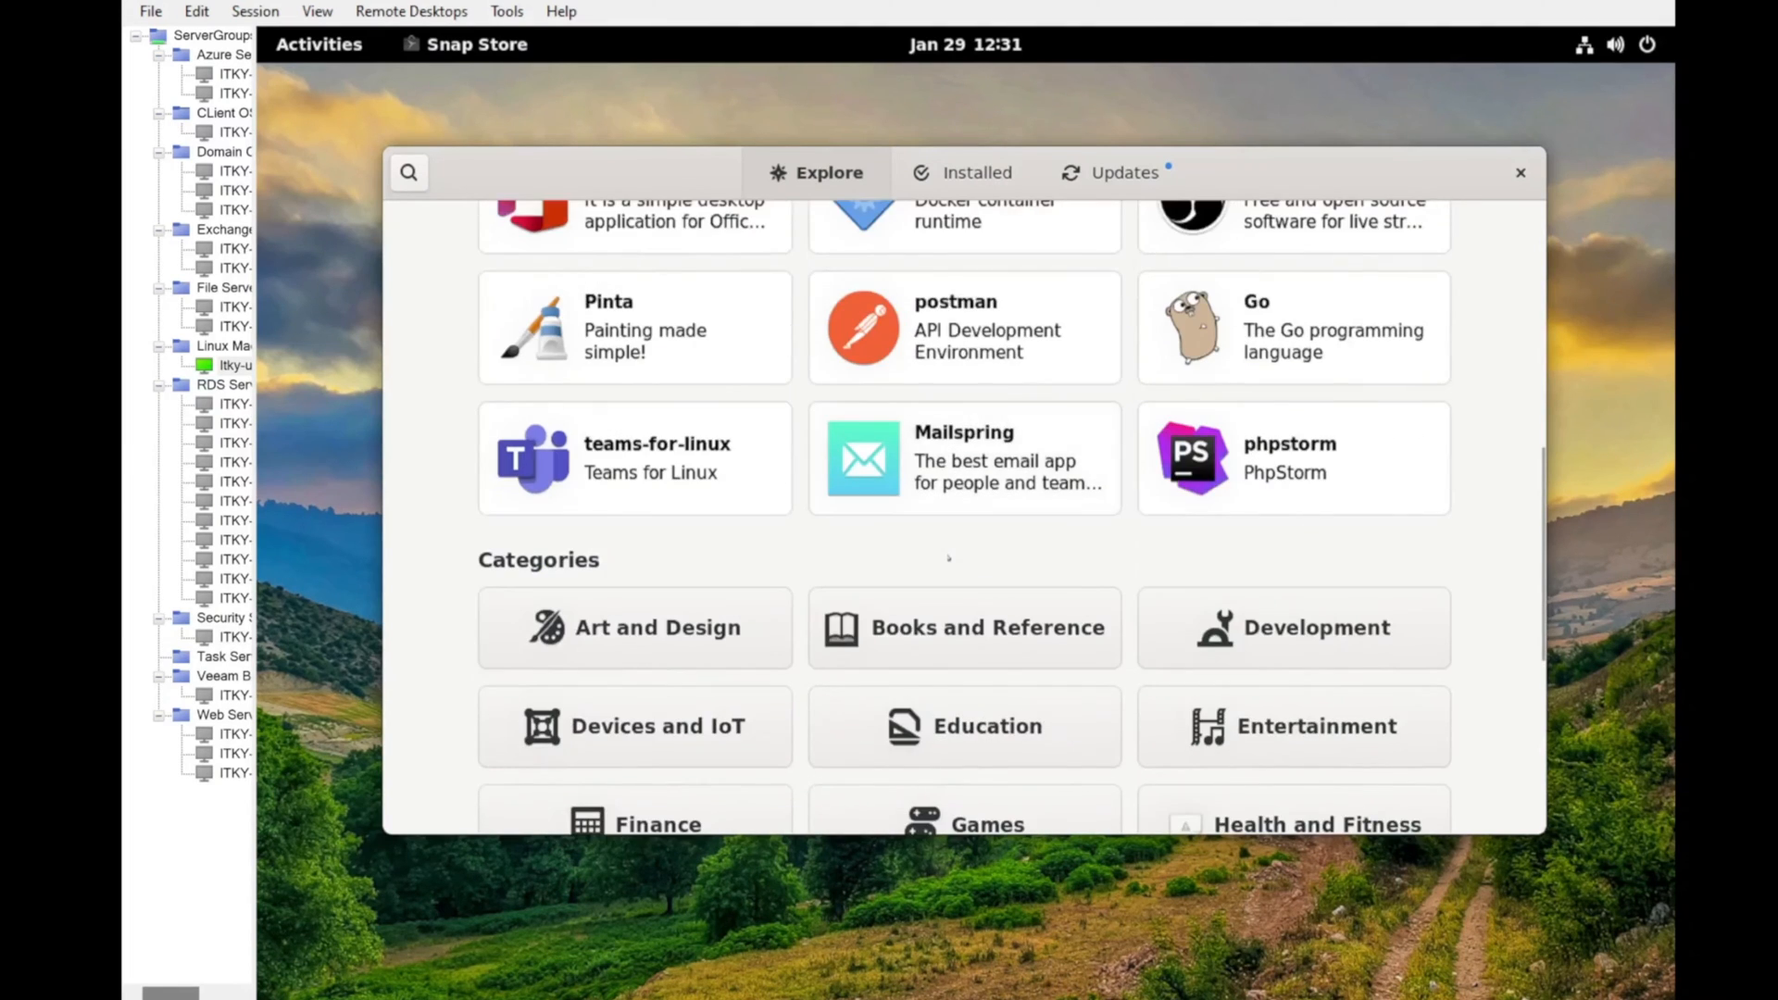
{"action": "scroll", "scroll_direction": "down", "scroll_amount": 3}
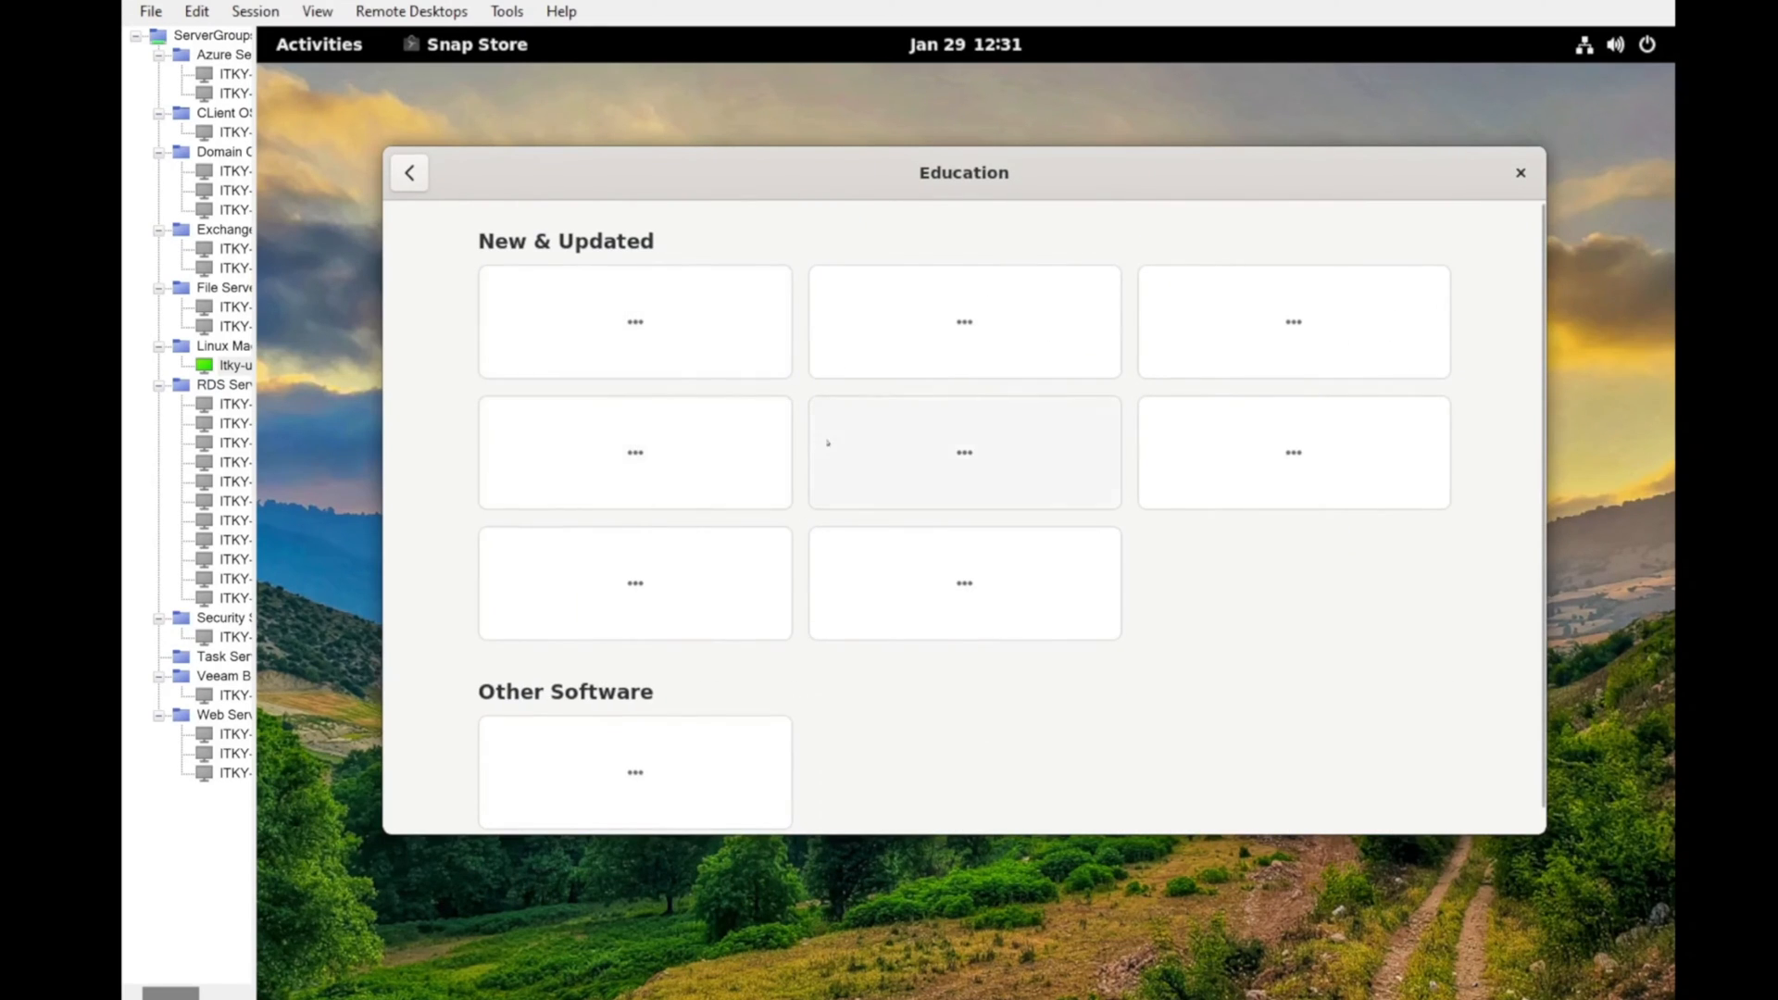
{"action": "mouse_move", "coordinate": [811, 449]}
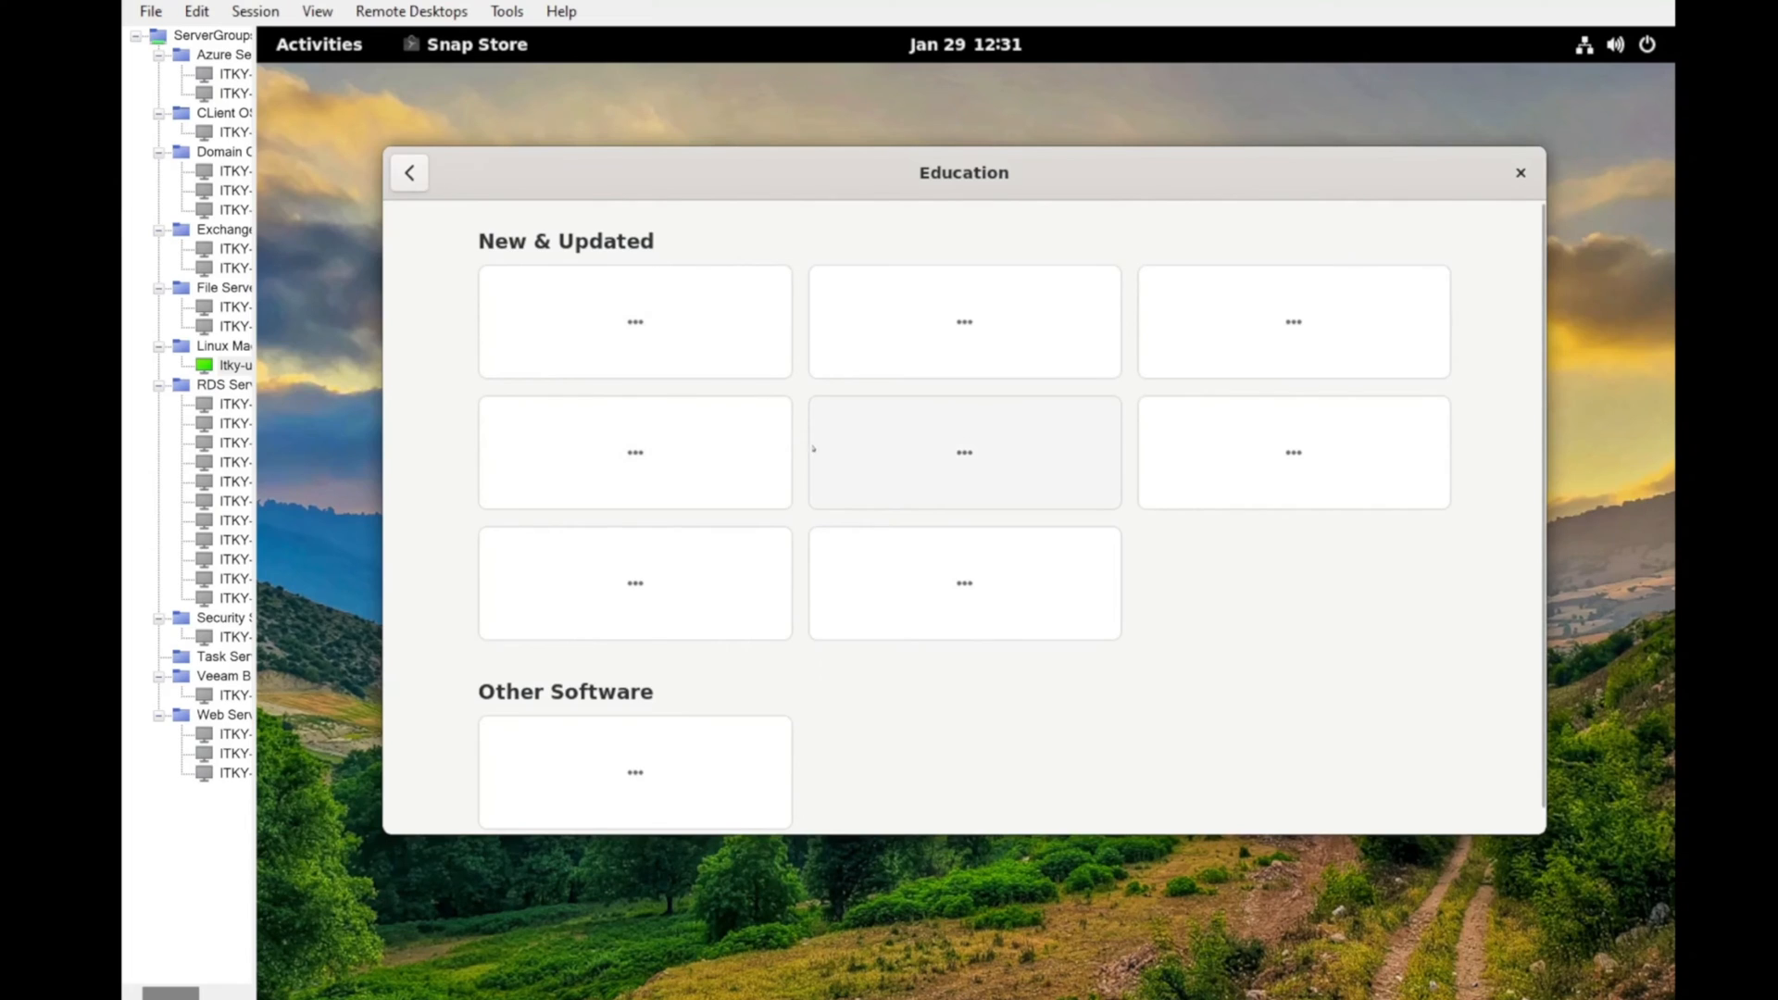
{"action": "mouse_move", "coordinate": [845, 474]}
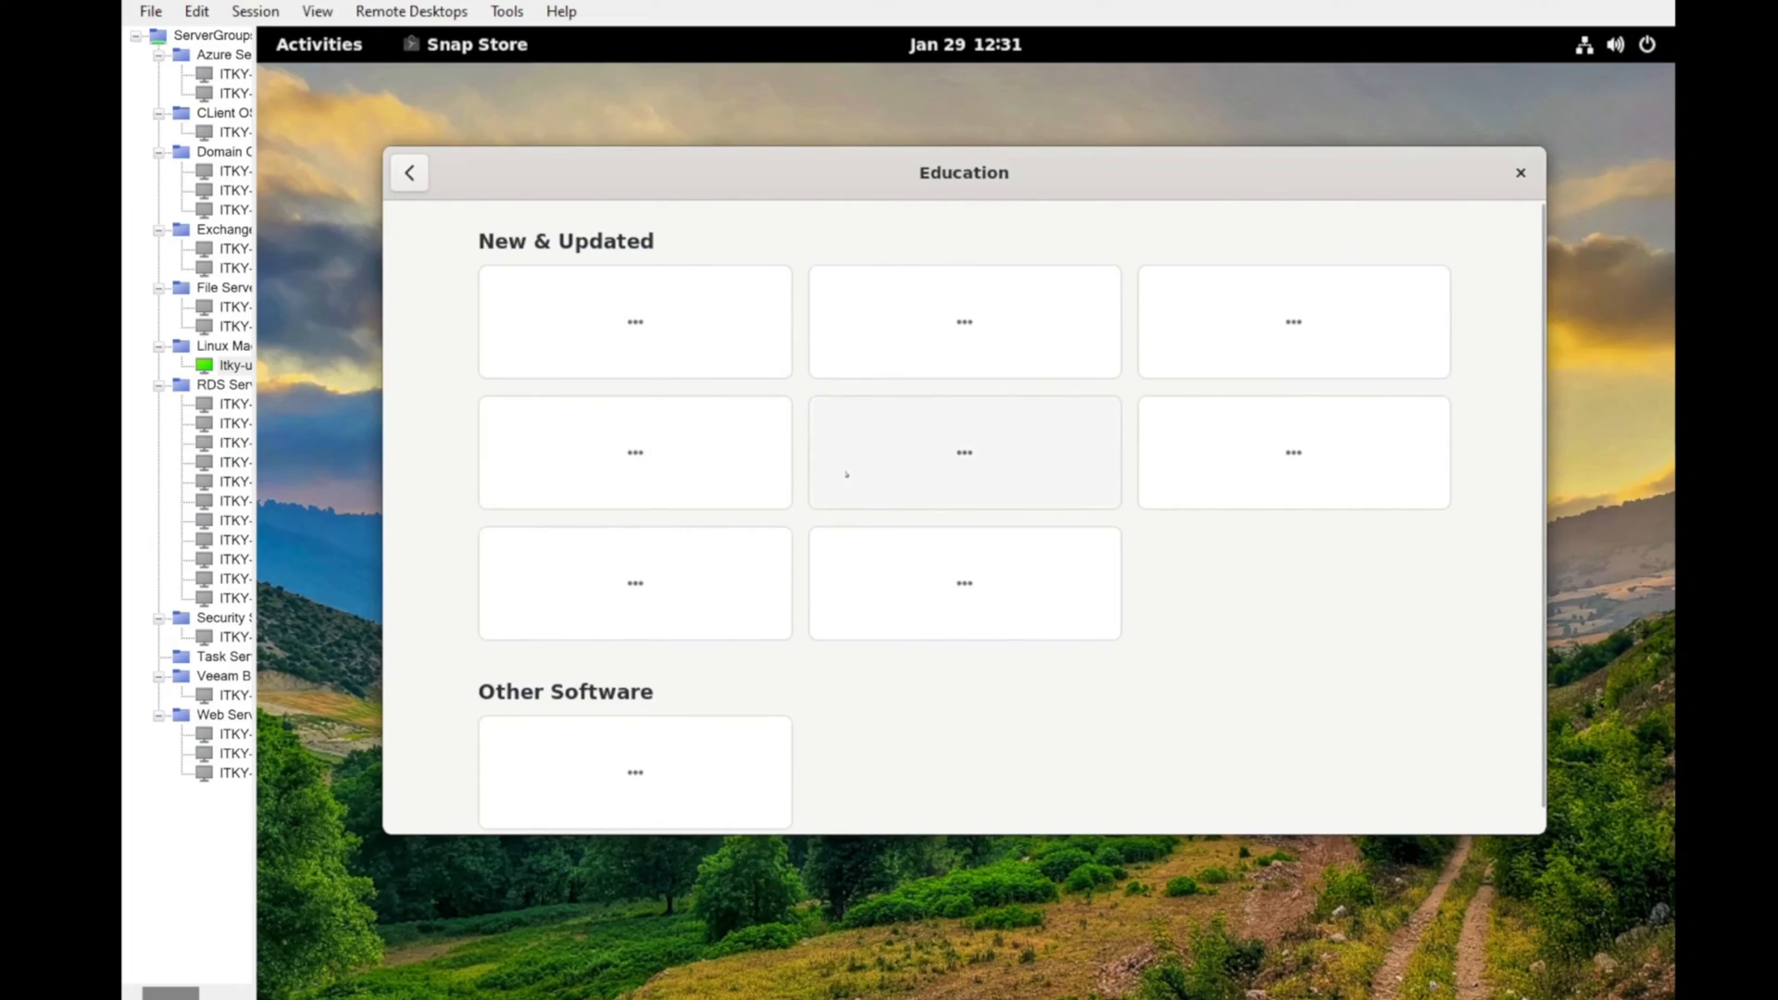
{"action": "mouse_move", "coordinate": [674, 429]}
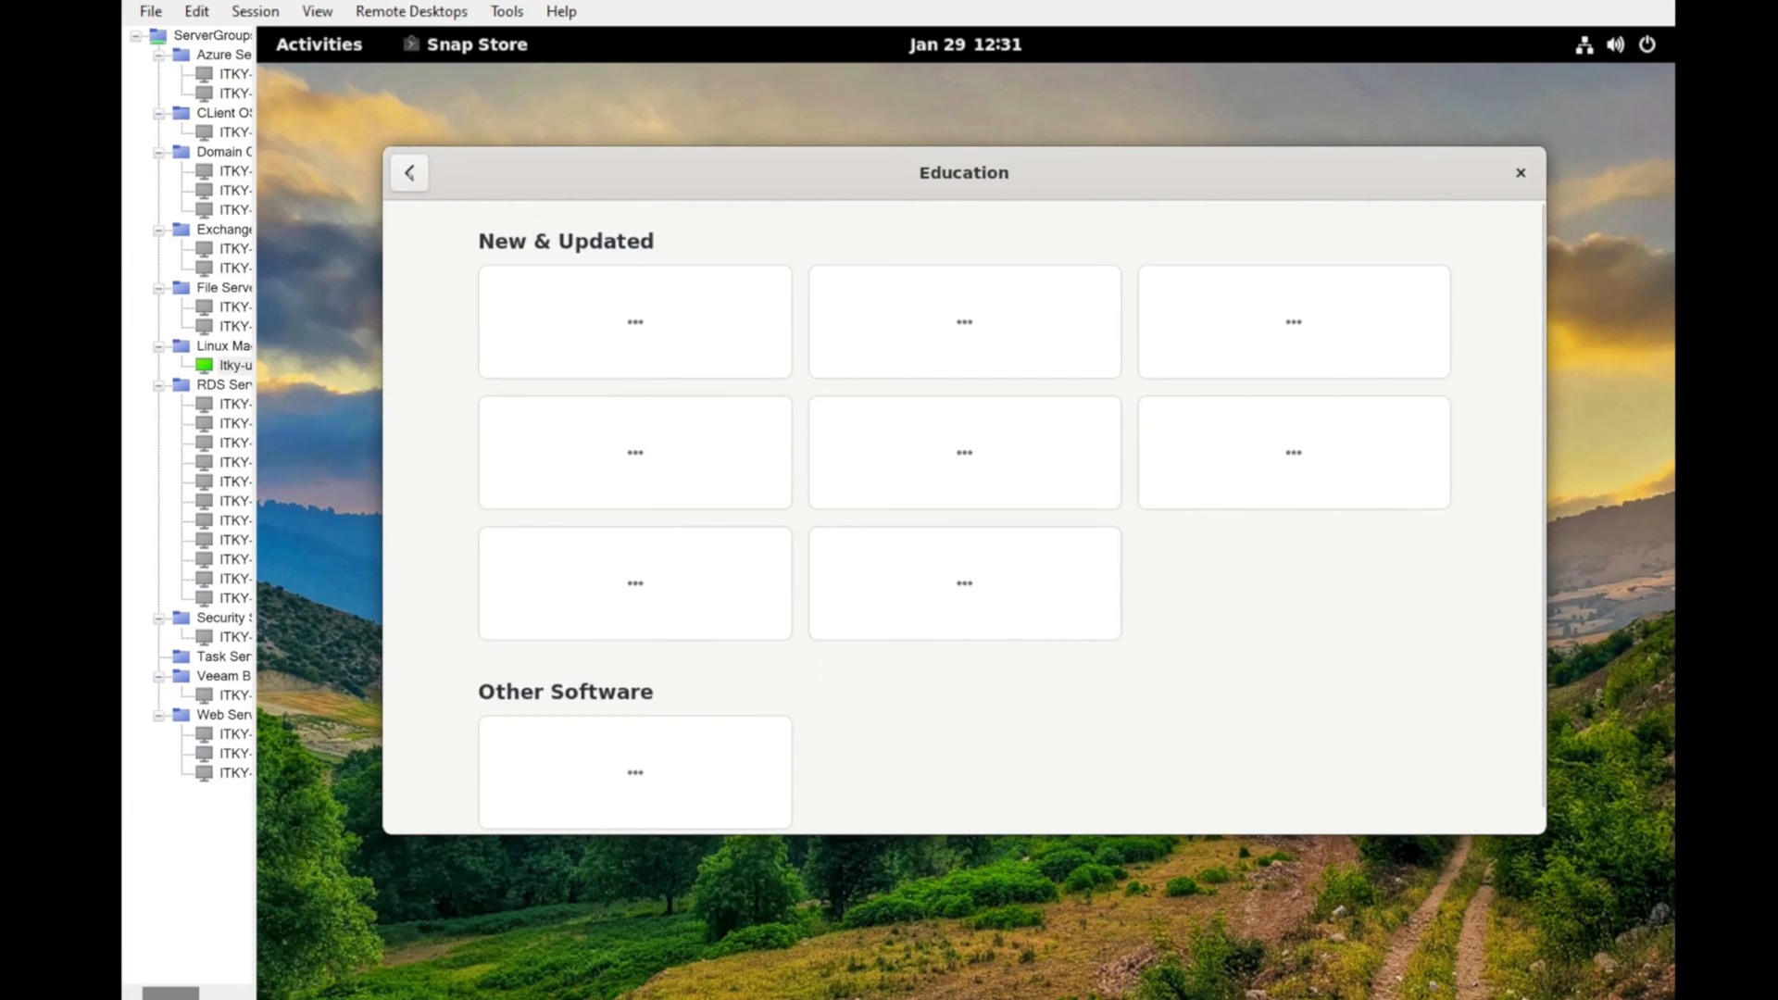
Step: Leave the Education and Entertainment categories and show the Updates list (firefox, snapd, core20, core22)
{"action": "left_click", "coordinate": [408, 172]}
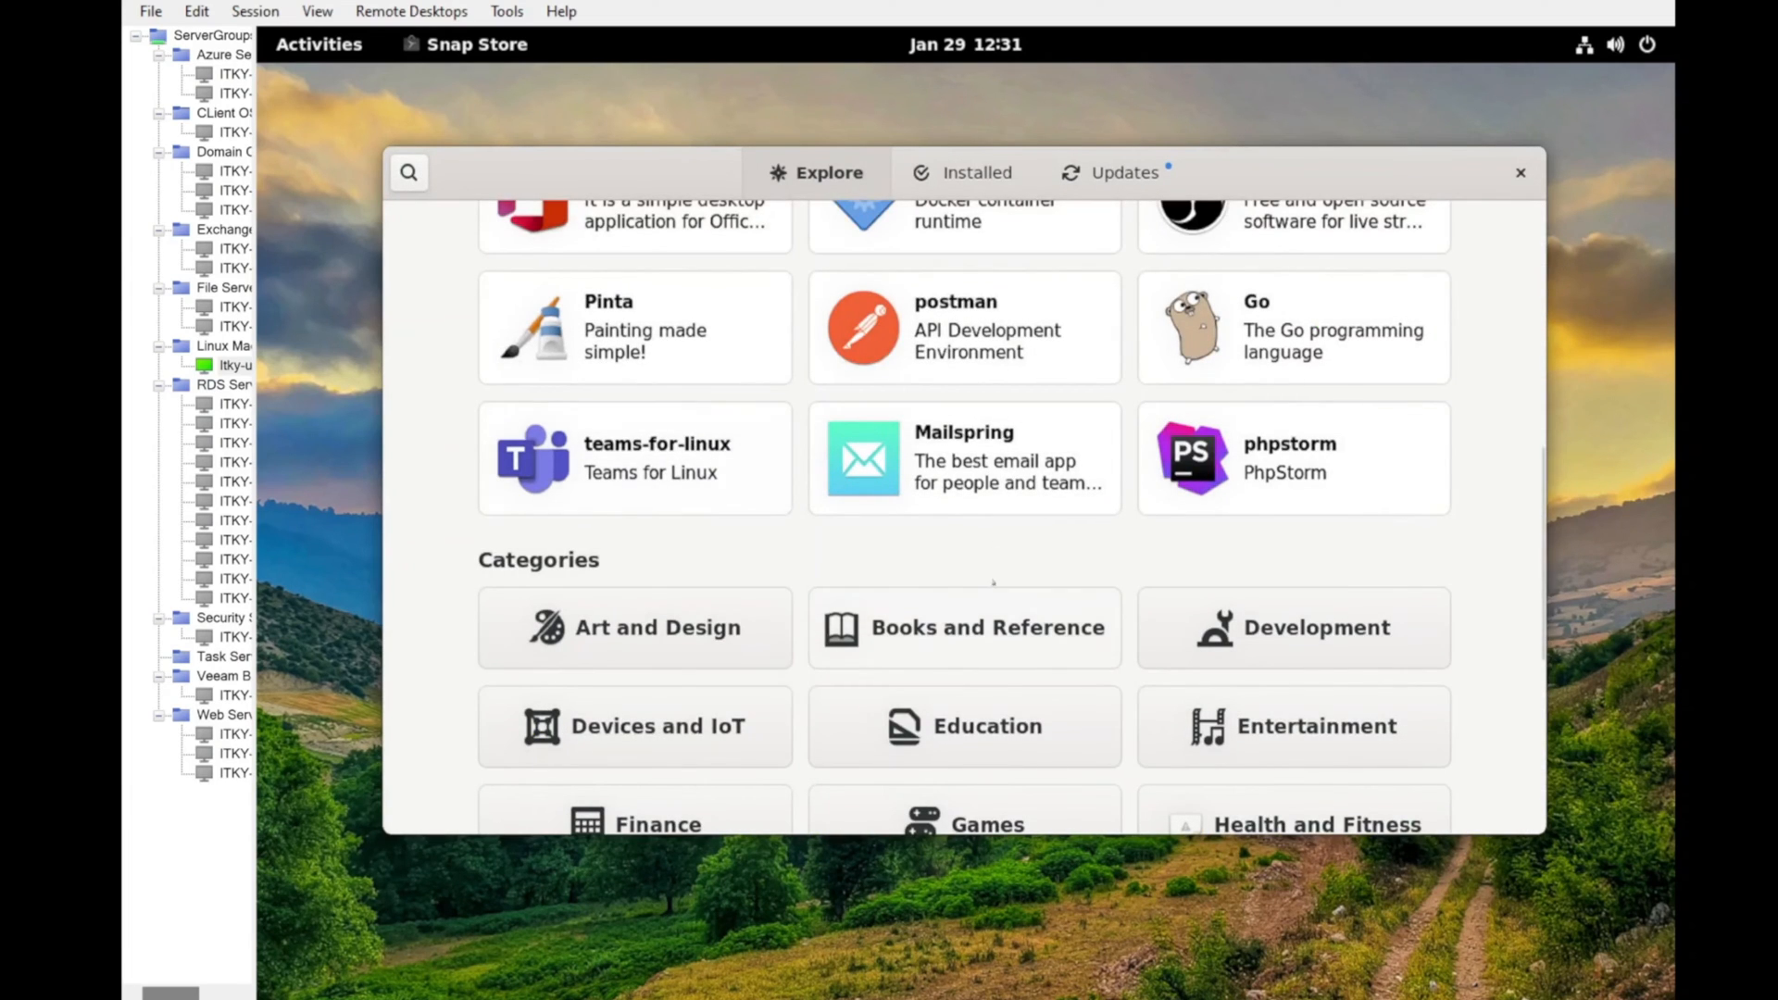
{"action": "scroll", "scroll_direction": "down", "scroll_amount": 3}
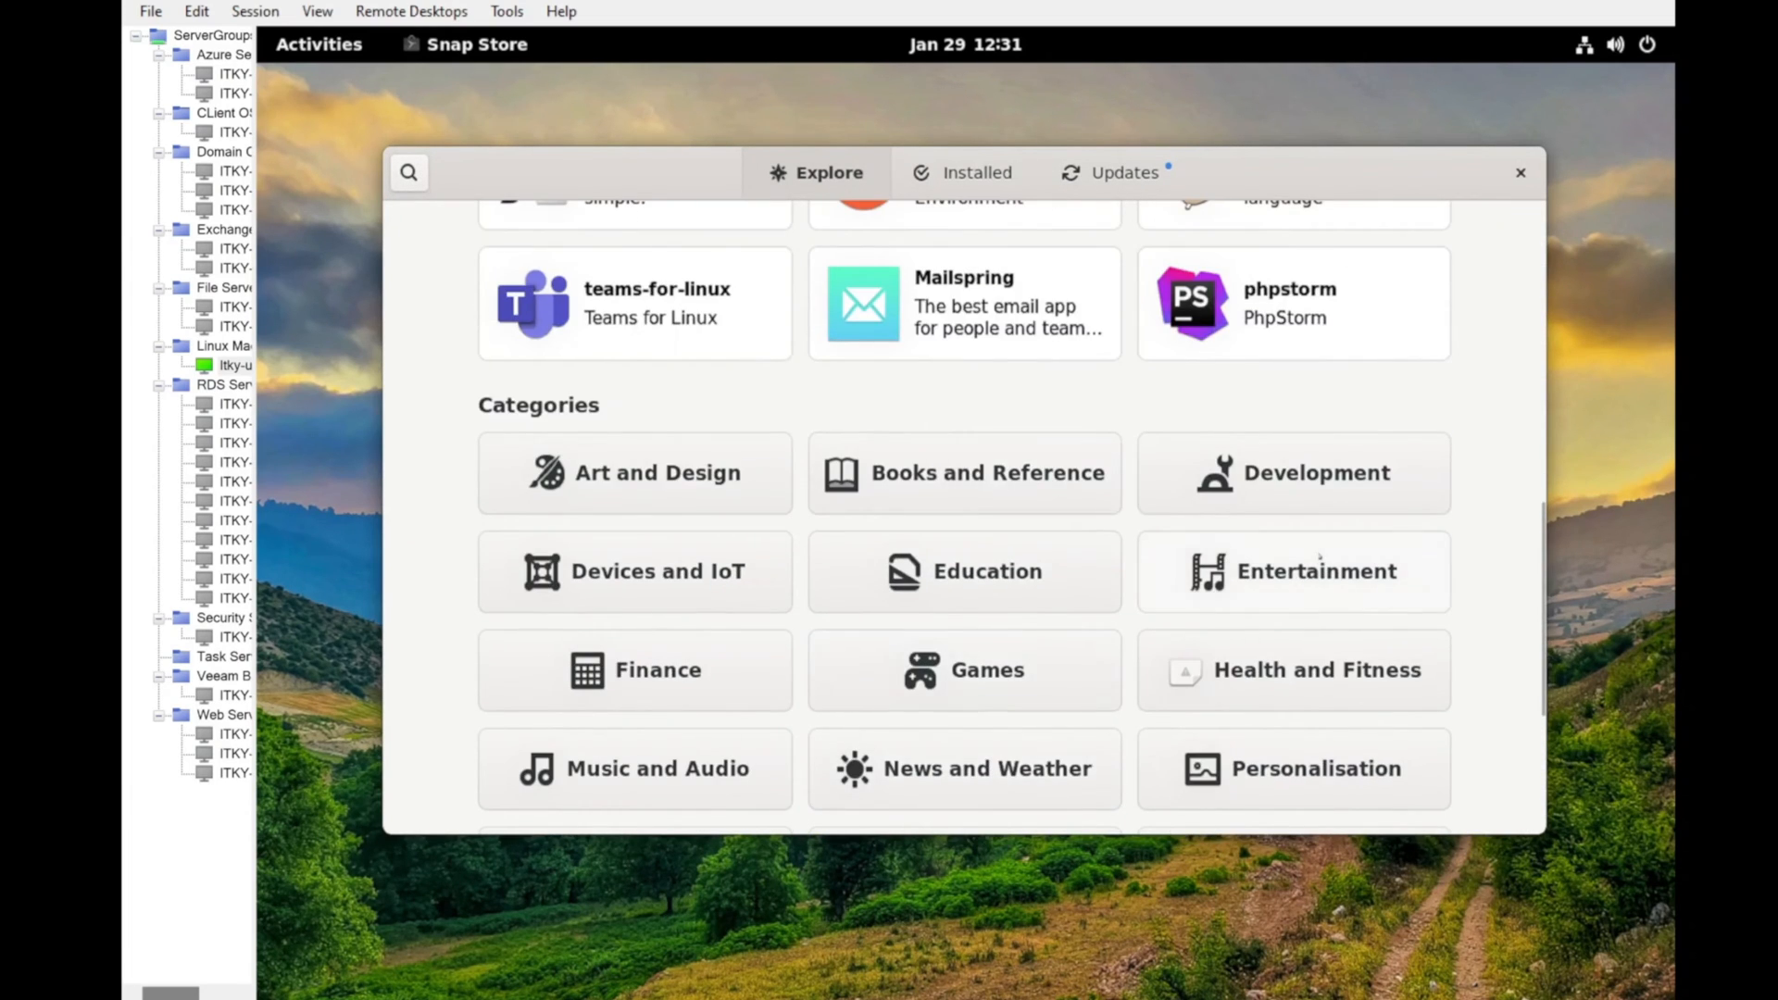
{"action": "left_click", "coordinate": [1293, 571]}
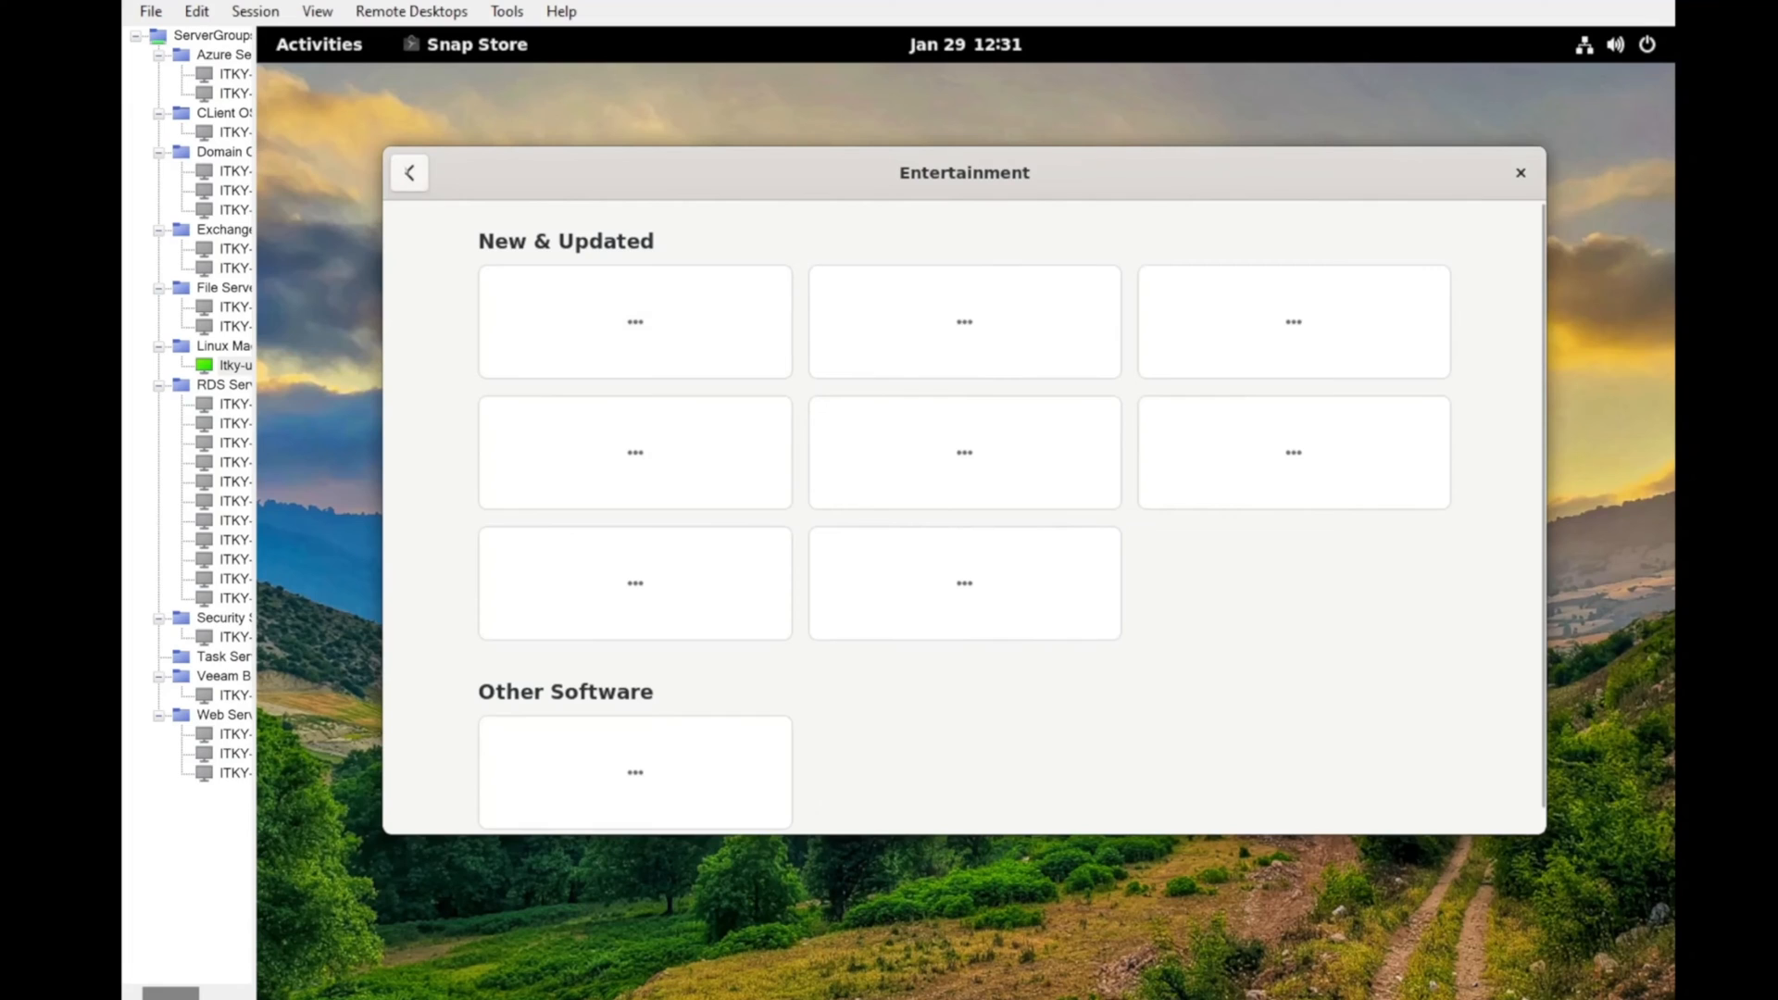
{"action": "left_click", "coordinate": [408, 172]}
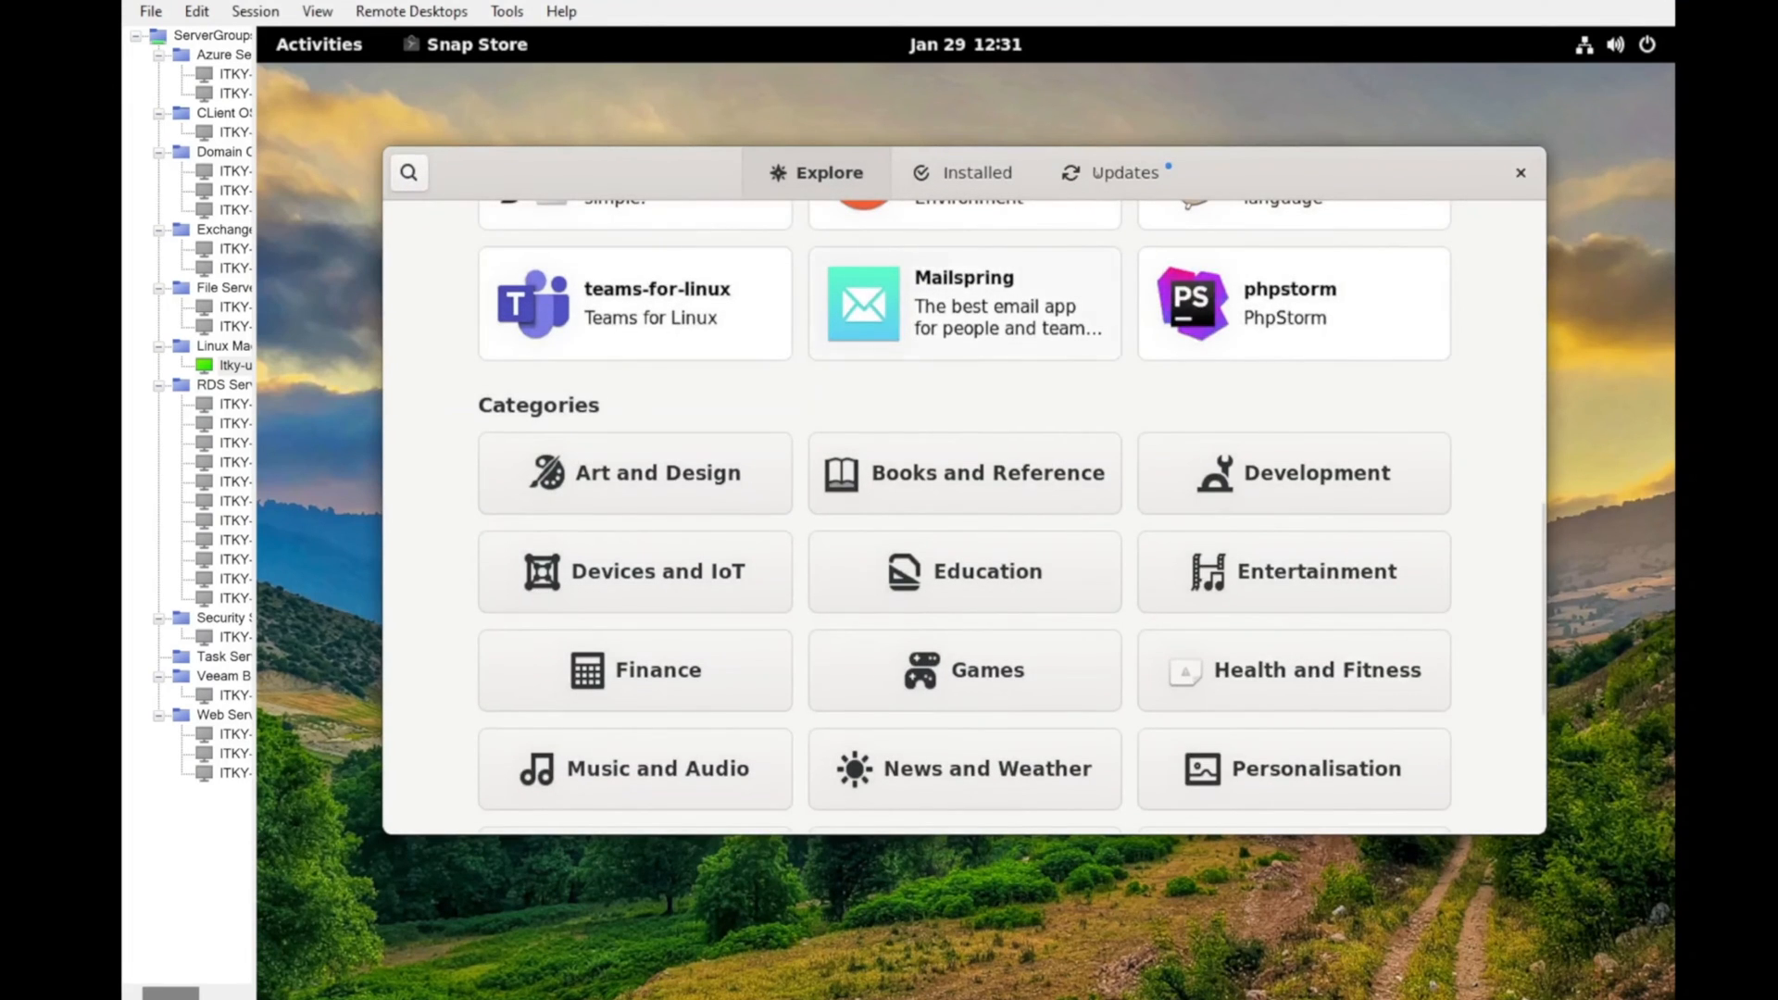
{"action": "left_click", "coordinate": [1124, 173]}
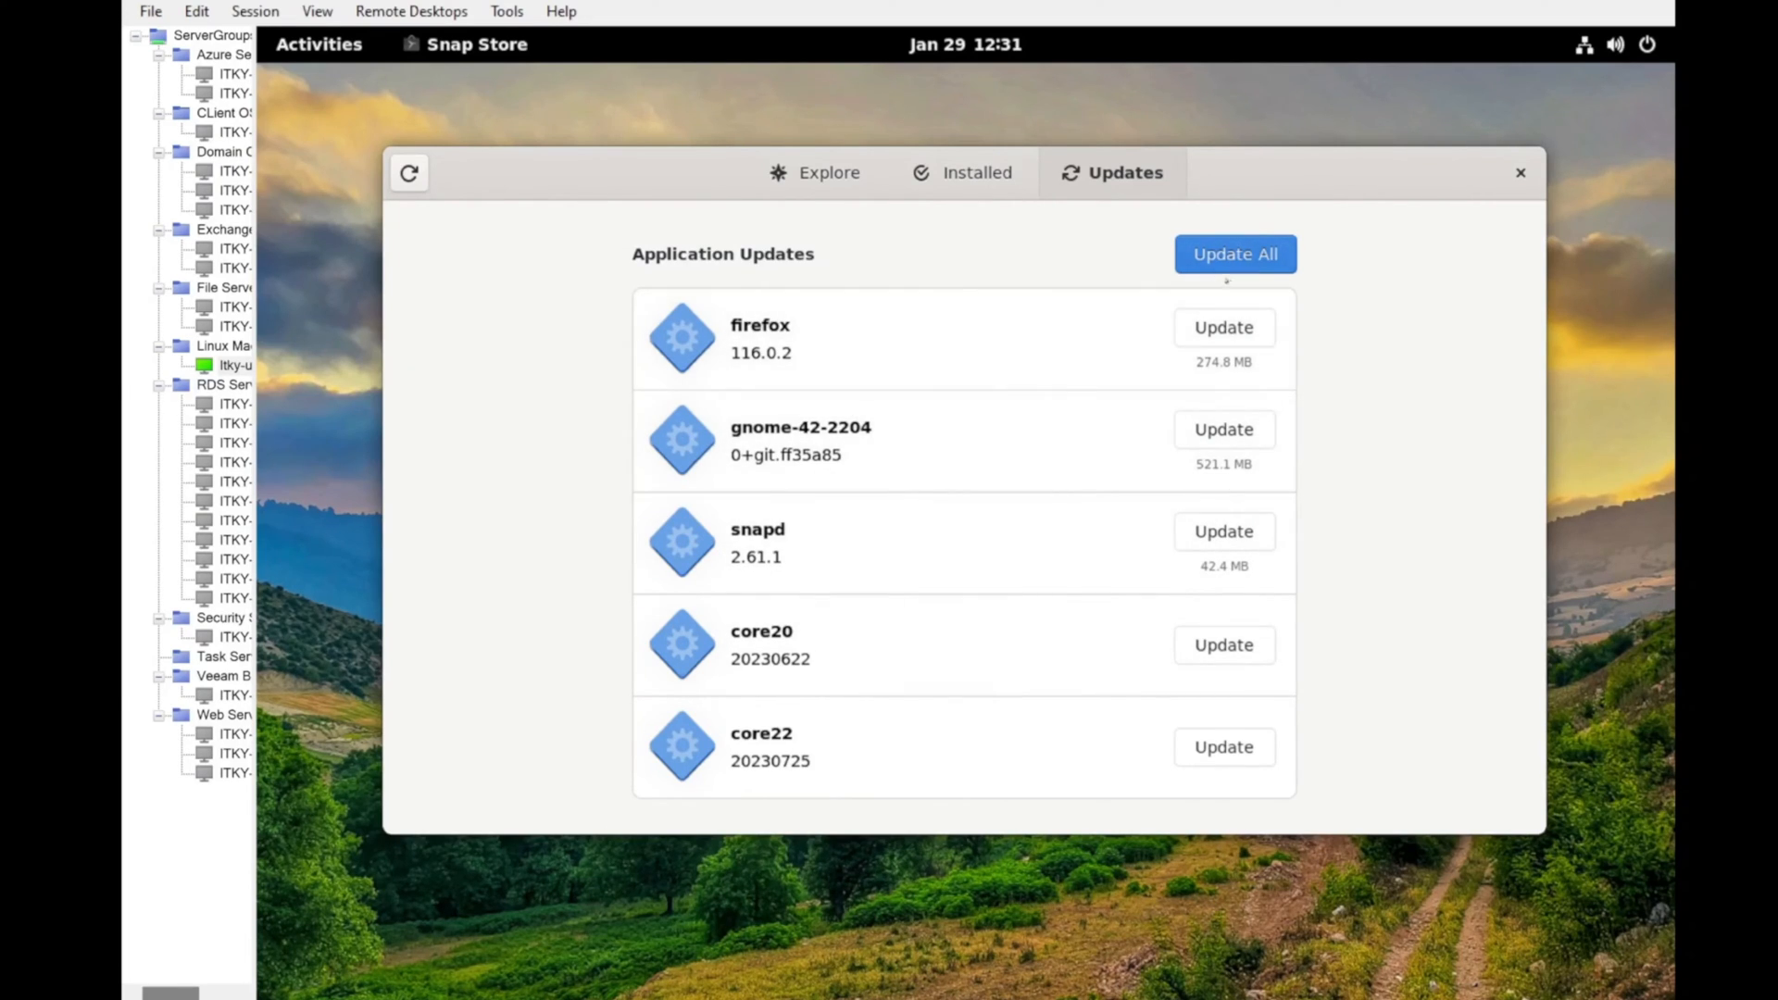
Step: Update all listed apps, authenticating with the password, then return to Explore
{"action": "left_click", "coordinate": [1234, 254]}
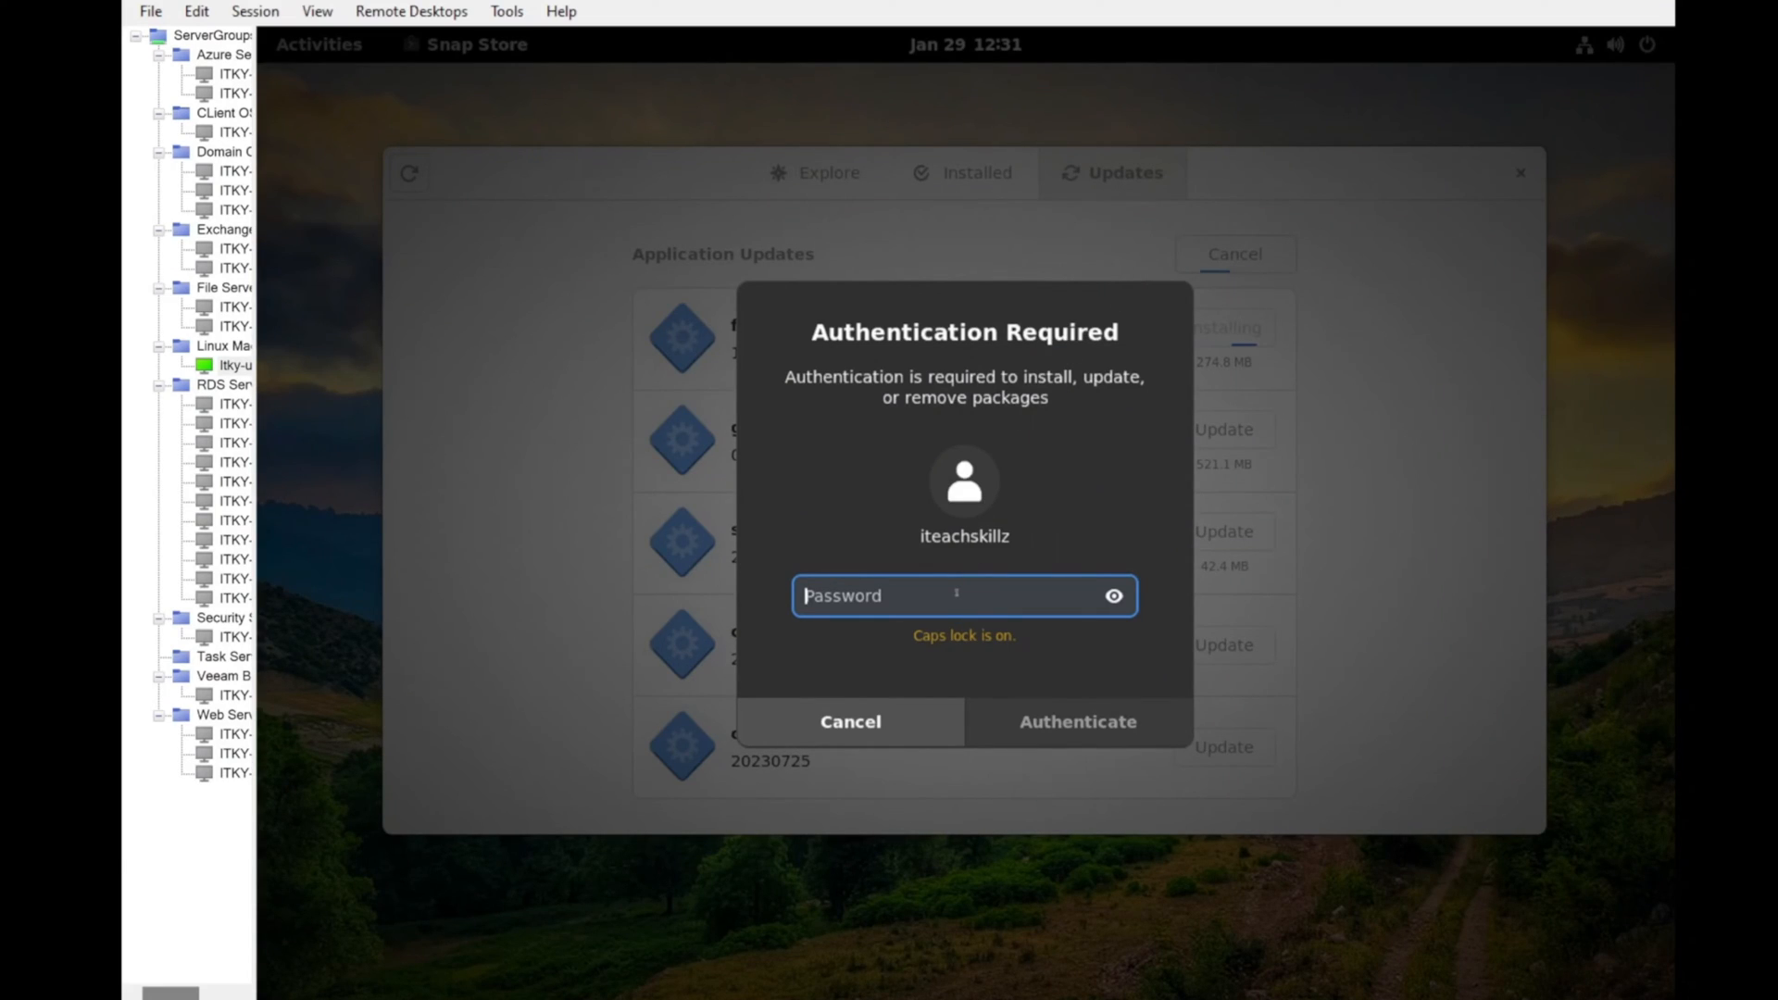
{"action": "type", "text": "•"}
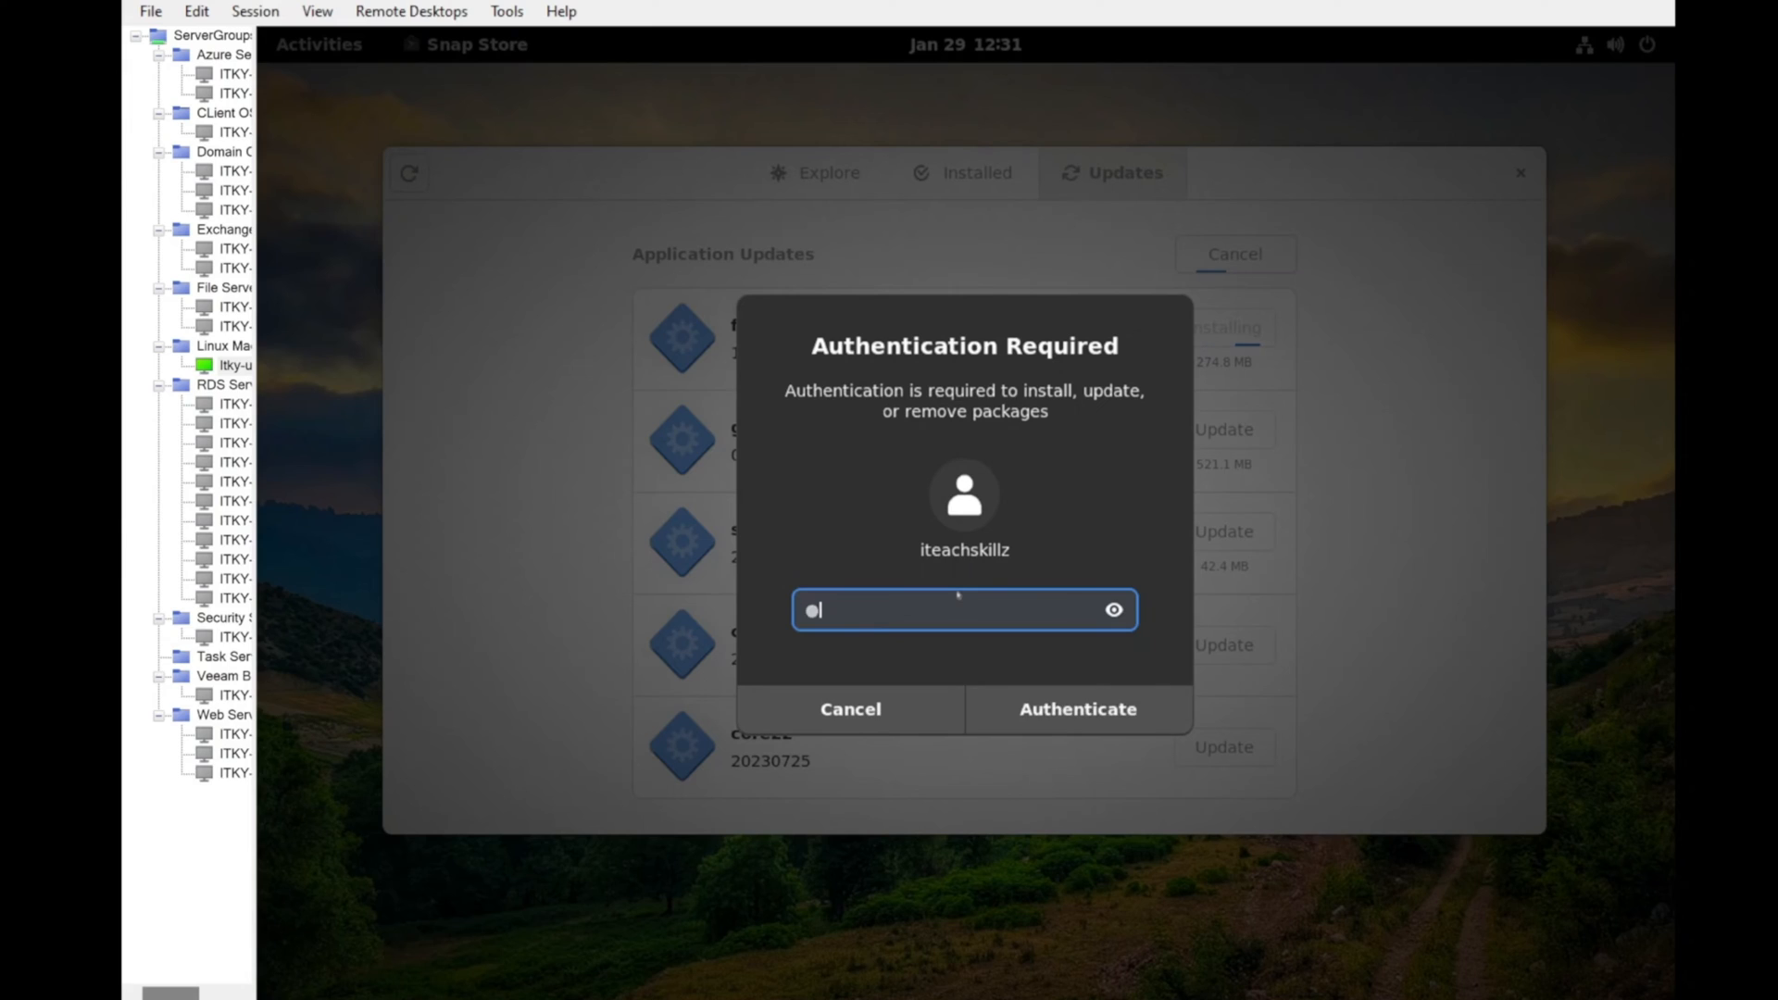
{"action": "type", "text": "password"}
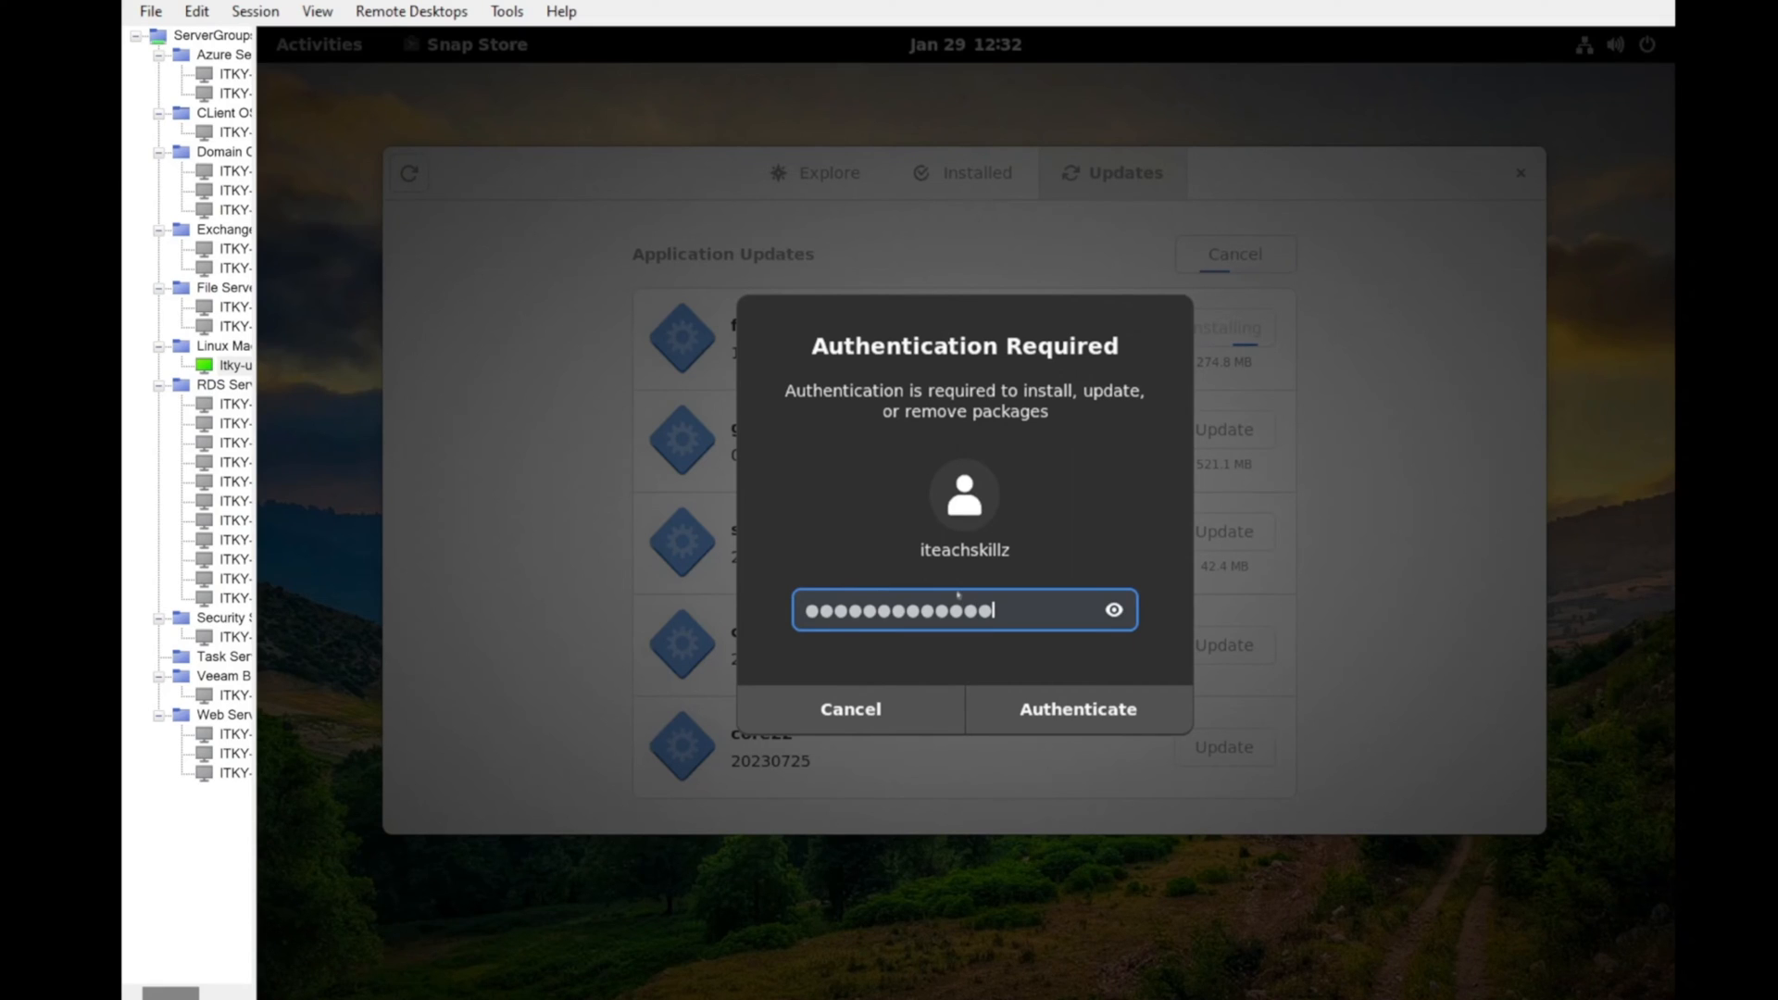
{"action": "left_click", "coordinate": [1074, 709]}
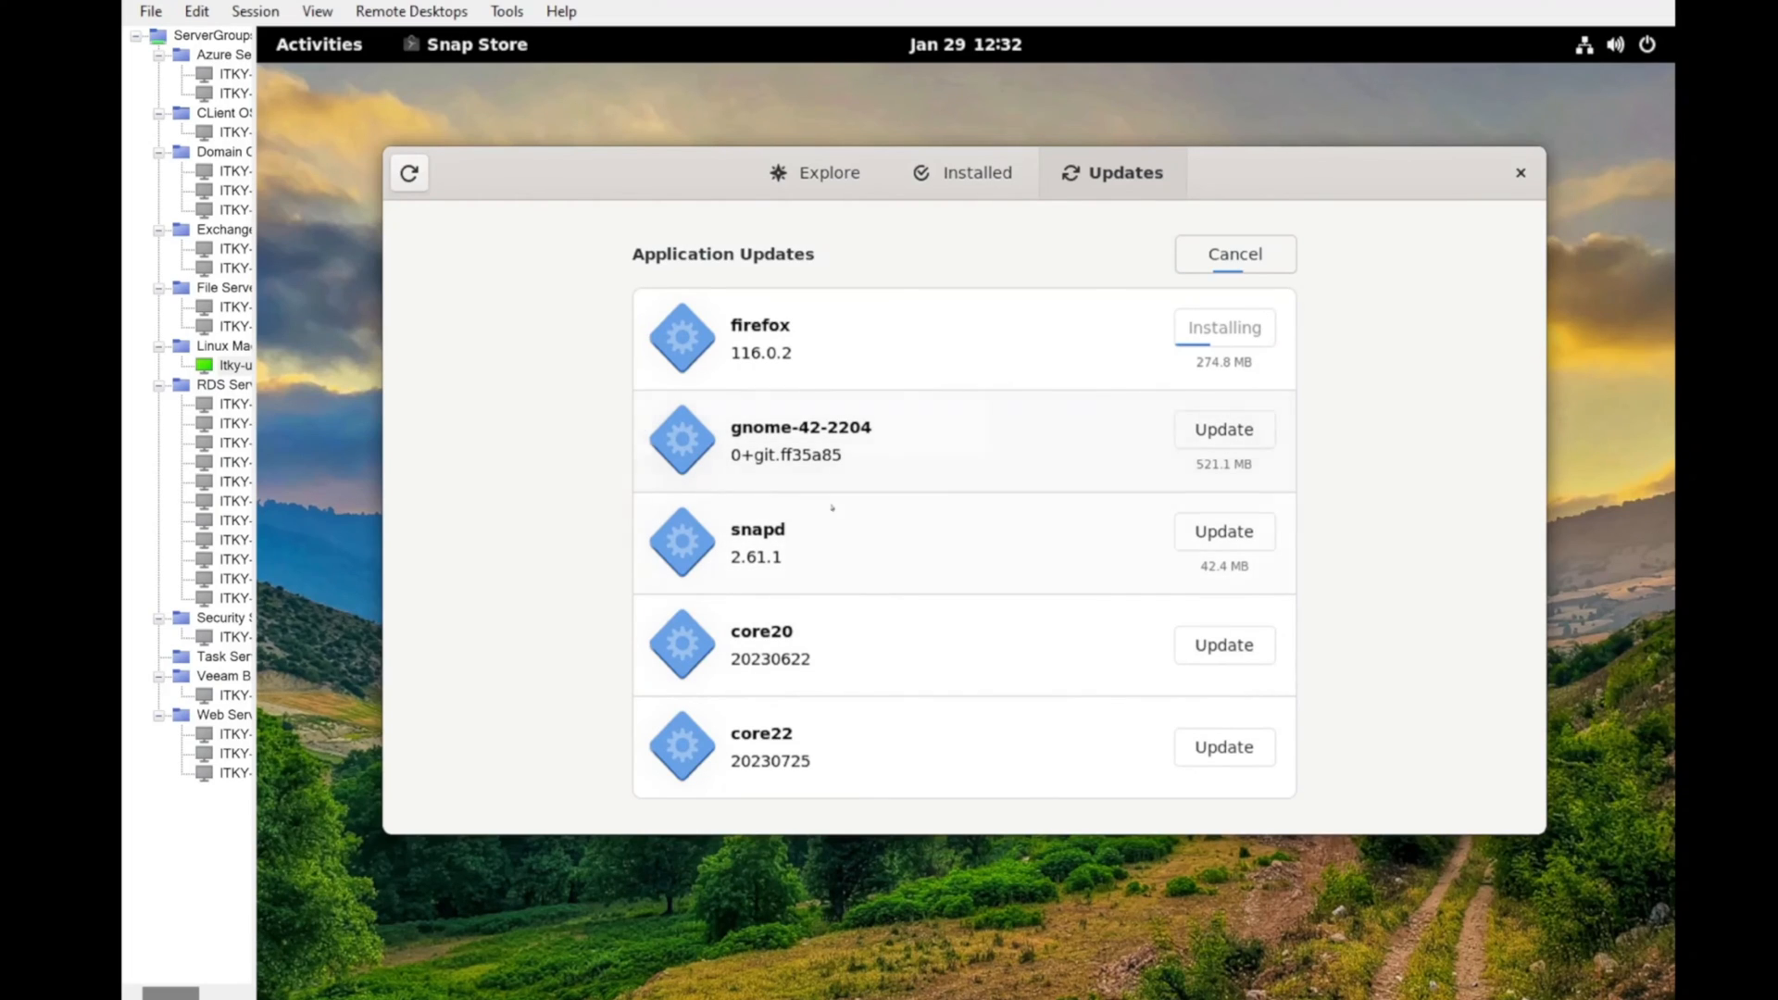
{"action": "mouse_move", "coordinate": [566, 406]}
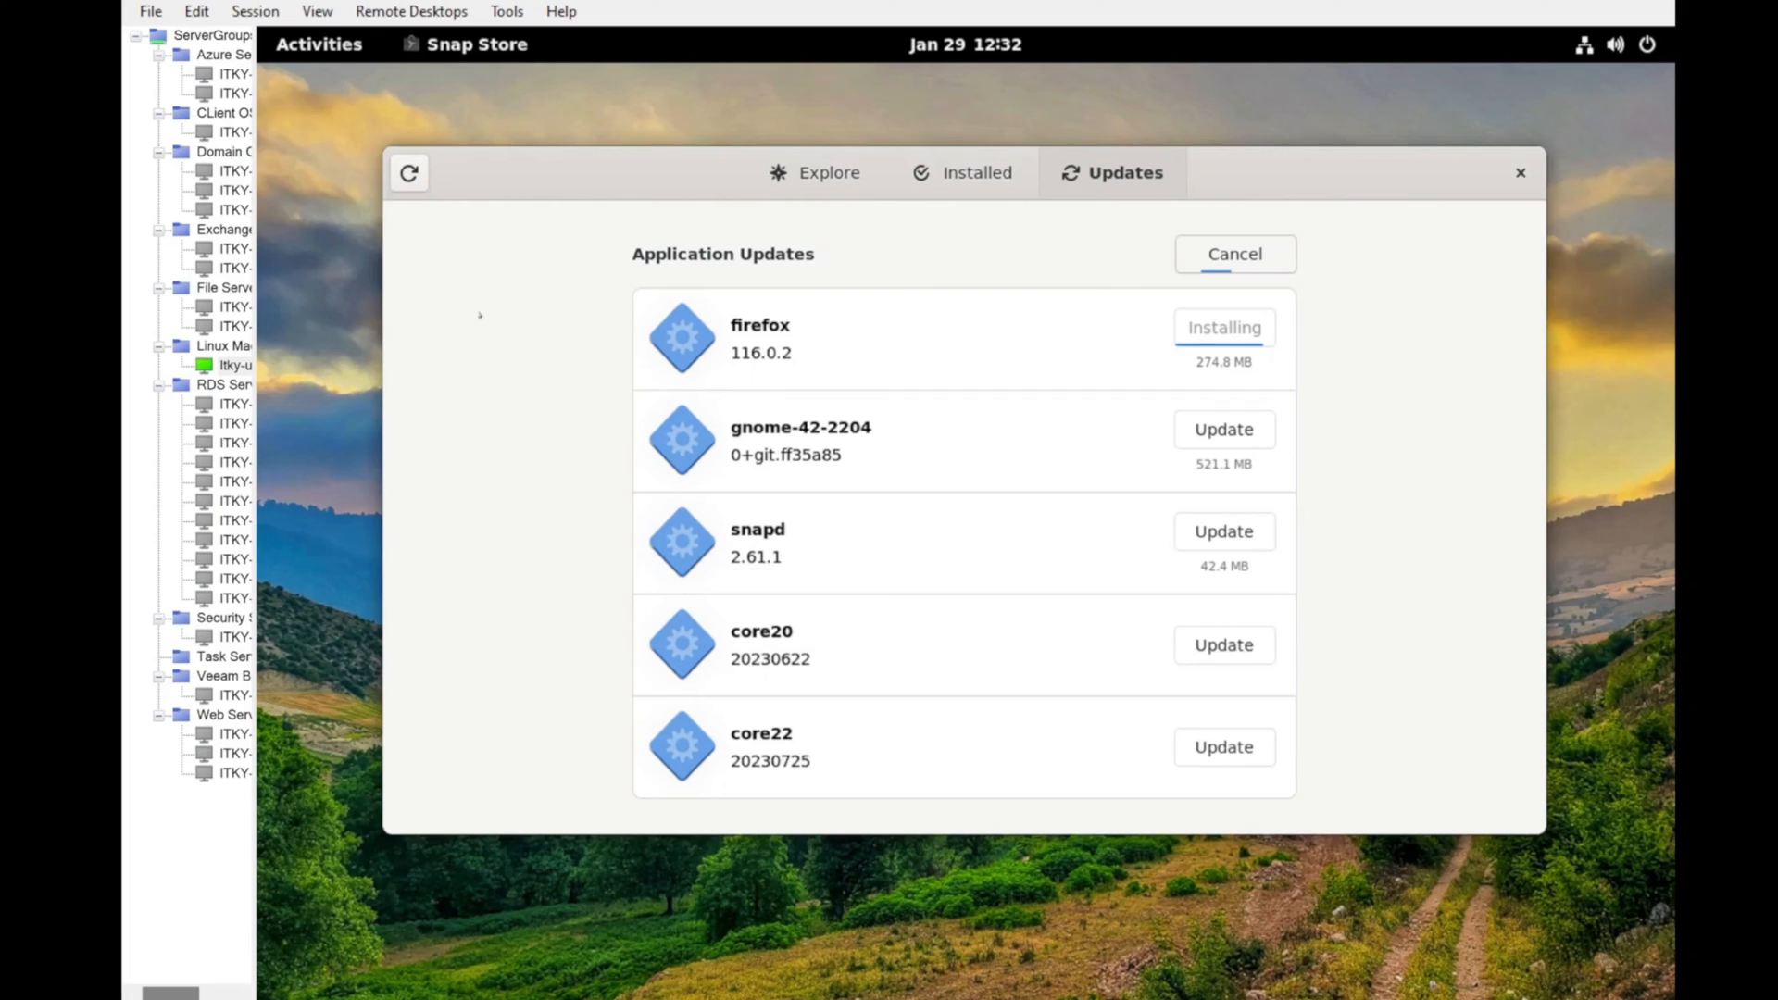
{"action": "mouse_move", "coordinate": [716, 369]}
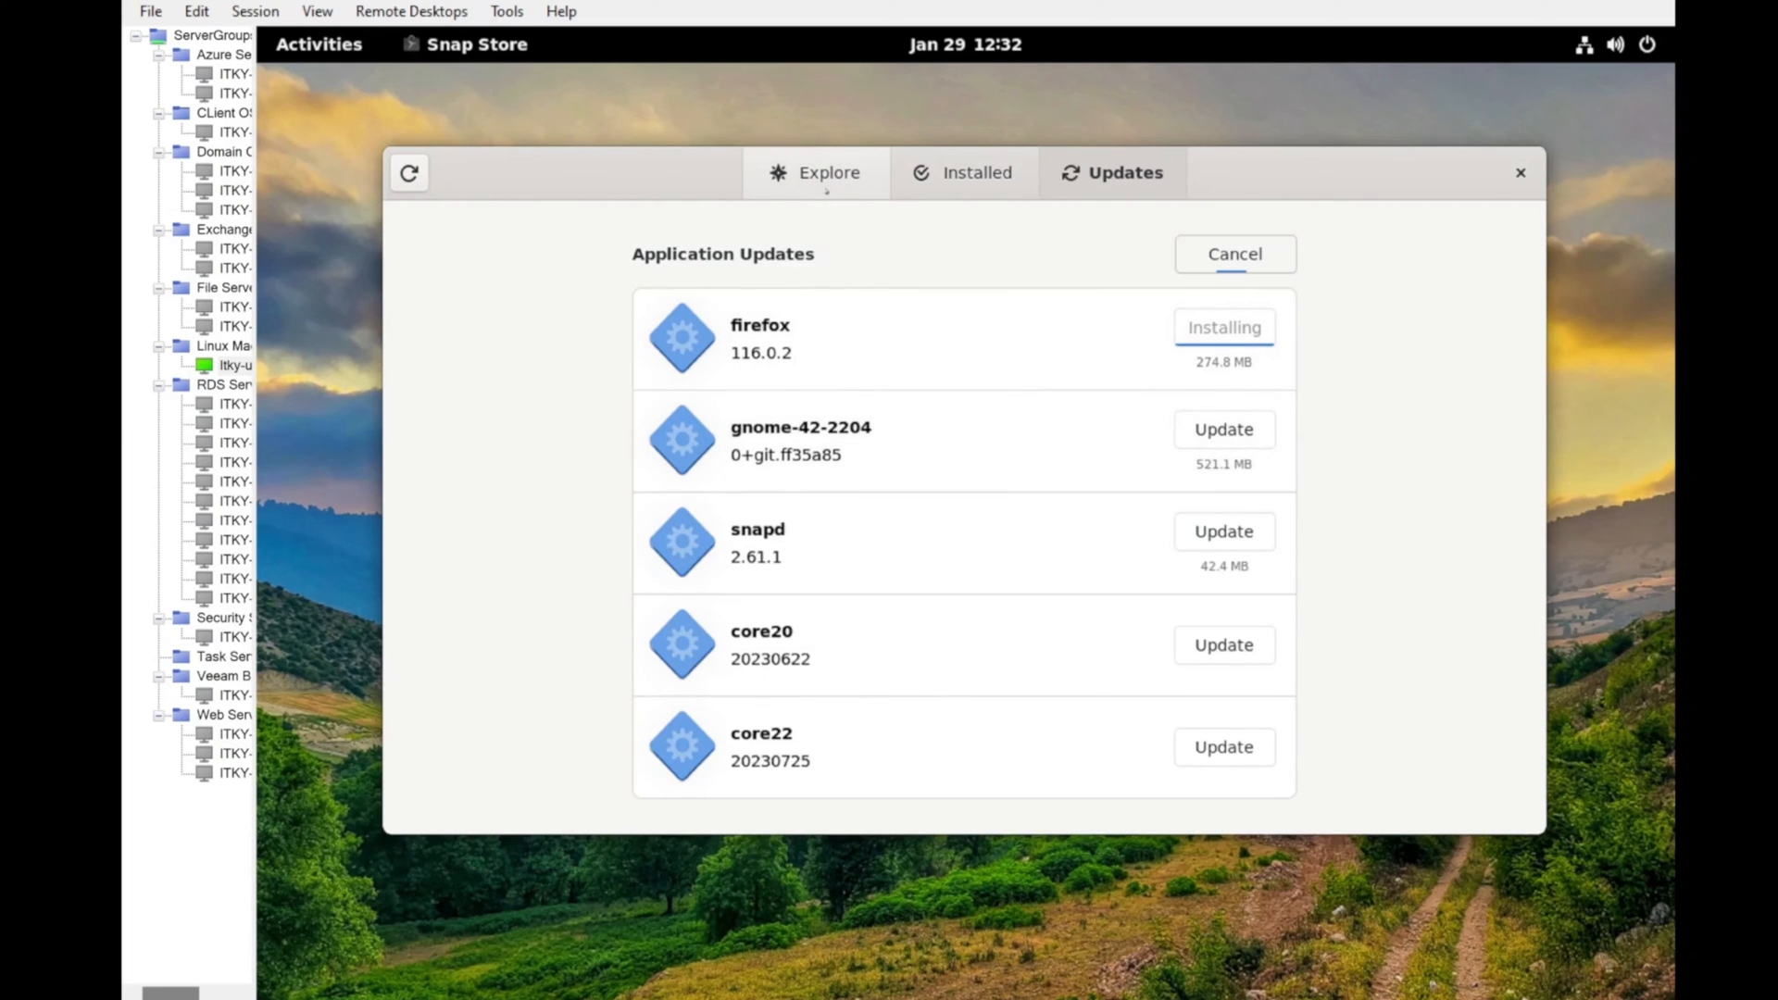
{"action": "left_click", "coordinate": [828, 172]}
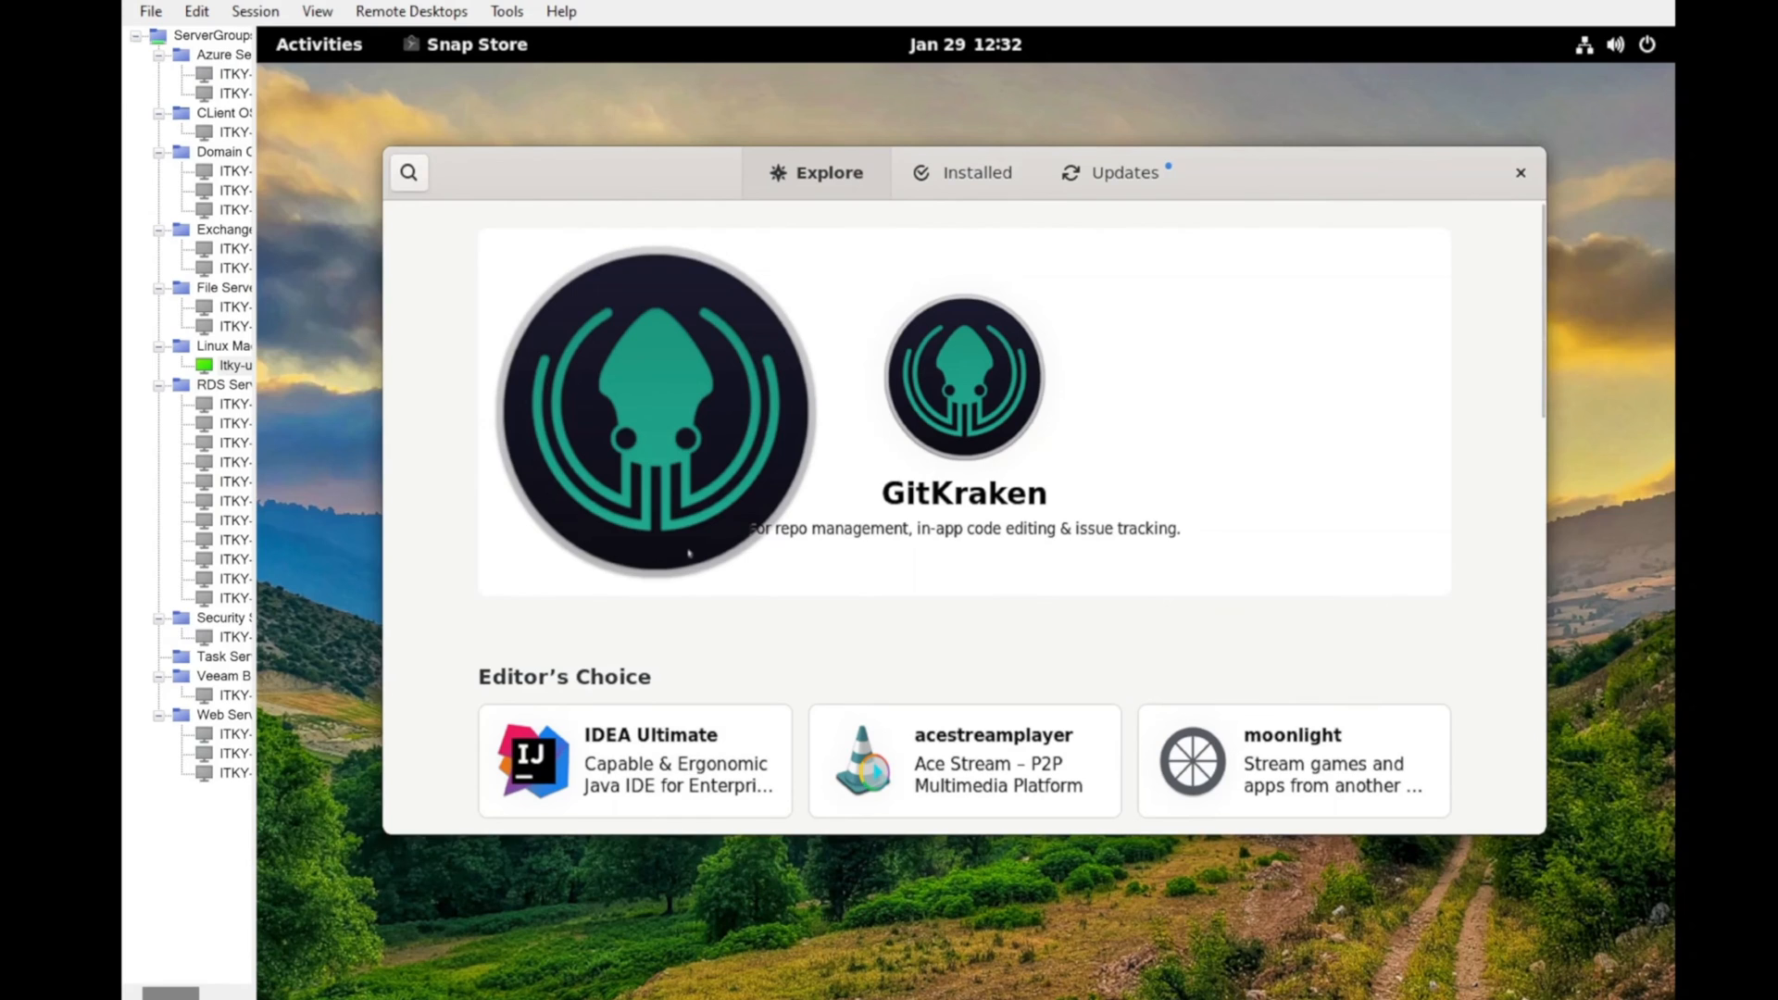
Step: Answer the second authentication prompt with the password so updates continue
{"action": "scroll", "scroll_direction": "down", "scroll_amount": 3}
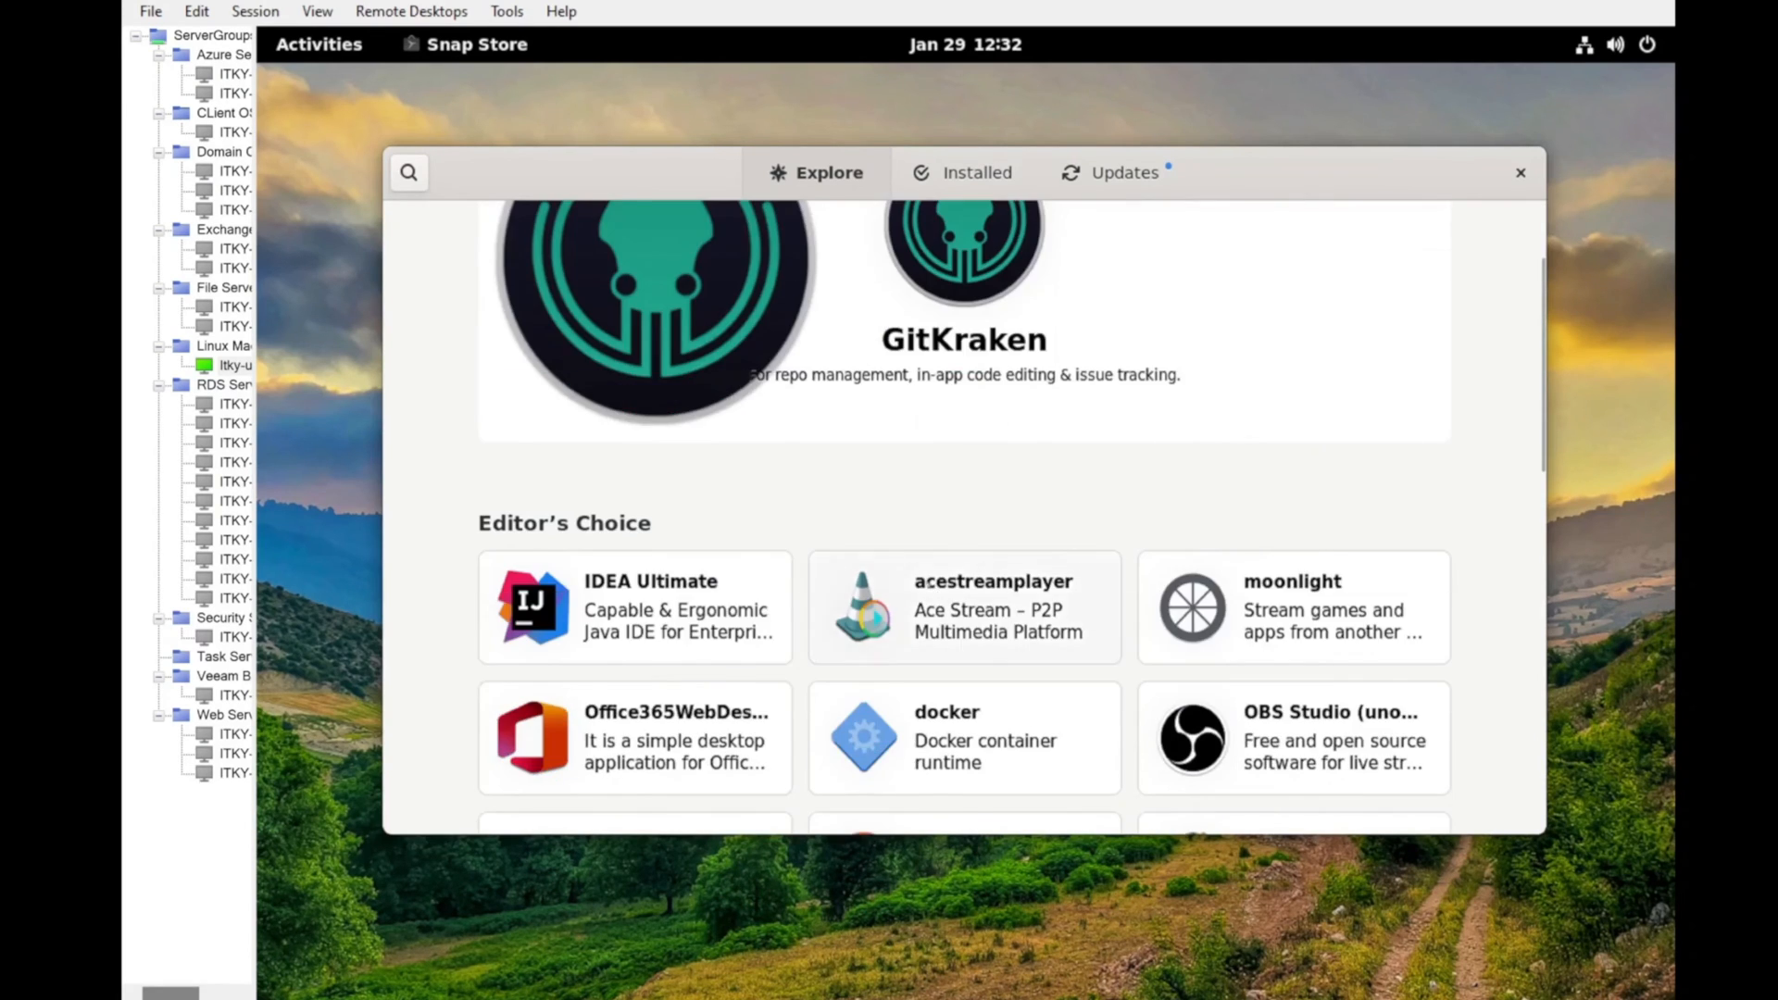
{"action": "scroll", "scroll_direction": "down", "scroll_amount": 3}
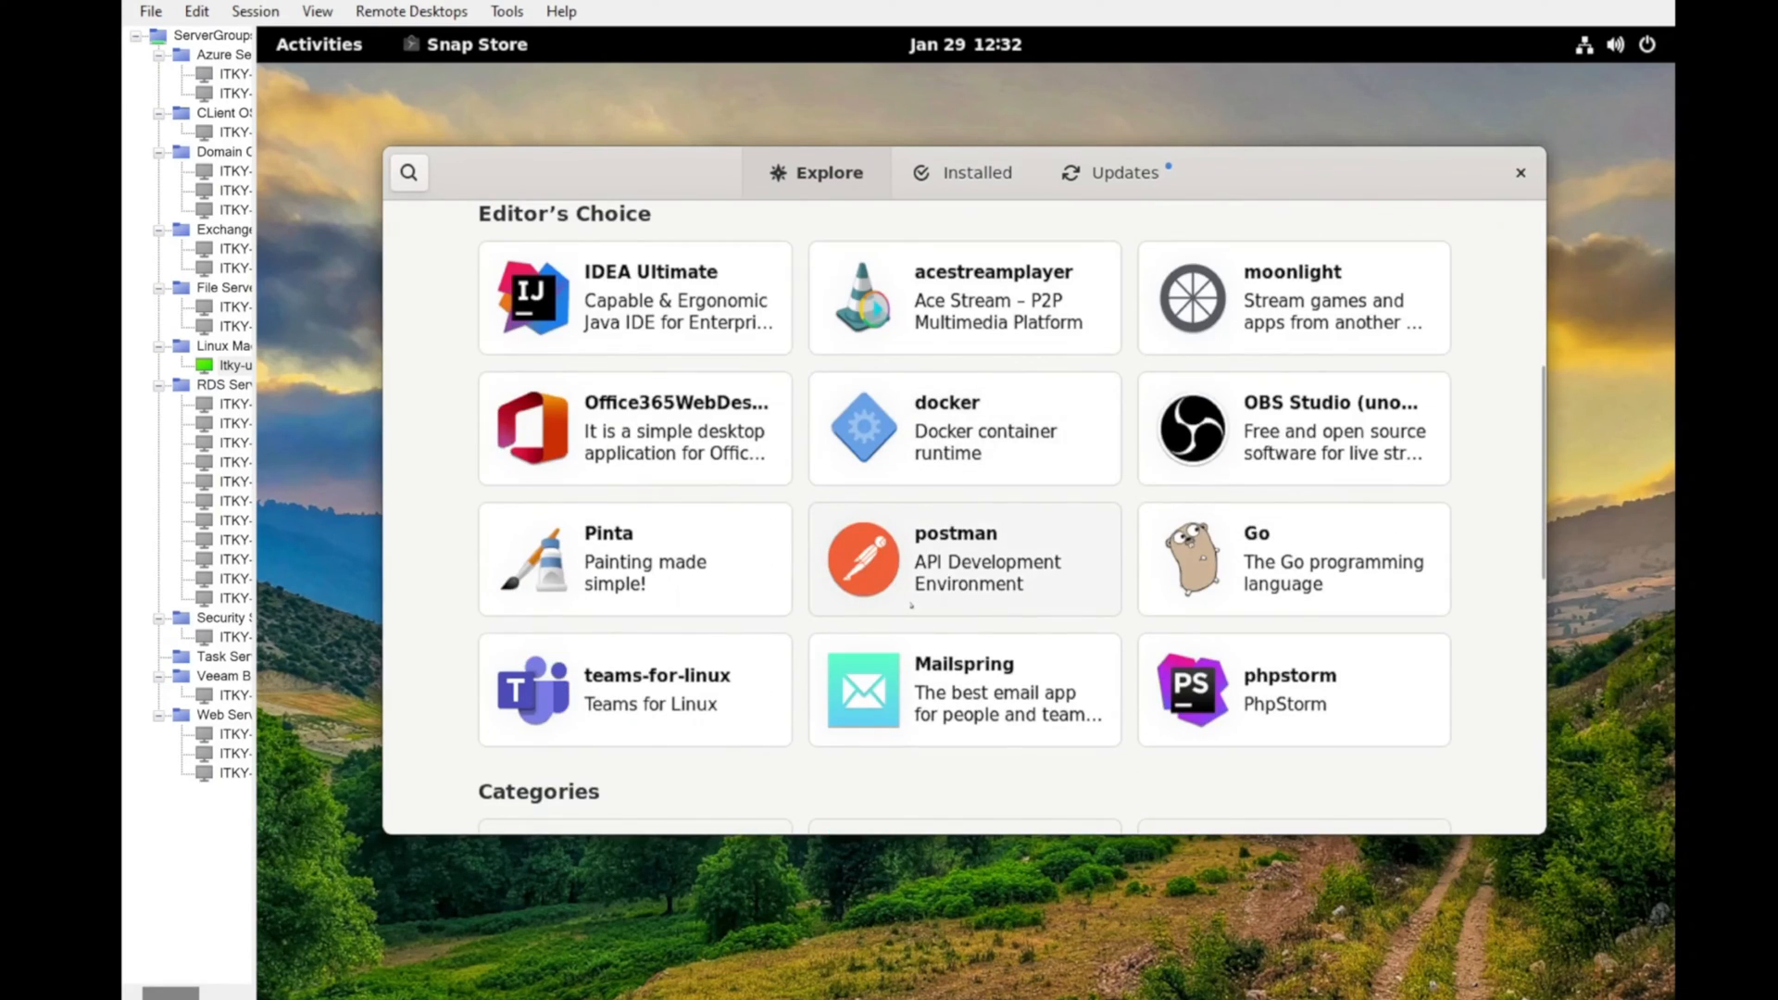
{"action": "scroll", "scroll_direction": "down", "scroll_amount": 3}
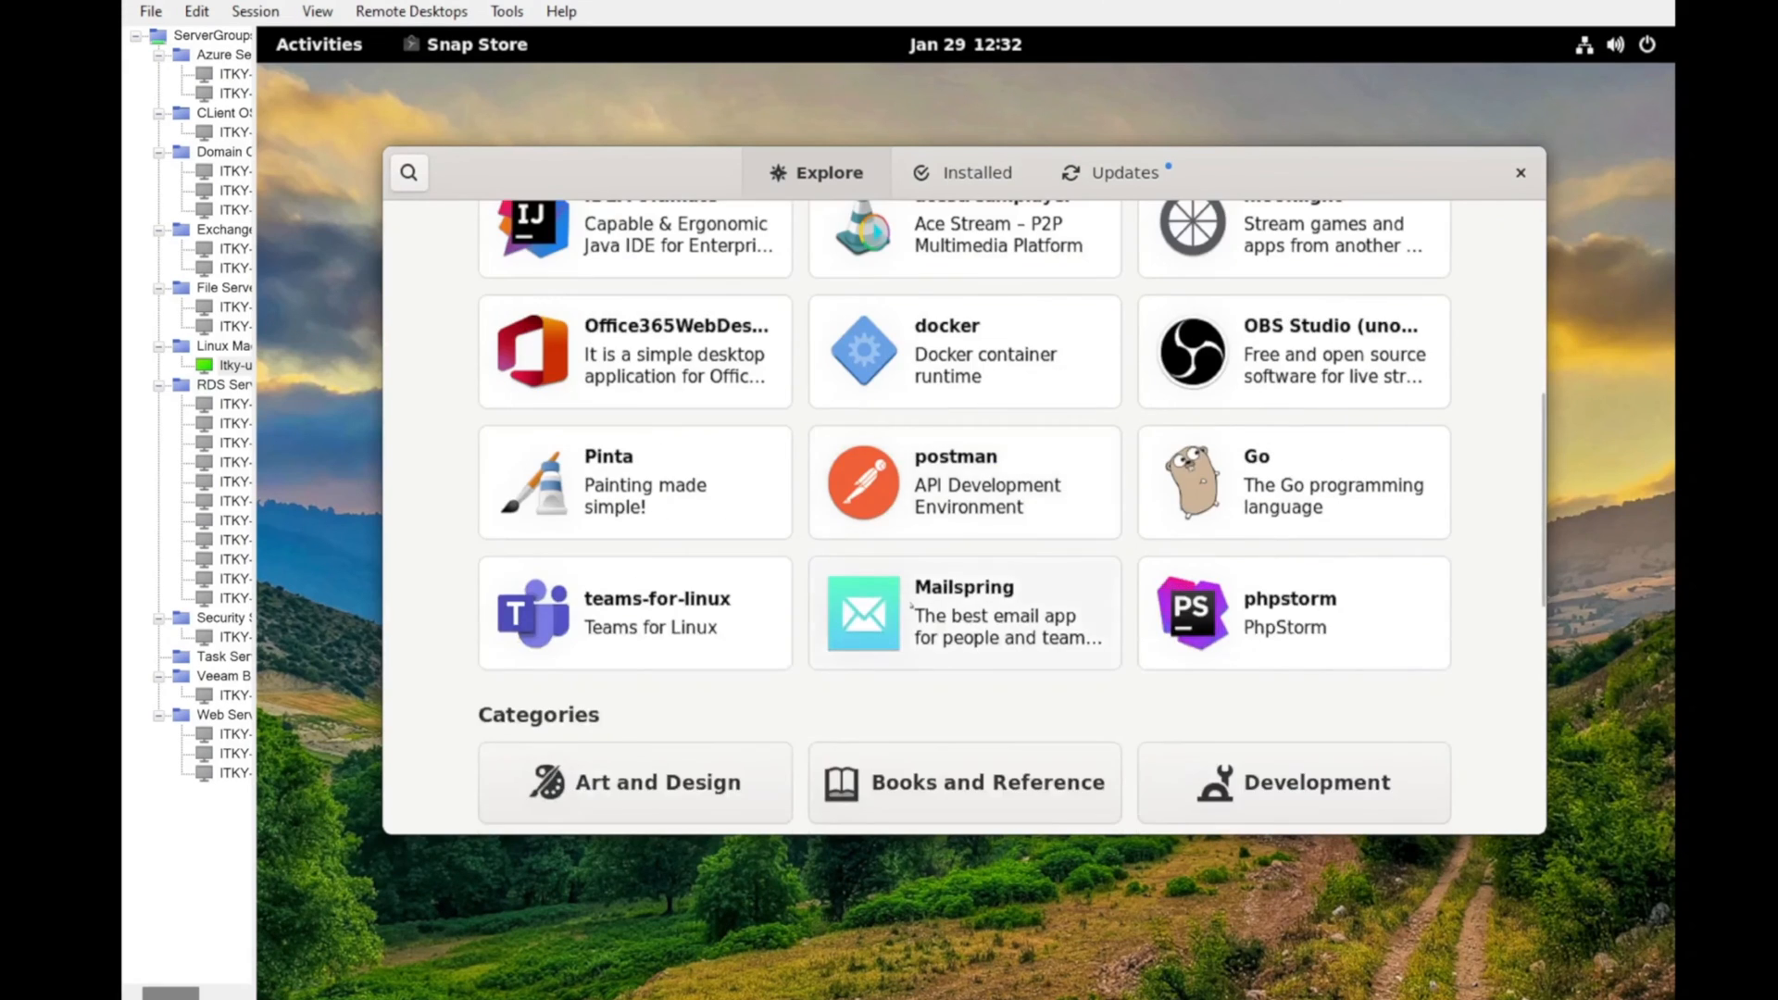
{"action": "scroll", "scroll_direction": "down", "scroll_amount": 3}
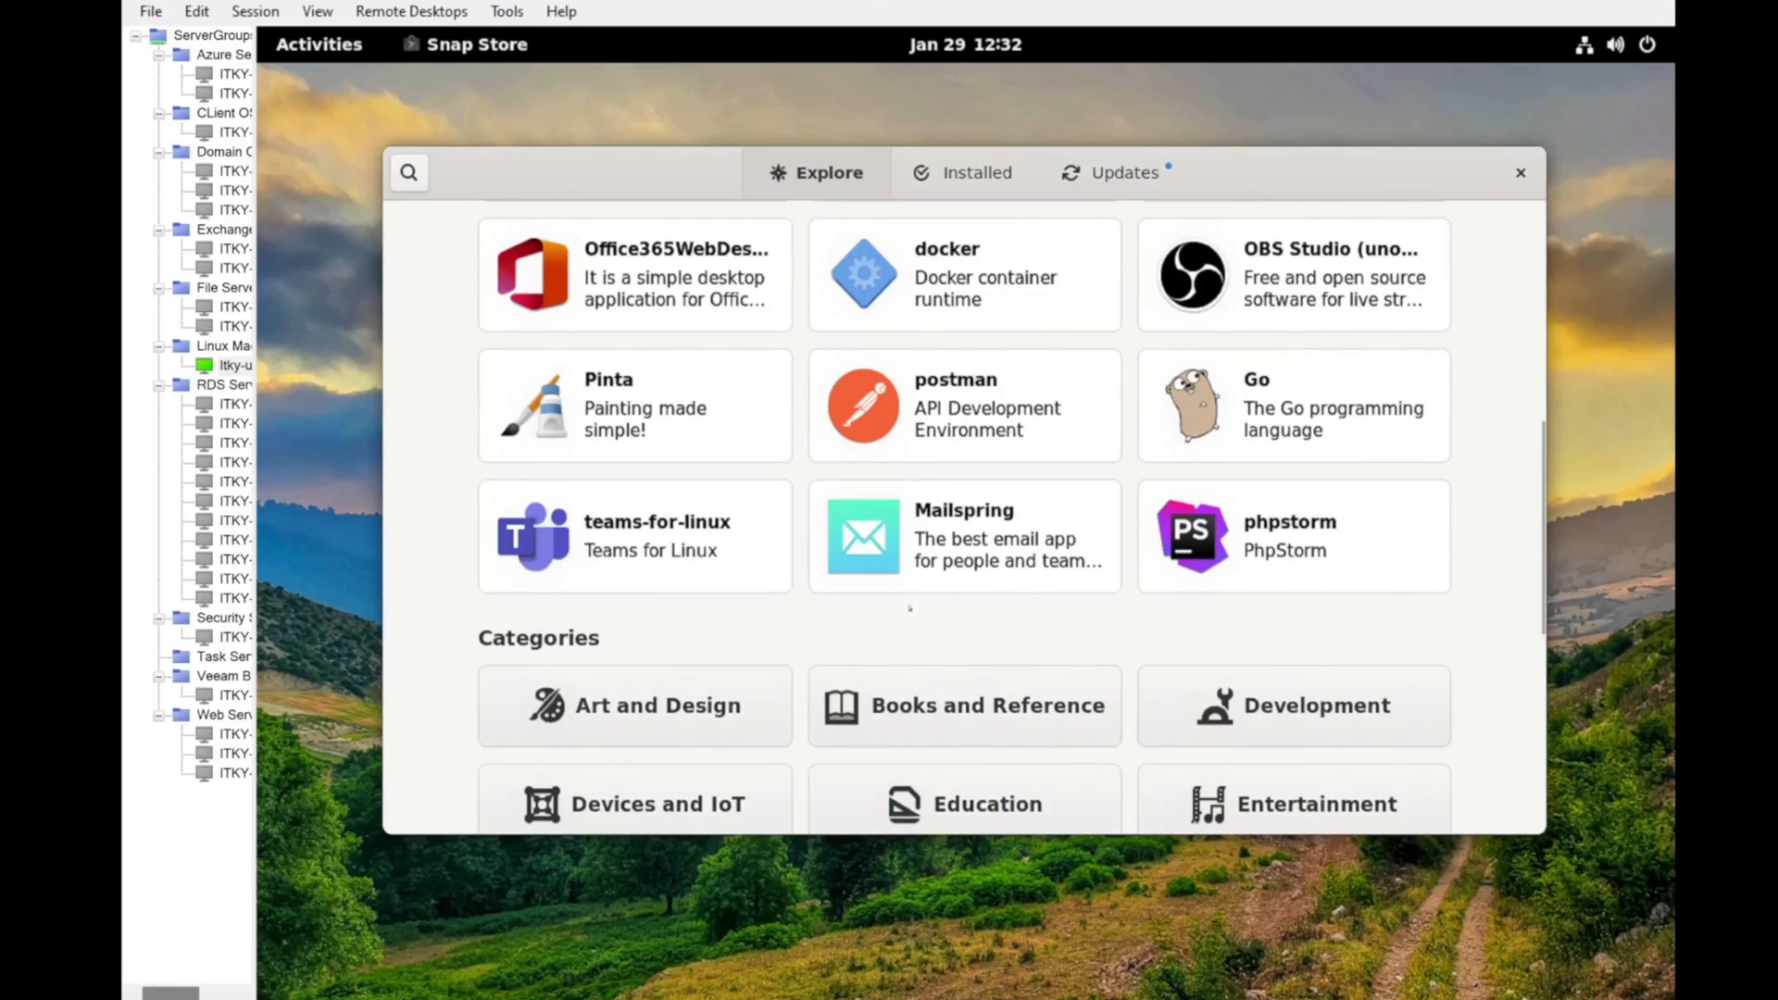
{"action": "mouse_move", "coordinate": [873, 476]}
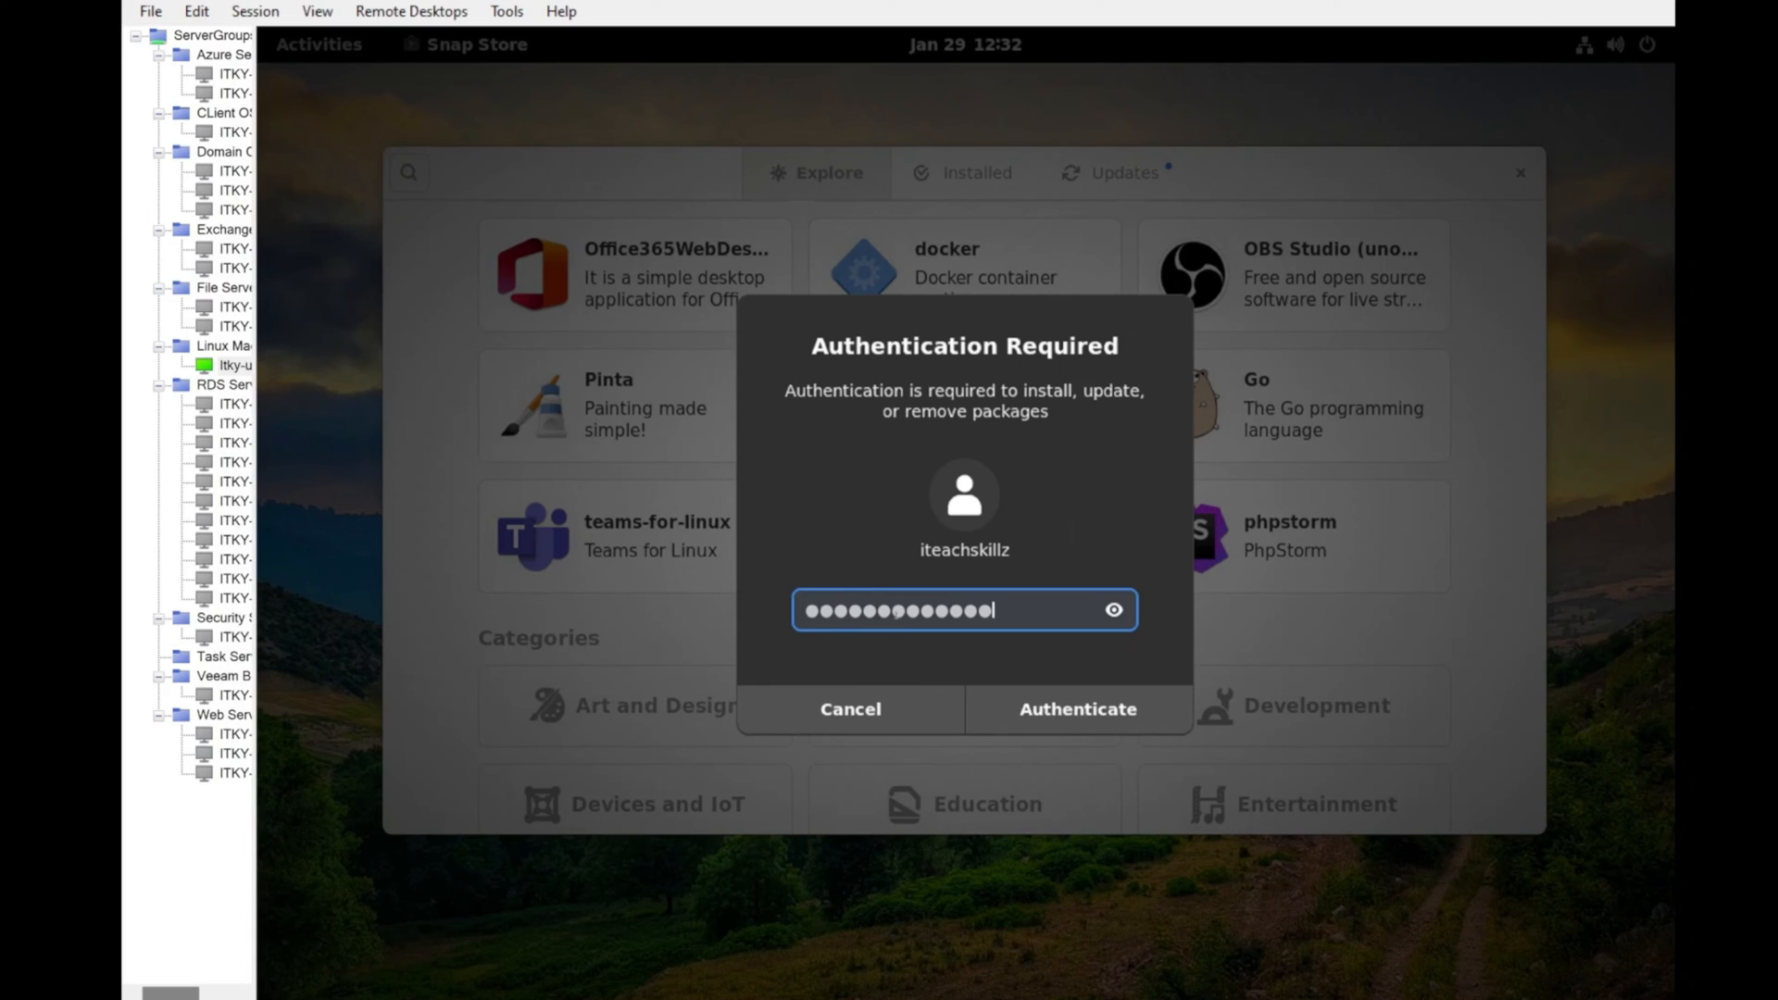
{"action": "left_click", "coordinate": [1074, 709]}
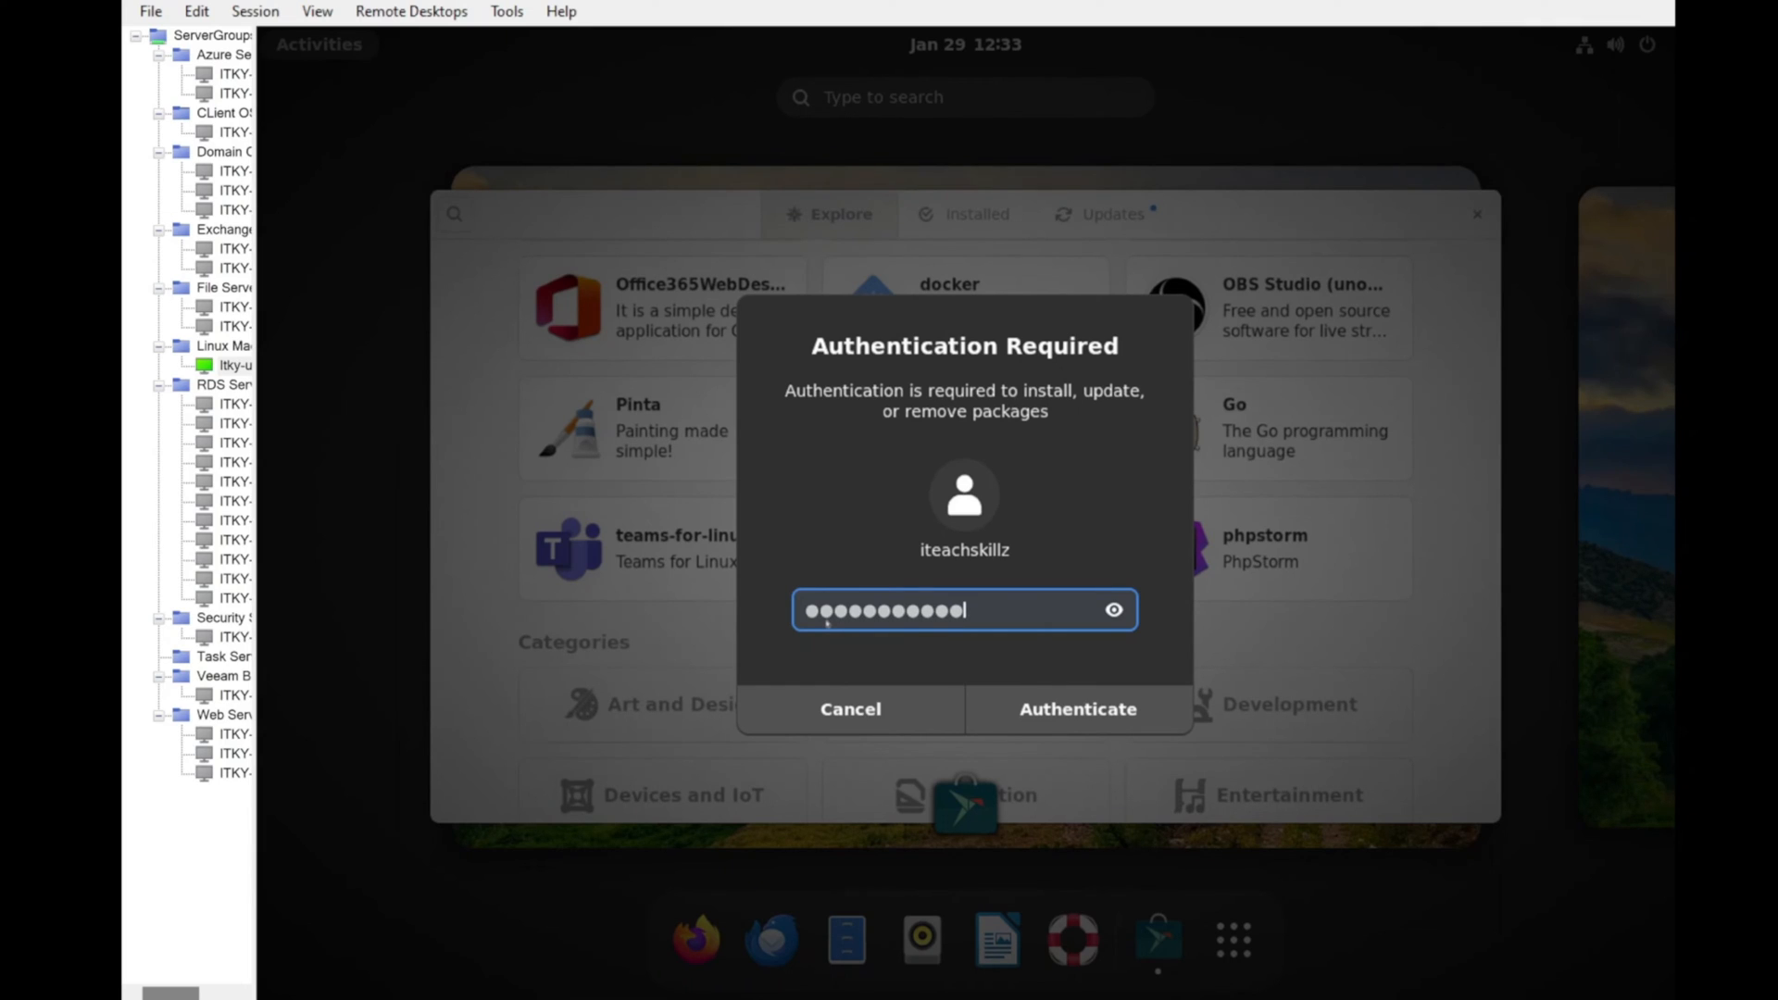
{"action": "left_click", "coordinate": [1076, 709]}
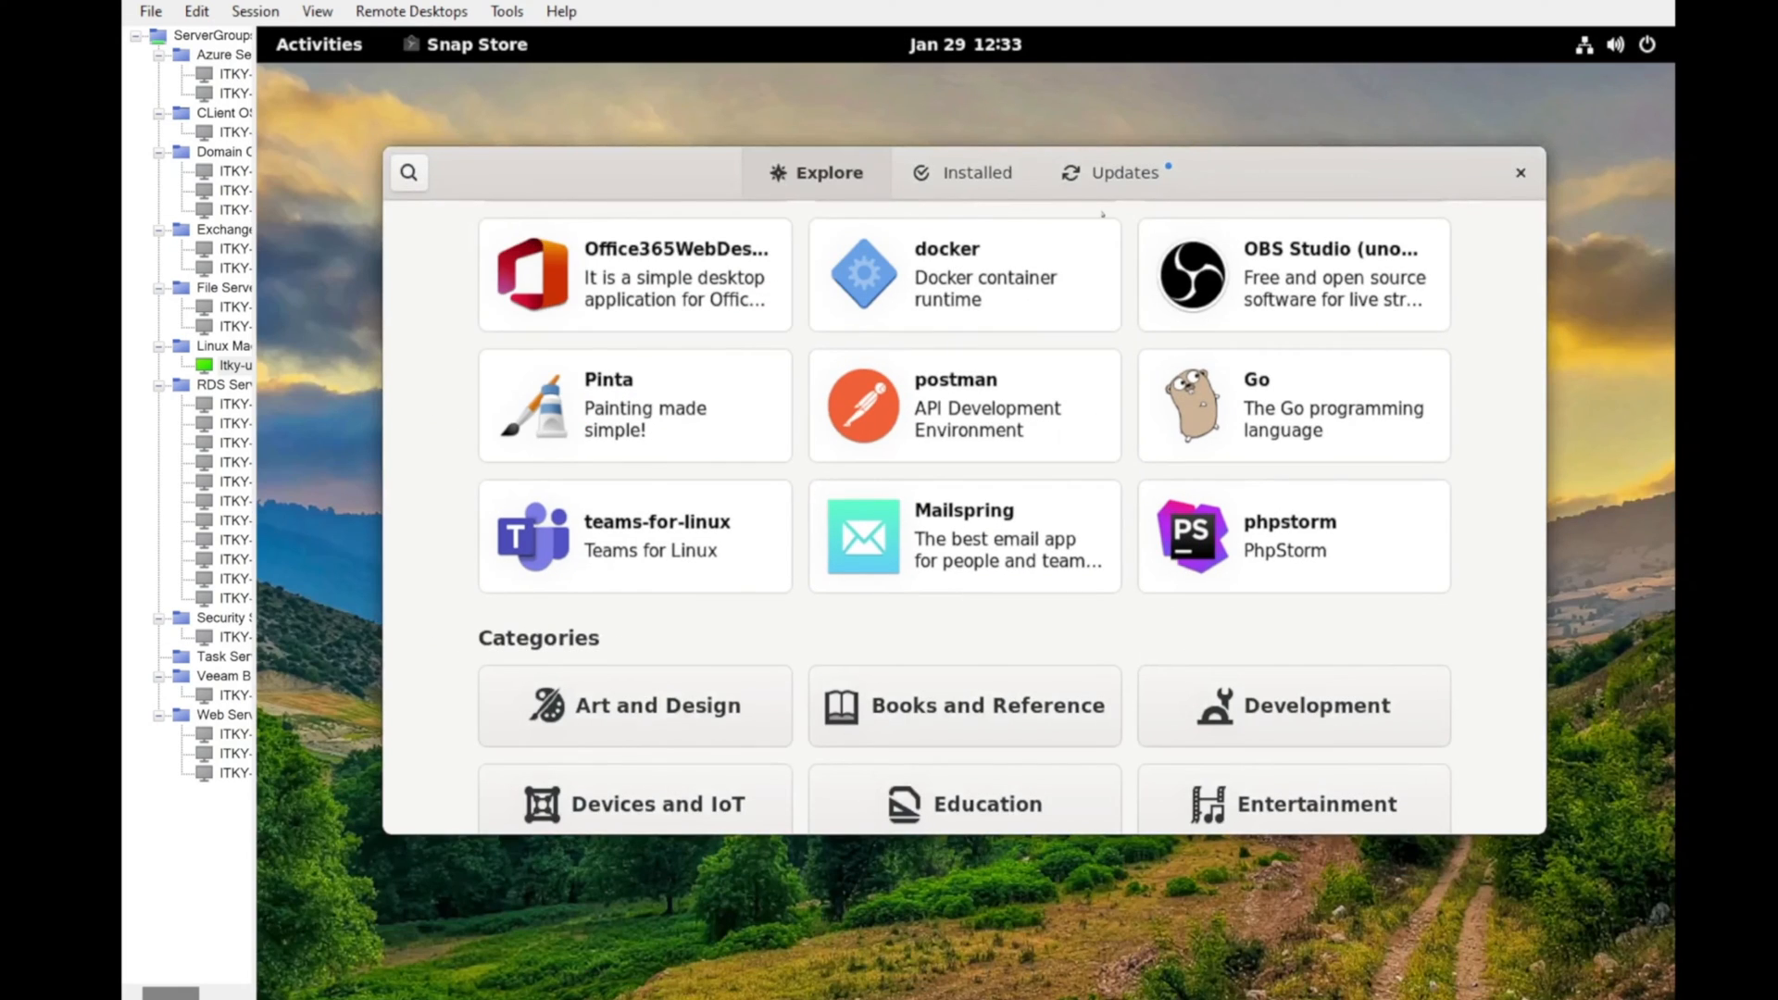
Step: Check the Updates list, now only gnome-42-2204 and core22, then return to Explore
{"action": "left_click", "coordinate": [1124, 172]}
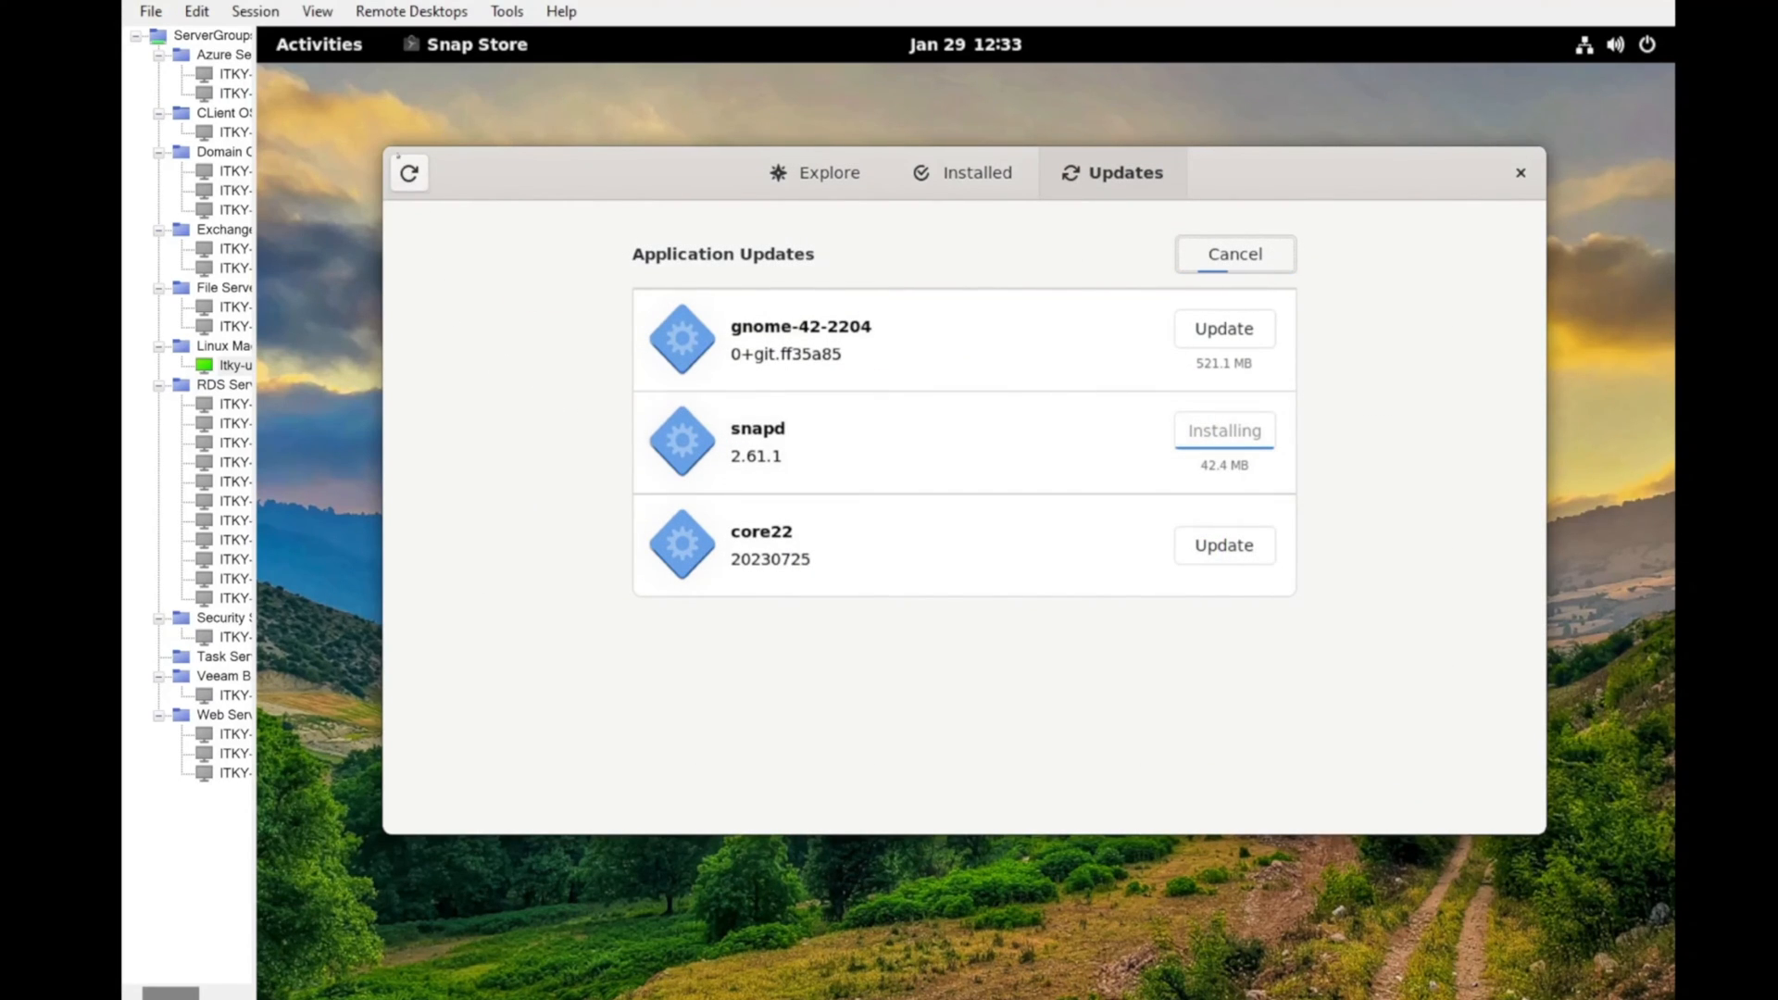
{"action": "left_click", "coordinate": [407, 172]}
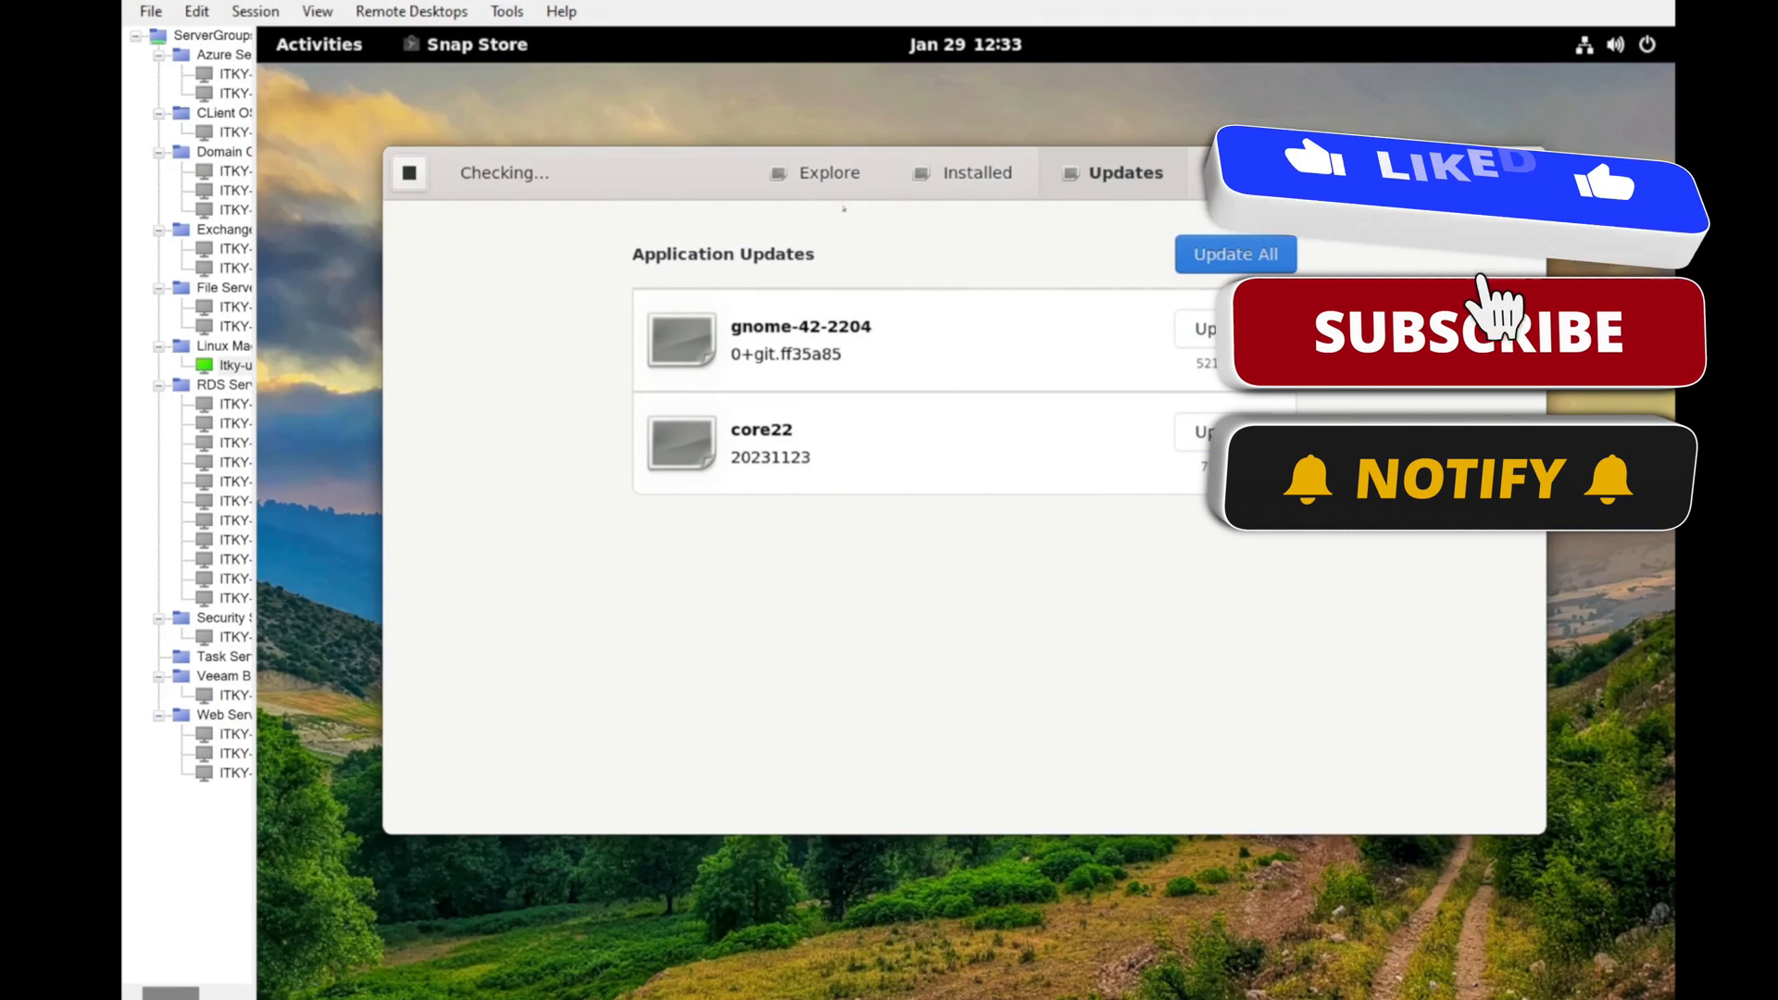
{"action": "left_click", "coordinate": [829, 172]}
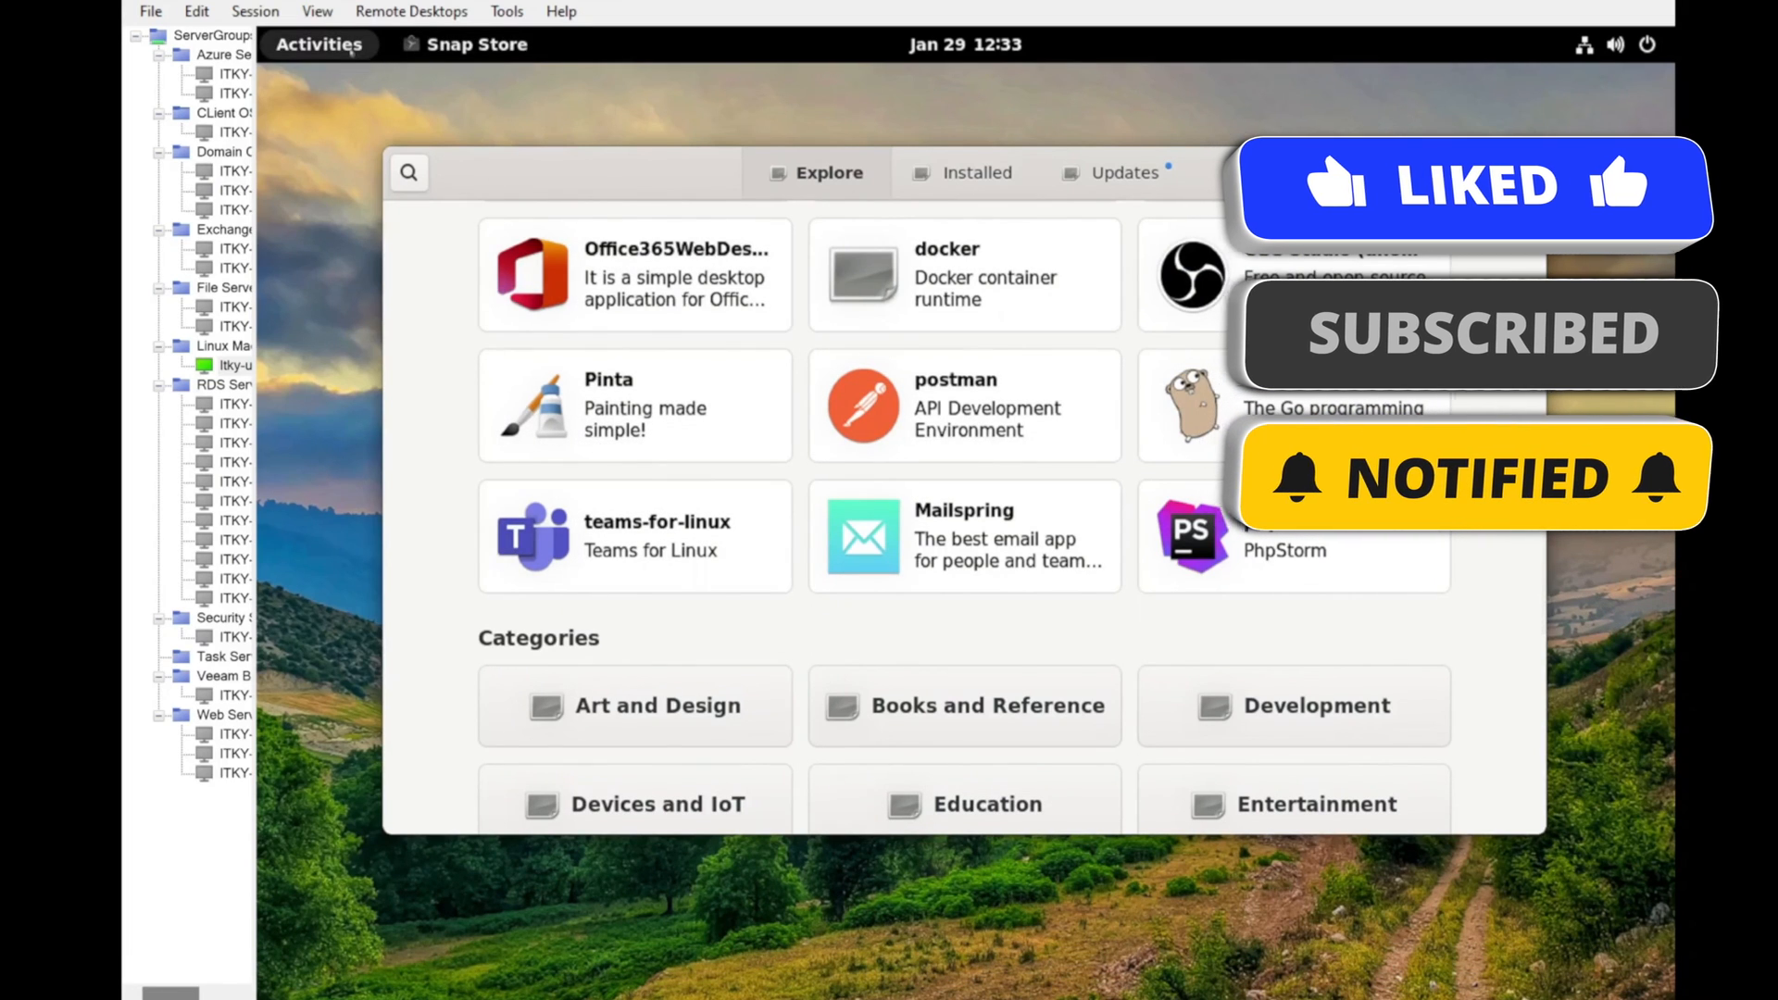
Step: Show the app overview and expand its Utilities folder
{"action": "left_click", "coordinate": [319, 45]}
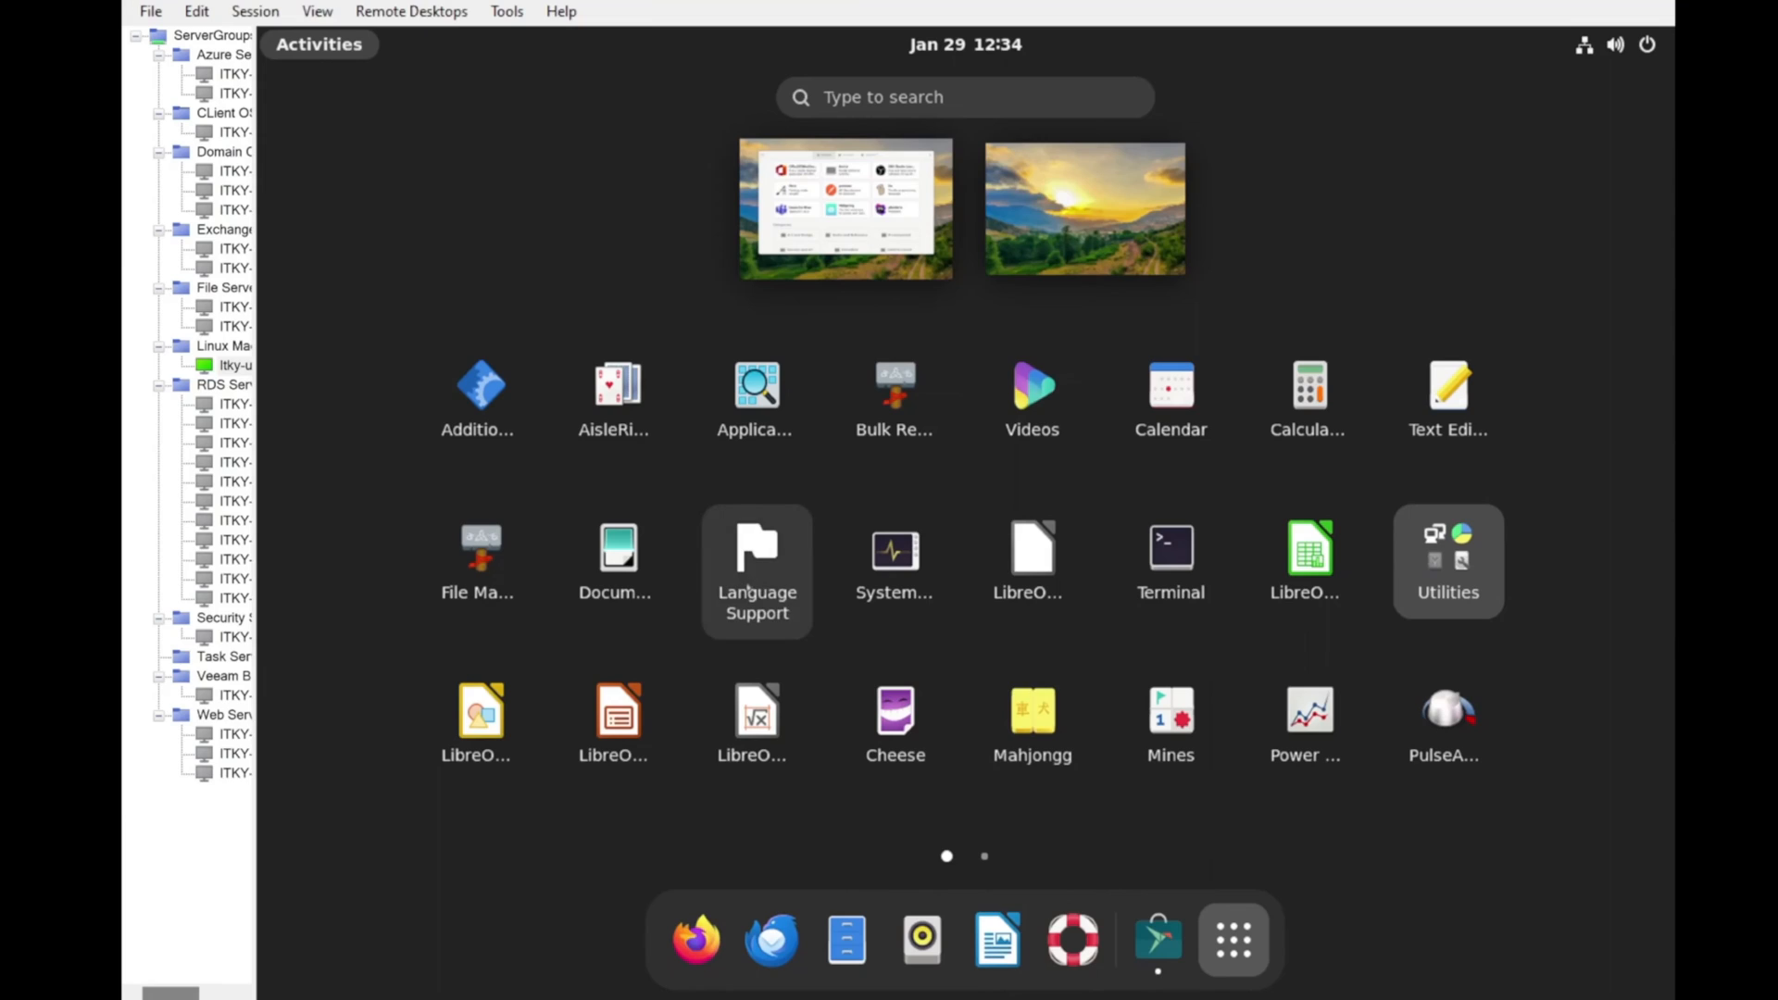
{"action": "mouse_move", "coordinate": [480, 556]}
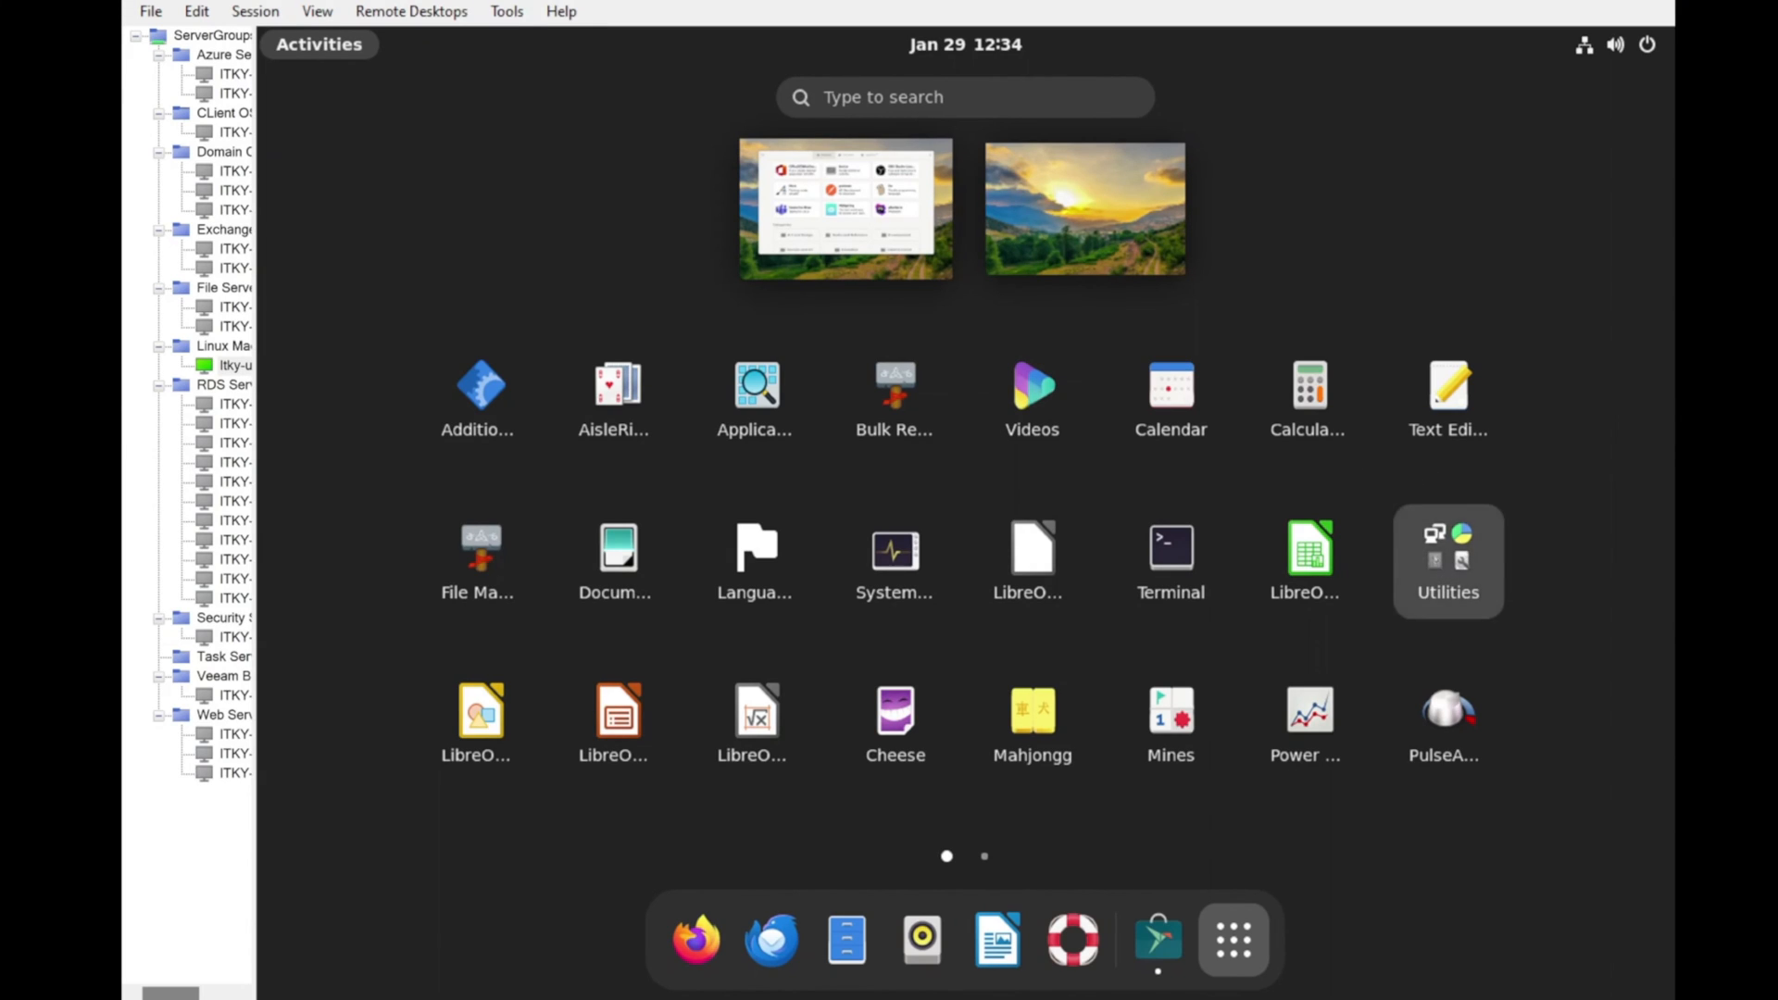
{"action": "left_click", "coordinate": [1446, 559]}
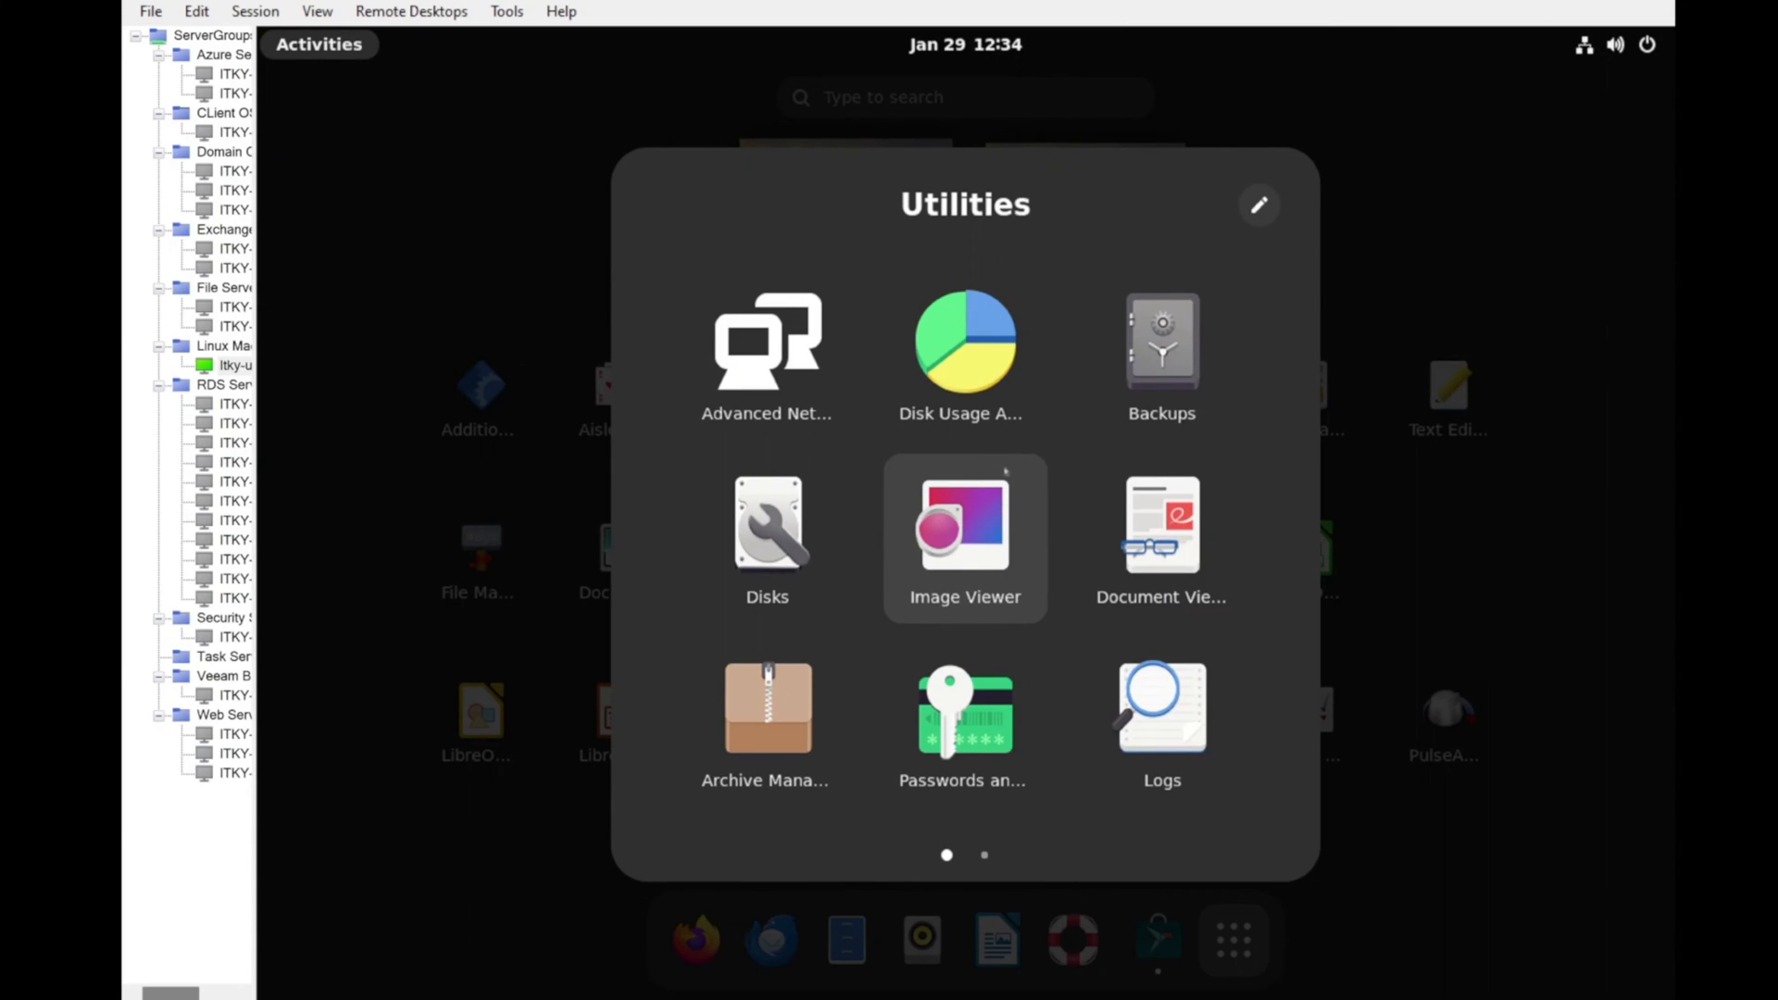
{"action": "mouse_move", "coordinate": [965, 706]}
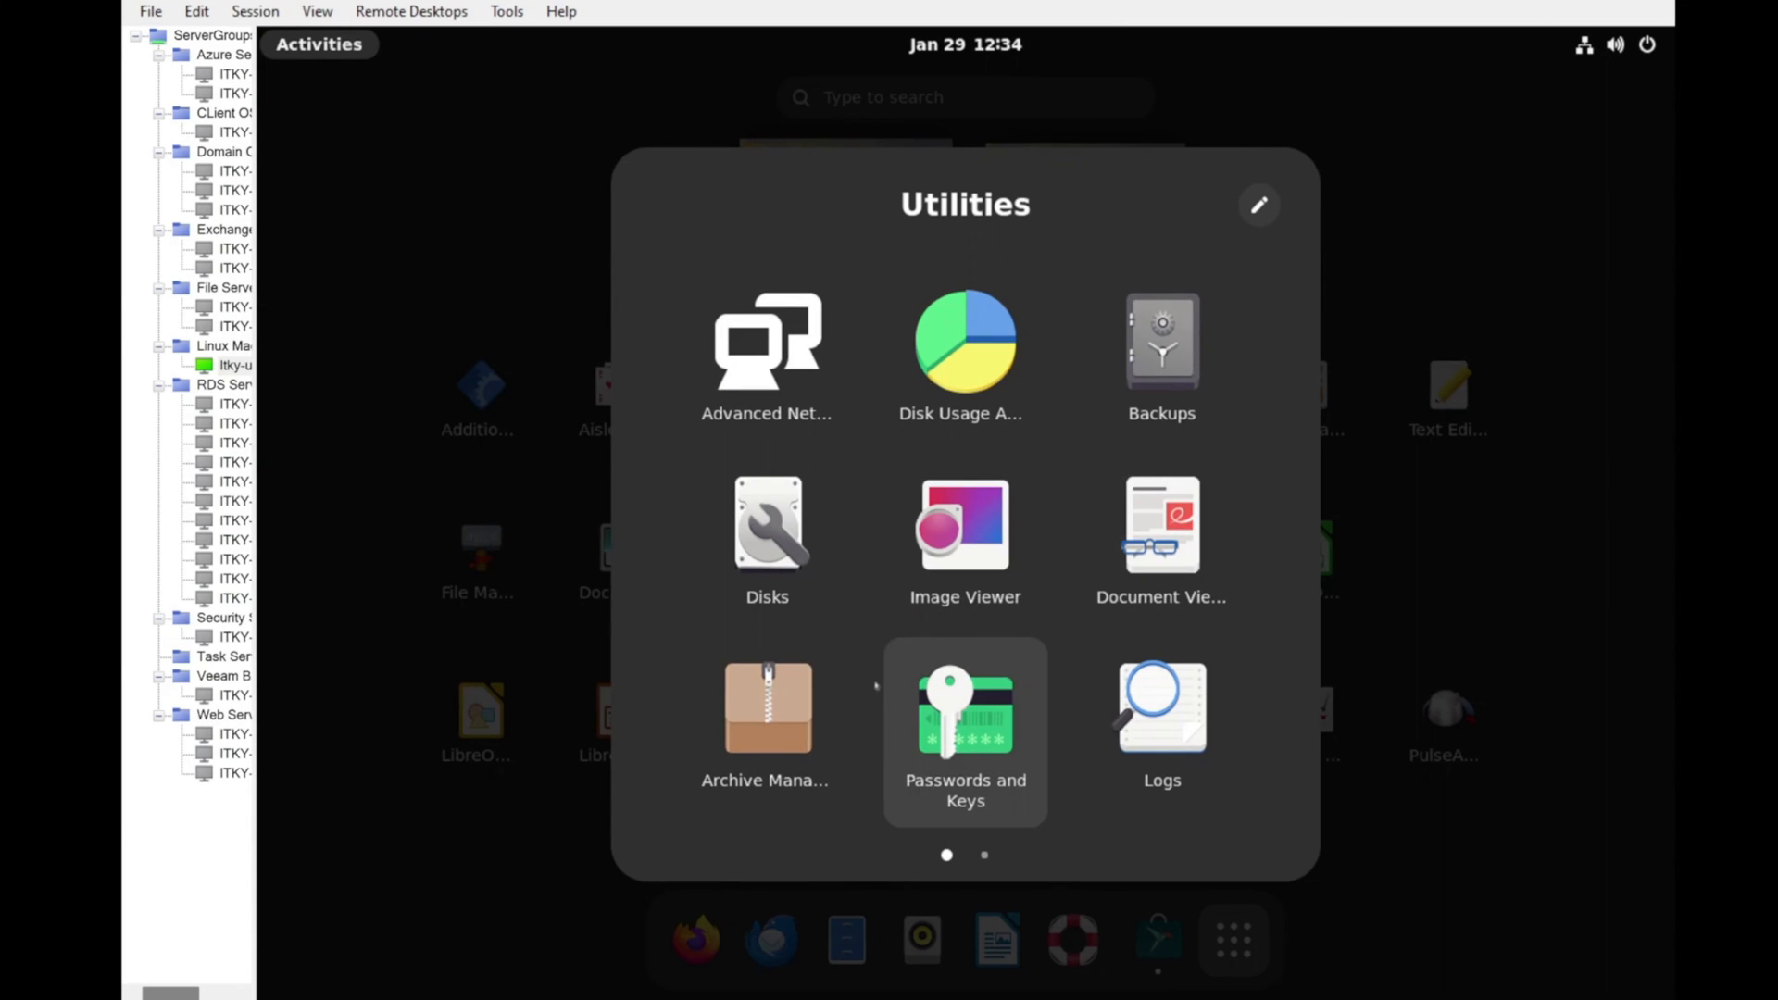